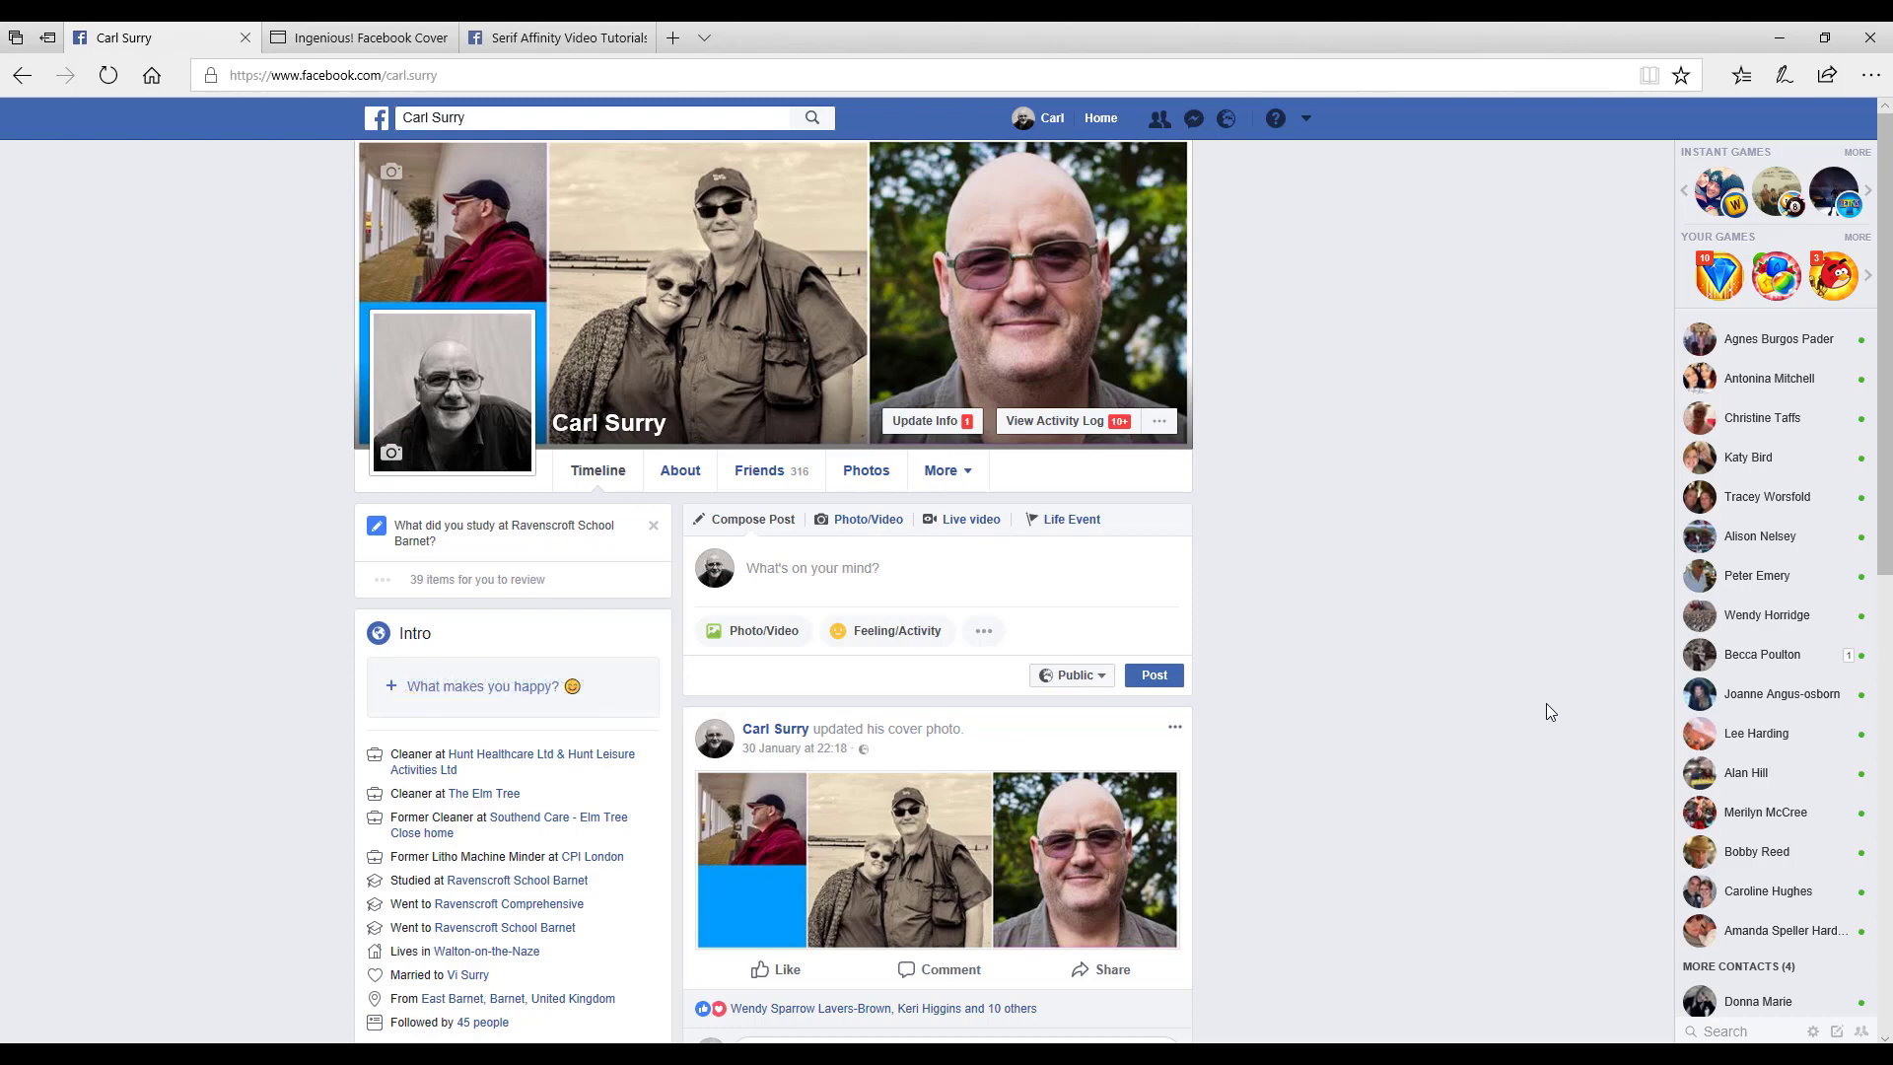
{"action": "mouse_move", "coordinate": [1449, 532]}
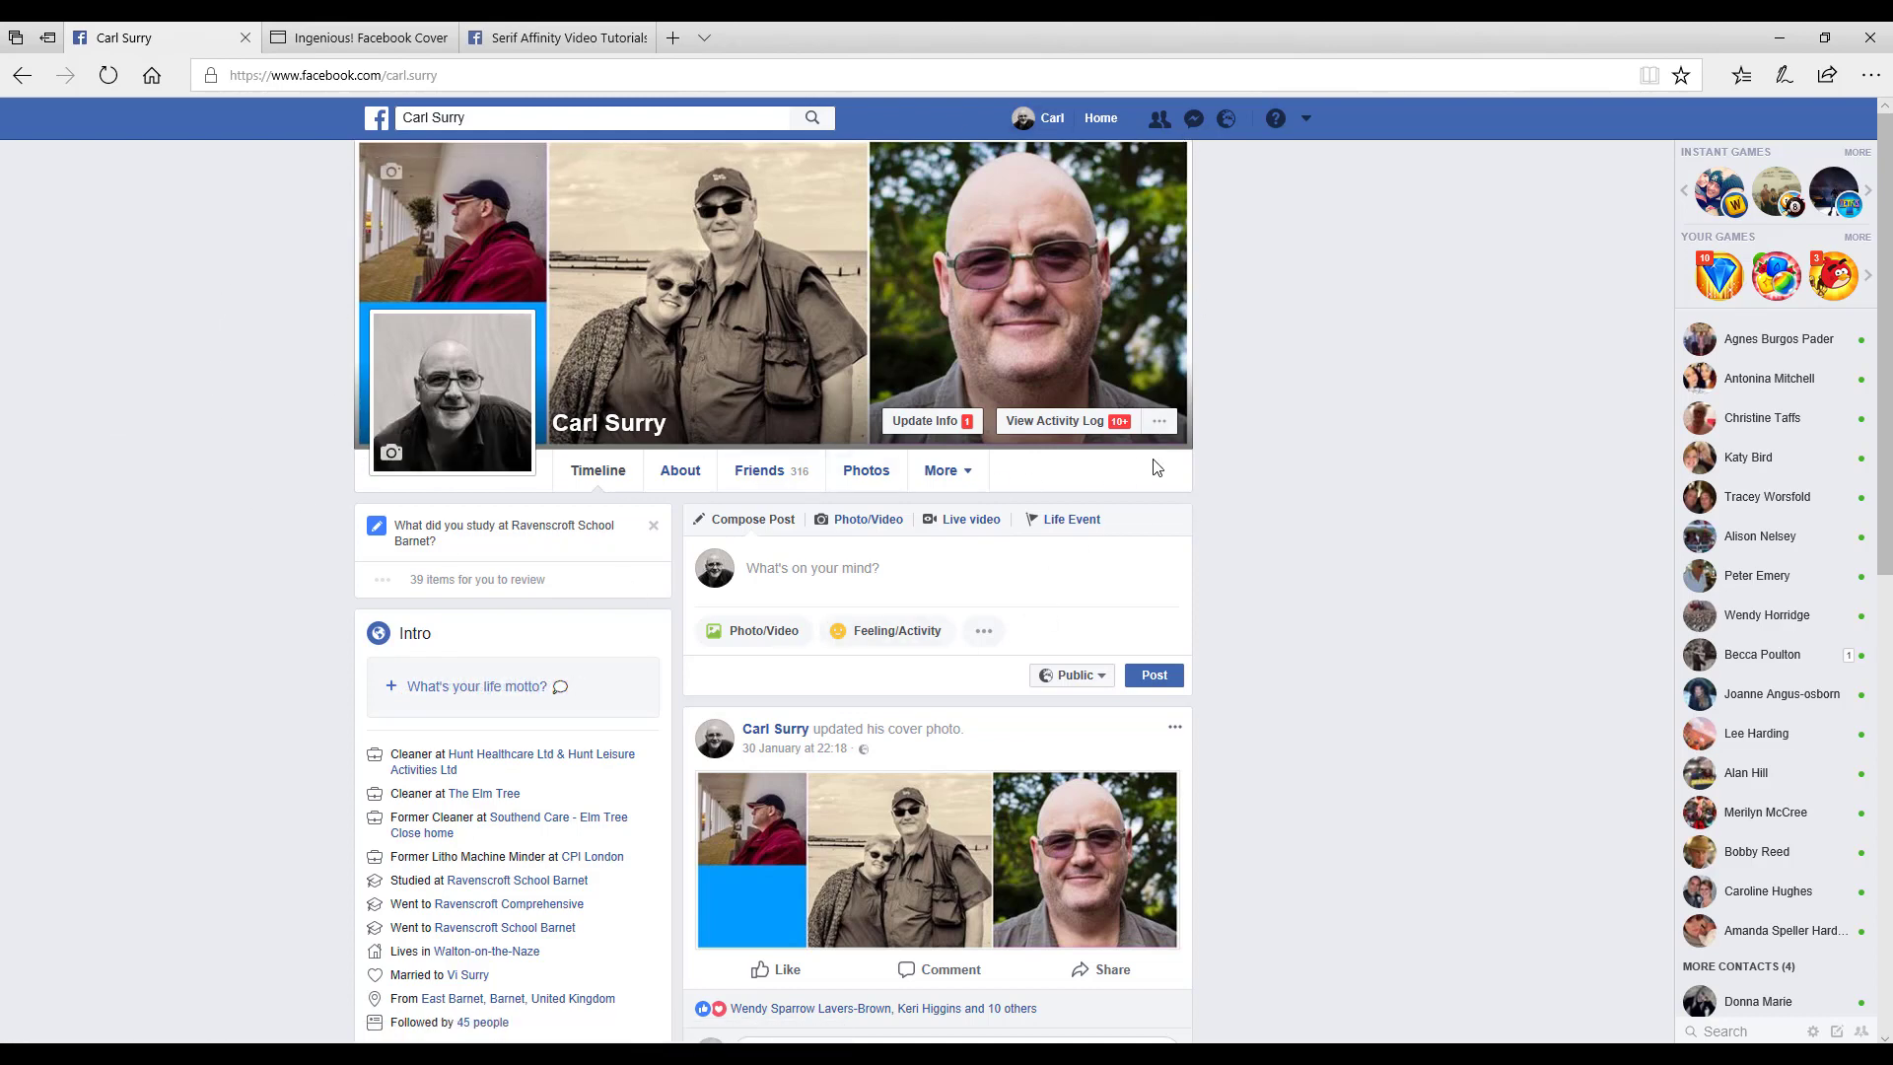
{"action": "mouse_move", "coordinate": [452, 390]}
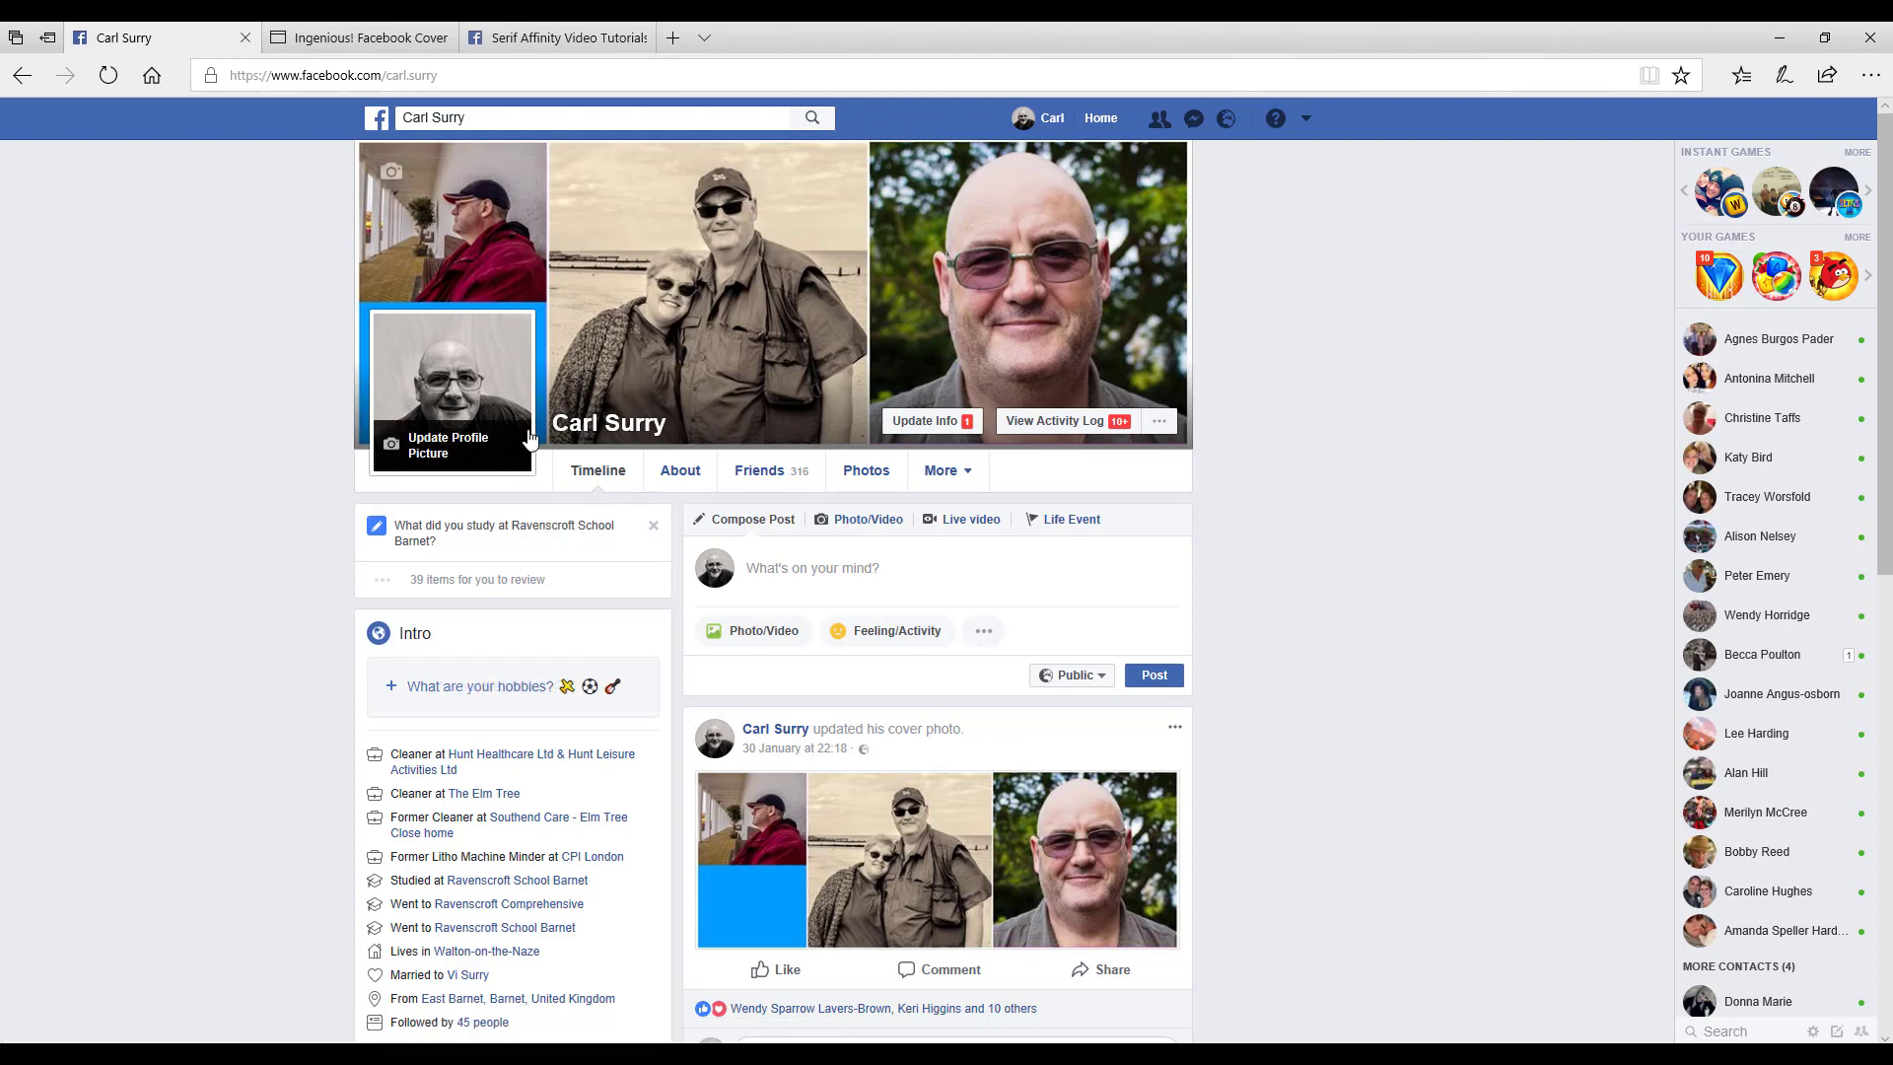
{"action": "mouse_move", "coordinate": [507, 487]}
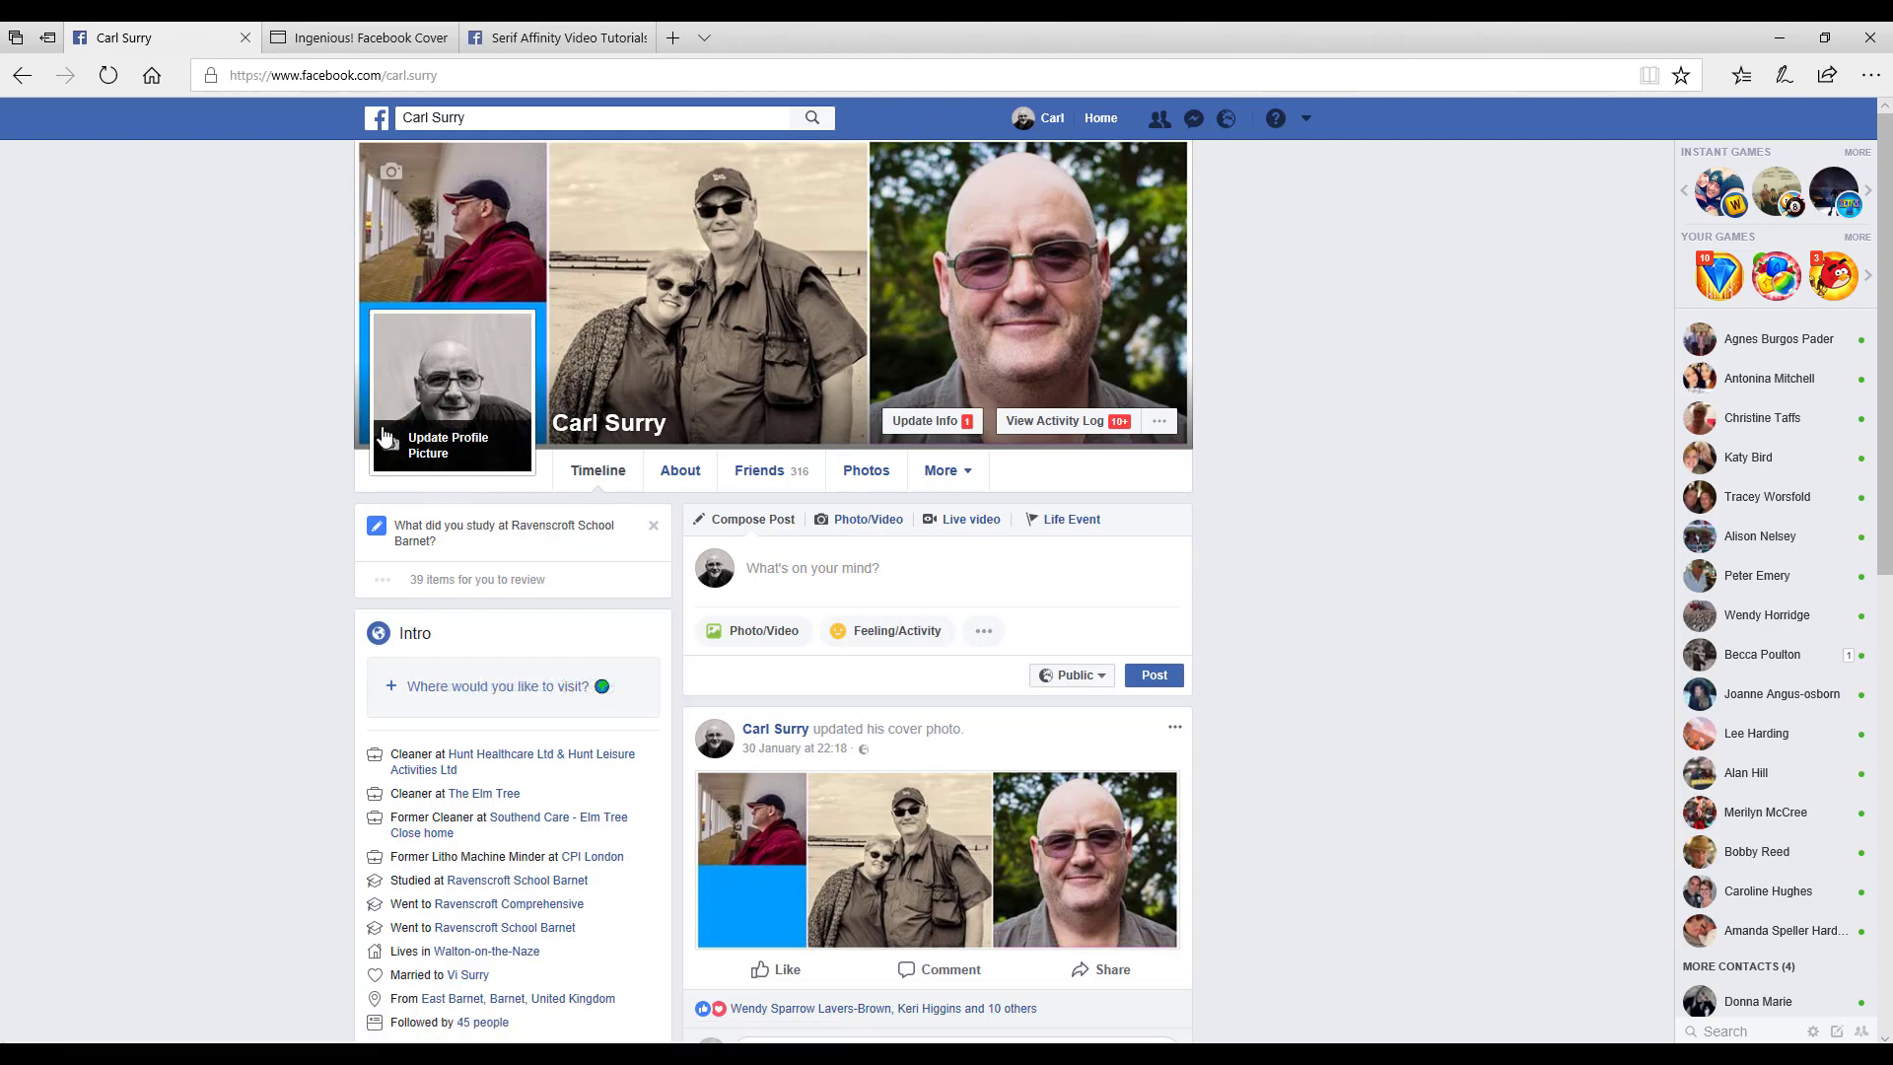
{"action": "mouse_move", "coordinate": [432, 387]}
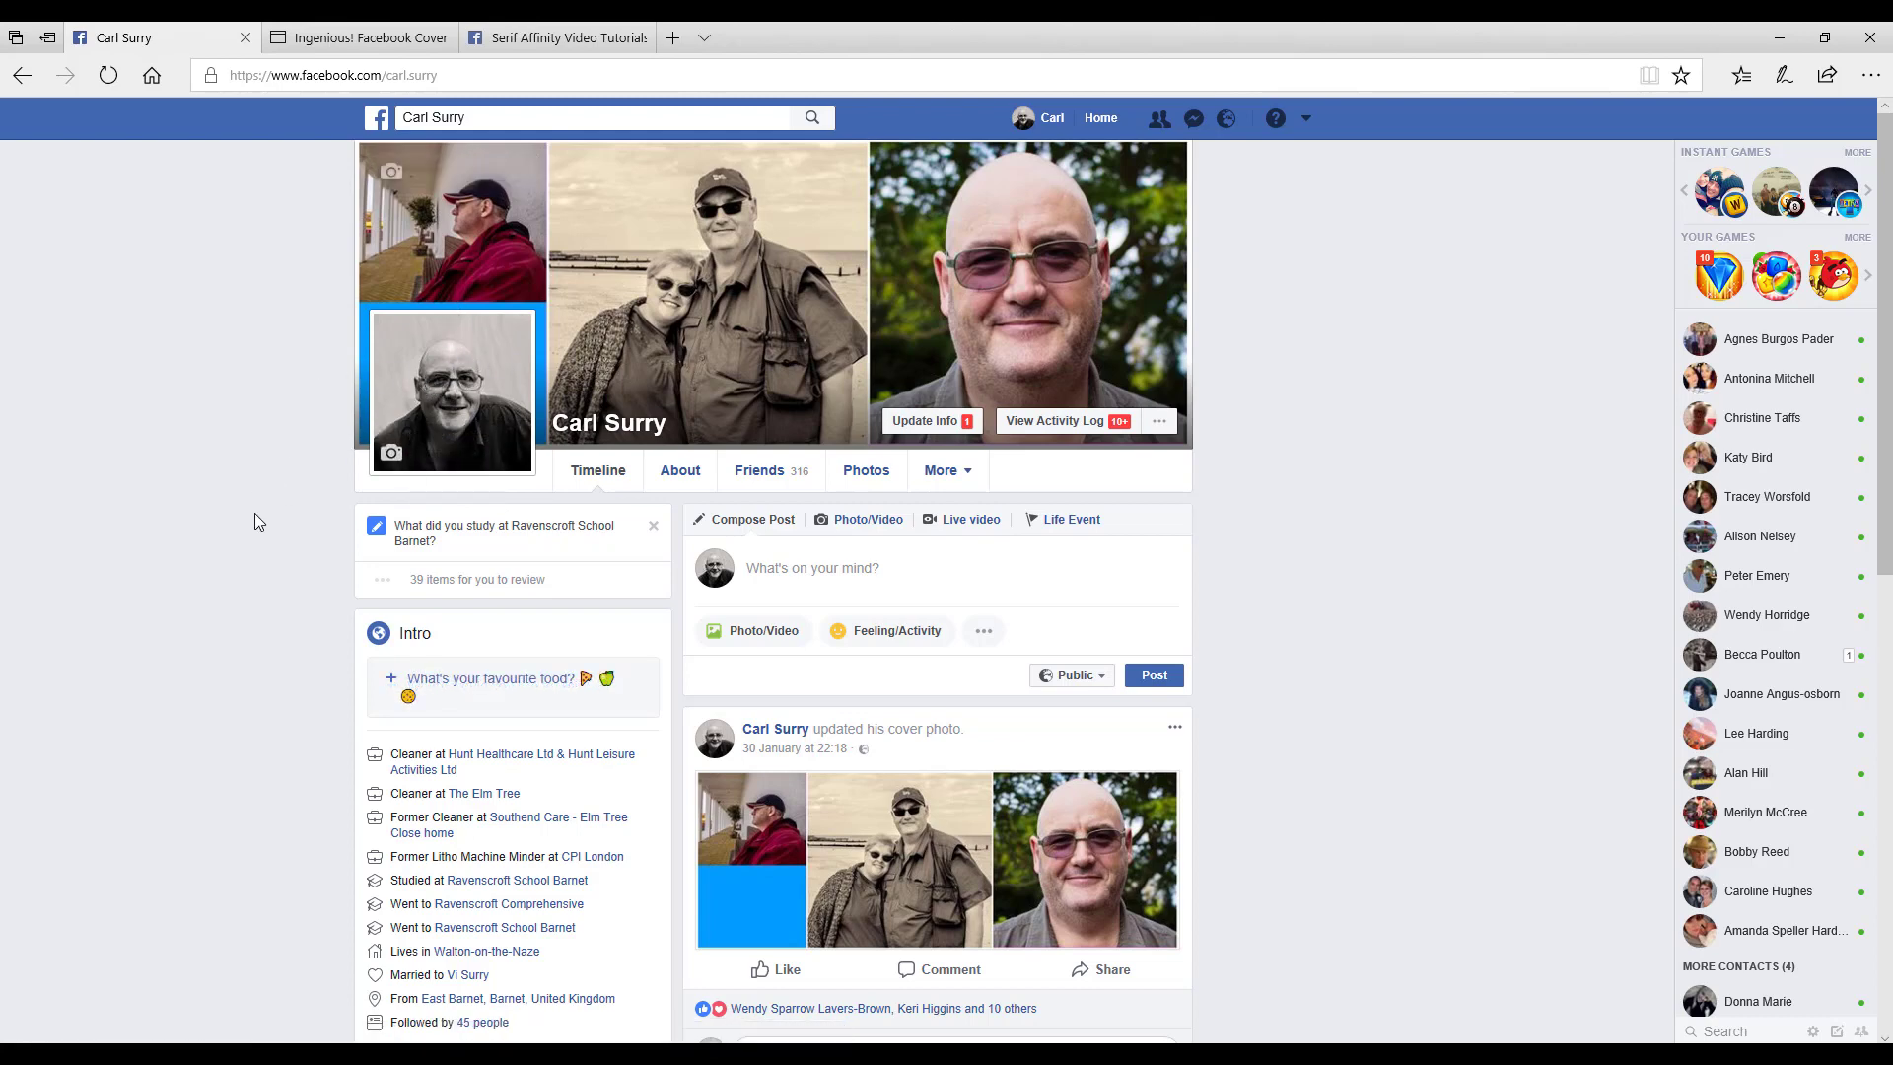
{"action": "mouse_move", "coordinate": [1053, 422]}
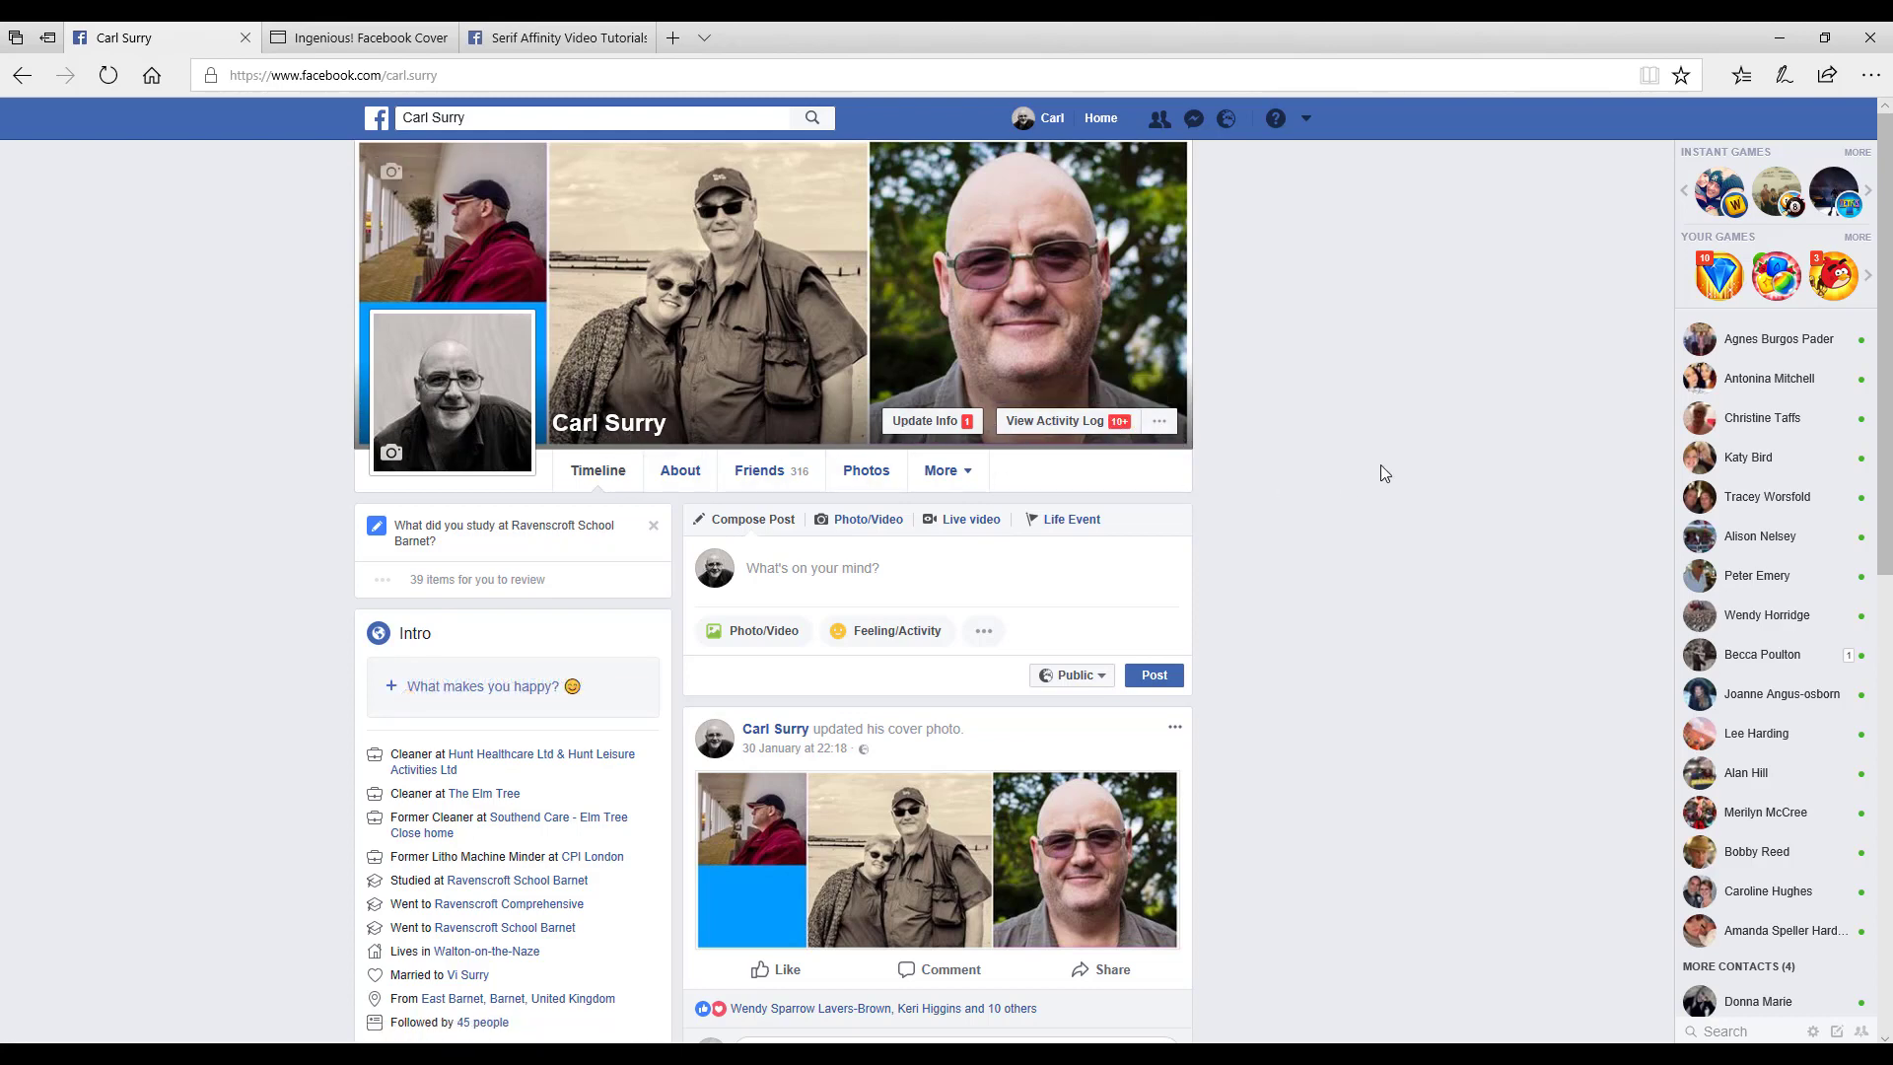
{"action": "mouse_move", "coordinate": [550, 454]}
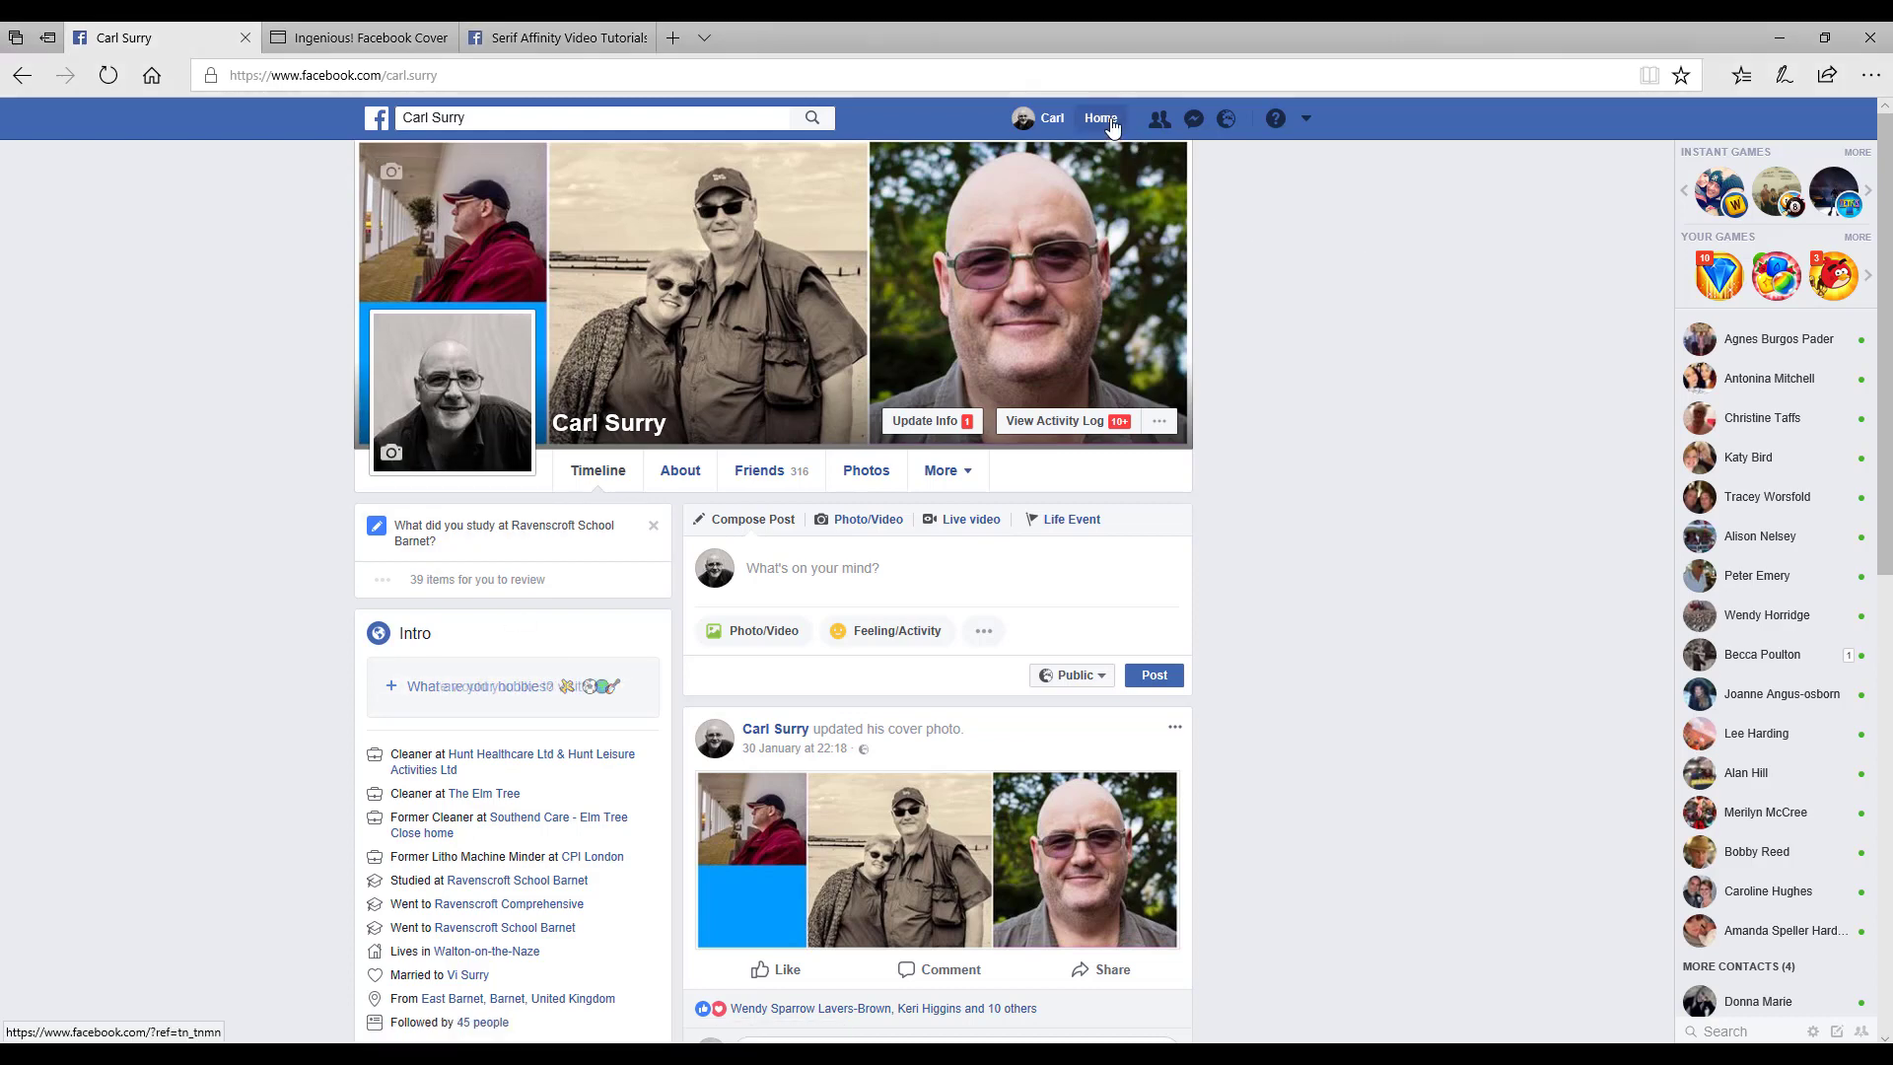
Browse from the news feed to the Fans of Serif Software group, then back to the personal profile
{"action": "left_click", "coordinate": [1100, 118]}
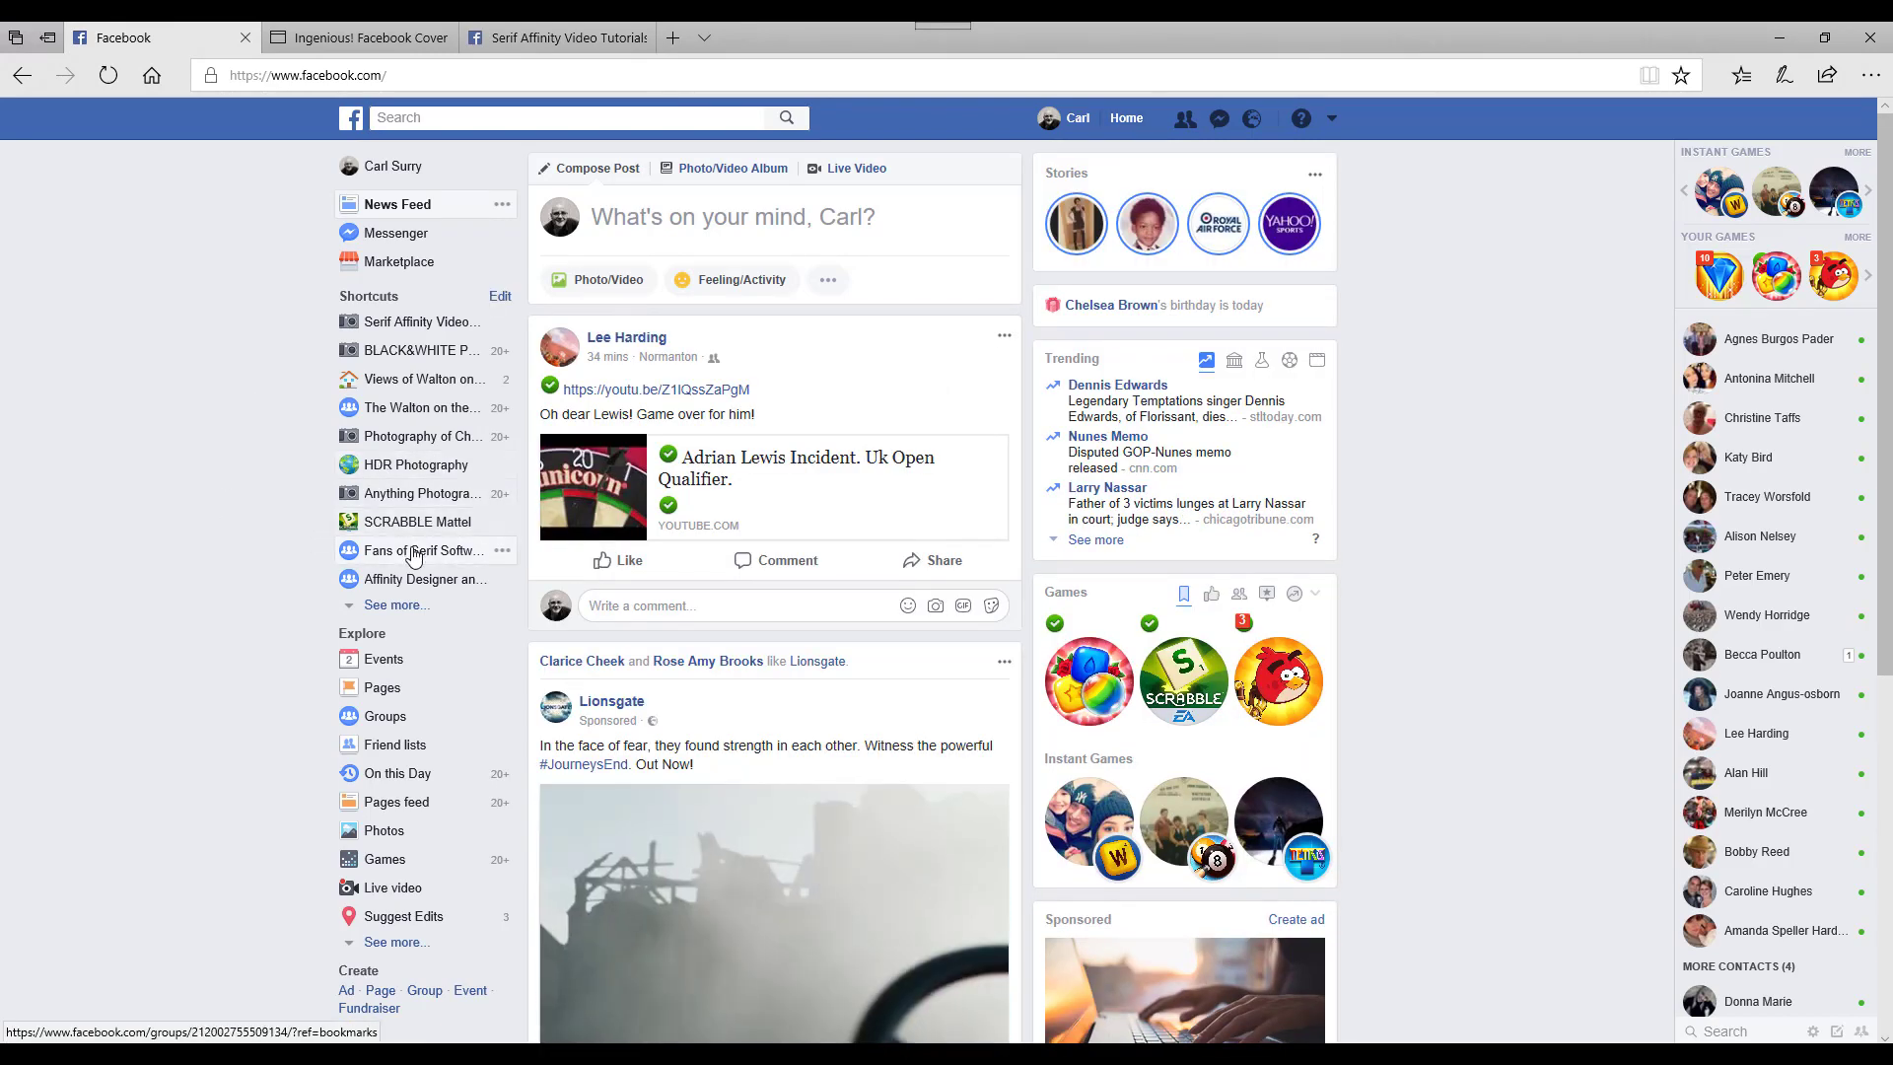
{"action": "left_click", "coordinate": [422, 550]}
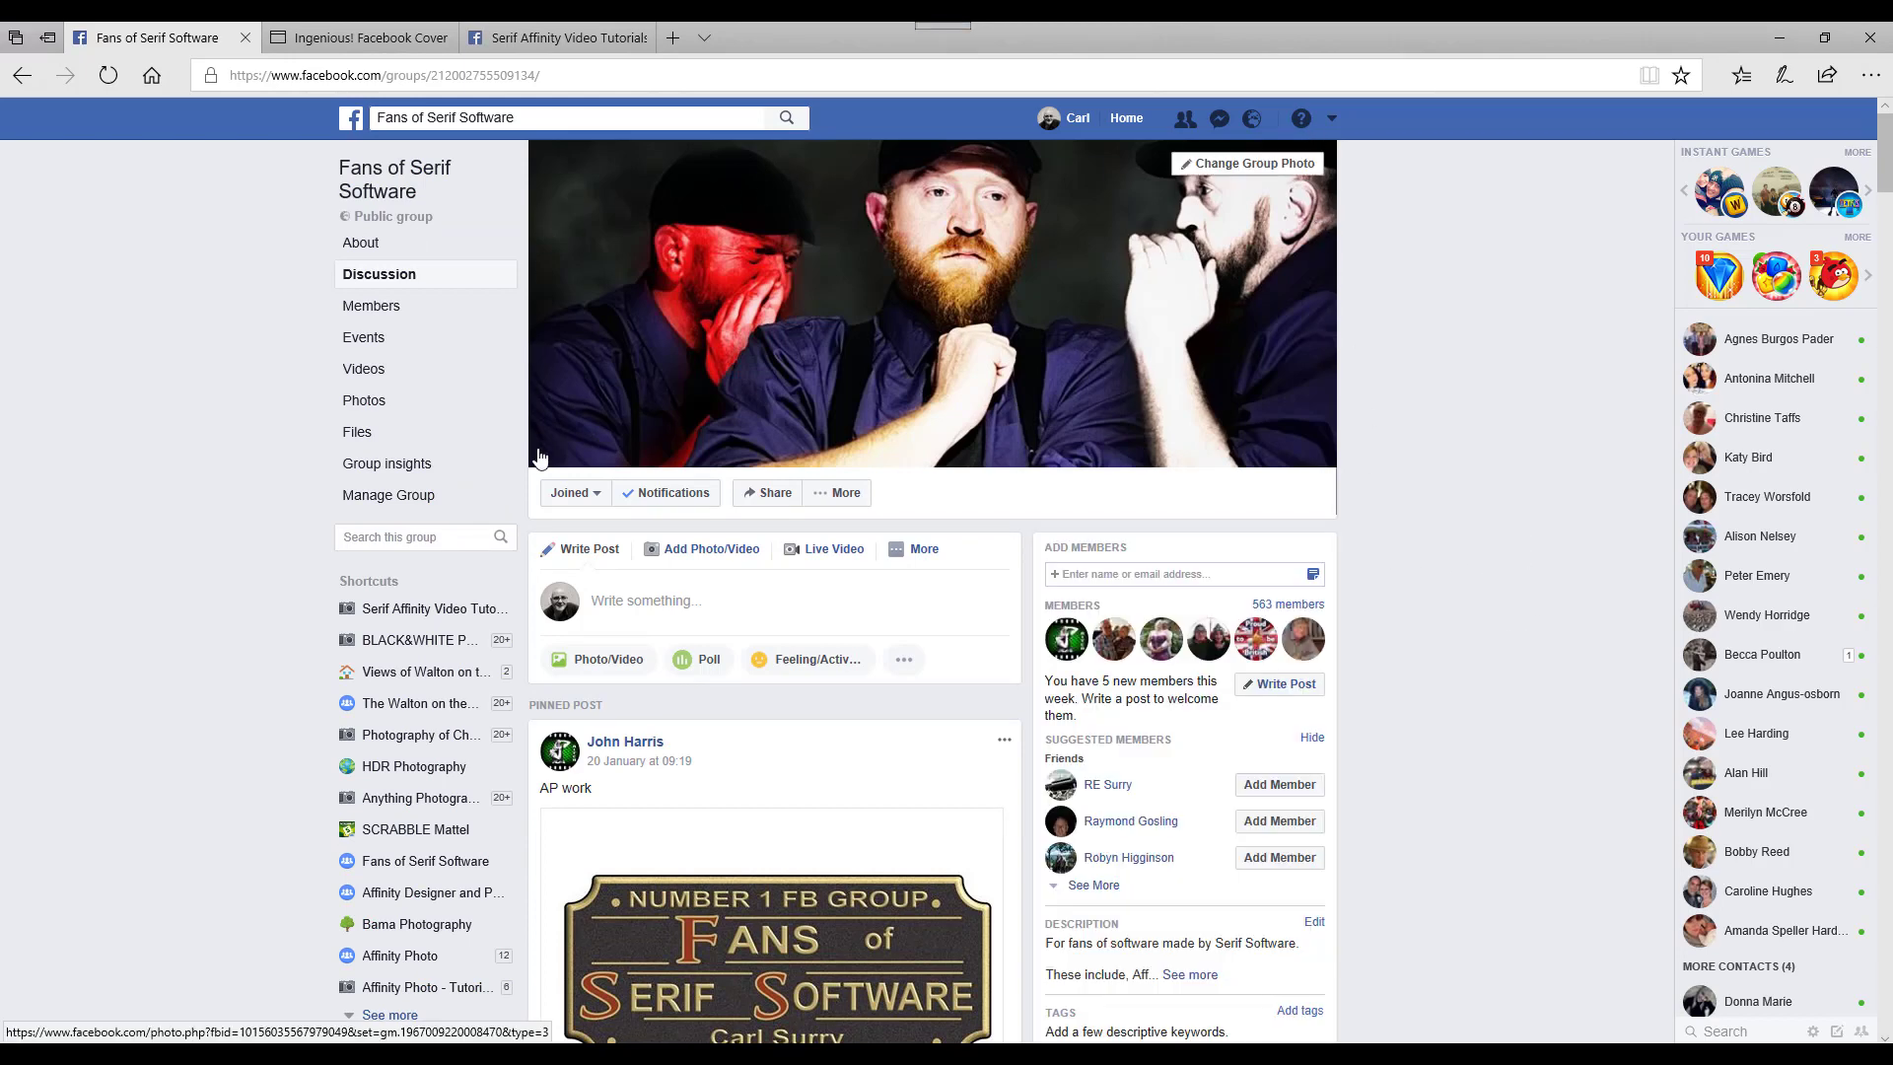
{"action": "mouse_move", "coordinate": [903, 438]}
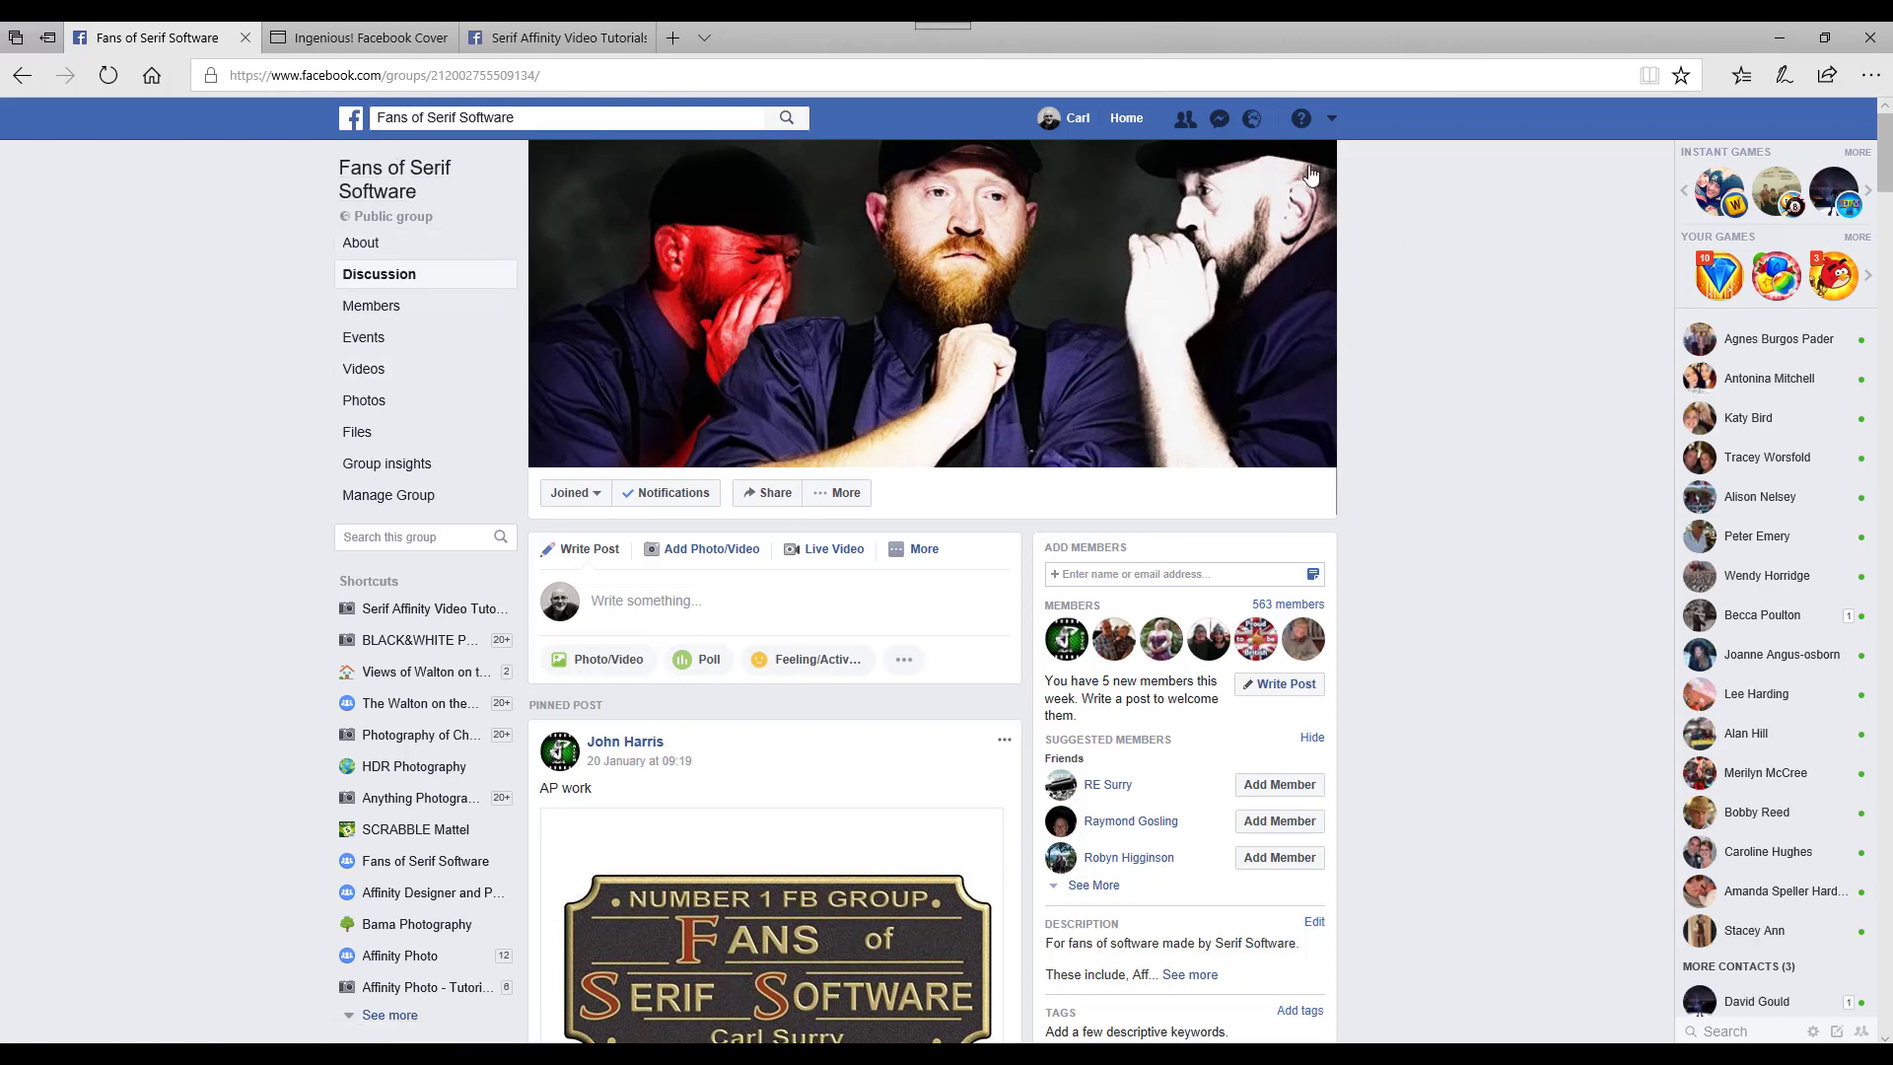
{"action": "mouse_move", "coordinate": [1429, 286]}
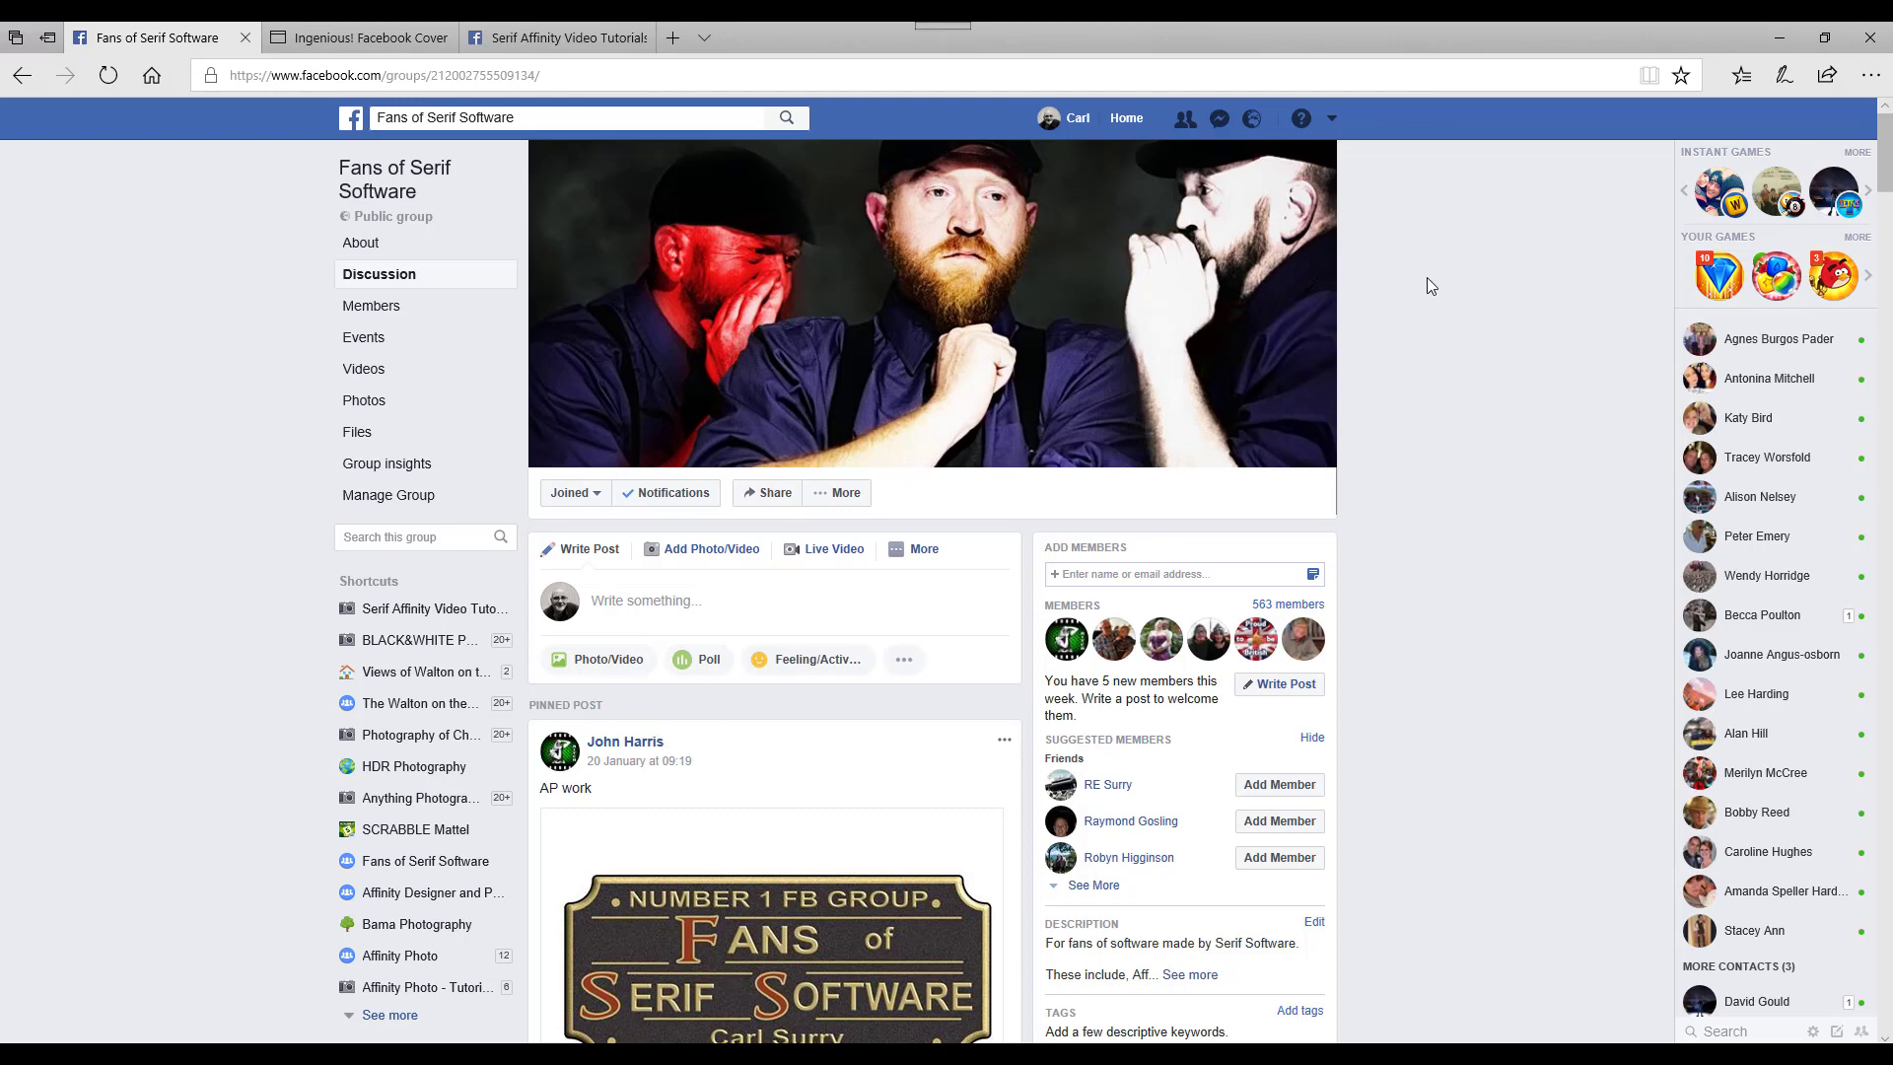
{"action": "mouse_move", "coordinate": [1436, 288]}
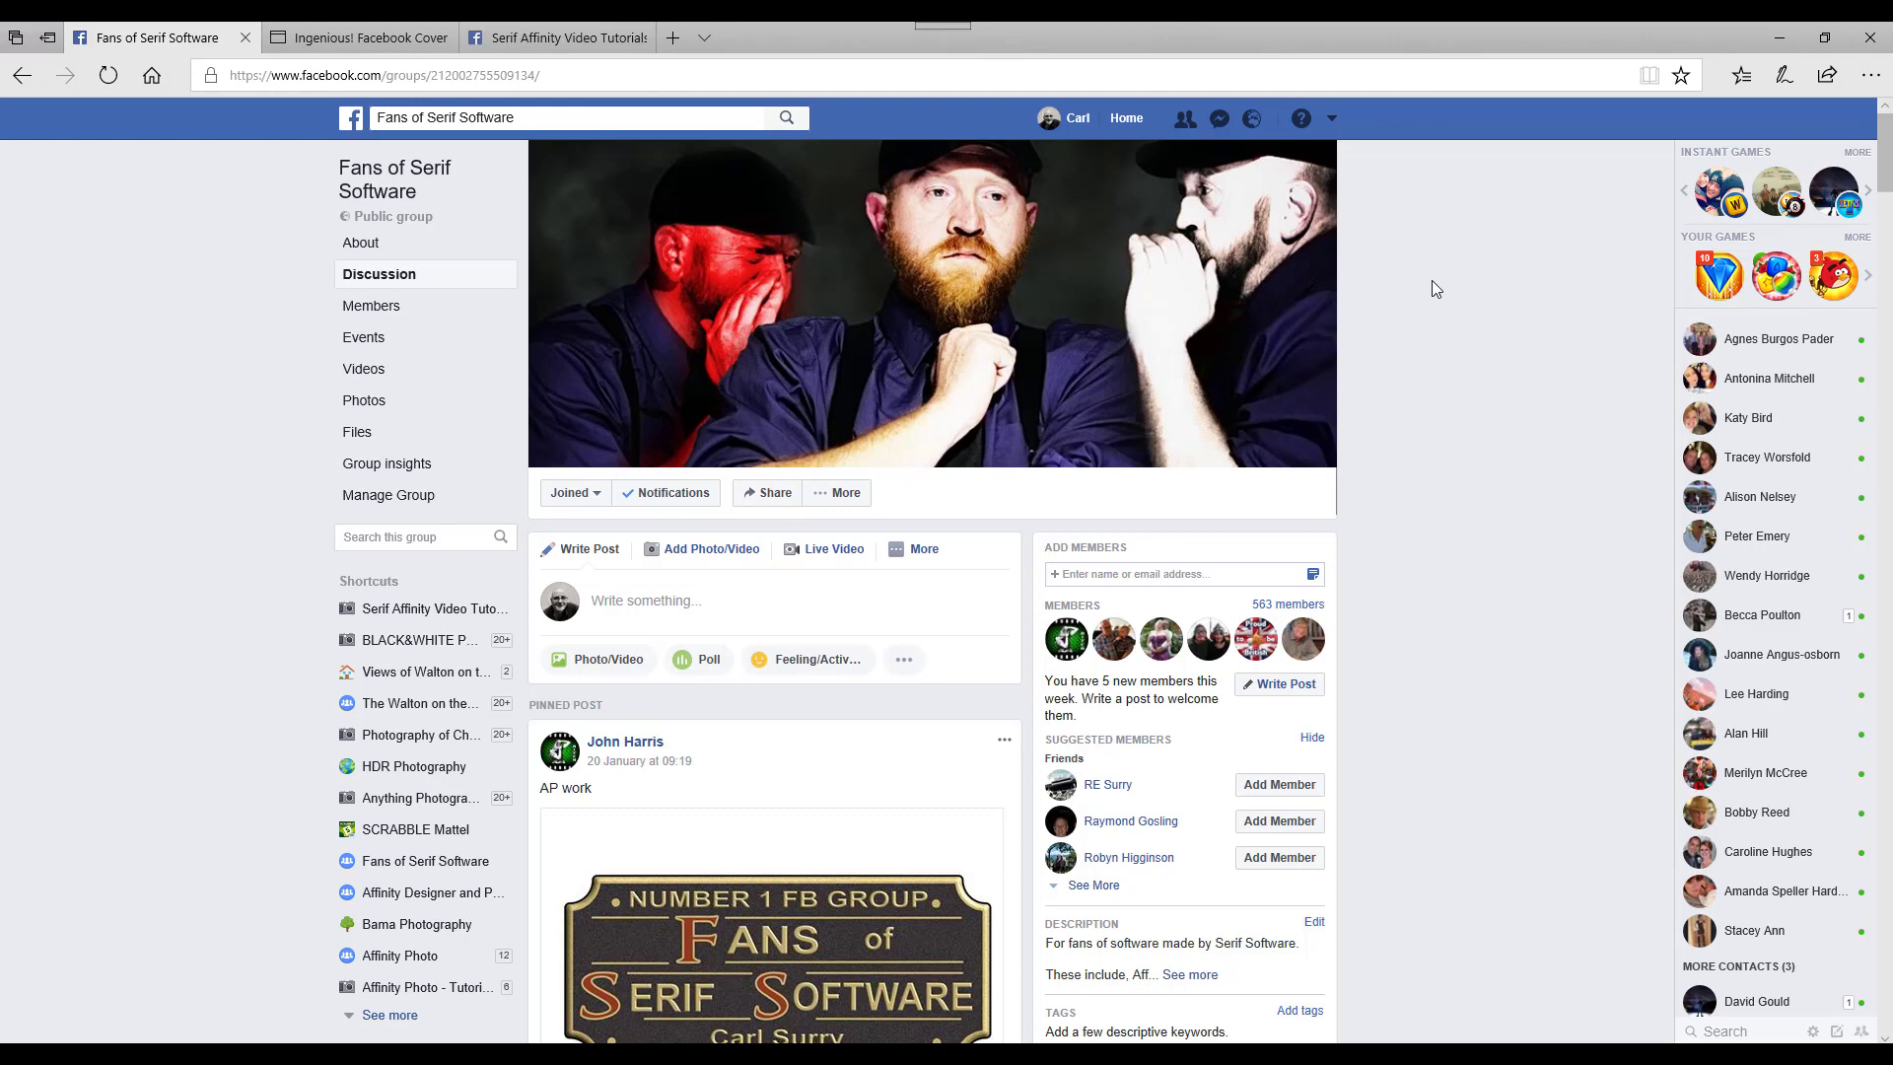
{"action": "mouse_move", "coordinate": [1321, 416]}
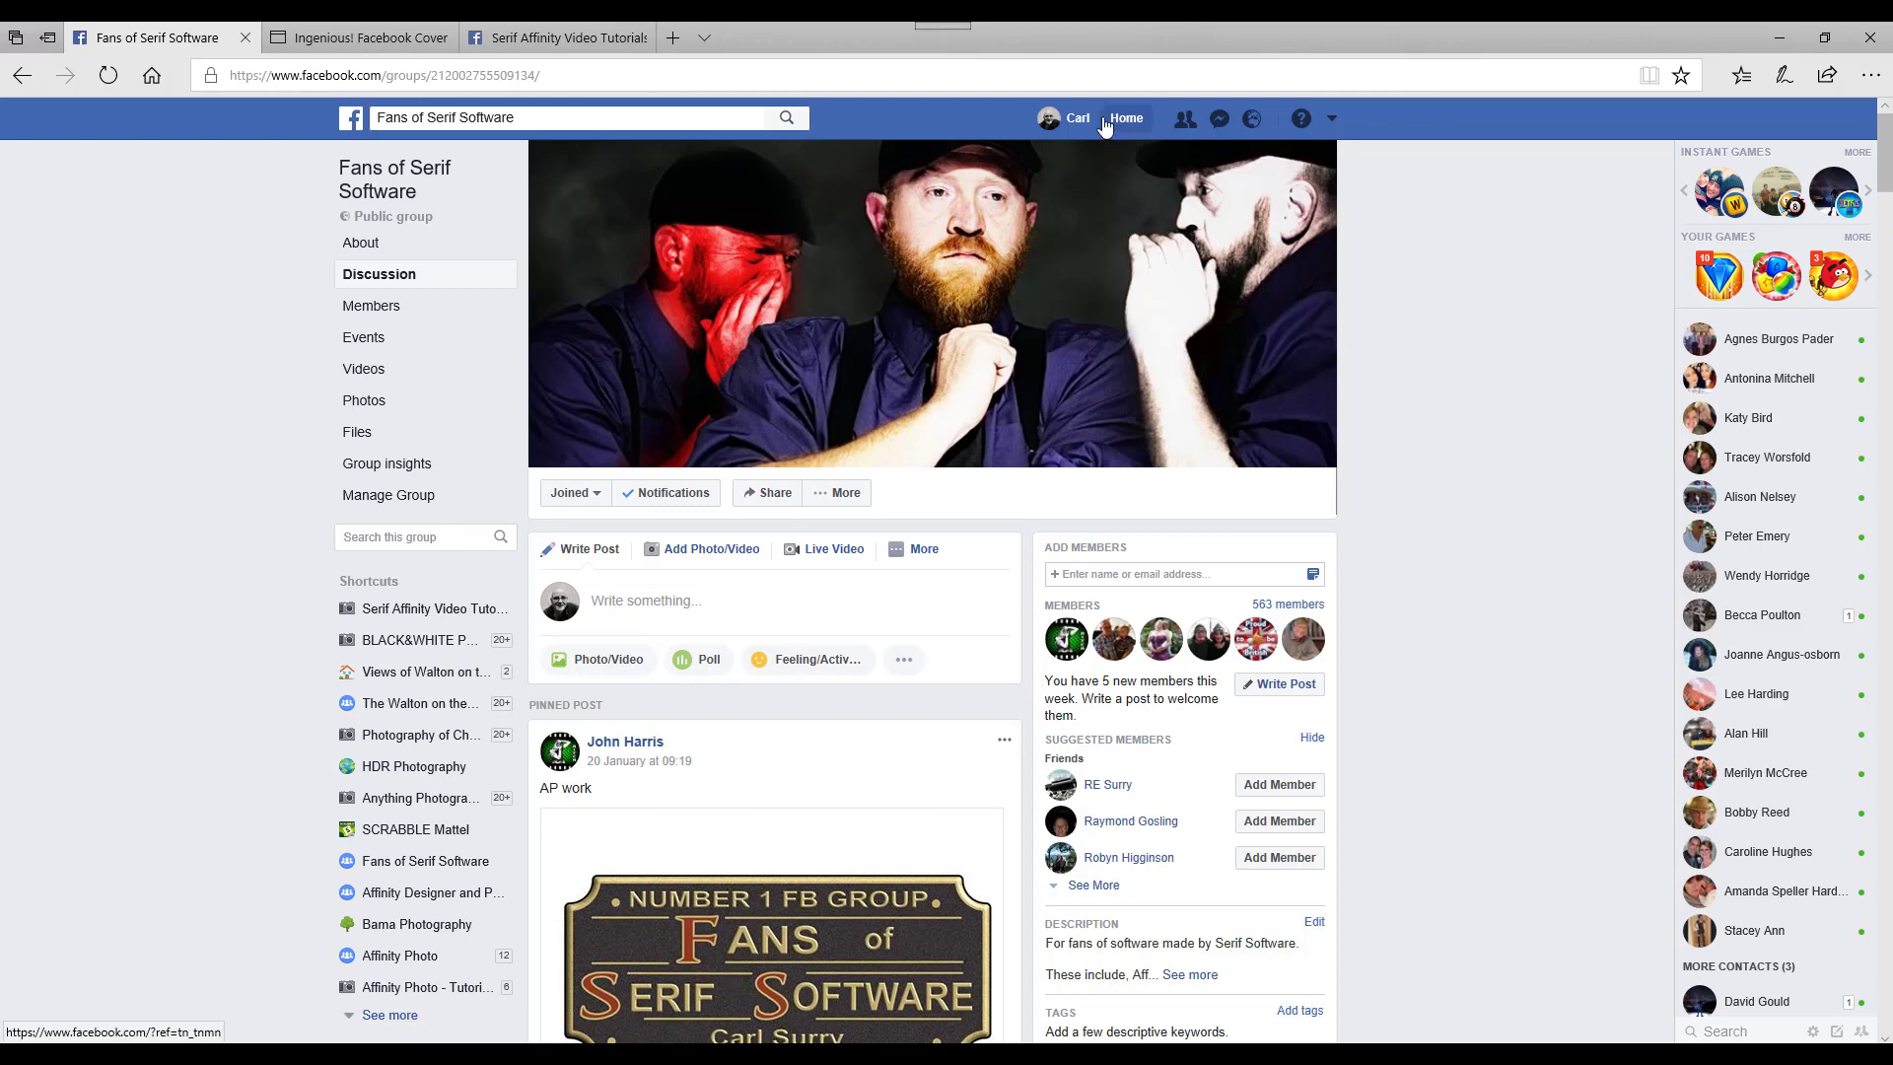
{"action": "left_click", "coordinate": [1077, 117]}
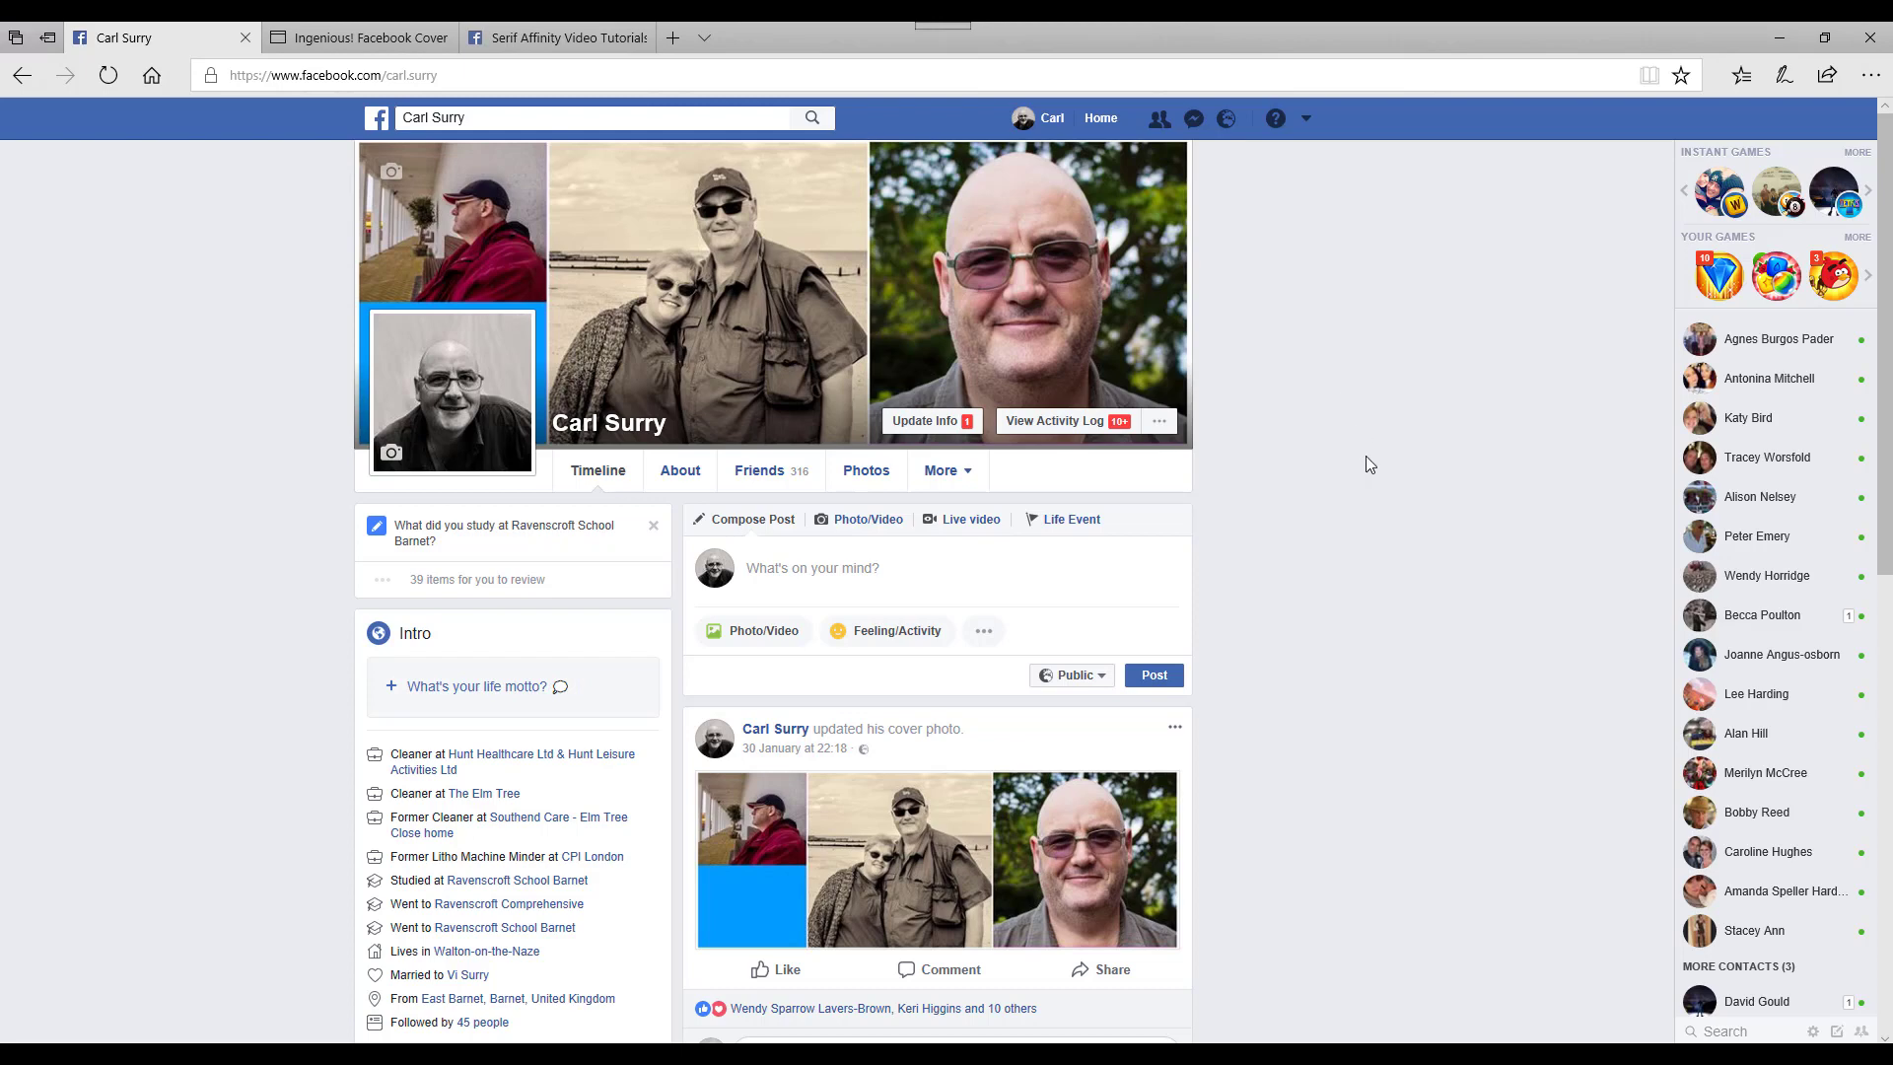
{"action": "mouse_move", "coordinate": [1358, 471]}
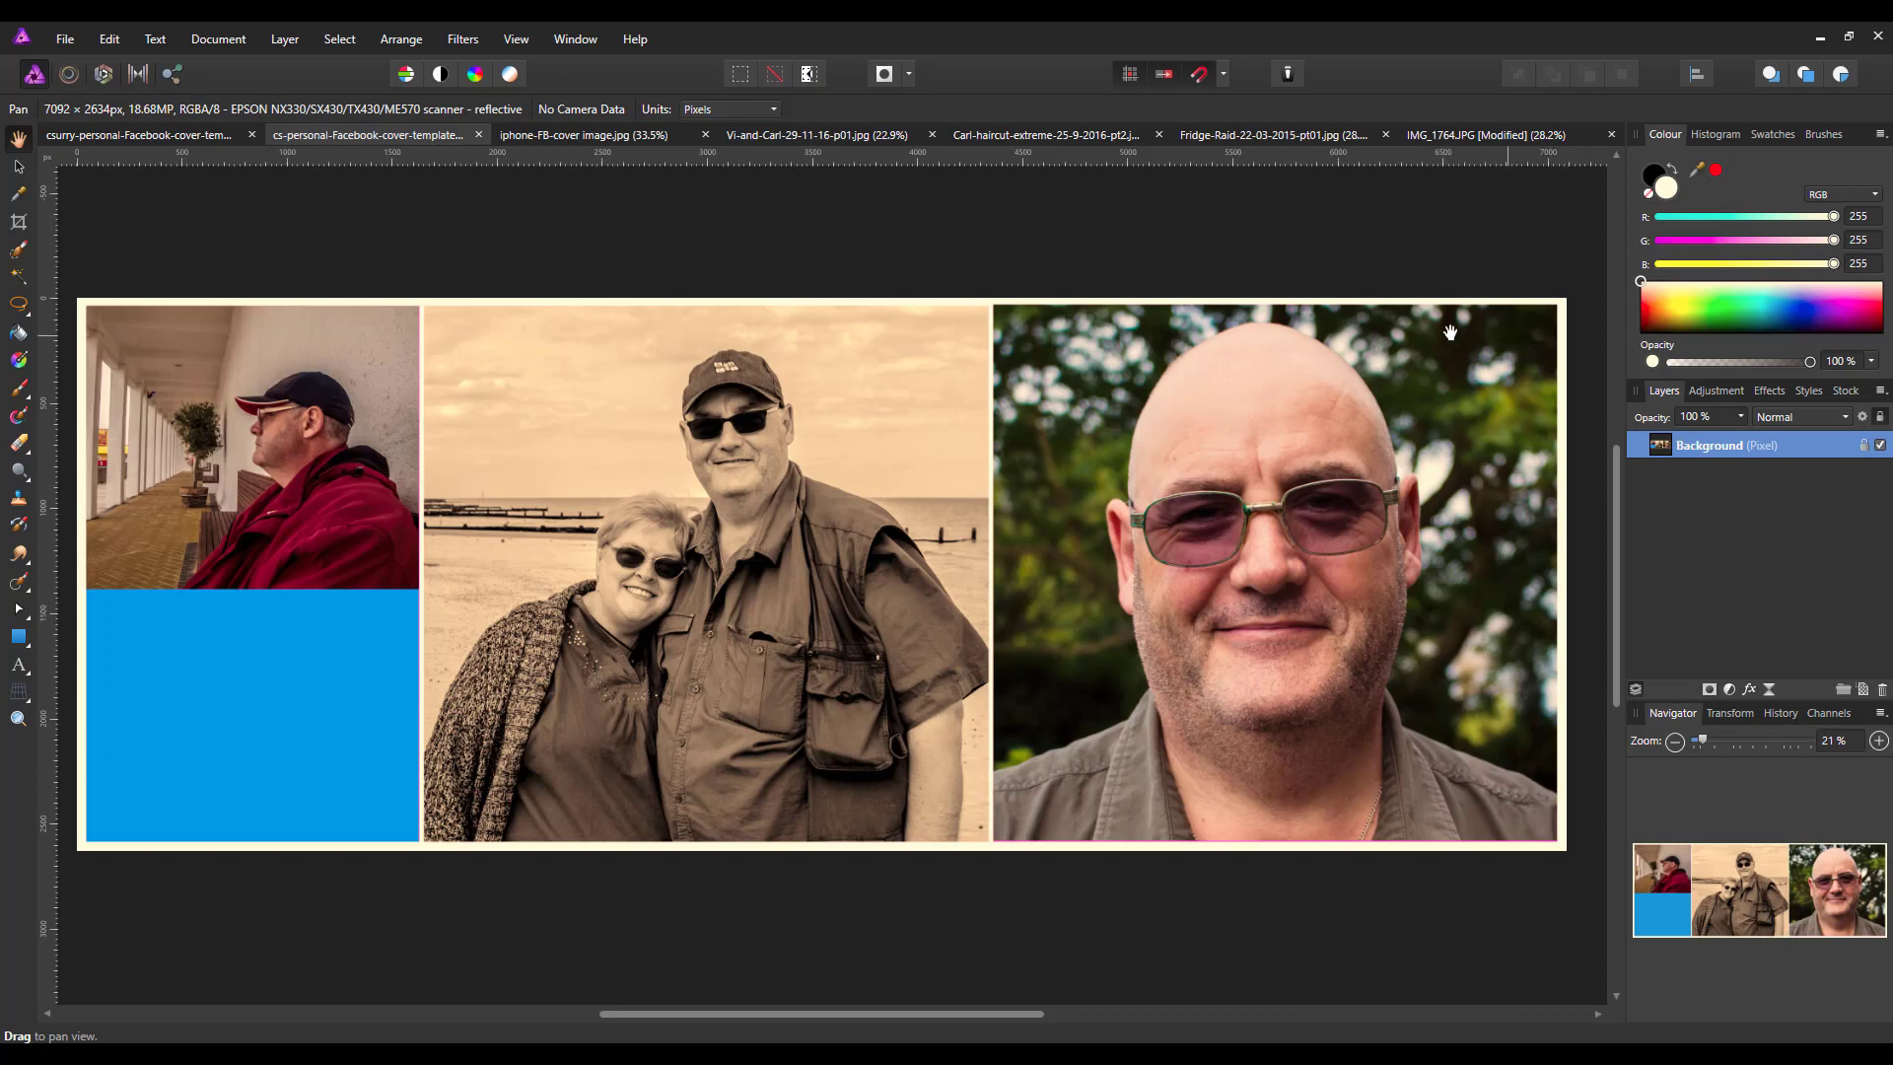
{"action": "mouse_move", "coordinate": [771, 970]}
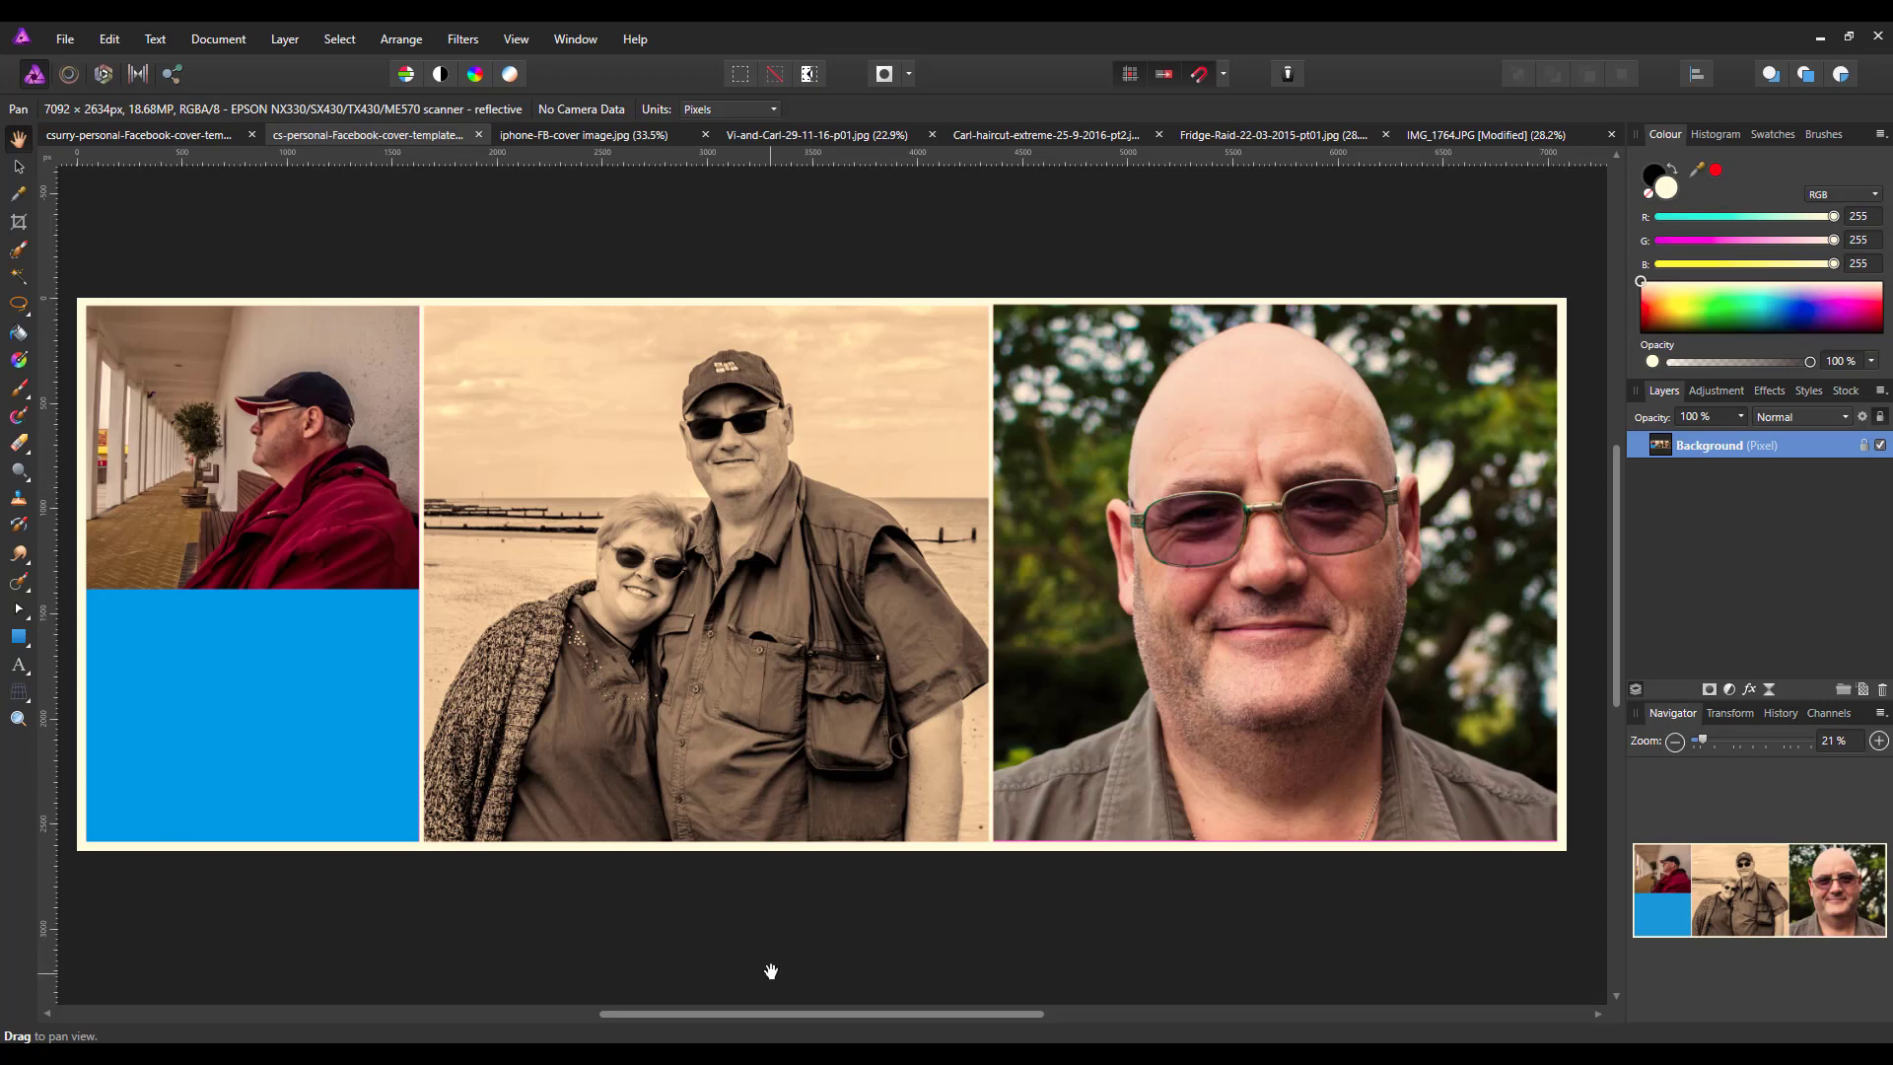
{"action": "mouse_move", "coordinate": [763, 941]}
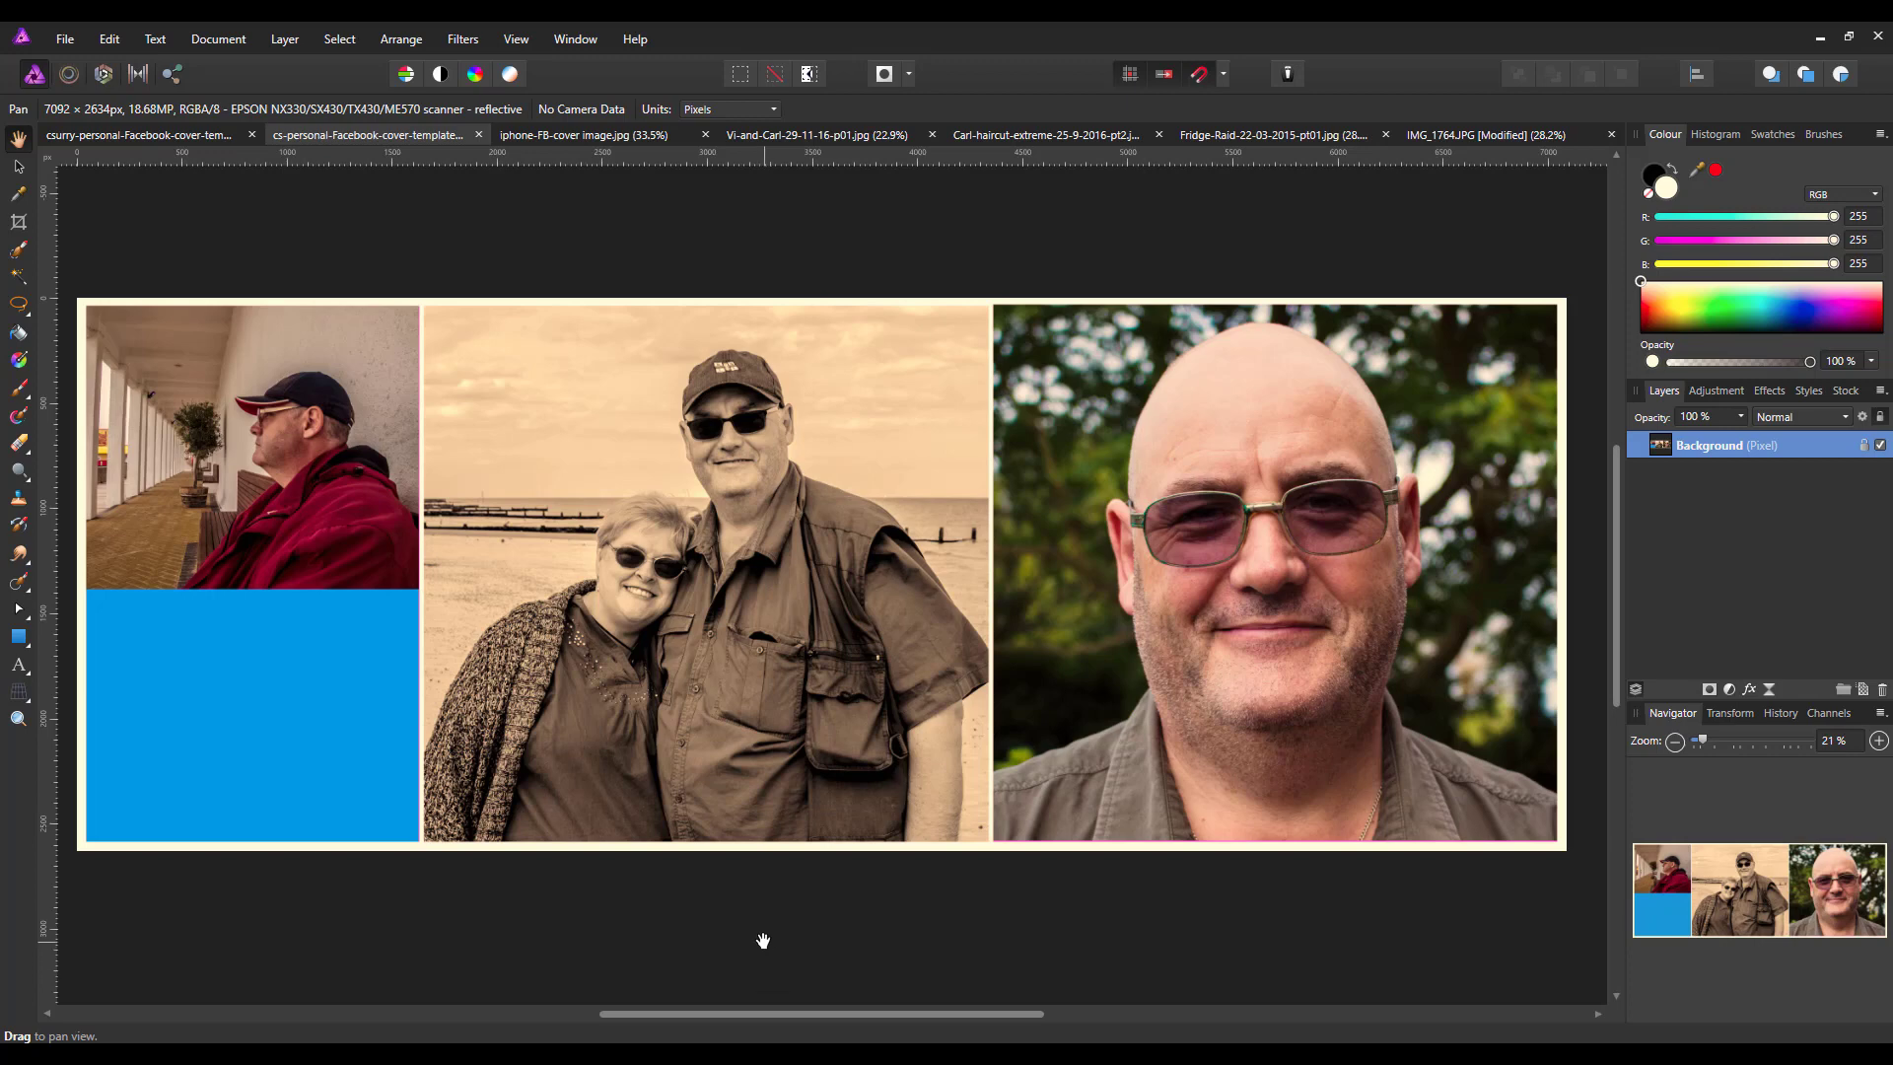
{"action": "mouse_move", "coordinate": [594, 176]}
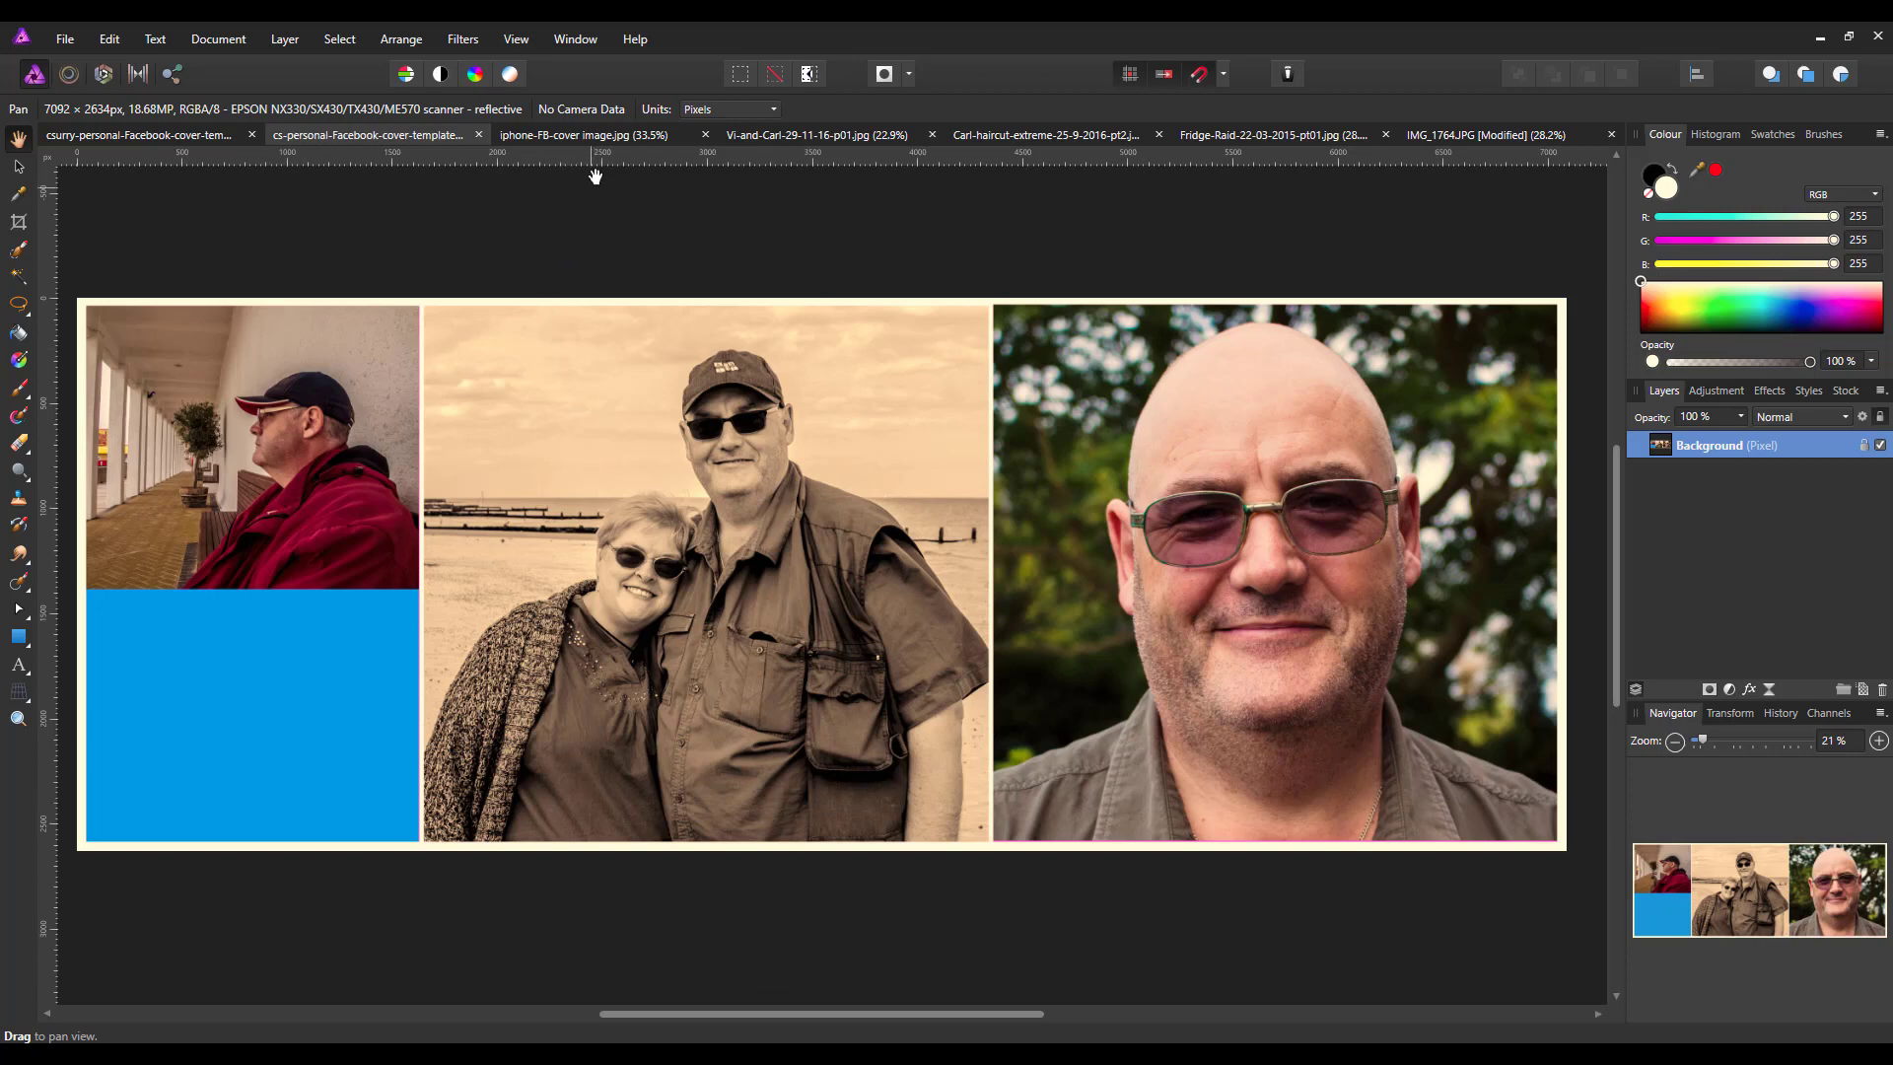
{"action": "mouse_move", "coordinate": [603, 134]}
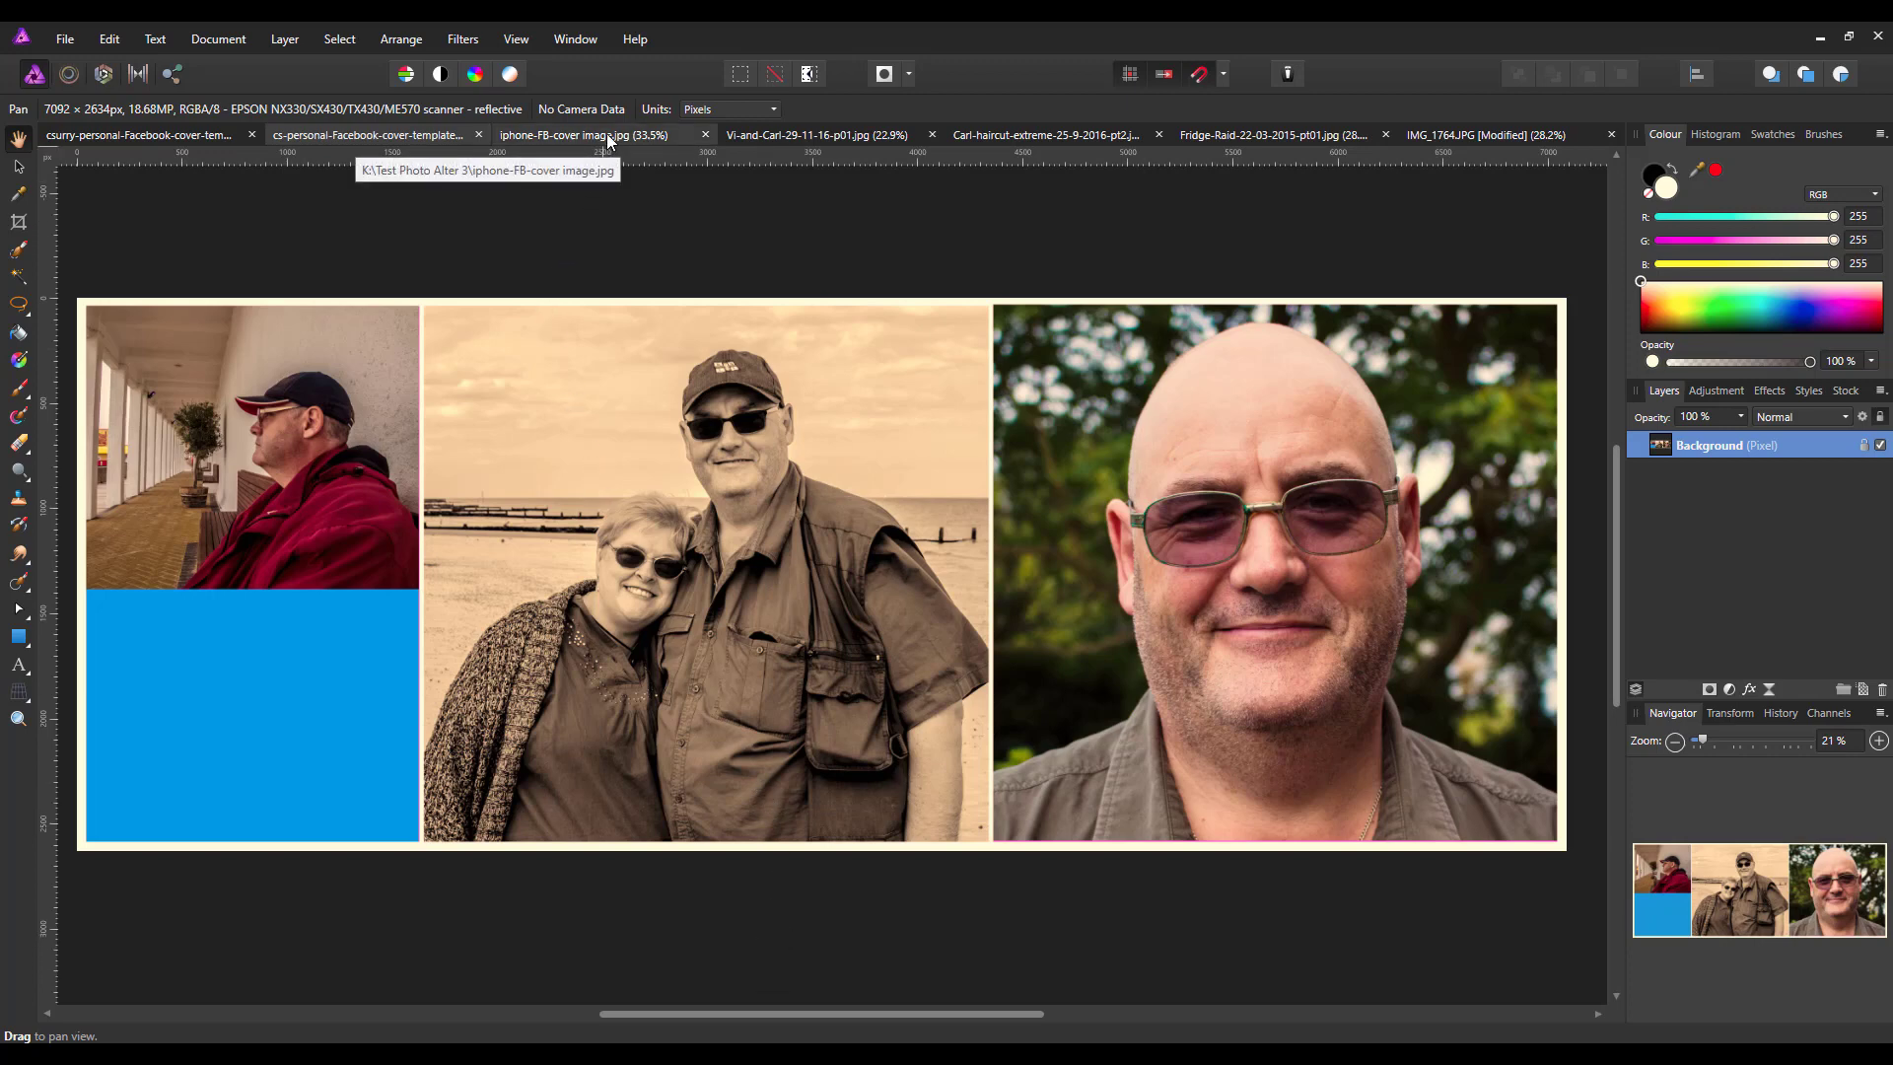
Switch to the phone screenshot showing the profile cover on mobile
{"action": "left_click", "coordinate": [584, 134]}
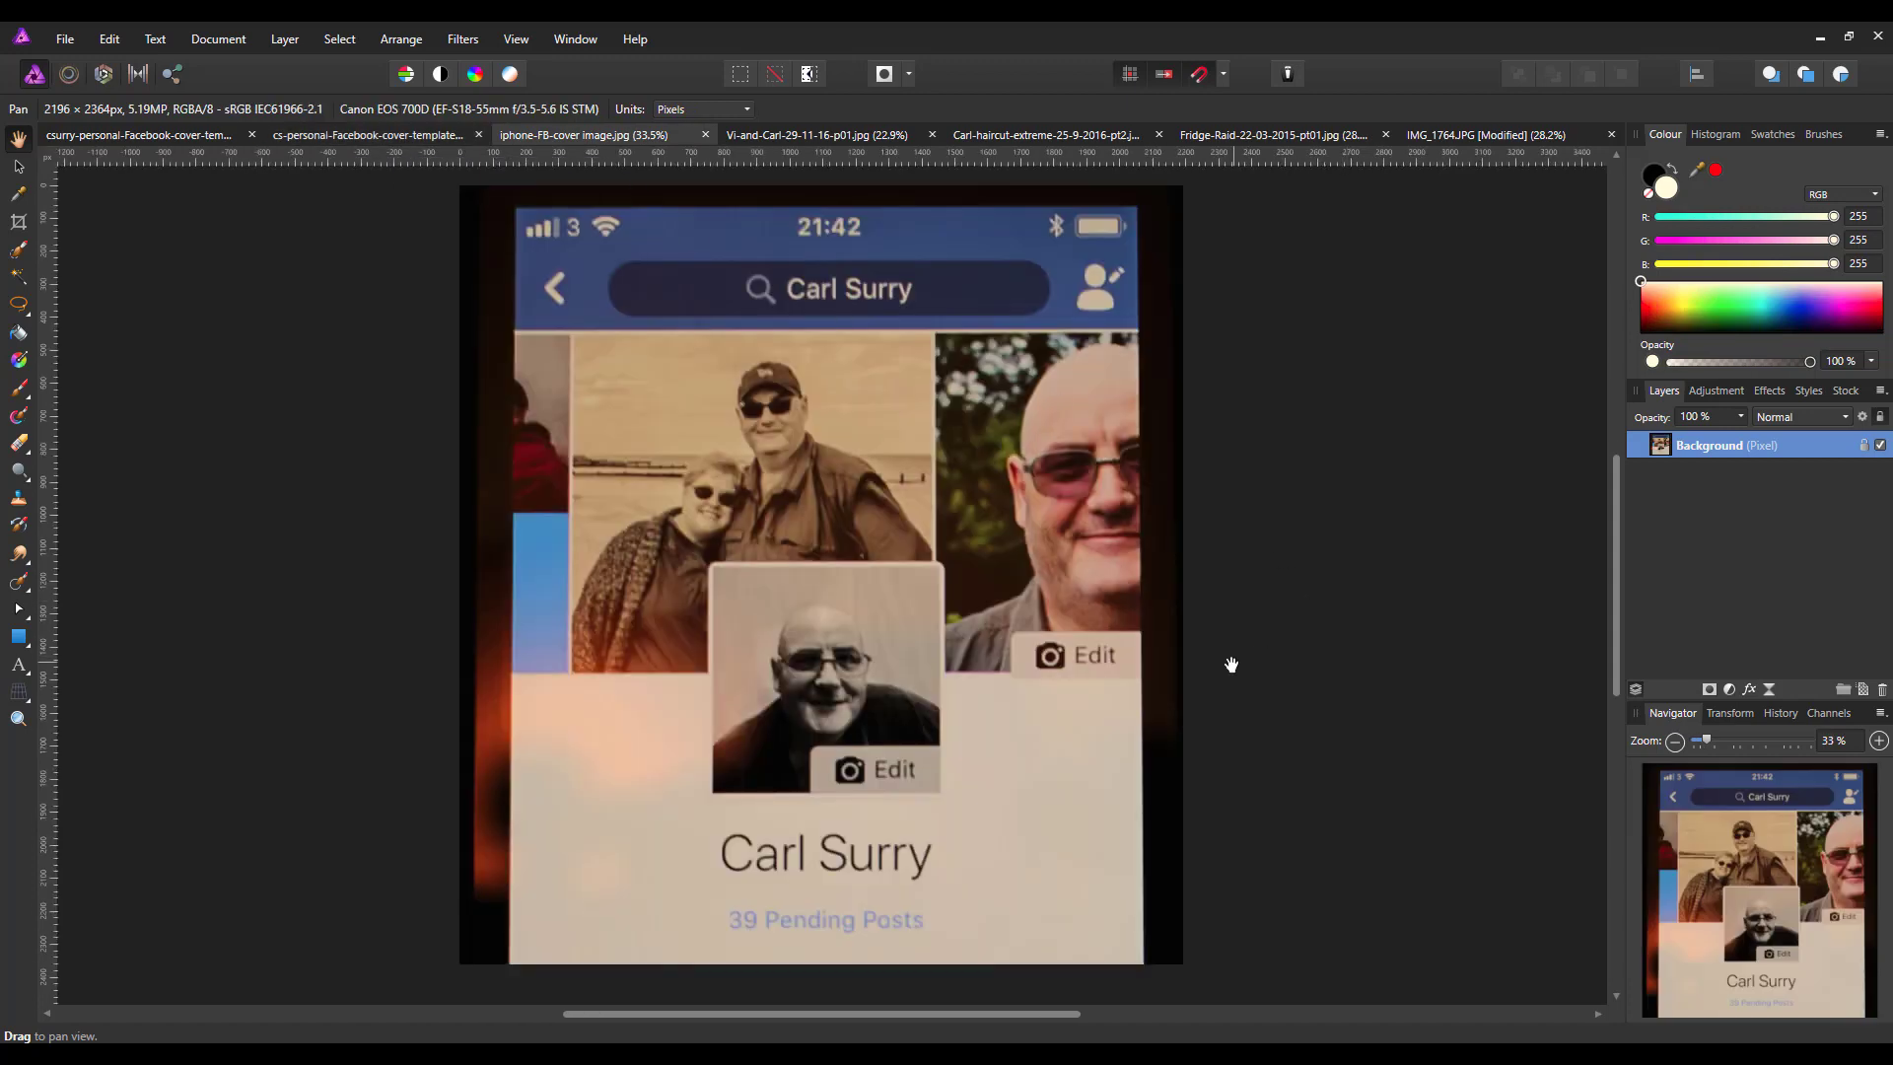
{"action": "mouse_move", "coordinate": [1047, 686]}
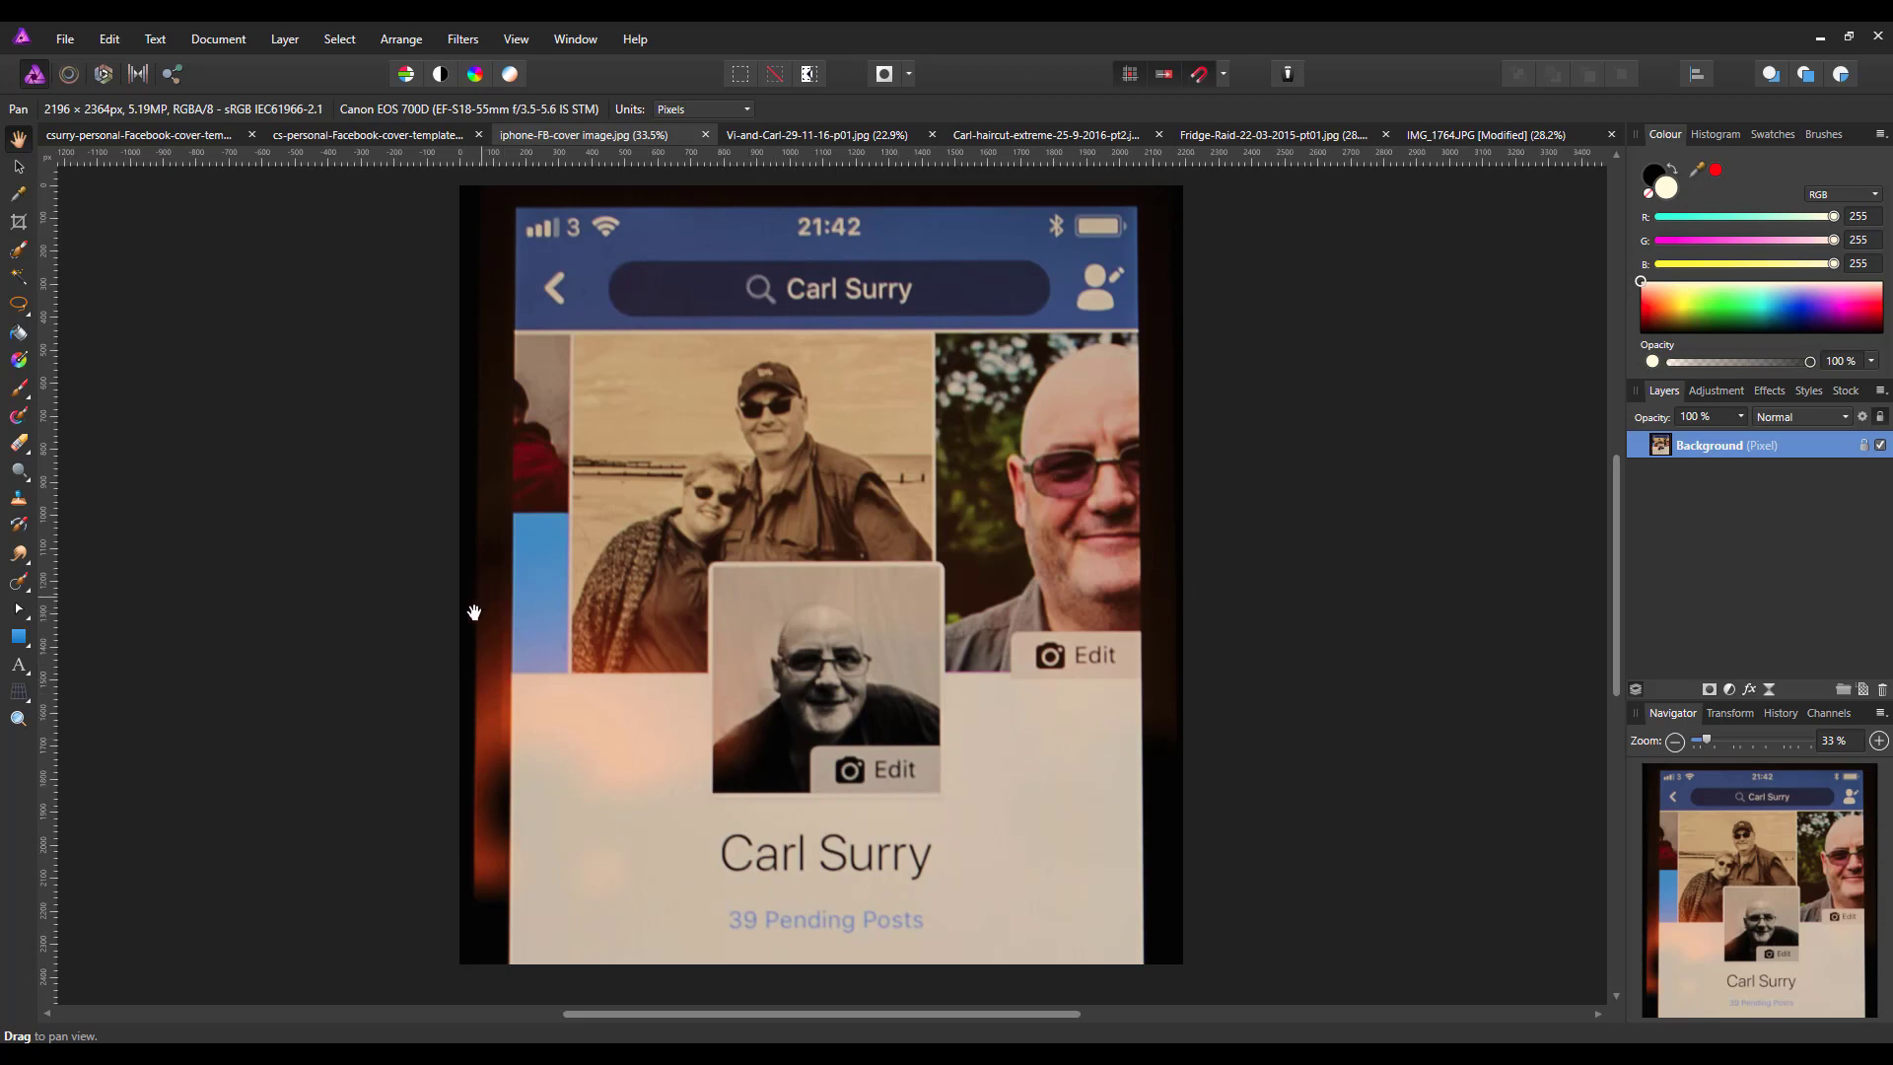
{"action": "mouse_move", "coordinate": [816, 704]}
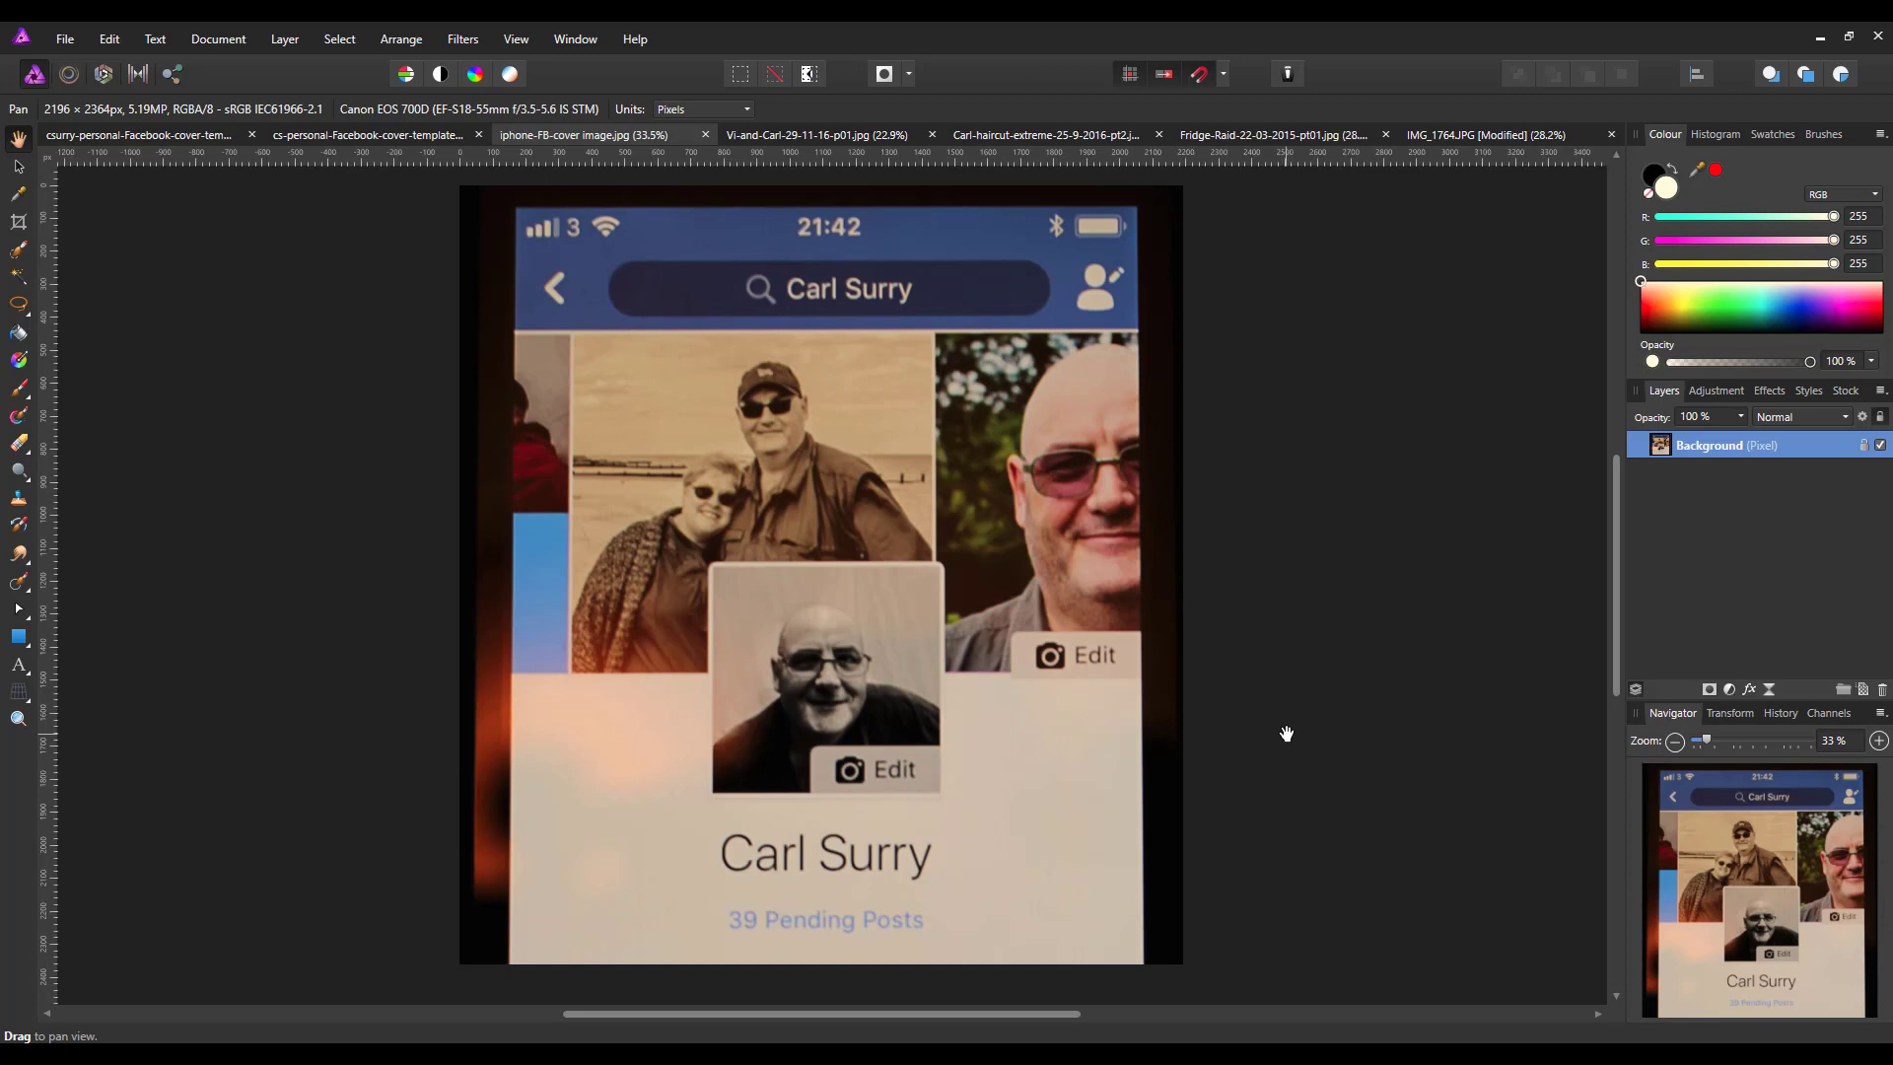
{"action": "mouse_move", "coordinate": [1309, 690]}
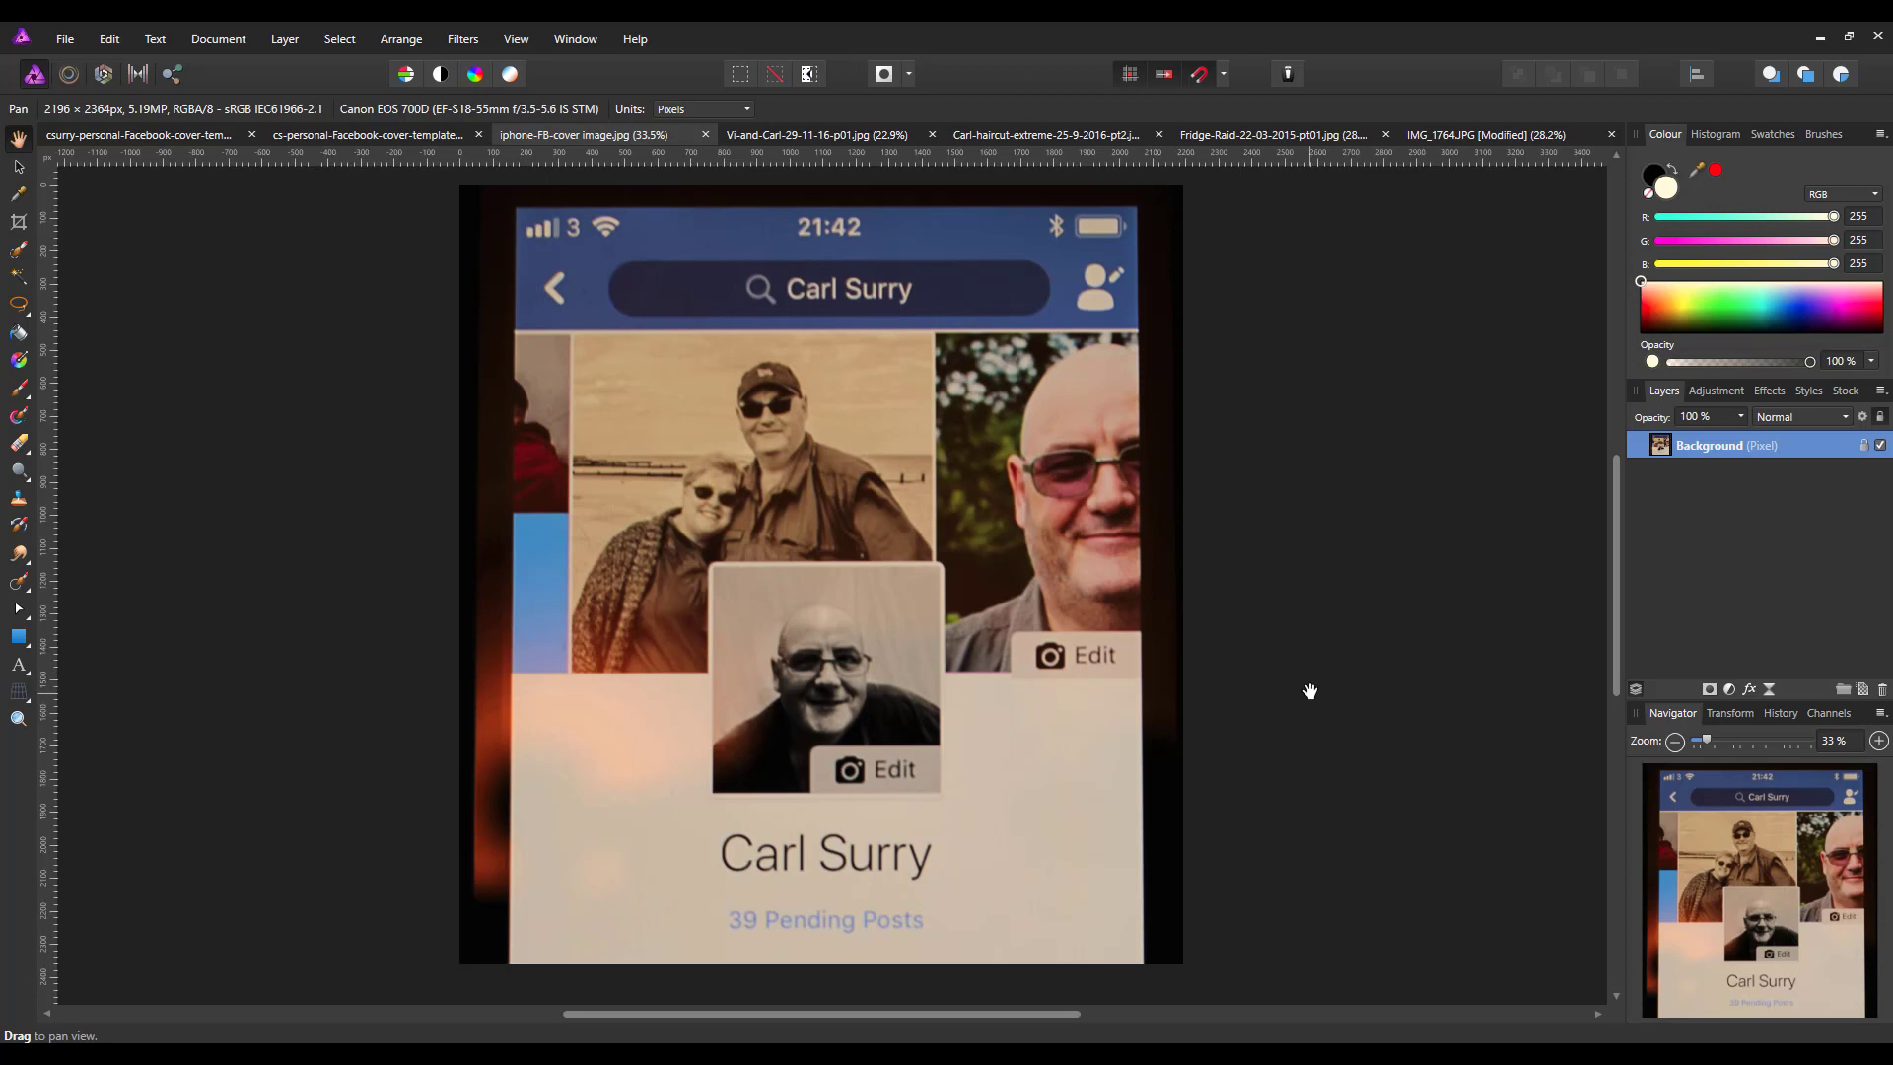
{"action": "mouse_move", "coordinate": [495, 495]}
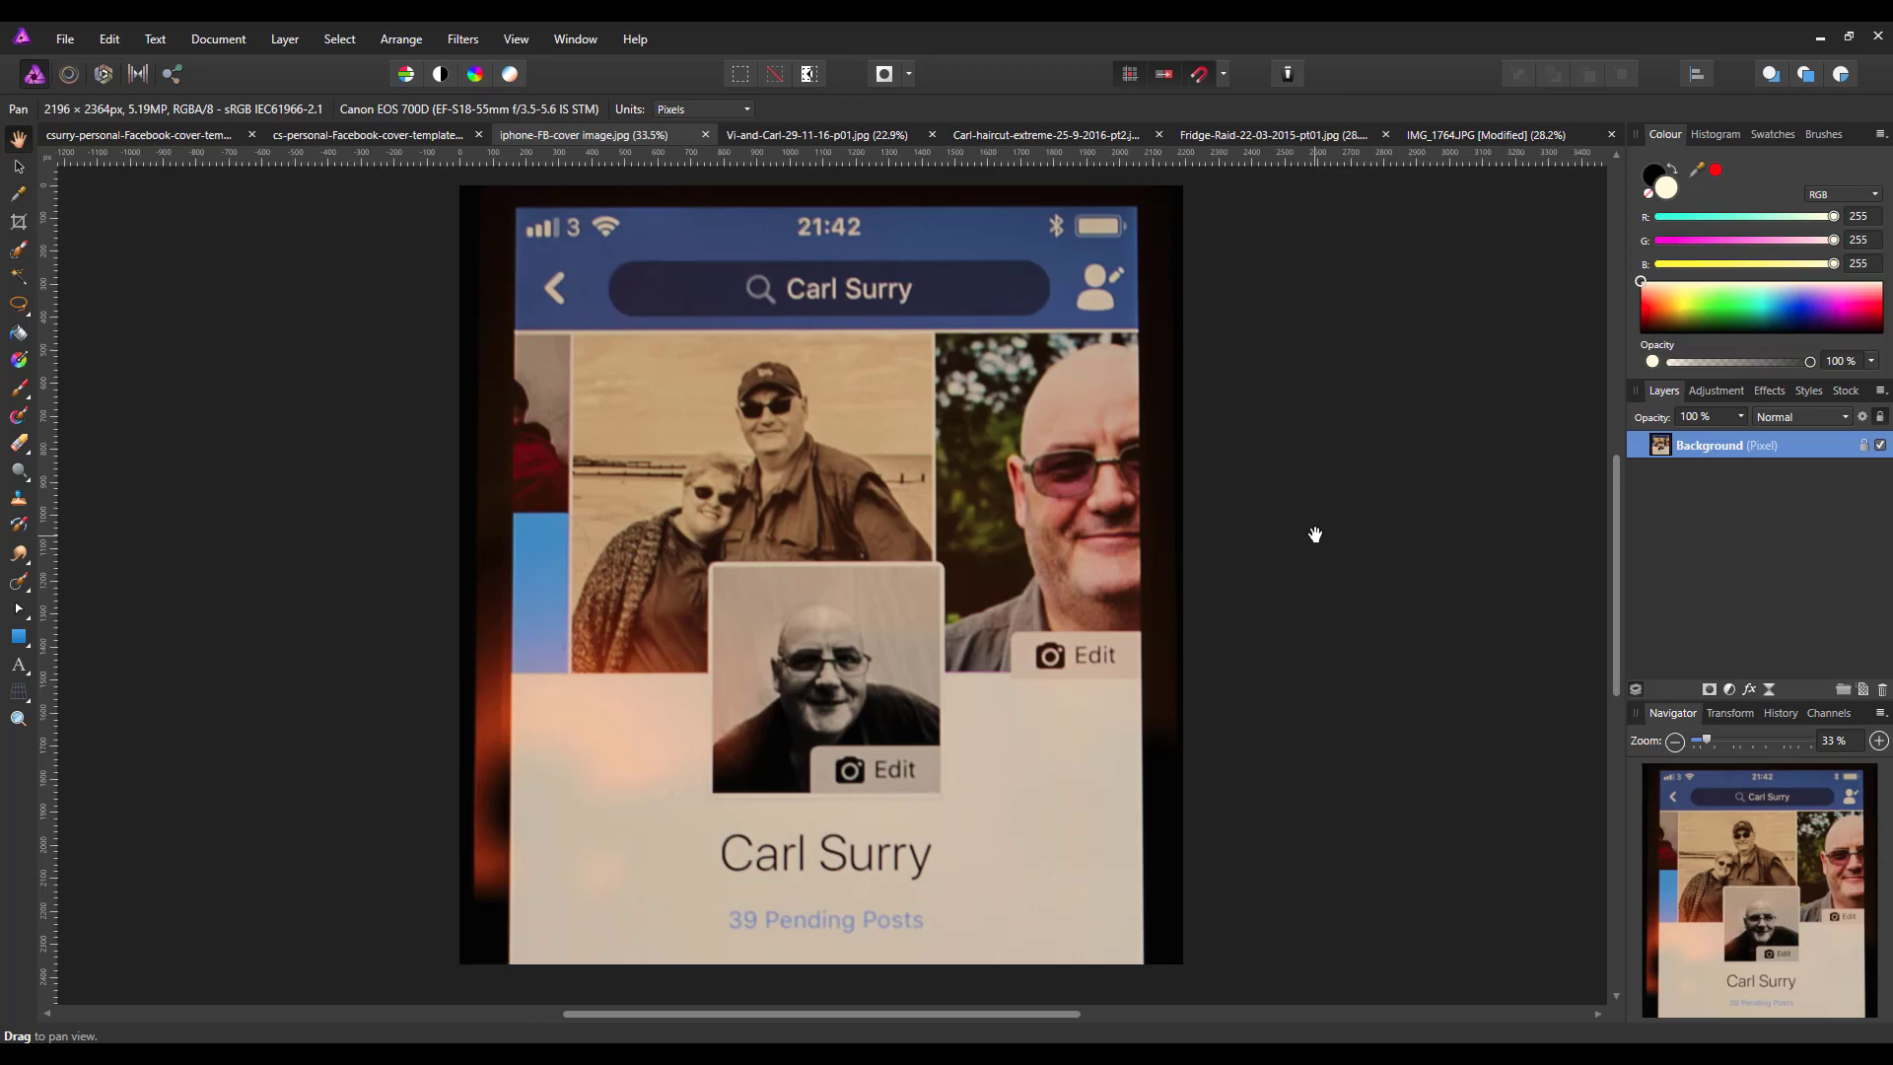
{"action": "mouse_move", "coordinate": [1320, 528]}
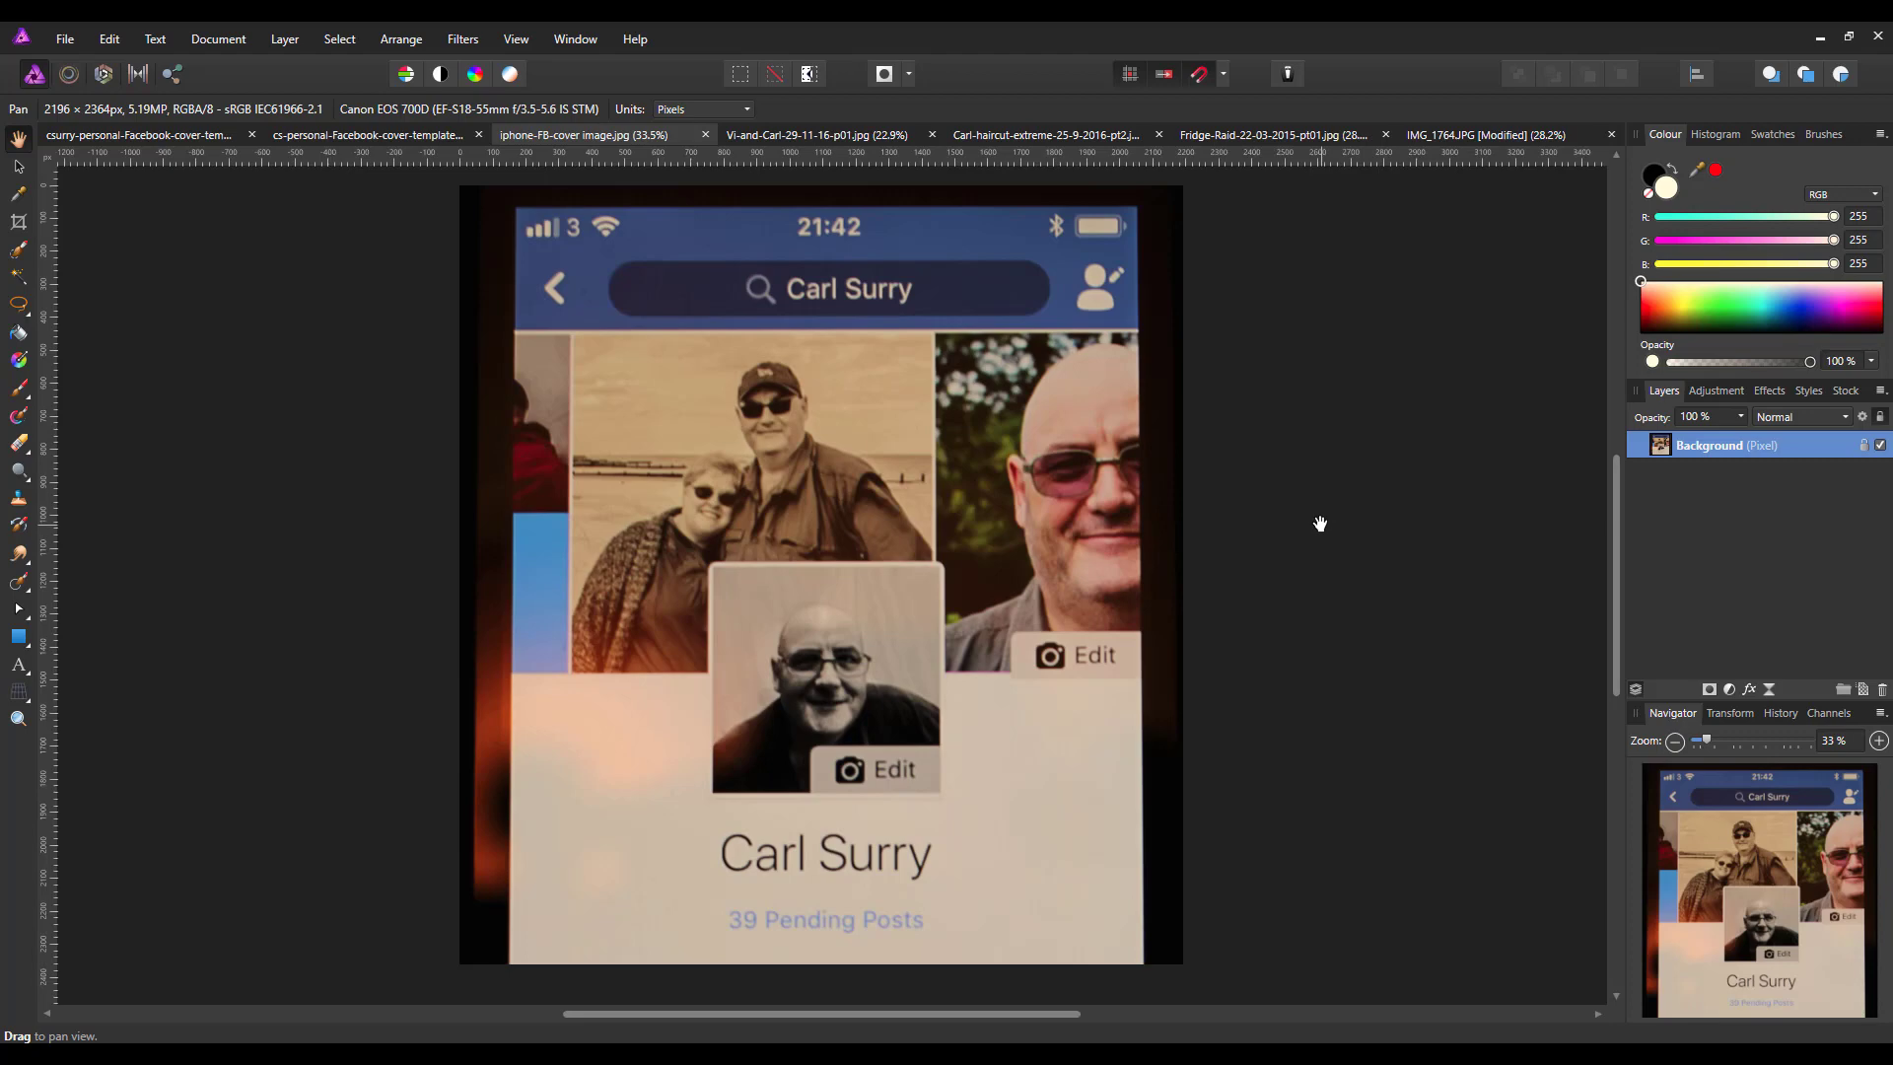
{"action": "mouse_move", "coordinate": [326, 217]}
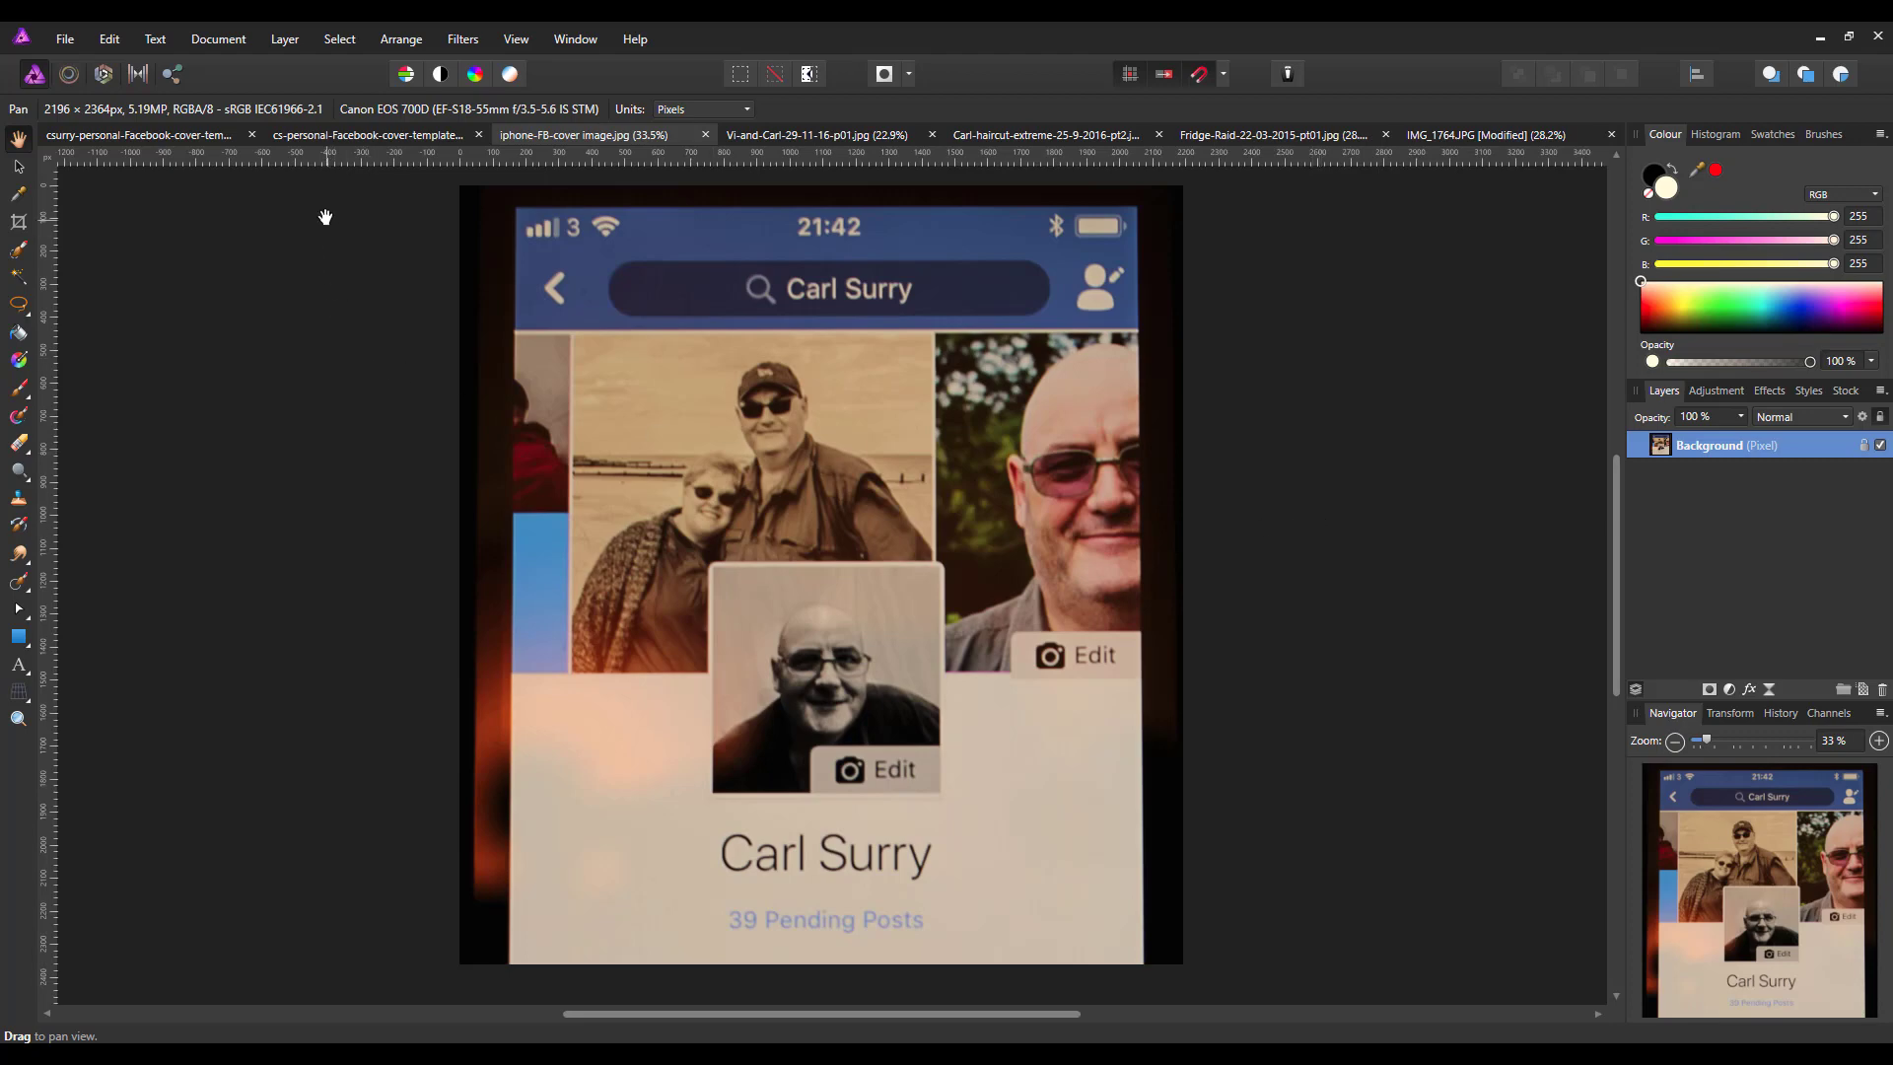
{"action": "mouse_move", "coordinate": [1039, 335]}
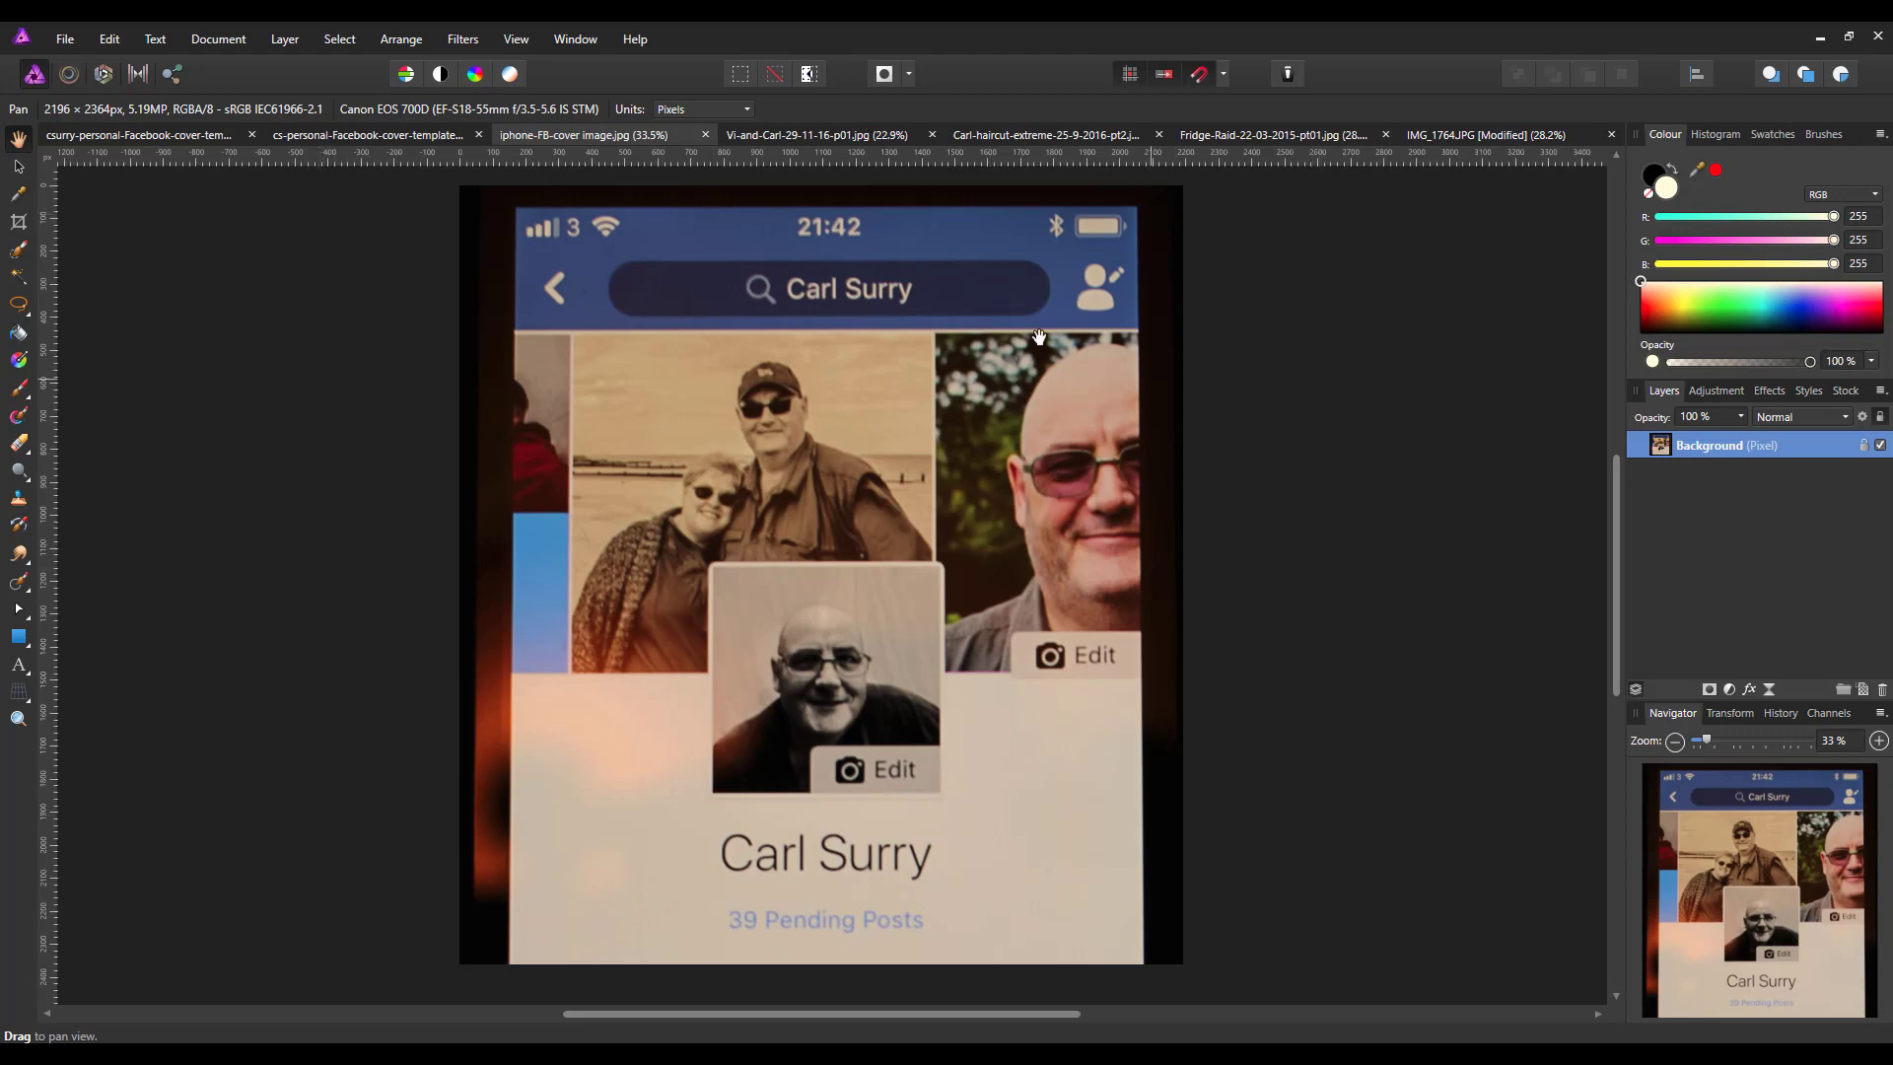
{"action": "mouse_move", "coordinate": [719, 404]}
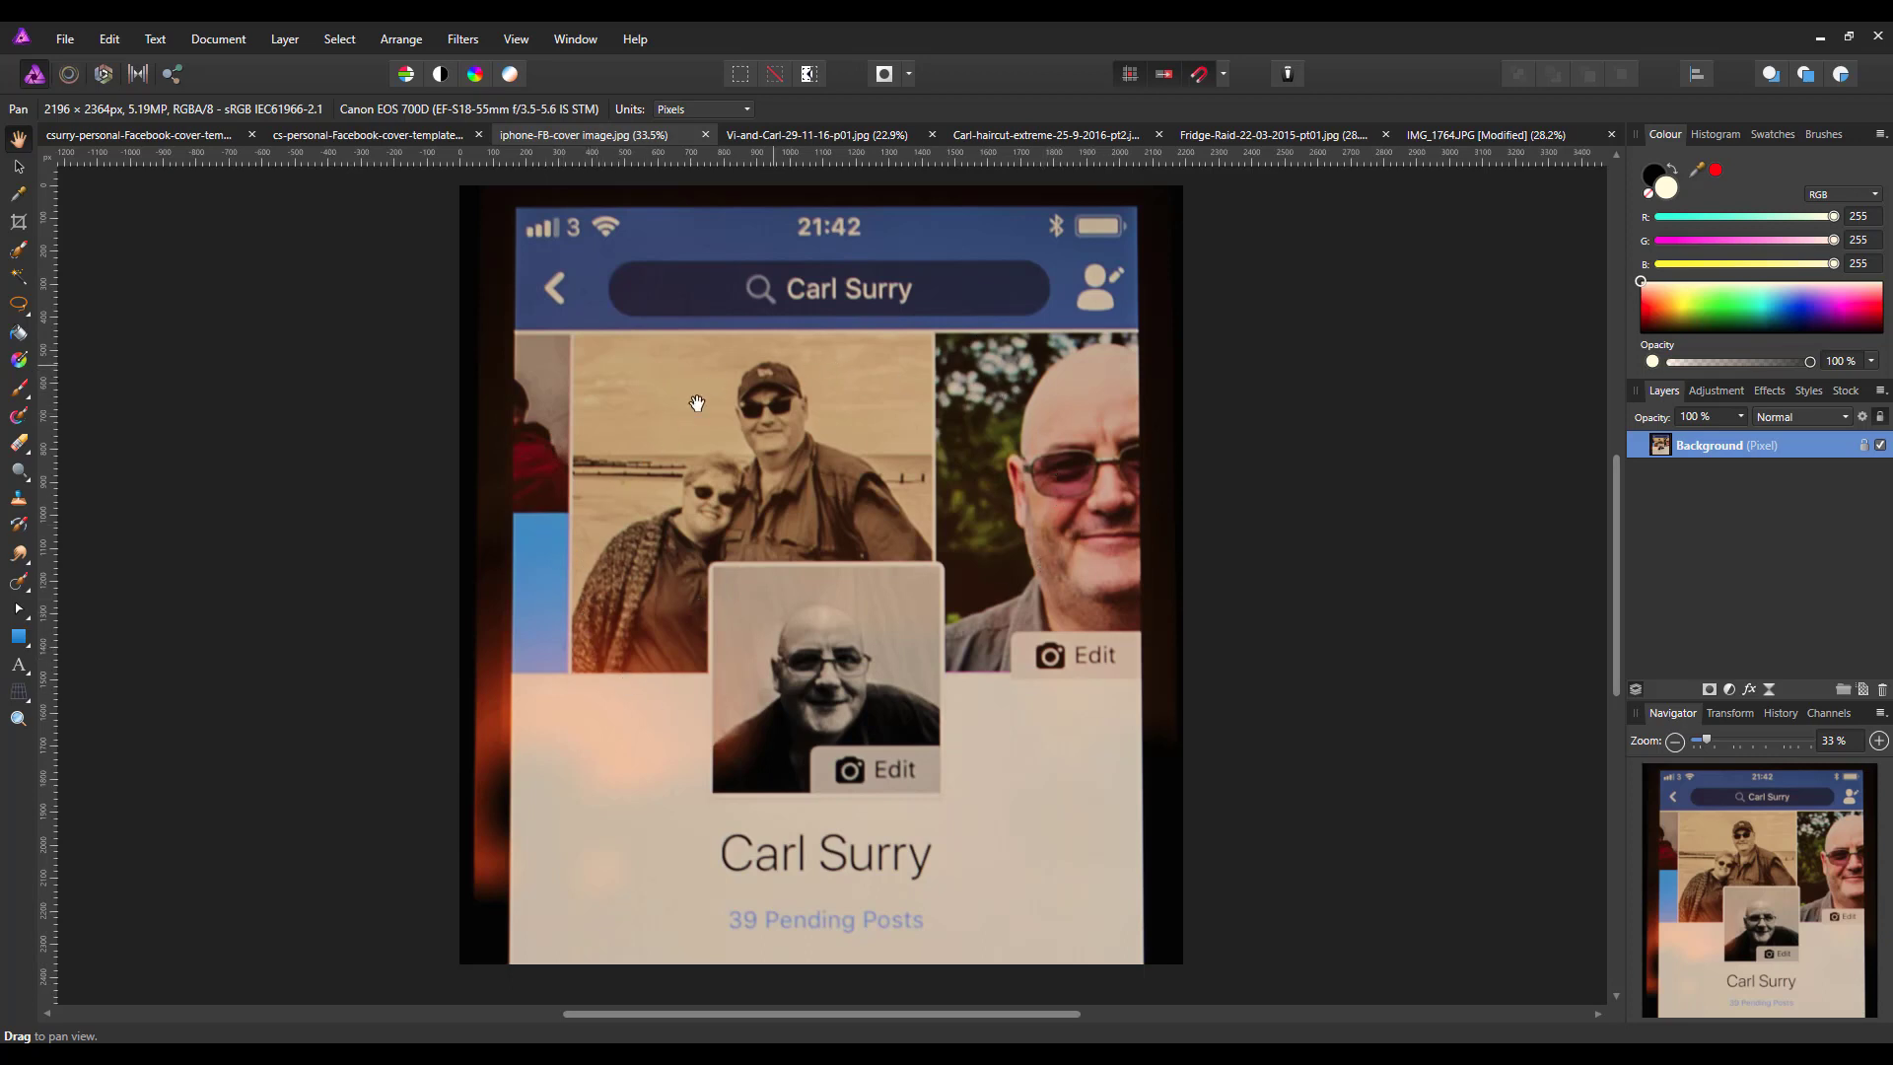
{"action": "mouse_move", "coordinate": [643, 576]}
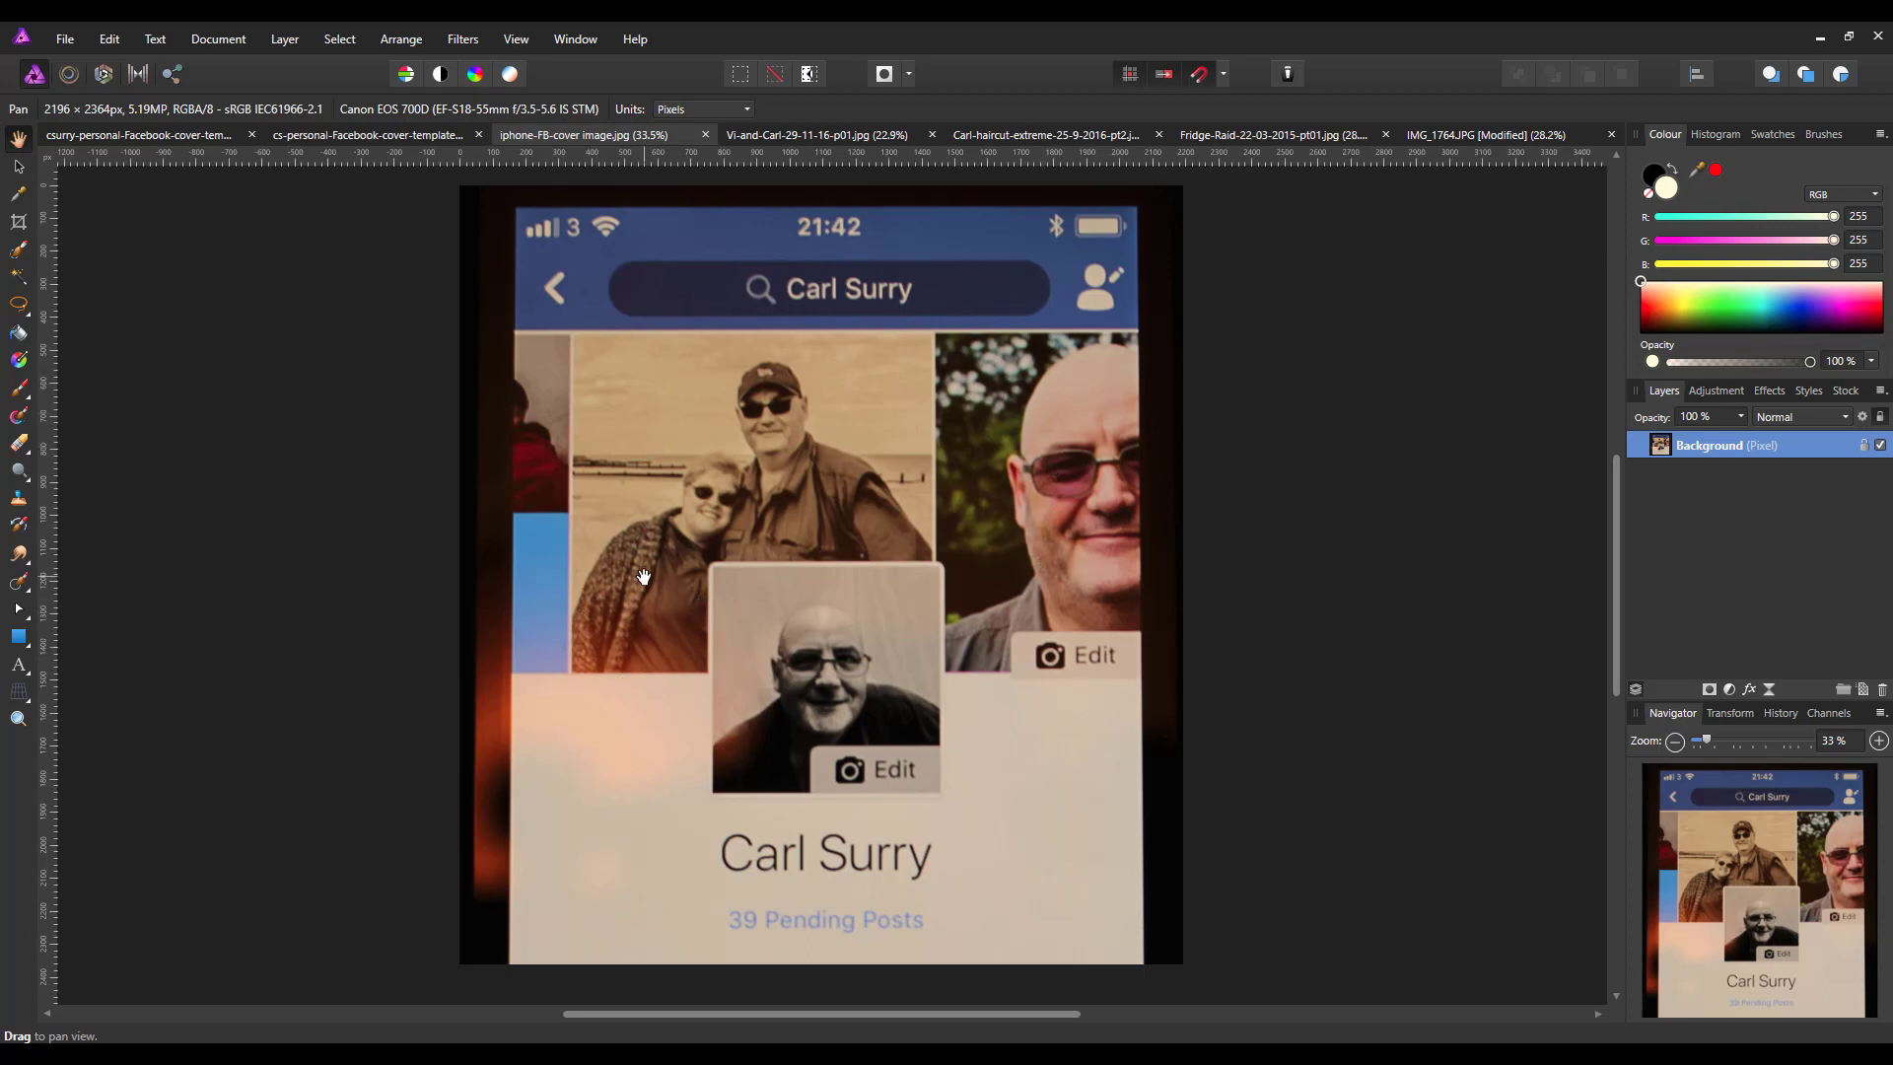
{"action": "mouse_move", "coordinate": [643, 367]}
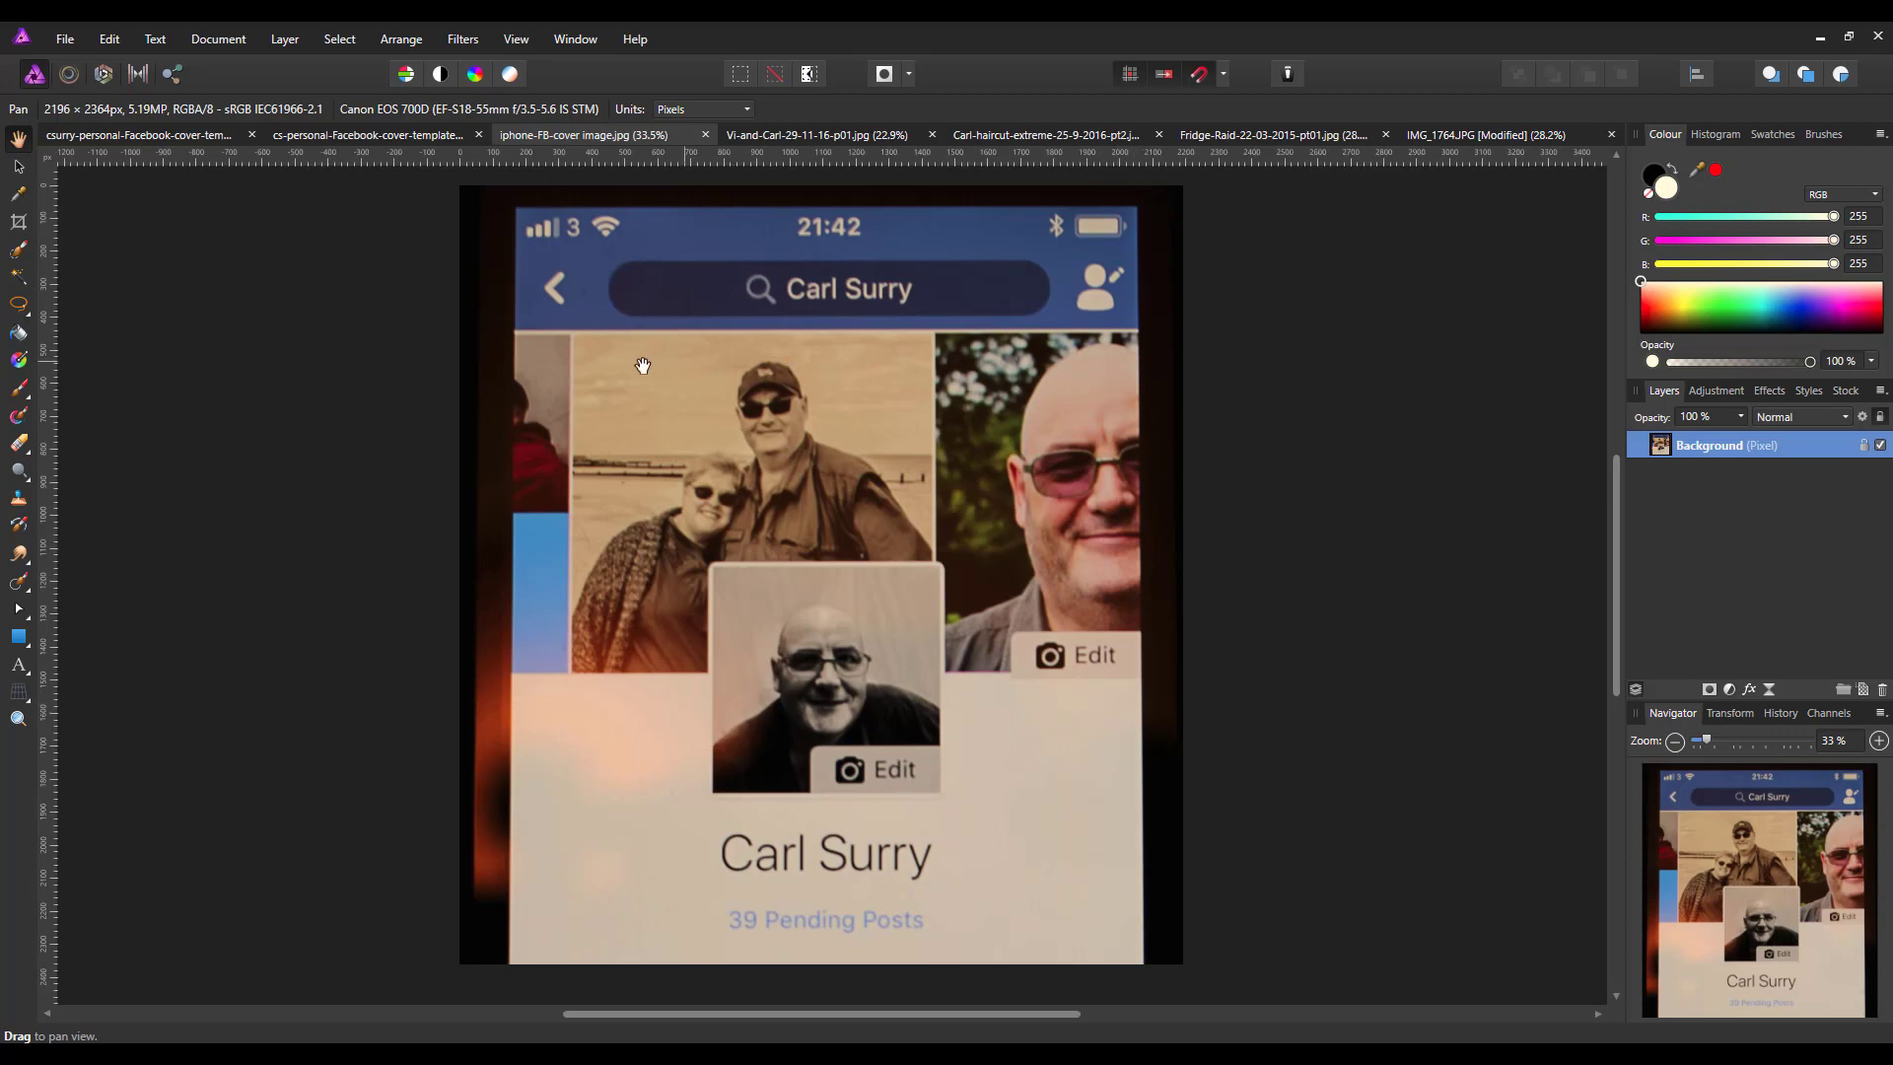
{"action": "mouse_move", "coordinate": [927, 377]}
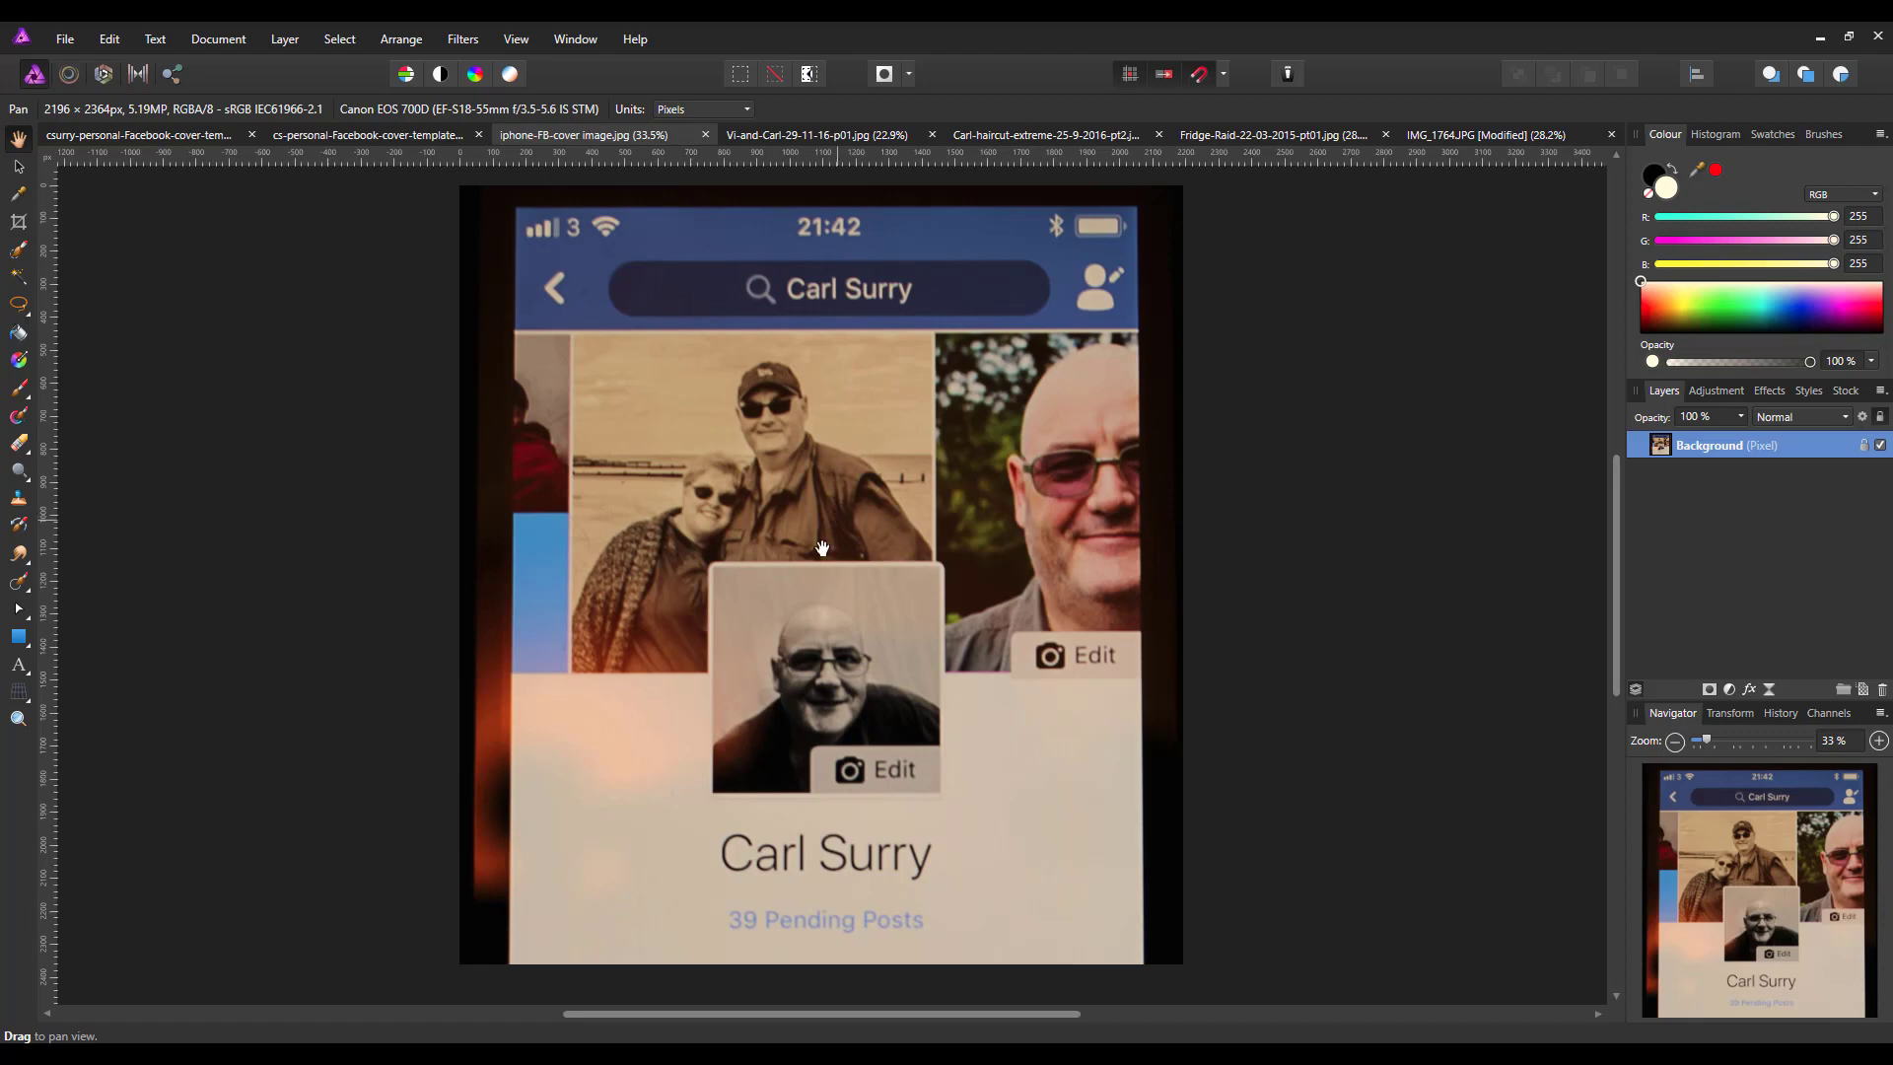
{"action": "mouse_move", "coordinate": [813, 698]}
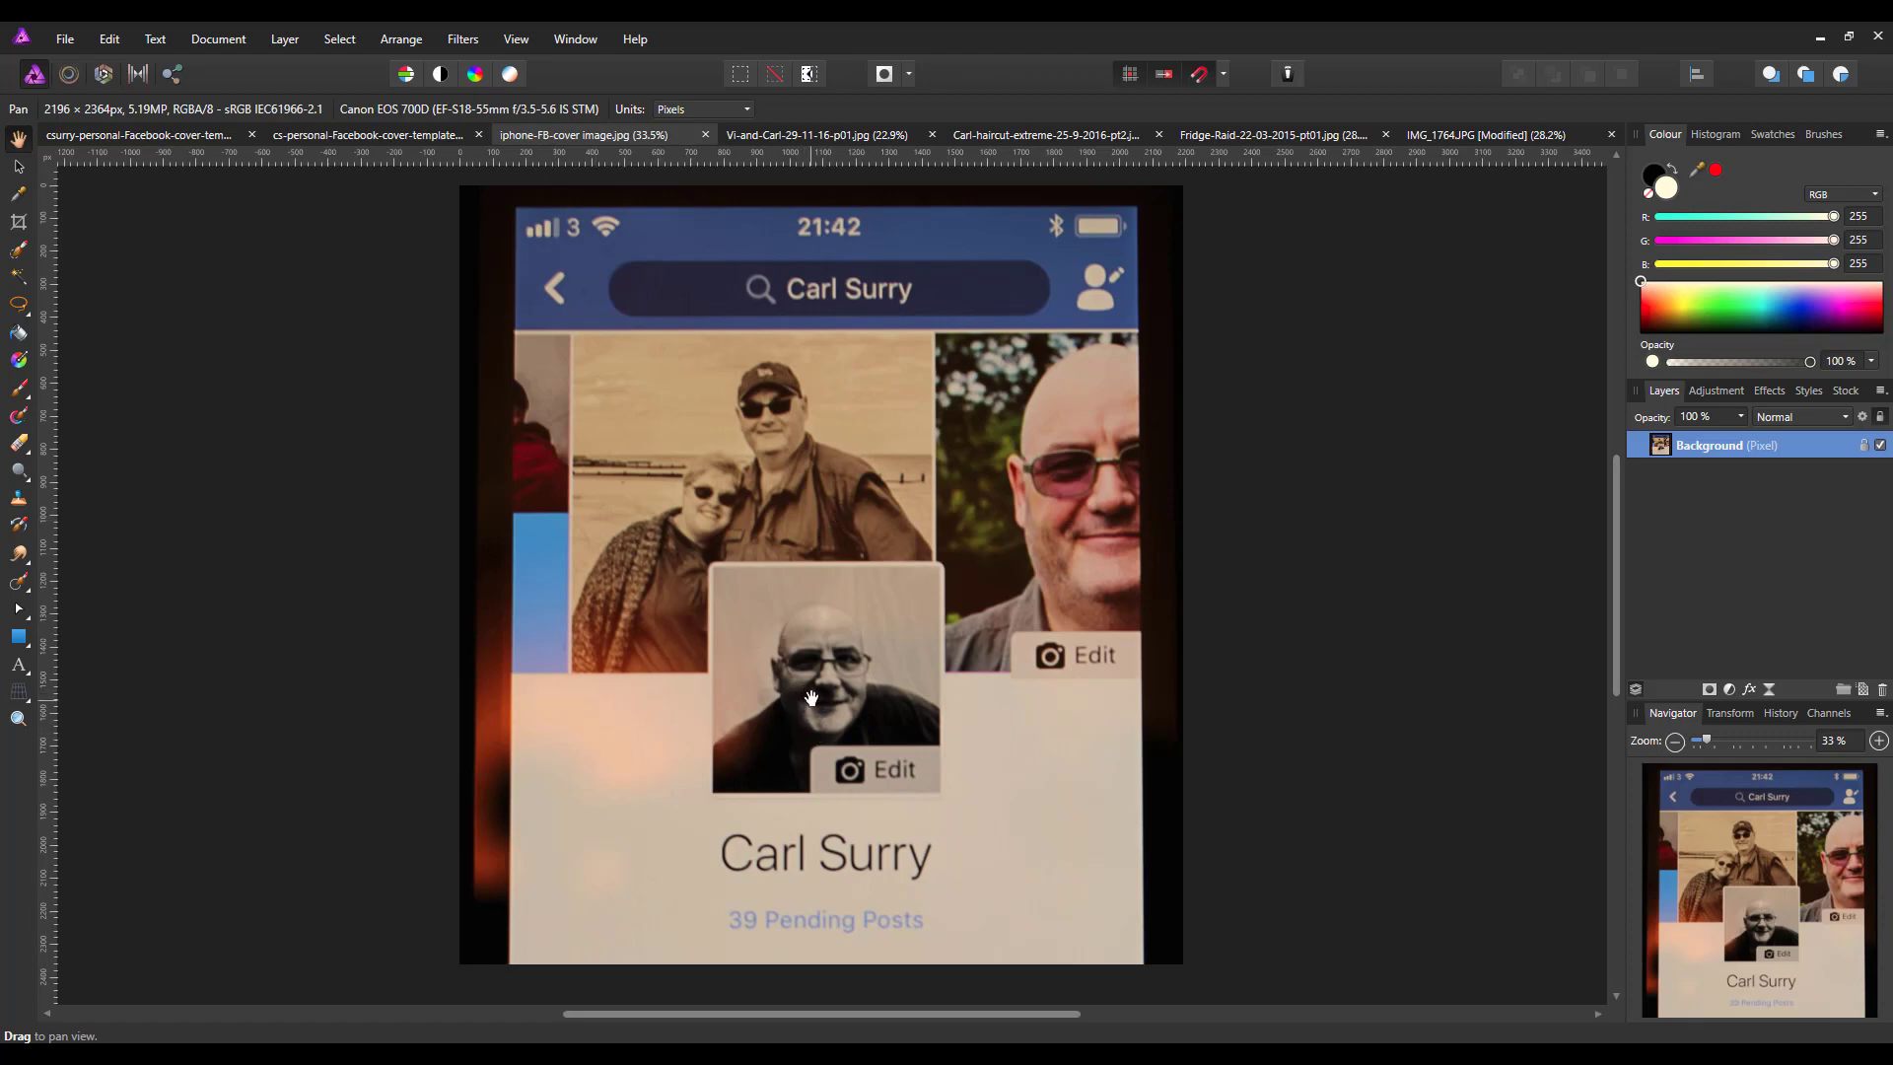
{"action": "mouse_move", "coordinate": [840, 708]}
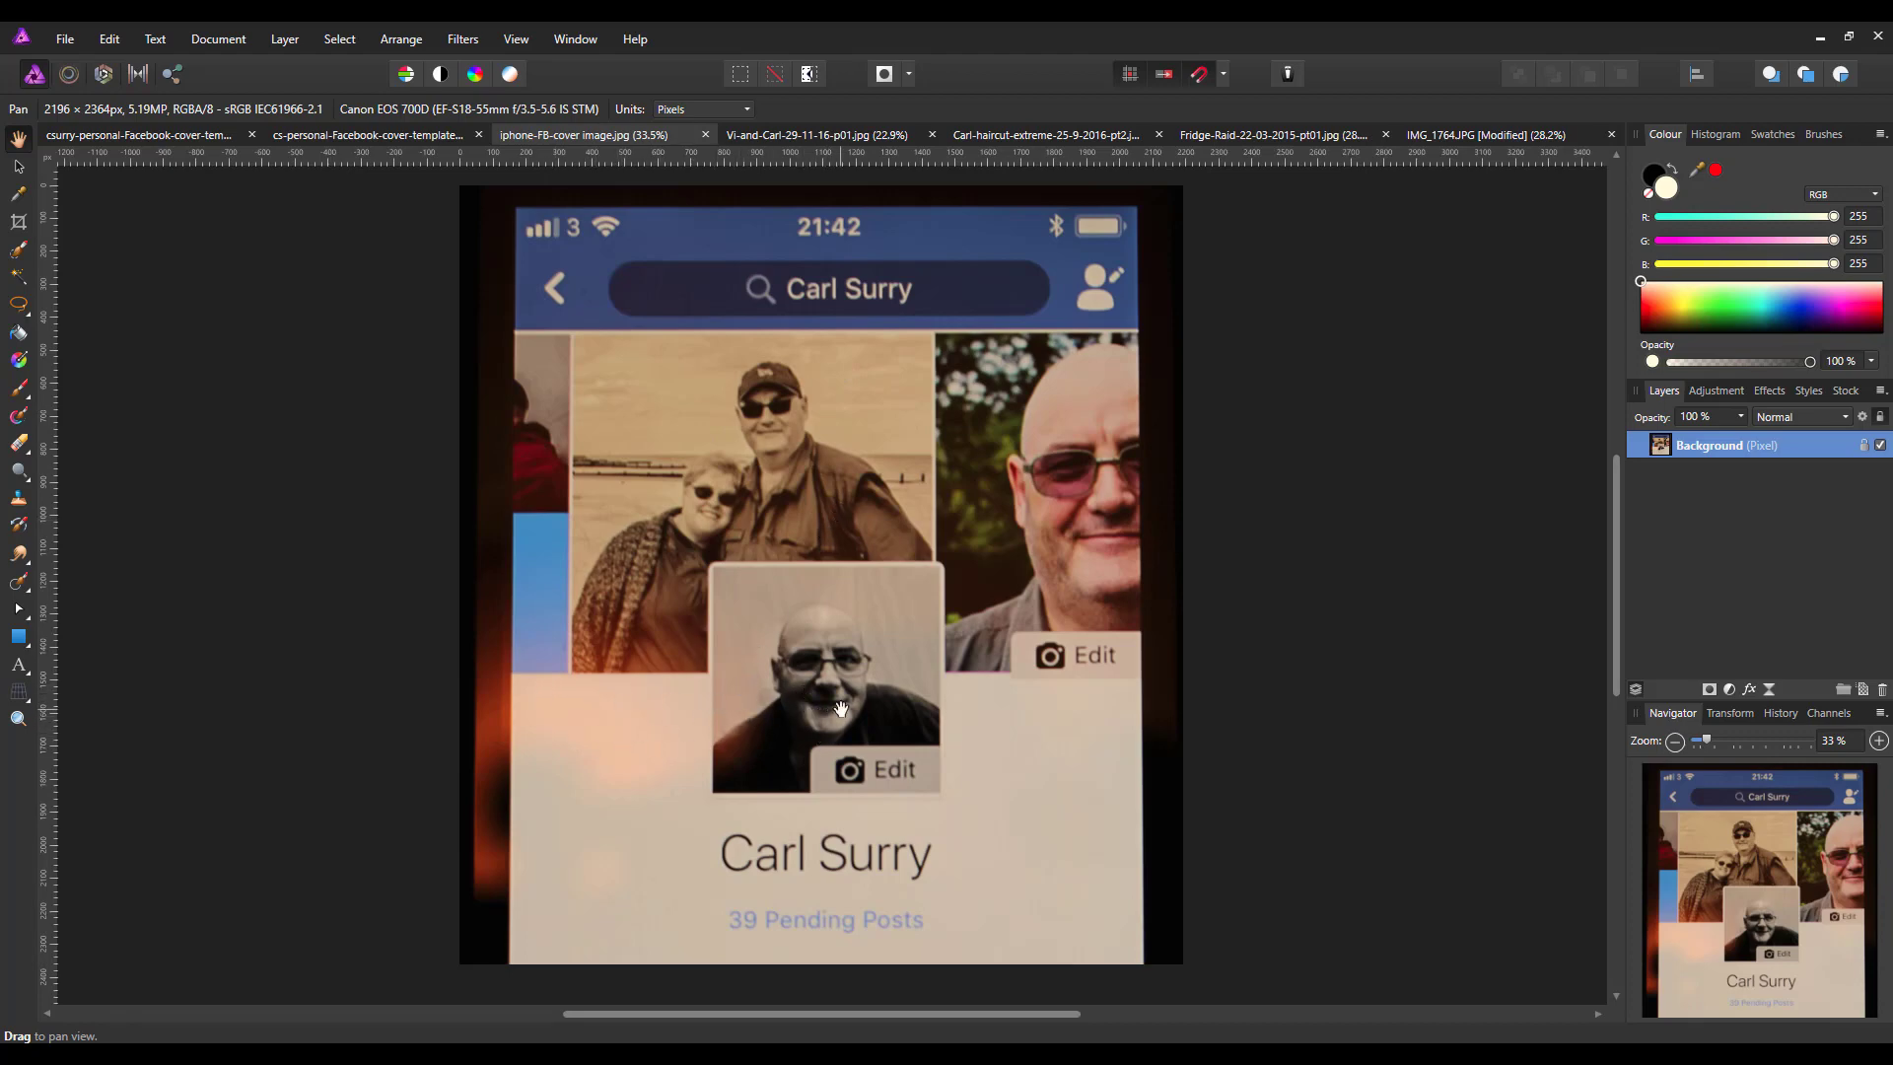
{"action": "mouse_move", "coordinate": [326, 158]}
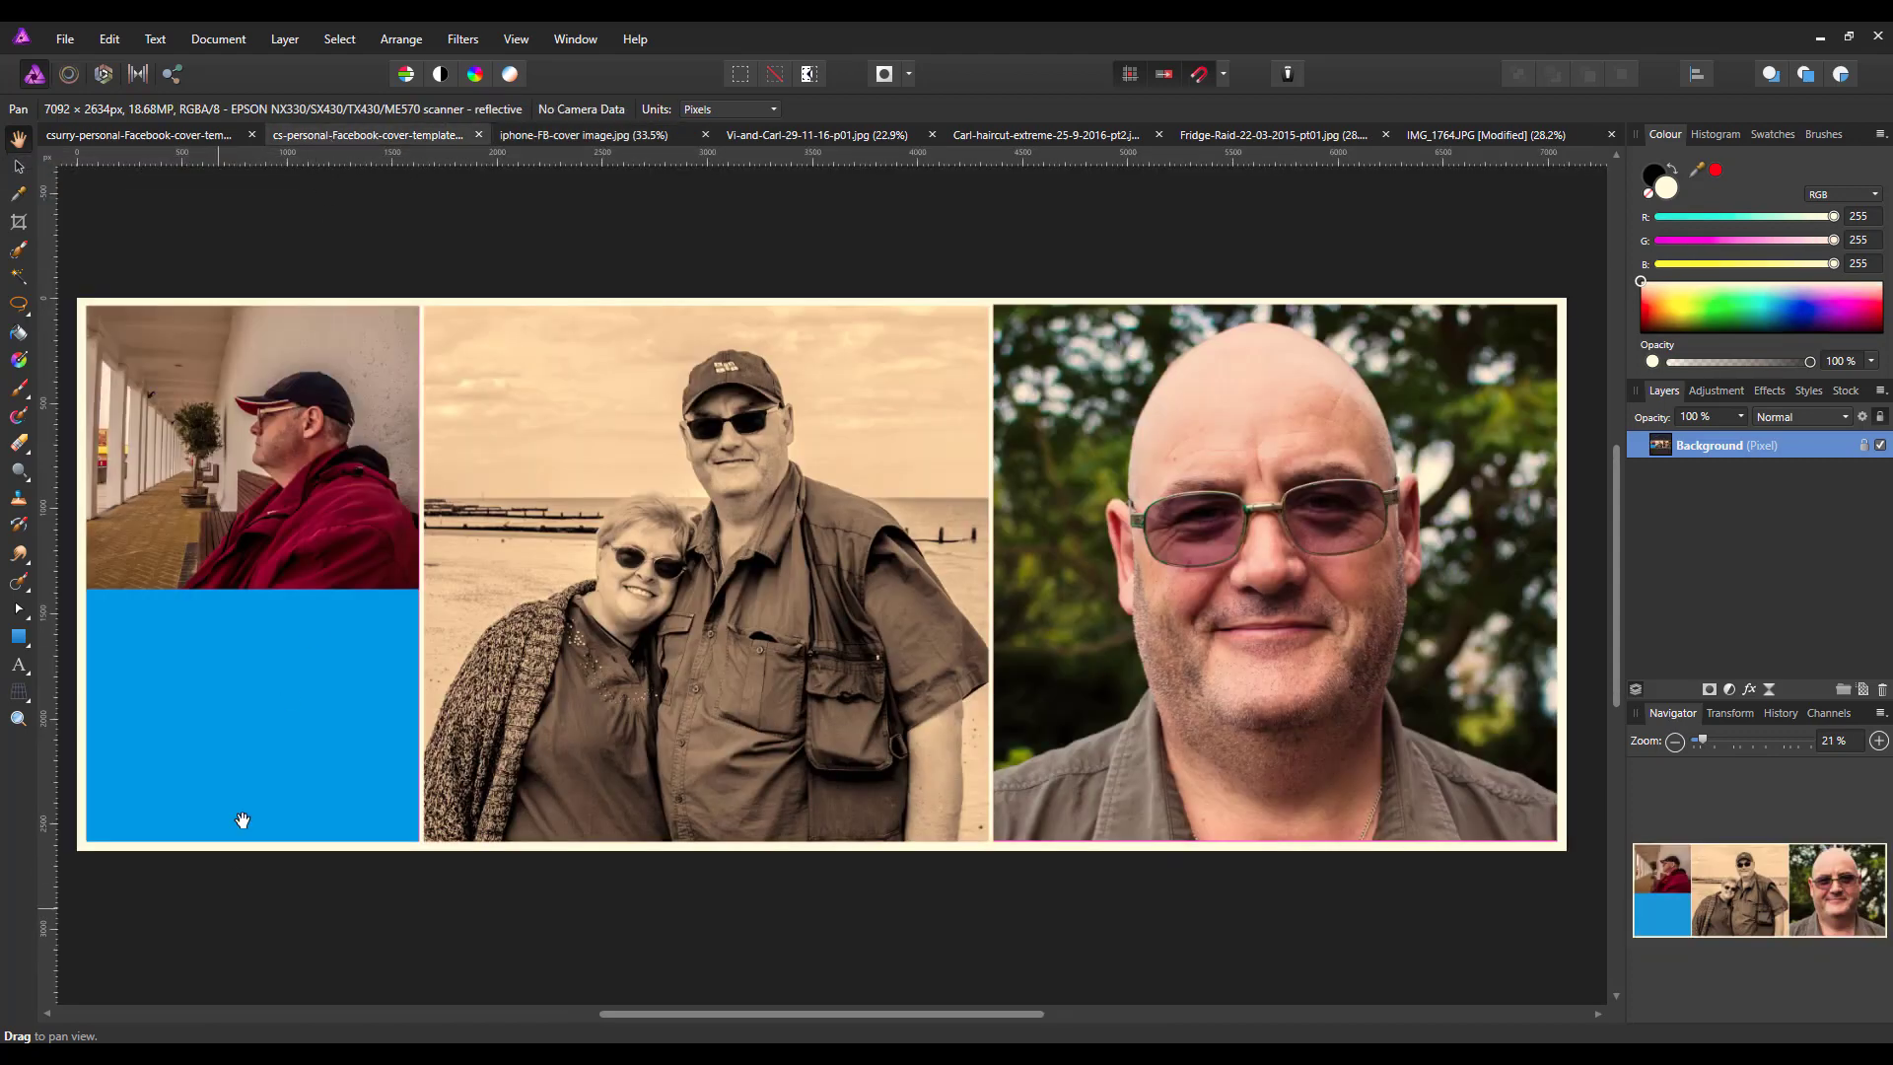
{"action": "mouse_move", "coordinate": [260, 706]}
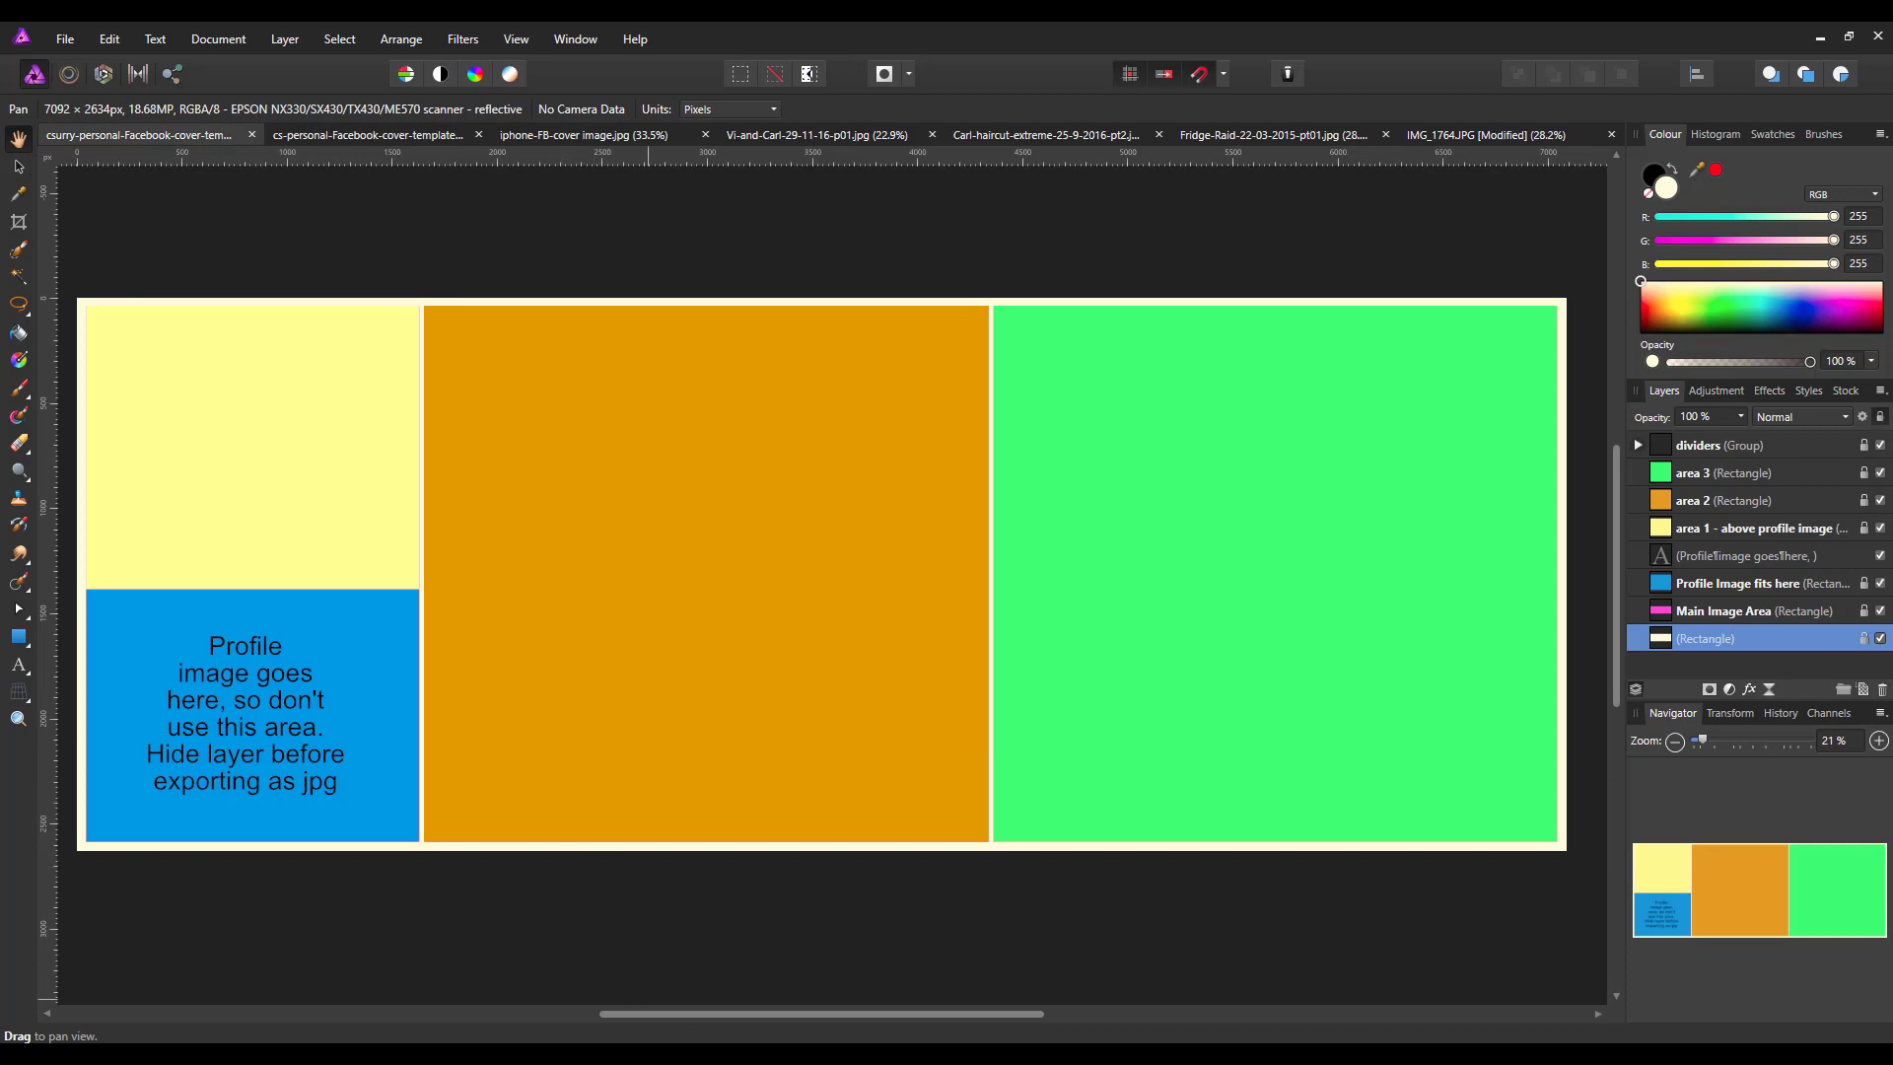
{"action": "mouse_move", "coordinate": [1410, 1040]}
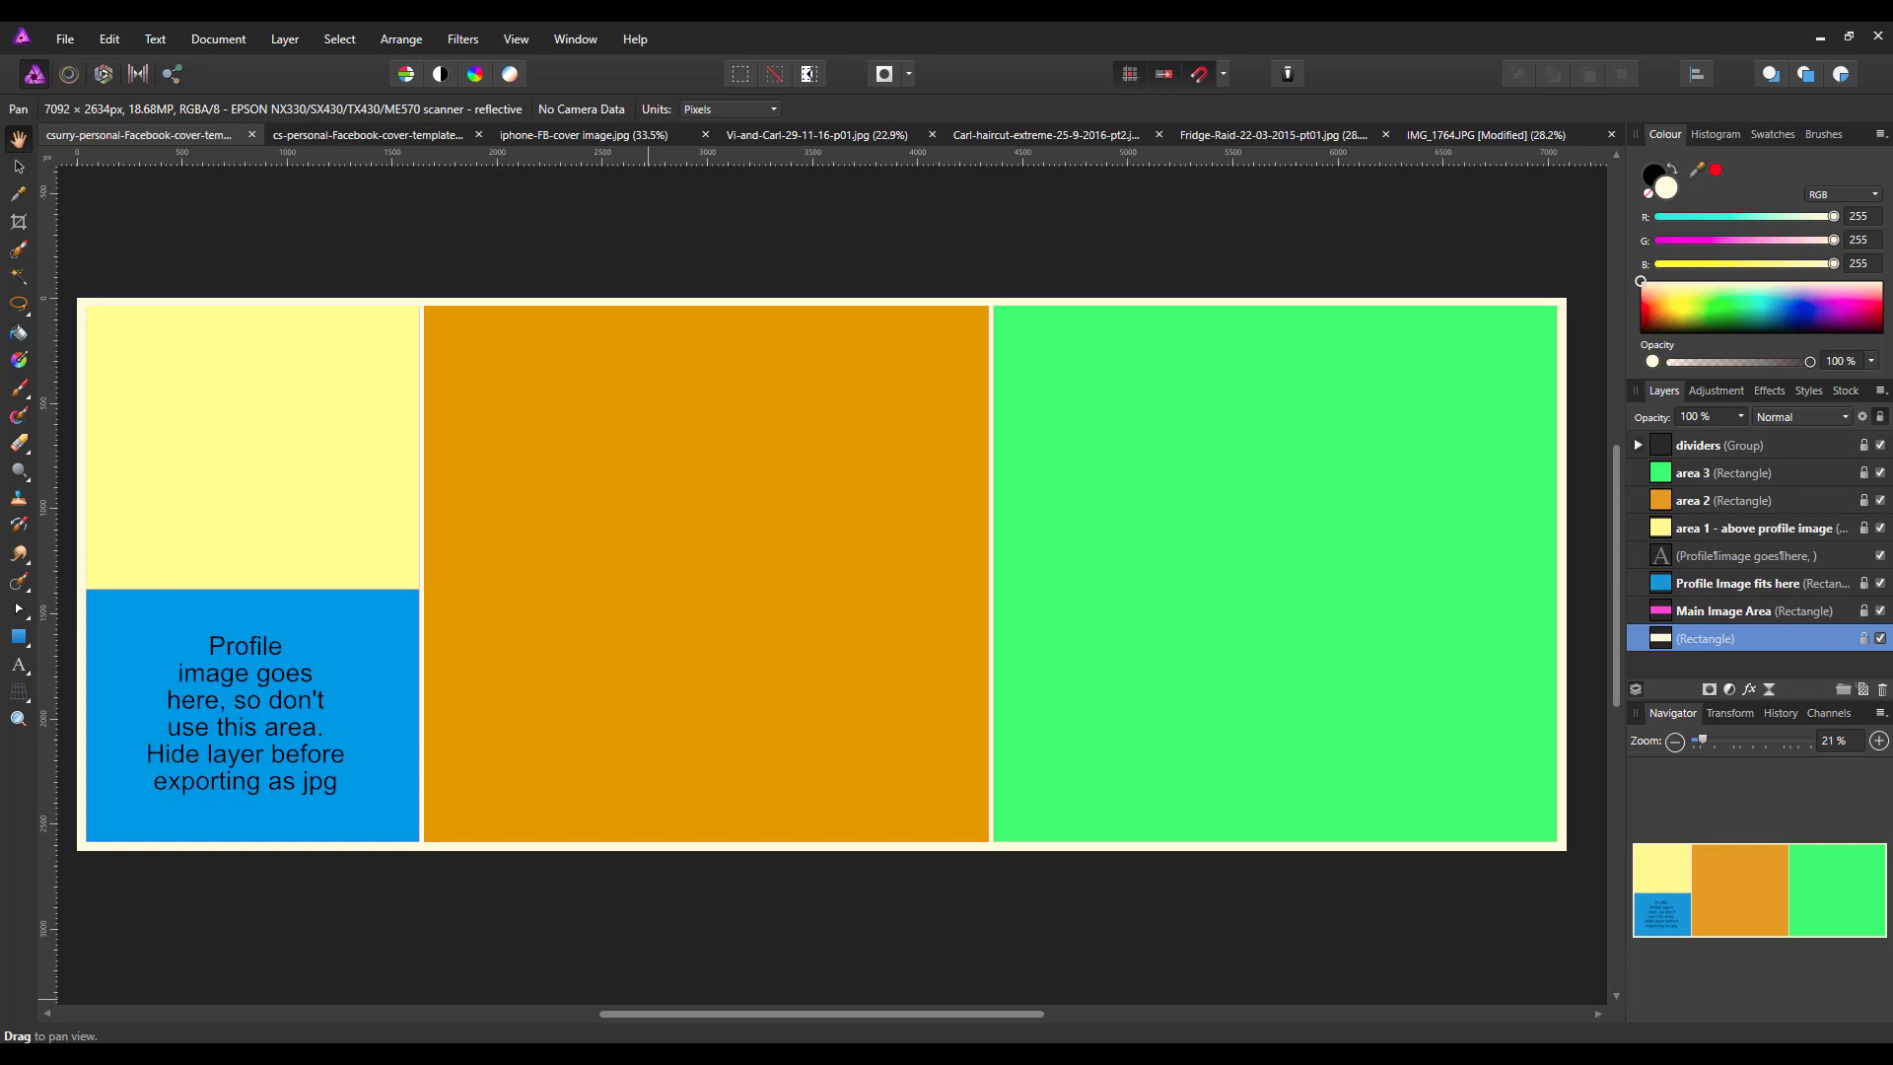
{"action": "mouse_move", "coordinate": [1260, 968]}
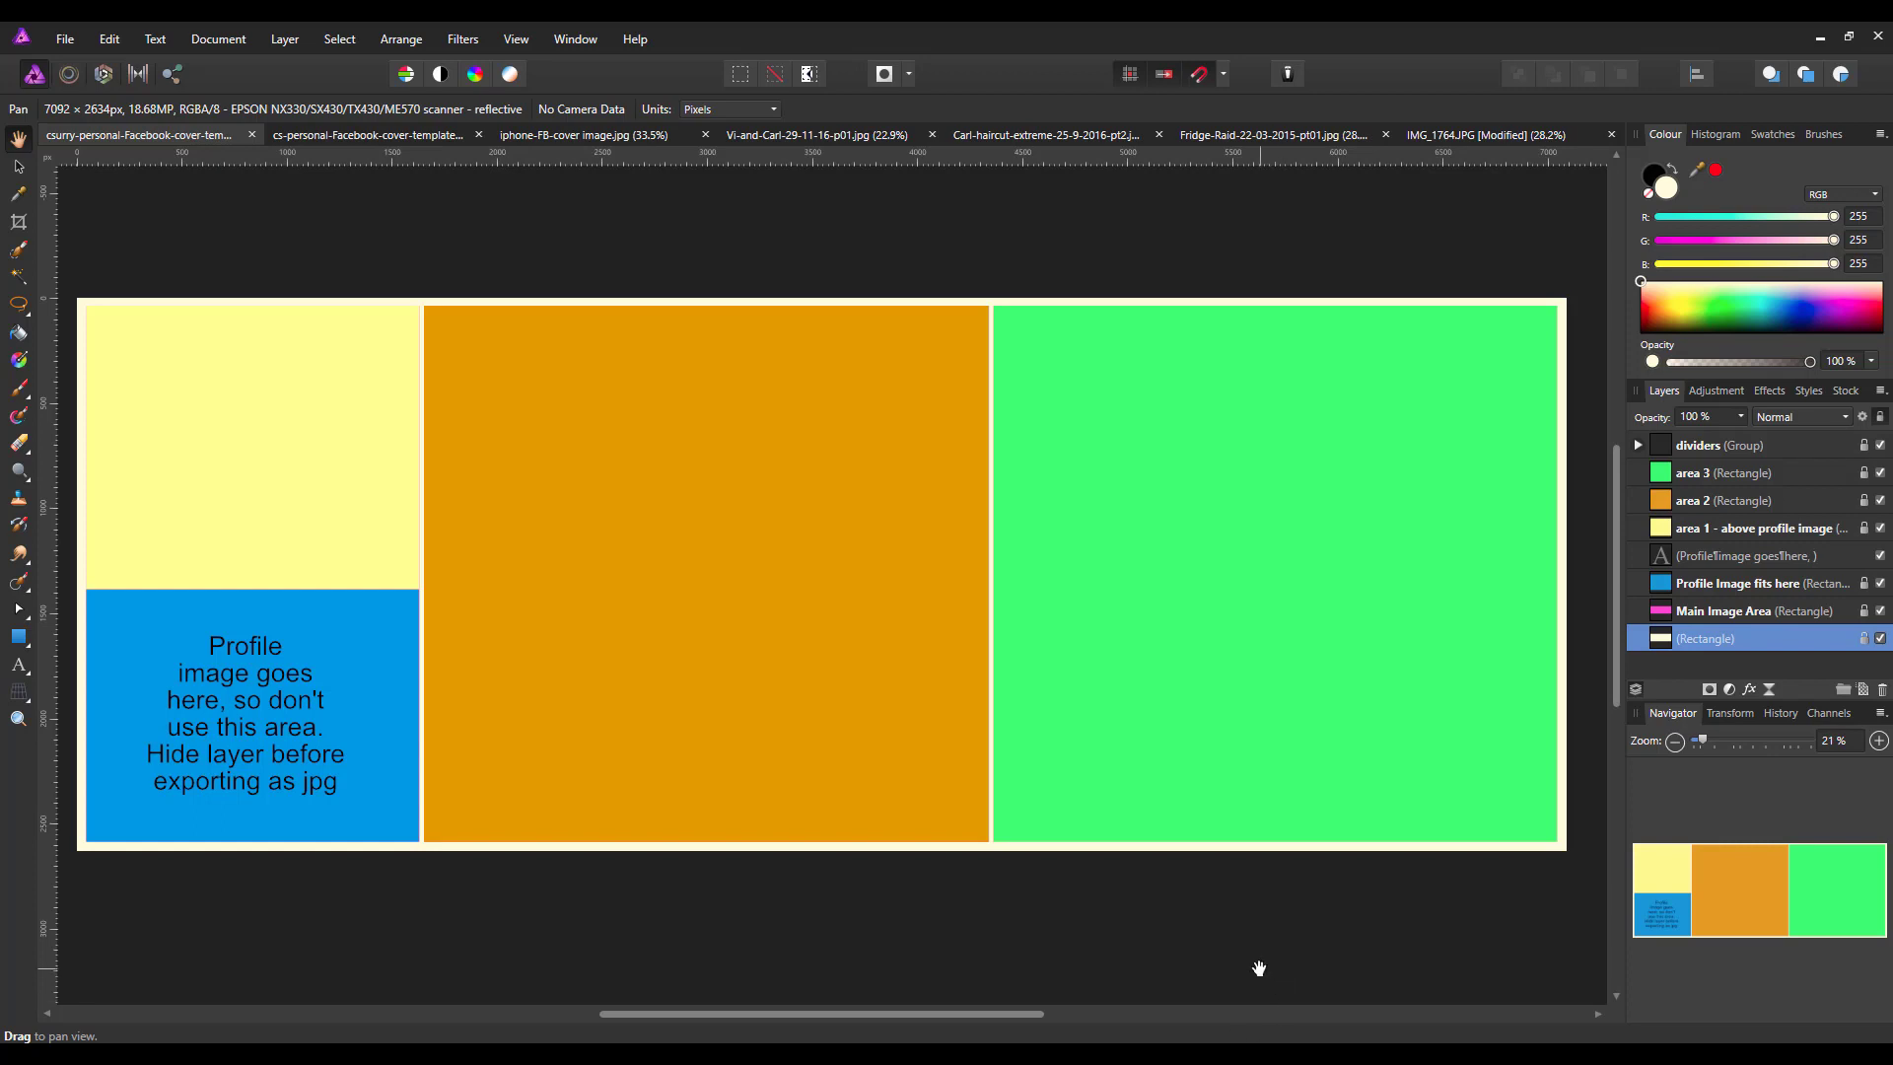
{"action": "mouse_move", "coordinate": [1292, 854]}
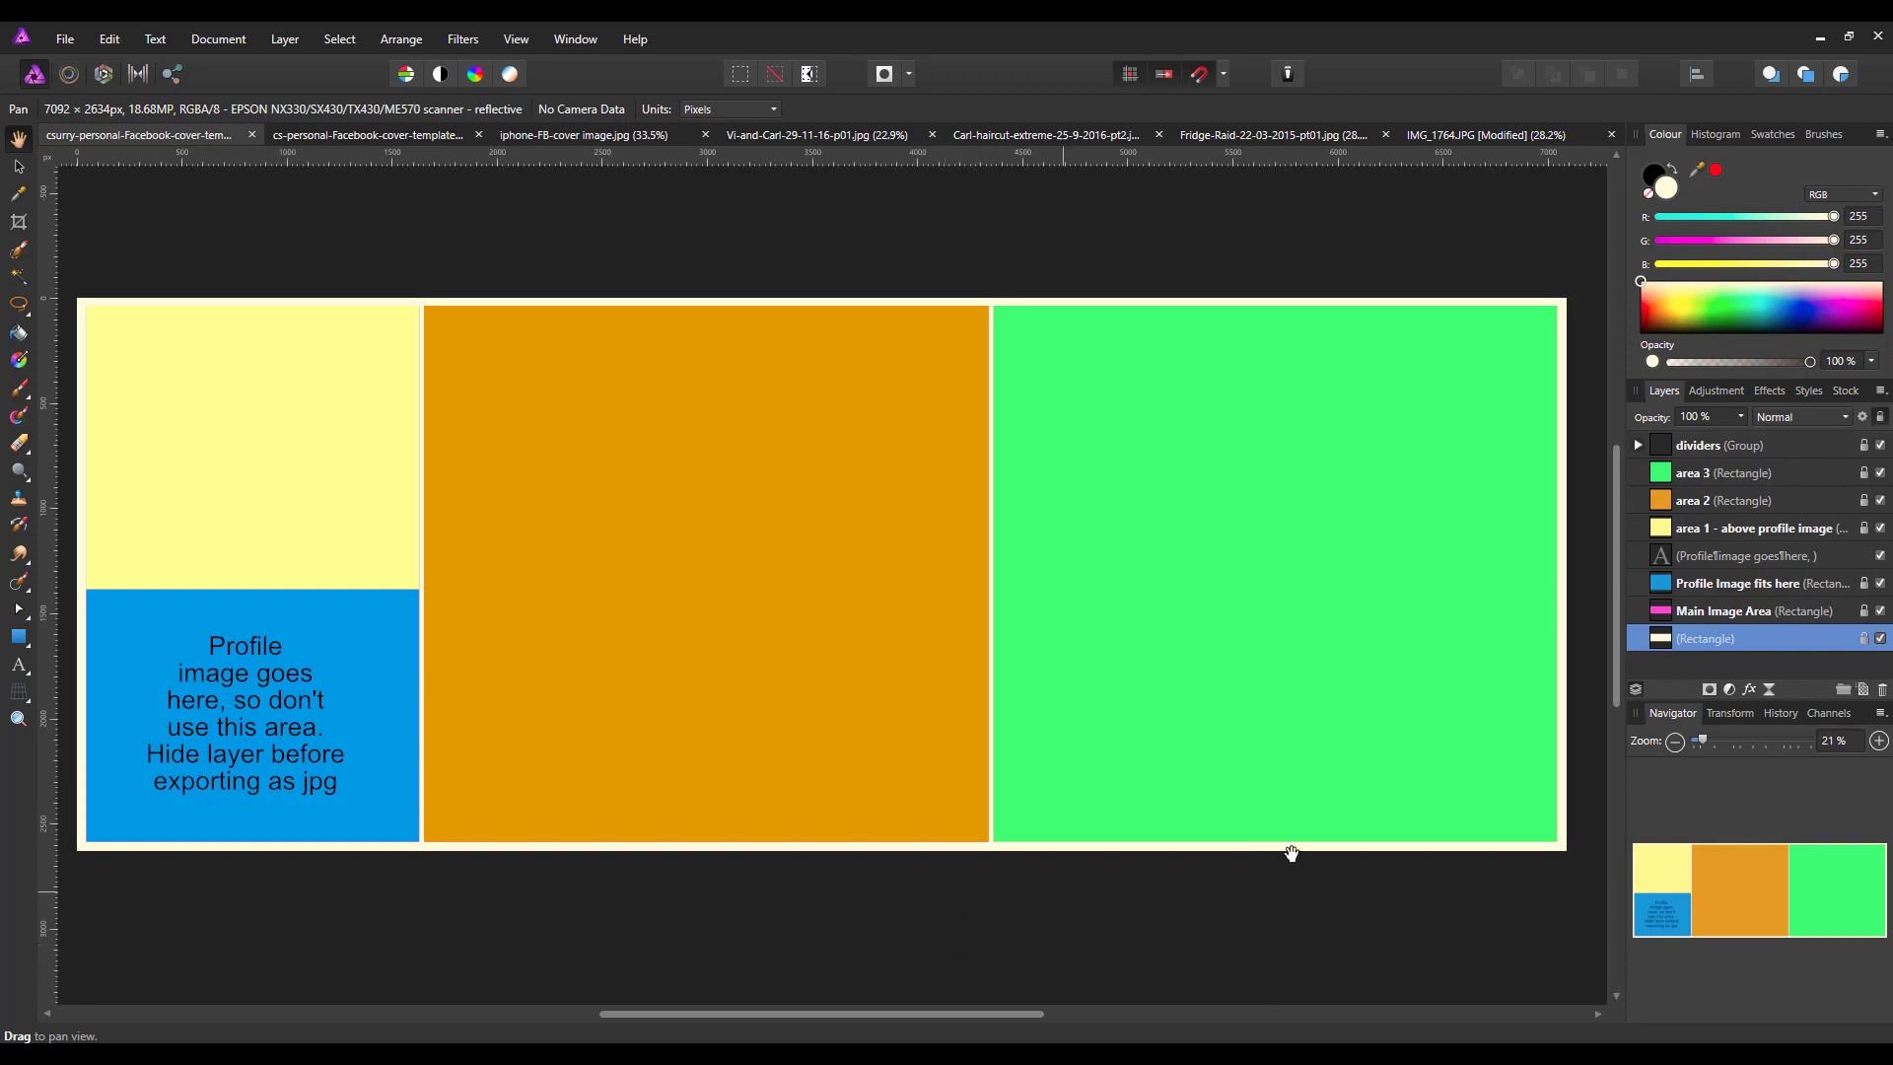
{"action": "mouse_move", "coordinate": [1238, 365]}
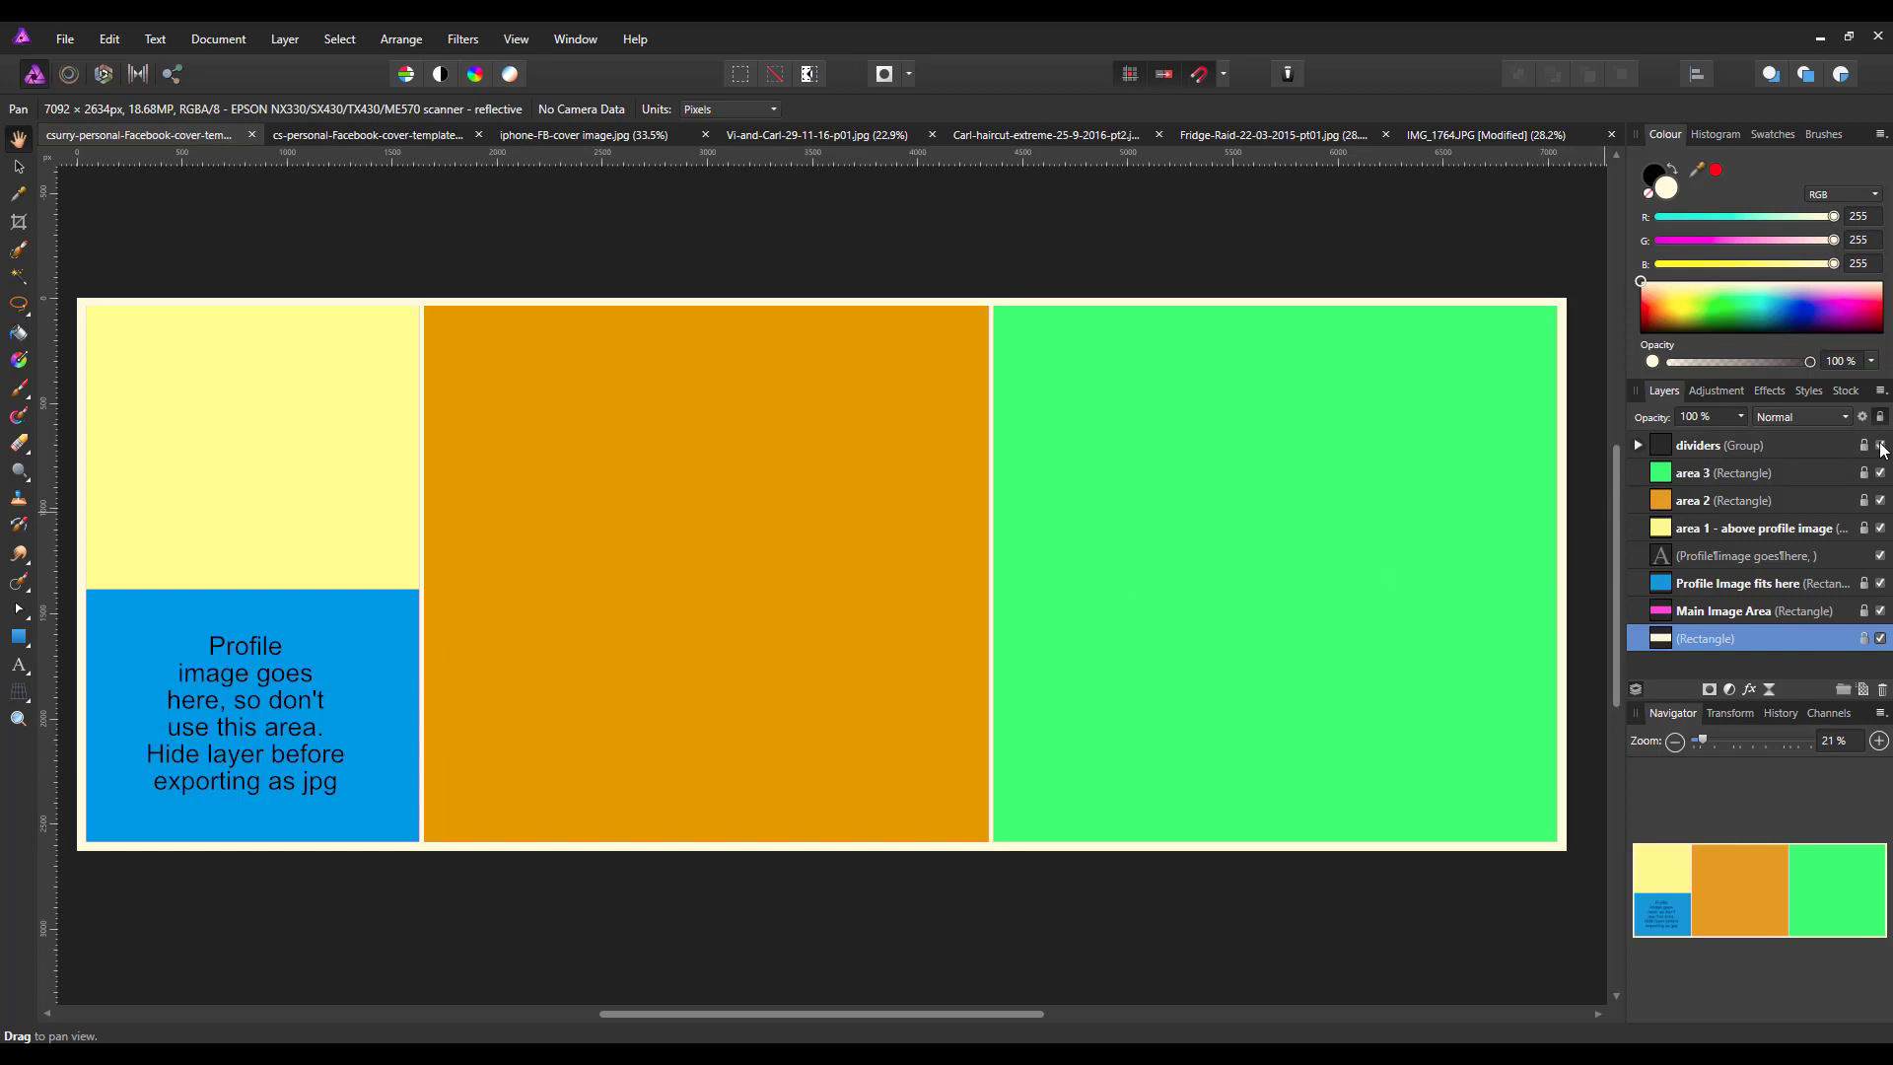
{"action": "mouse_move", "coordinate": [1878, 448]}
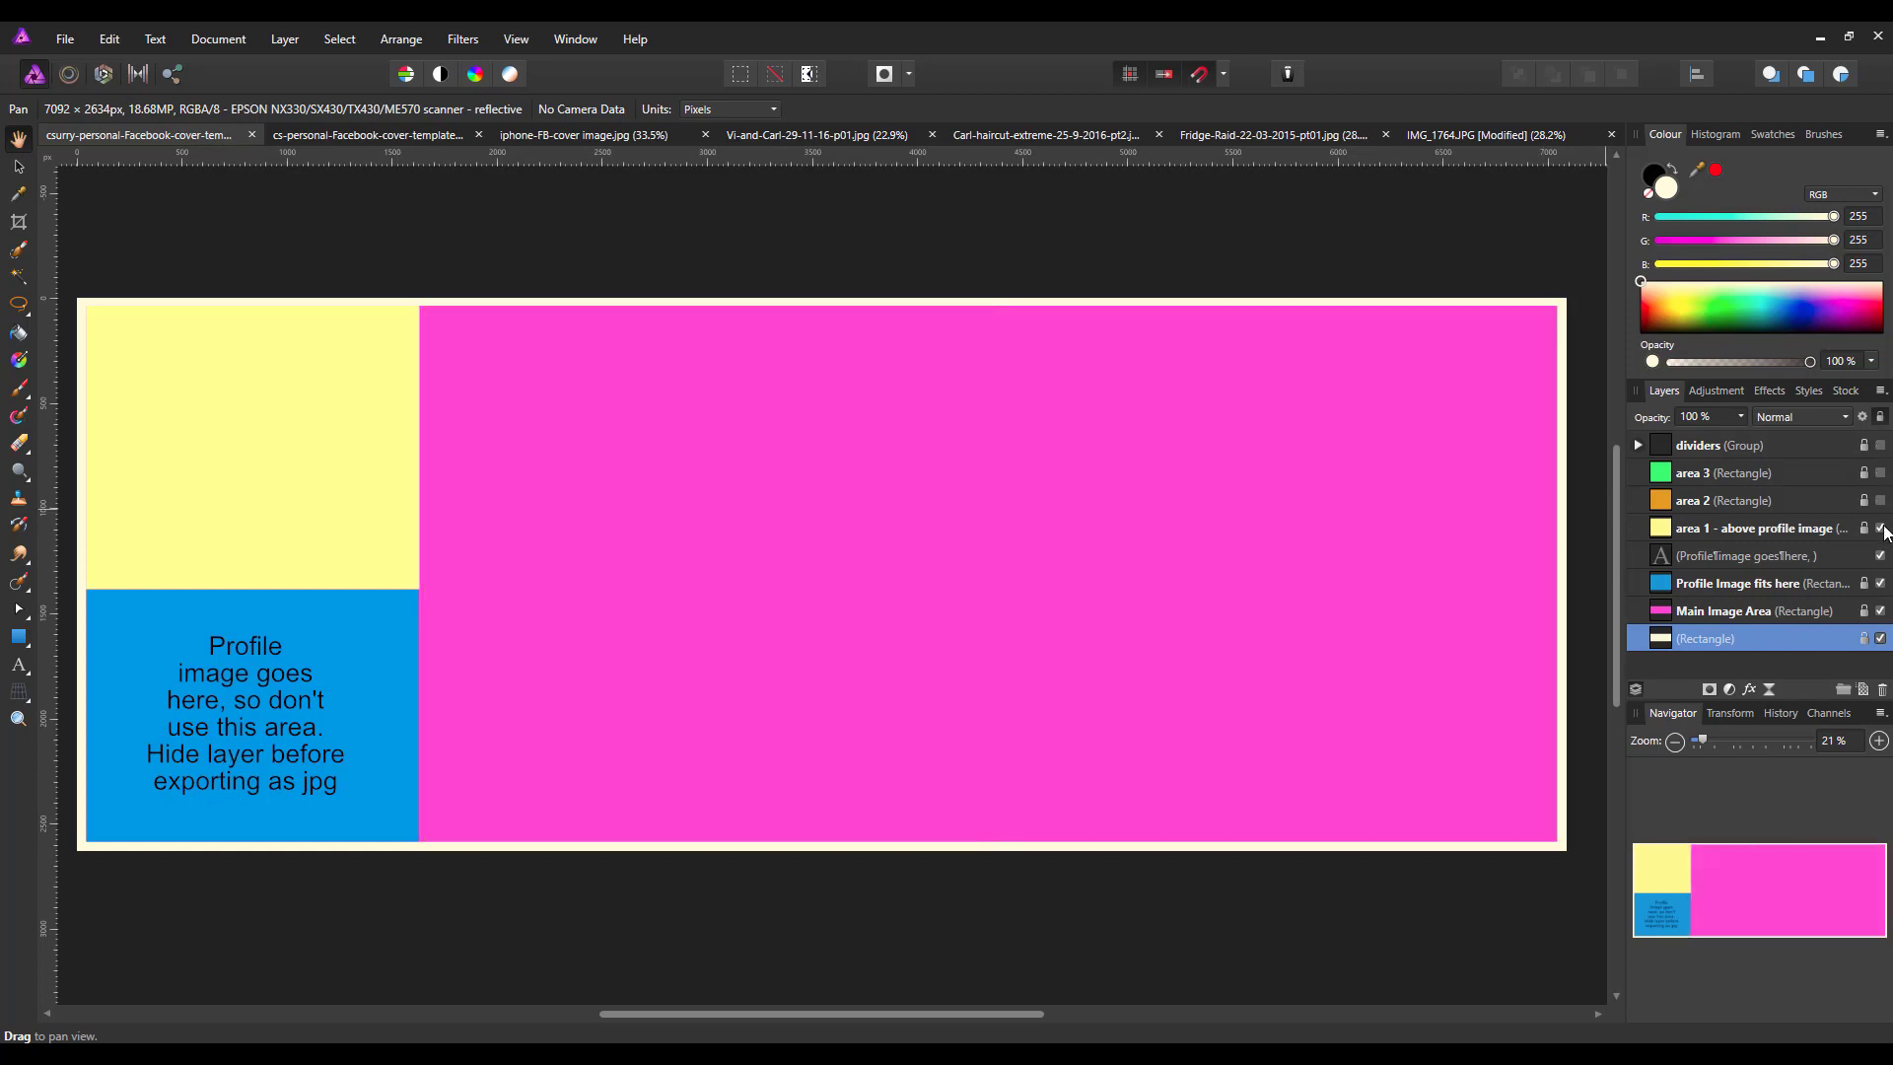
Hide the area 1 placeholder layer above the profile image
{"action": "left_click", "coordinate": [1879, 529]}
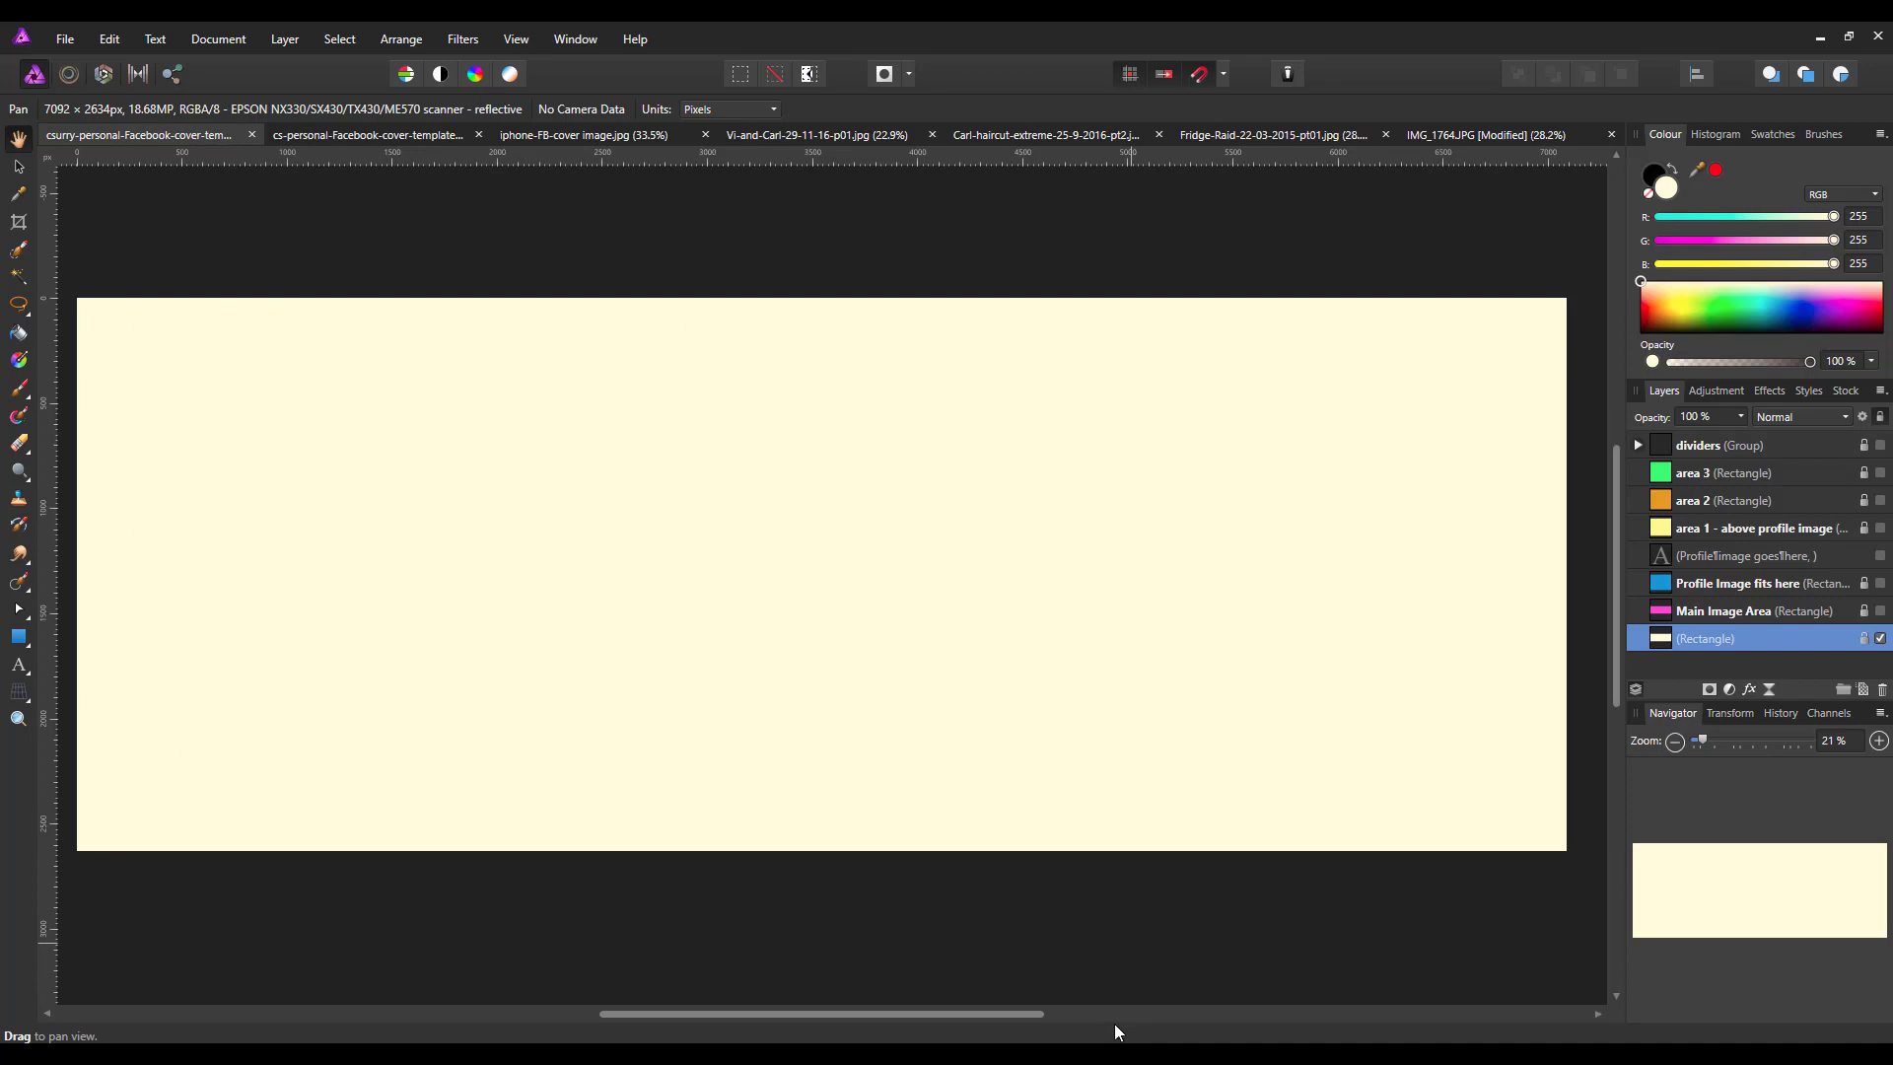
{"action": "mouse_move", "coordinate": [1268, 834]}
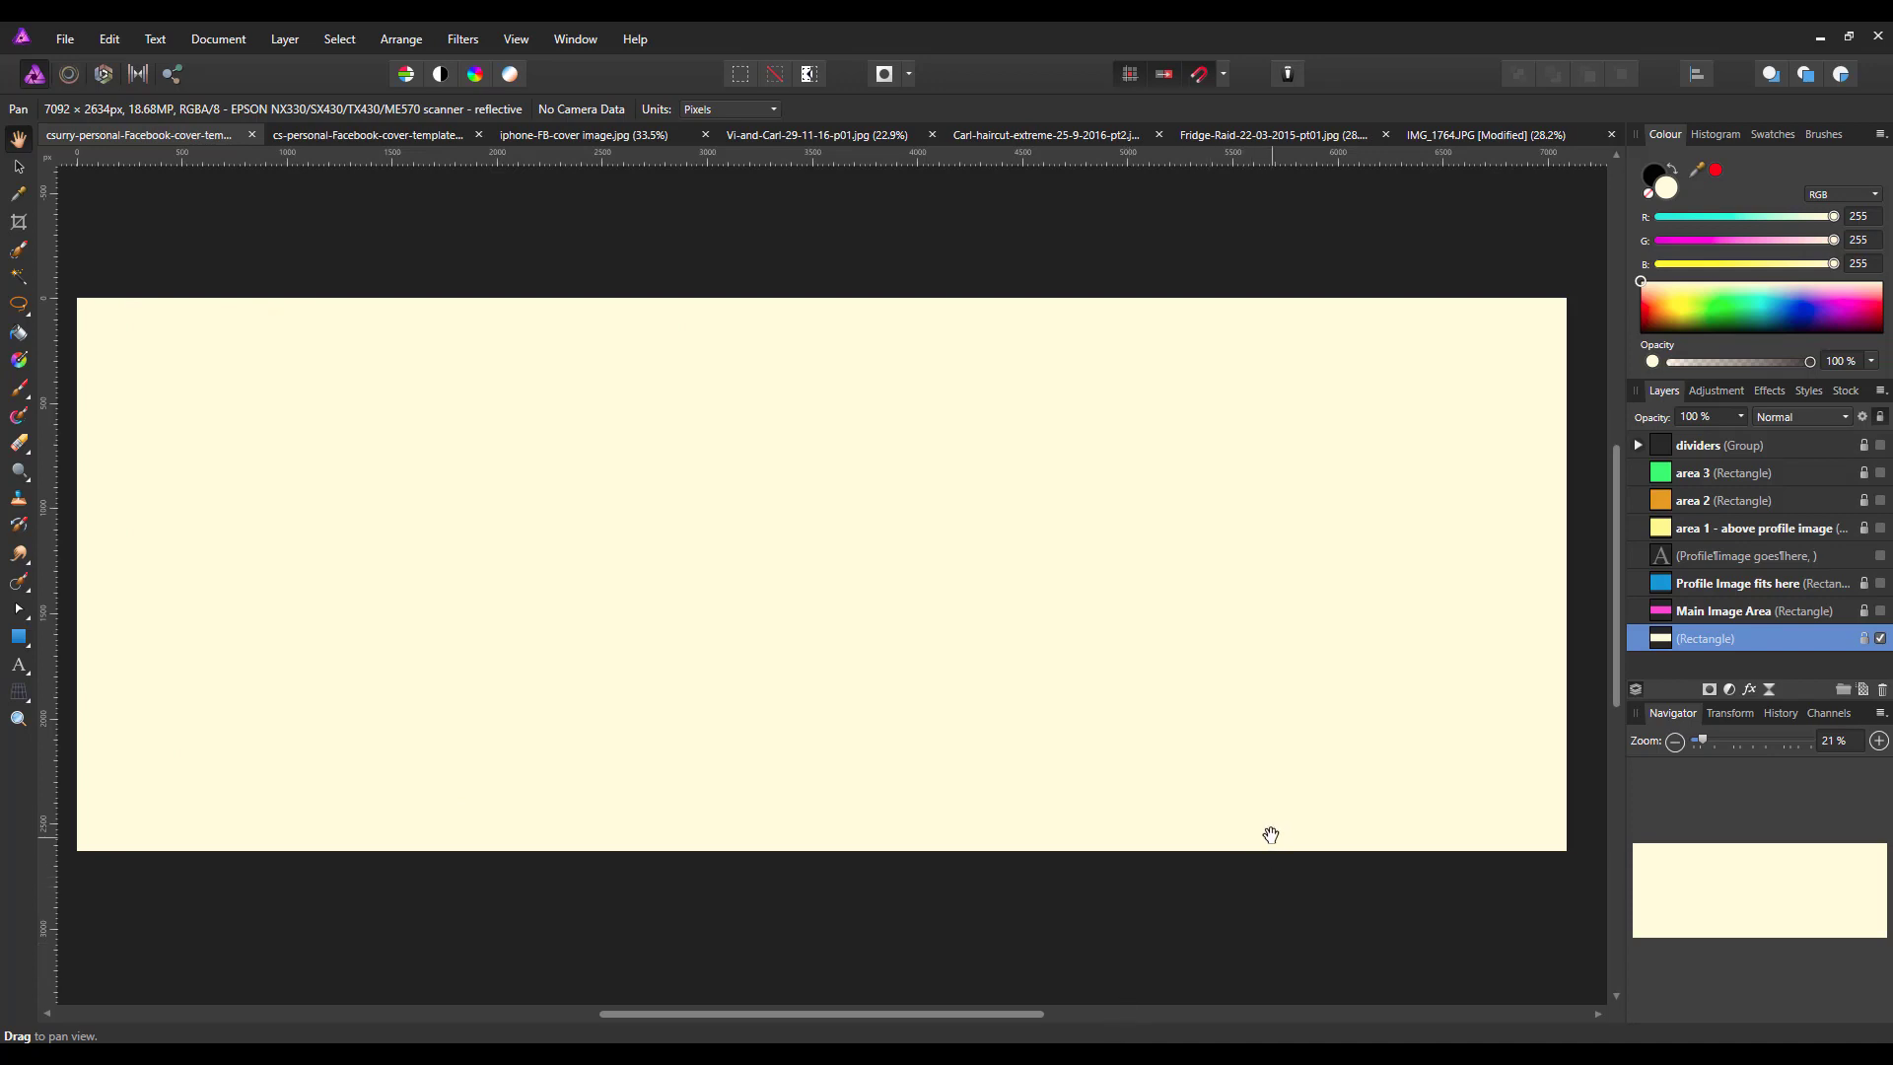
{"action": "mouse_move", "coordinate": [1845, 643]}
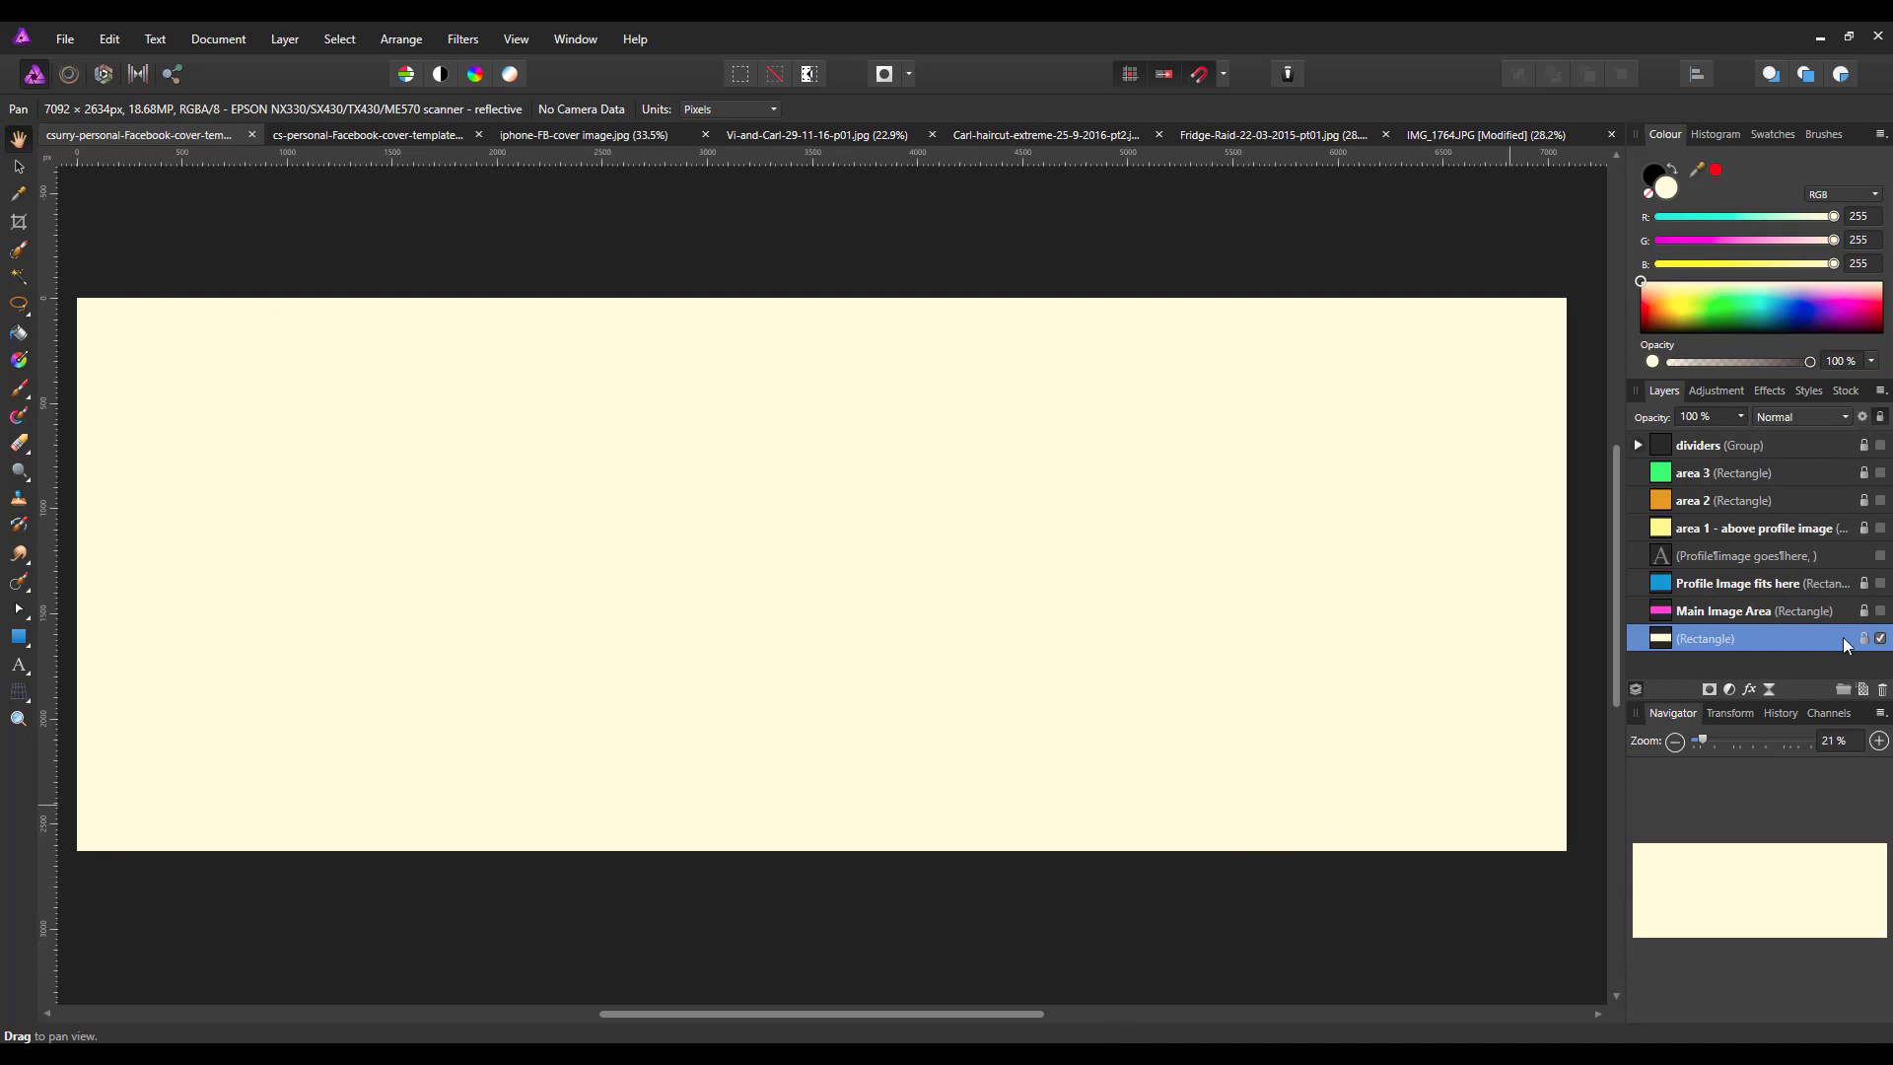
{"action": "mouse_move", "coordinate": [1847, 609]}
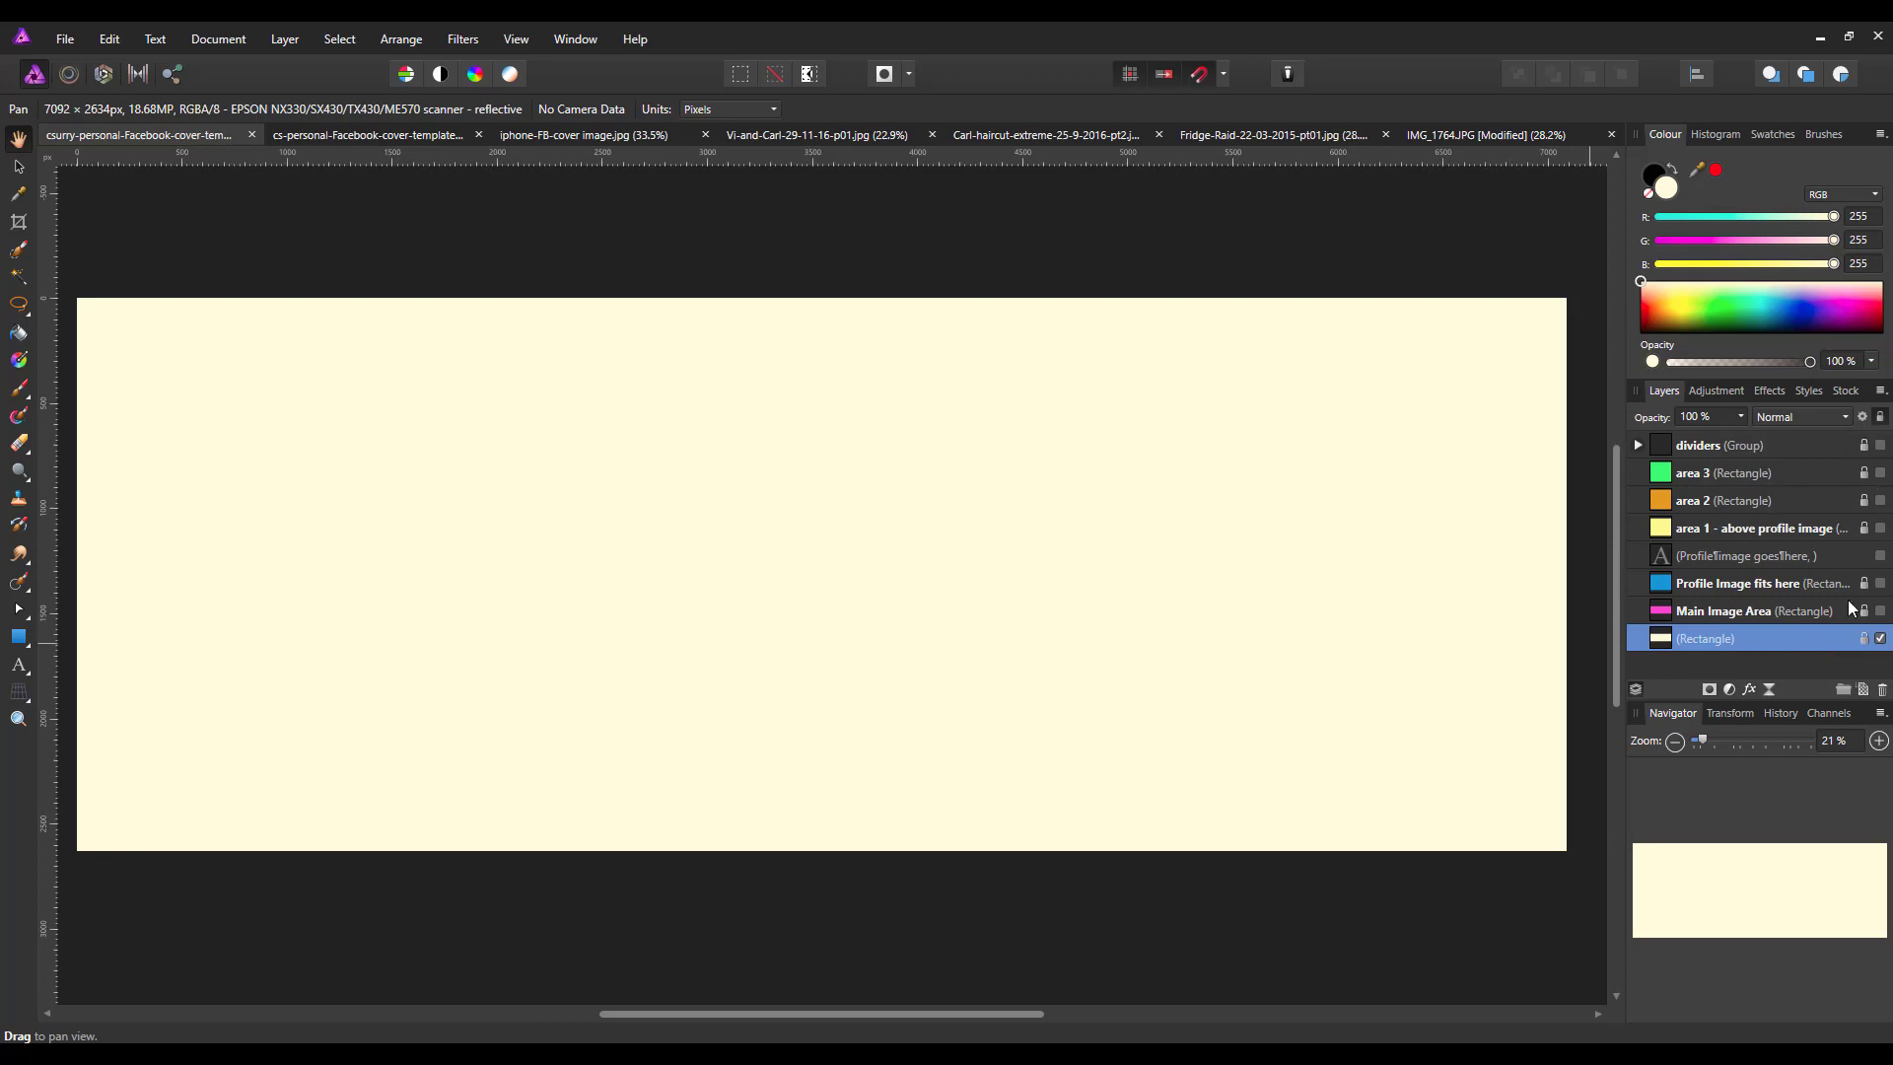
{"action": "mouse_move", "coordinate": [1031, 428]}
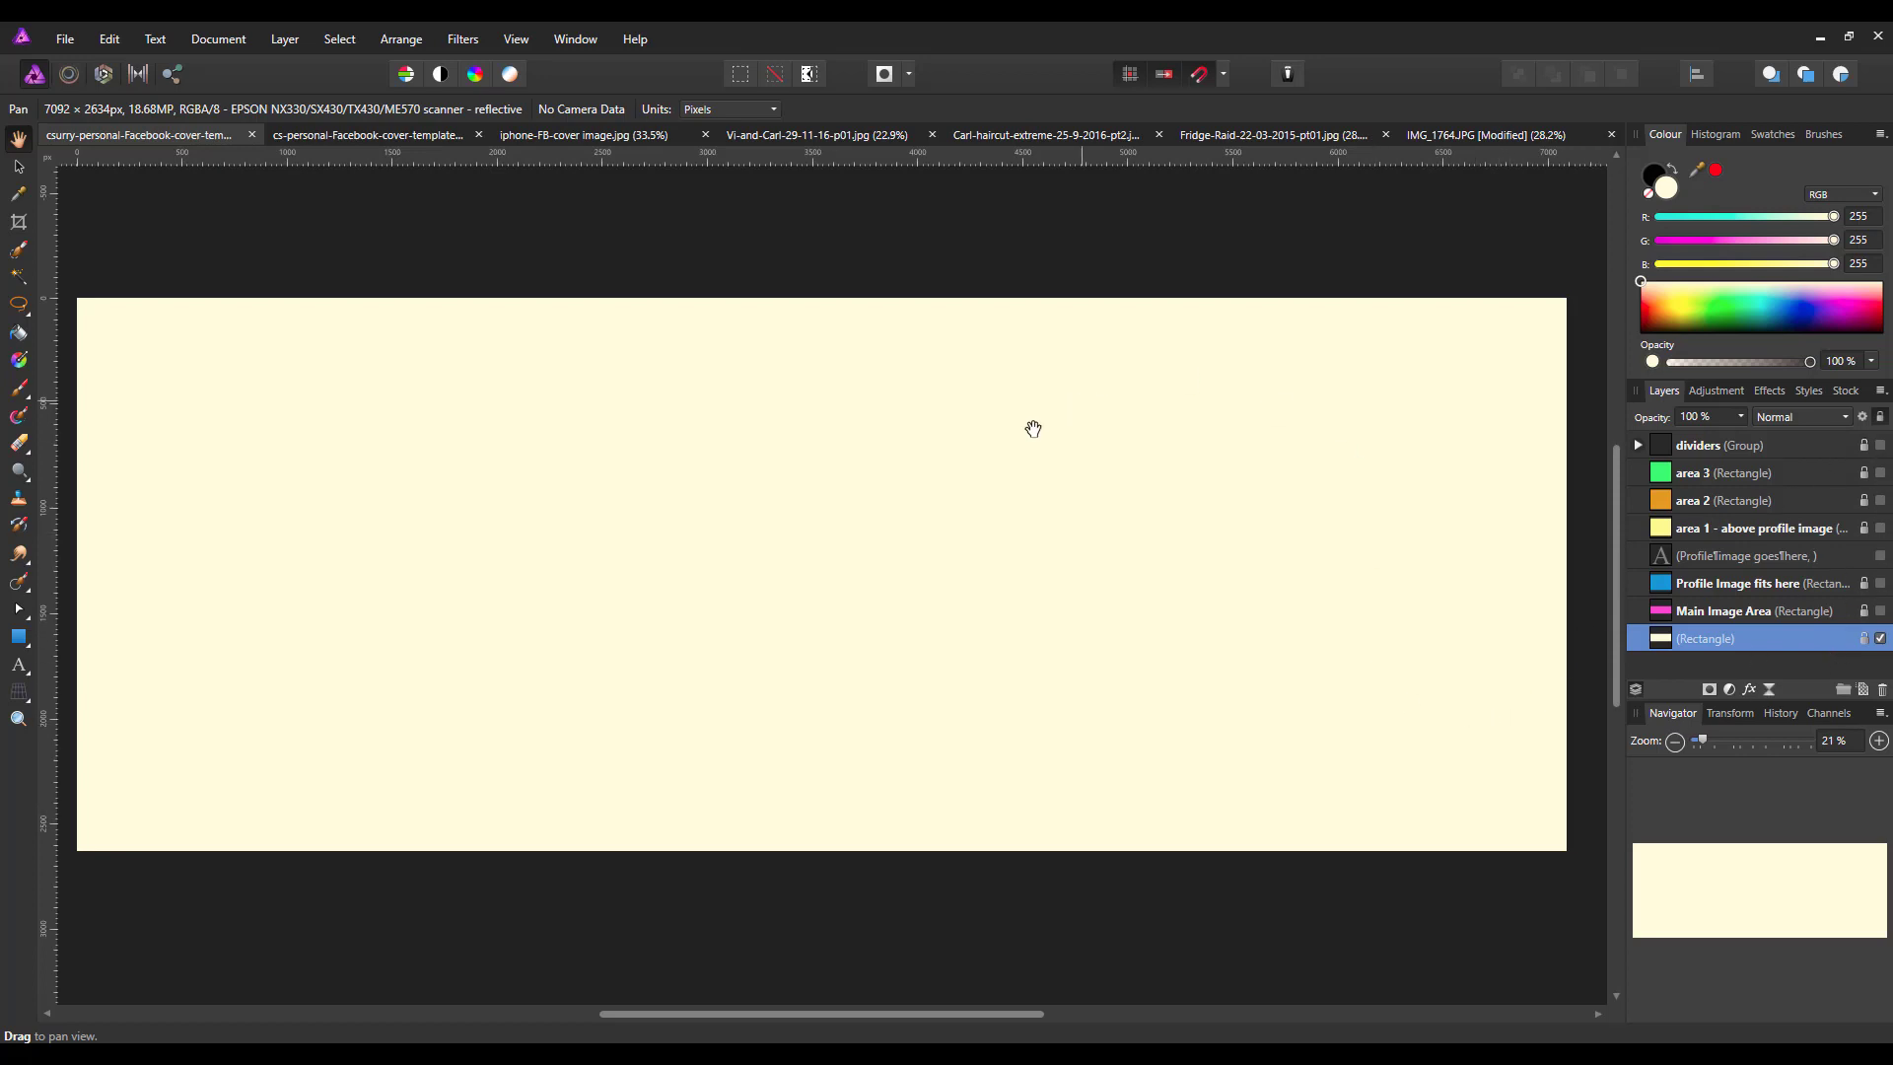
{"action": "mouse_move", "coordinate": [197, 544]}
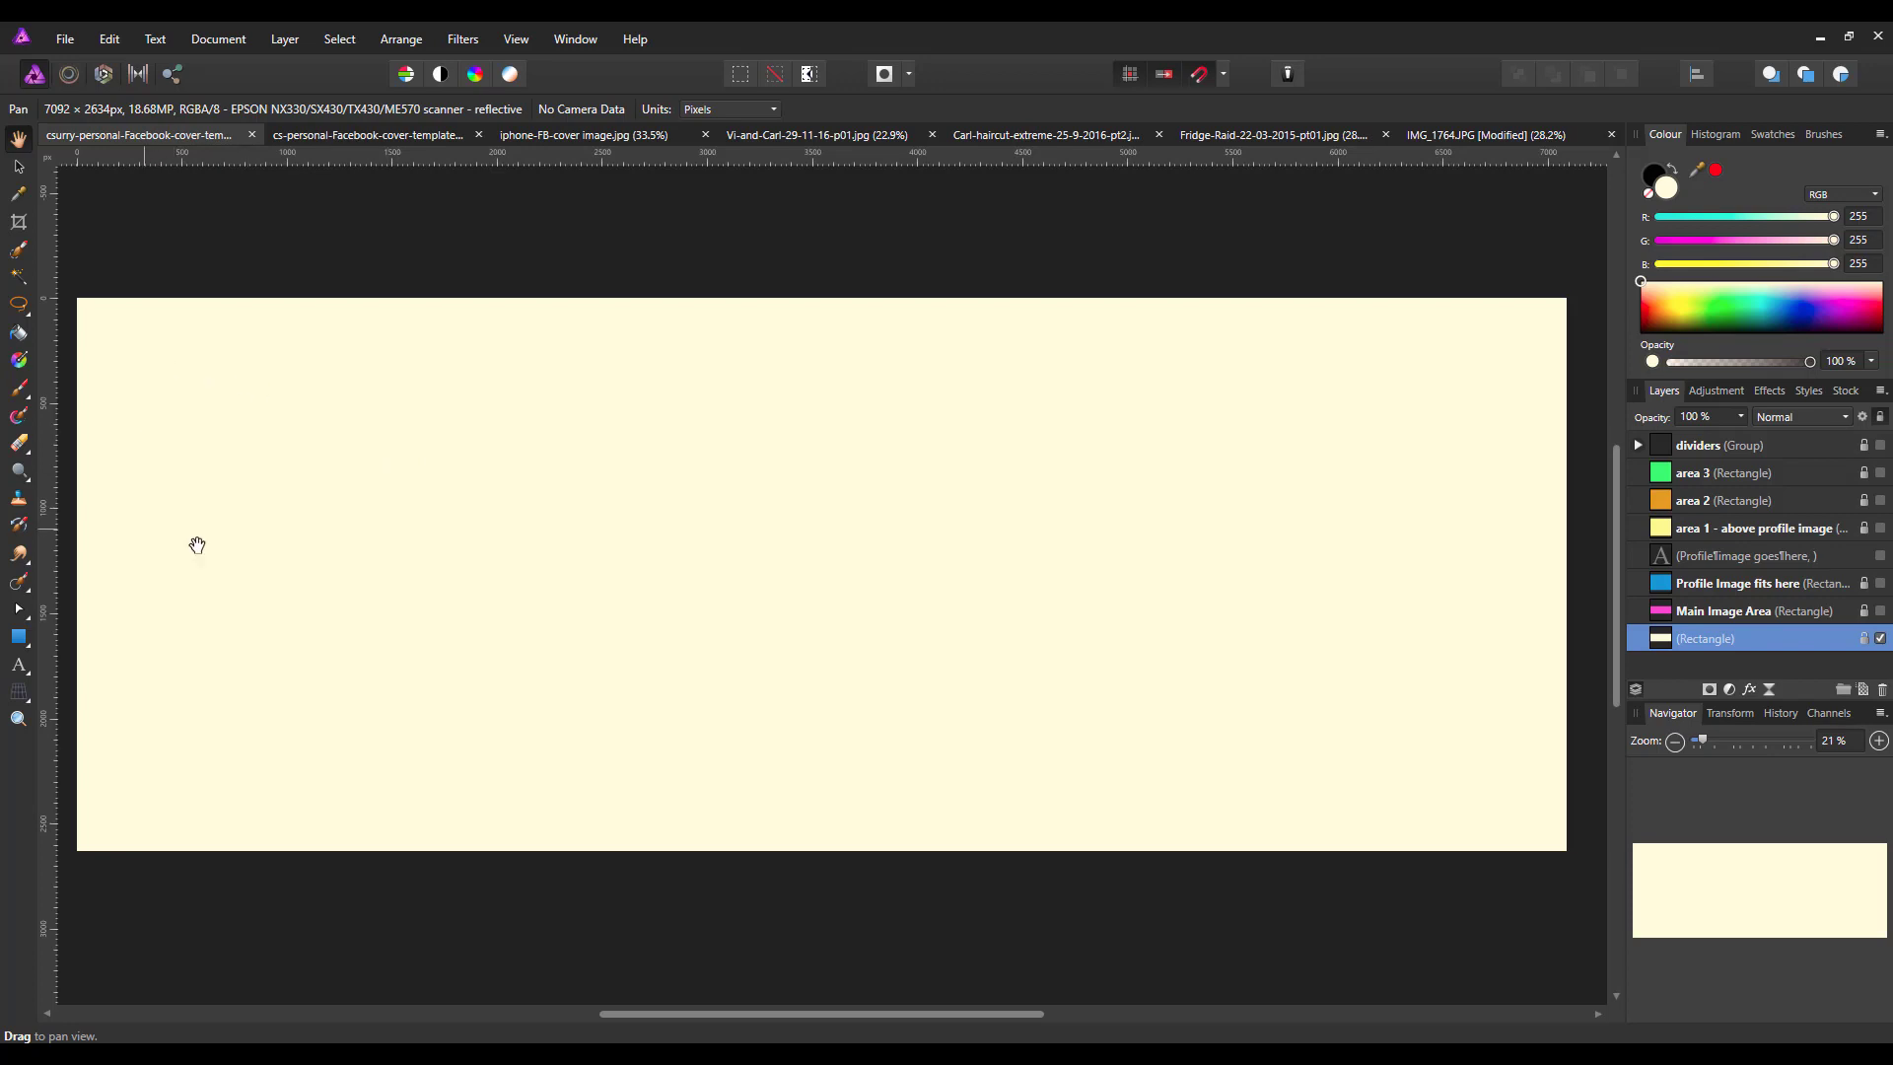
{"action": "mouse_move", "coordinate": [781, 943]}
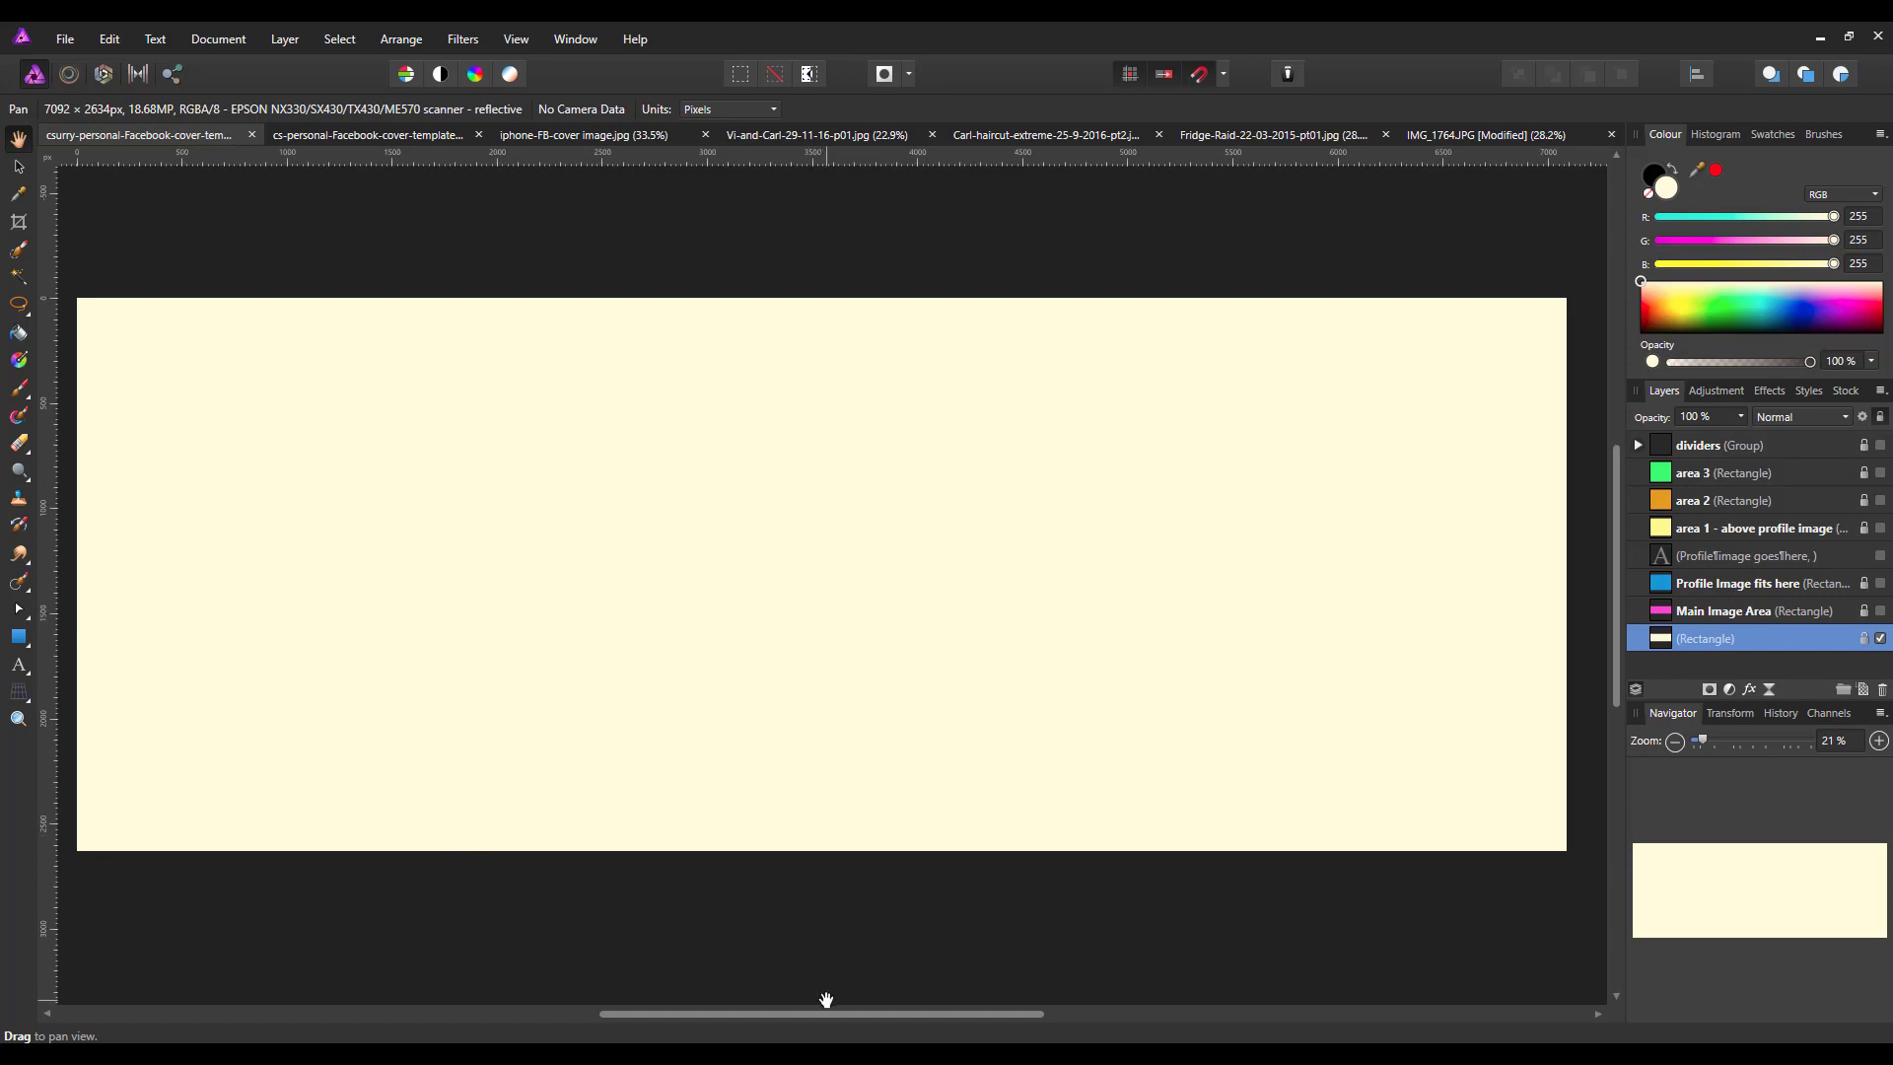
{"action": "mouse_move", "coordinate": [1304, 758]}
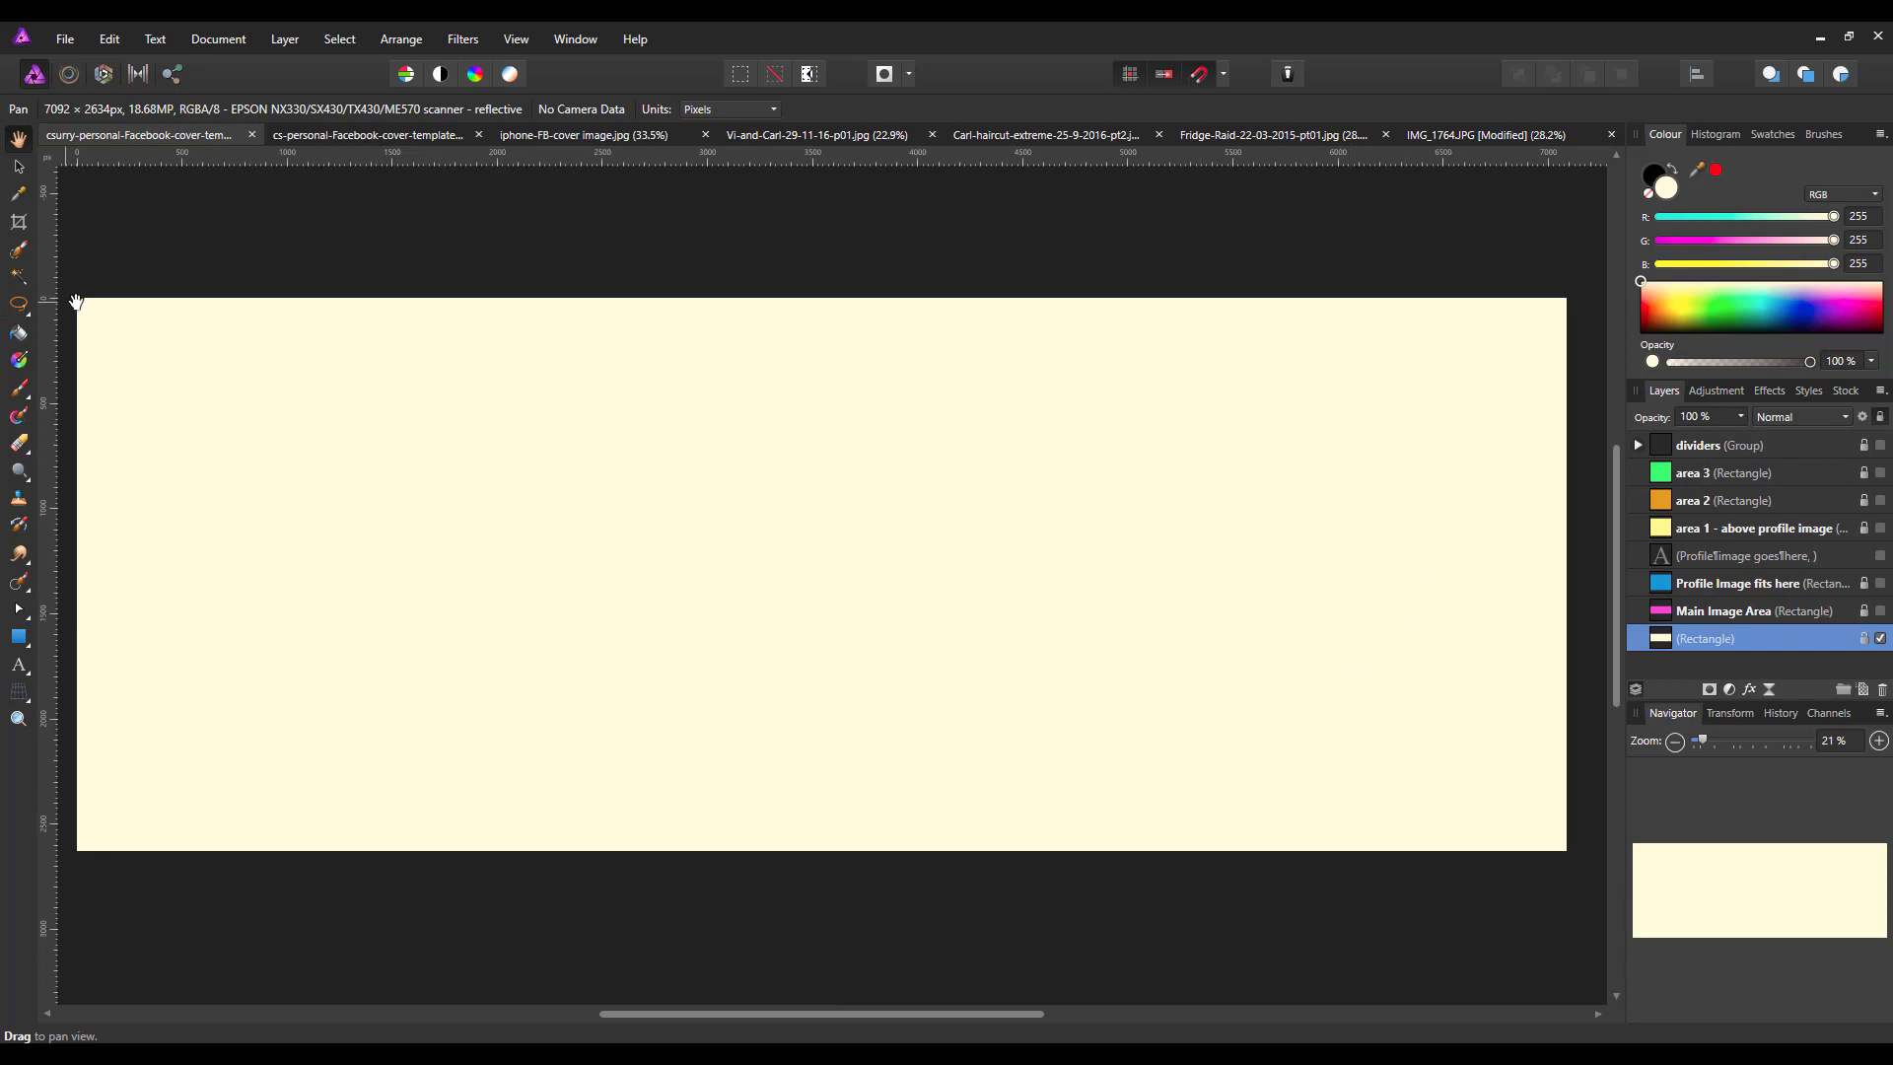
{"action": "mouse_move", "coordinate": [1200, 755]}
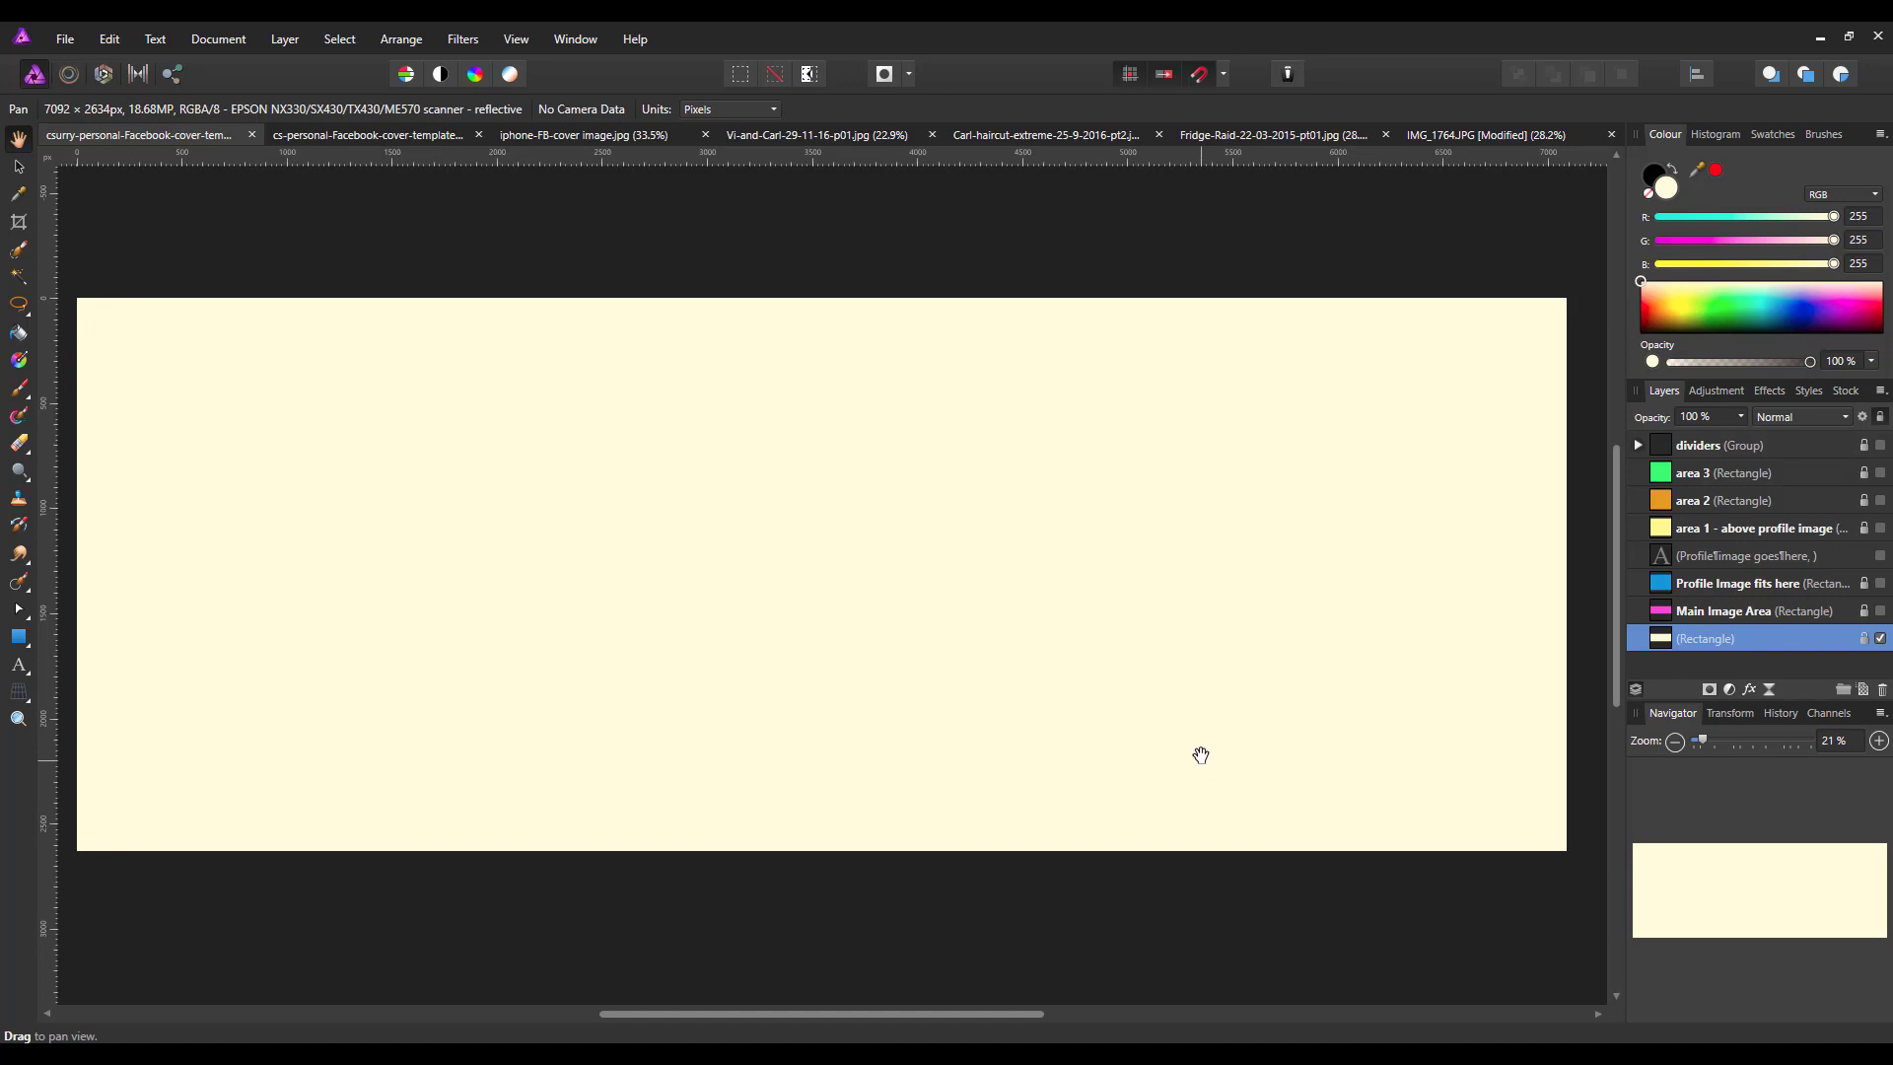
{"action": "mouse_move", "coordinate": [1380, 276]}
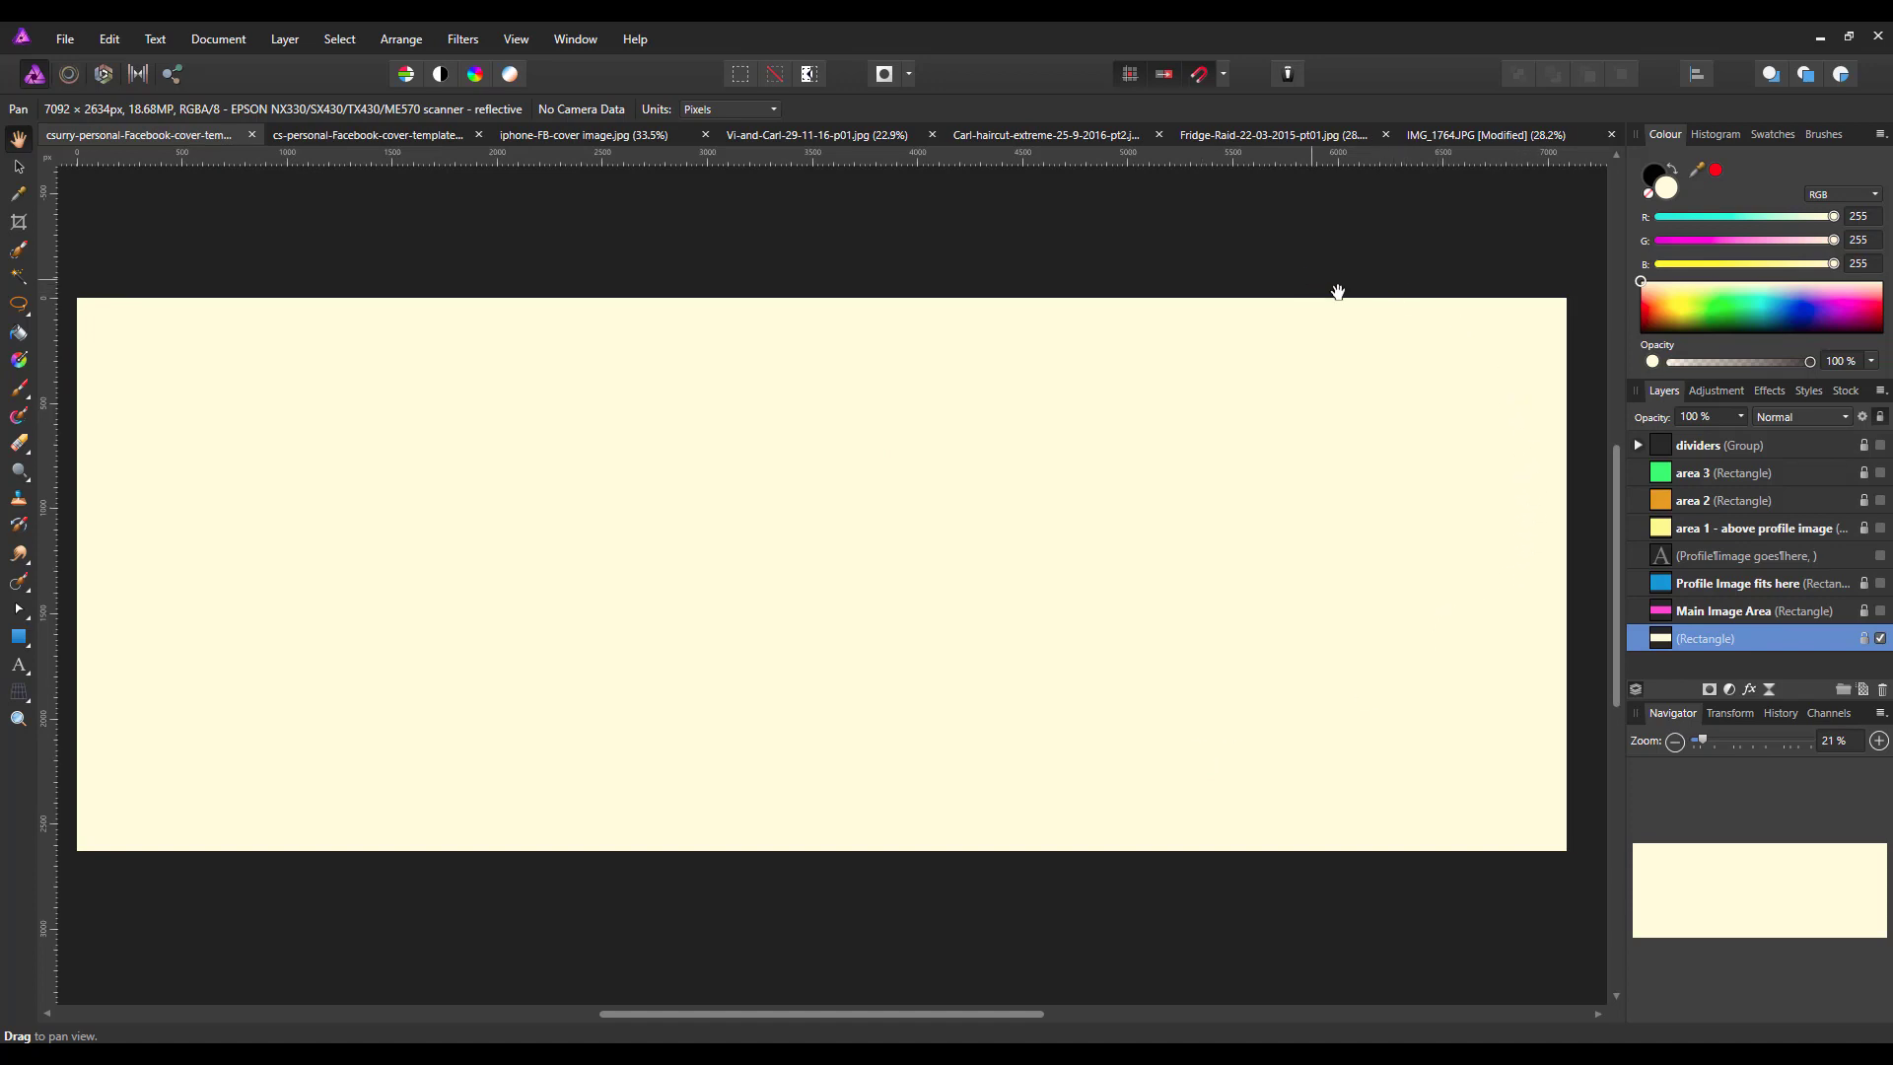
{"action": "mouse_move", "coordinate": [1712, 615]}
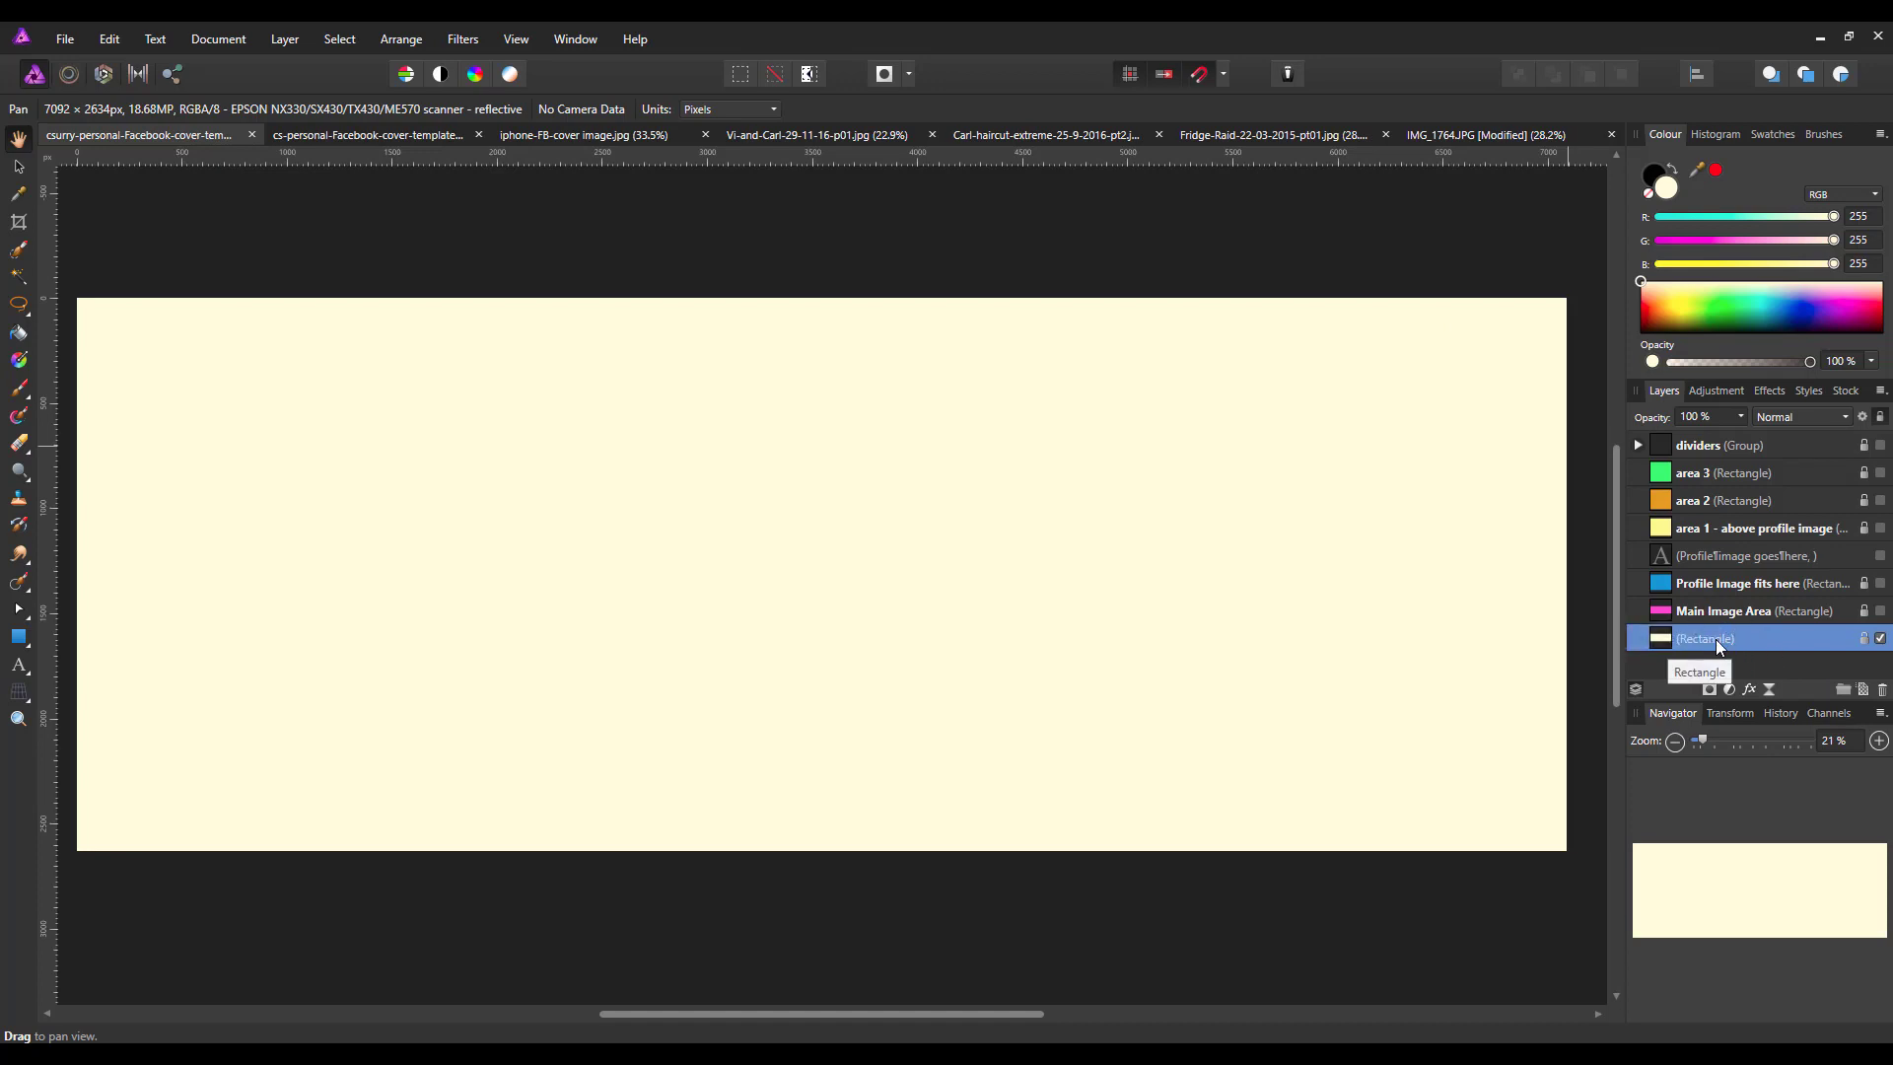
{"action": "mouse_move", "coordinate": [1735, 647]}
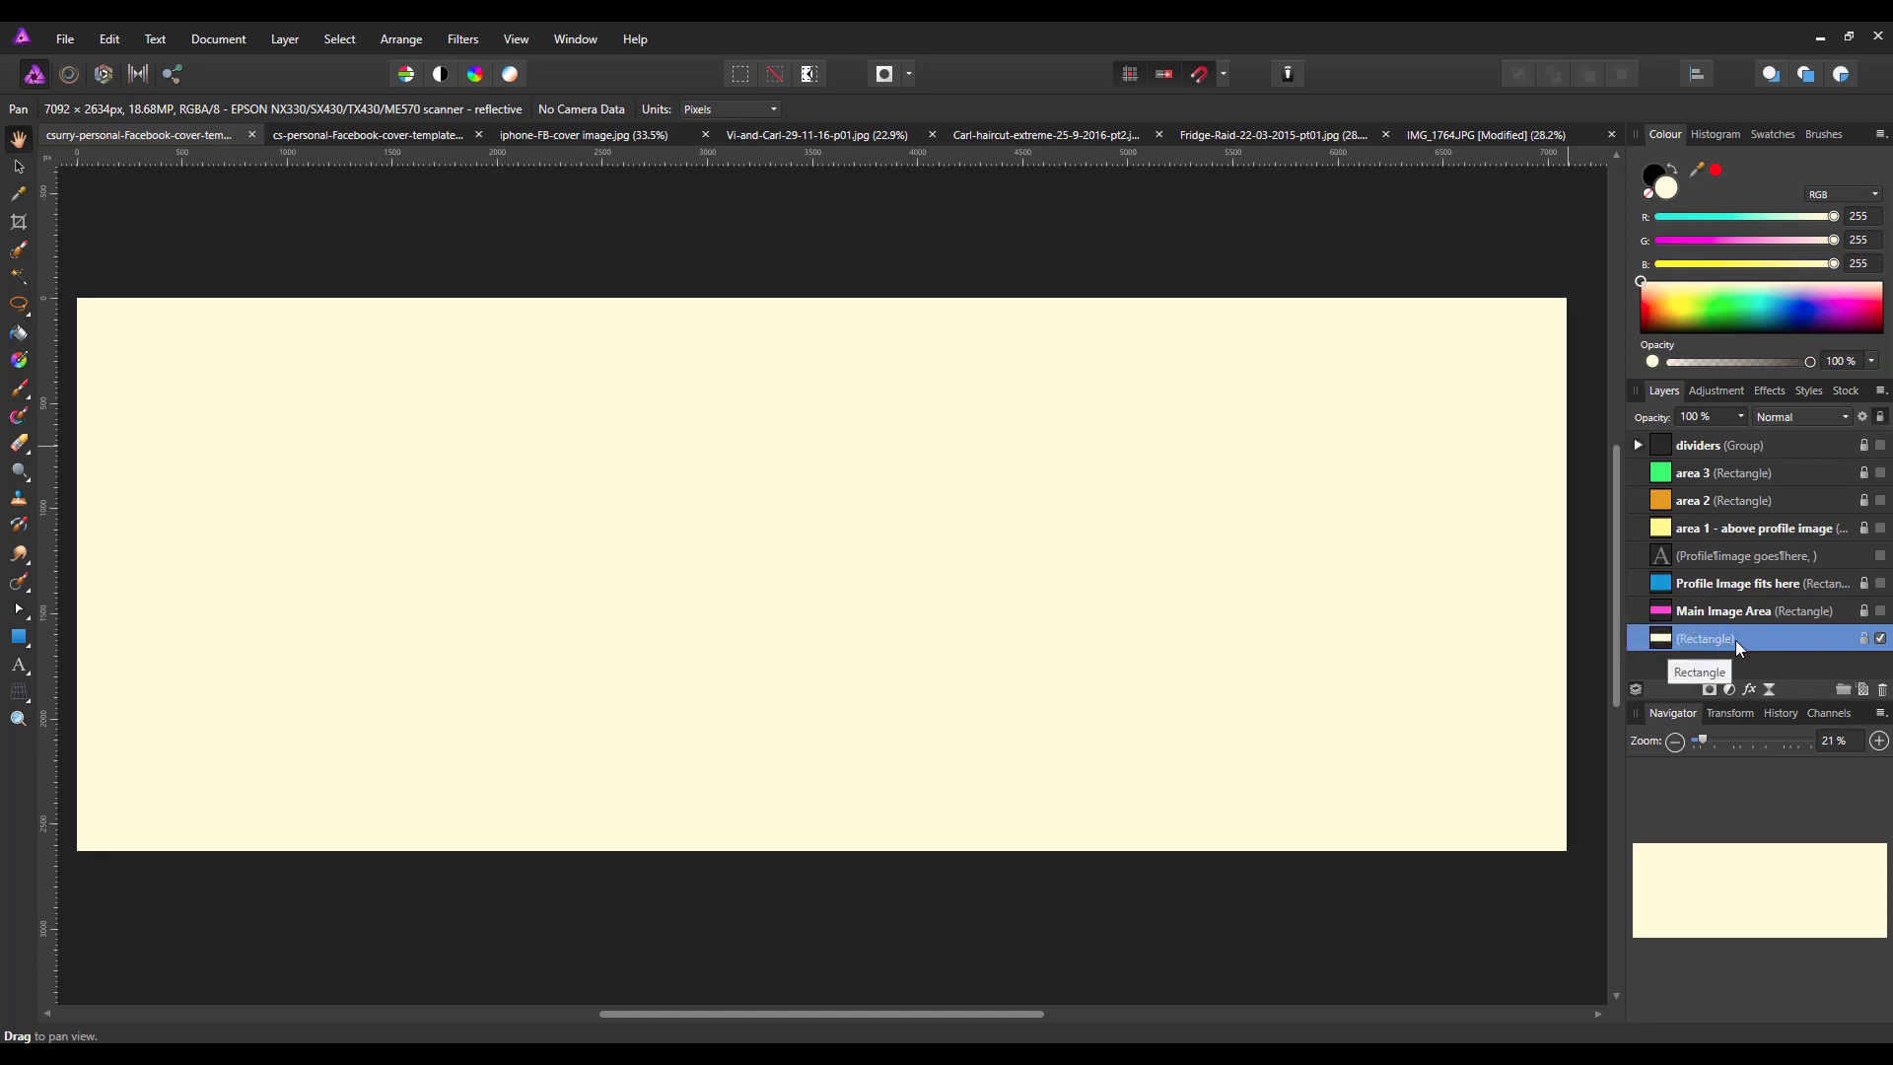
{"action": "mouse_move", "coordinate": [1514, 389]}
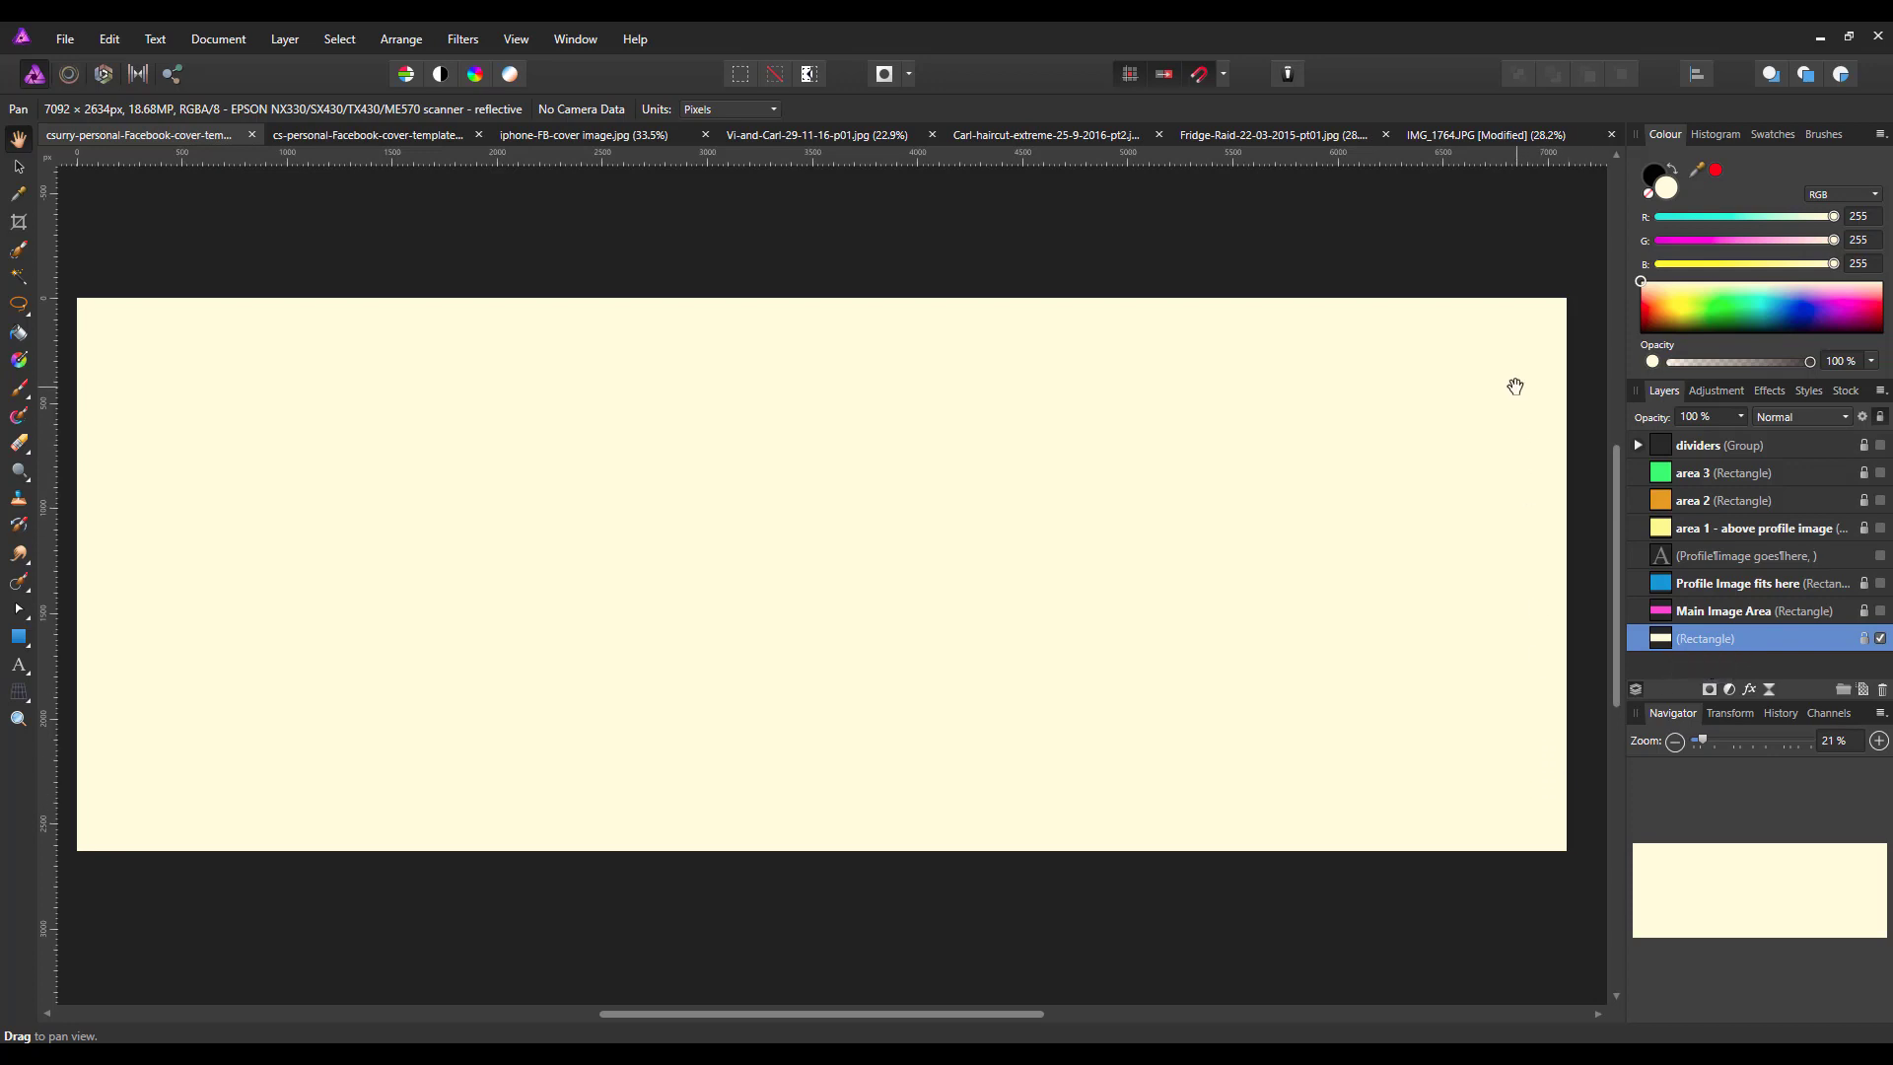
{"action": "mouse_move", "coordinate": [1640, 375]}
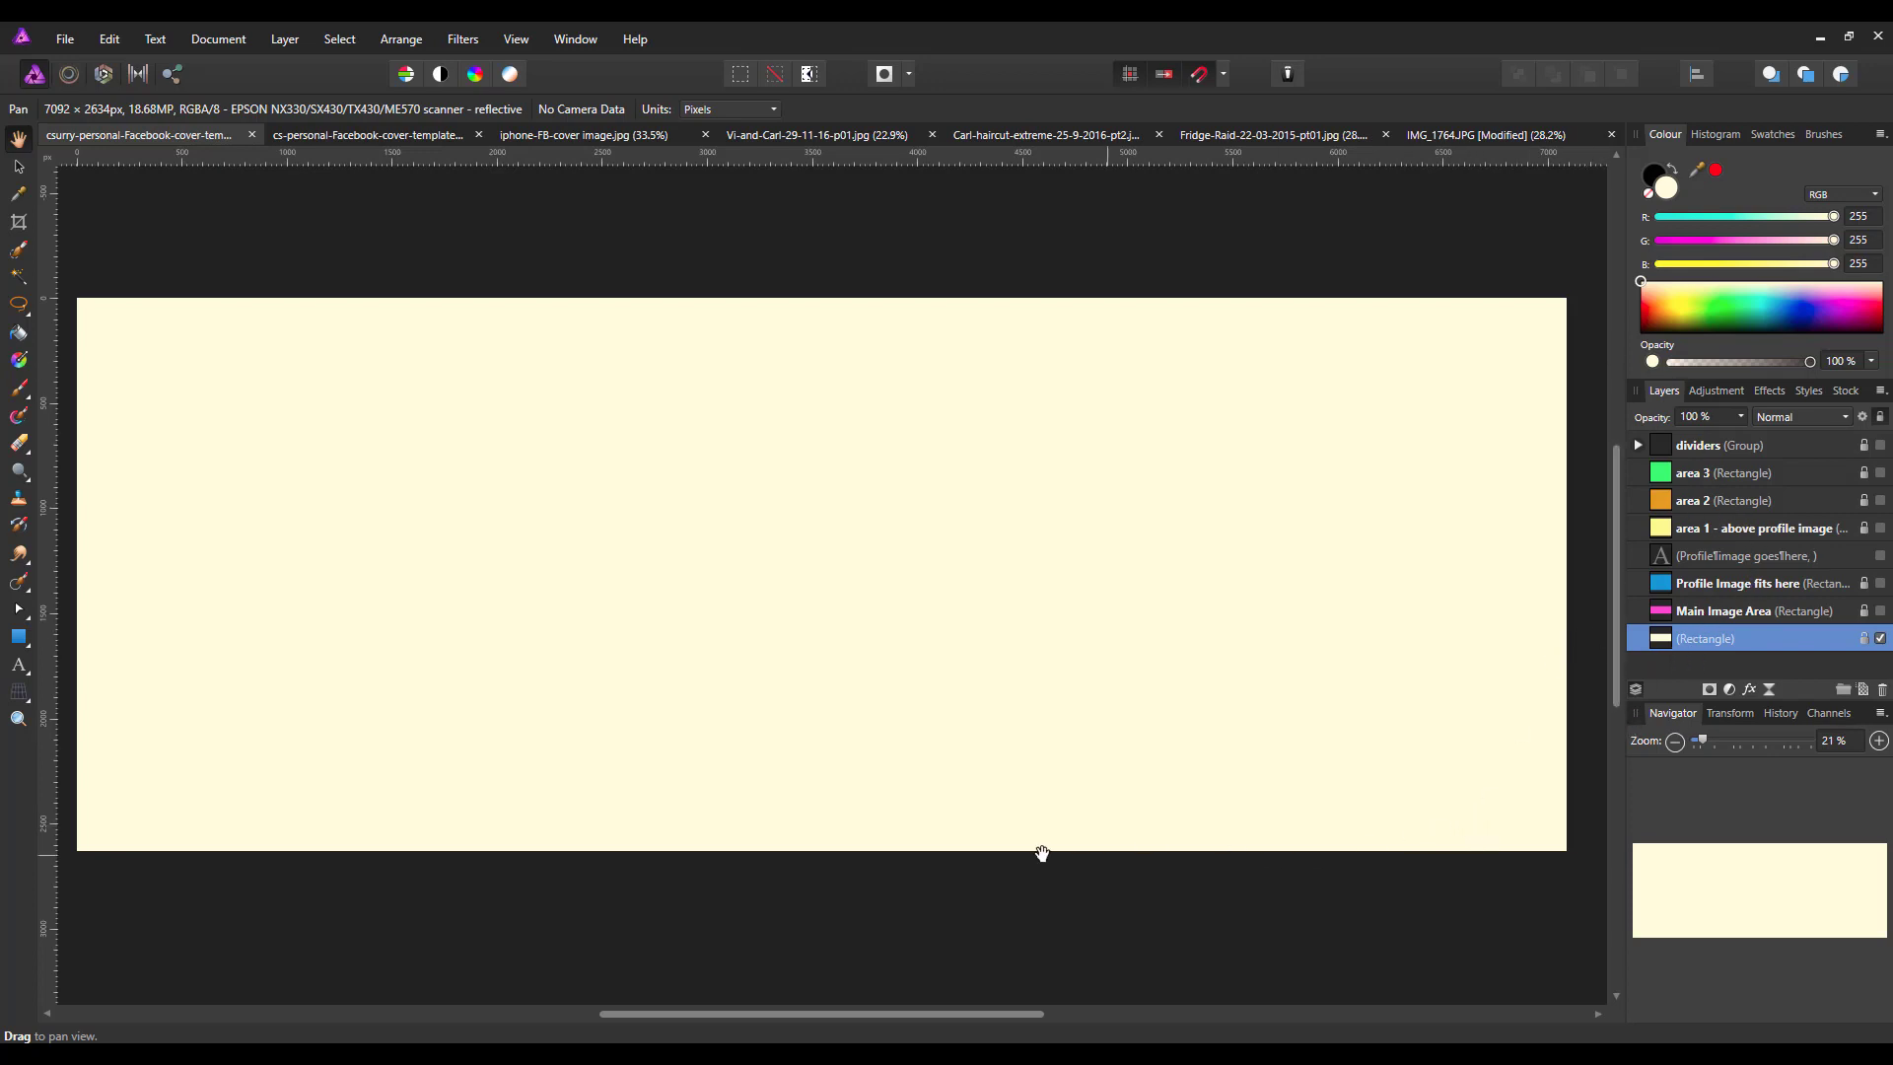
{"action": "mouse_move", "coordinate": [1183, 926]}
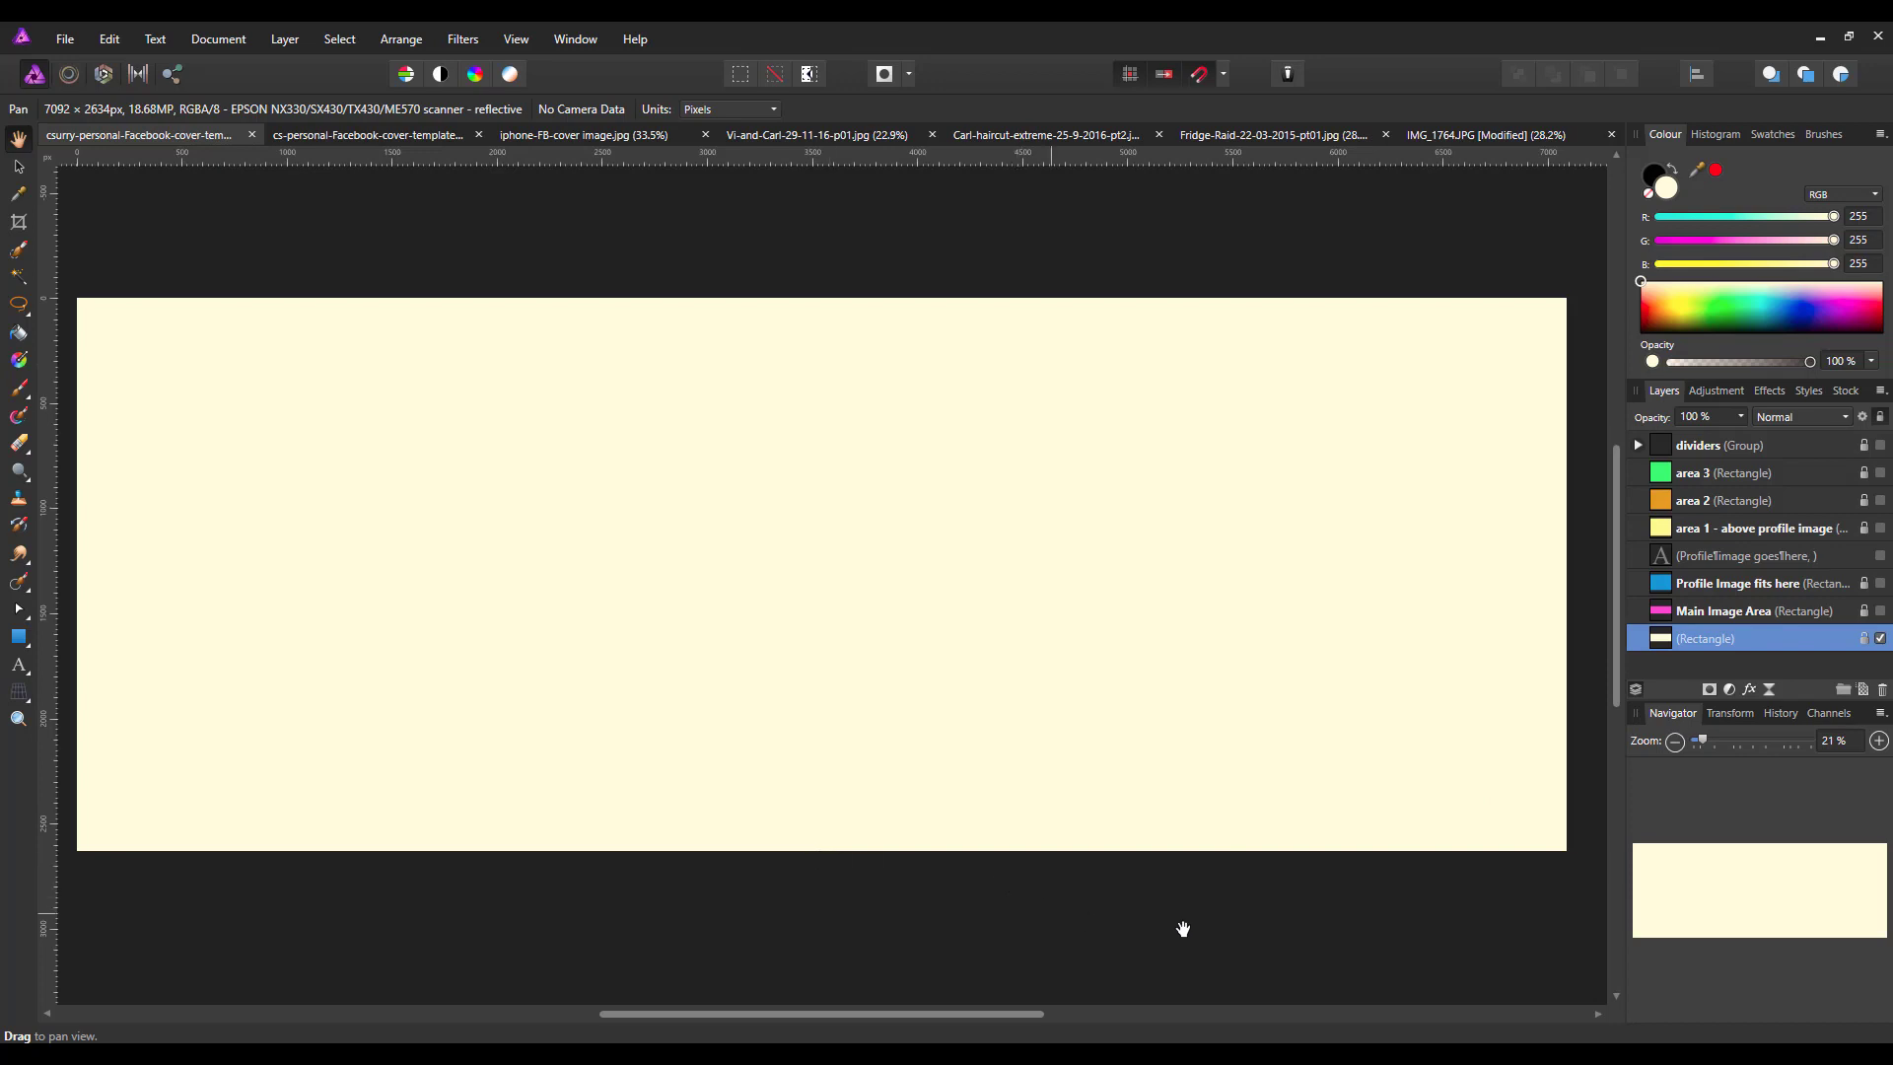
{"action": "mouse_move", "coordinate": [288, 332]}
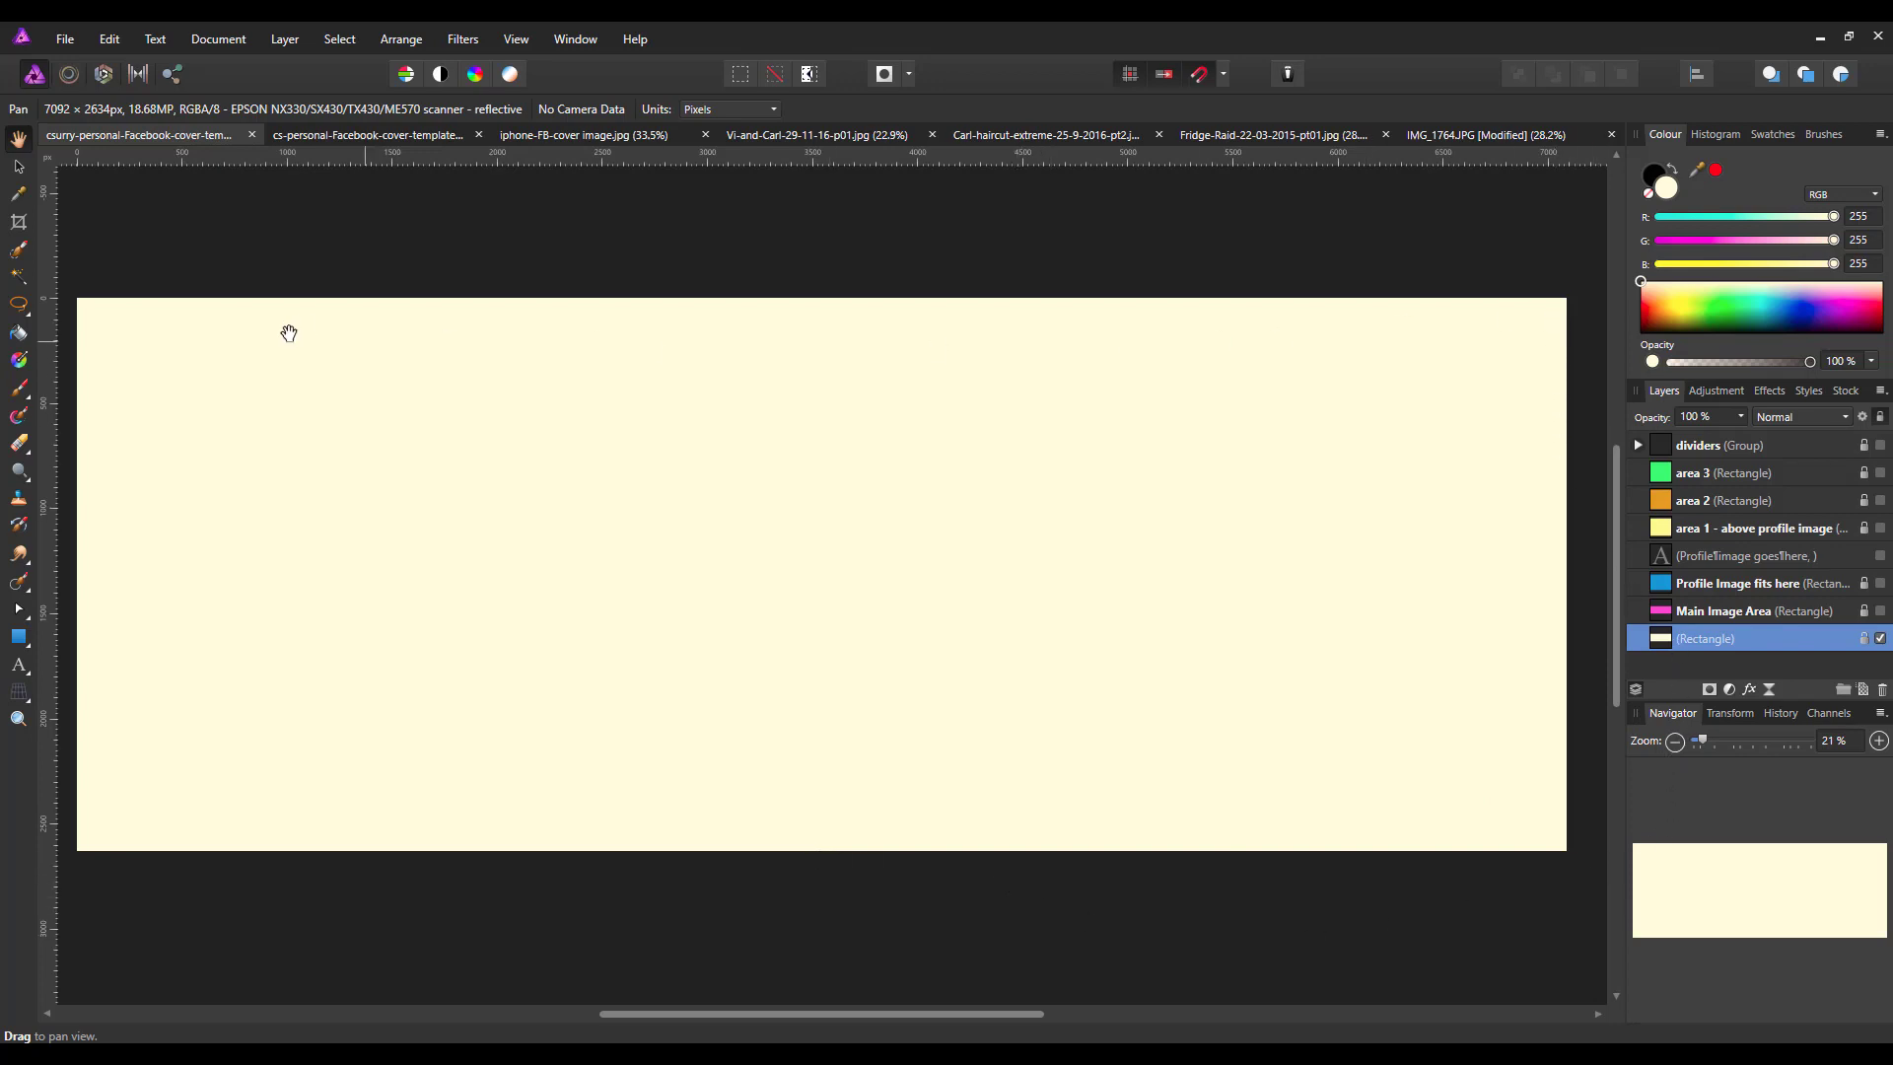
{"action": "mouse_move", "coordinate": [862, 780]}
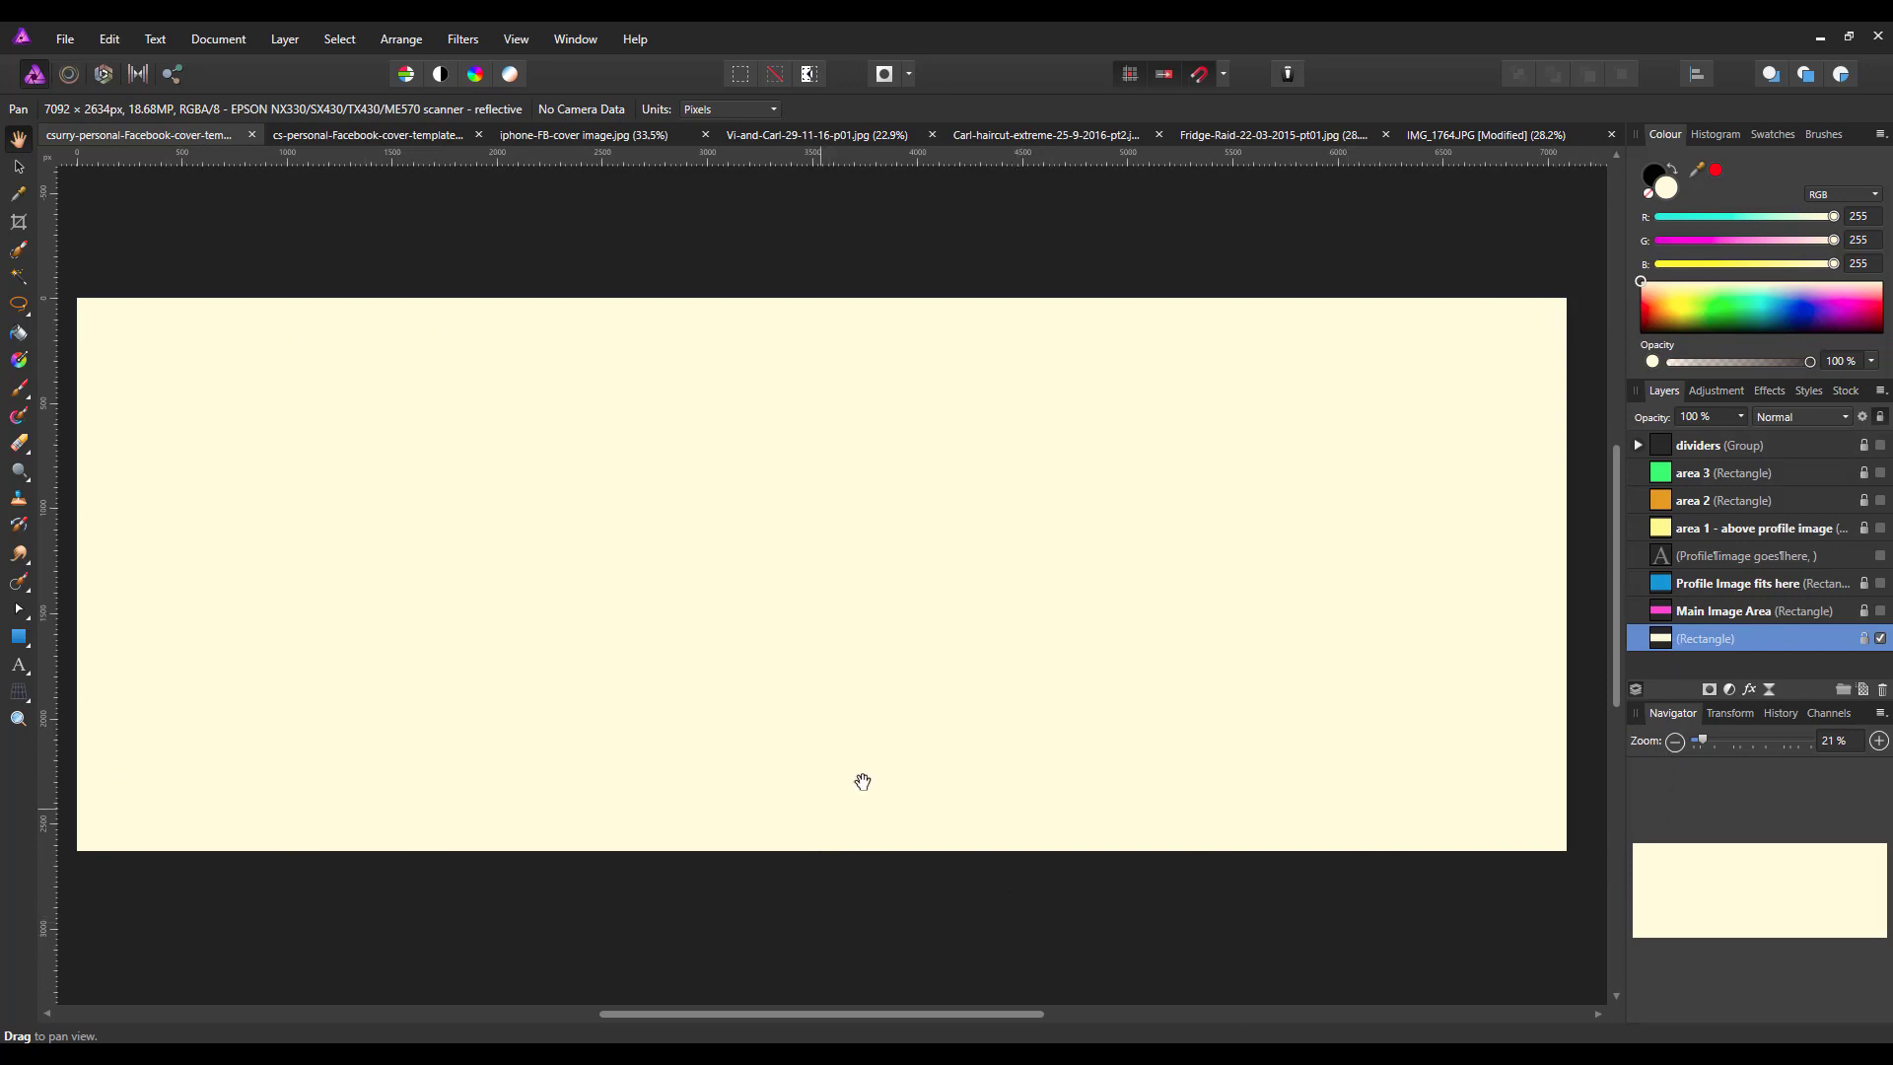
{"action": "mouse_move", "coordinate": [939, 771]}
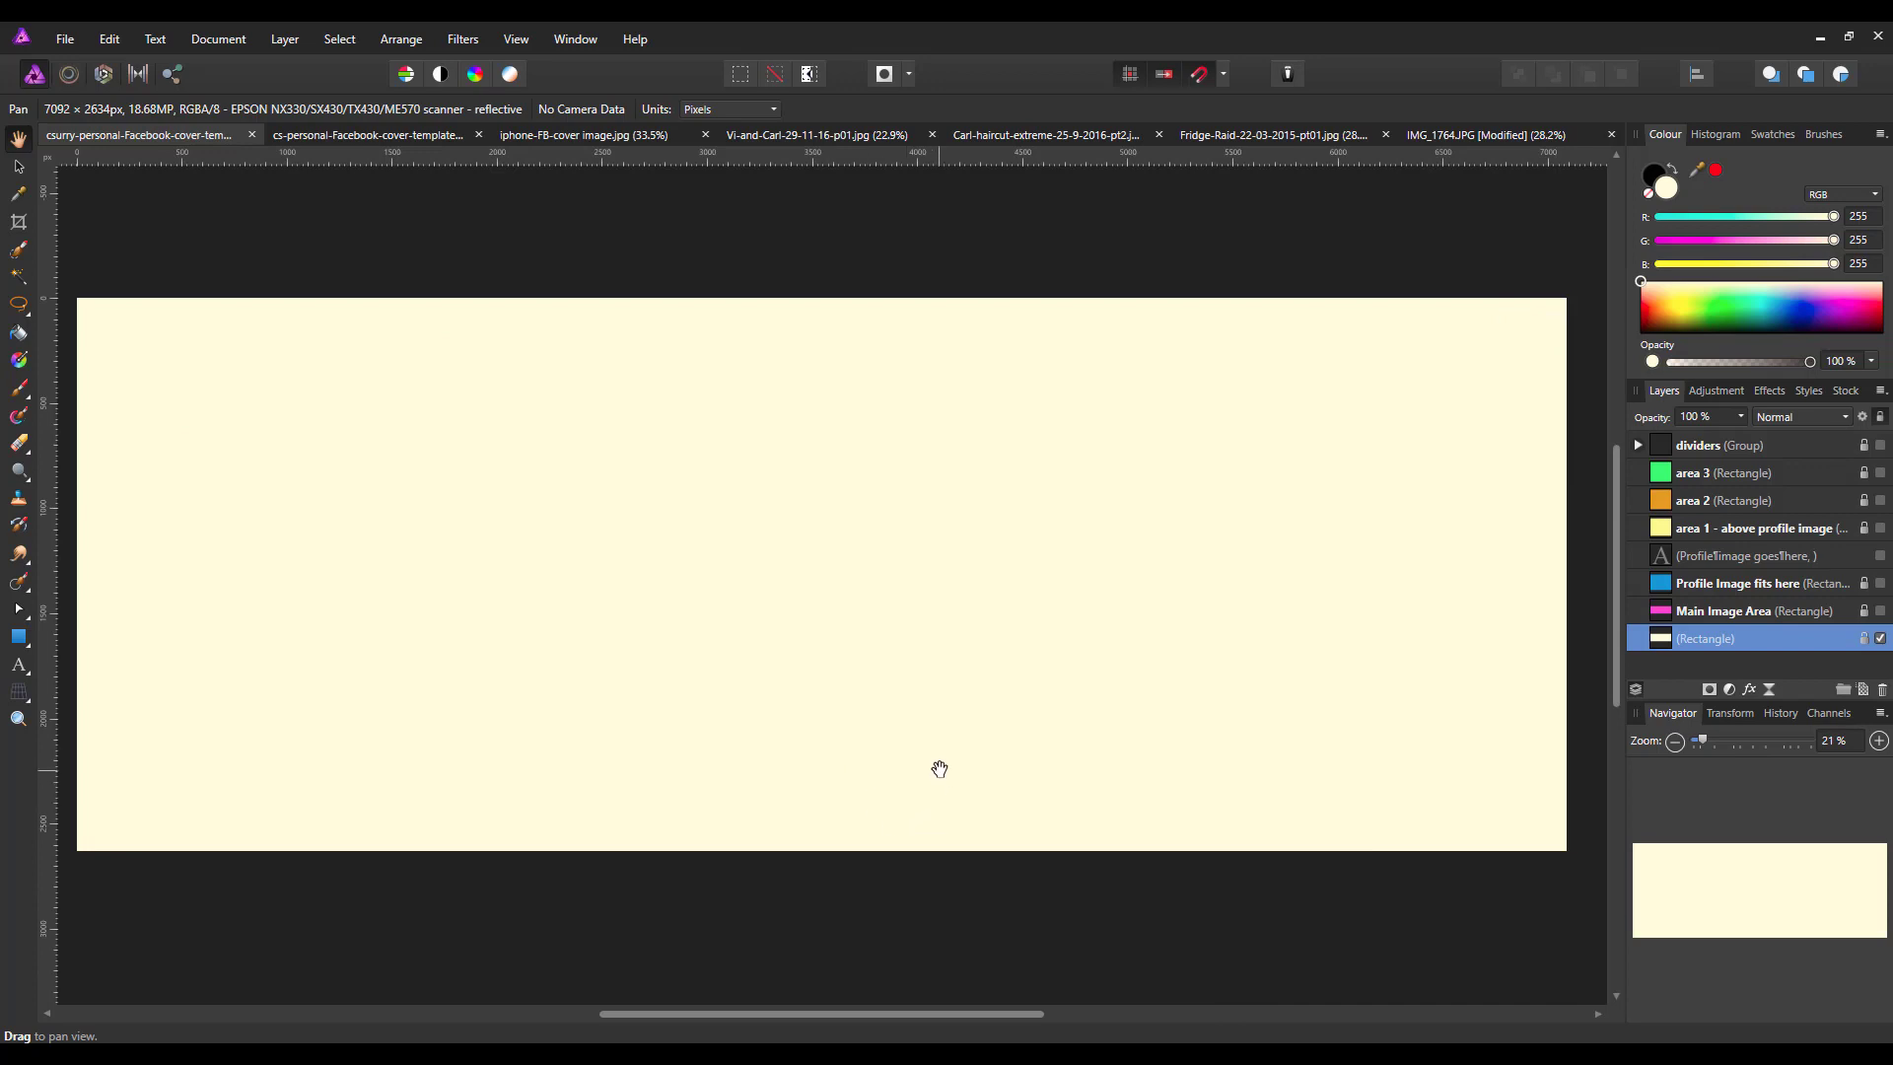
{"action": "mouse_move", "coordinate": [1231, 773]}
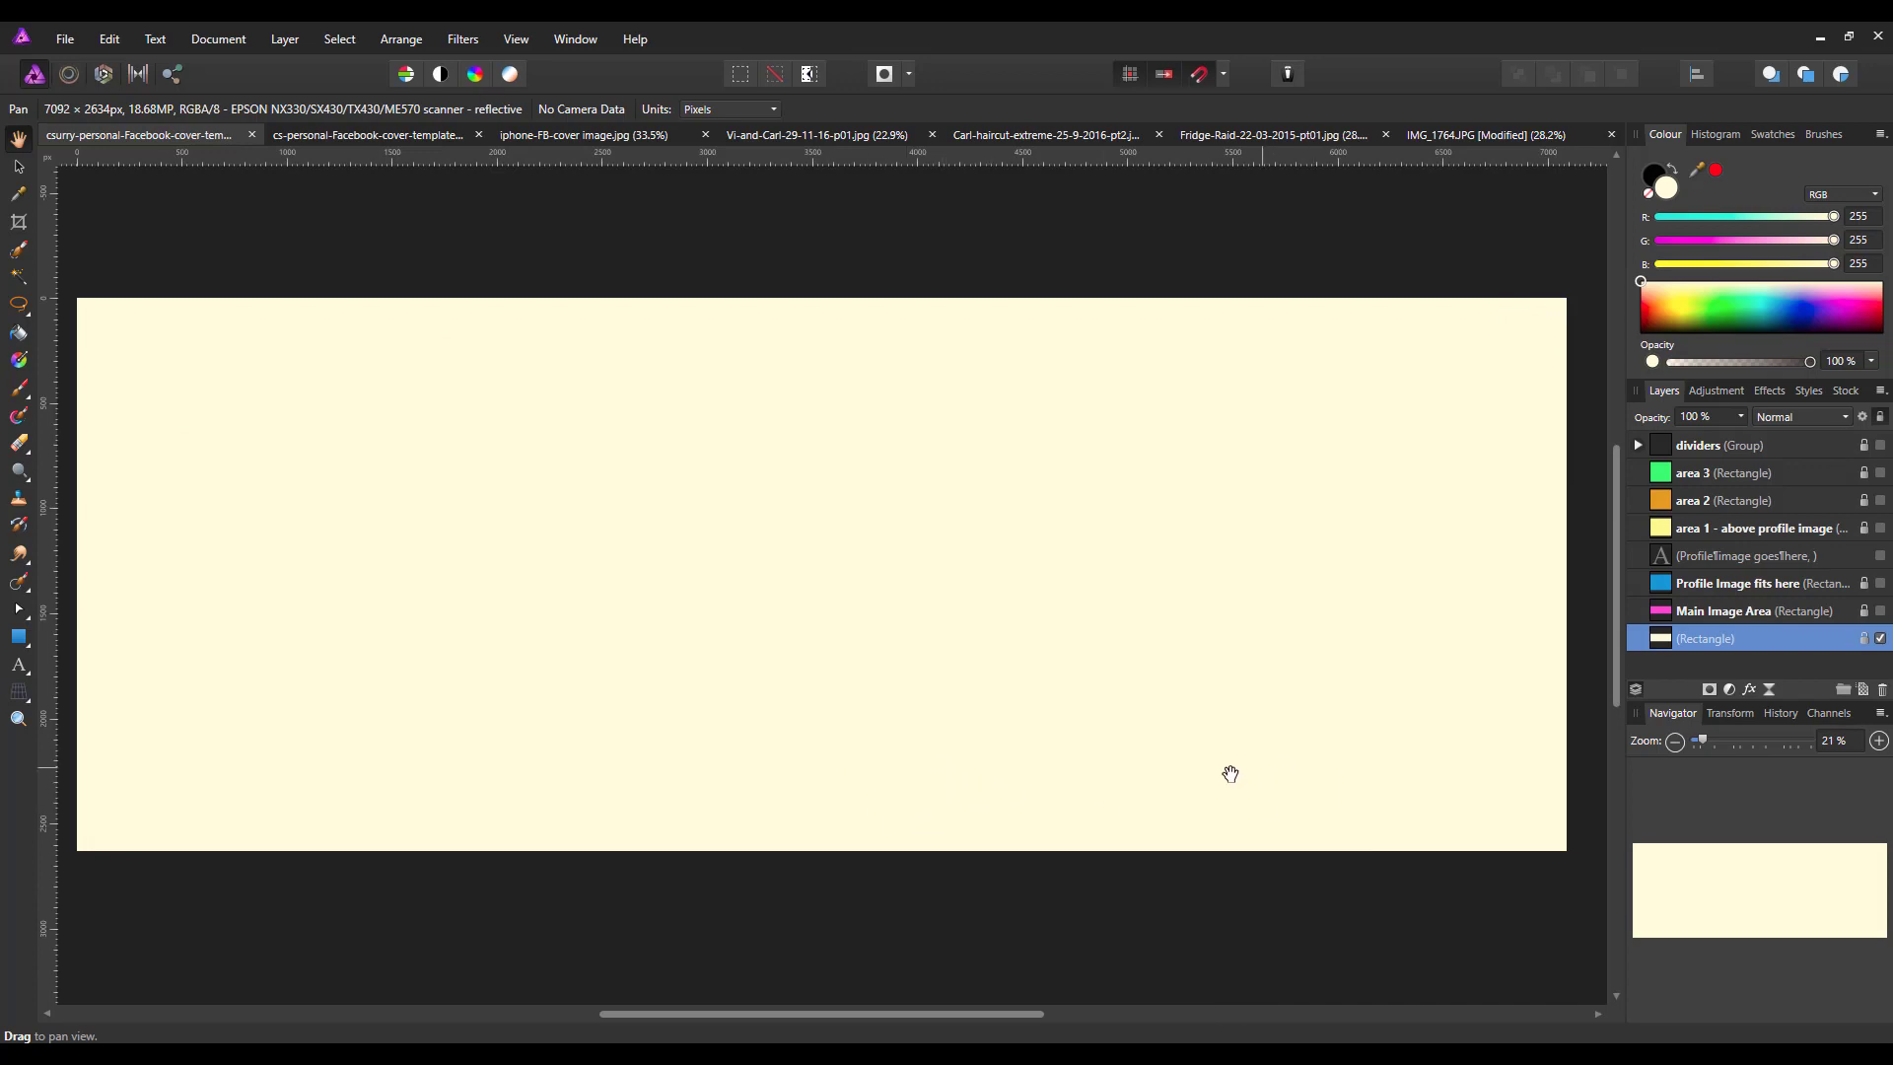
{"action": "mouse_move", "coordinate": [1564, 297]}
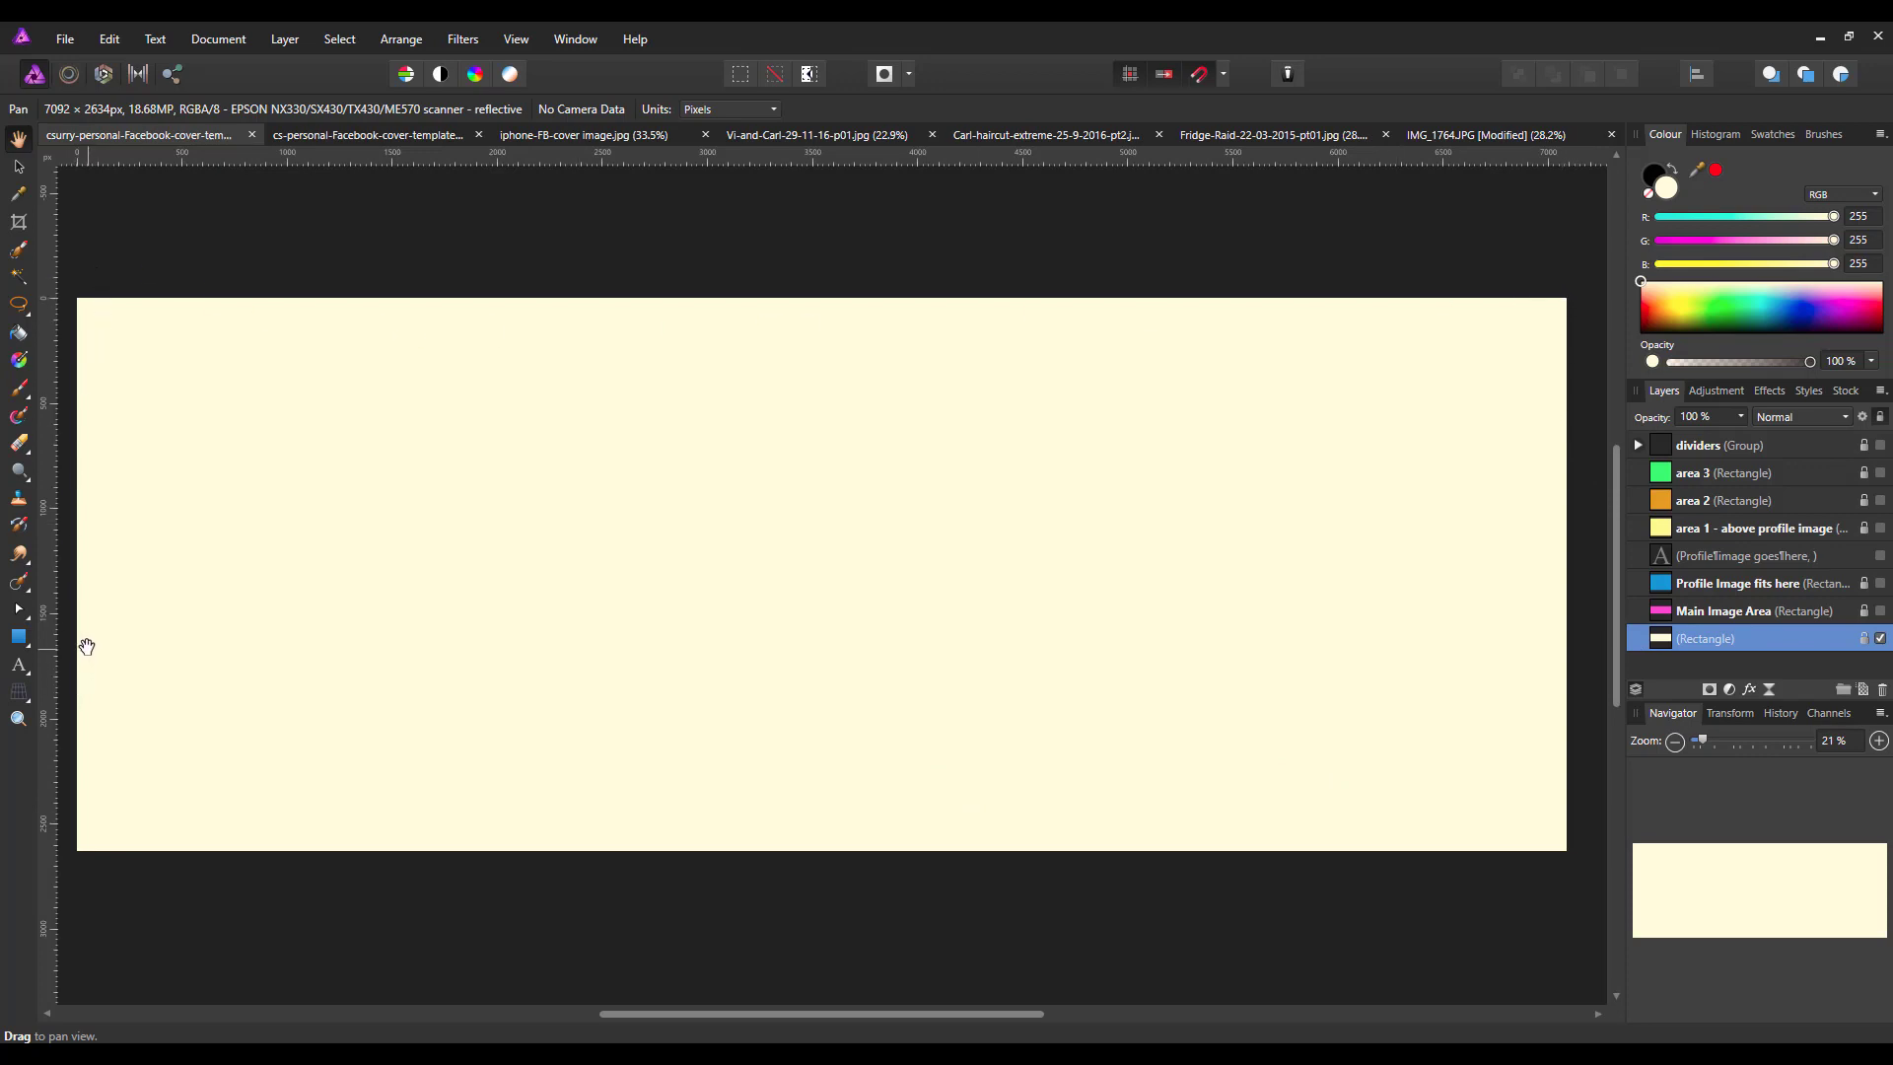
{"action": "mouse_move", "coordinate": [1577, 782]}
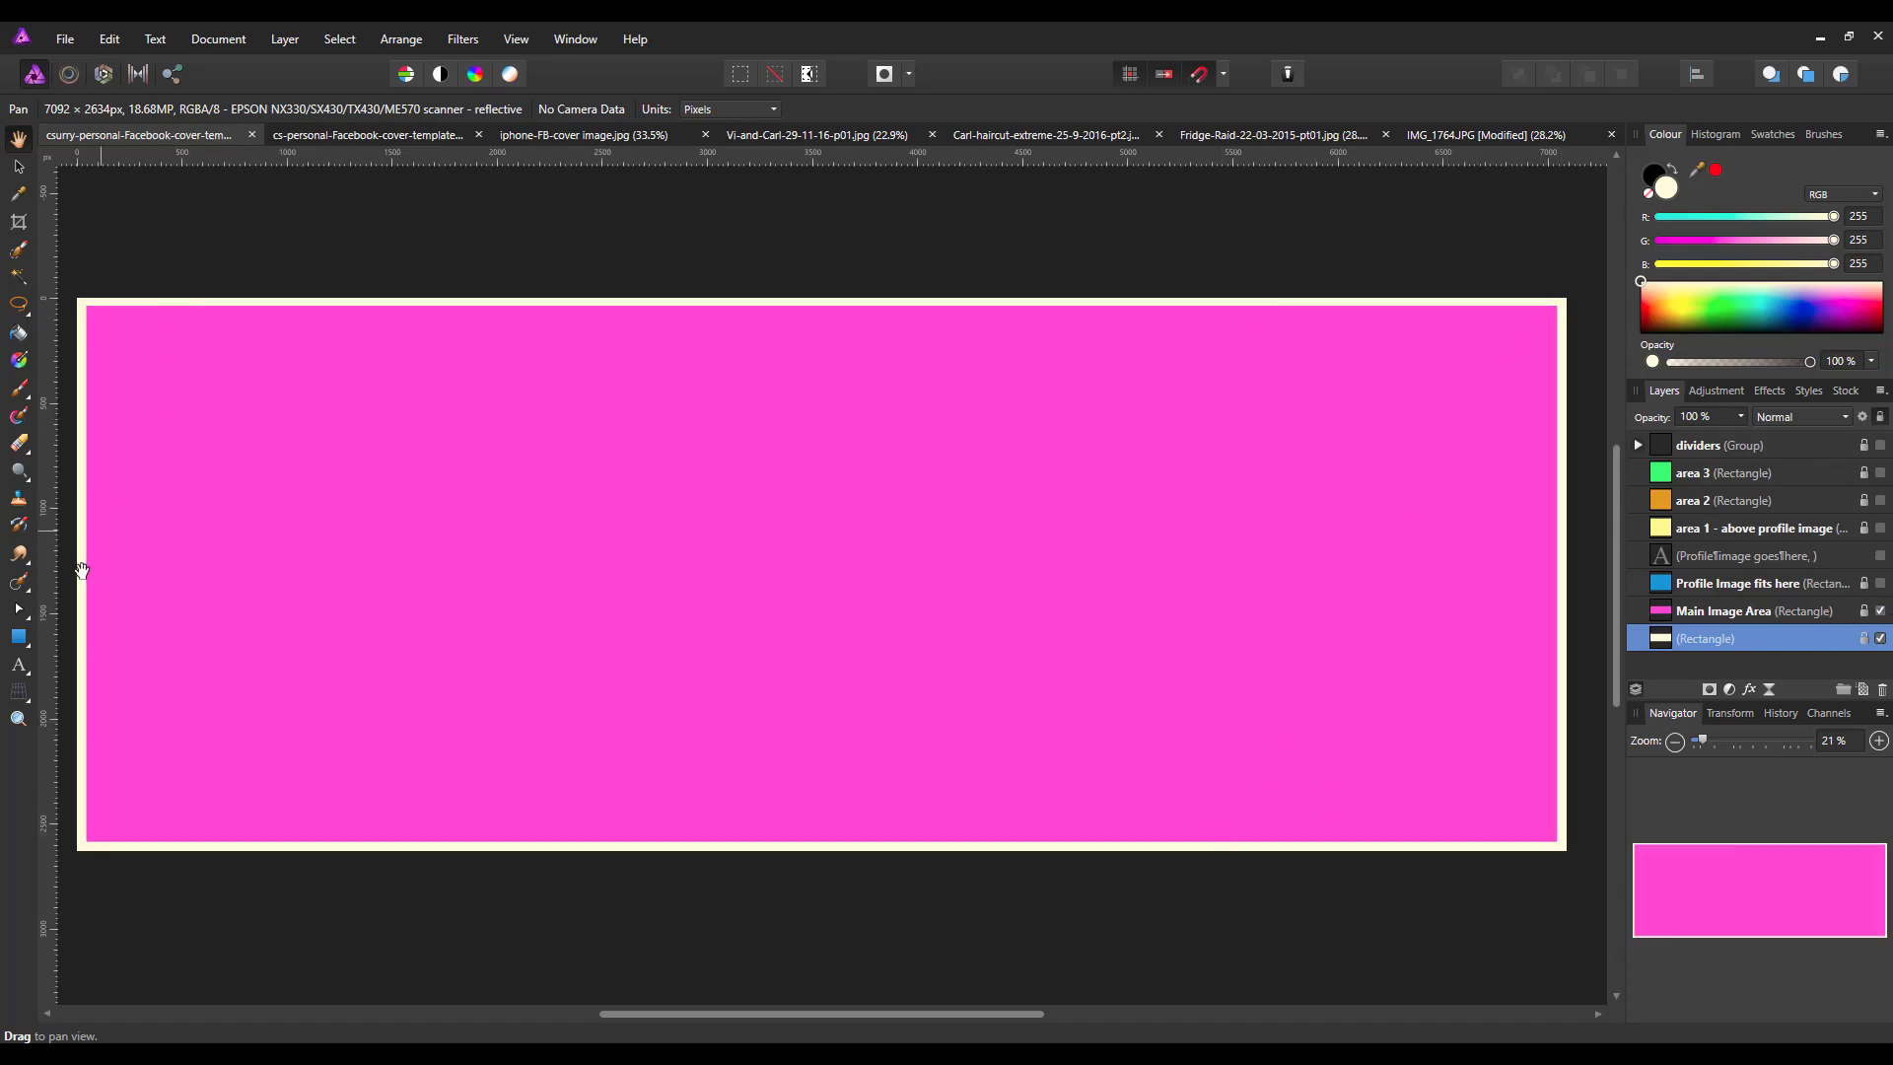
{"action": "mouse_move", "coordinate": [1307, 874]}
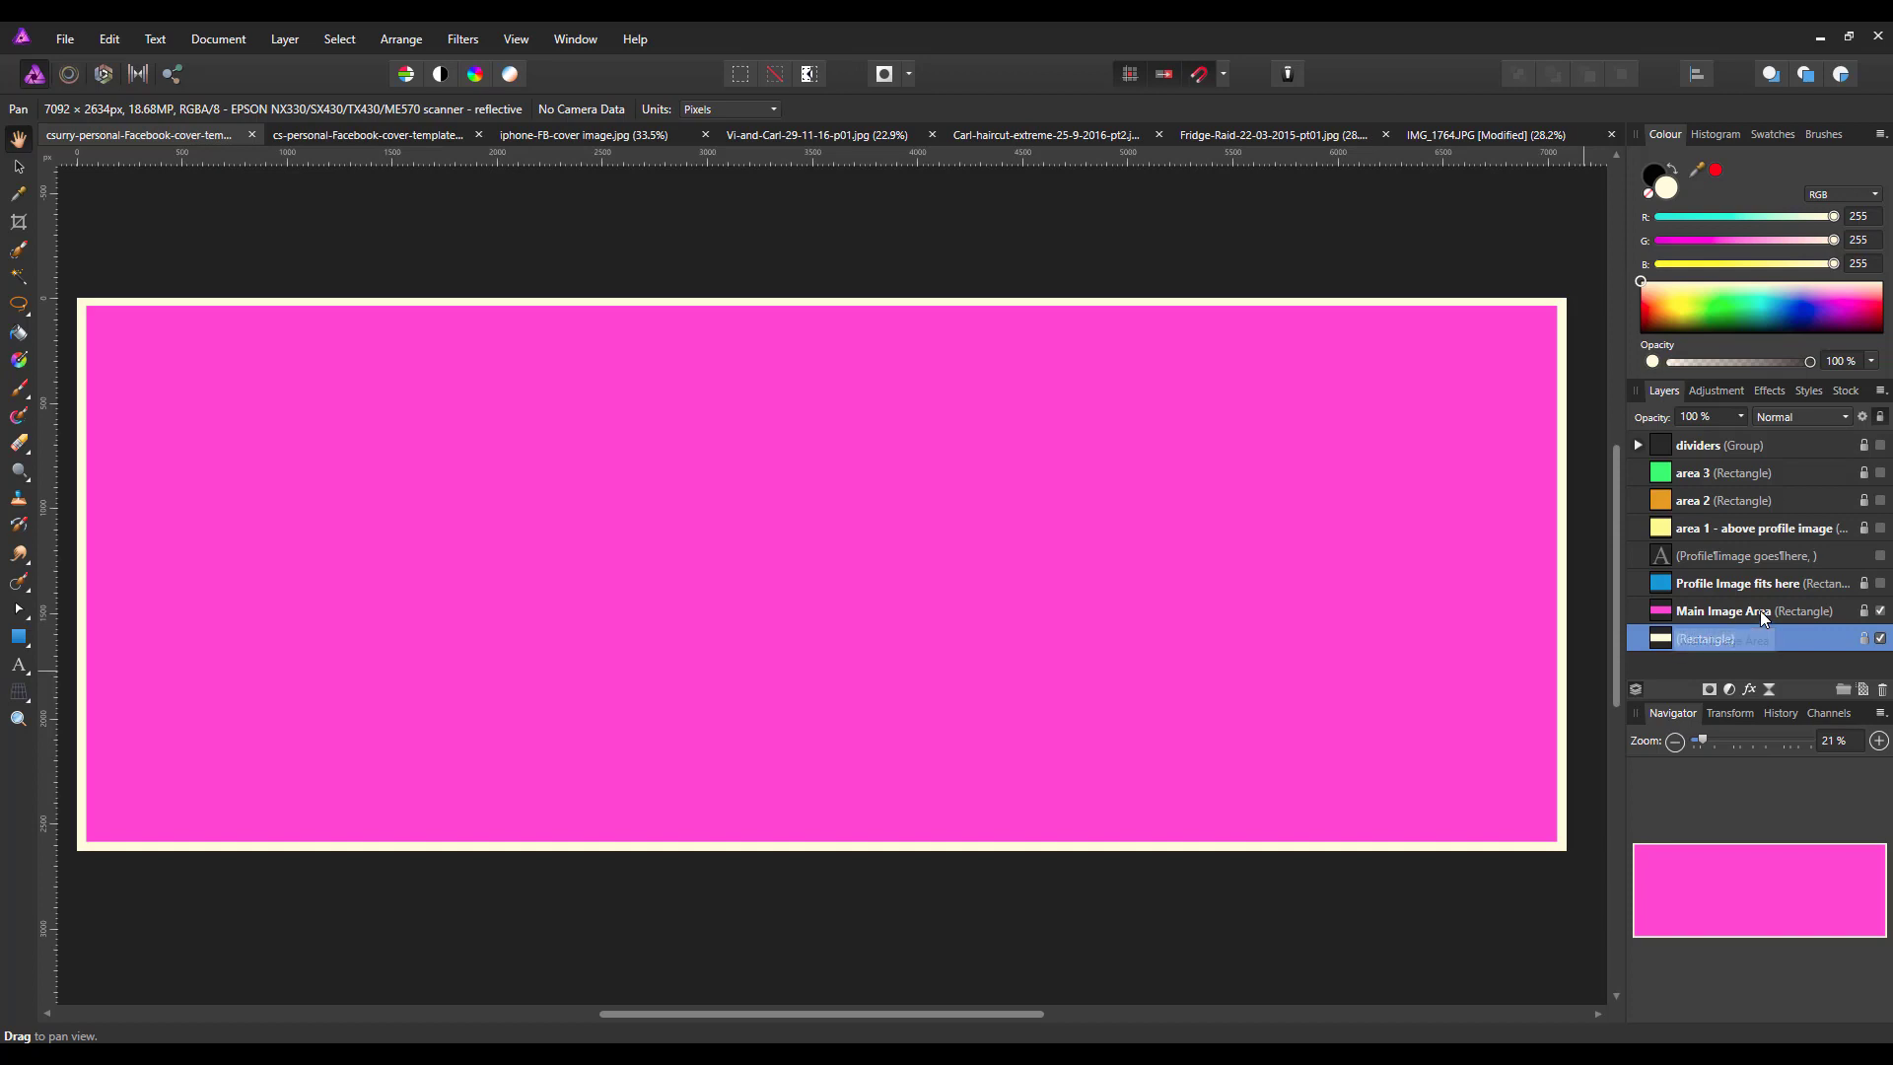
{"action": "left_click", "coordinate": [1727, 612]}
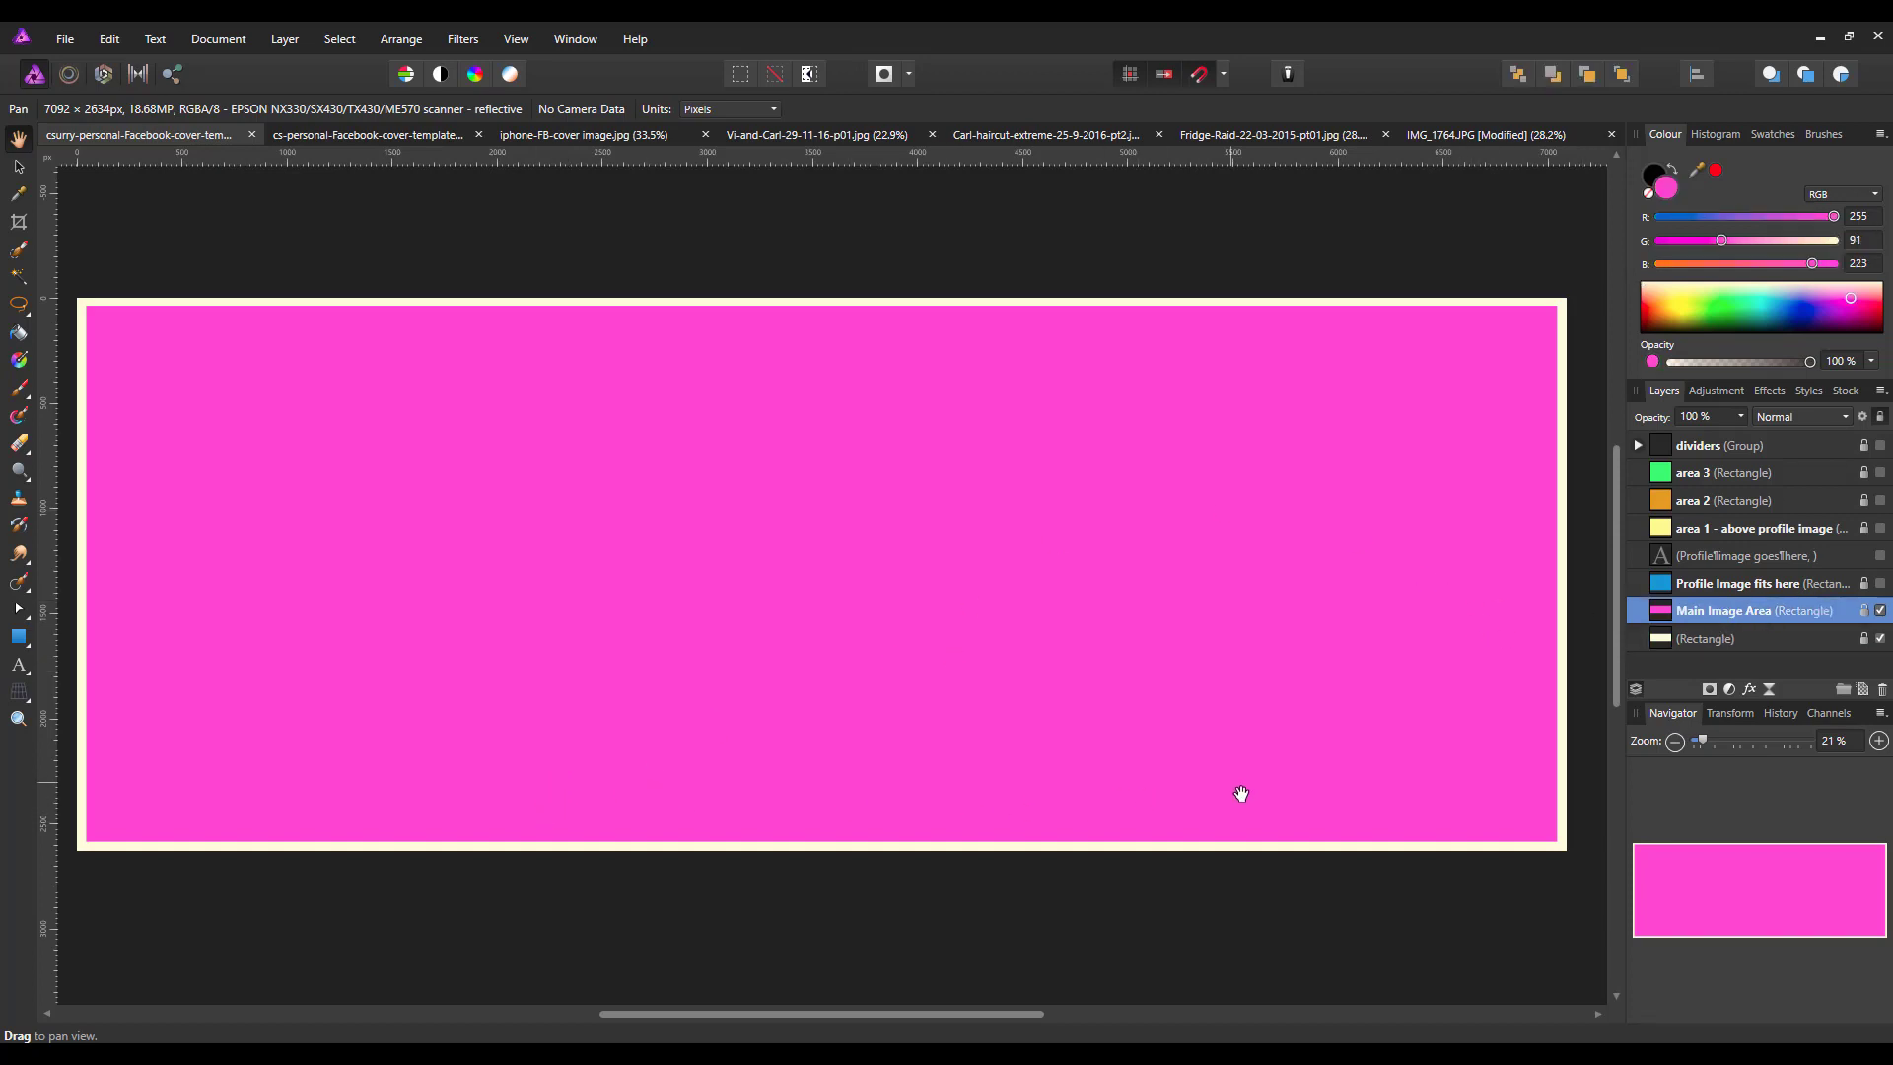
{"action": "mouse_move", "coordinate": [136, 732]}
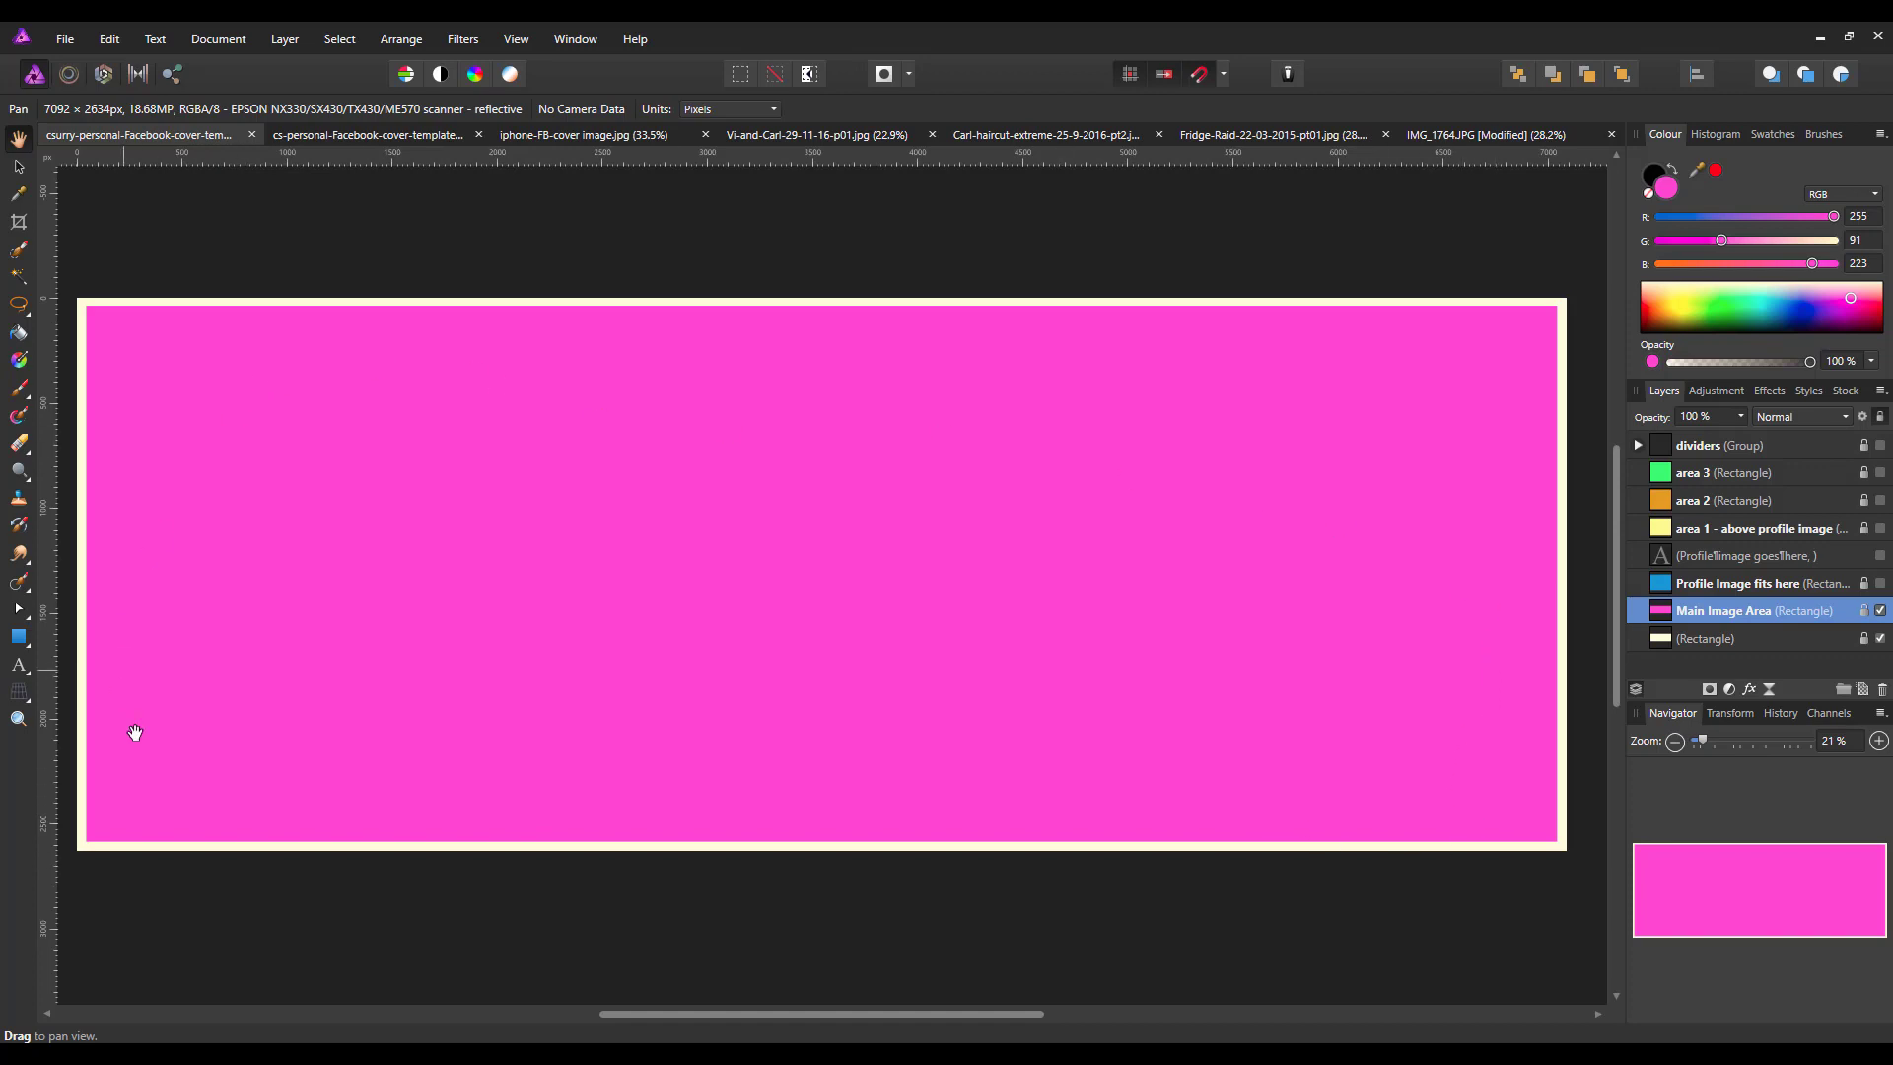
{"action": "mouse_move", "coordinate": [444, 452]}
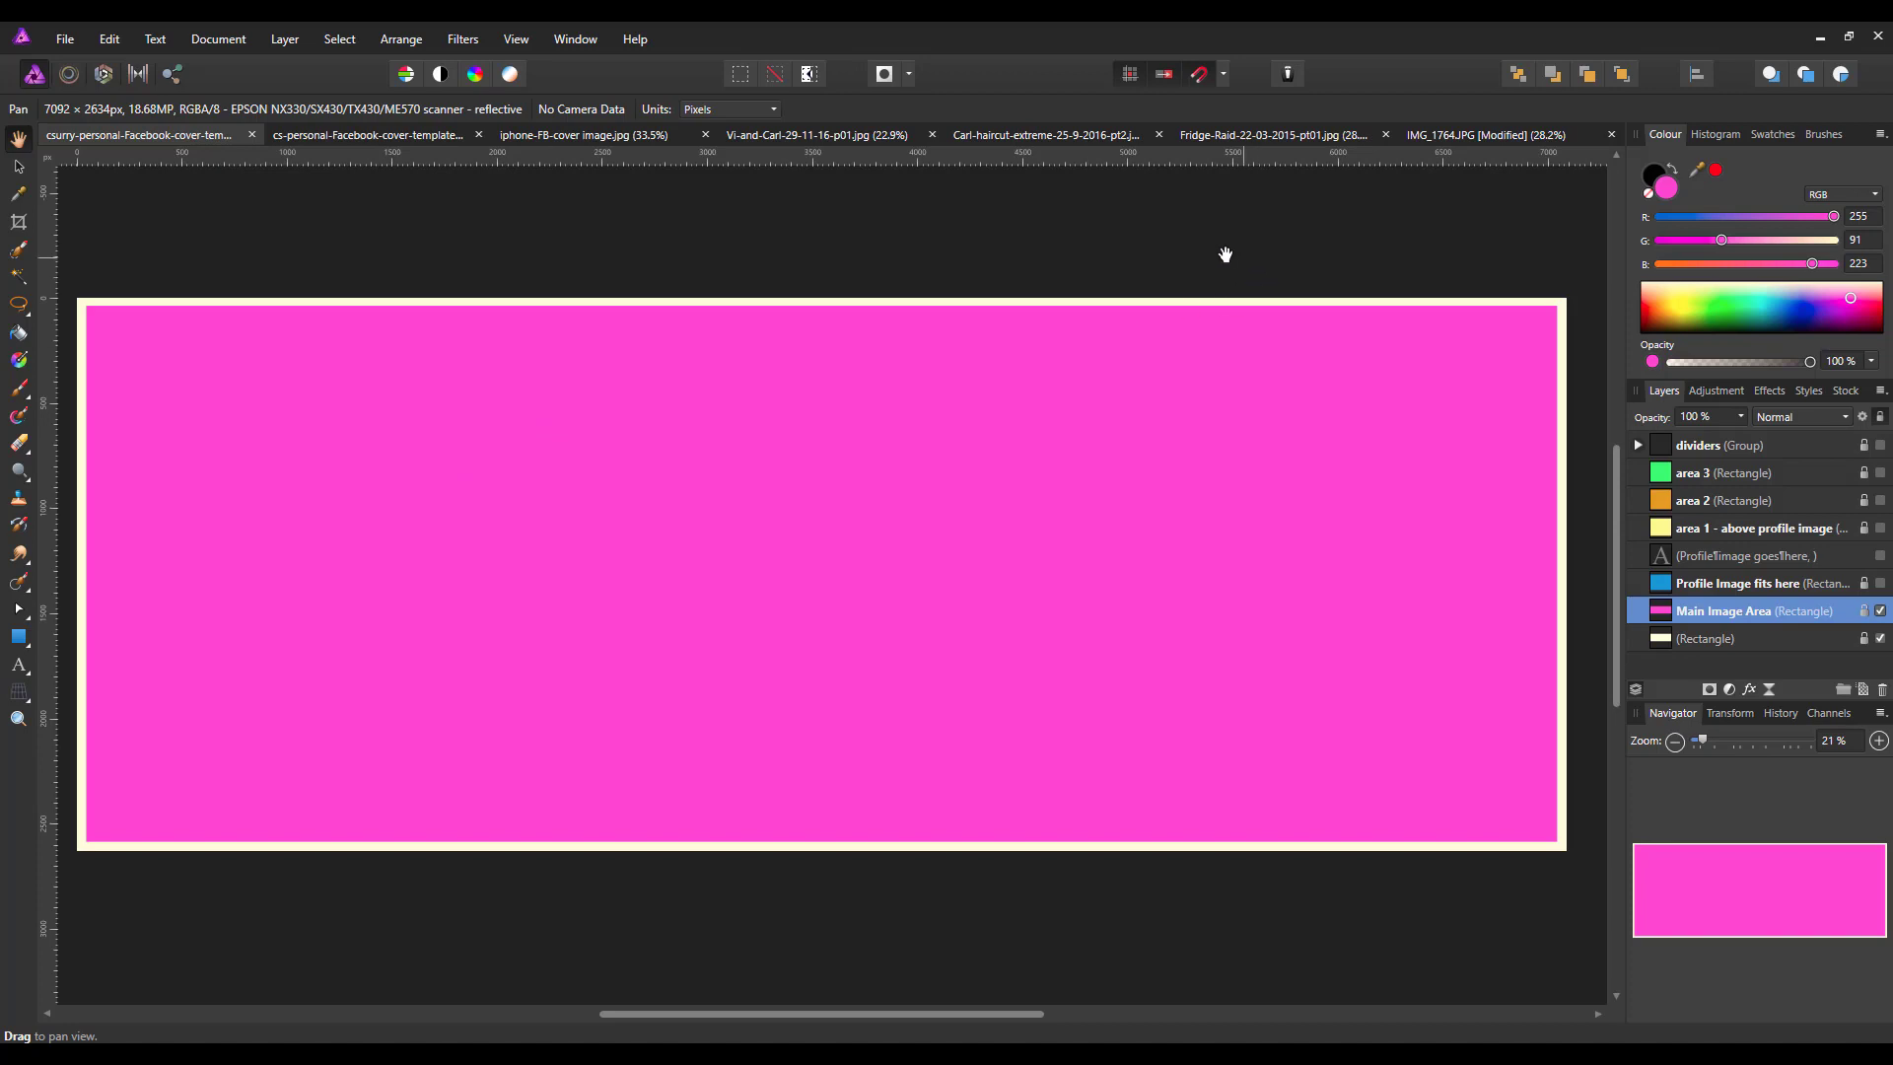
{"action": "mouse_move", "coordinate": [1277, 134]}
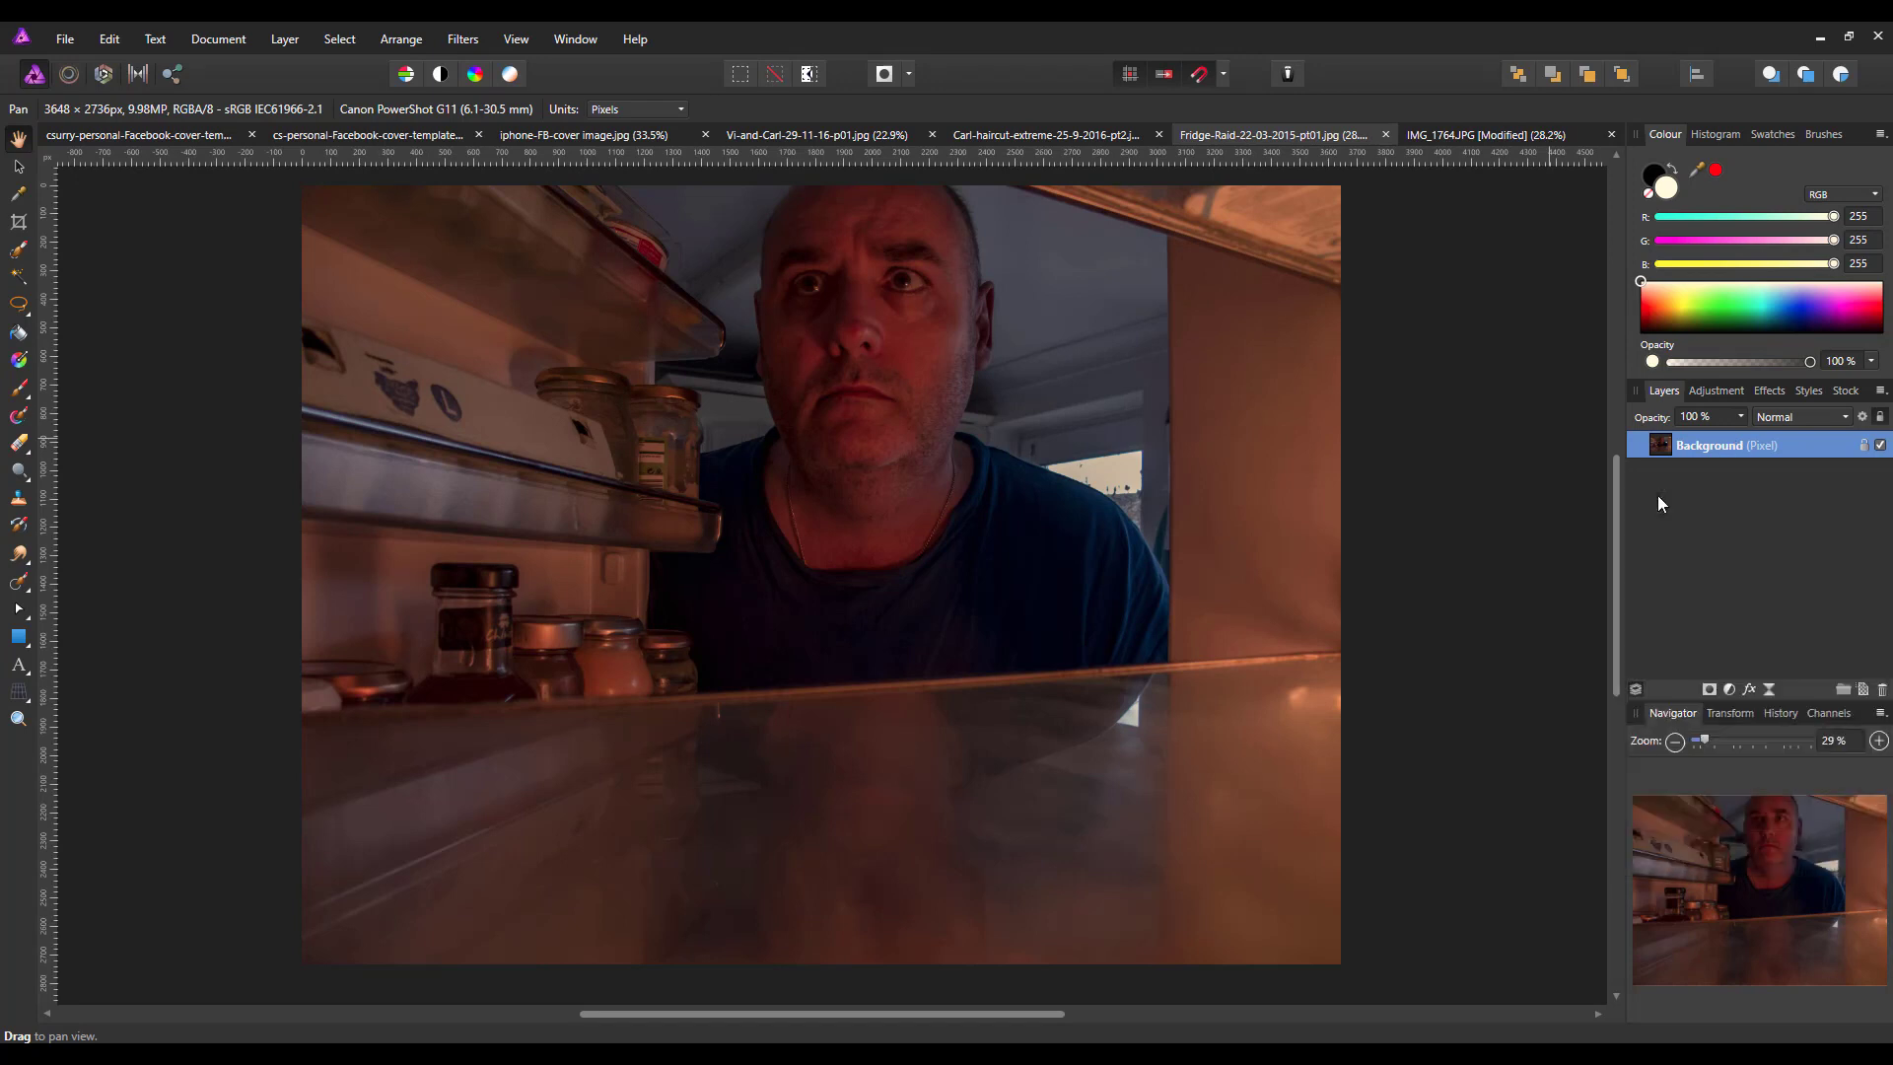
{"action": "mouse_move", "coordinate": [174, 153]}
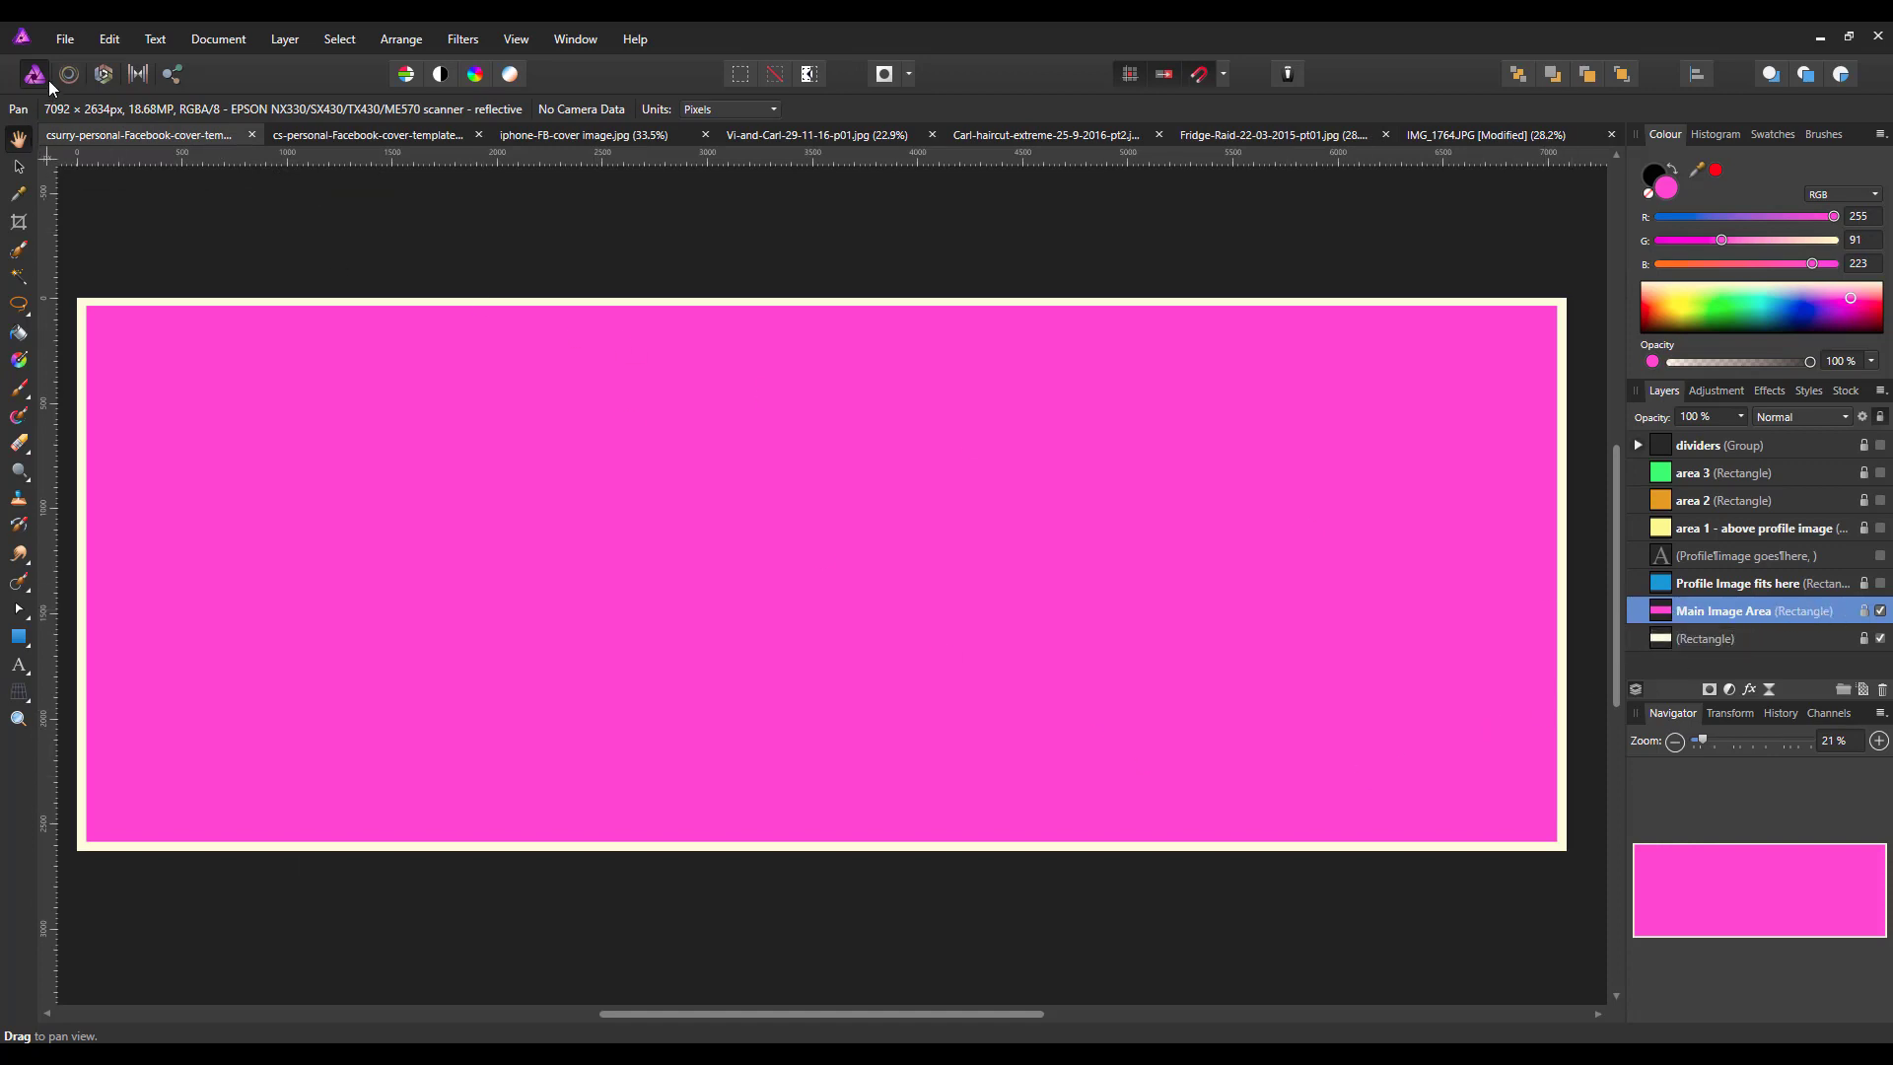
Paste the fridge photo as a new layer and drag it toward the banner's centre
{"action": "left_click", "coordinate": [107, 39]}
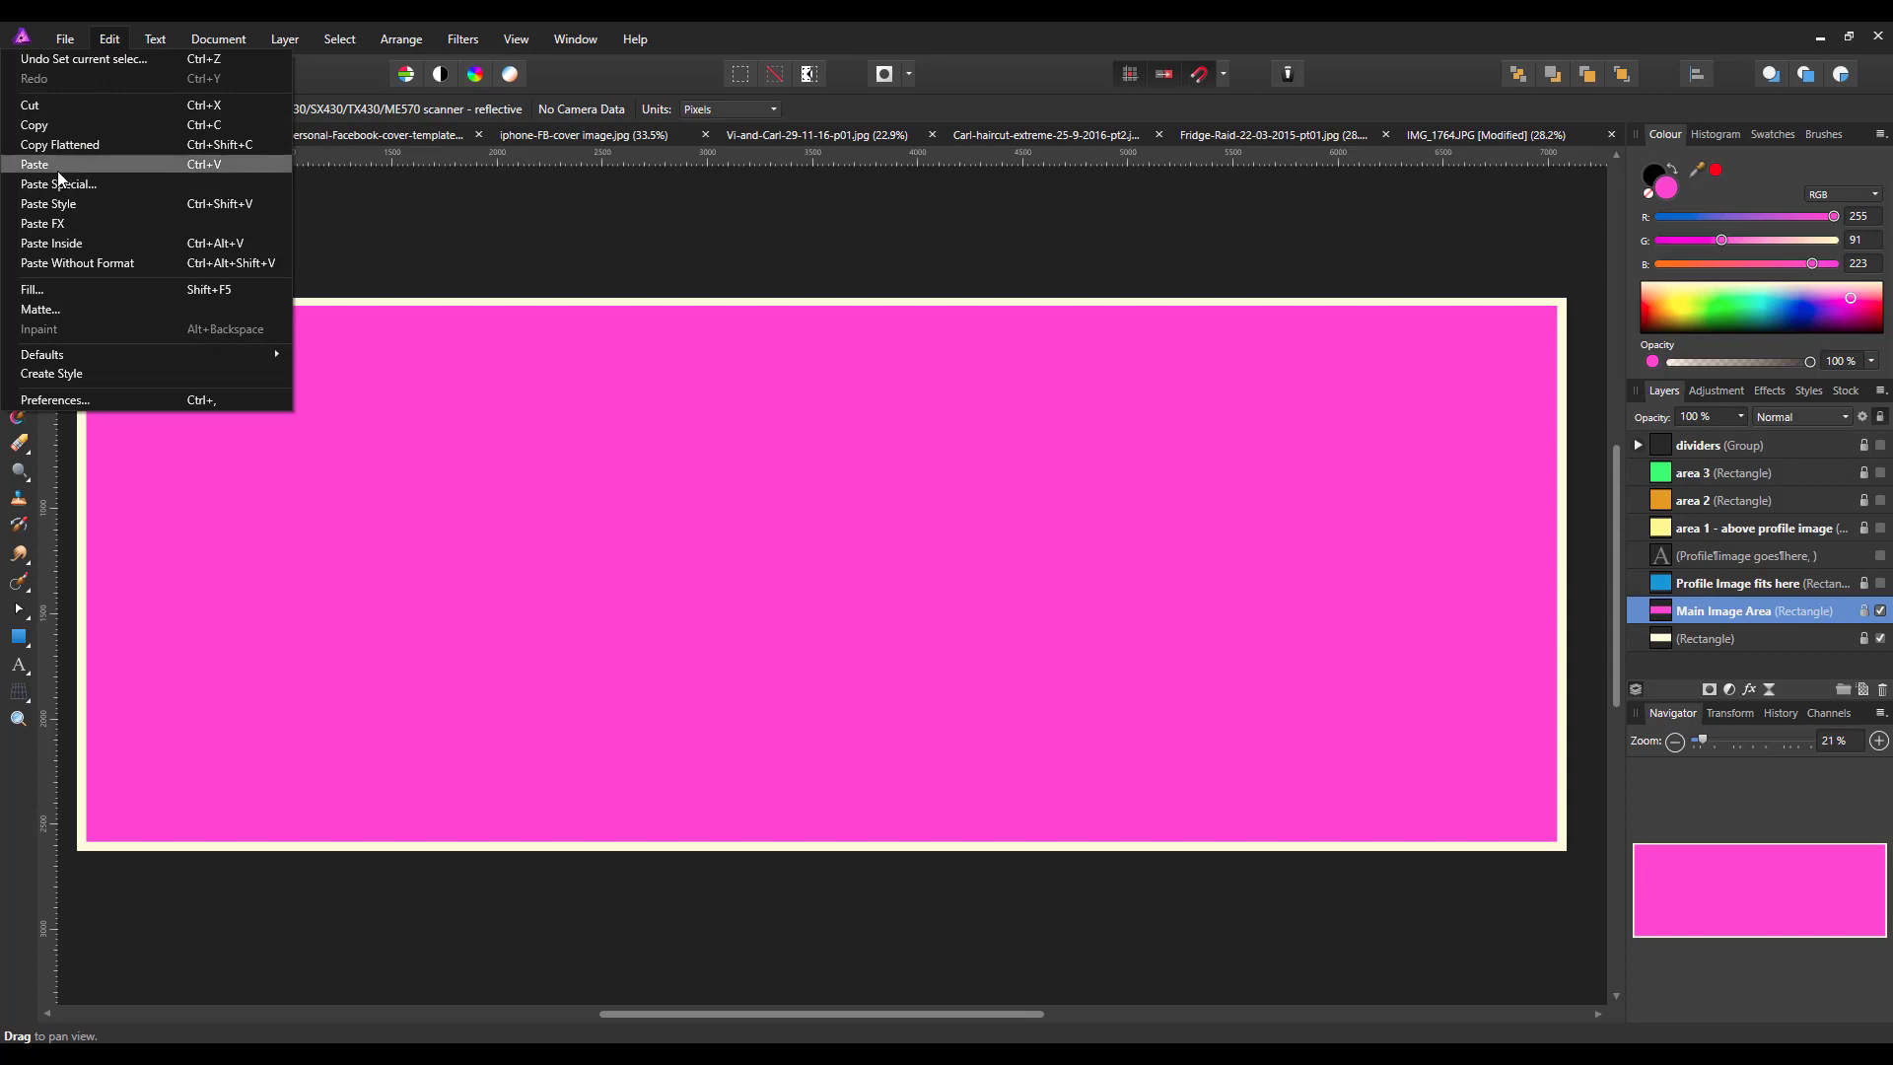
{"action": "left_click", "coordinate": [35, 164]}
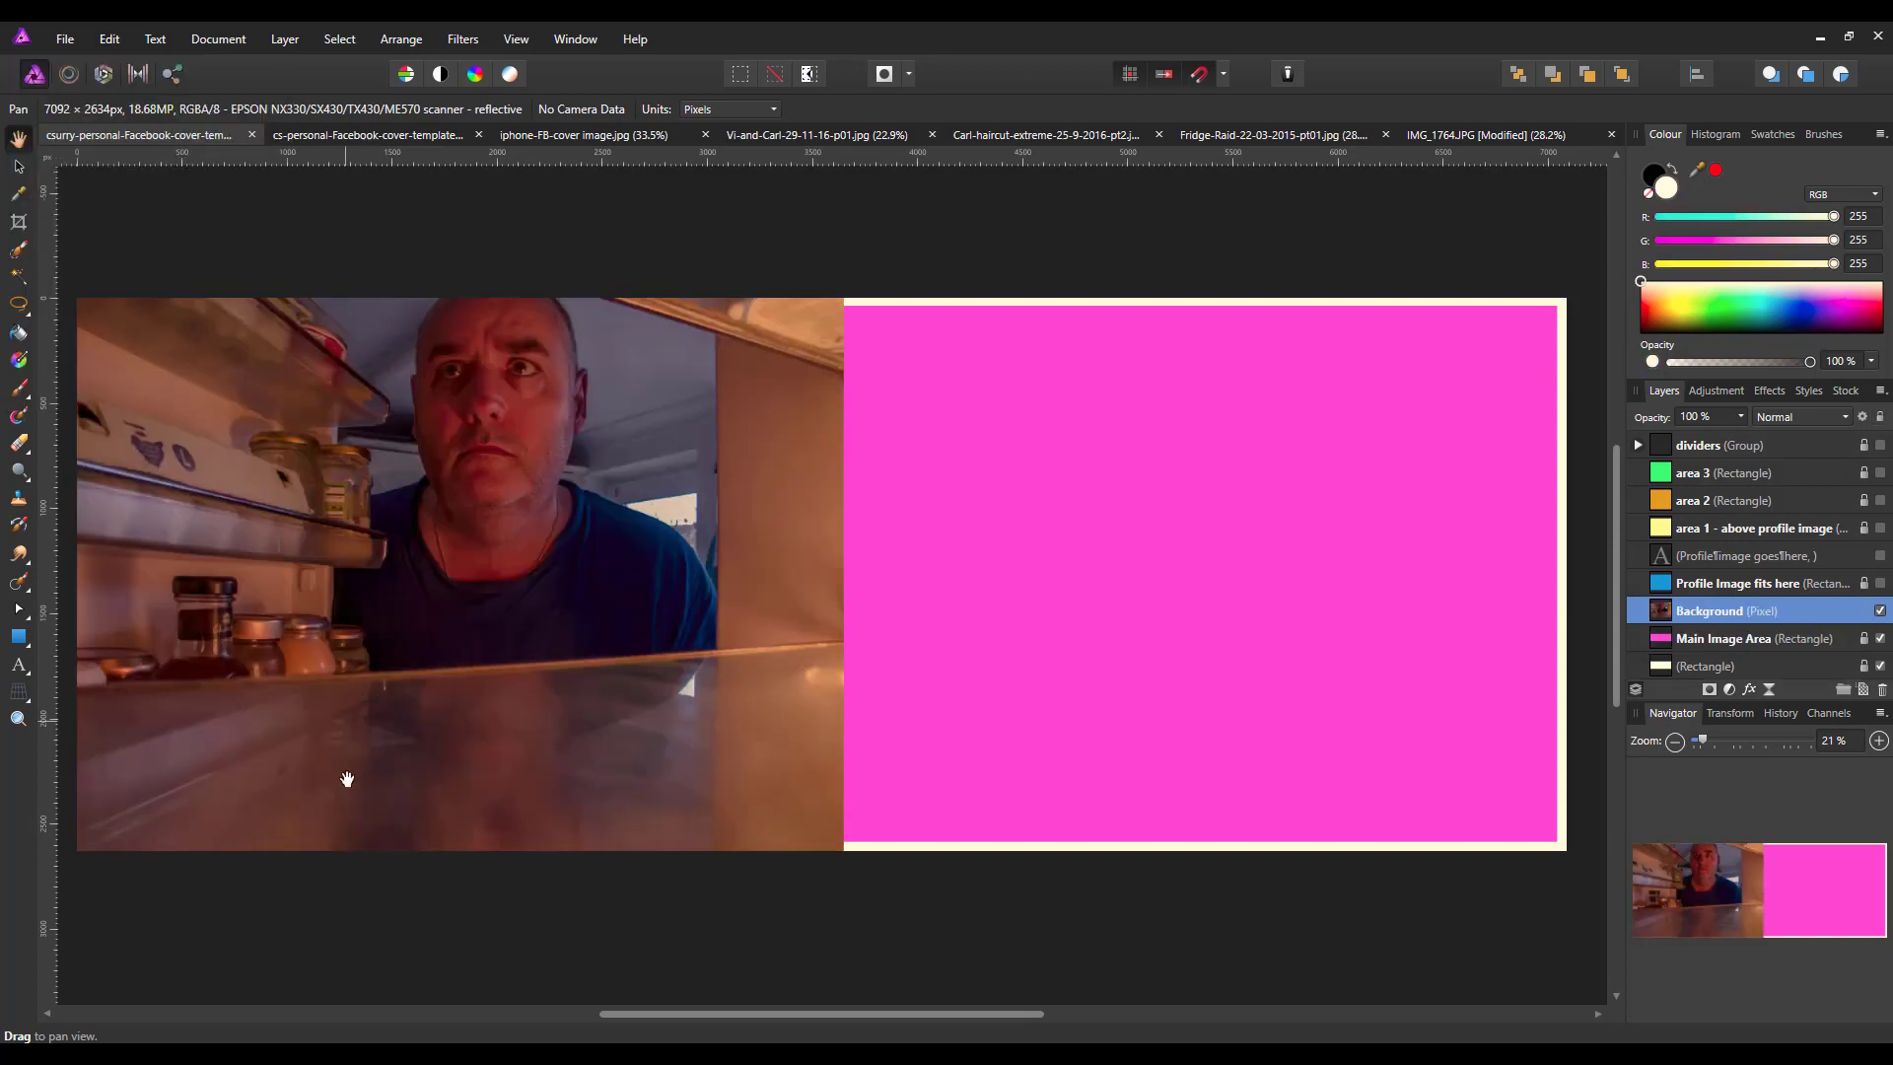
{"action": "left_click_drag", "start_coordinate": [347, 778], "coordinate": [513, 654]}
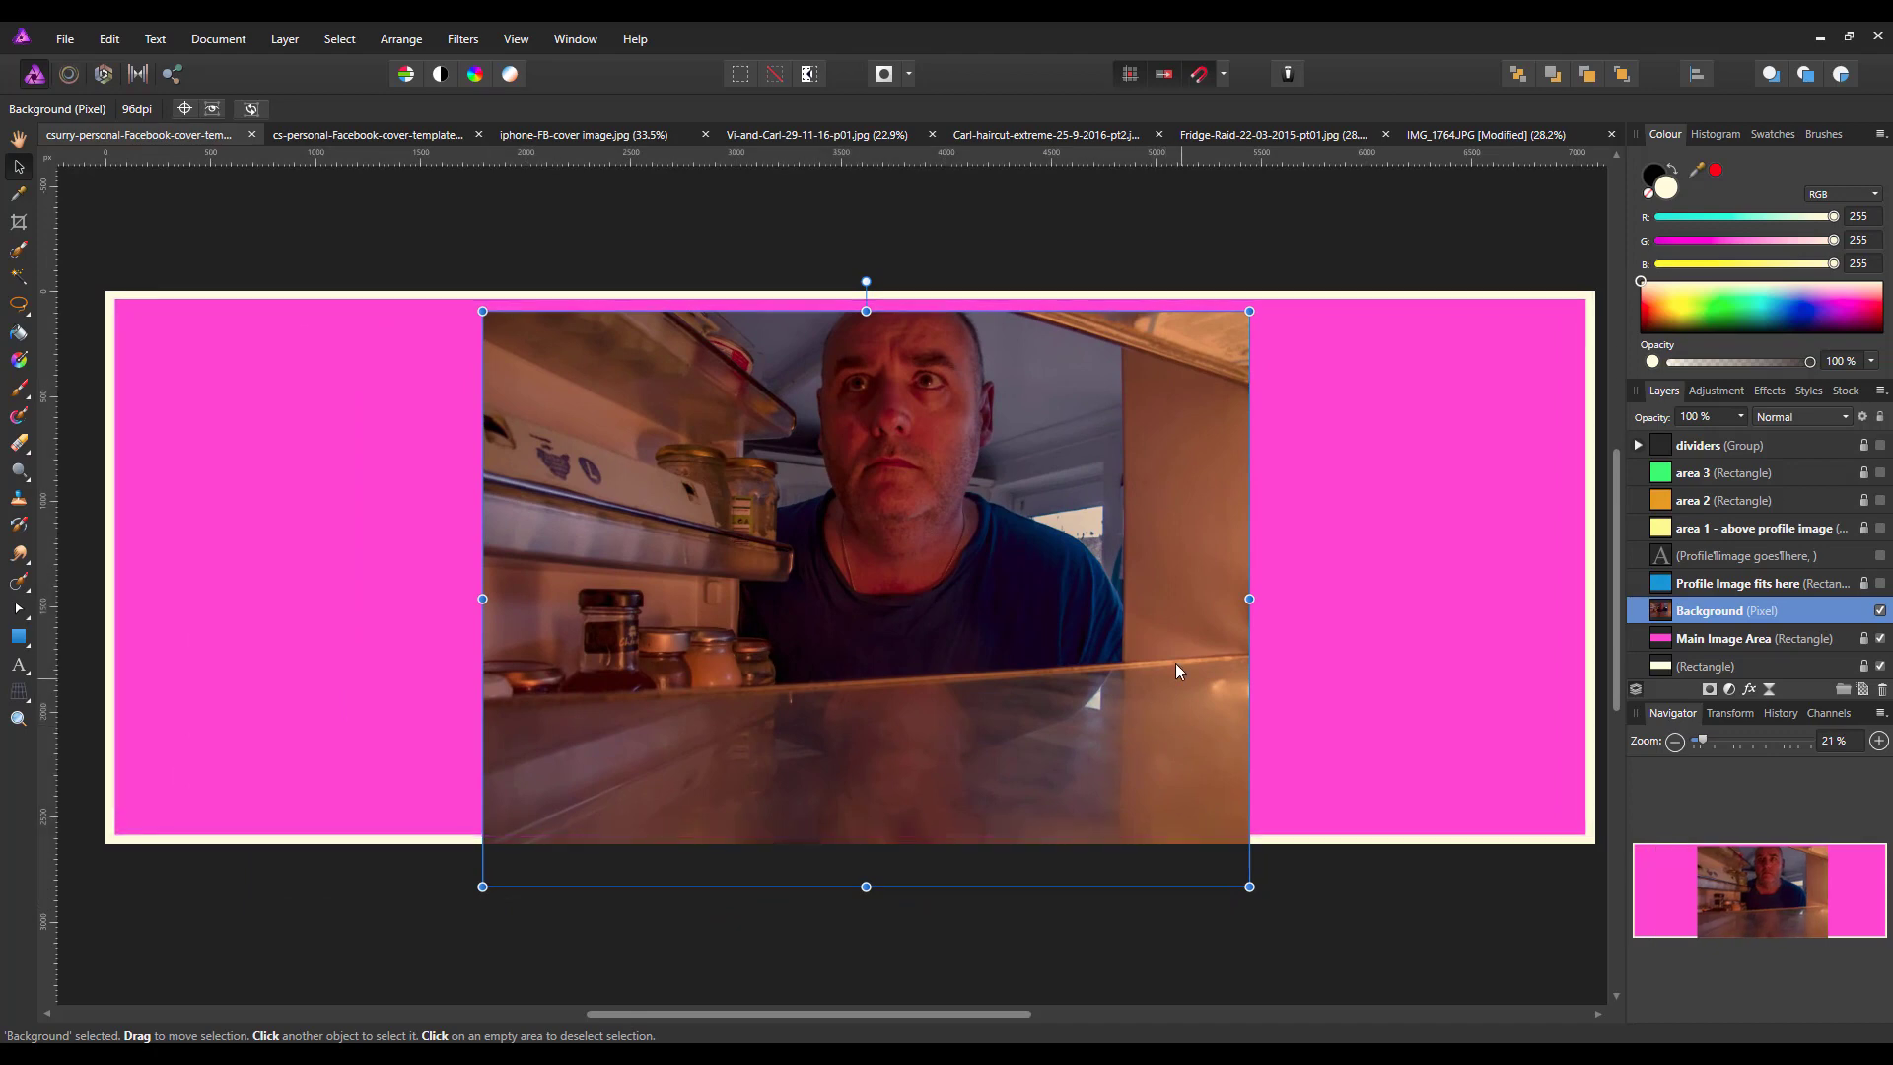
{"action": "mouse_move", "coordinate": [1195, 791]}
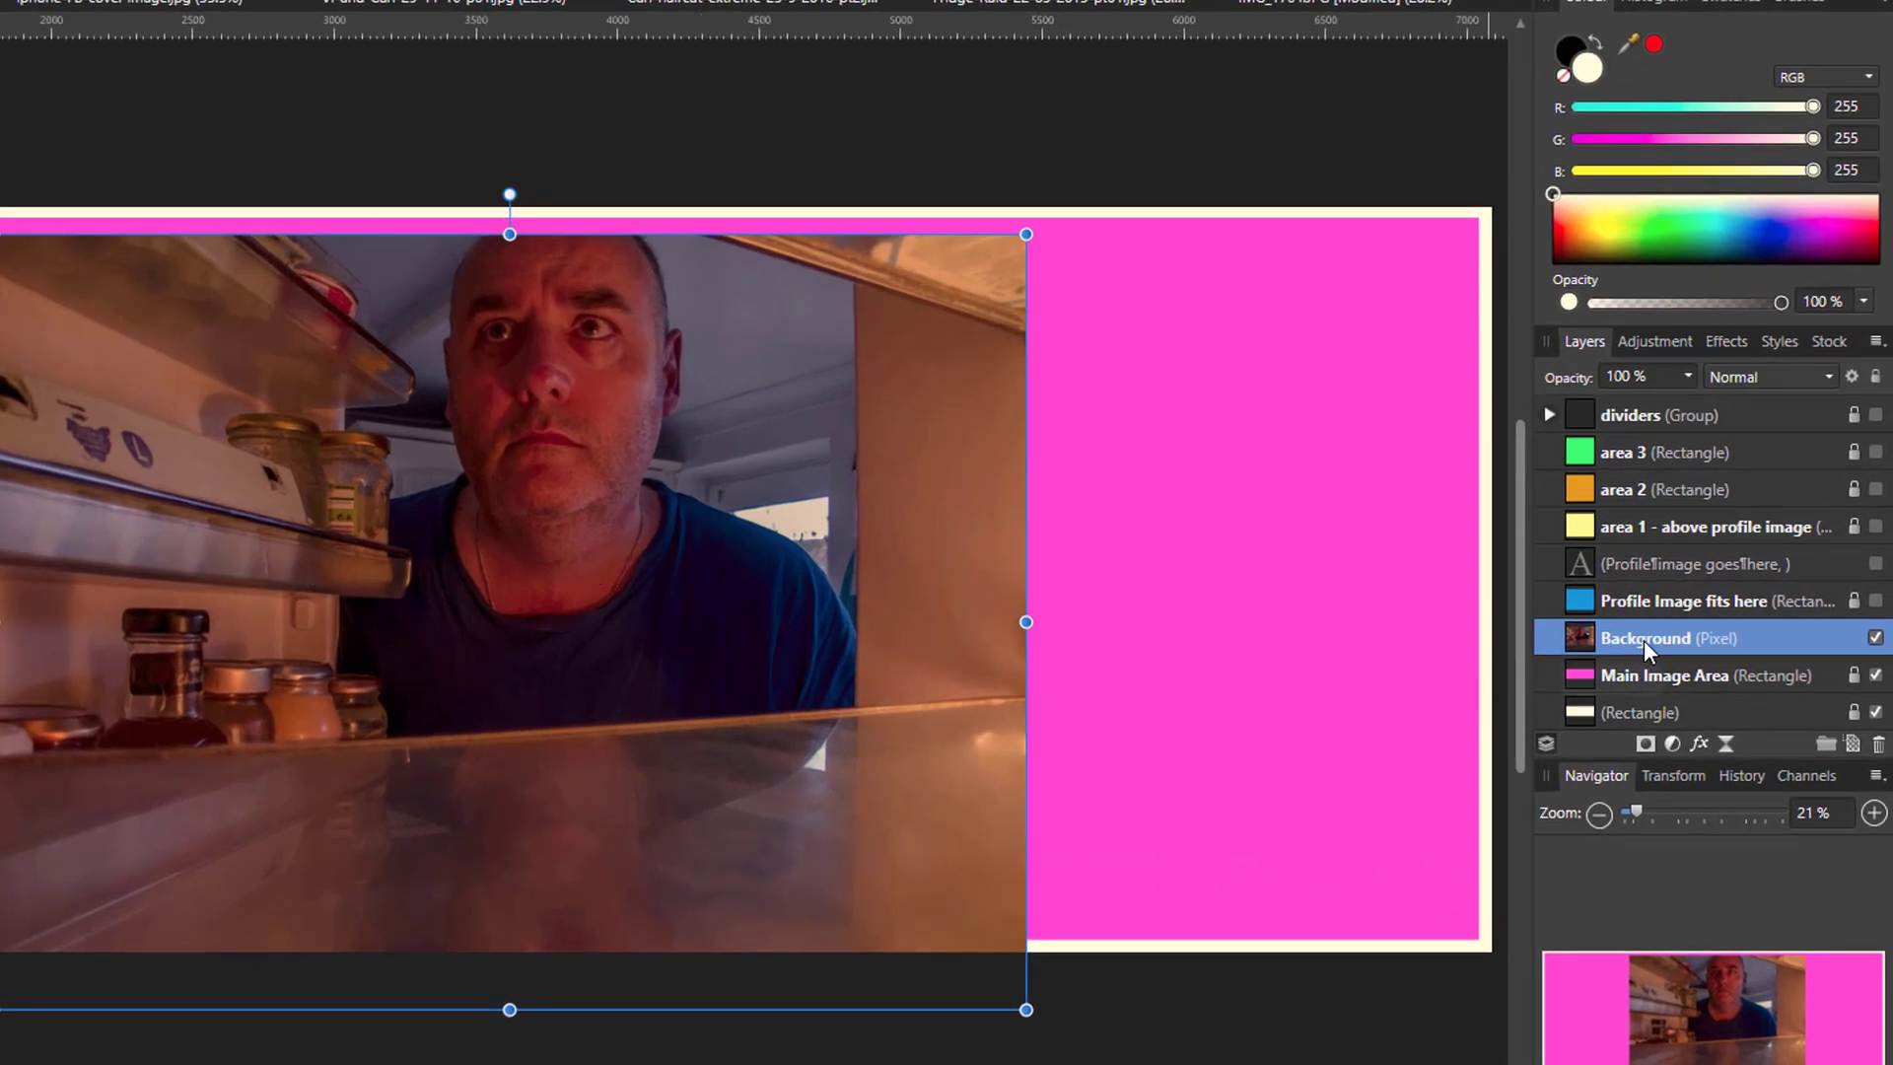
Start renaming the pasted photo layer but keep its name as Background
{"action": "double_click", "coordinate": [1644, 637]}
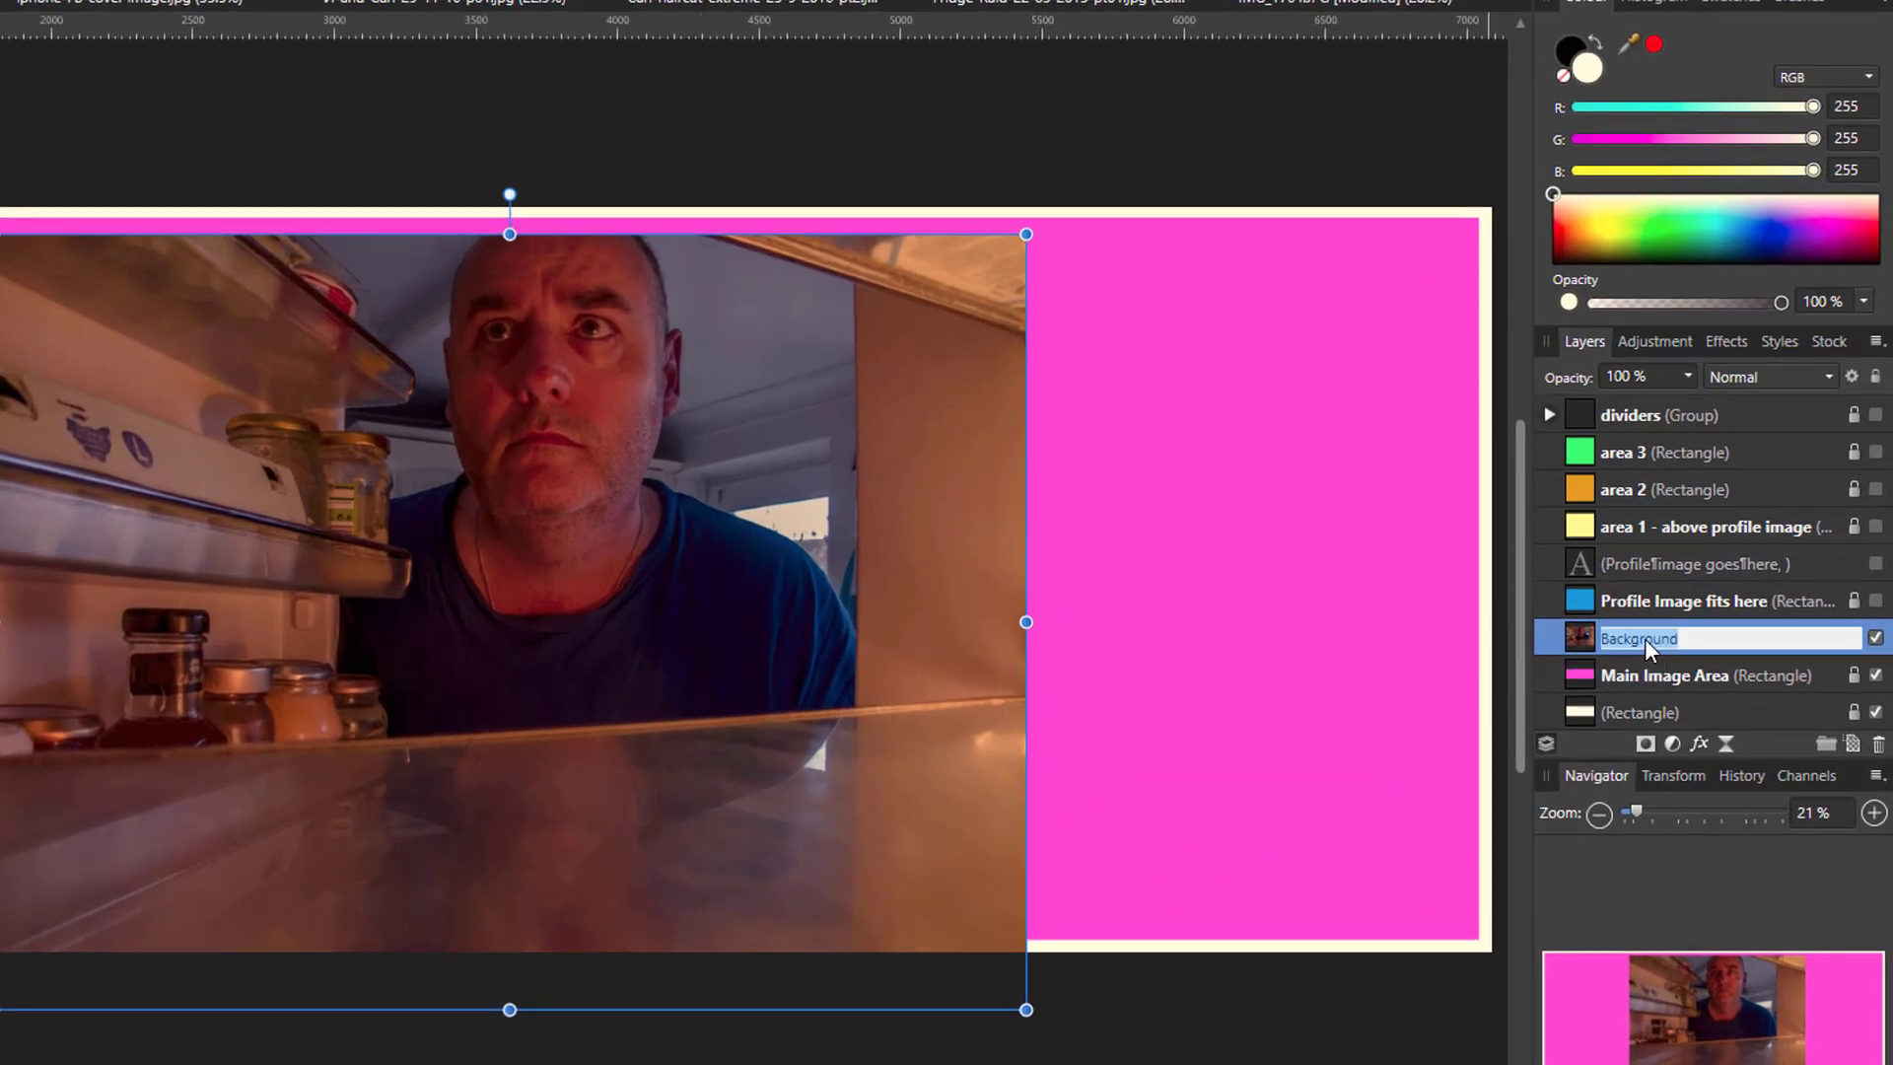
{"action": "left_click", "coordinate": [1689, 674]}
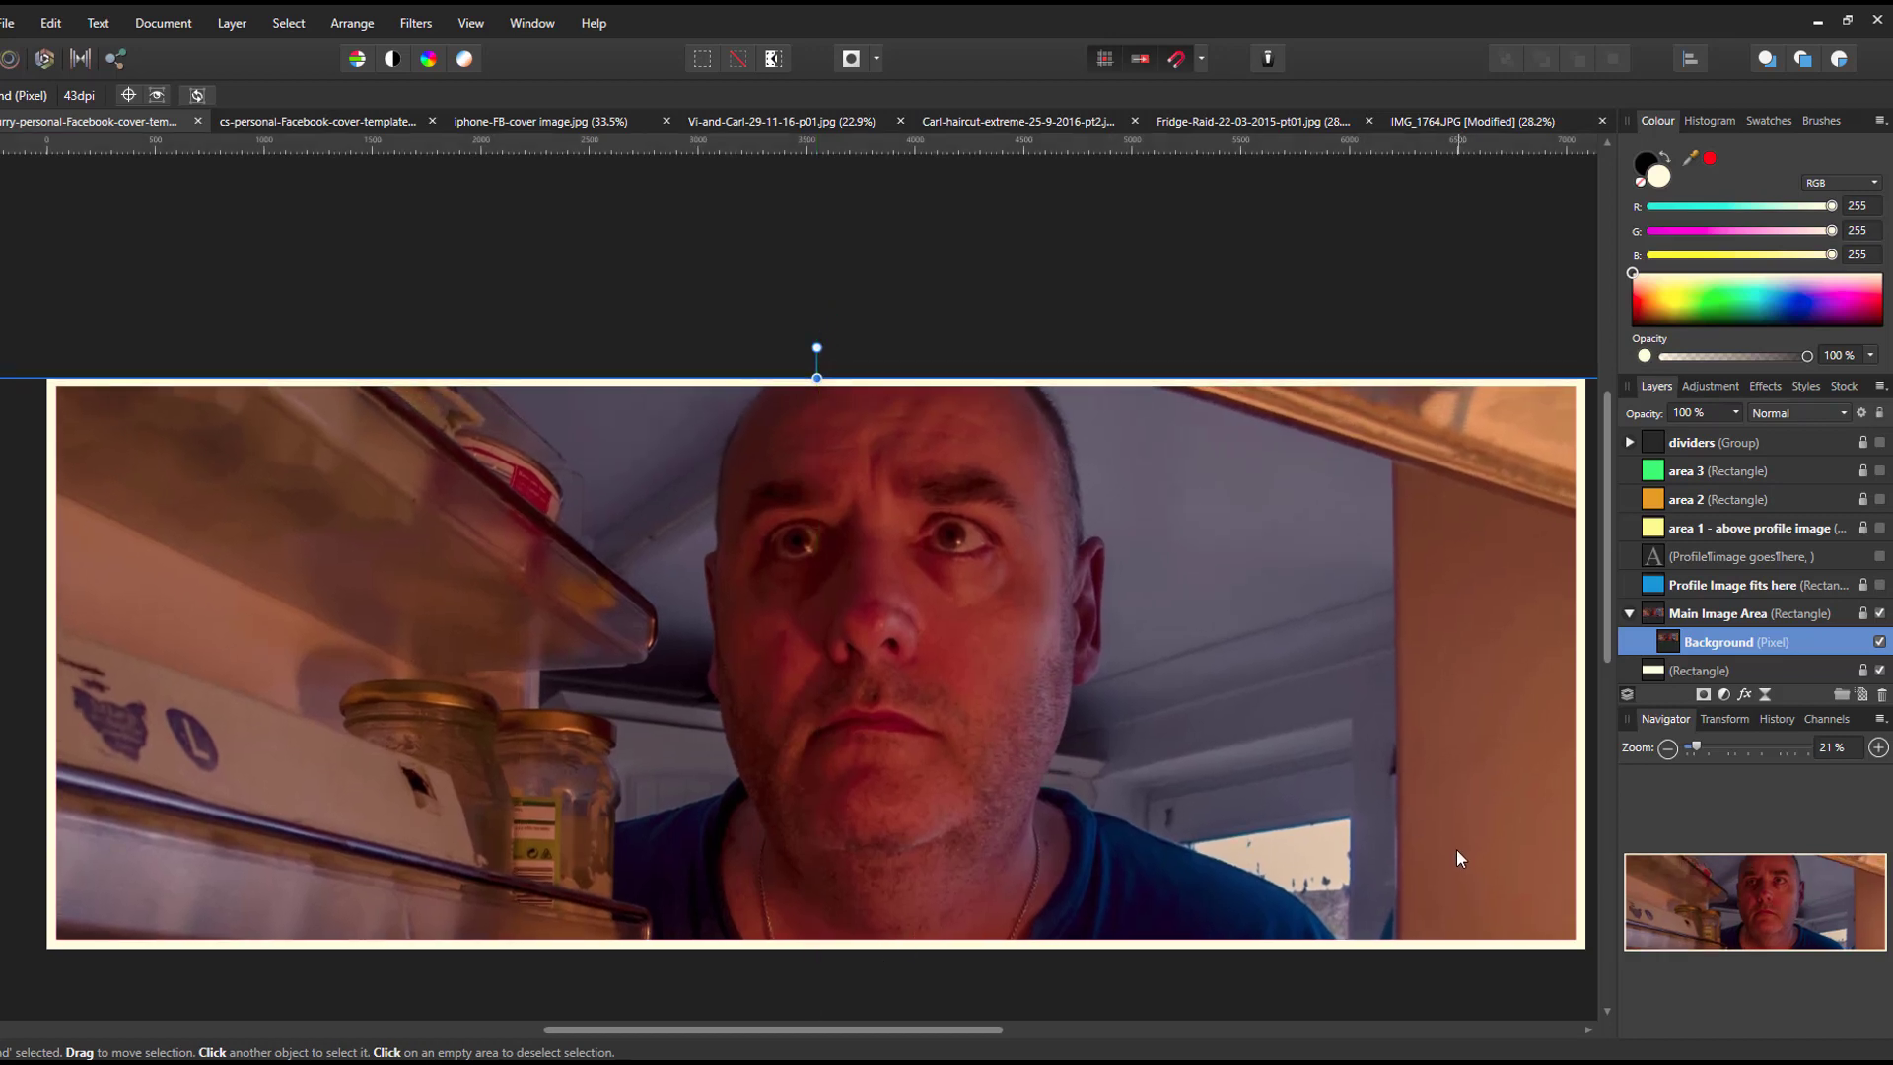
{"action": "mouse_move", "coordinate": [1723, 665]}
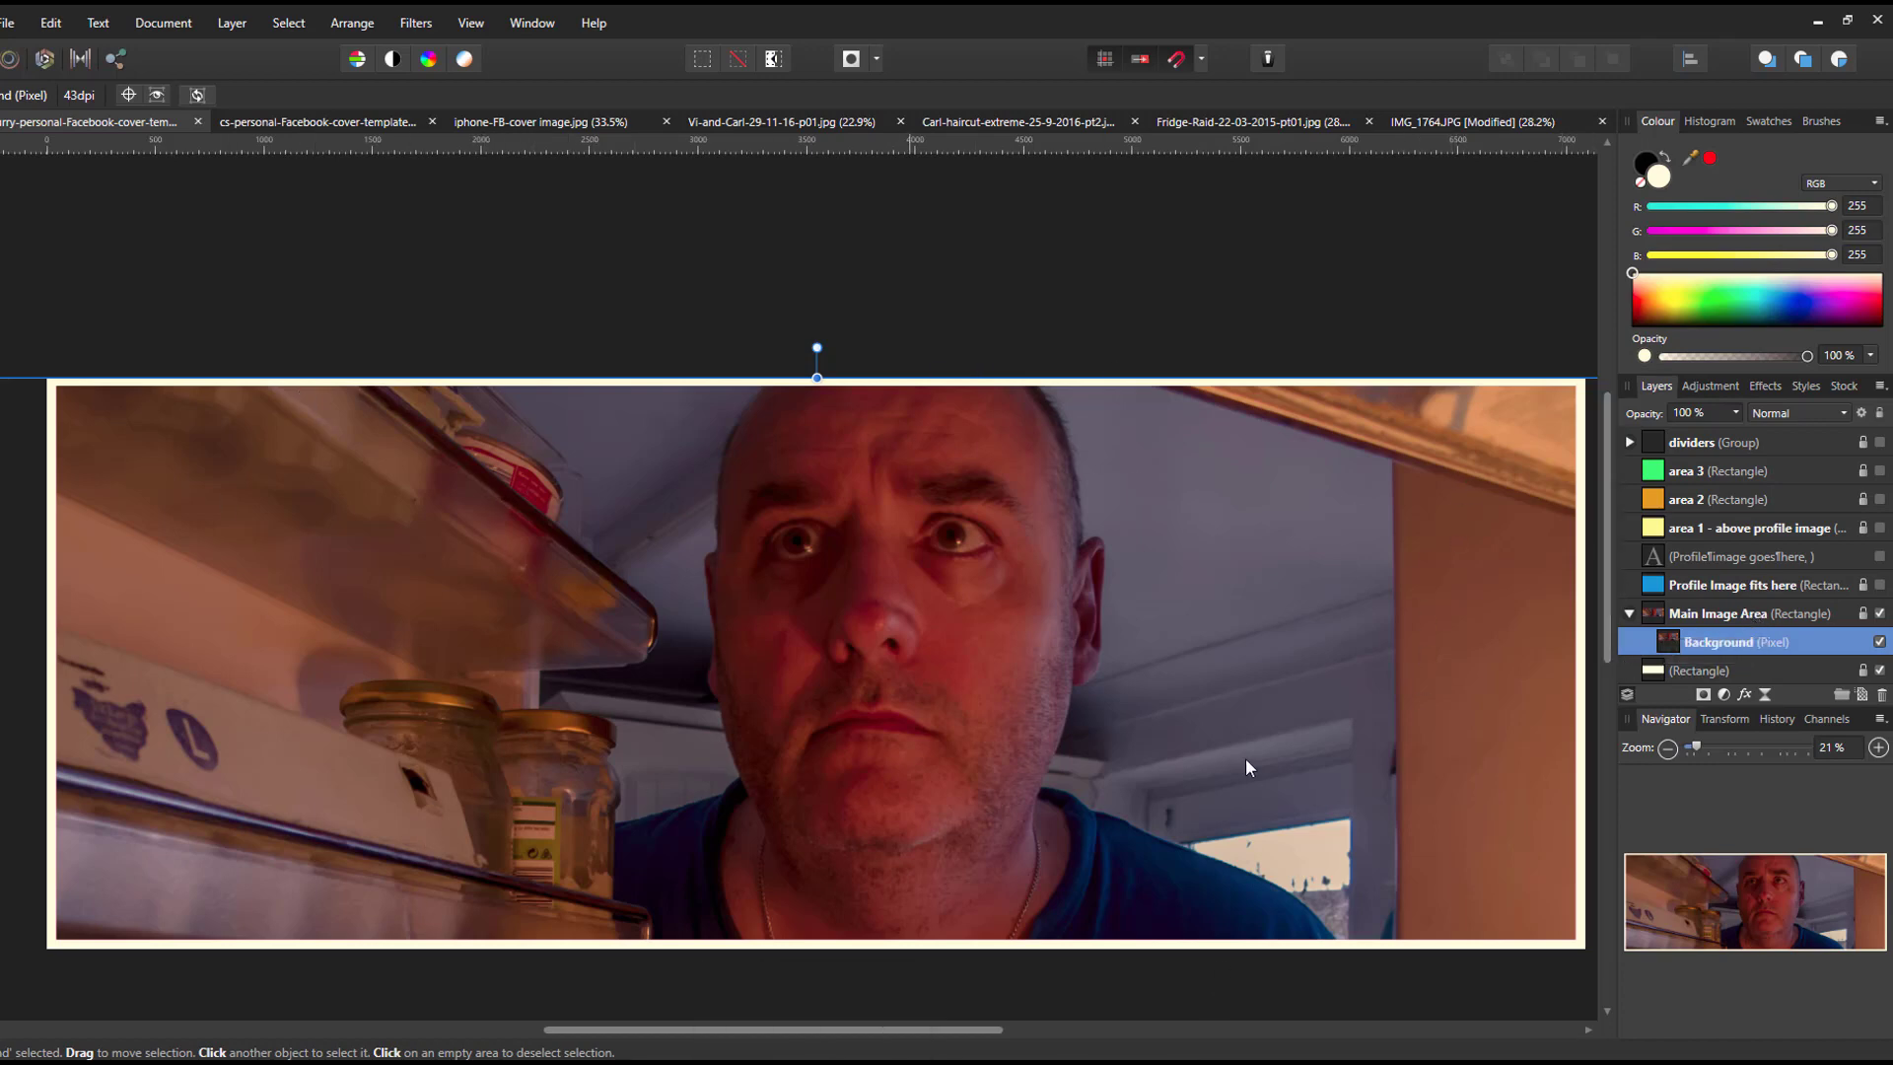
{"action": "mouse_move", "coordinate": [1534, 556]}
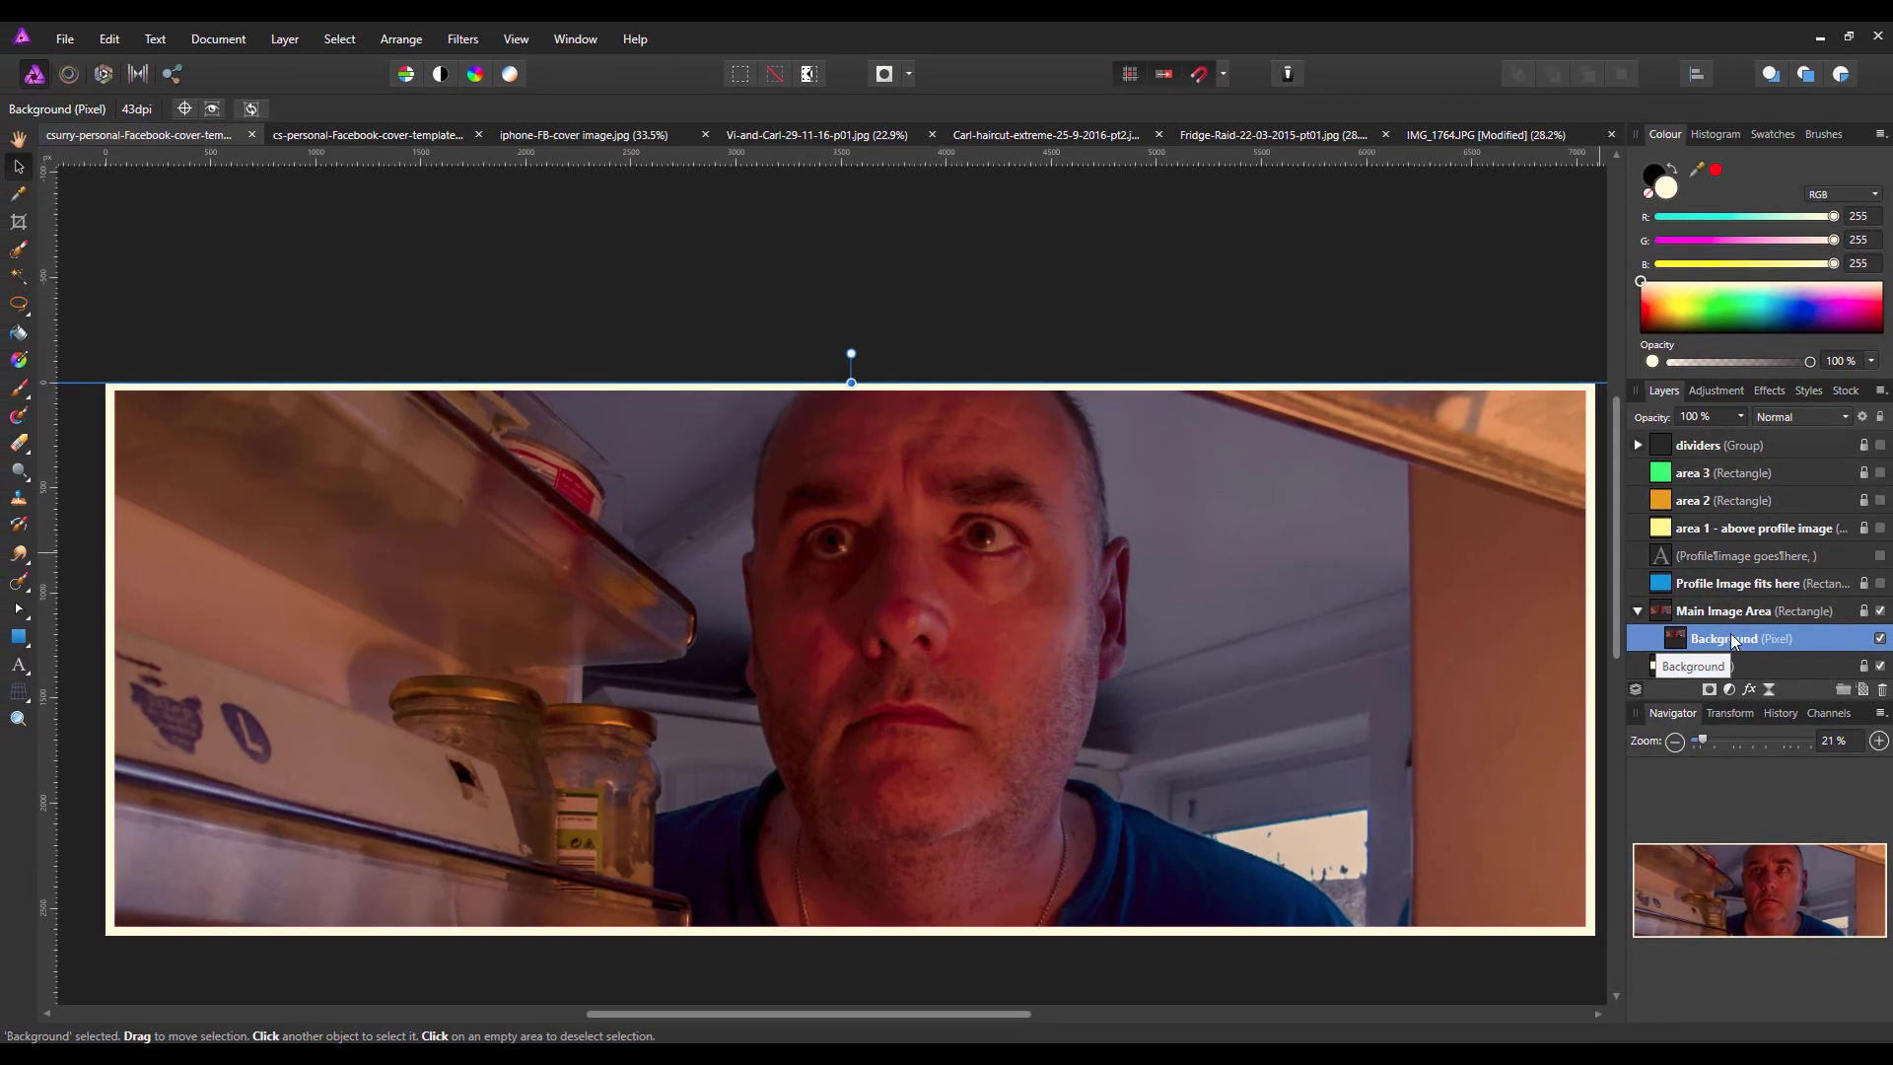
Bring up the context menu on the Background photo layer to remove it
{"action": "right_click", "coordinate": [1727, 637]}
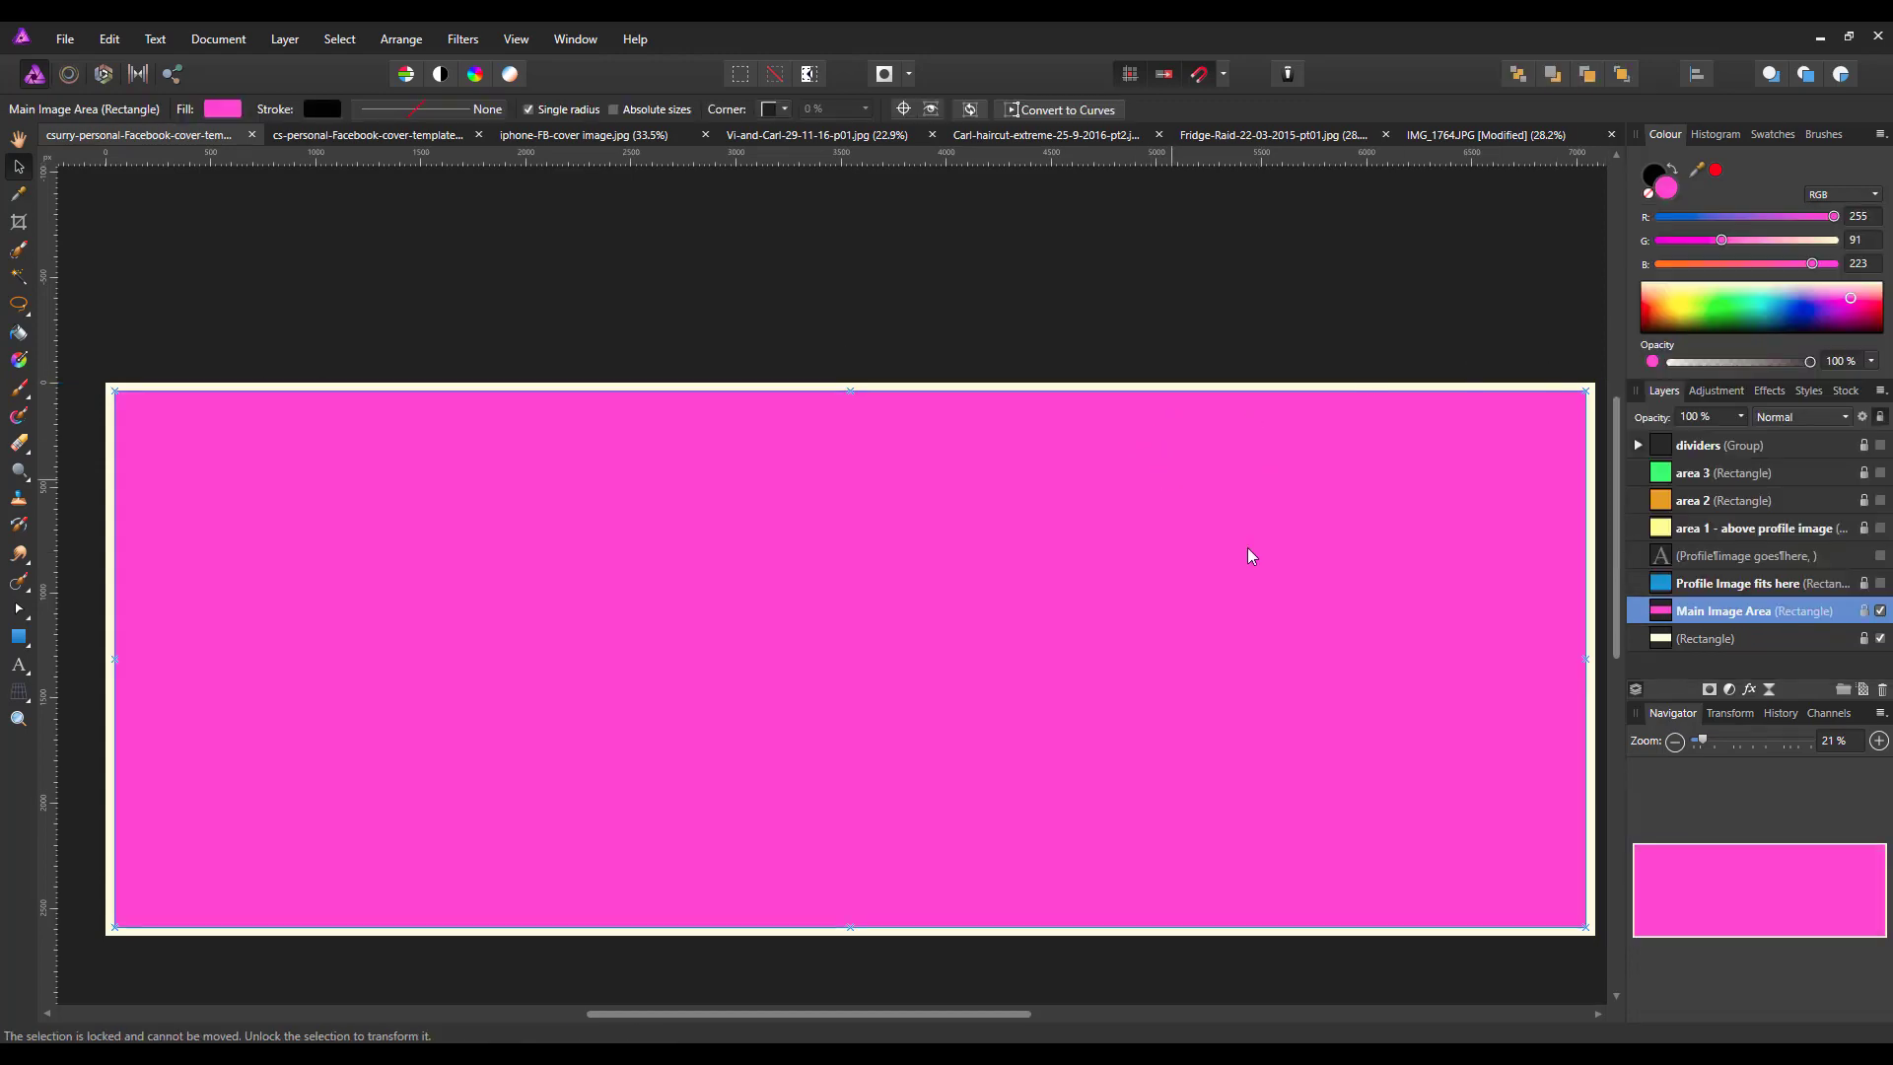
{"action": "mouse_move", "coordinate": [831, 688]}
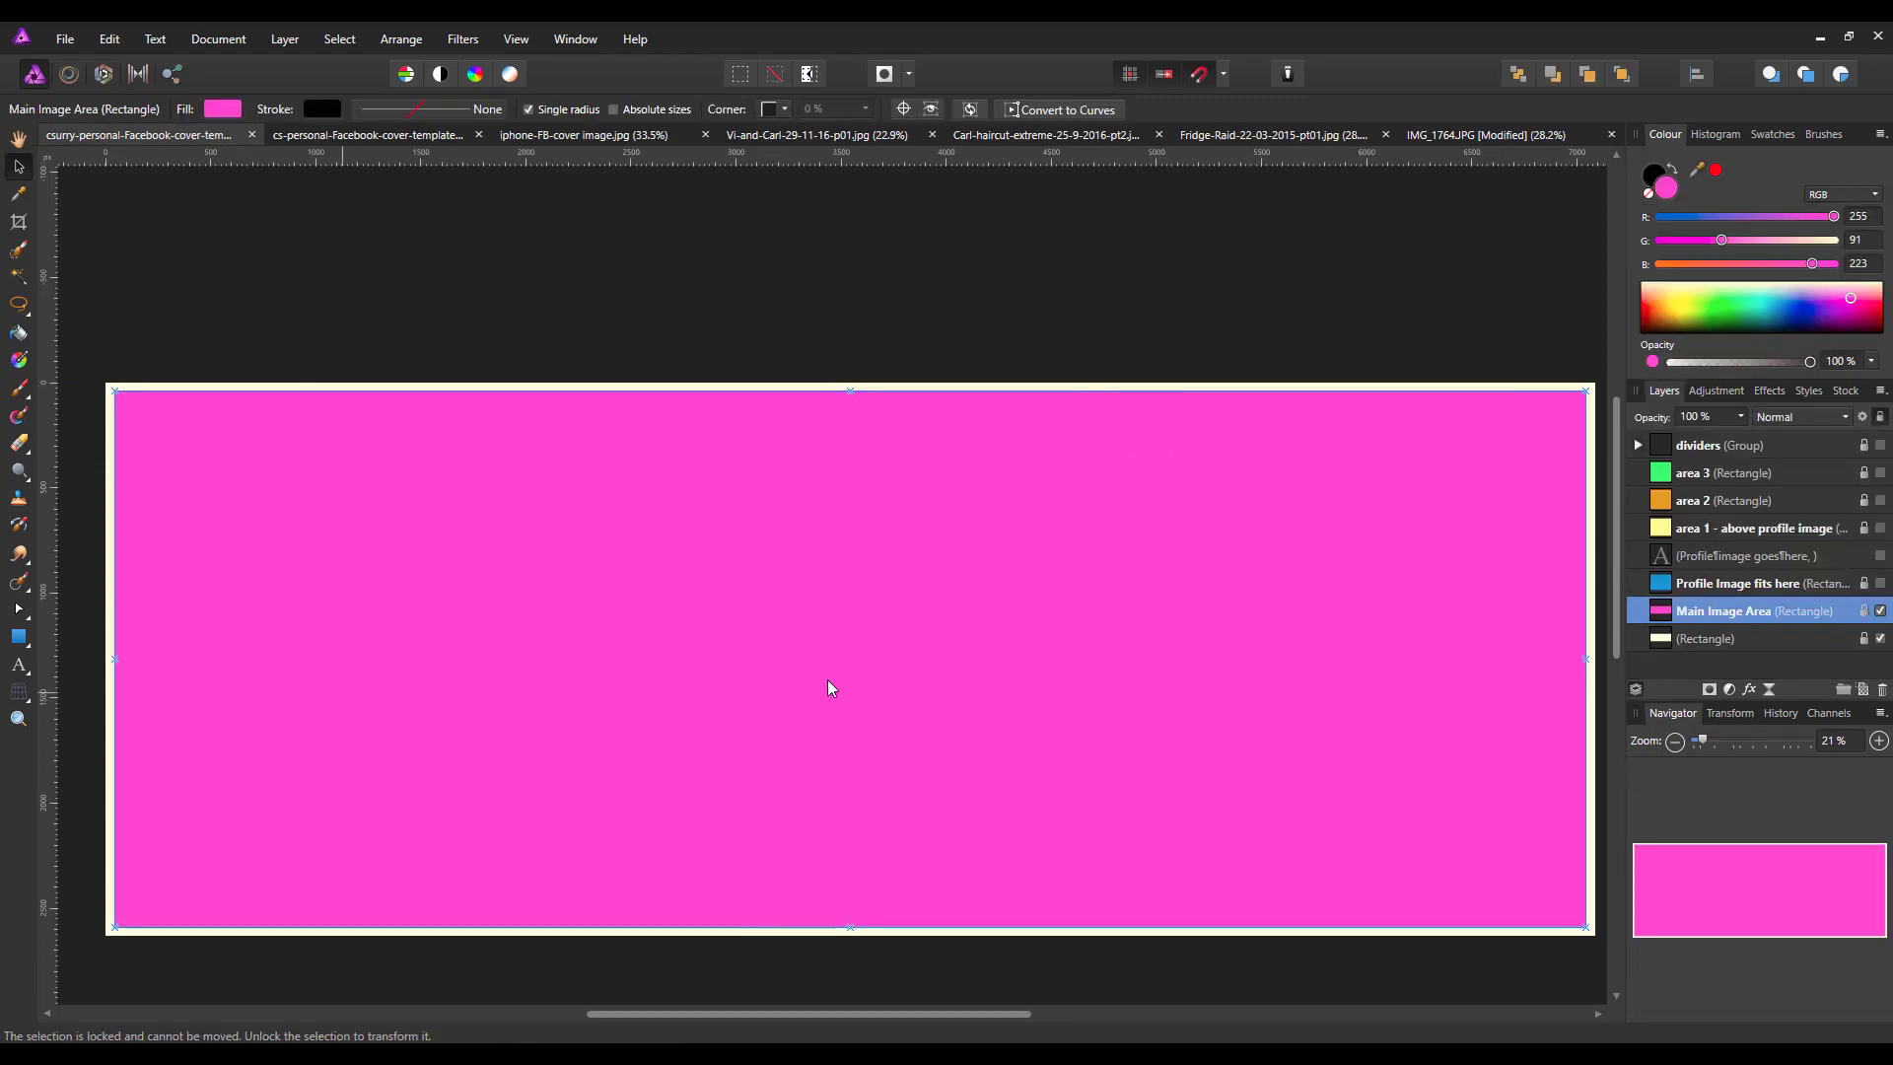
{"action": "mouse_move", "coordinate": [175, 867]}
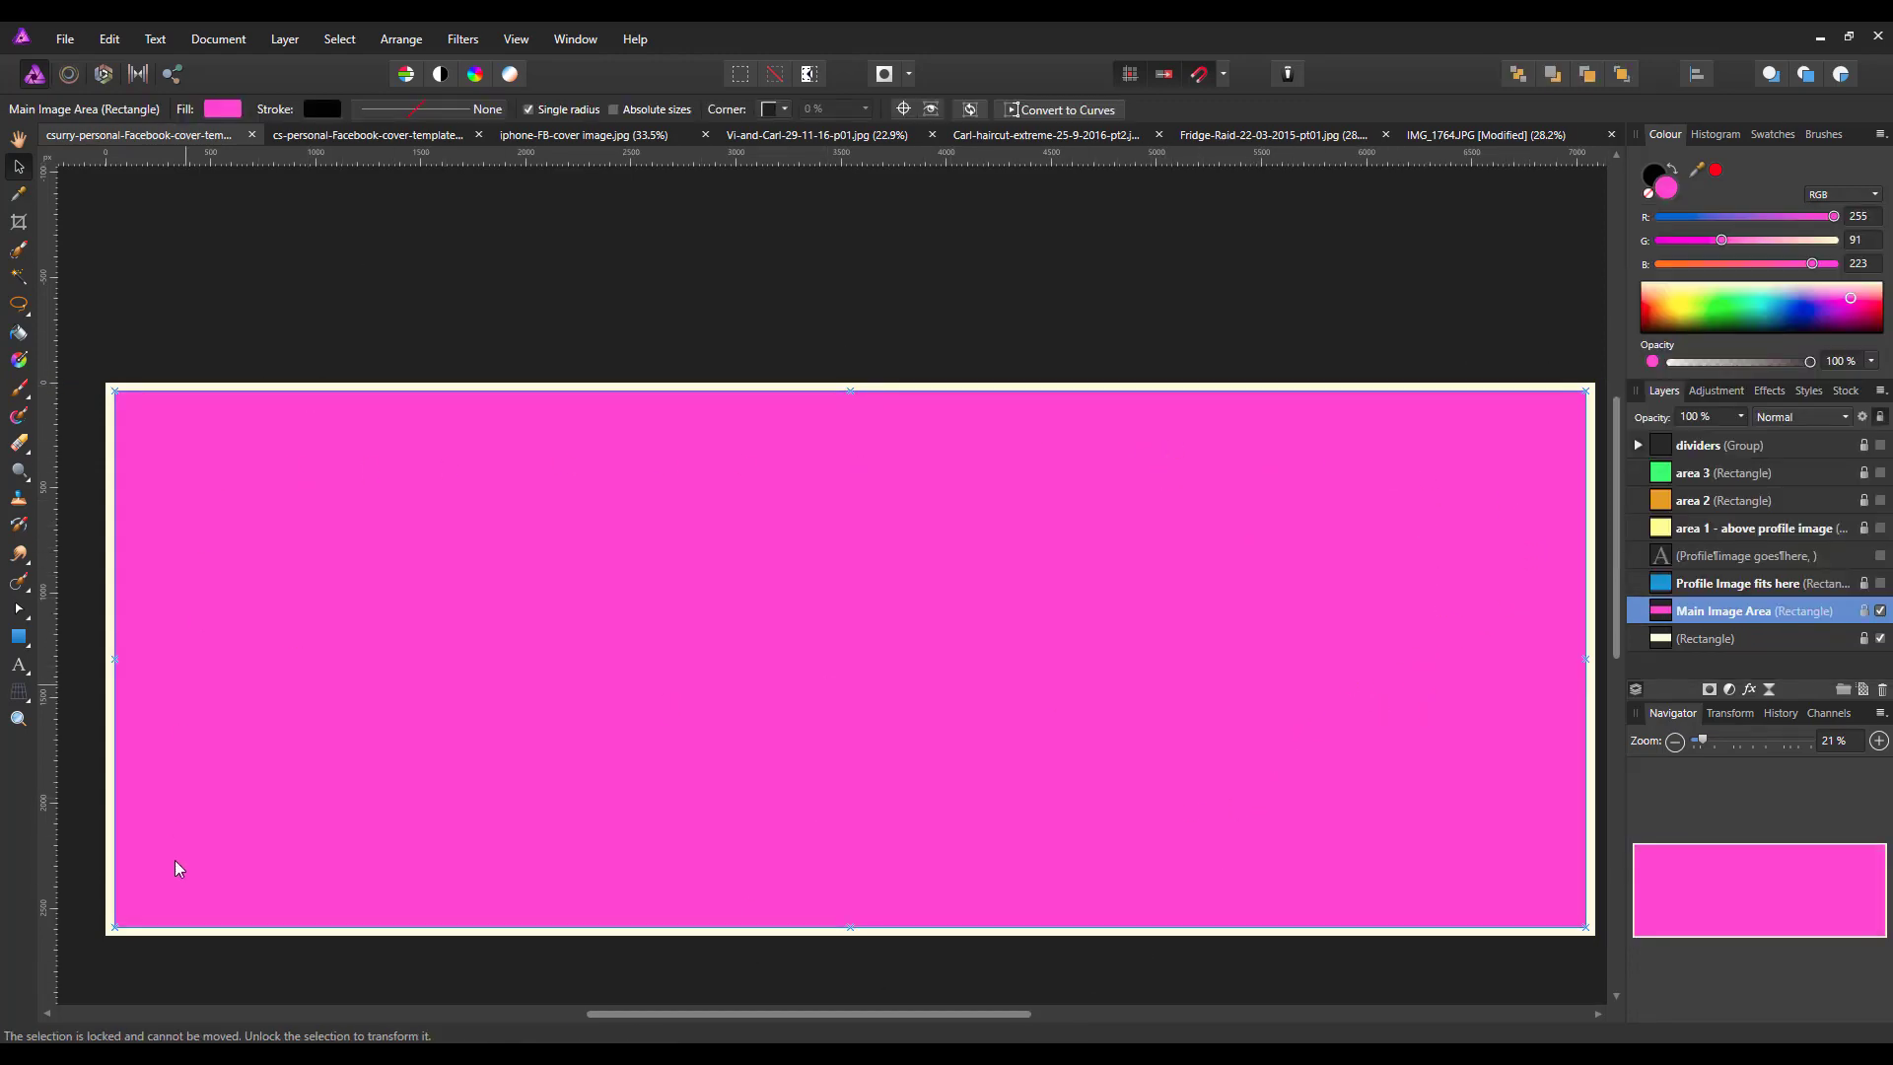
{"action": "mouse_move", "coordinate": [434, 816]}
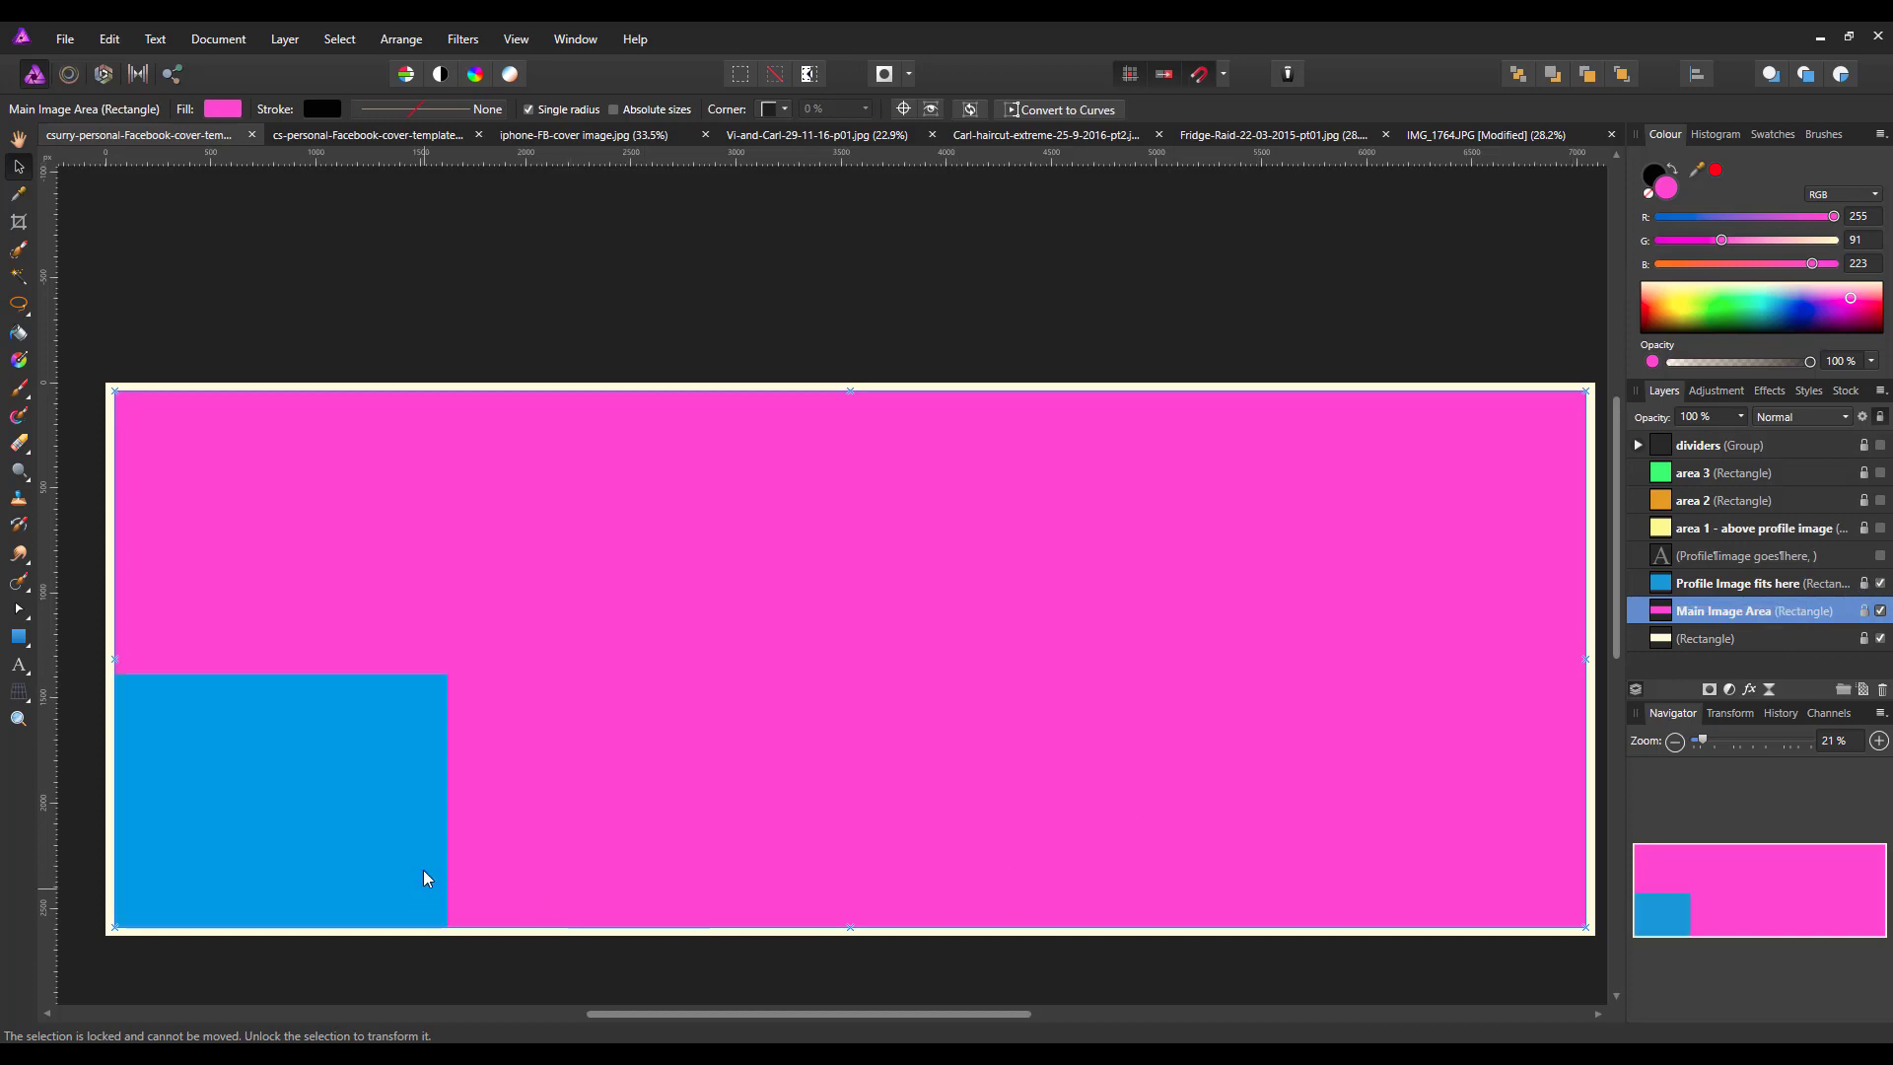
{"action": "mouse_move", "coordinate": [533, 844]}
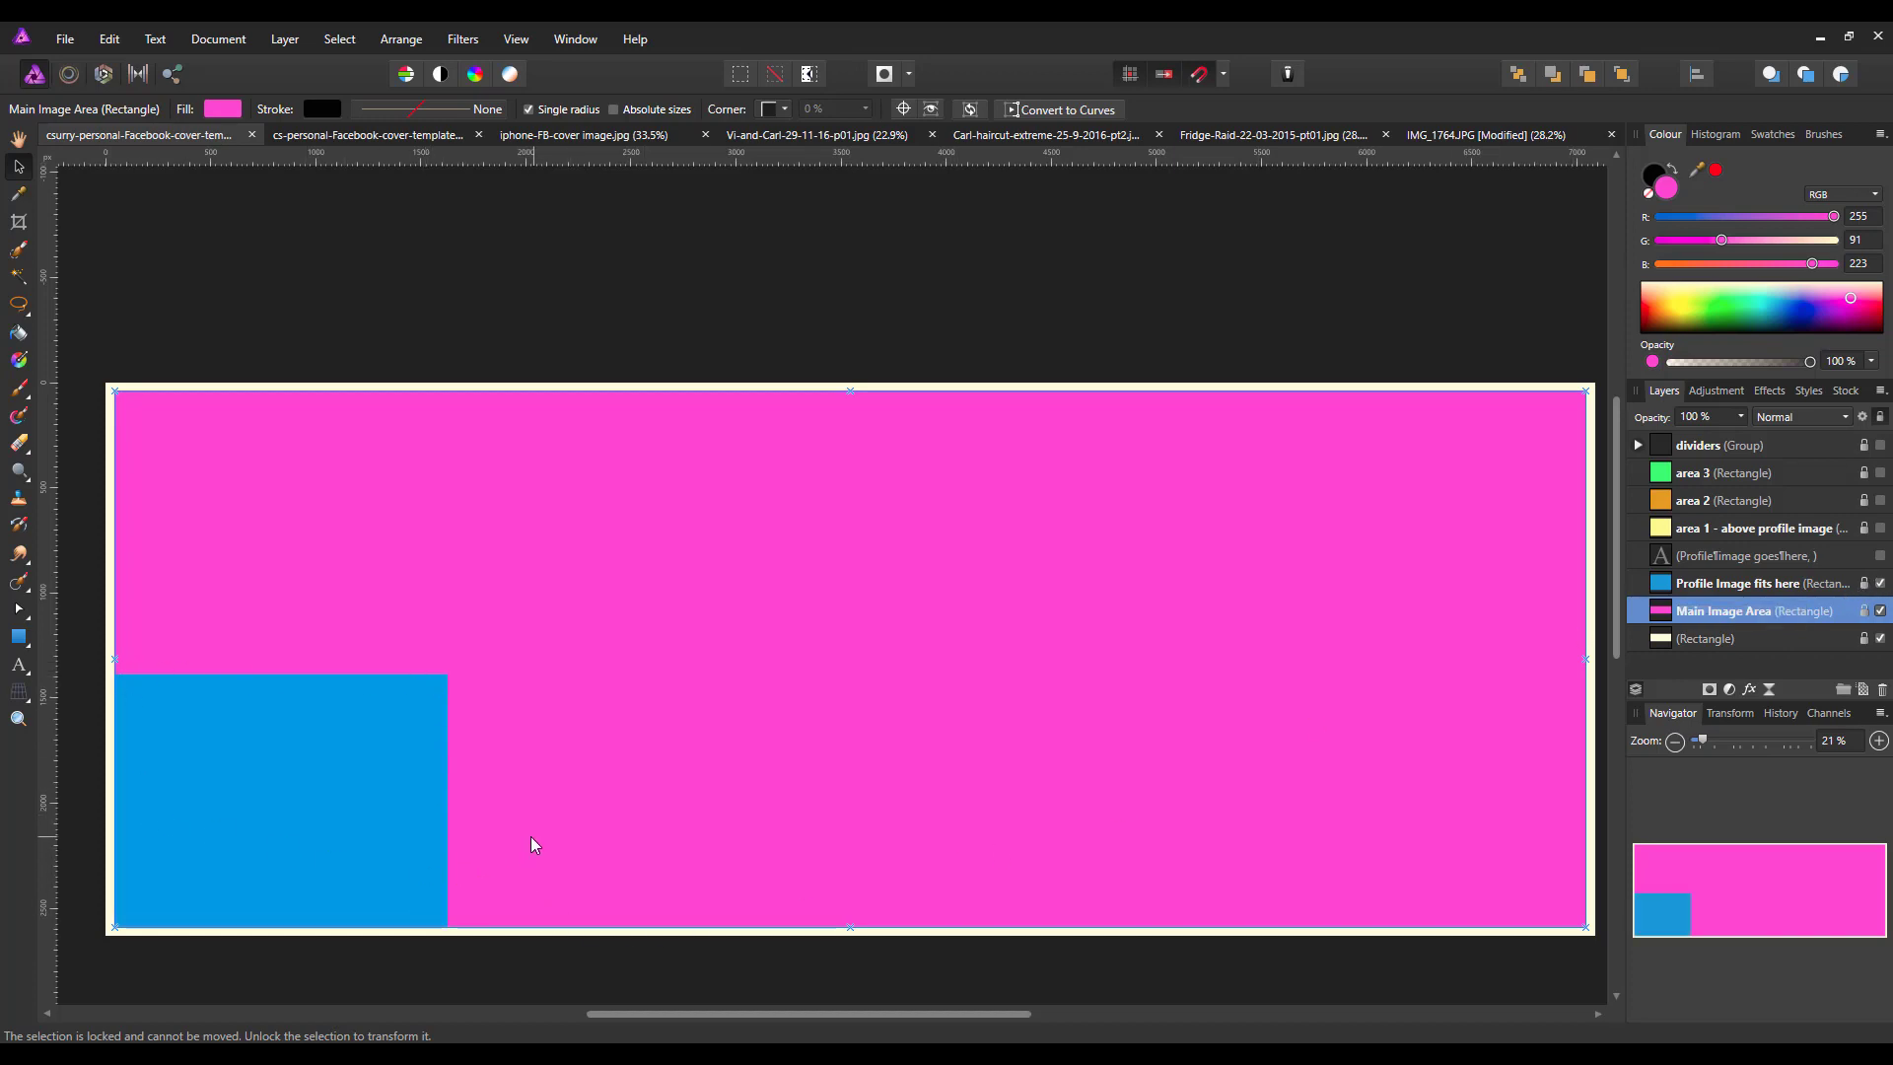
{"action": "mouse_move", "coordinate": [406, 870]}
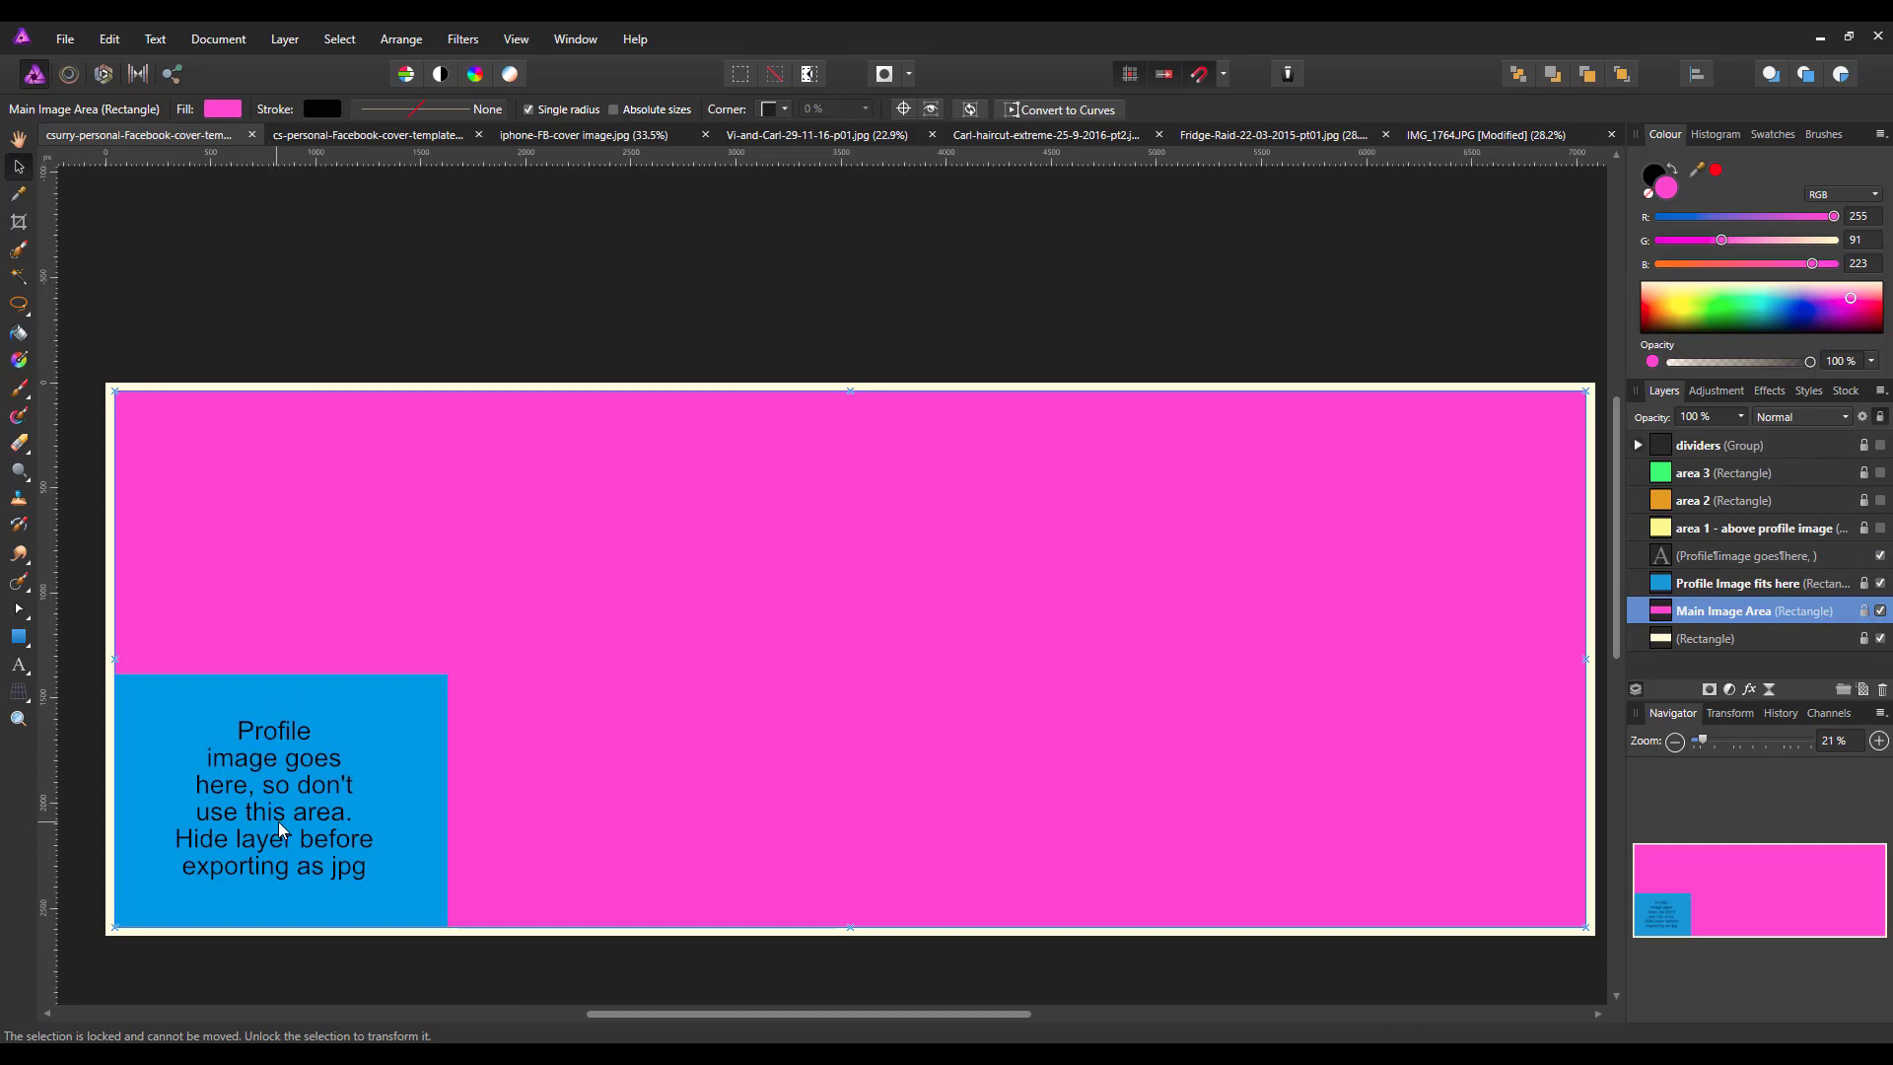
{"action": "mouse_move", "coordinate": [406, 826]}
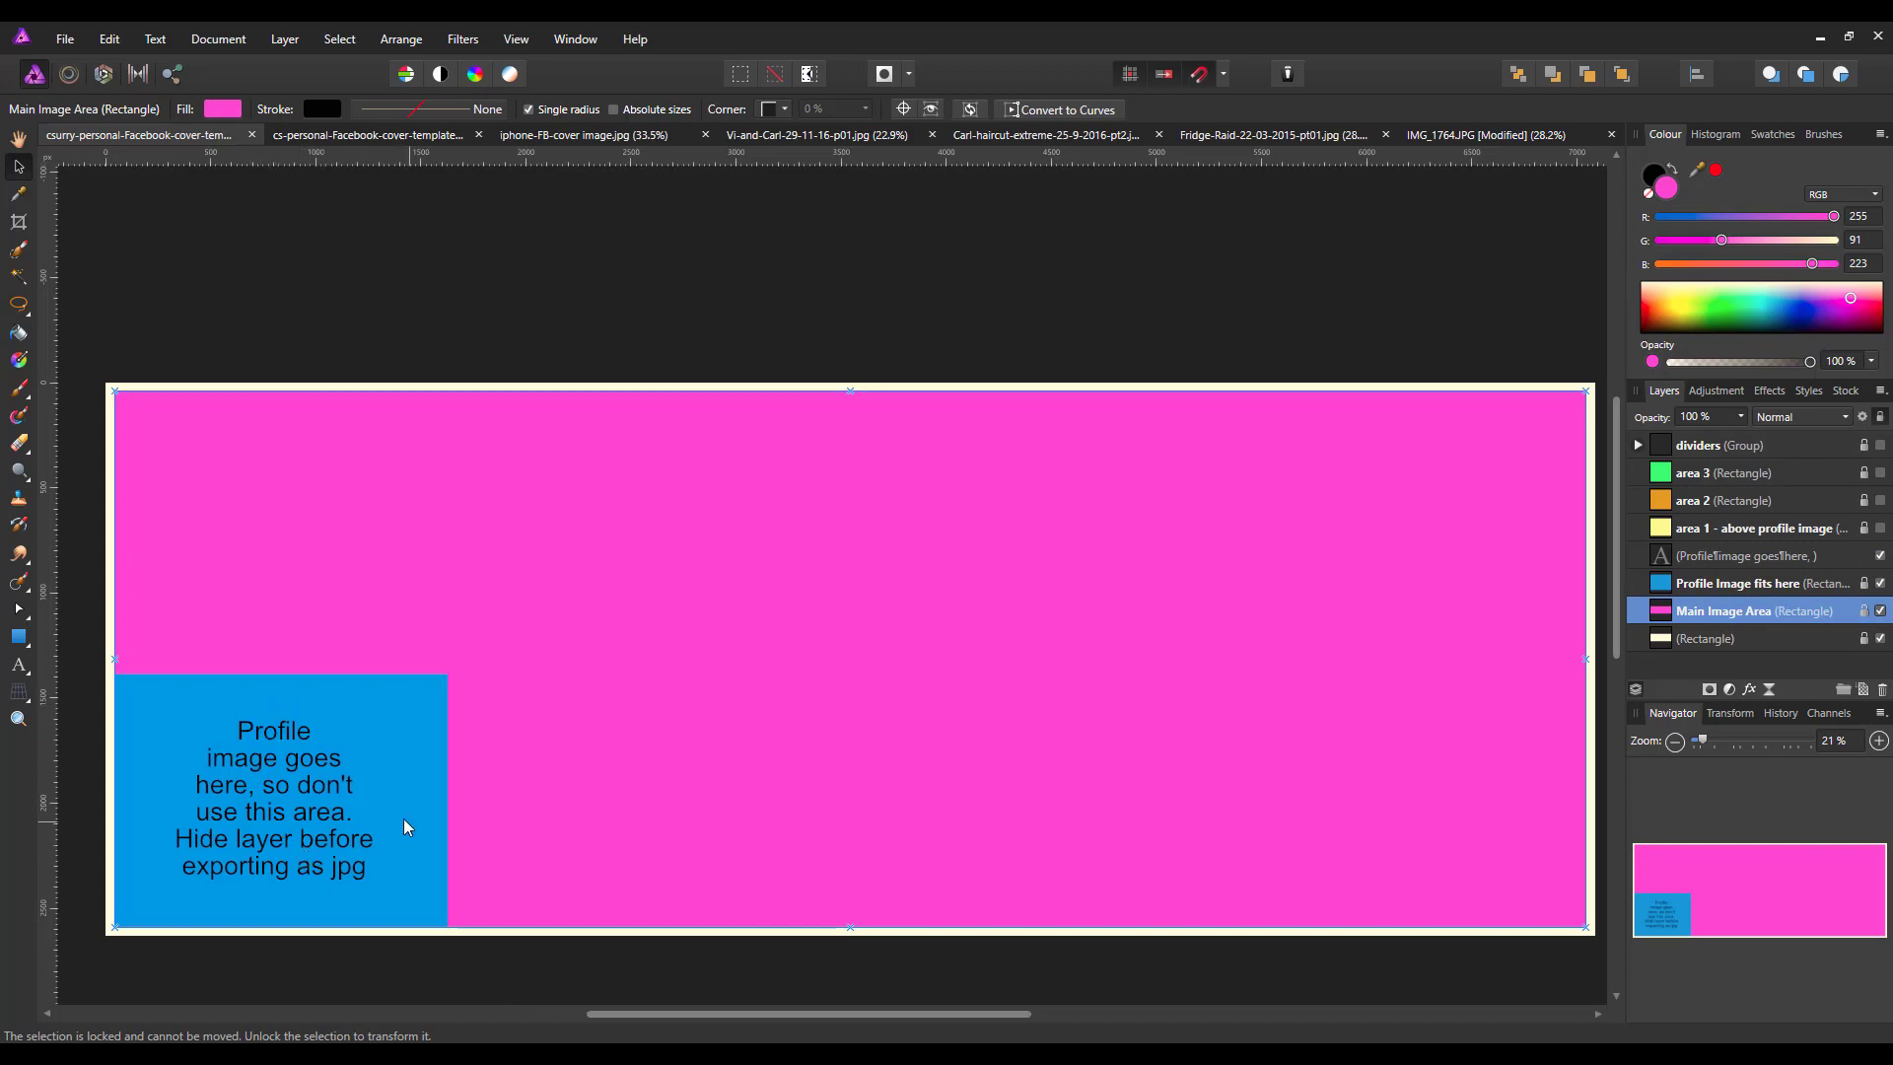
{"action": "mouse_move", "coordinate": [286, 831]}
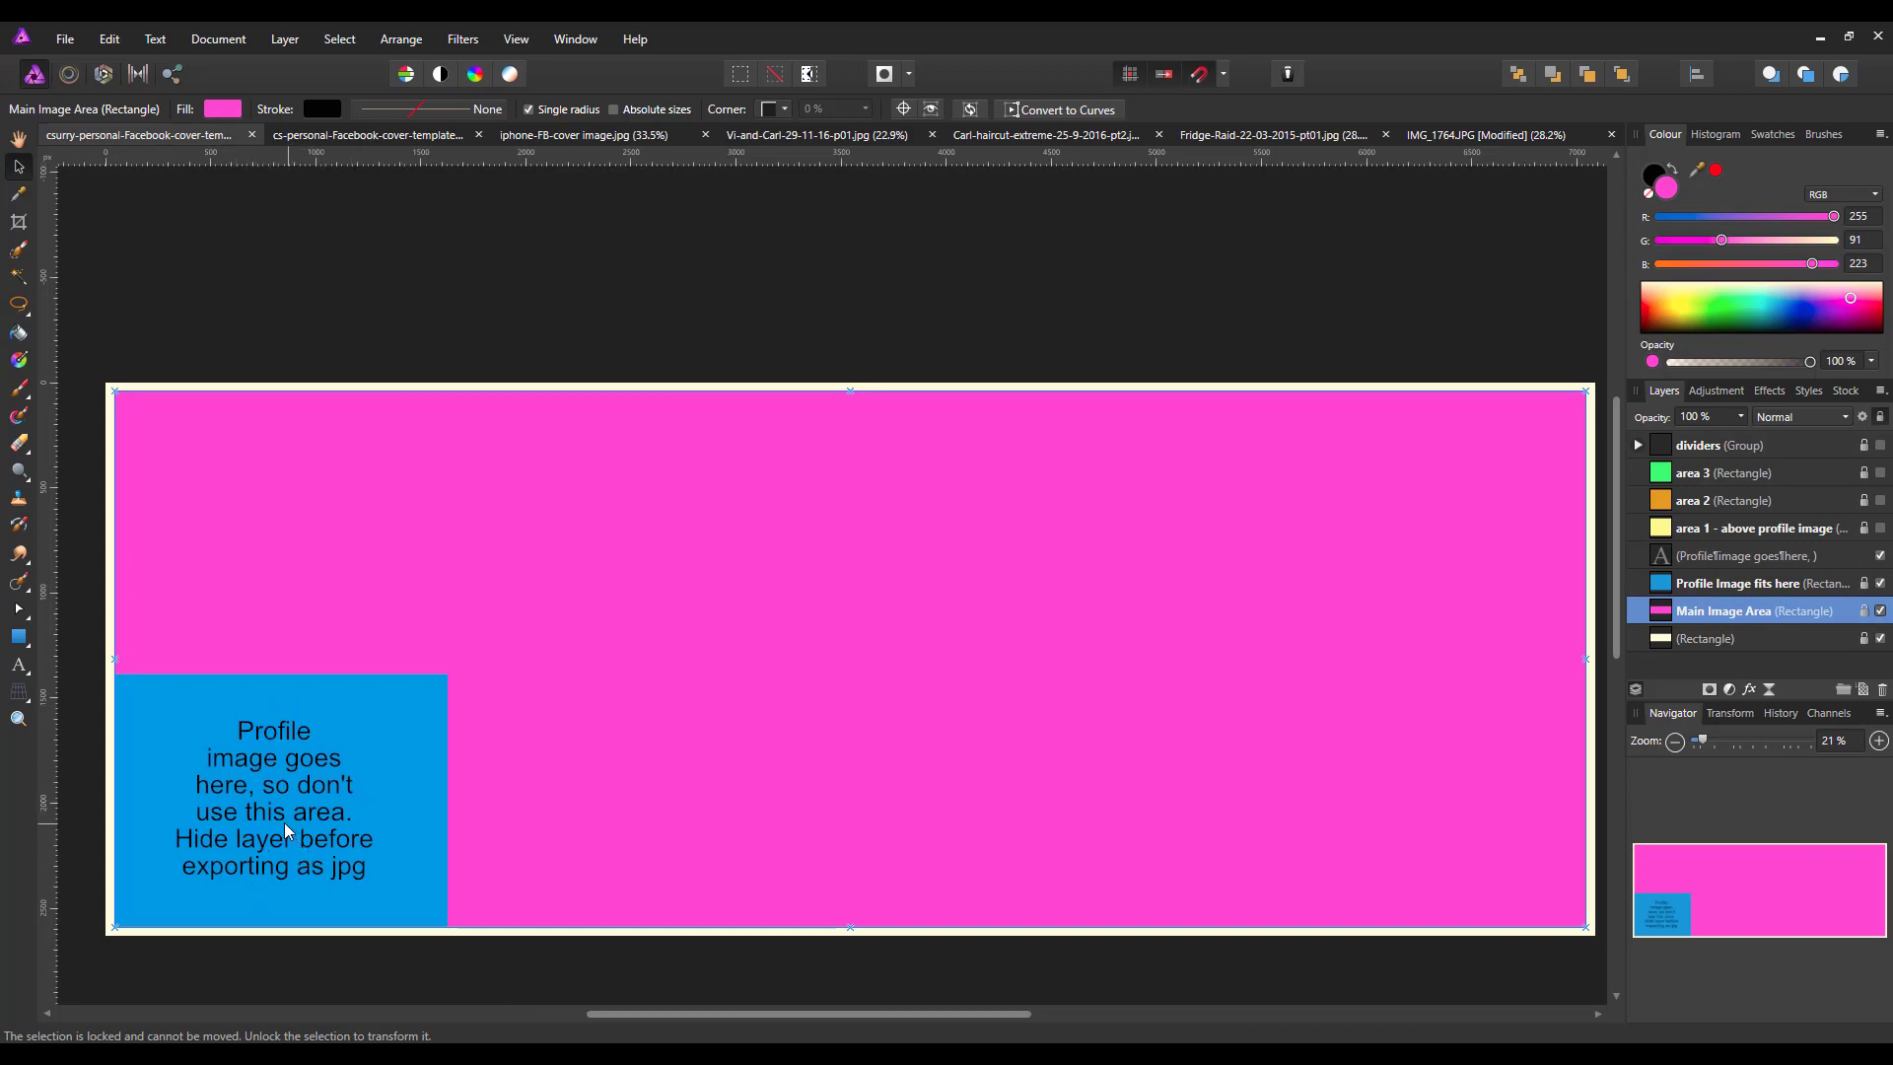
{"action": "mouse_move", "coordinate": [266, 840]}
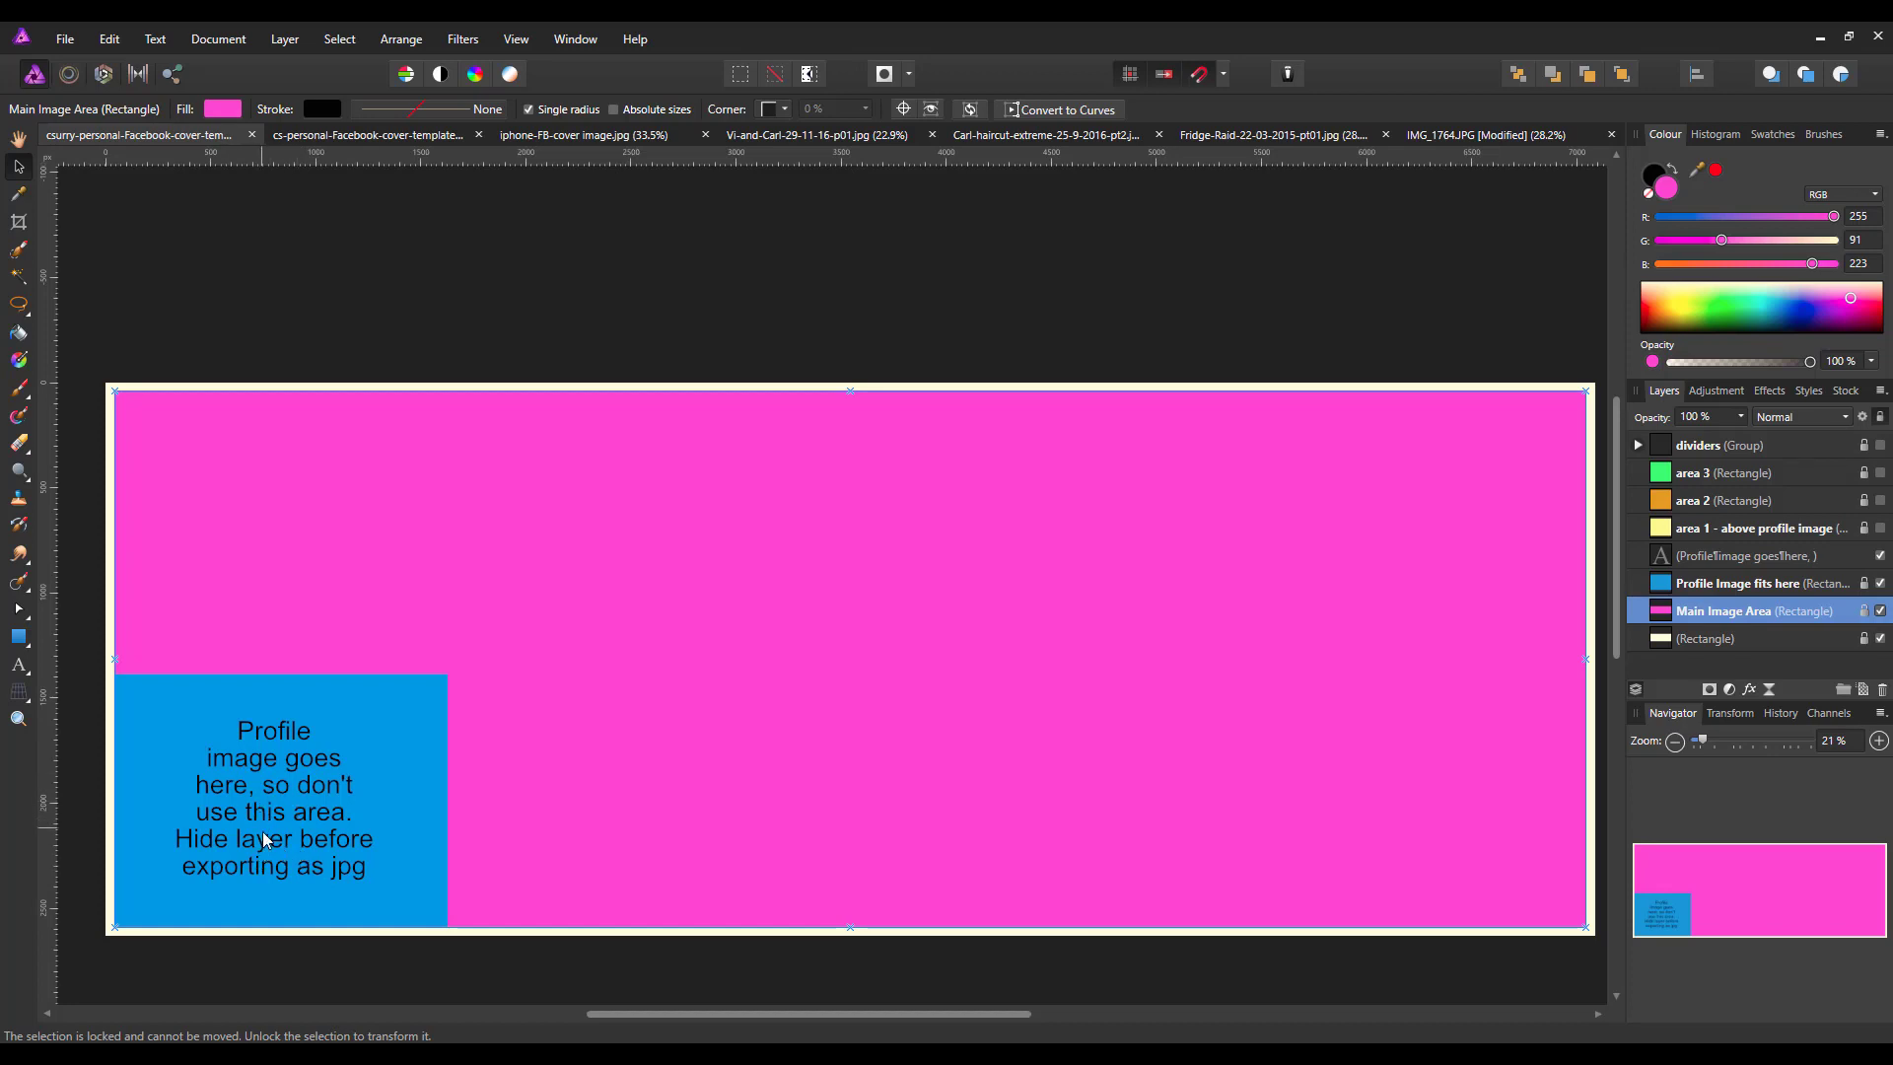
{"action": "mouse_move", "coordinate": [501, 1002]}
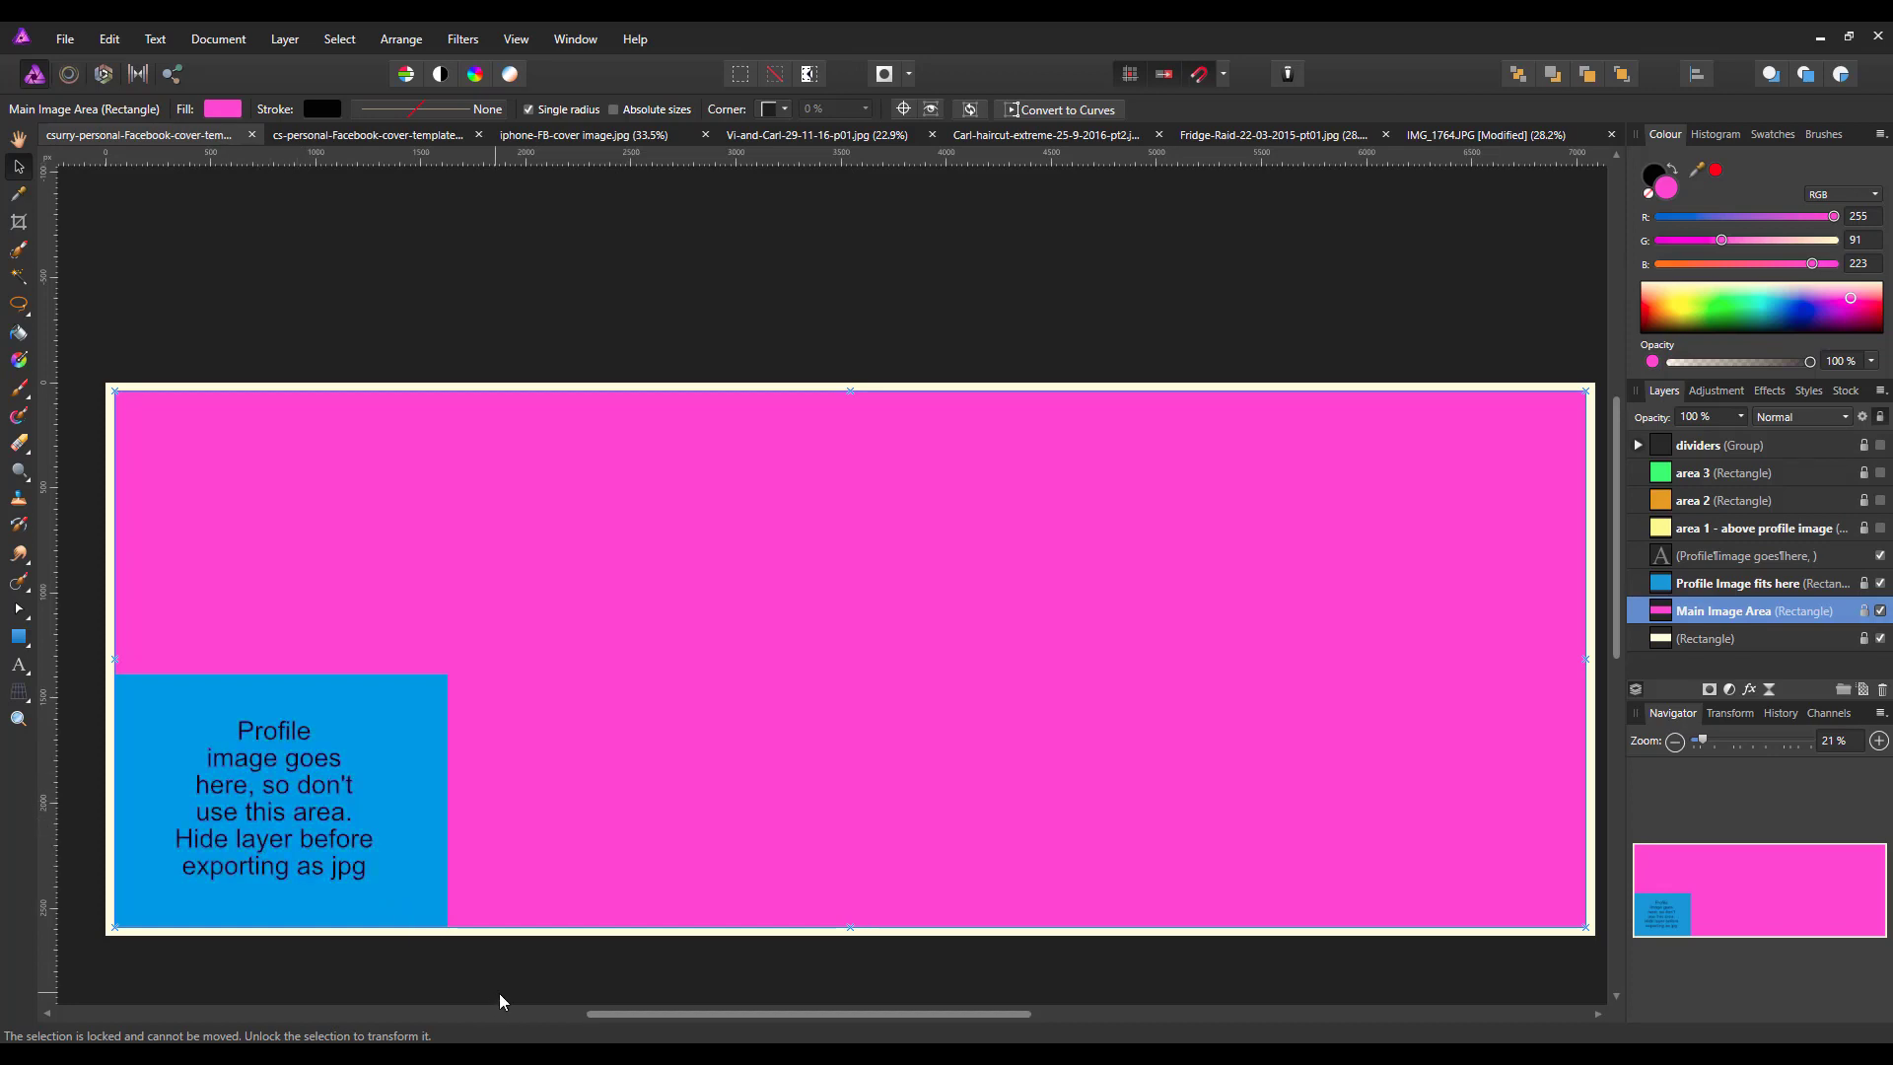
{"action": "mouse_move", "coordinate": [288, 921]}
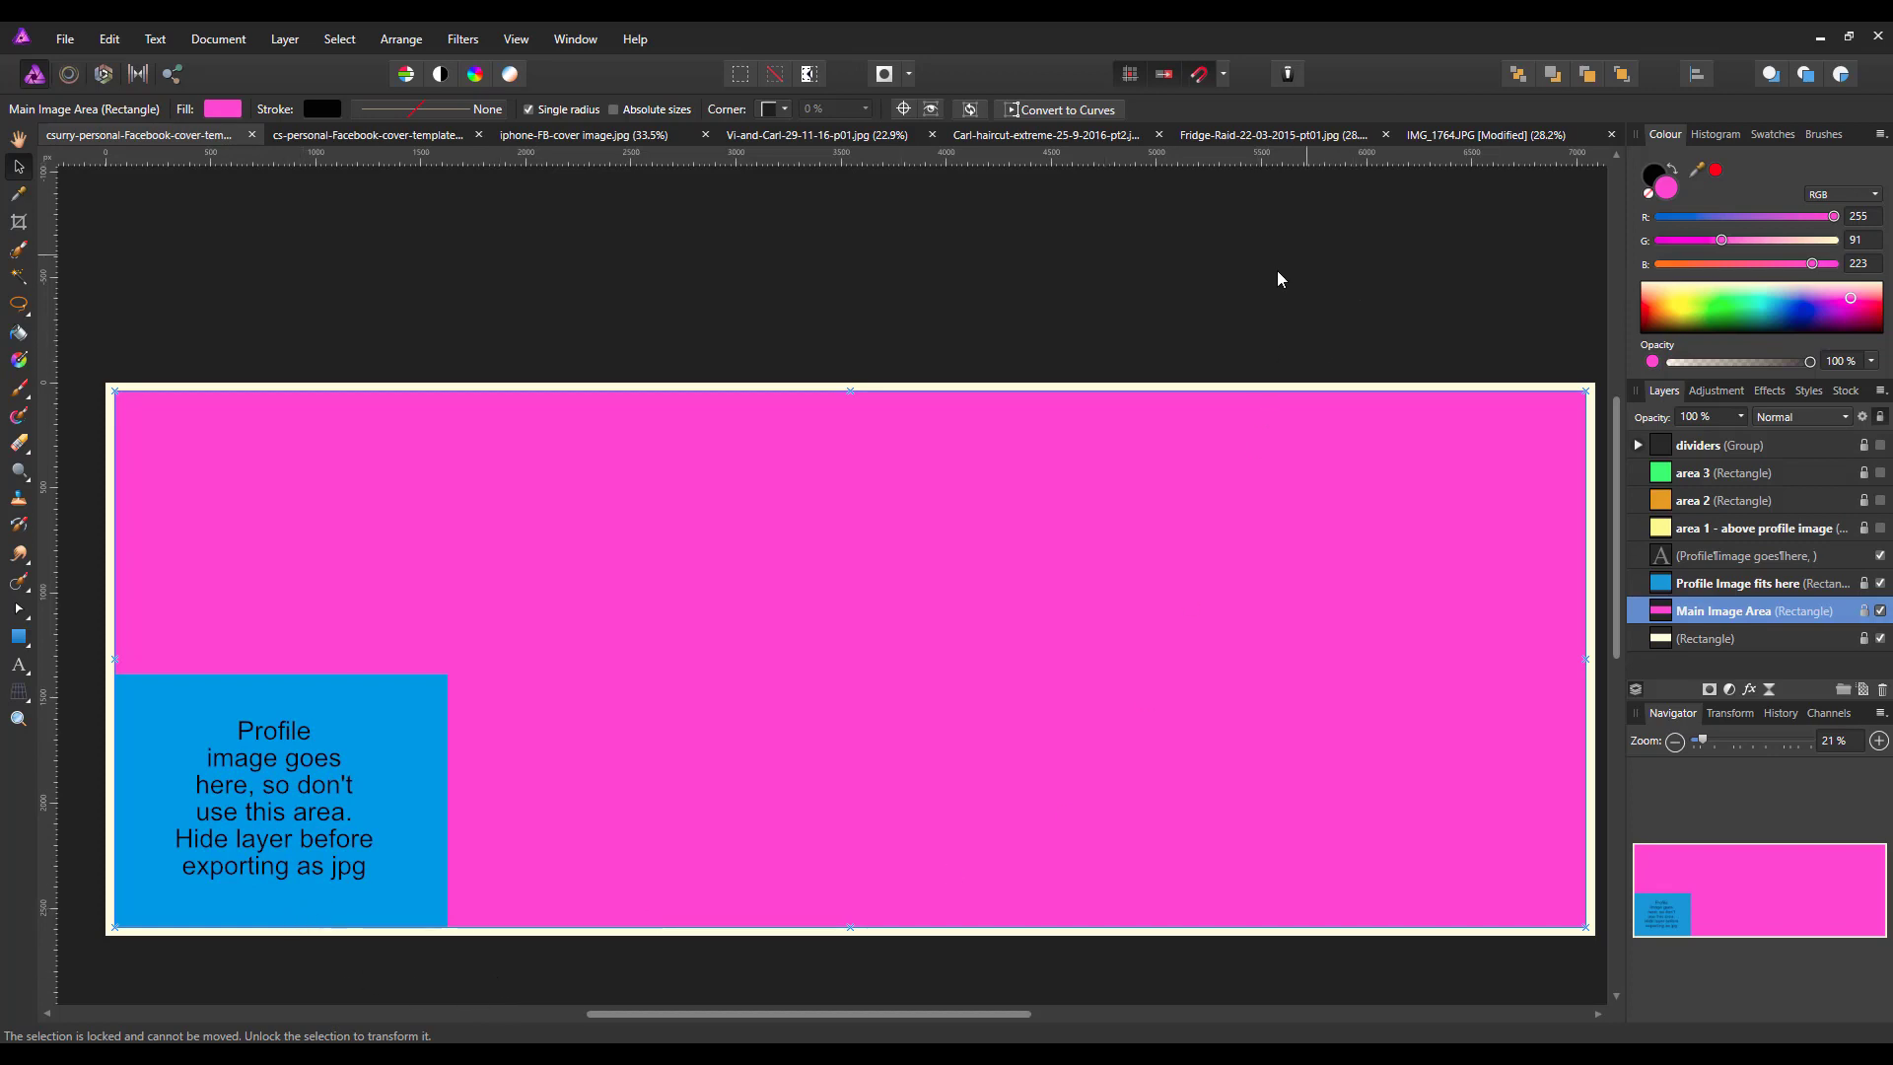
{"action": "mouse_move", "coordinate": [1440, 696]}
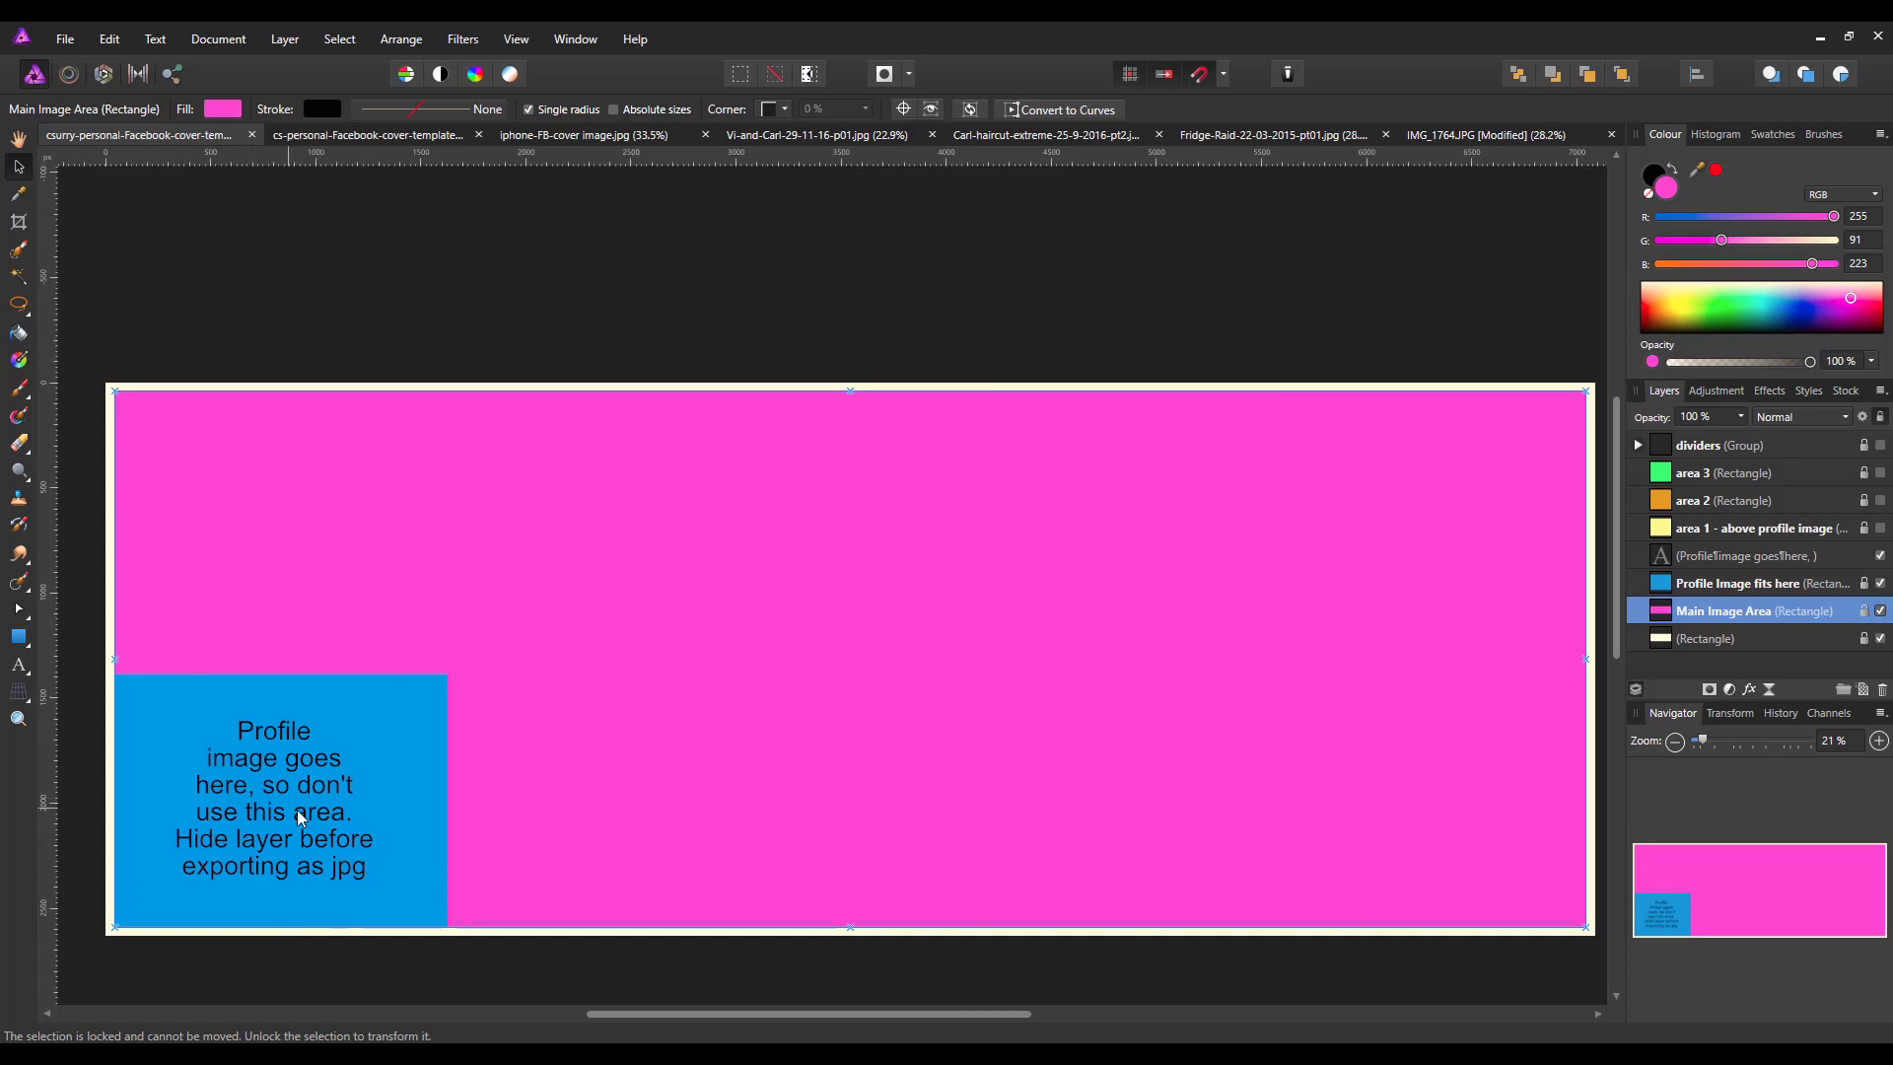
{"action": "mouse_move", "coordinate": [329, 763]}
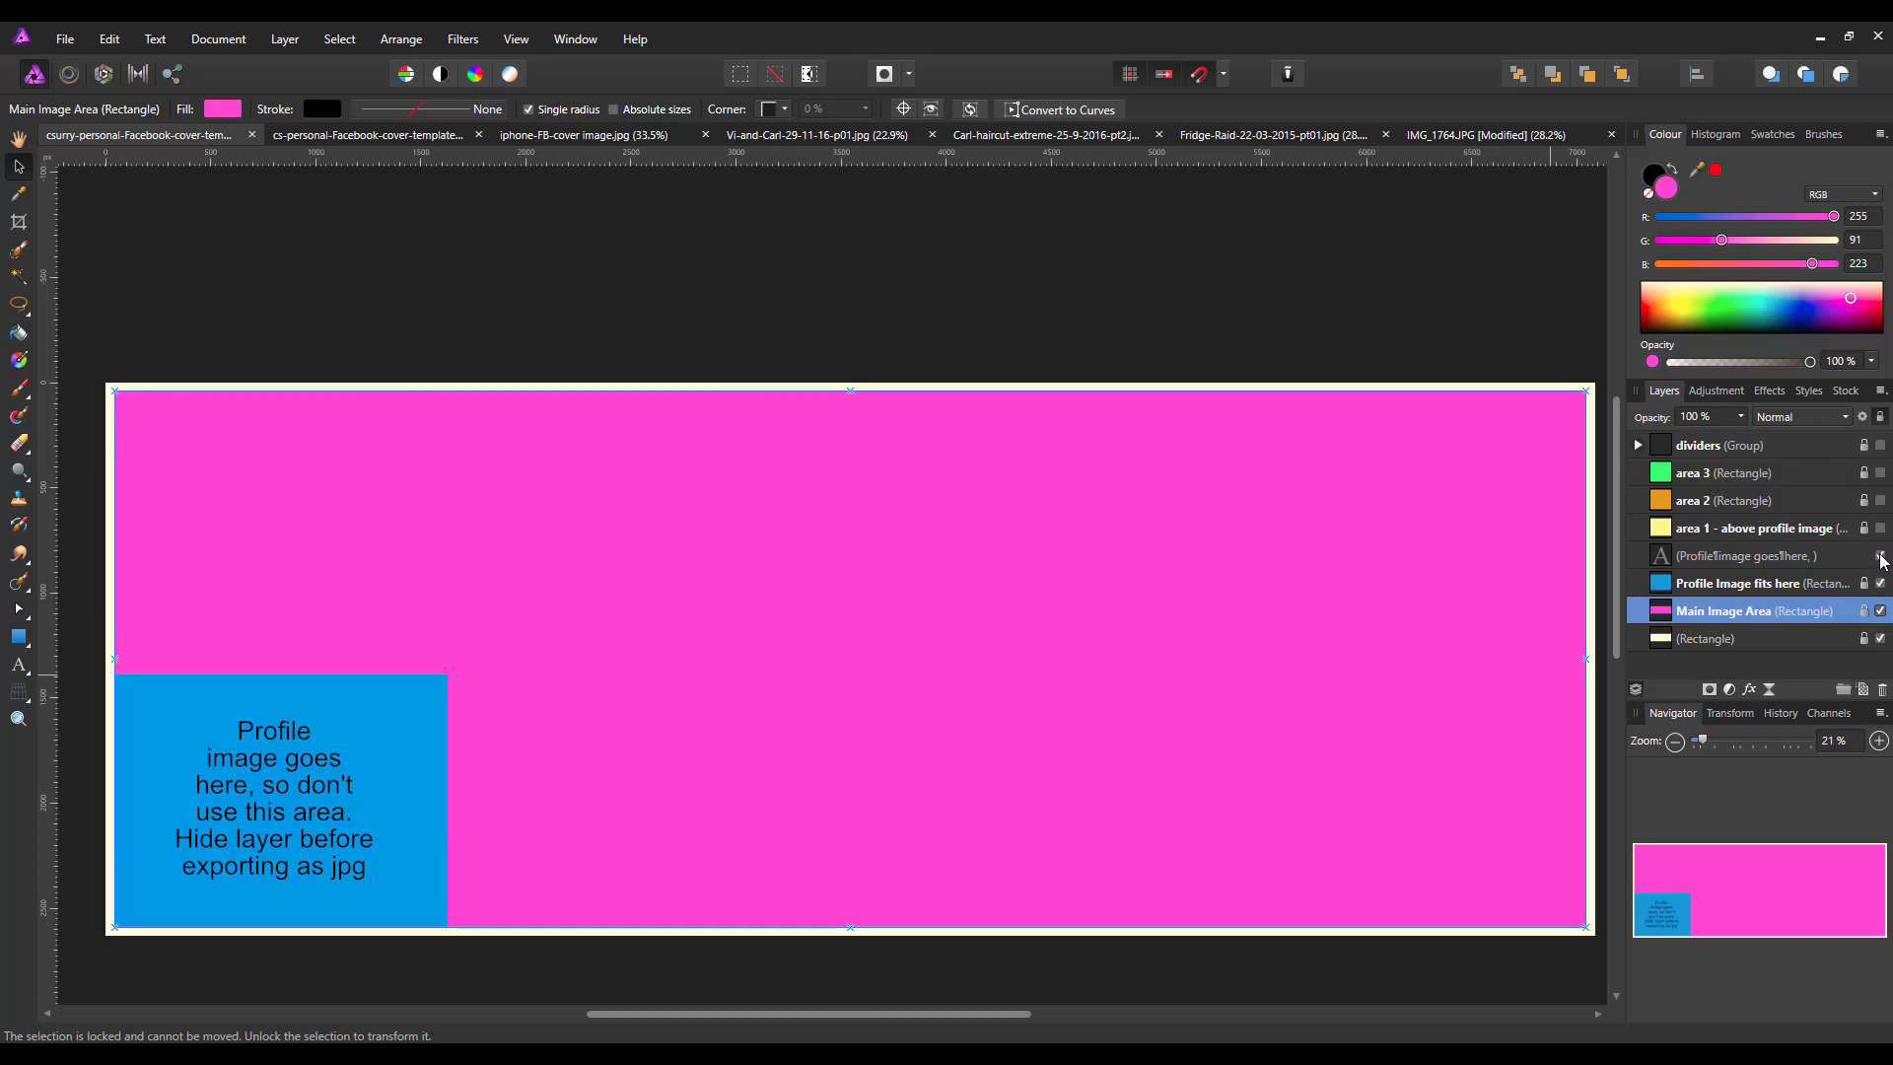
Hide the profile image note text layer, leaving the blue placeholder visible
{"action": "left_click", "coordinate": [1879, 556]}
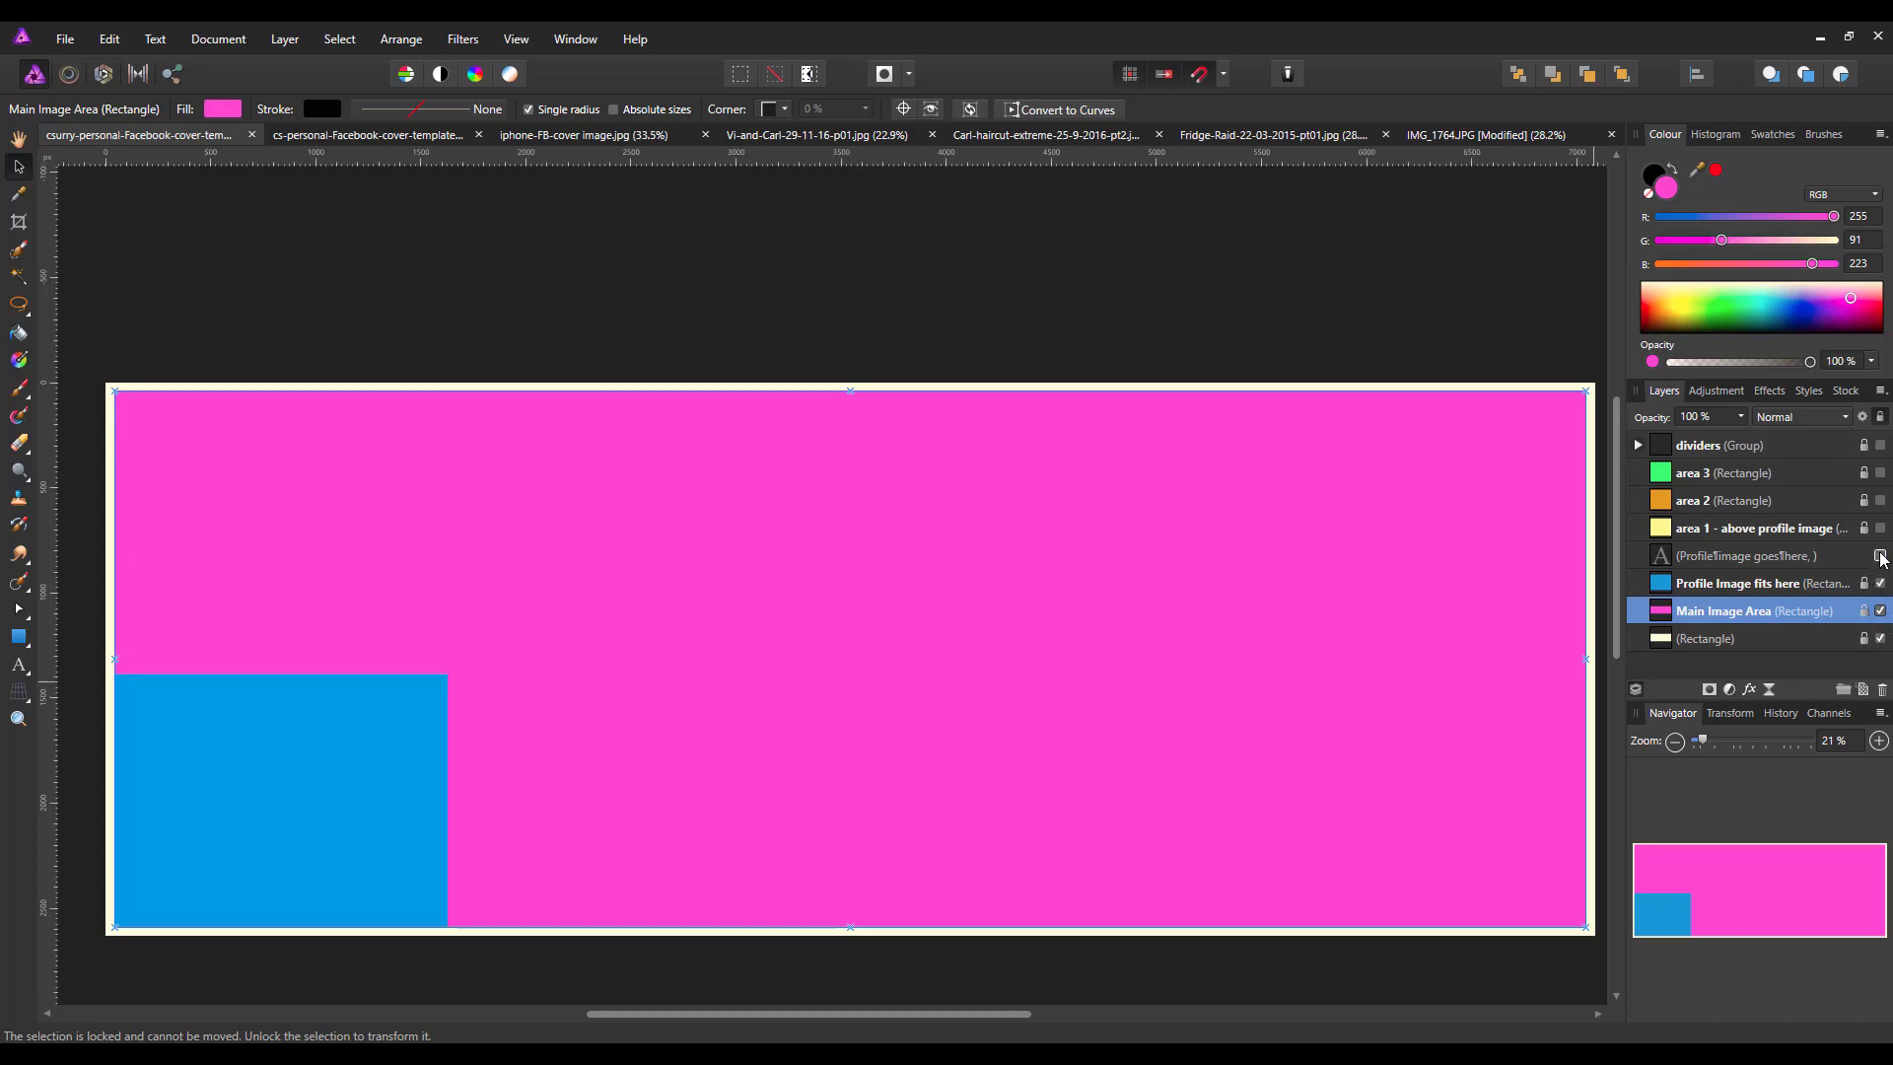
{"action": "mouse_move", "coordinate": [1844, 583]}
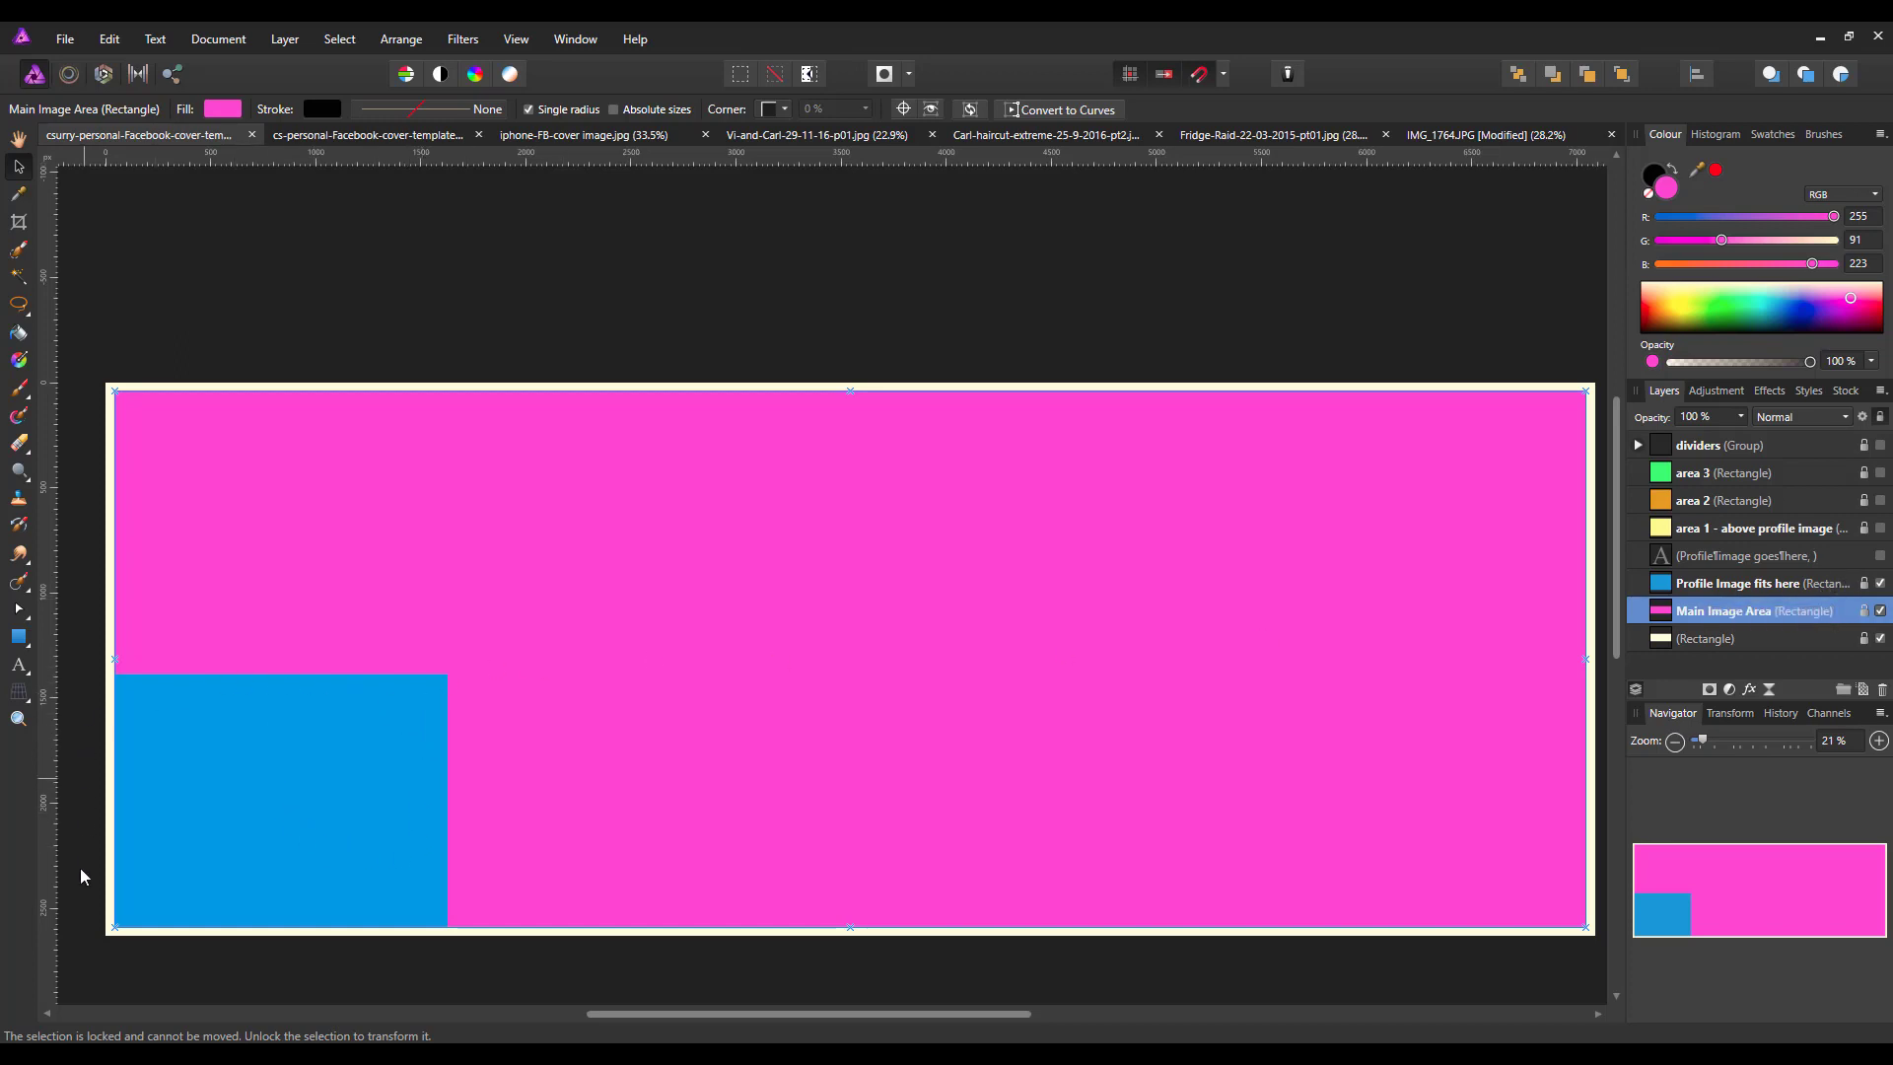
{"action": "mouse_move", "coordinate": [355, 783]}
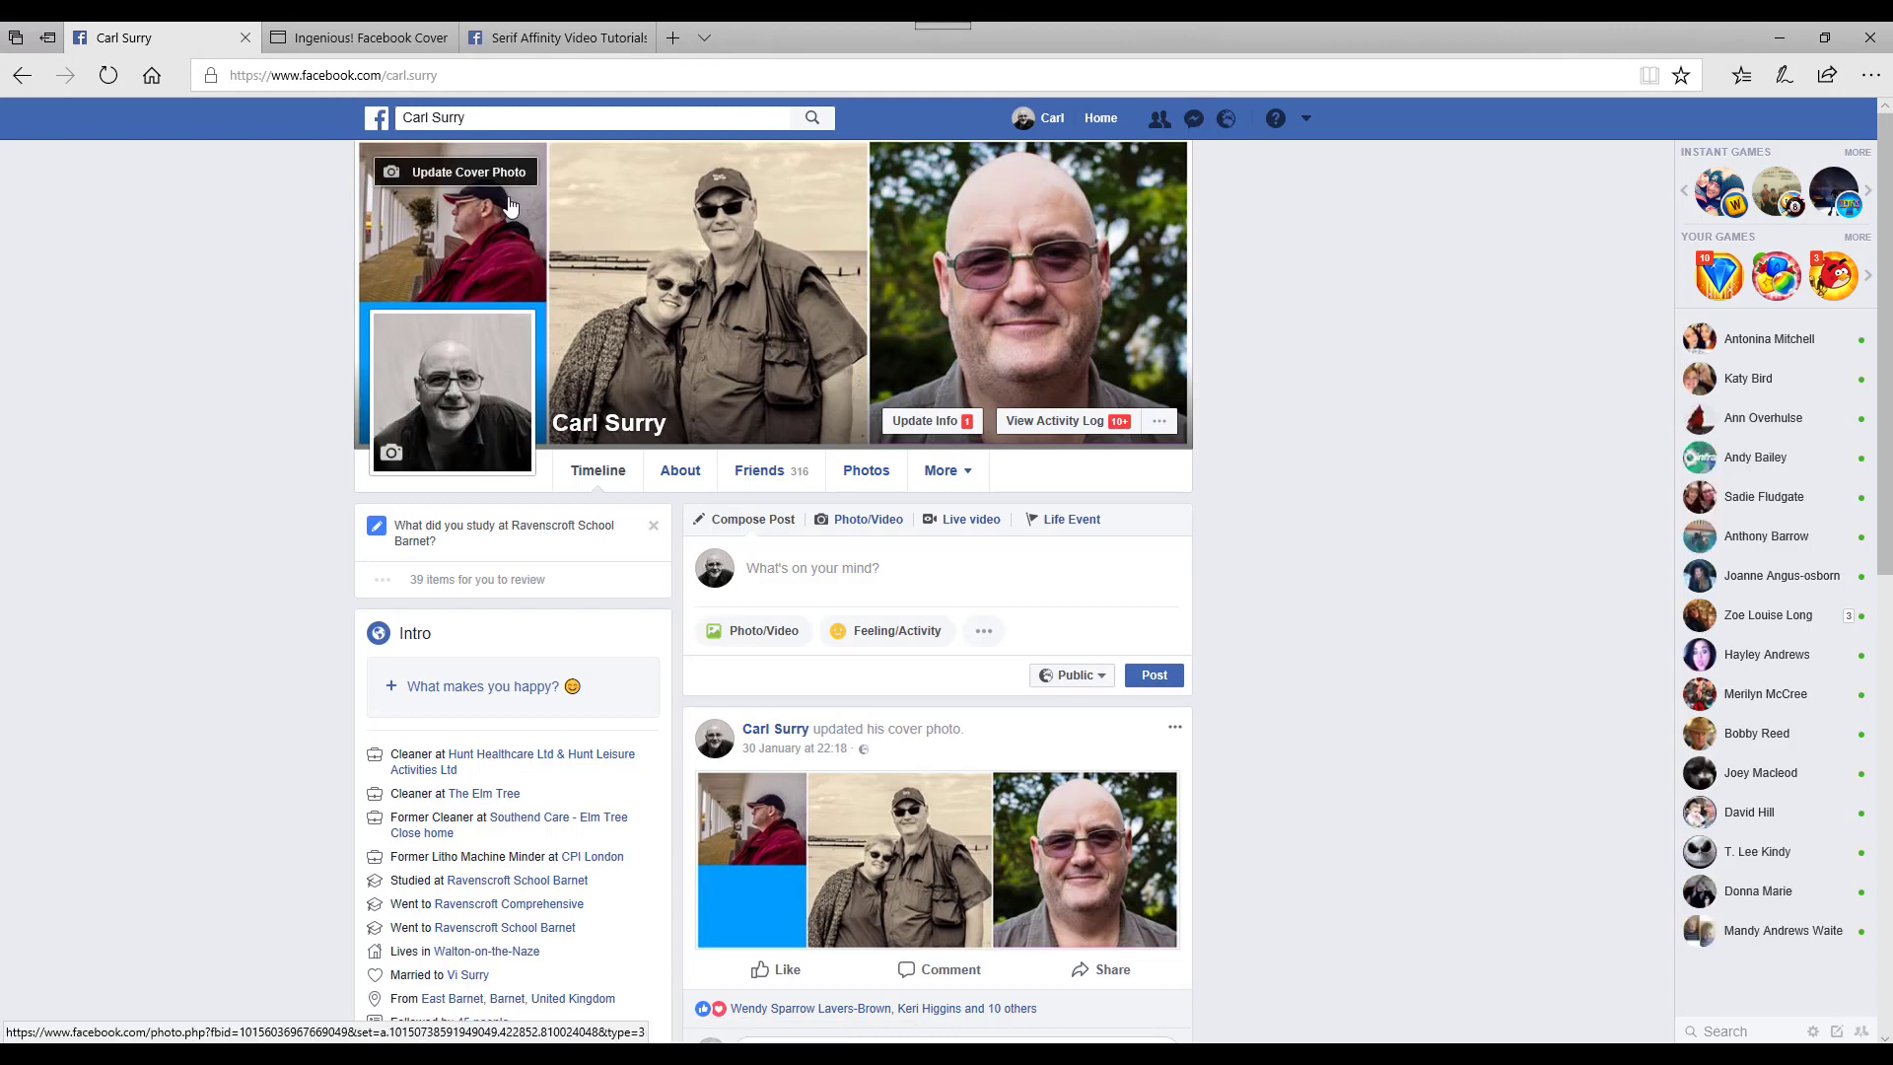
{"action": "mouse_move", "coordinate": [499, 369]}
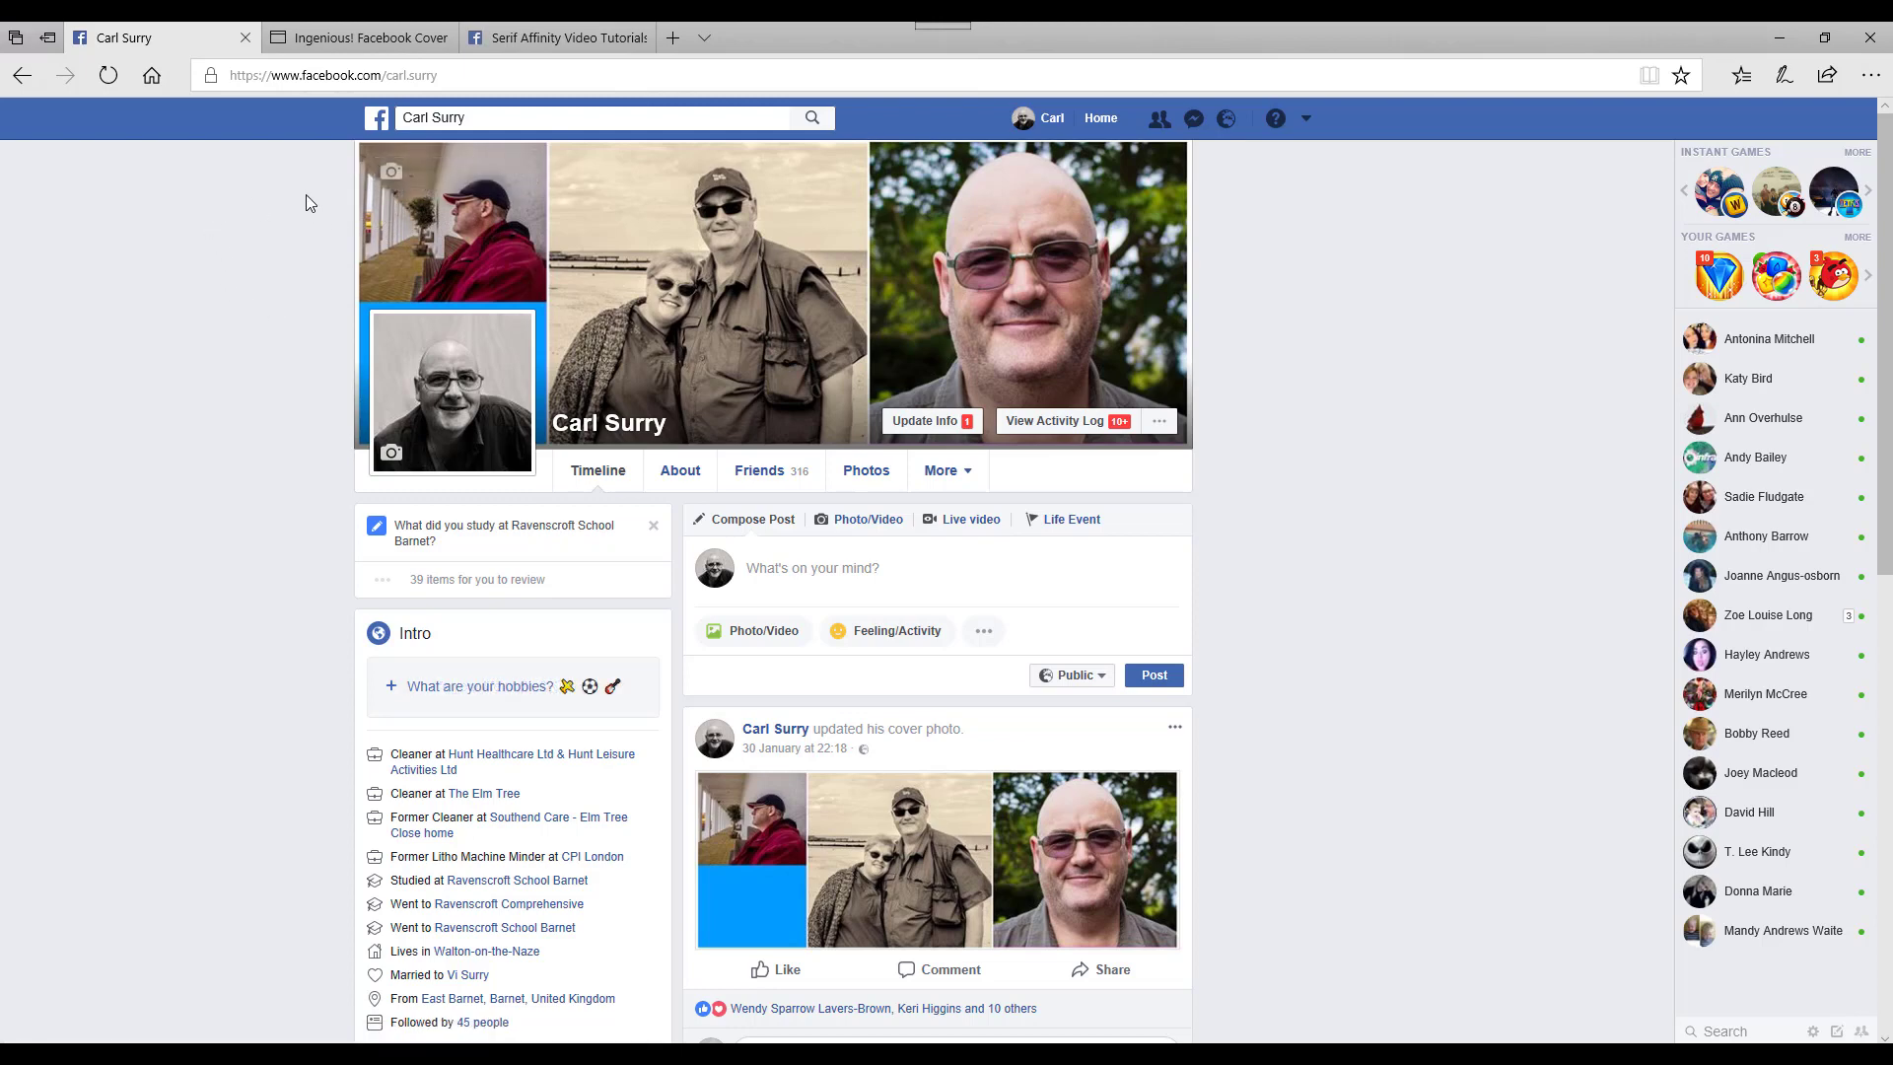
{"action": "mouse_move", "coordinate": [288, 470]}
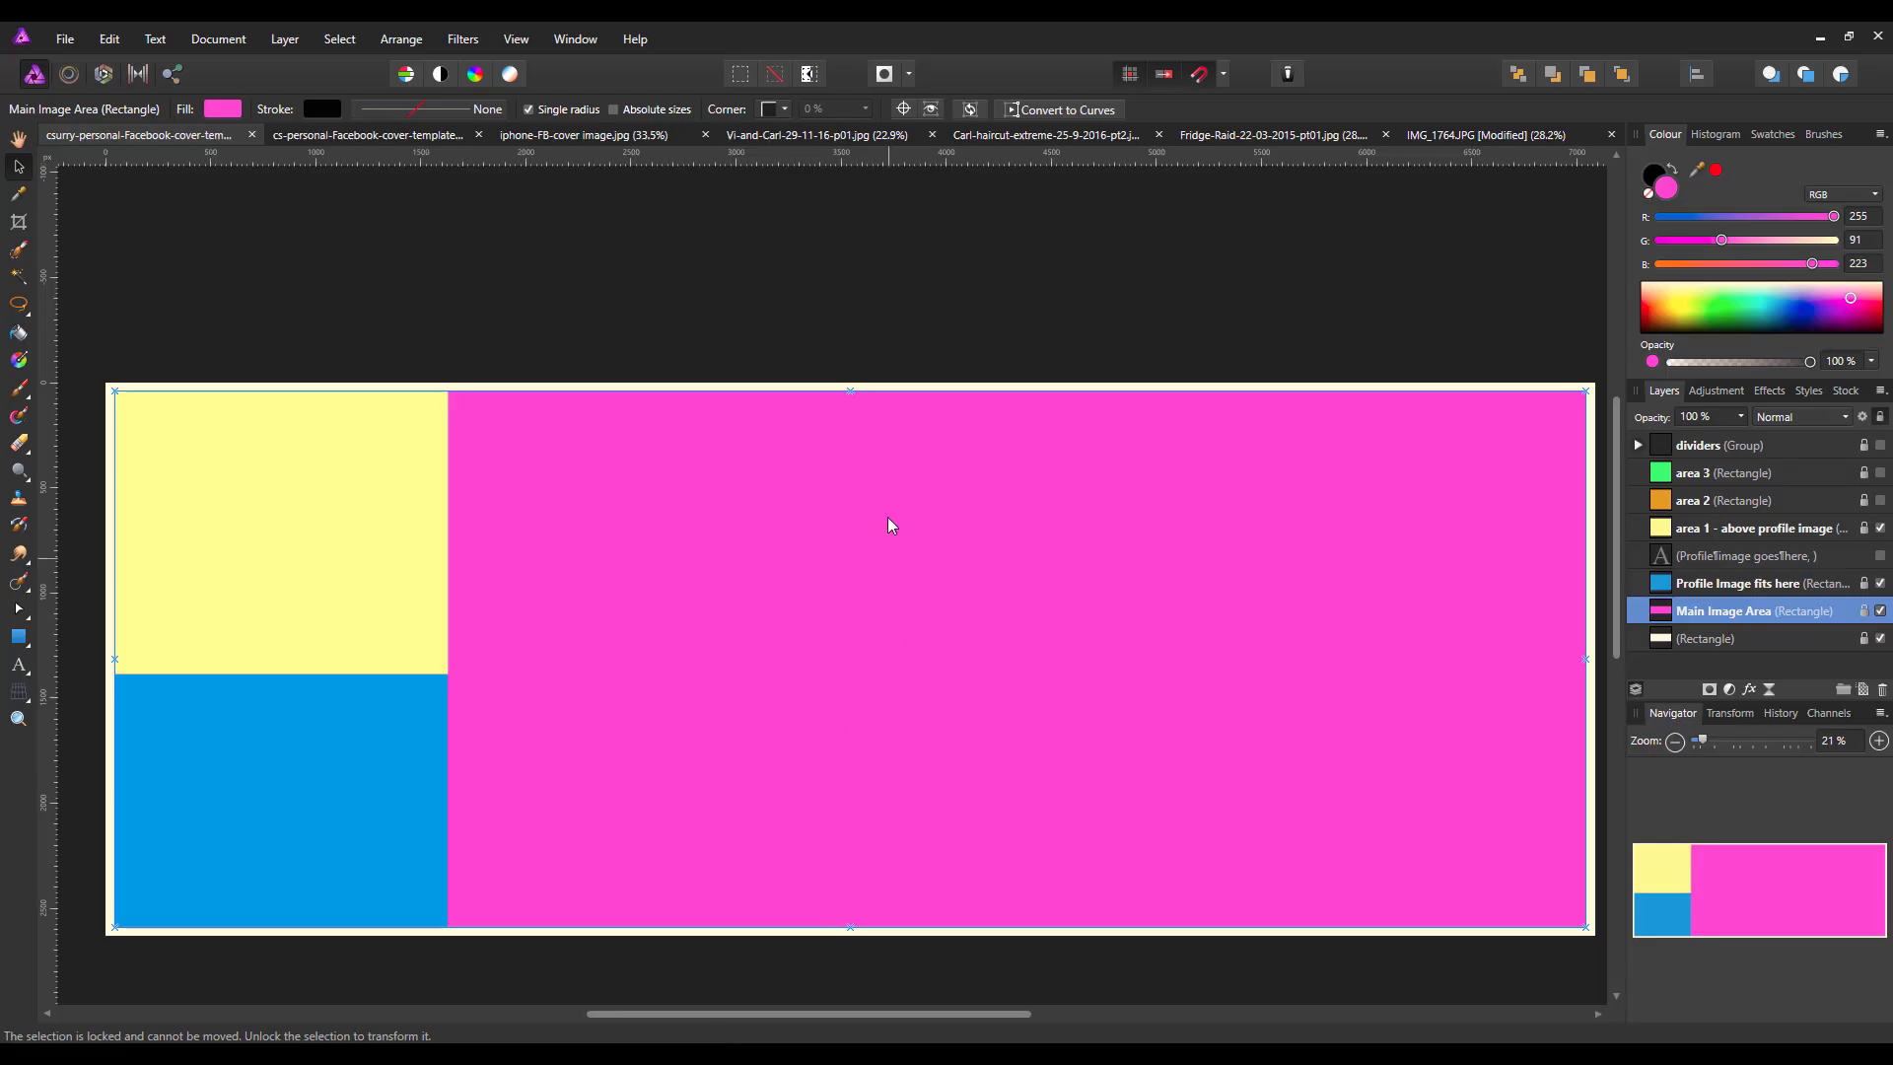
{"action": "mouse_move", "coordinate": [818, 134]}
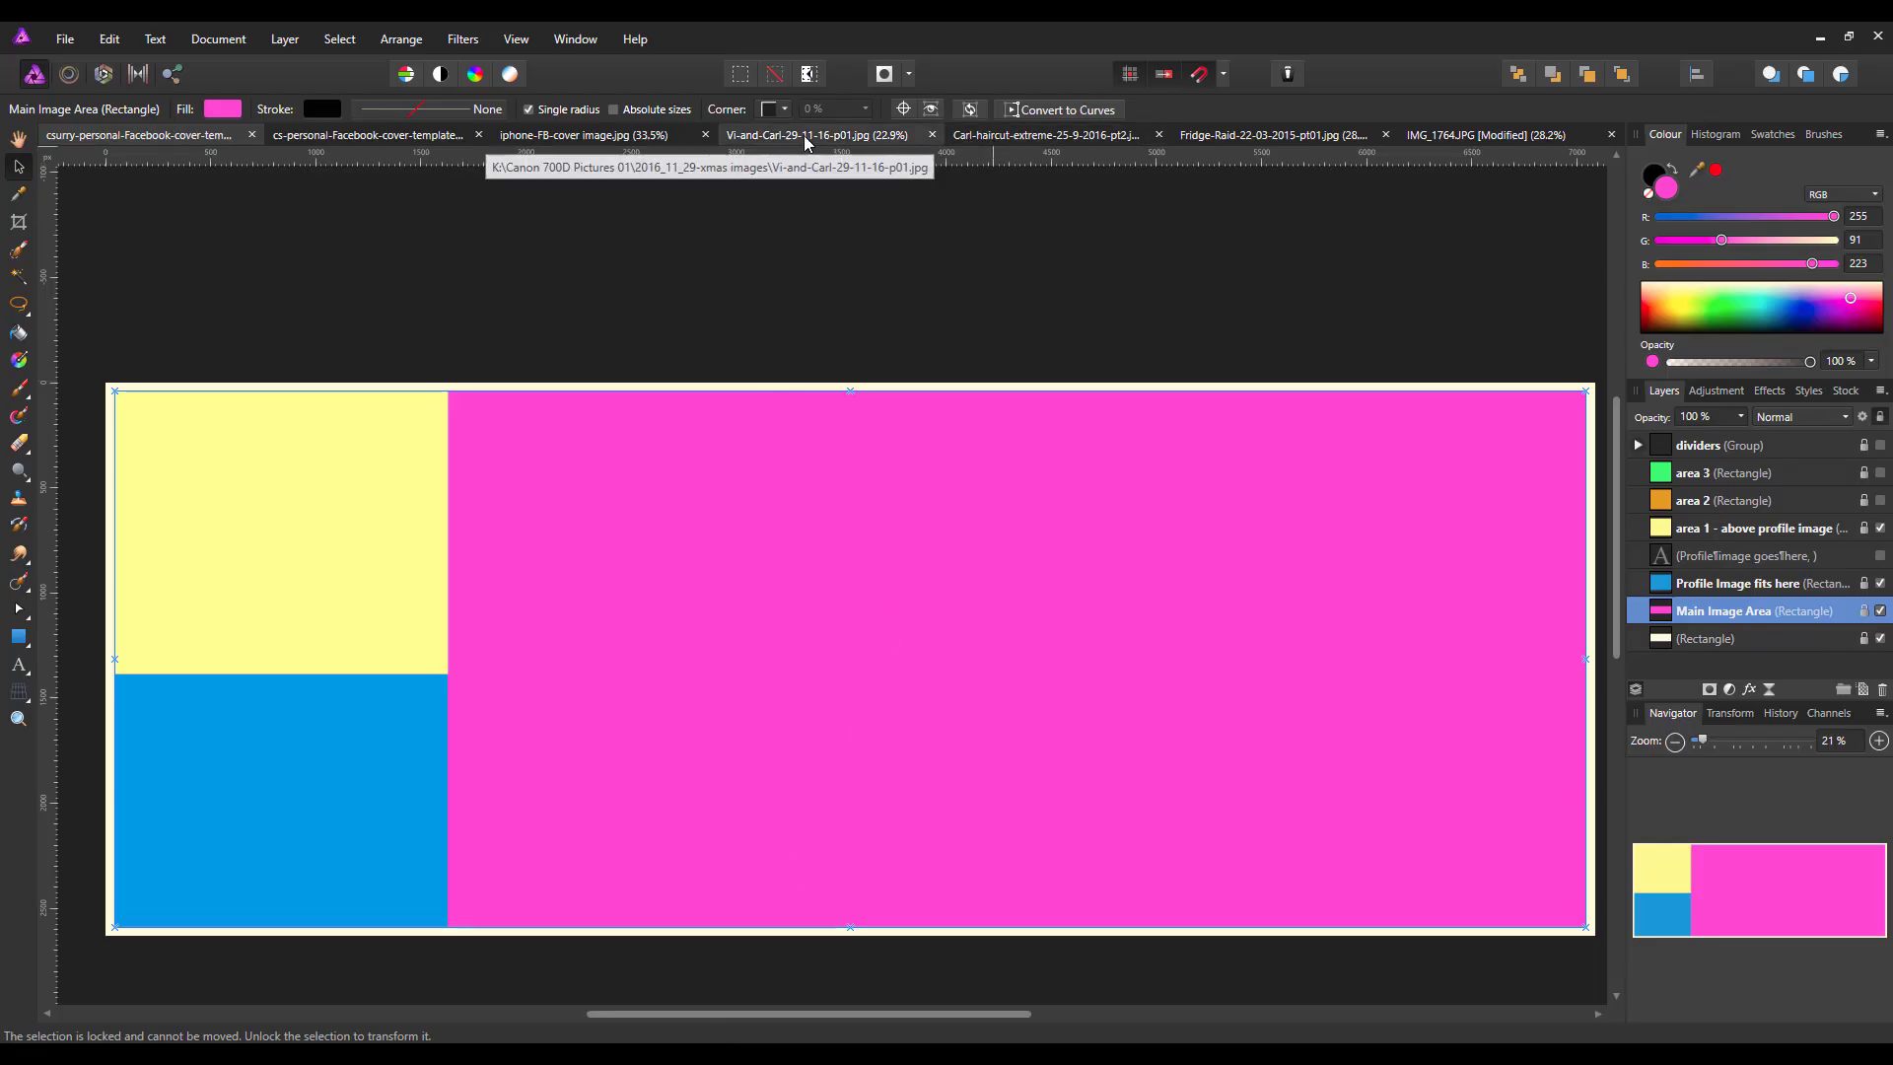
Copy the sunglasses photo's layer and select the yellow area 1 block in the template
{"action": "left_click", "coordinate": [1048, 134]}
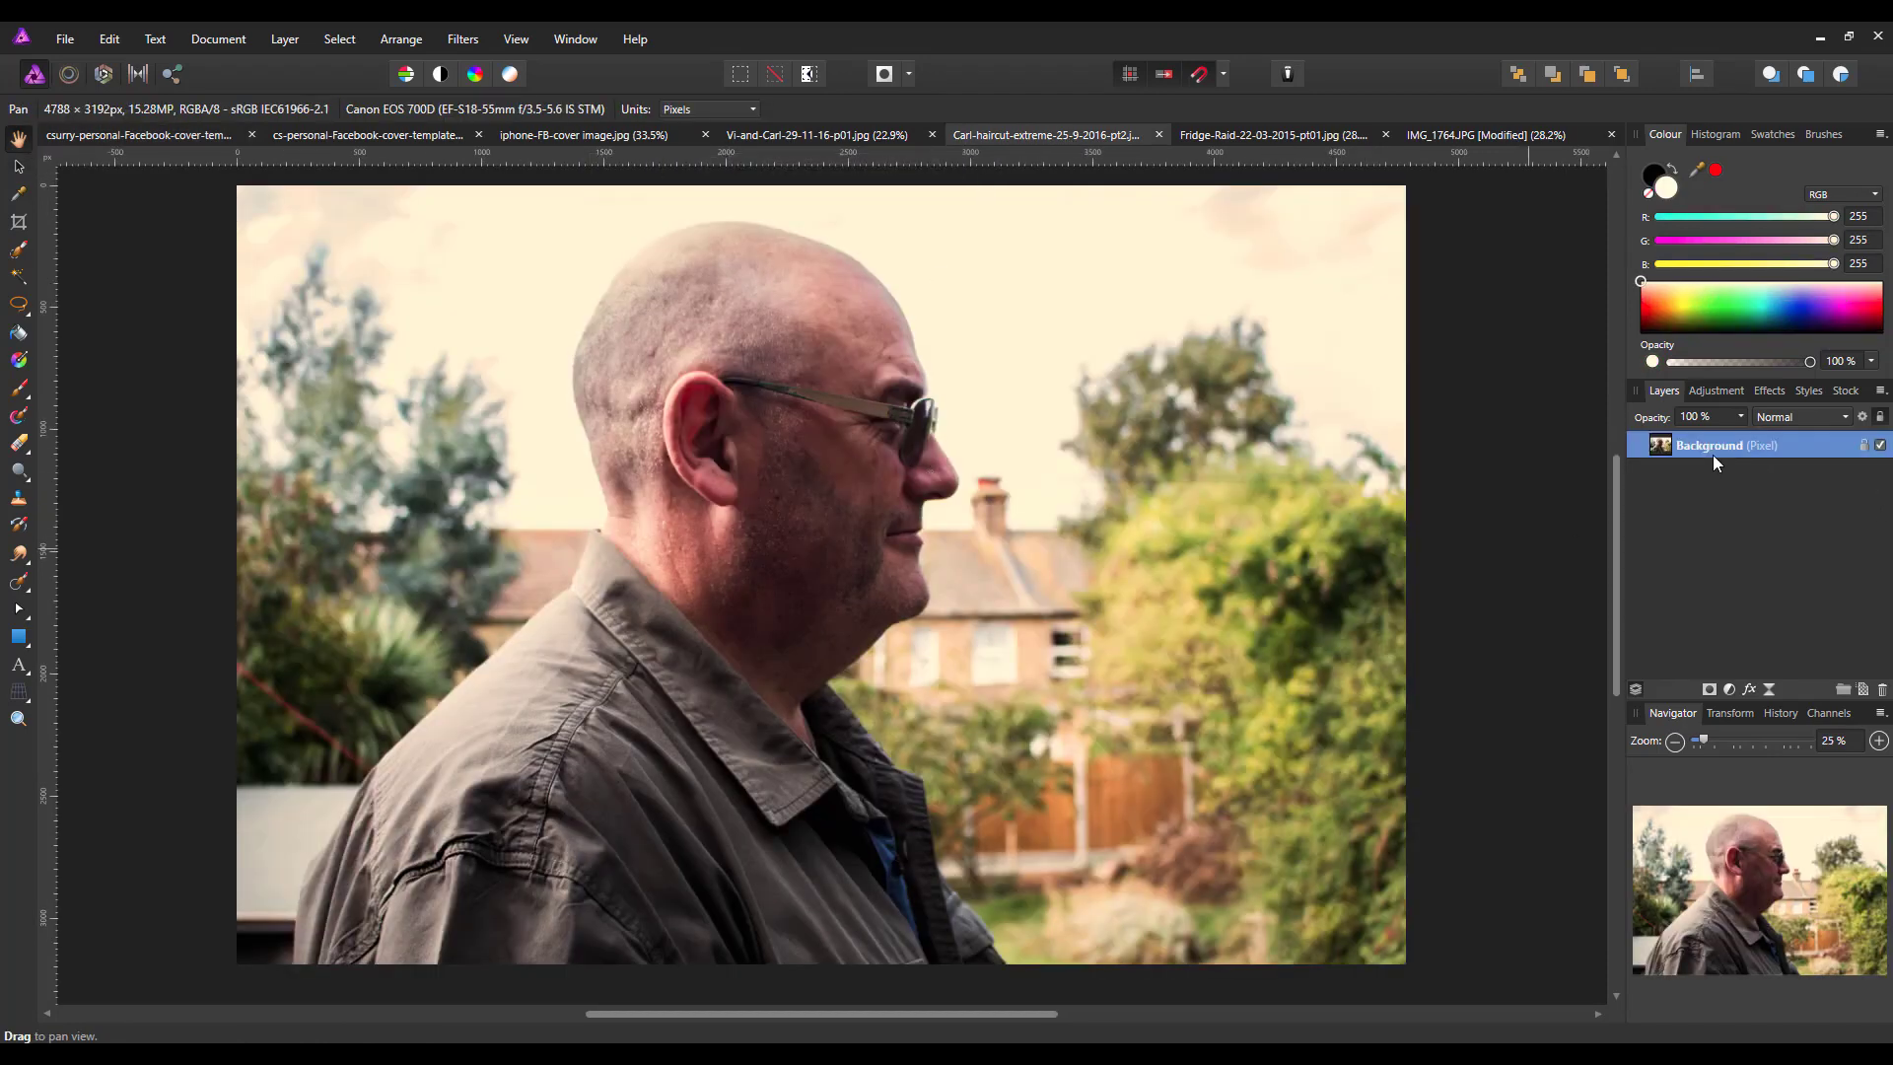
{"action": "right_click", "coordinate": [1728, 444]}
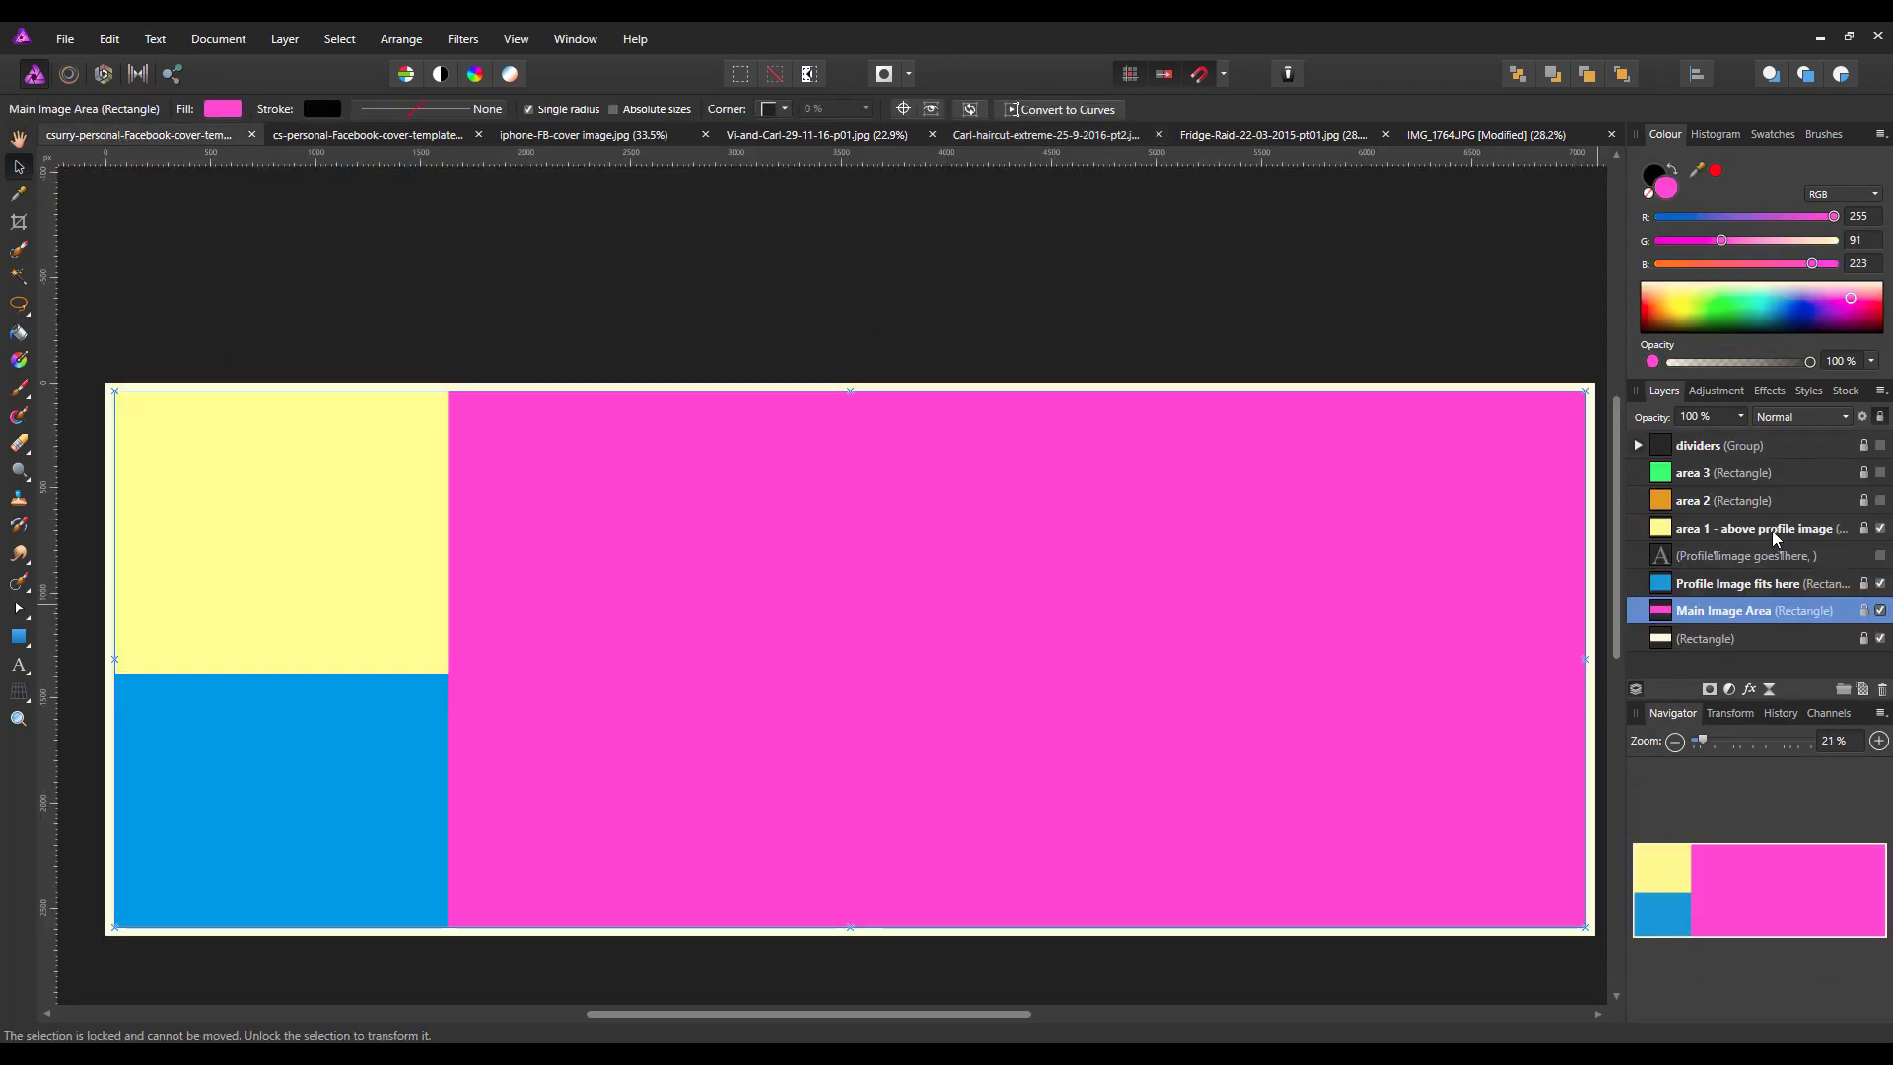
{"action": "left_click", "coordinate": [1761, 528]}
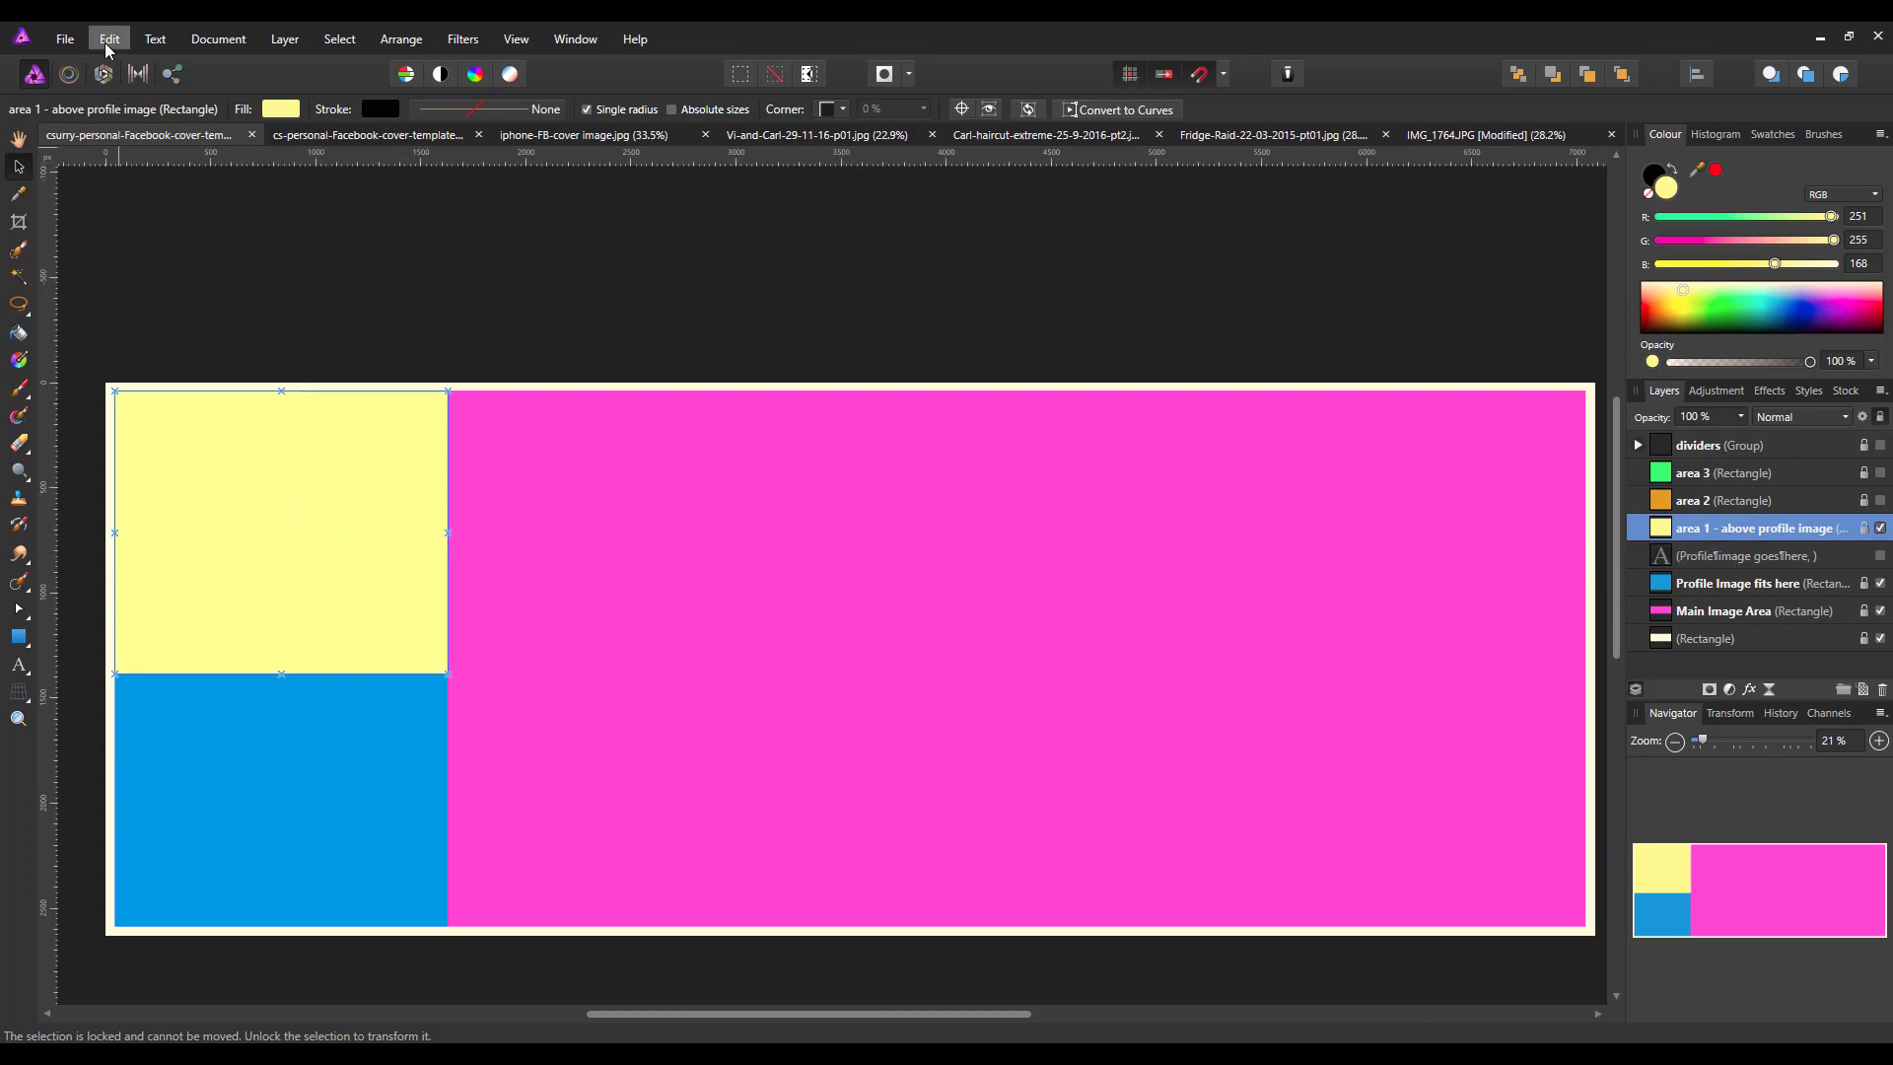
{"action": "left_click", "coordinate": [107, 39]}
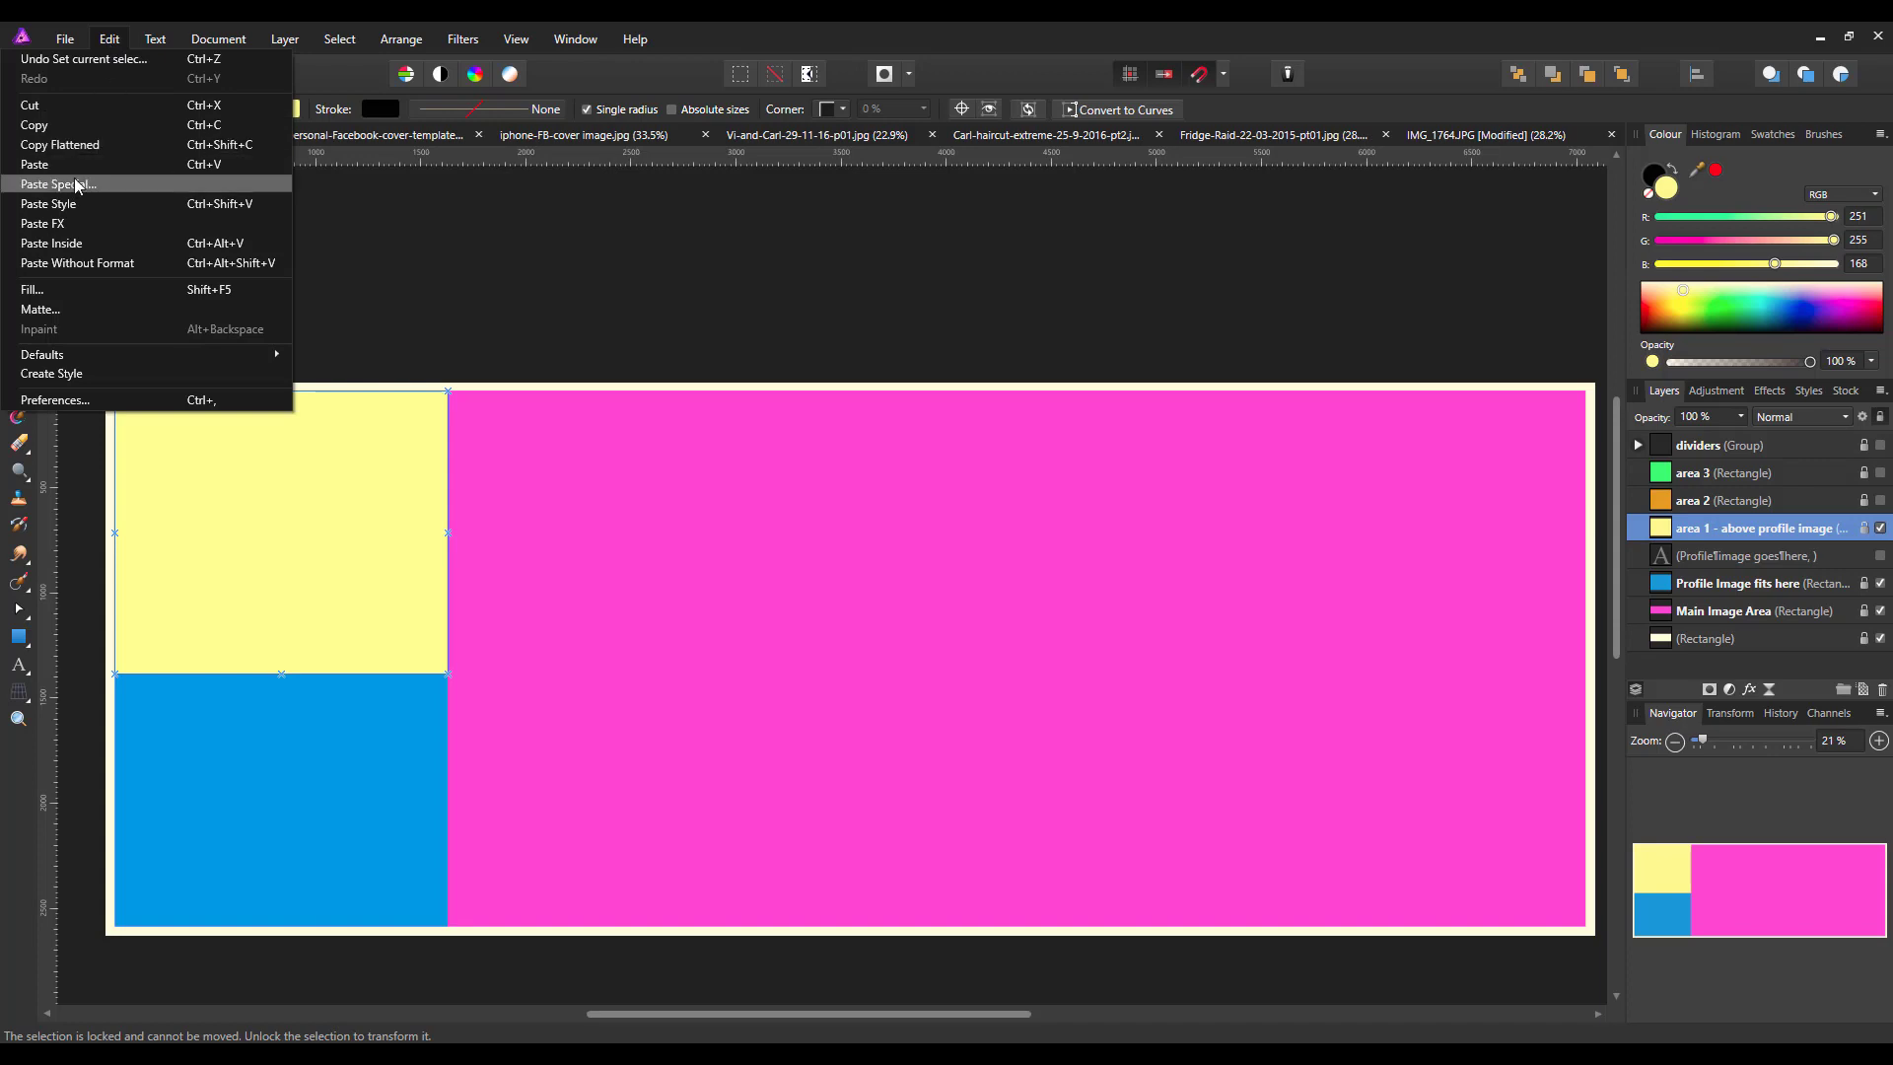
Paste the photo, nest it inside area 1 and resize it to cover the block
{"action": "left_click", "coordinate": [57, 184]}
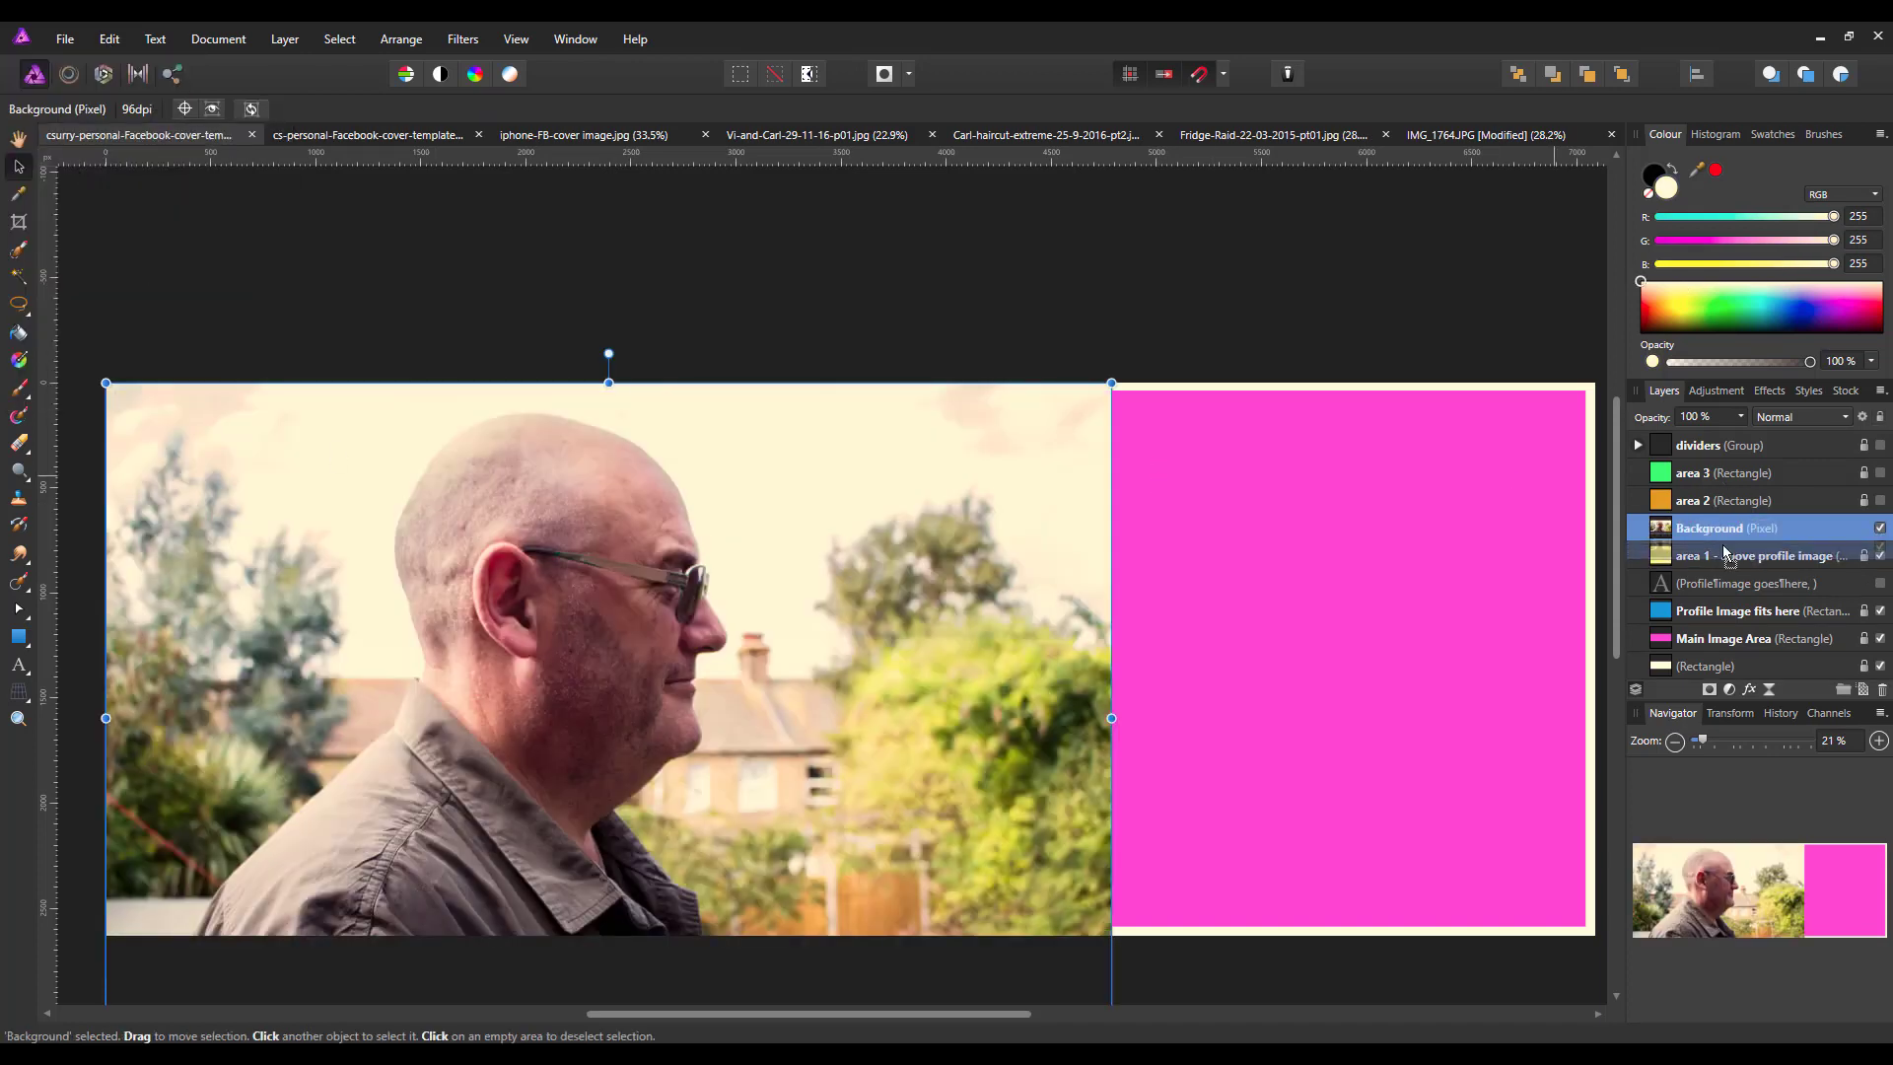
{"action": "left_click", "coordinate": [1757, 556]}
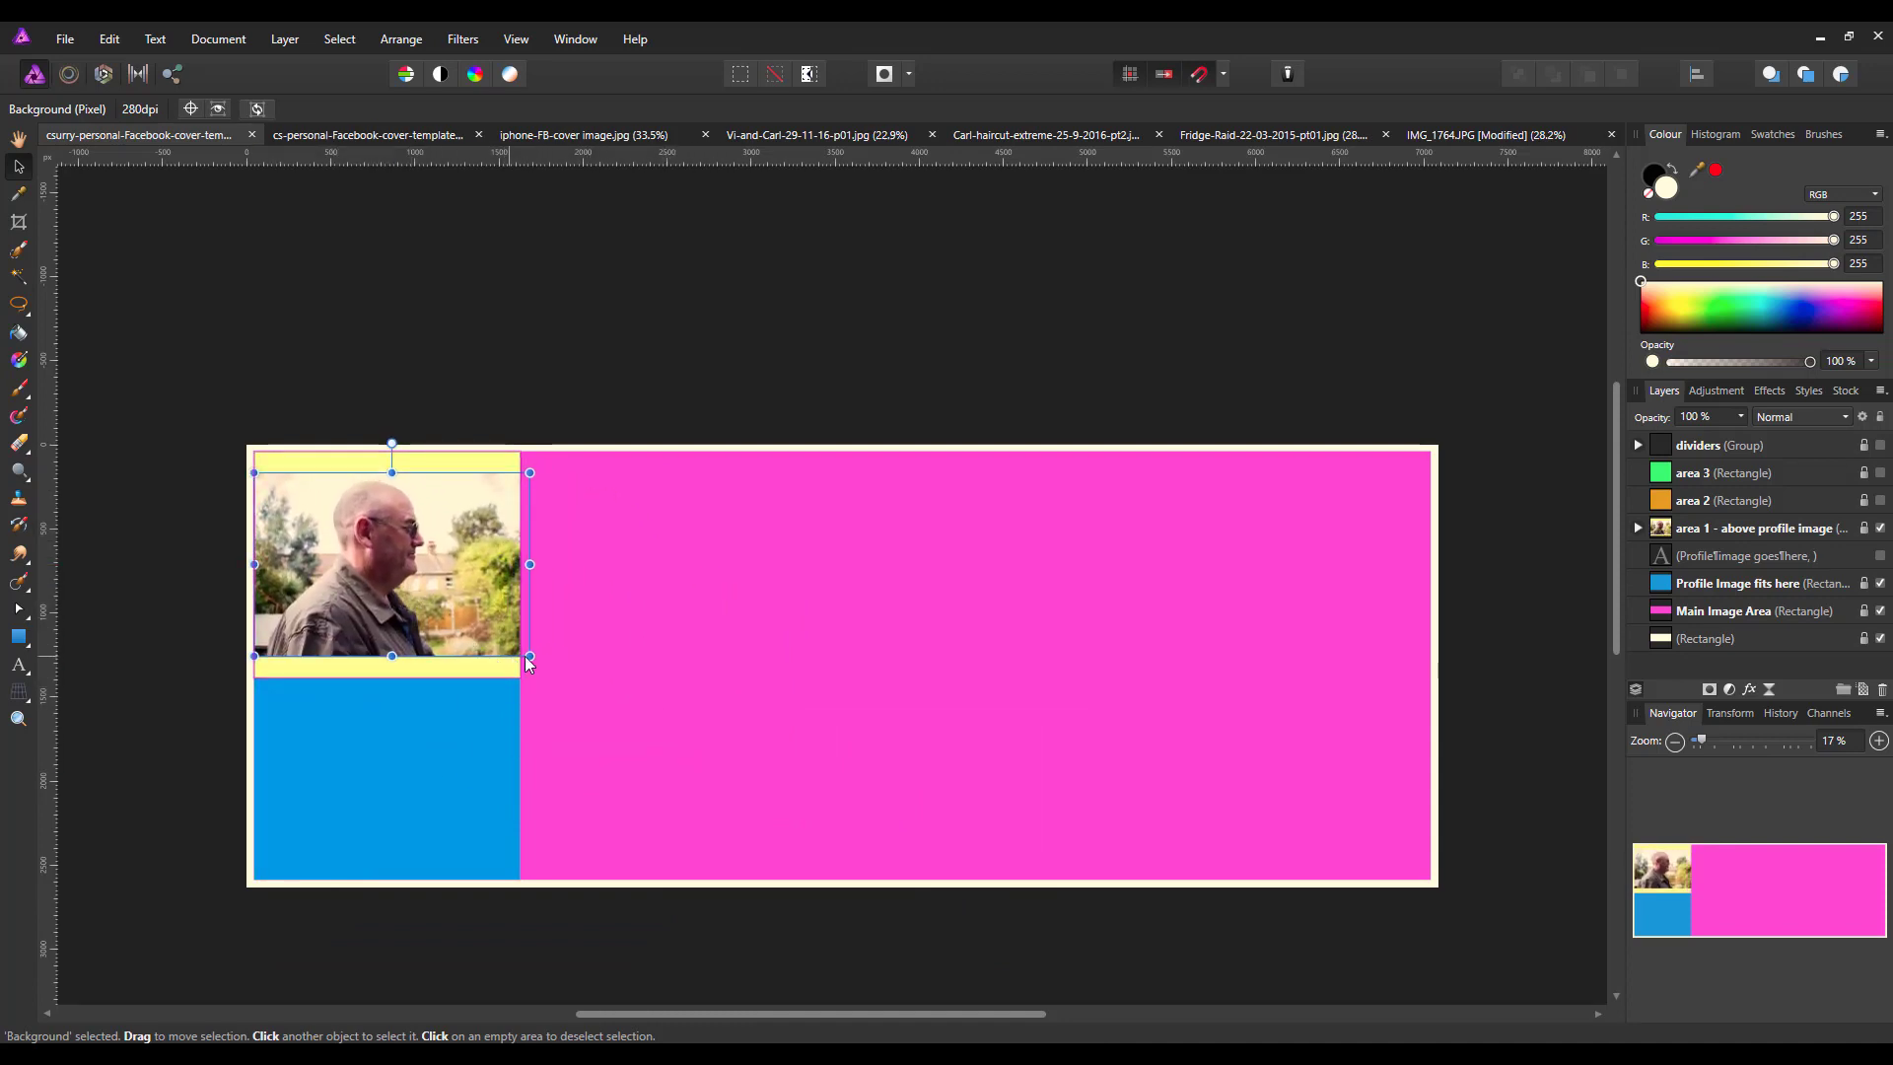
{"action": "left_click_drag", "start_coordinate": [529, 655], "coordinate": [544, 664]}
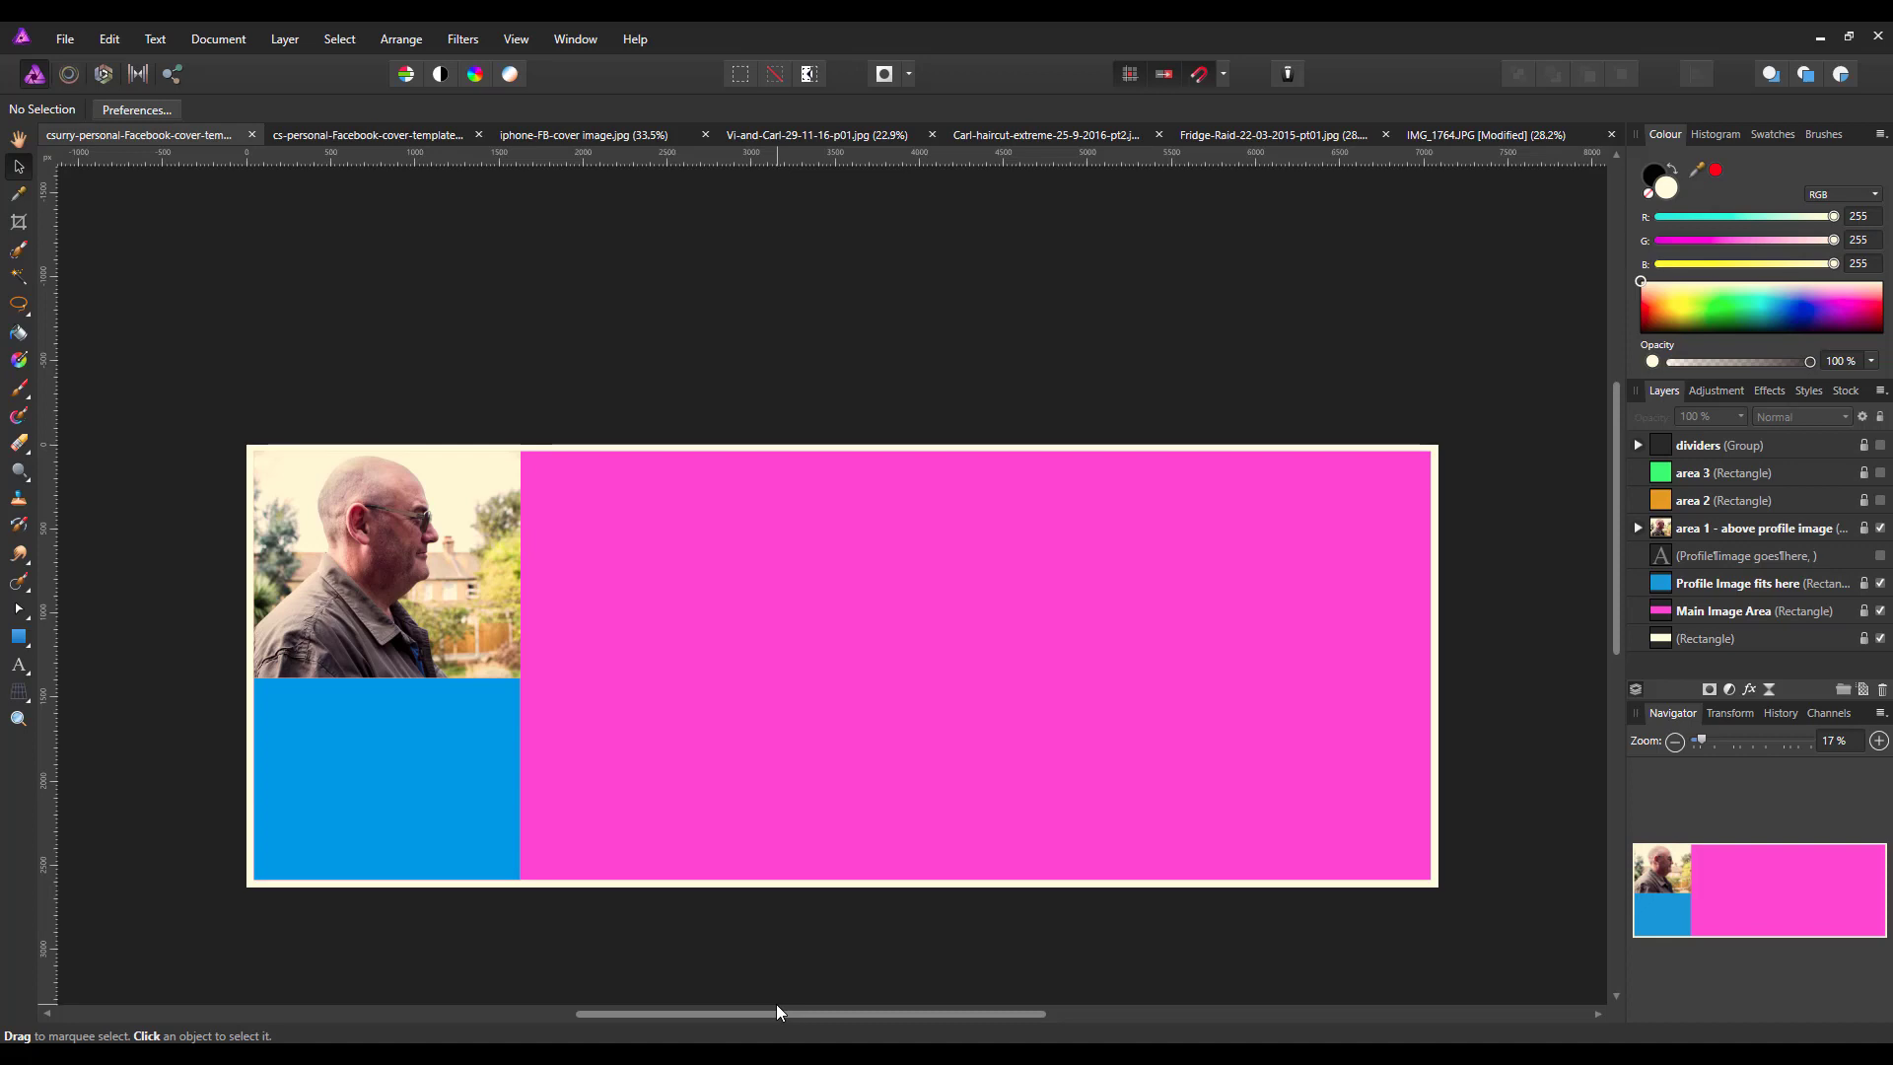
{"action": "mouse_move", "coordinate": [745, 988]}
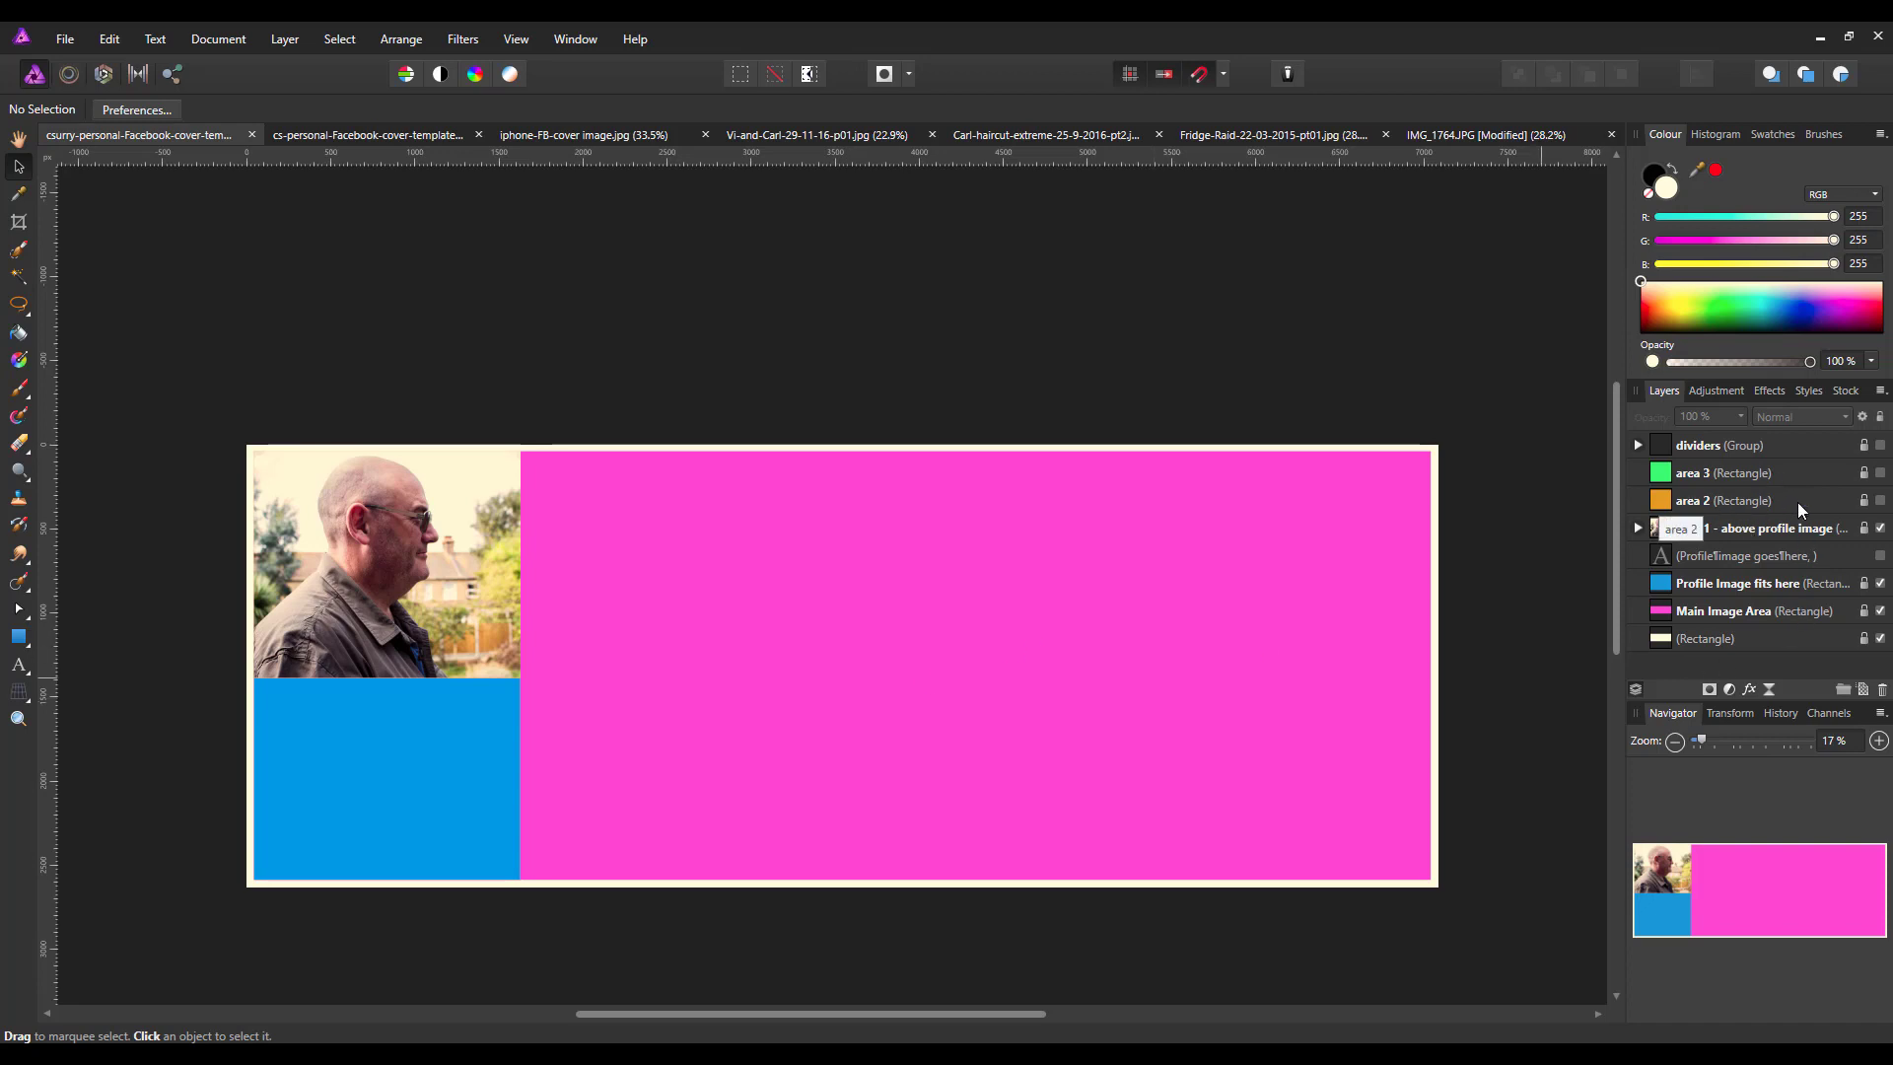
Copy the couple photo's Background layer and paste it inside the middle area 2 panel
{"action": "left_click", "coordinate": [1723, 499]}
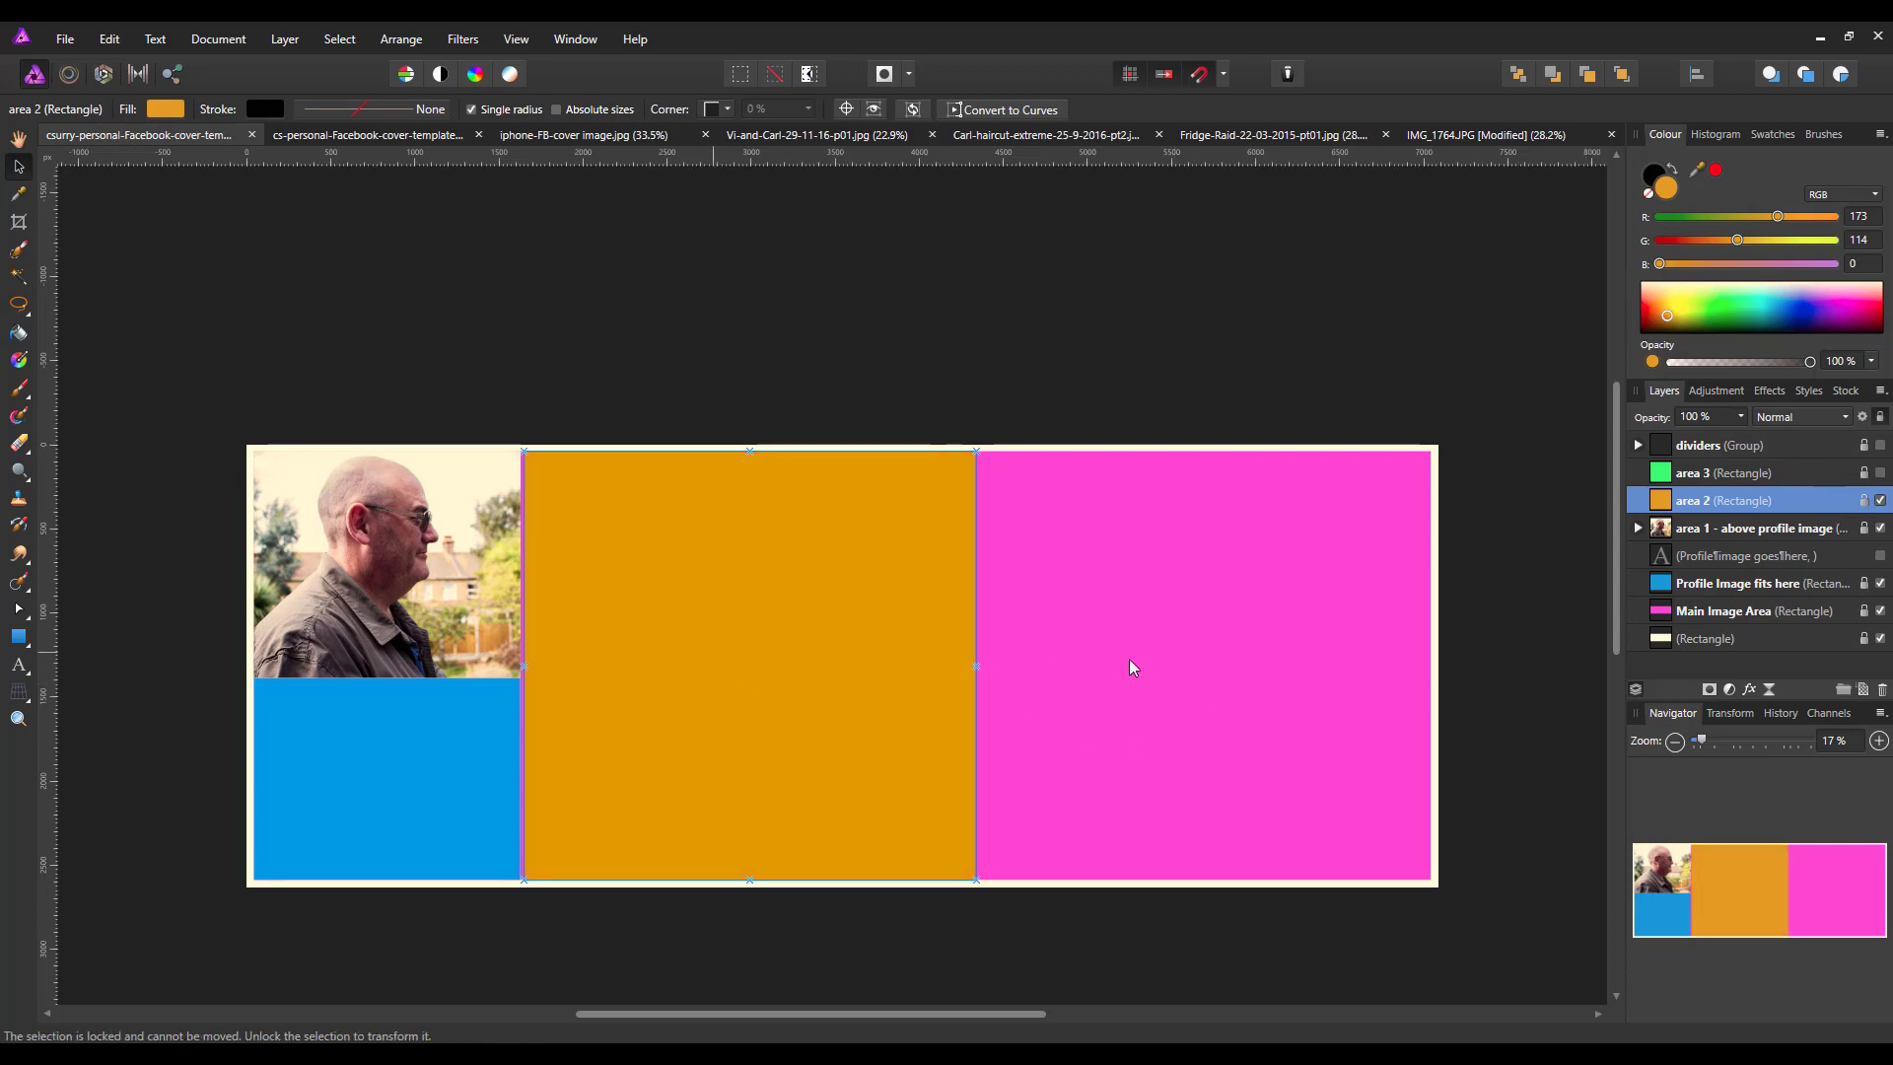
{"action": "mouse_move", "coordinate": [924, 597]}
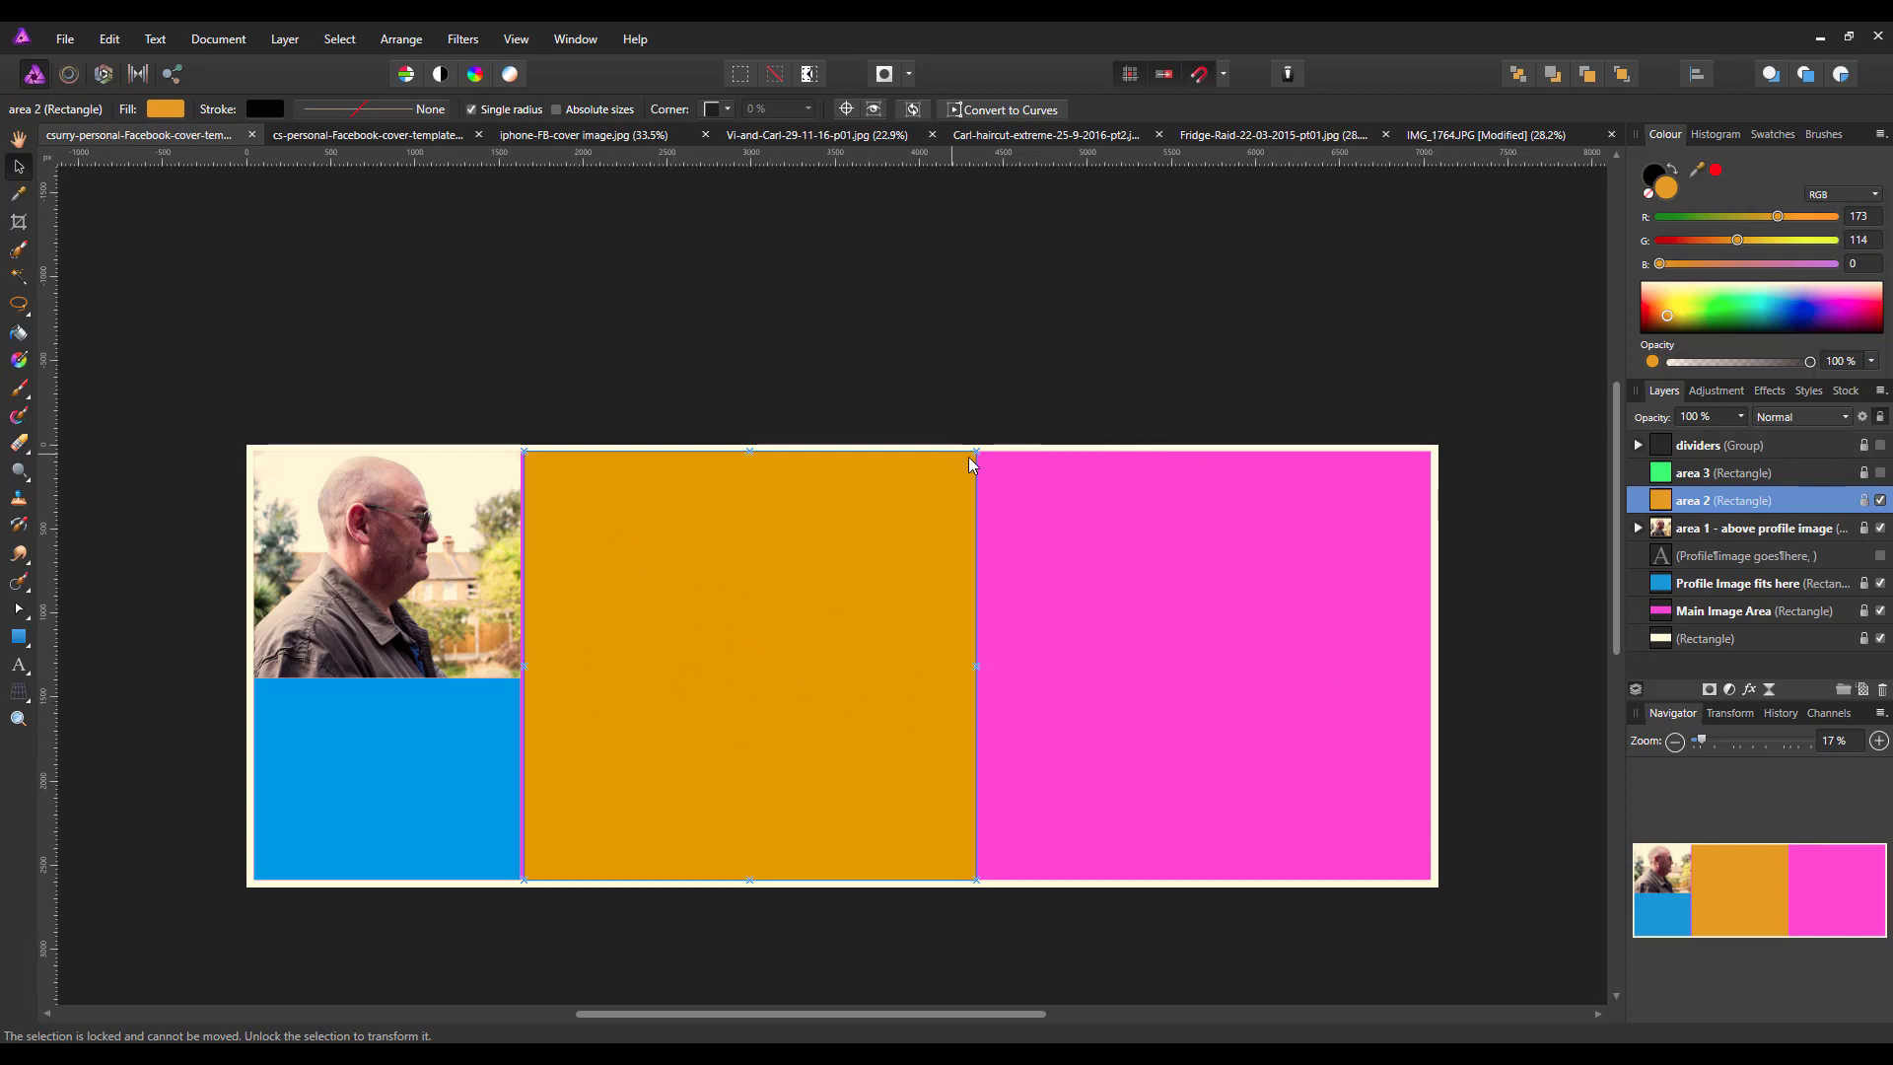
{"action": "mouse_move", "coordinate": [1148, 684]}
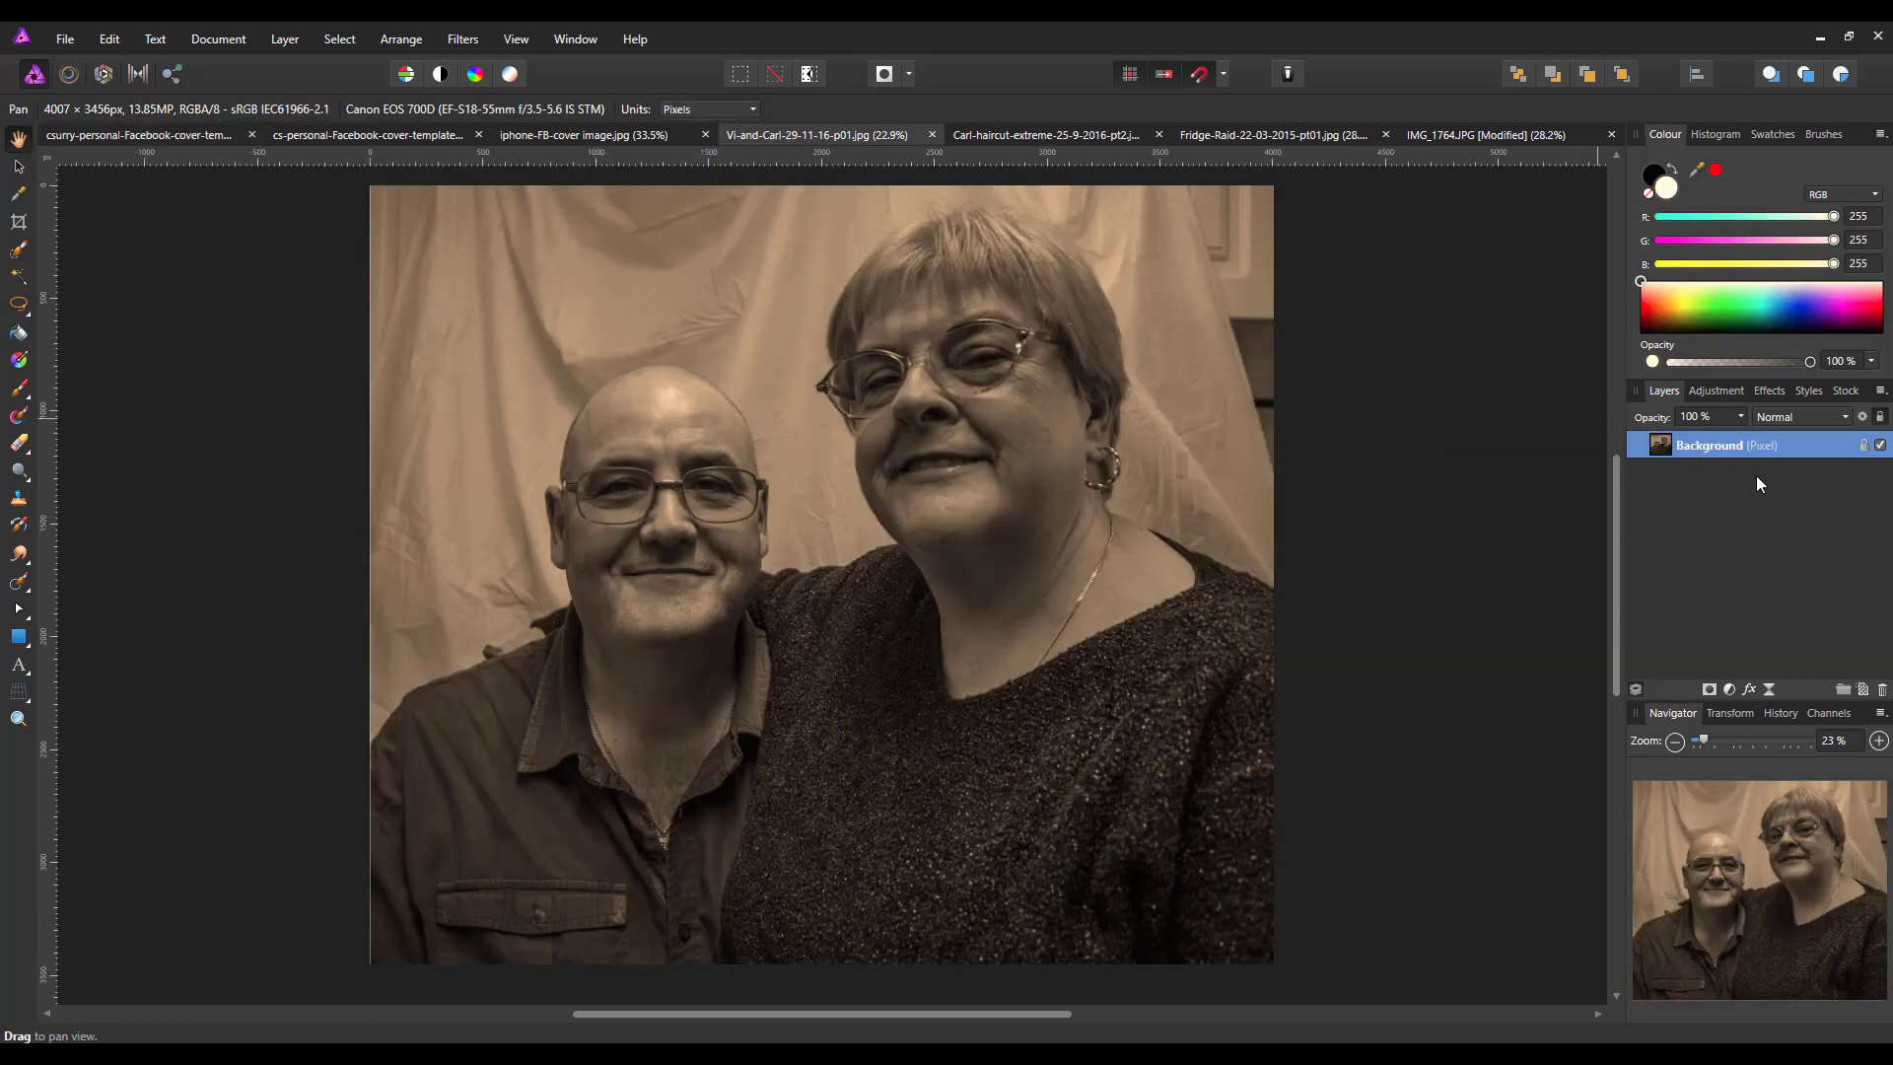
{"action": "right_click", "coordinate": [1727, 444]}
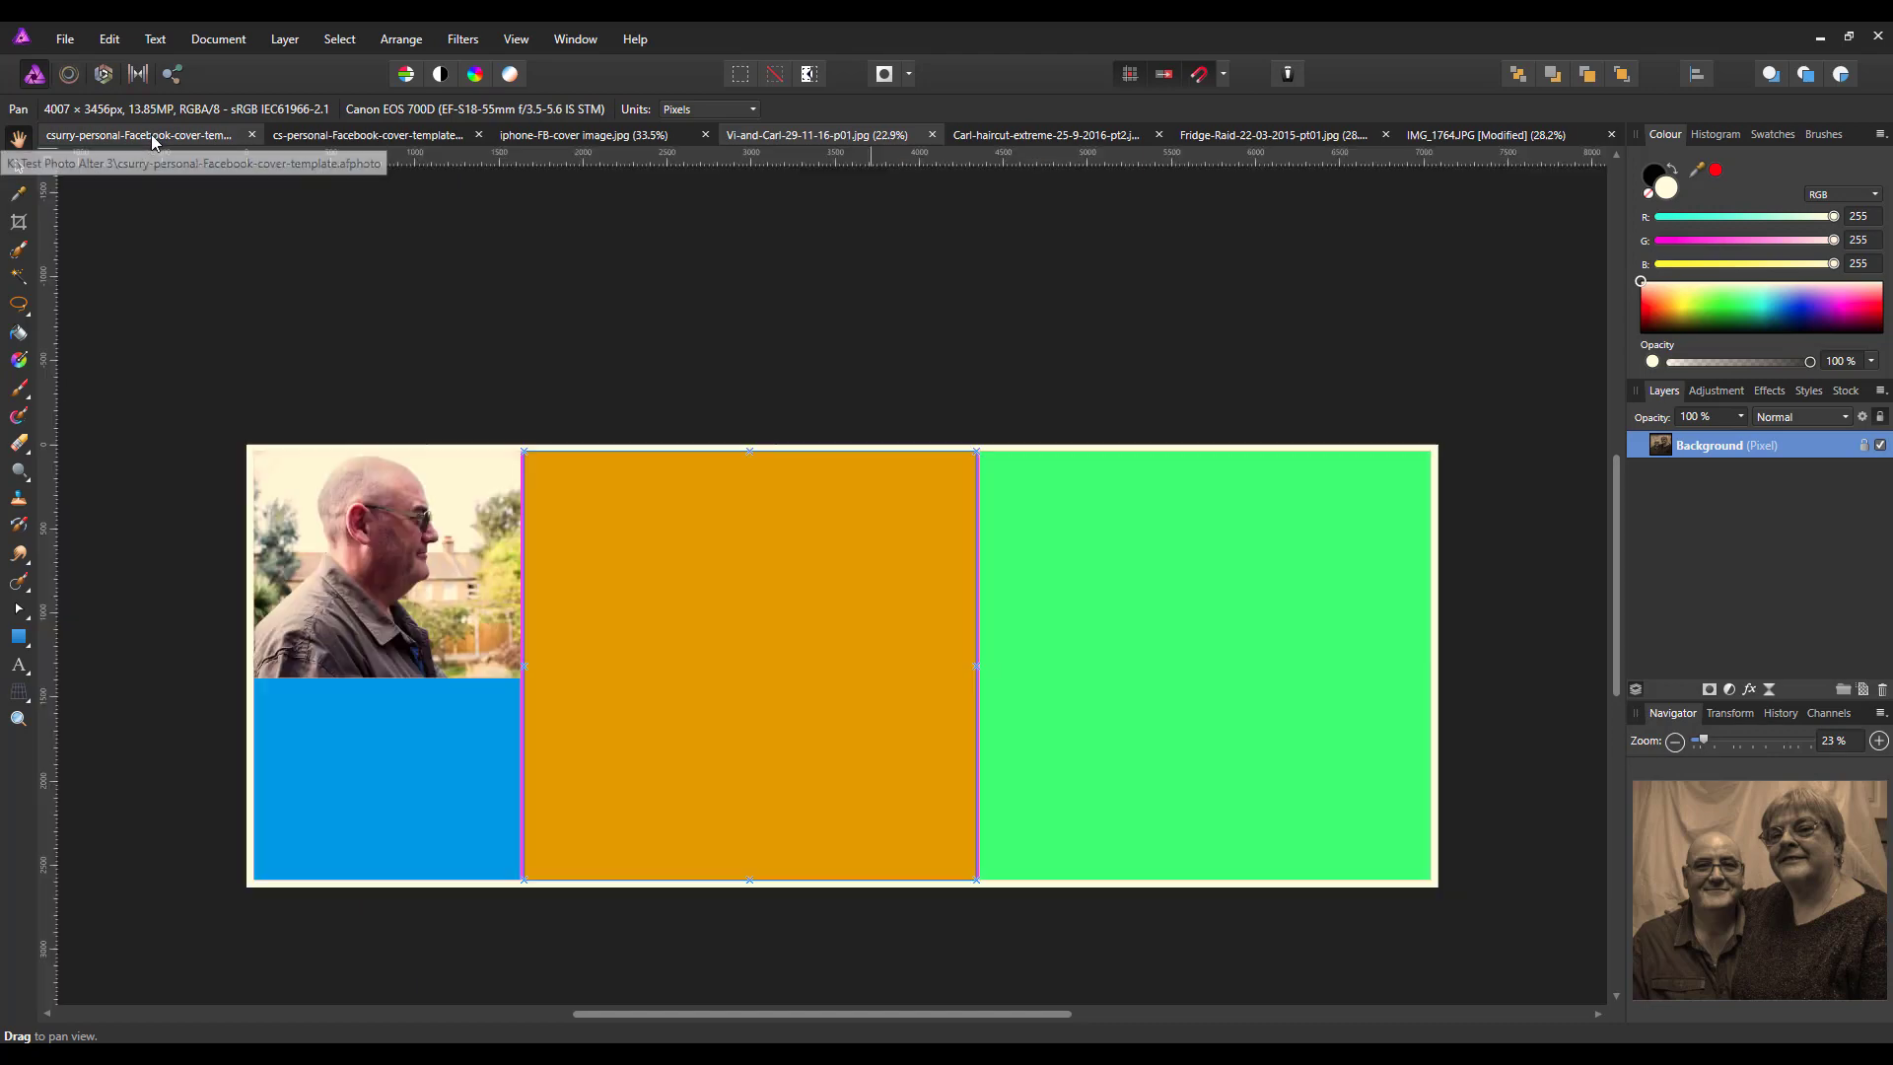
{"action": "left_click", "coordinate": [749, 662]}
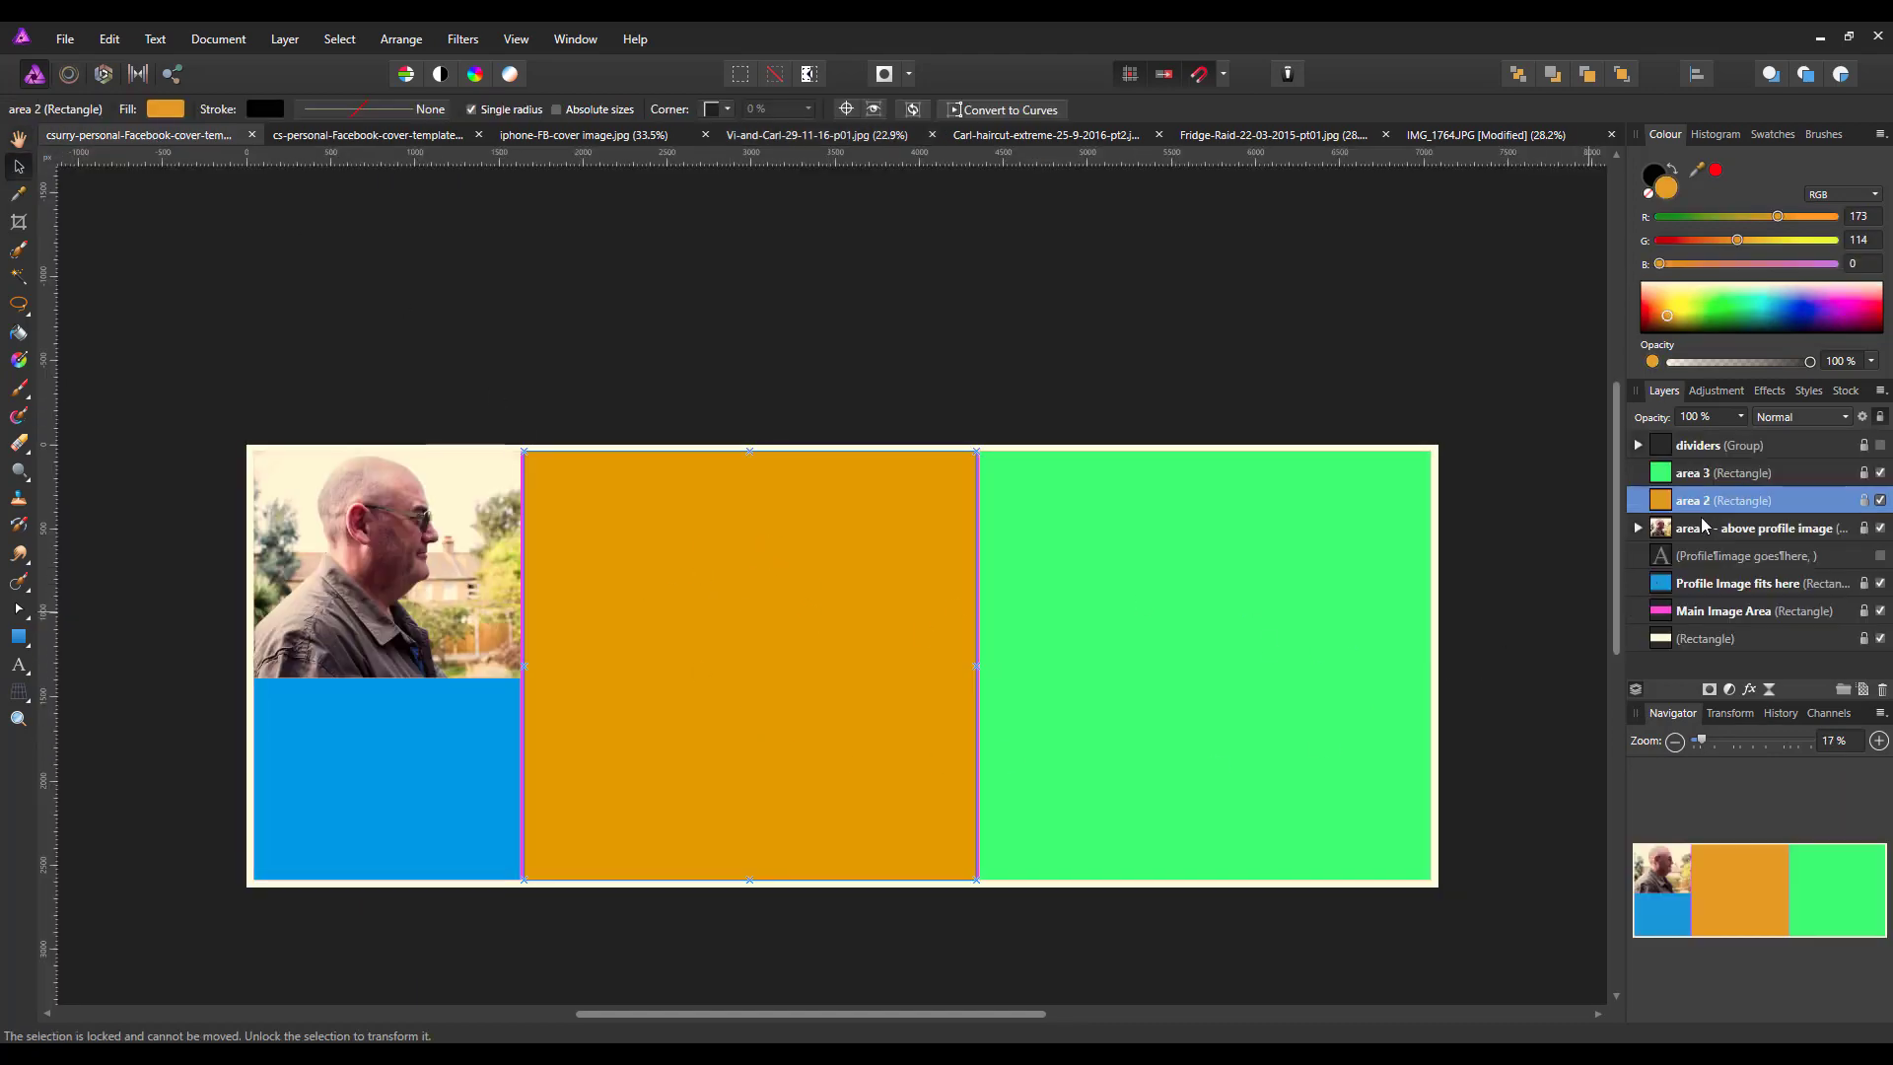
{"action": "left_click", "coordinate": [109, 40]}
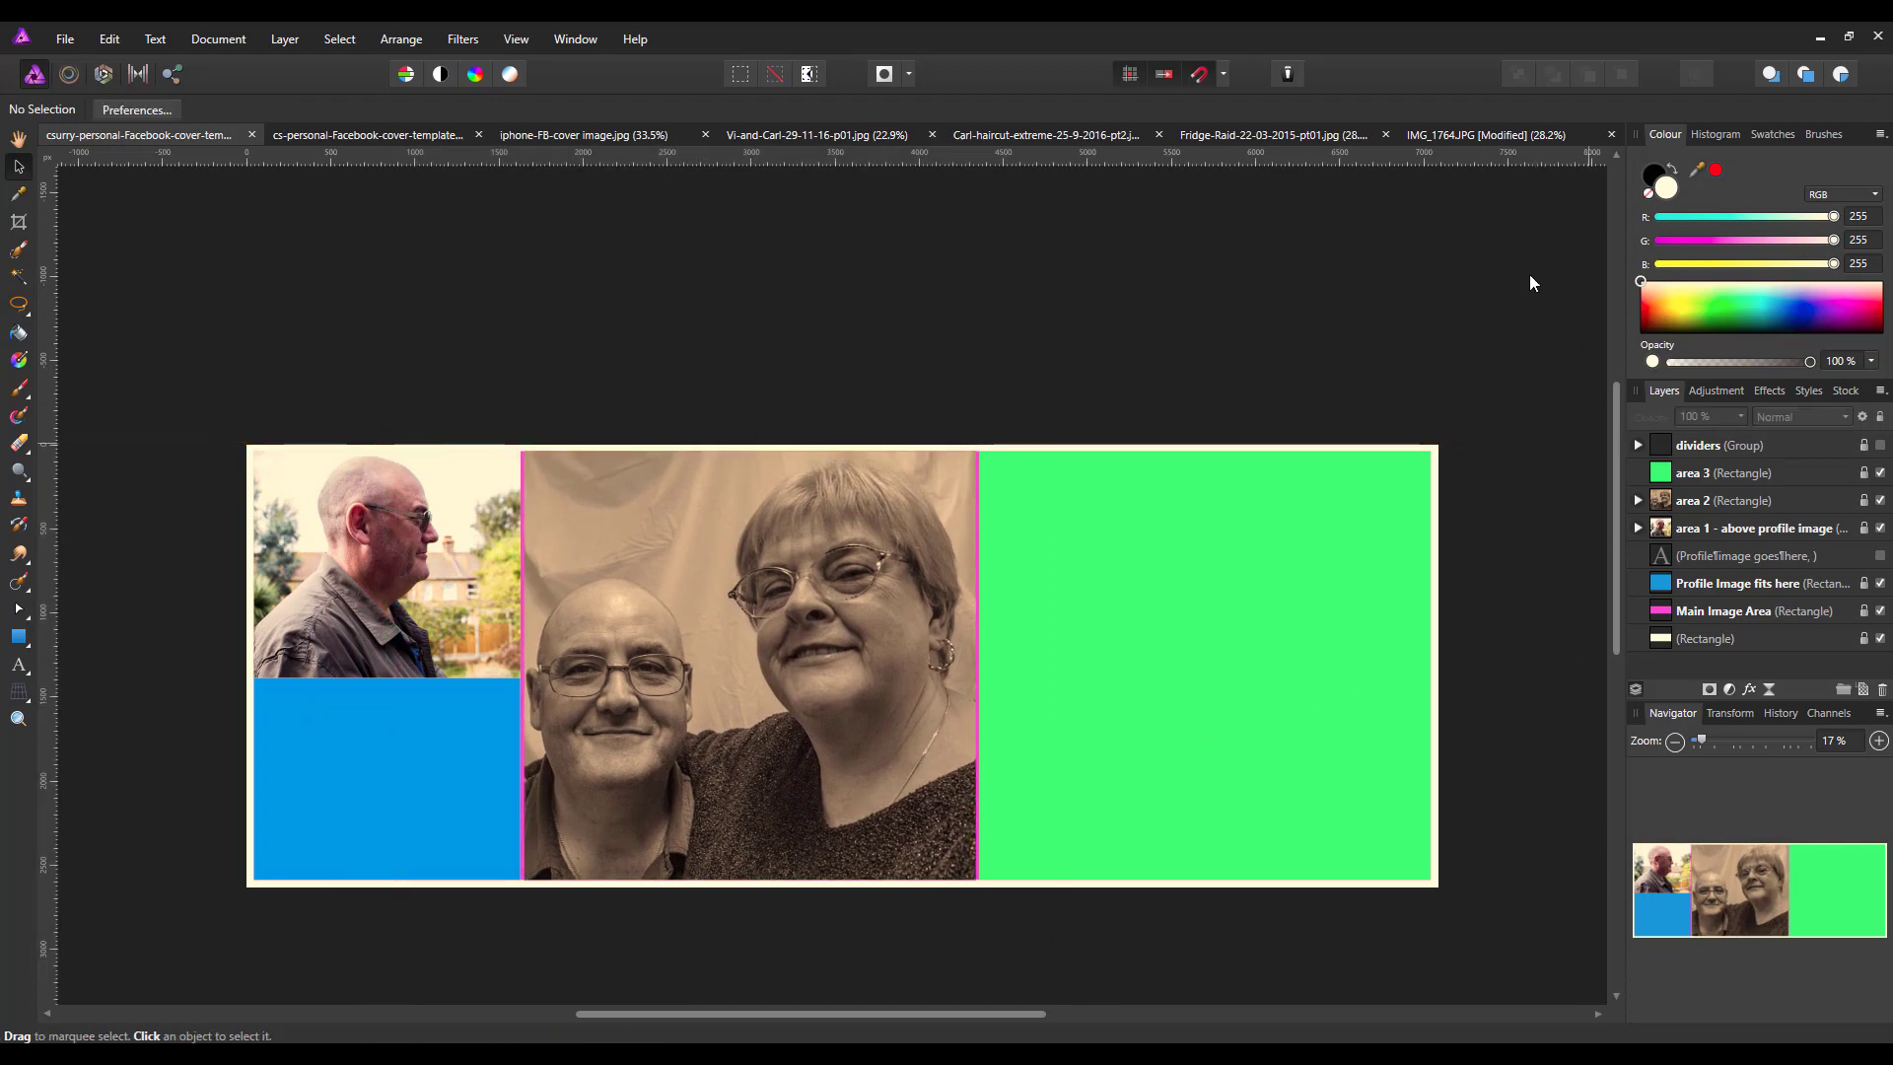
{"action": "mouse_move", "coordinate": [1729, 481]}
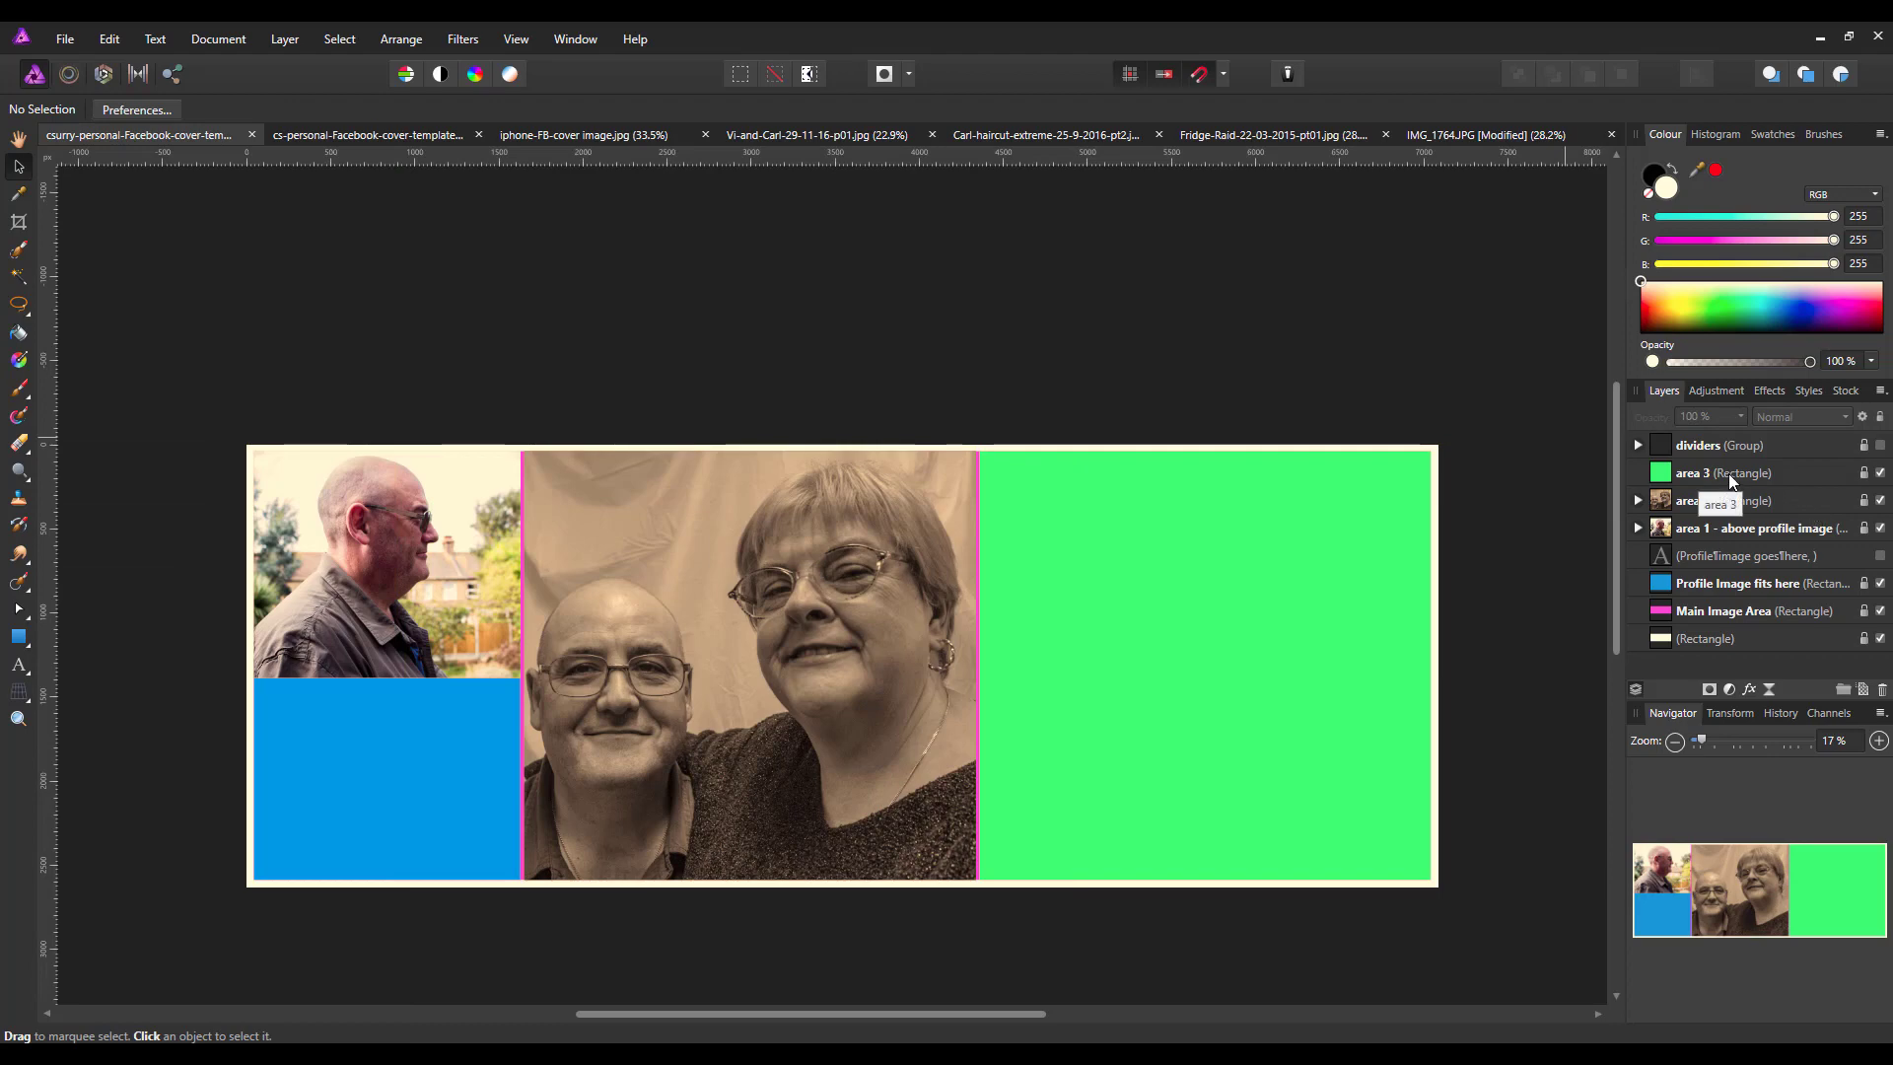
Copy the fridge photo's layer and paste it inside the right-hand area 3 panel
{"action": "left_click", "coordinate": [1691, 471]}
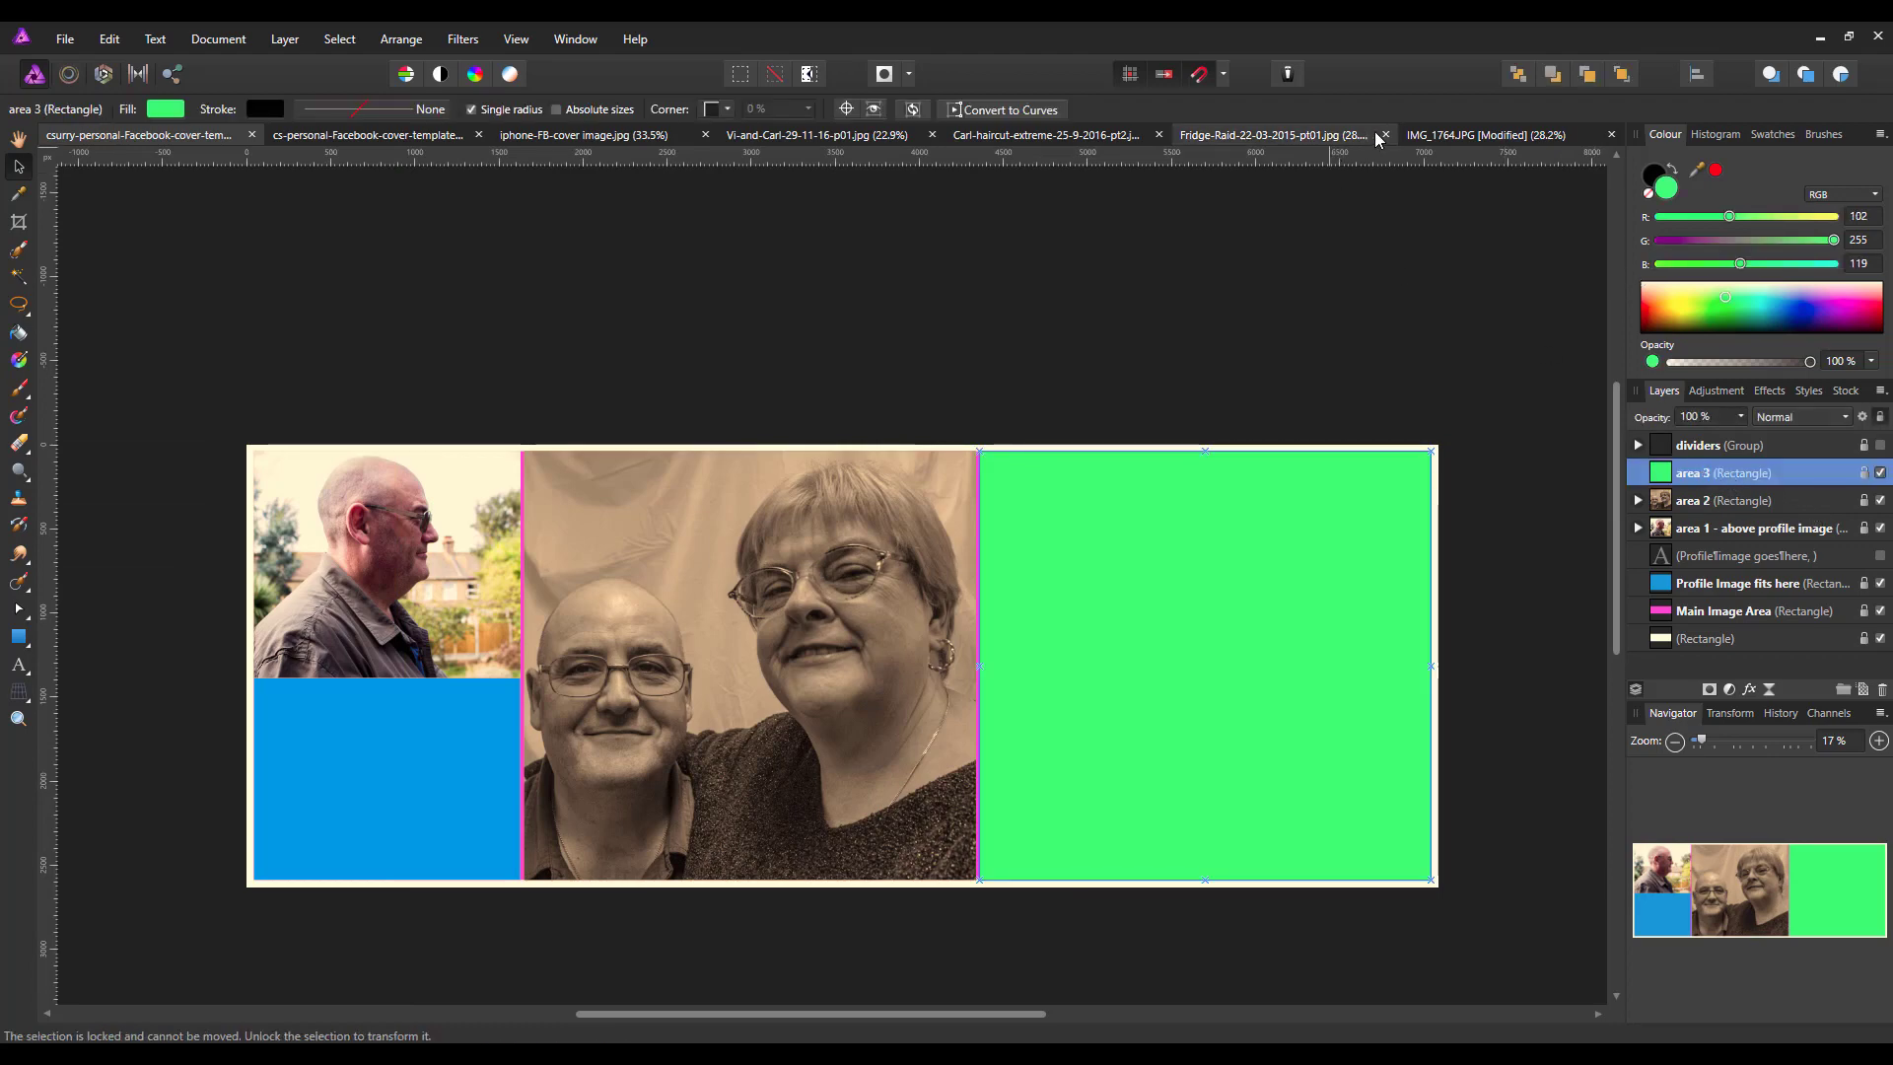
{"action": "mouse_move", "coordinate": [1234, 136]}
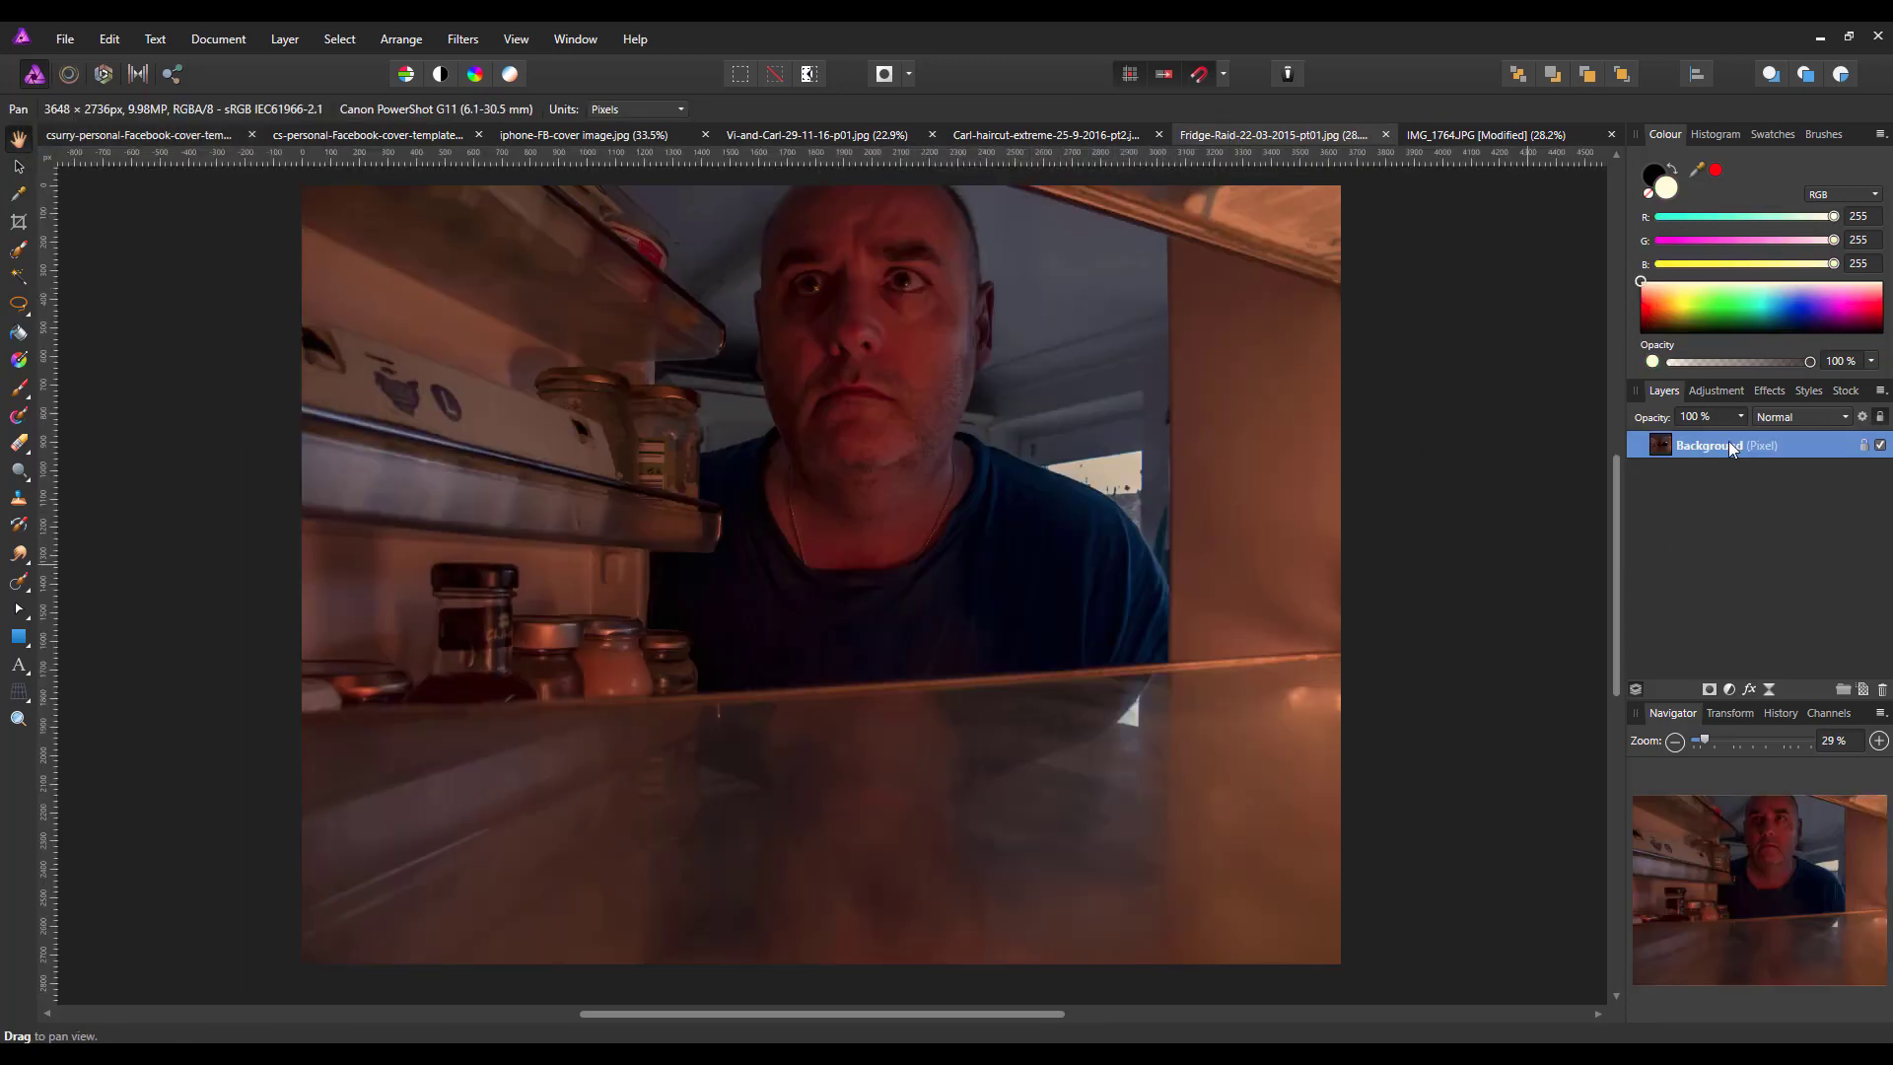
{"action": "right_click", "coordinate": [1708, 444]}
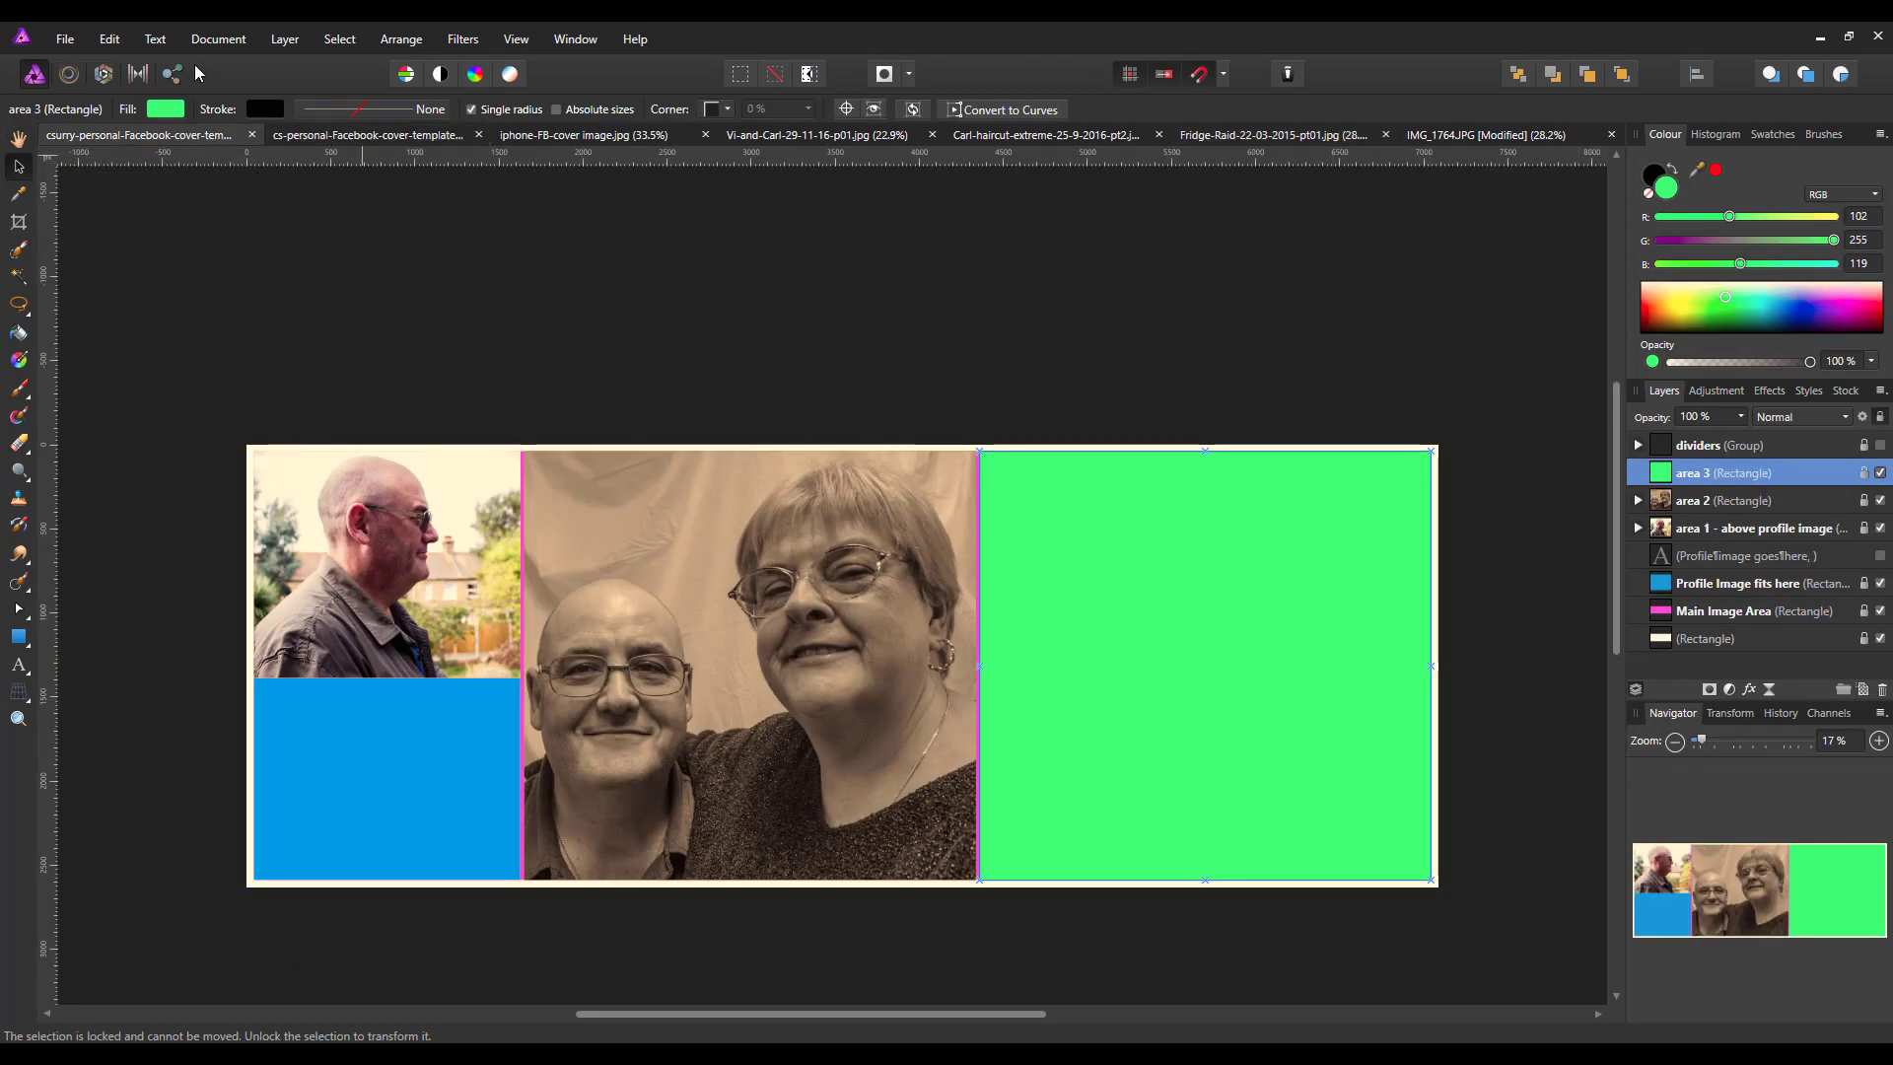
{"action": "left_click", "coordinate": [109, 39]}
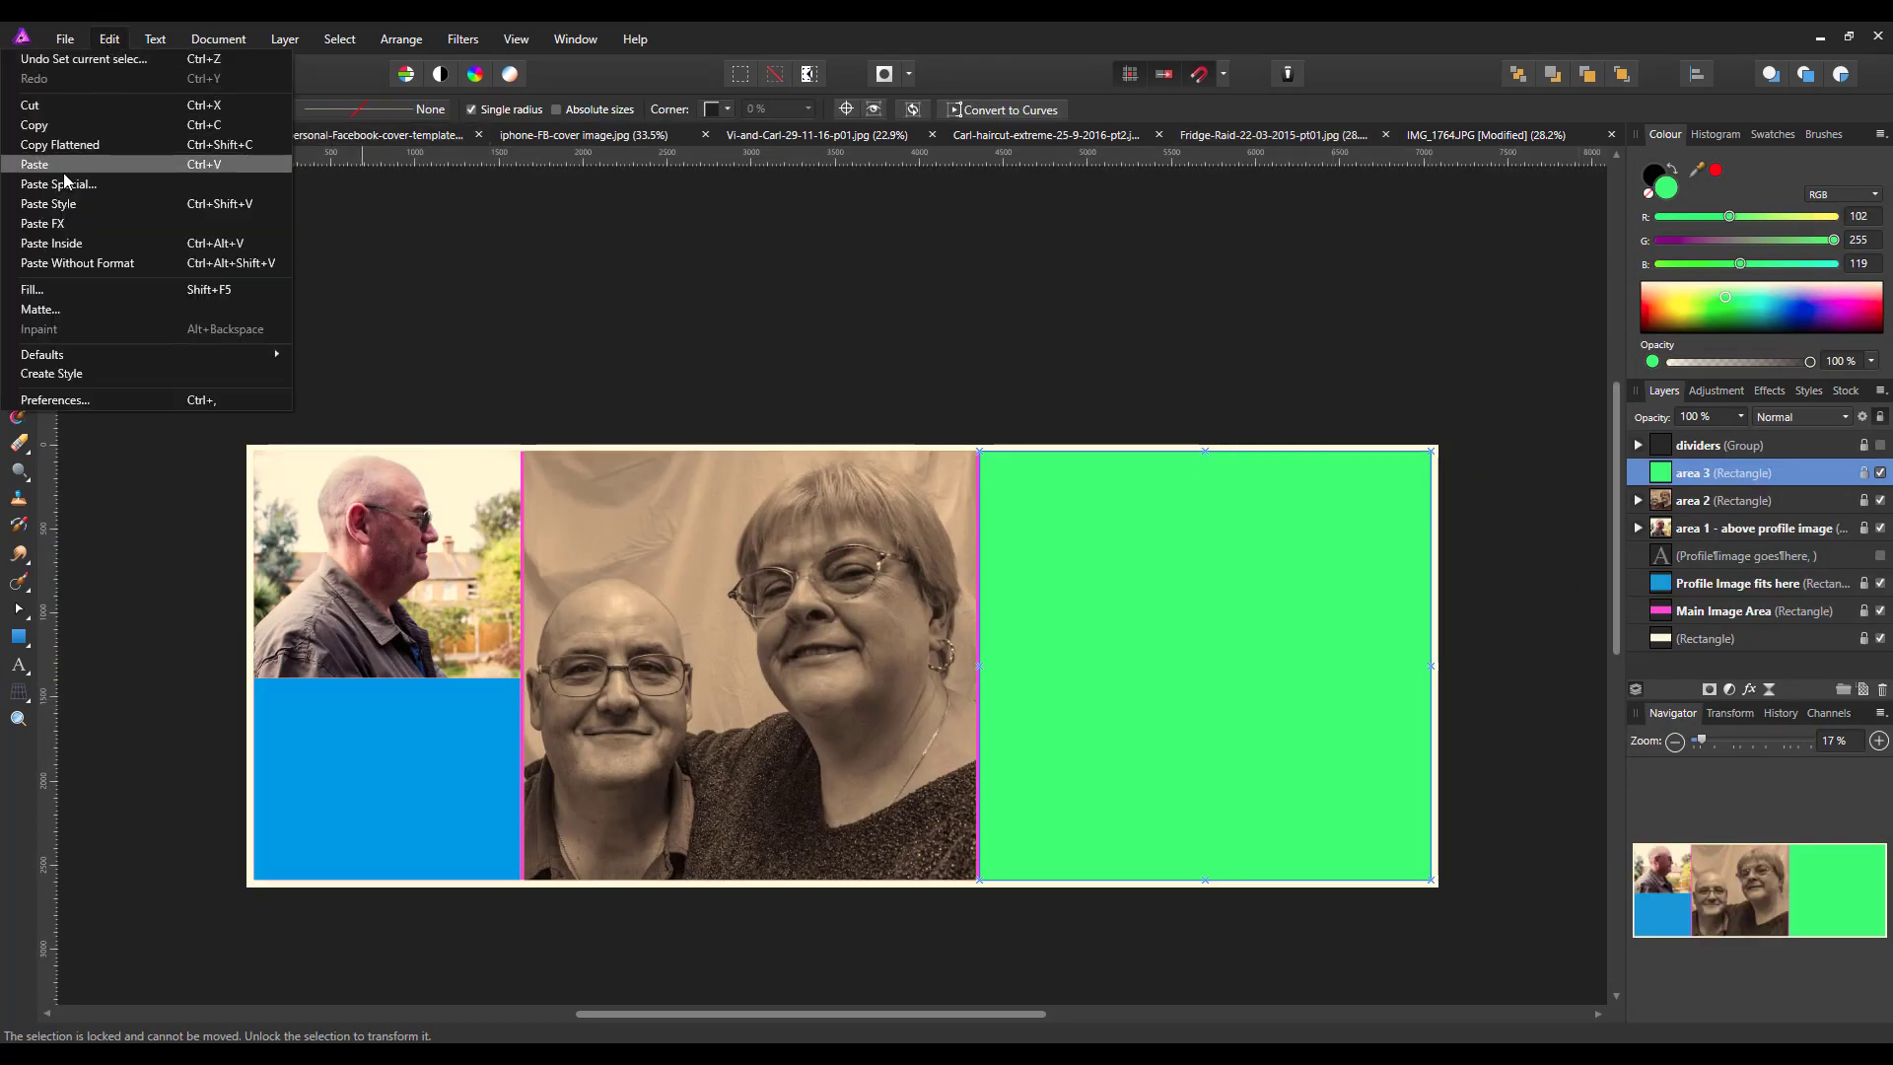
{"action": "left_click", "coordinate": [57, 183]}
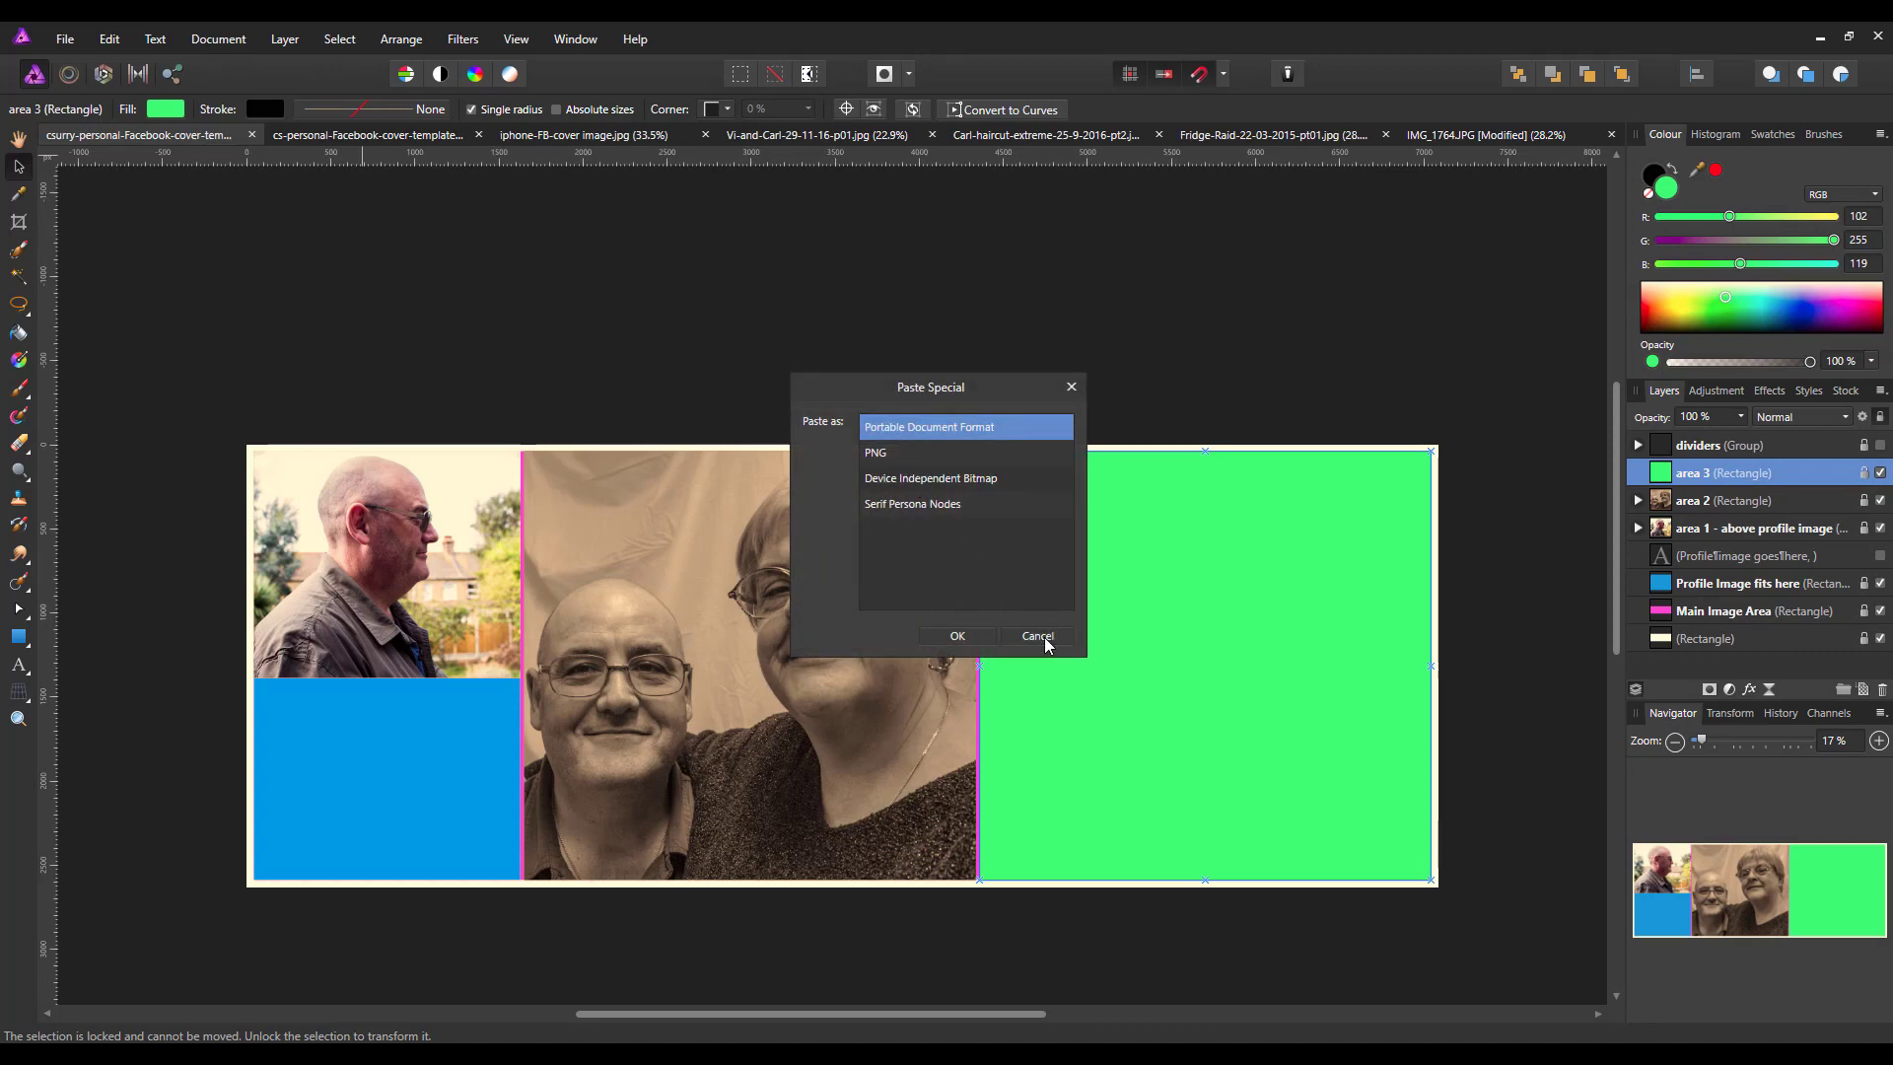
{"action": "left_click", "coordinate": [108, 39]}
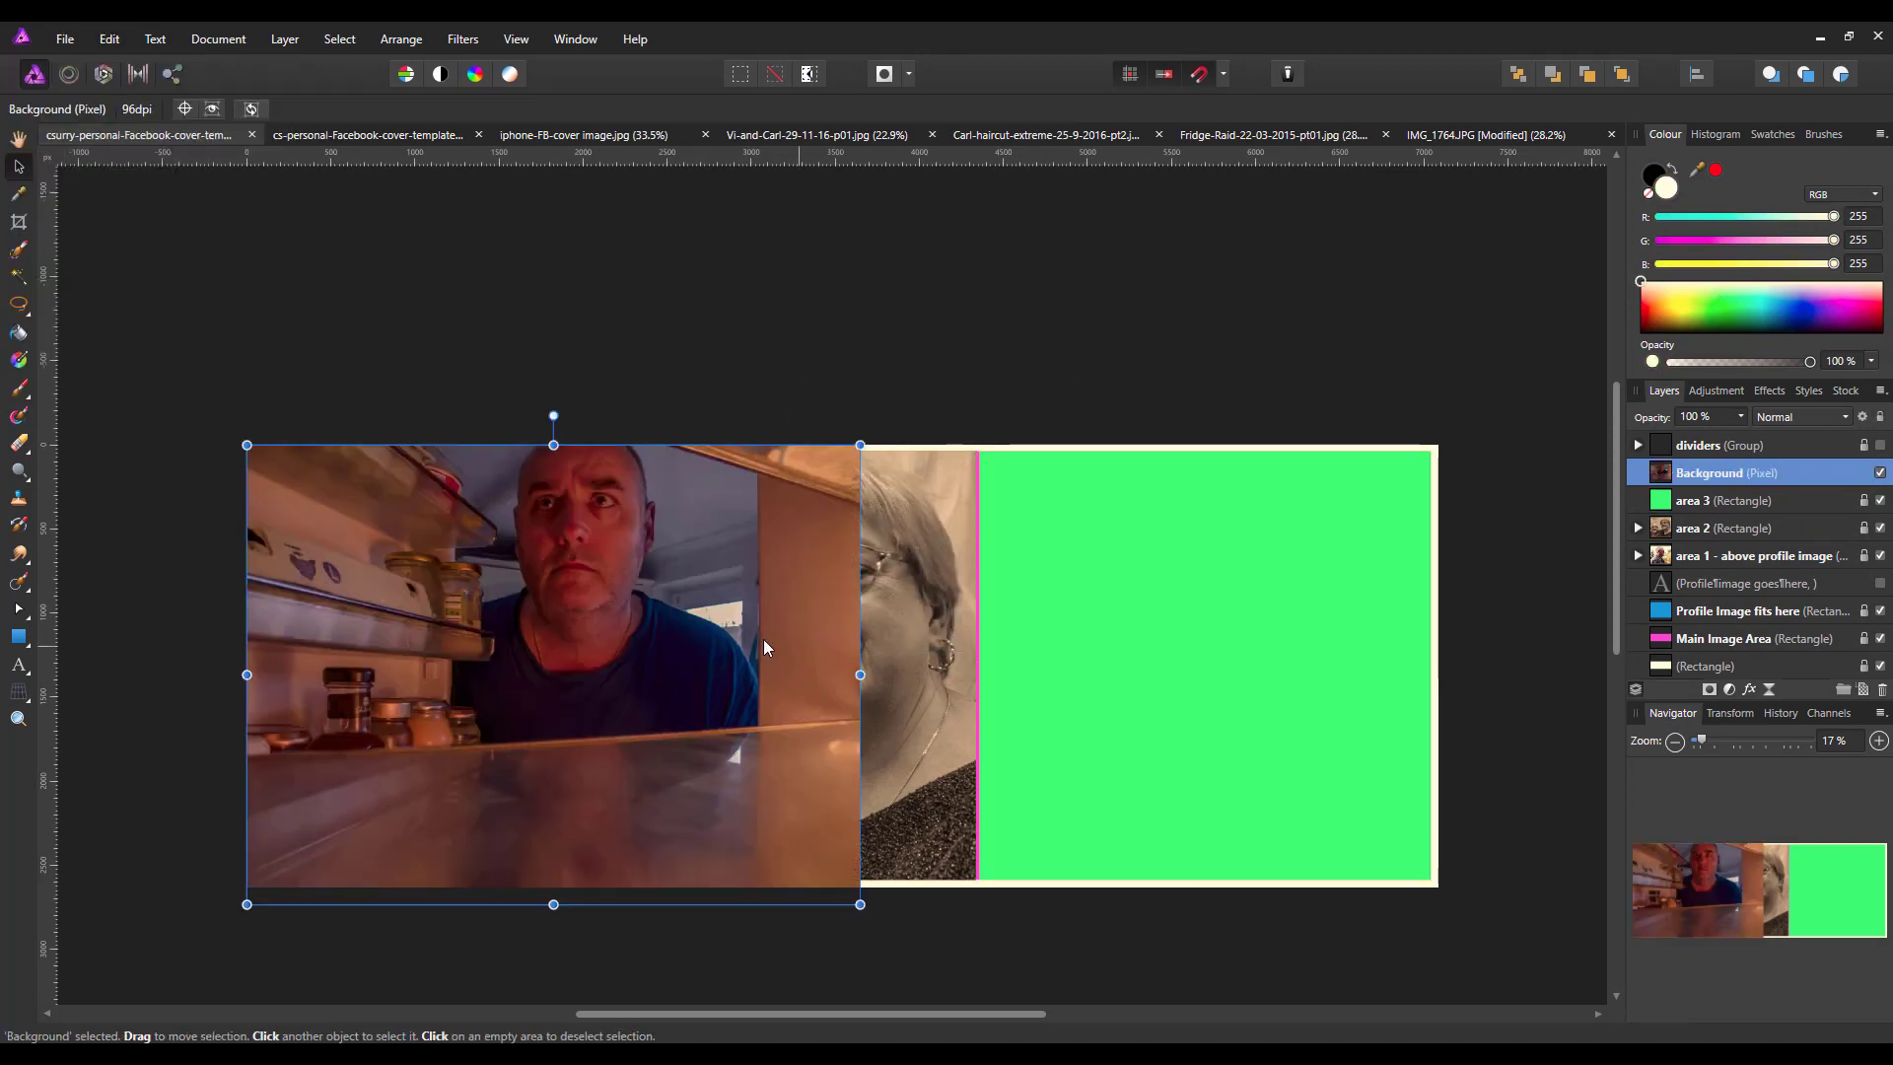
{"action": "double_click", "coordinate": [1710, 472]}
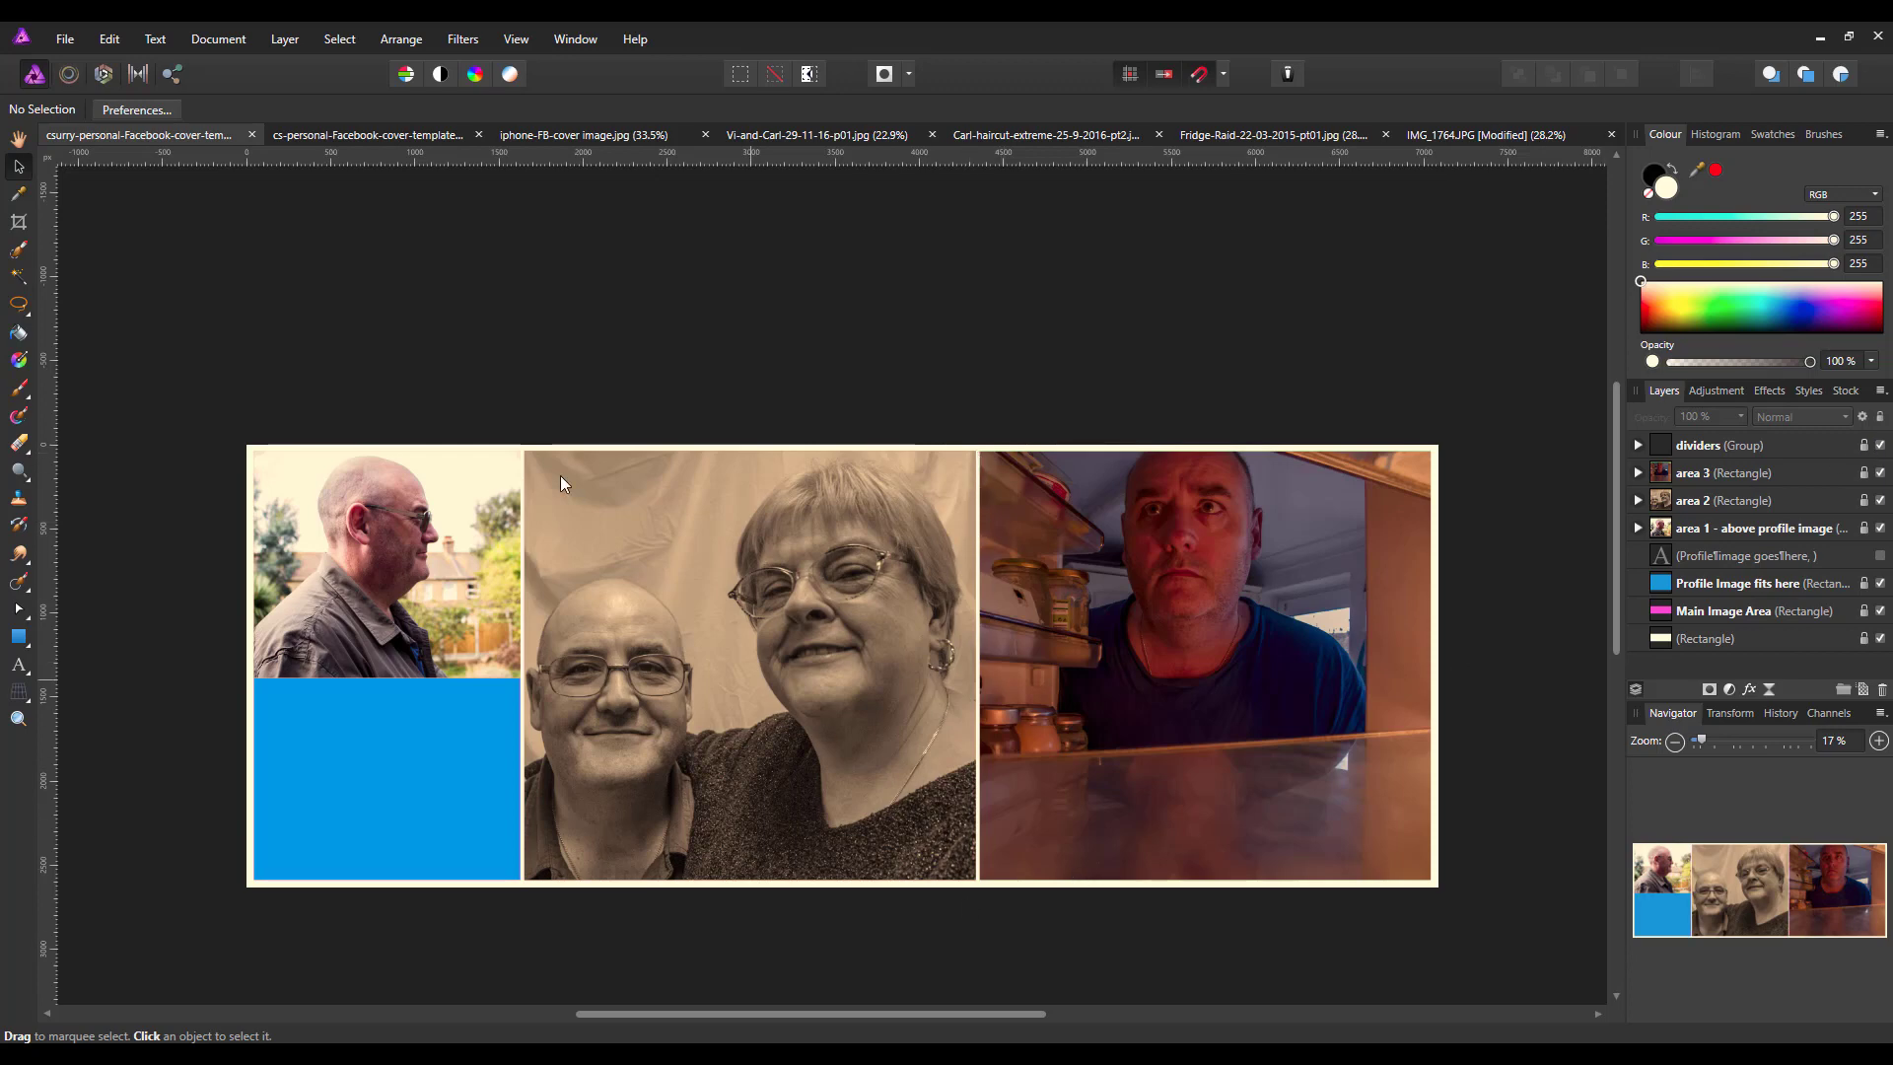
{"action": "mouse_move", "coordinate": [387, 560]}
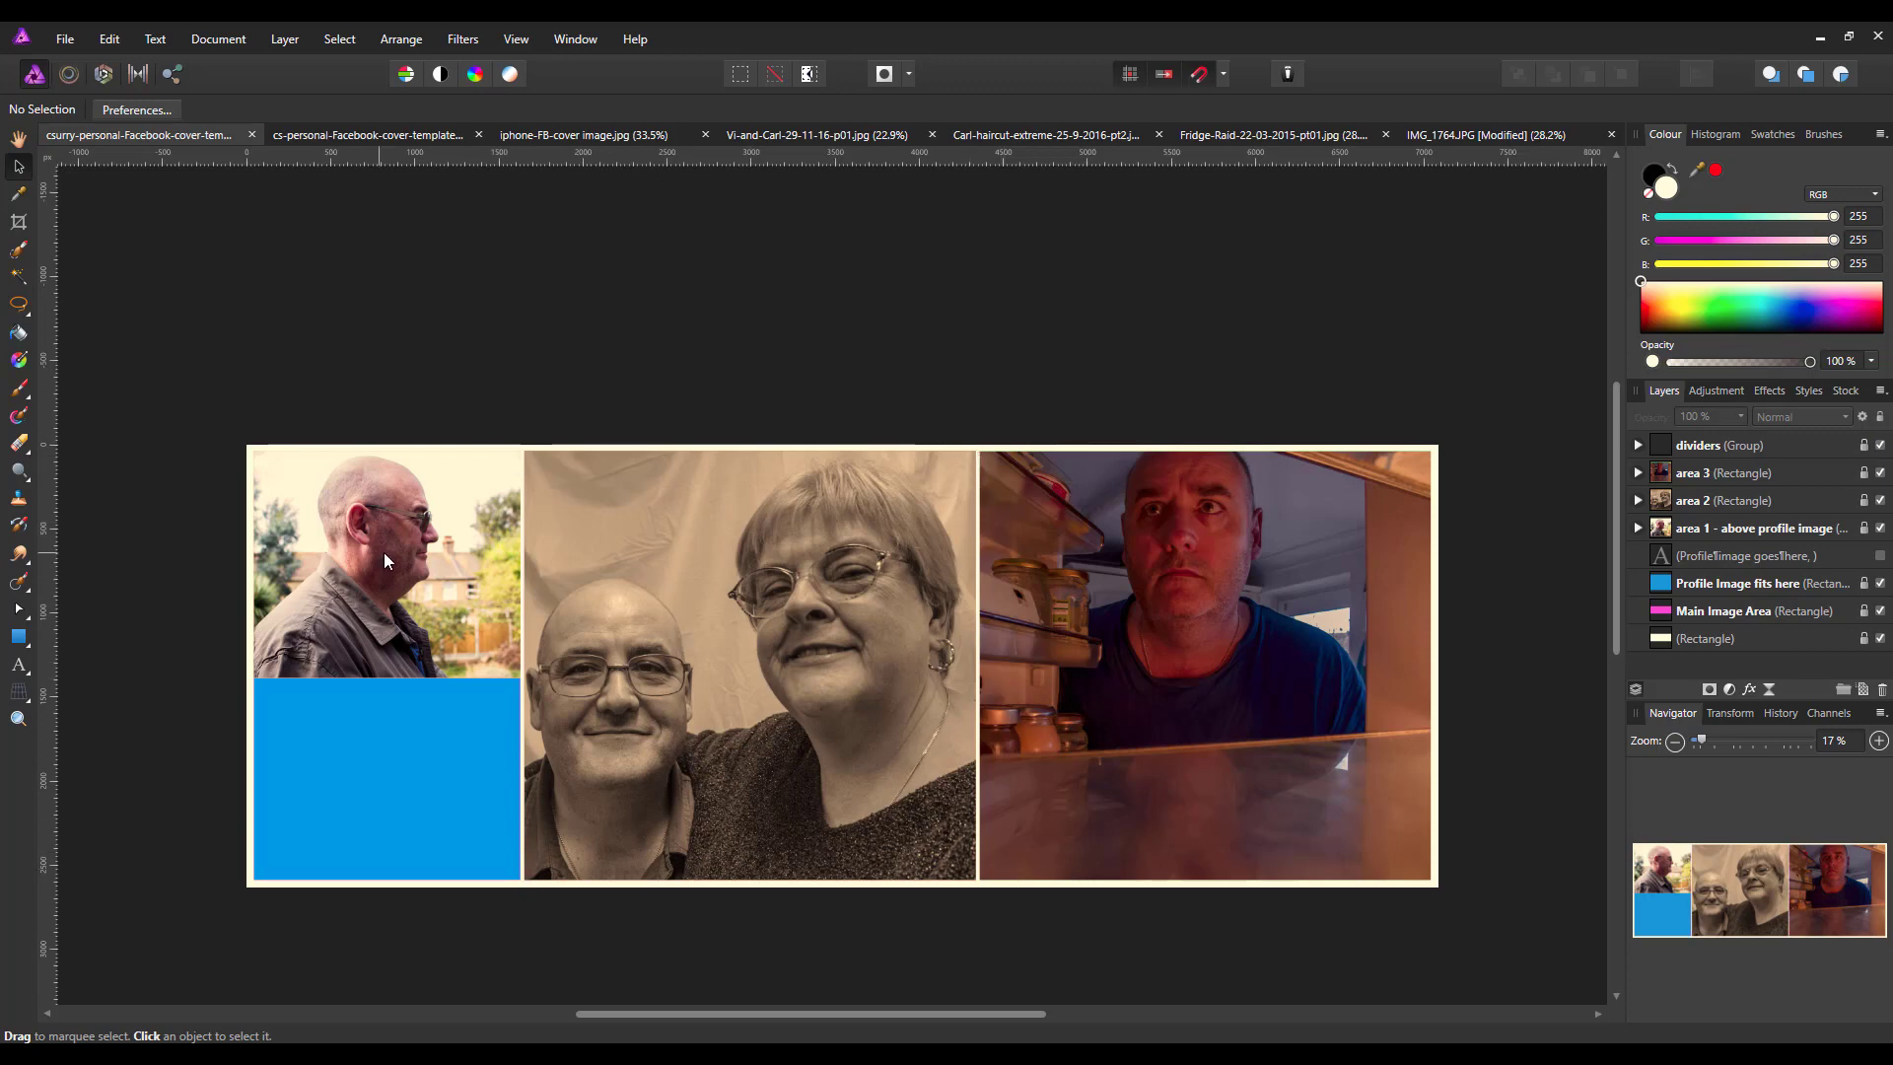
{"action": "mouse_move", "coordinate": [449, 607]}
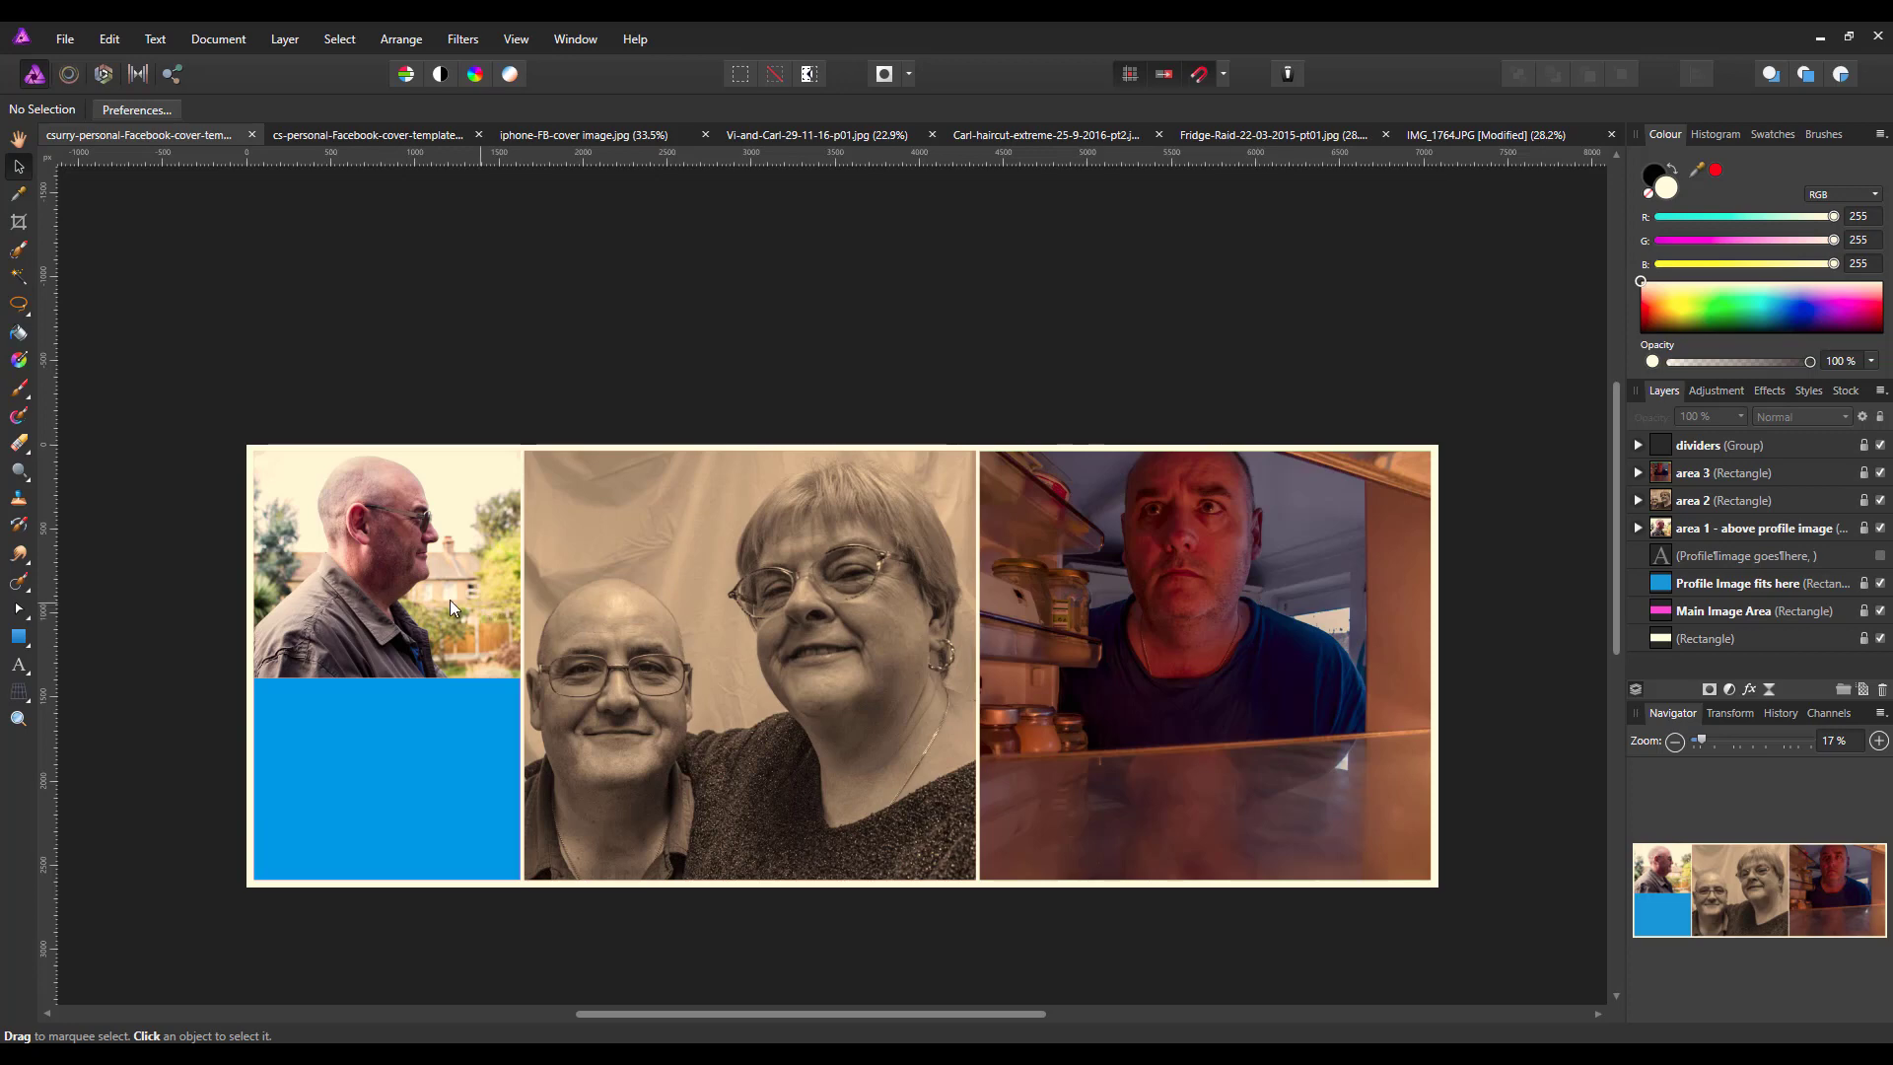
{"action": "mouse_move", "coordinate": [1405, 579]}
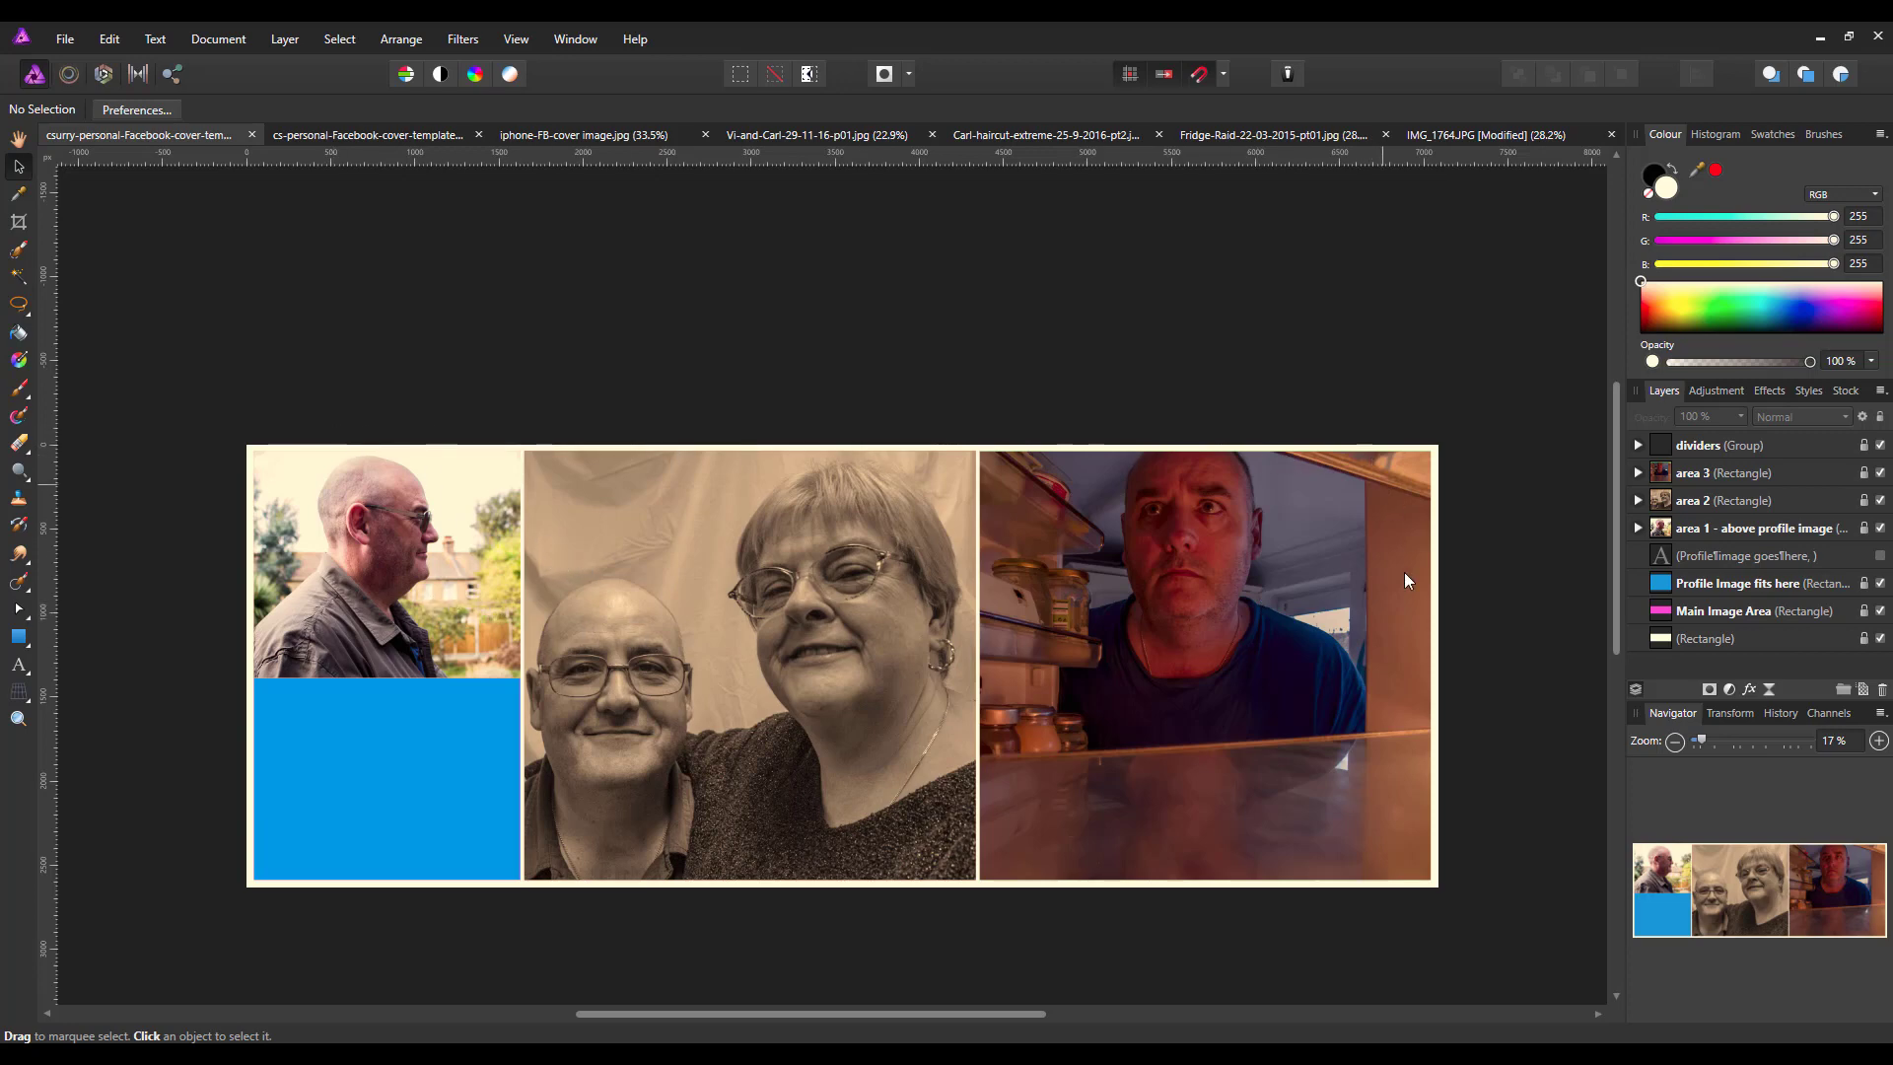
{"action": "mouse_move", "coordinate": [998, 982]}
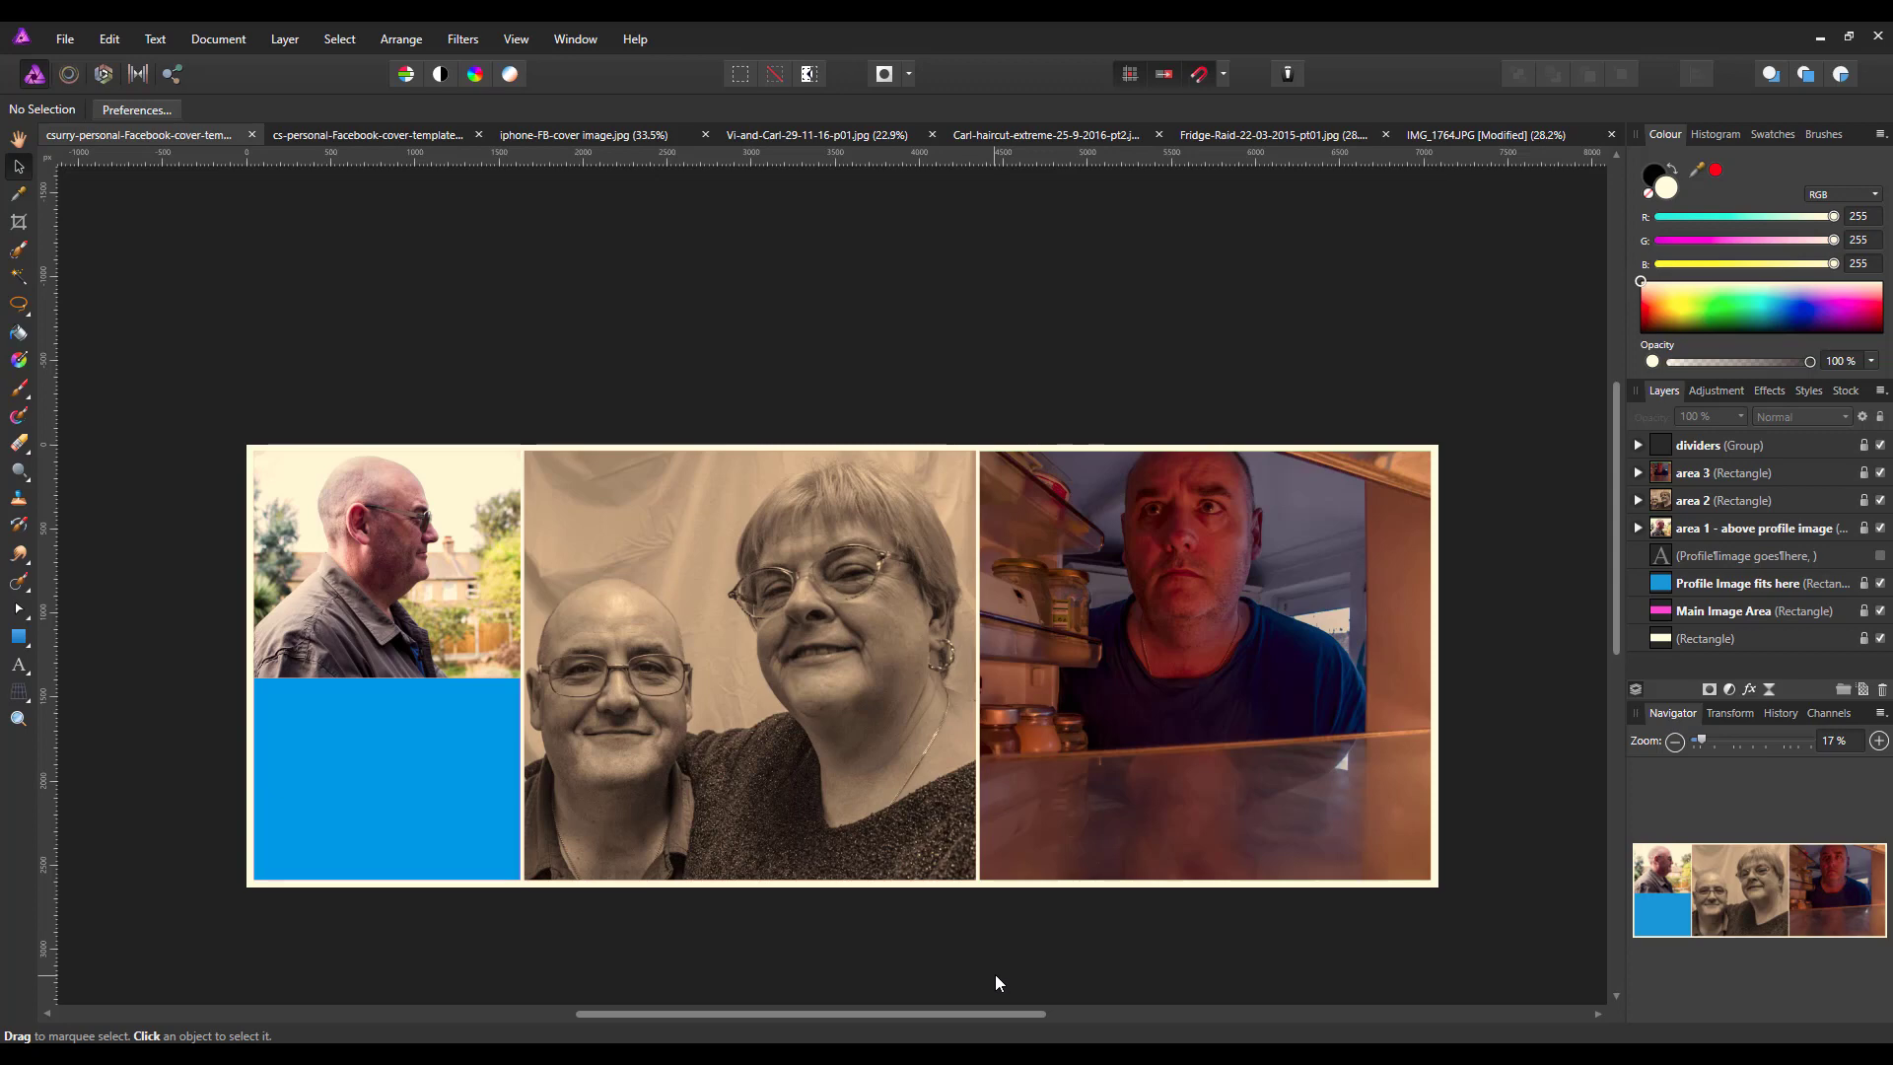
{"action": "mouse_move", "coordinate": [312, 737]}
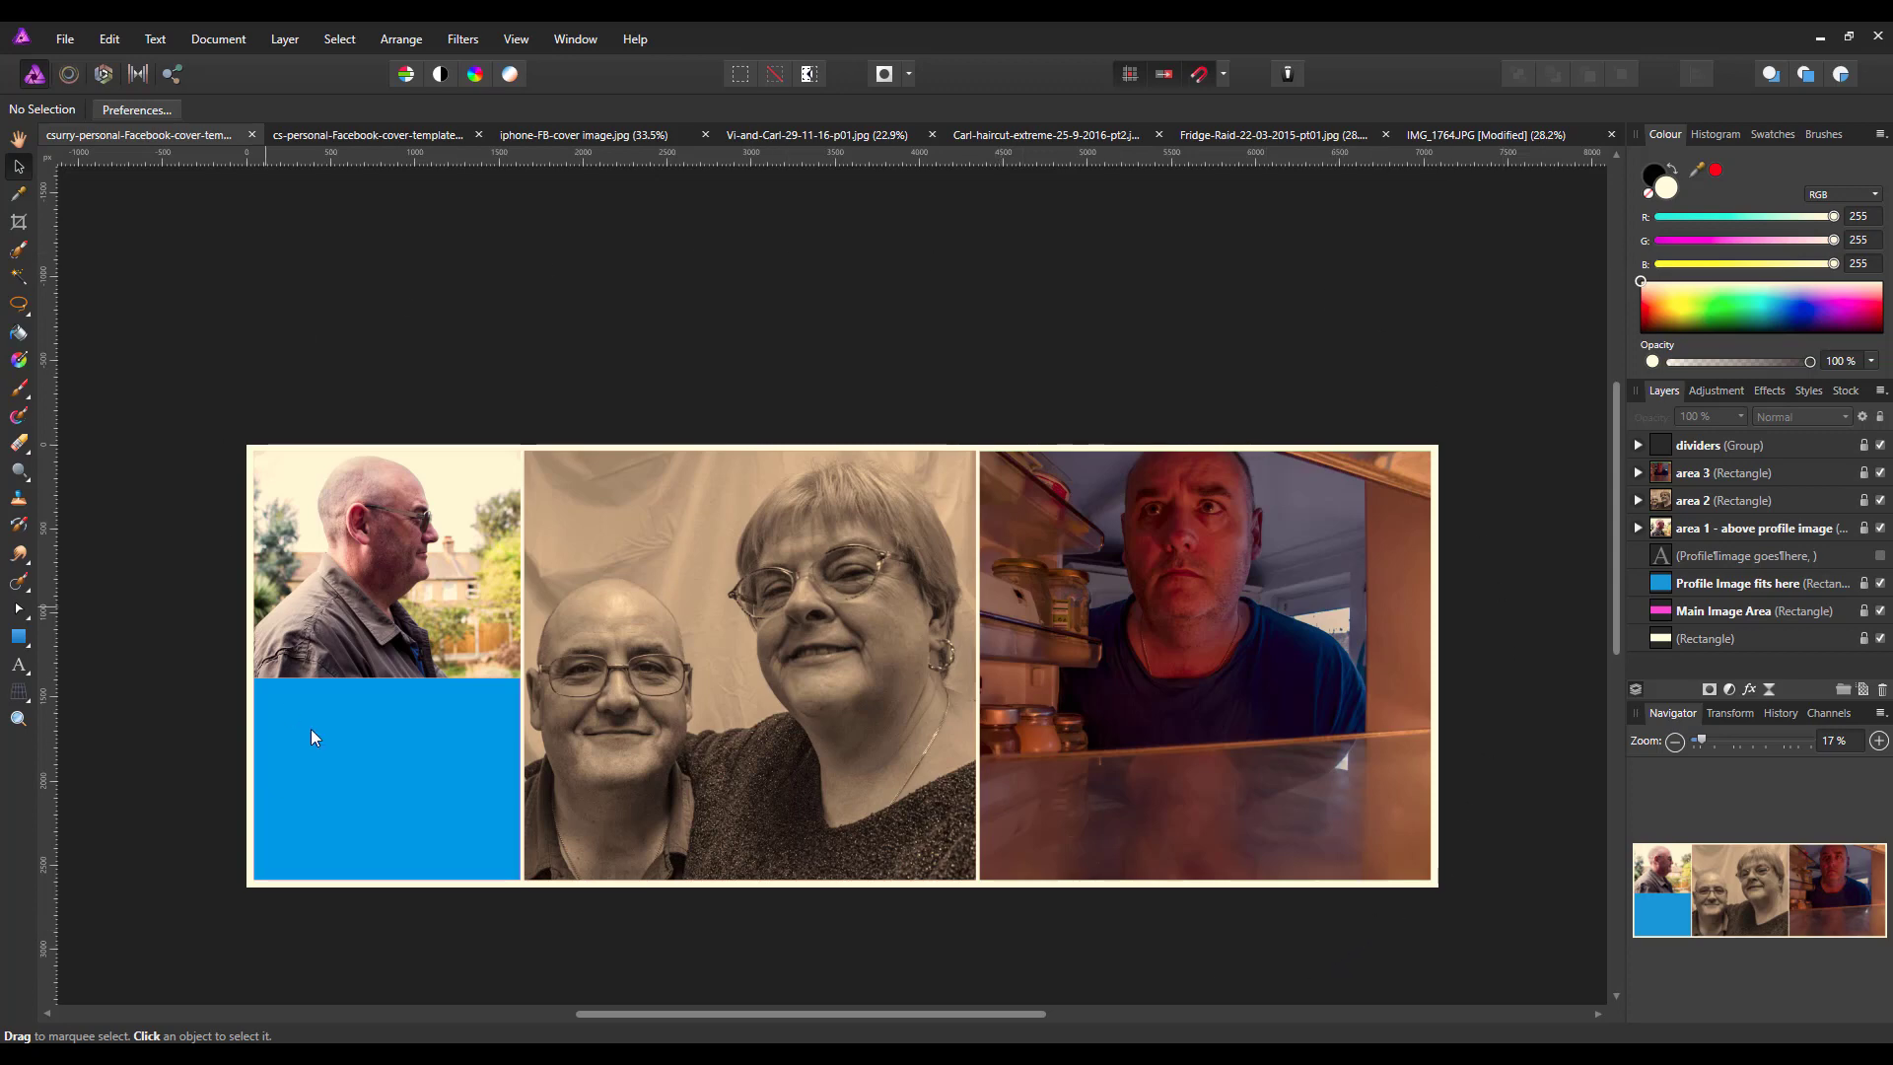
{"action": "mouse_move", "coordinate": [931, 953]}
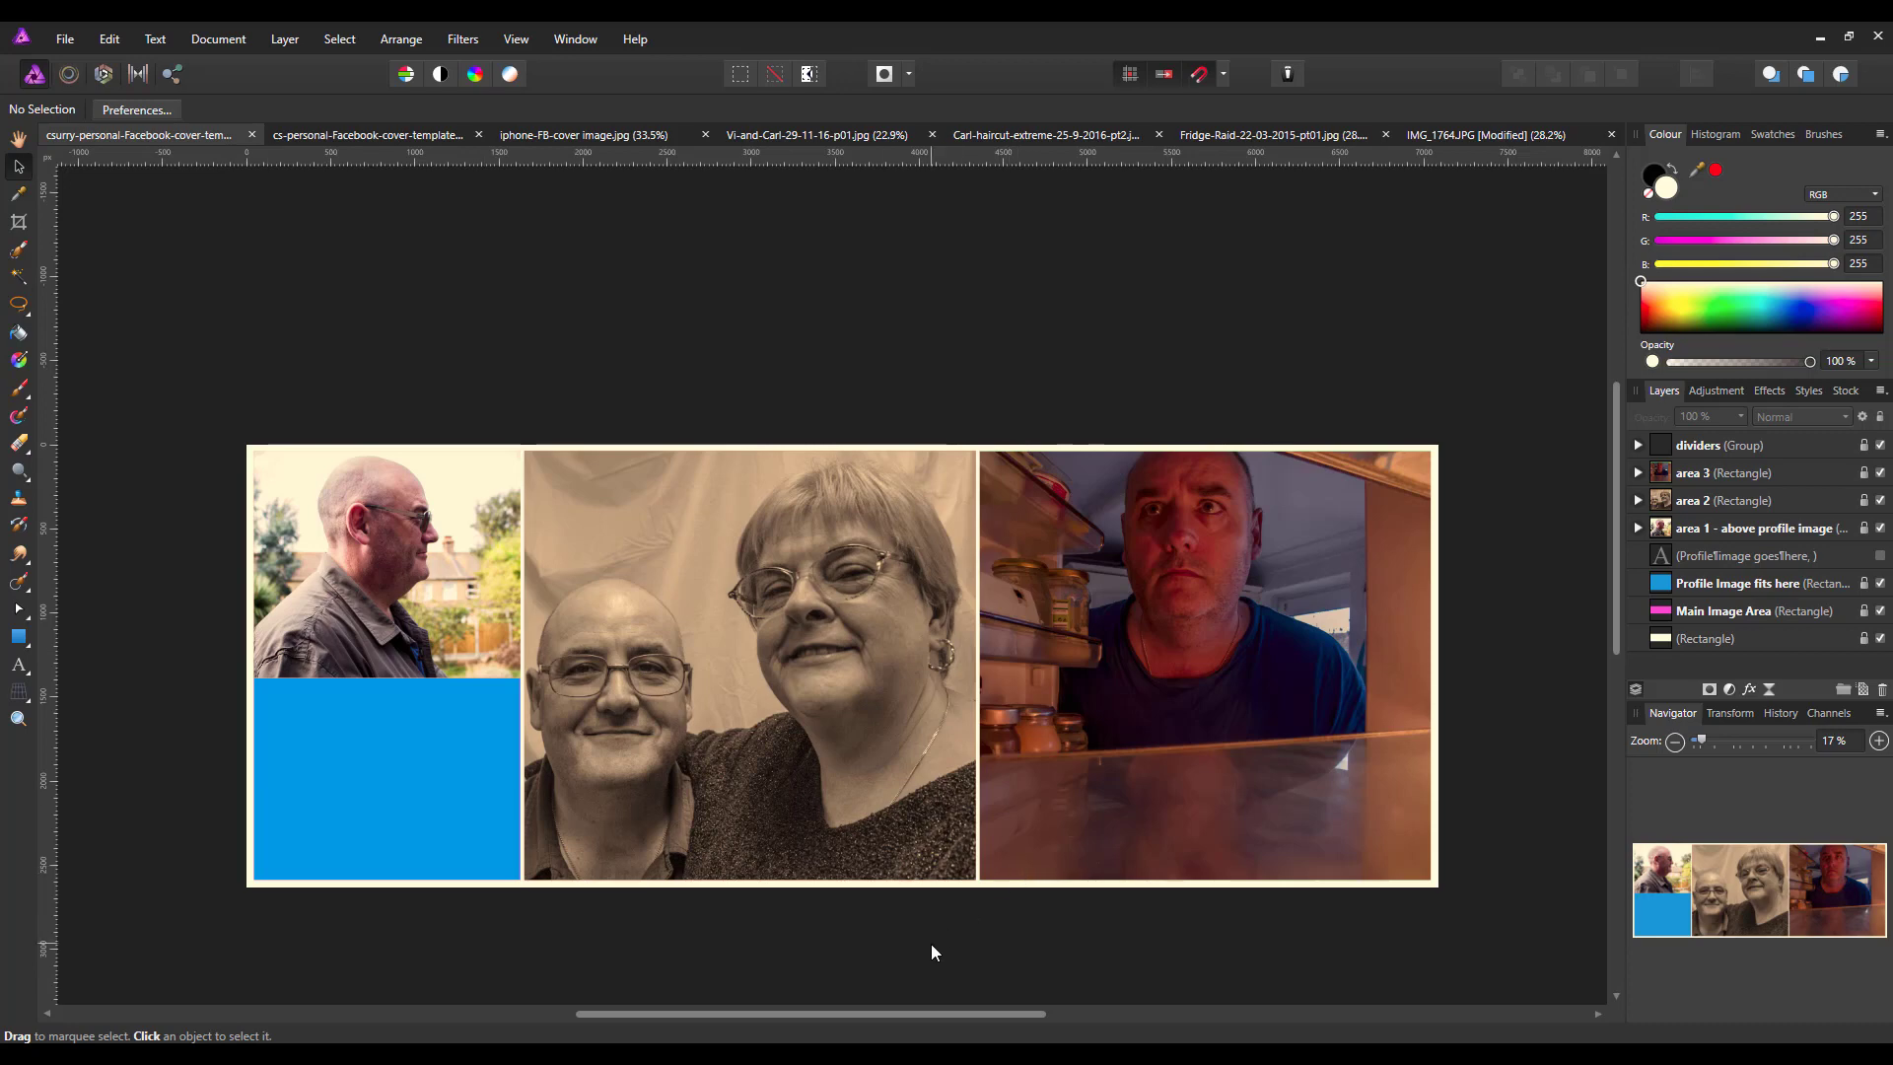
{"action": "mouse_move", "coordinate": [1566, 691]}
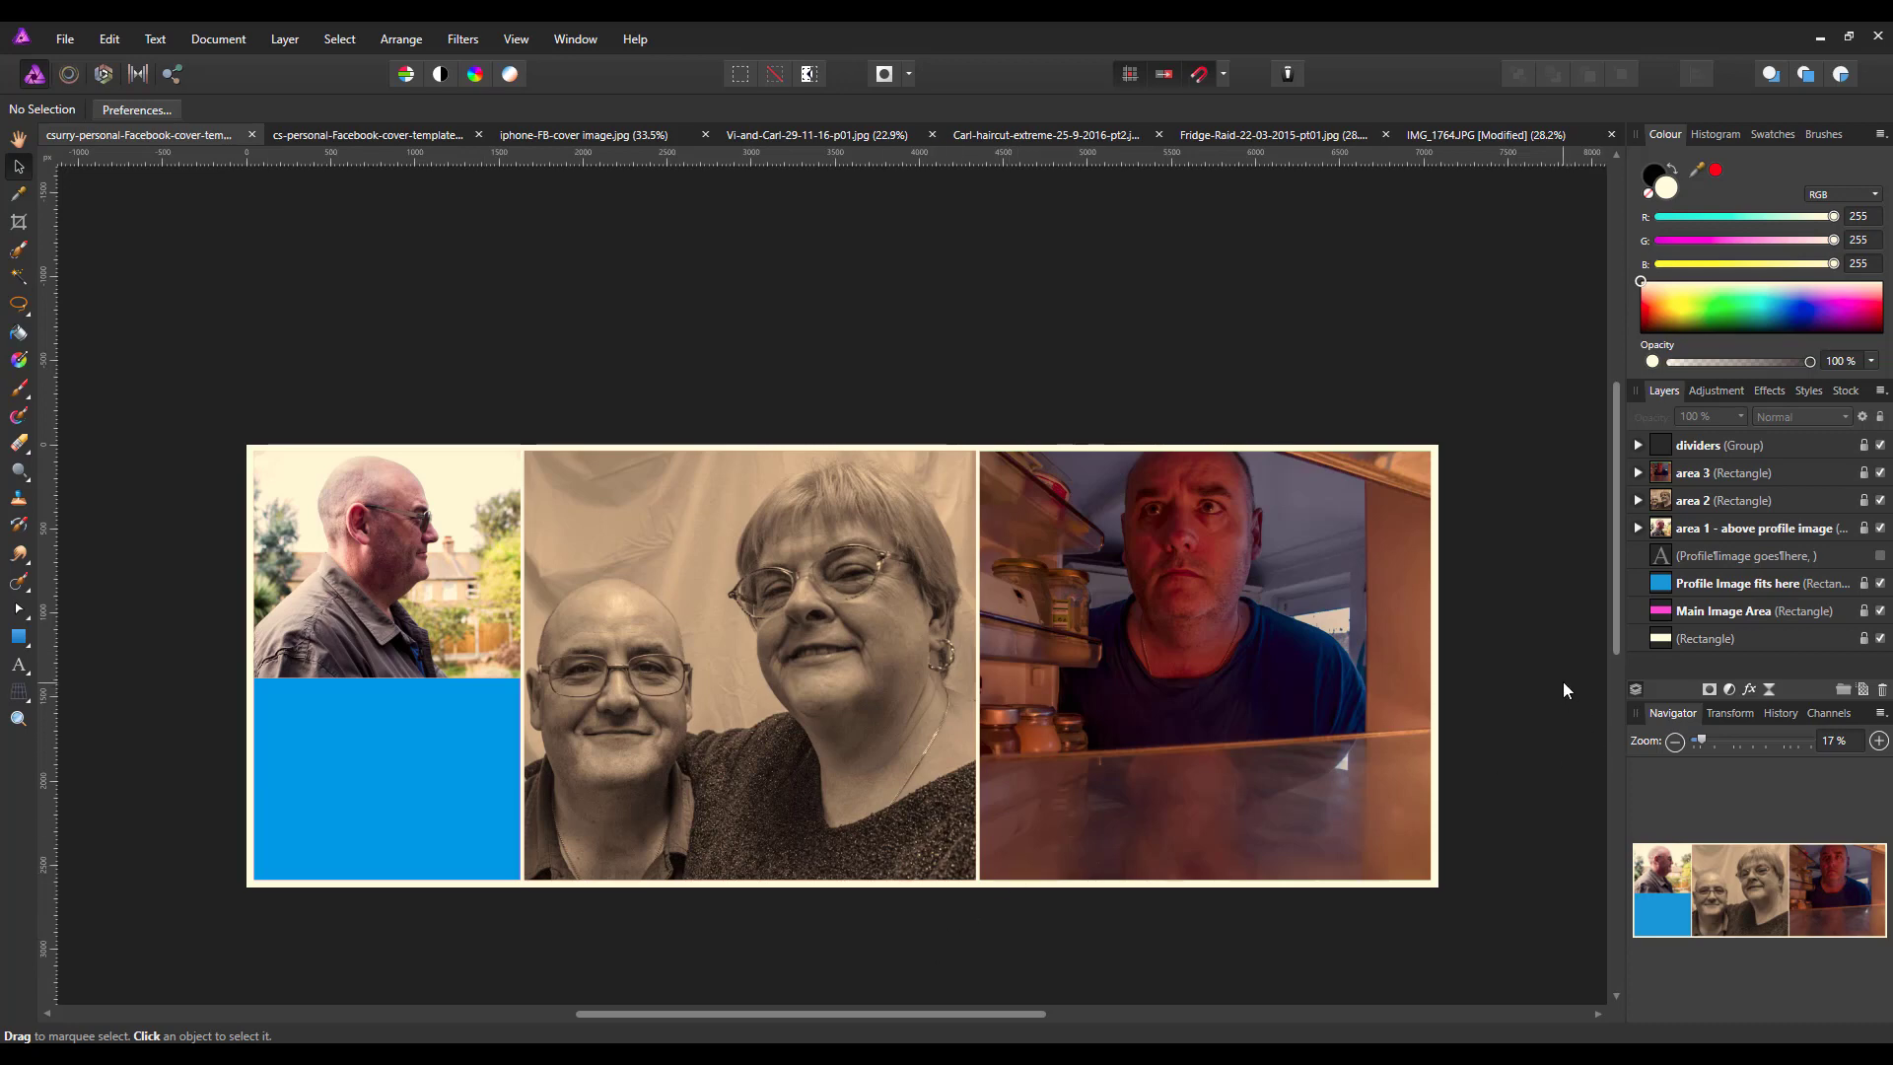
{"action": "mouse_move", "coordinate": [838, 755]}
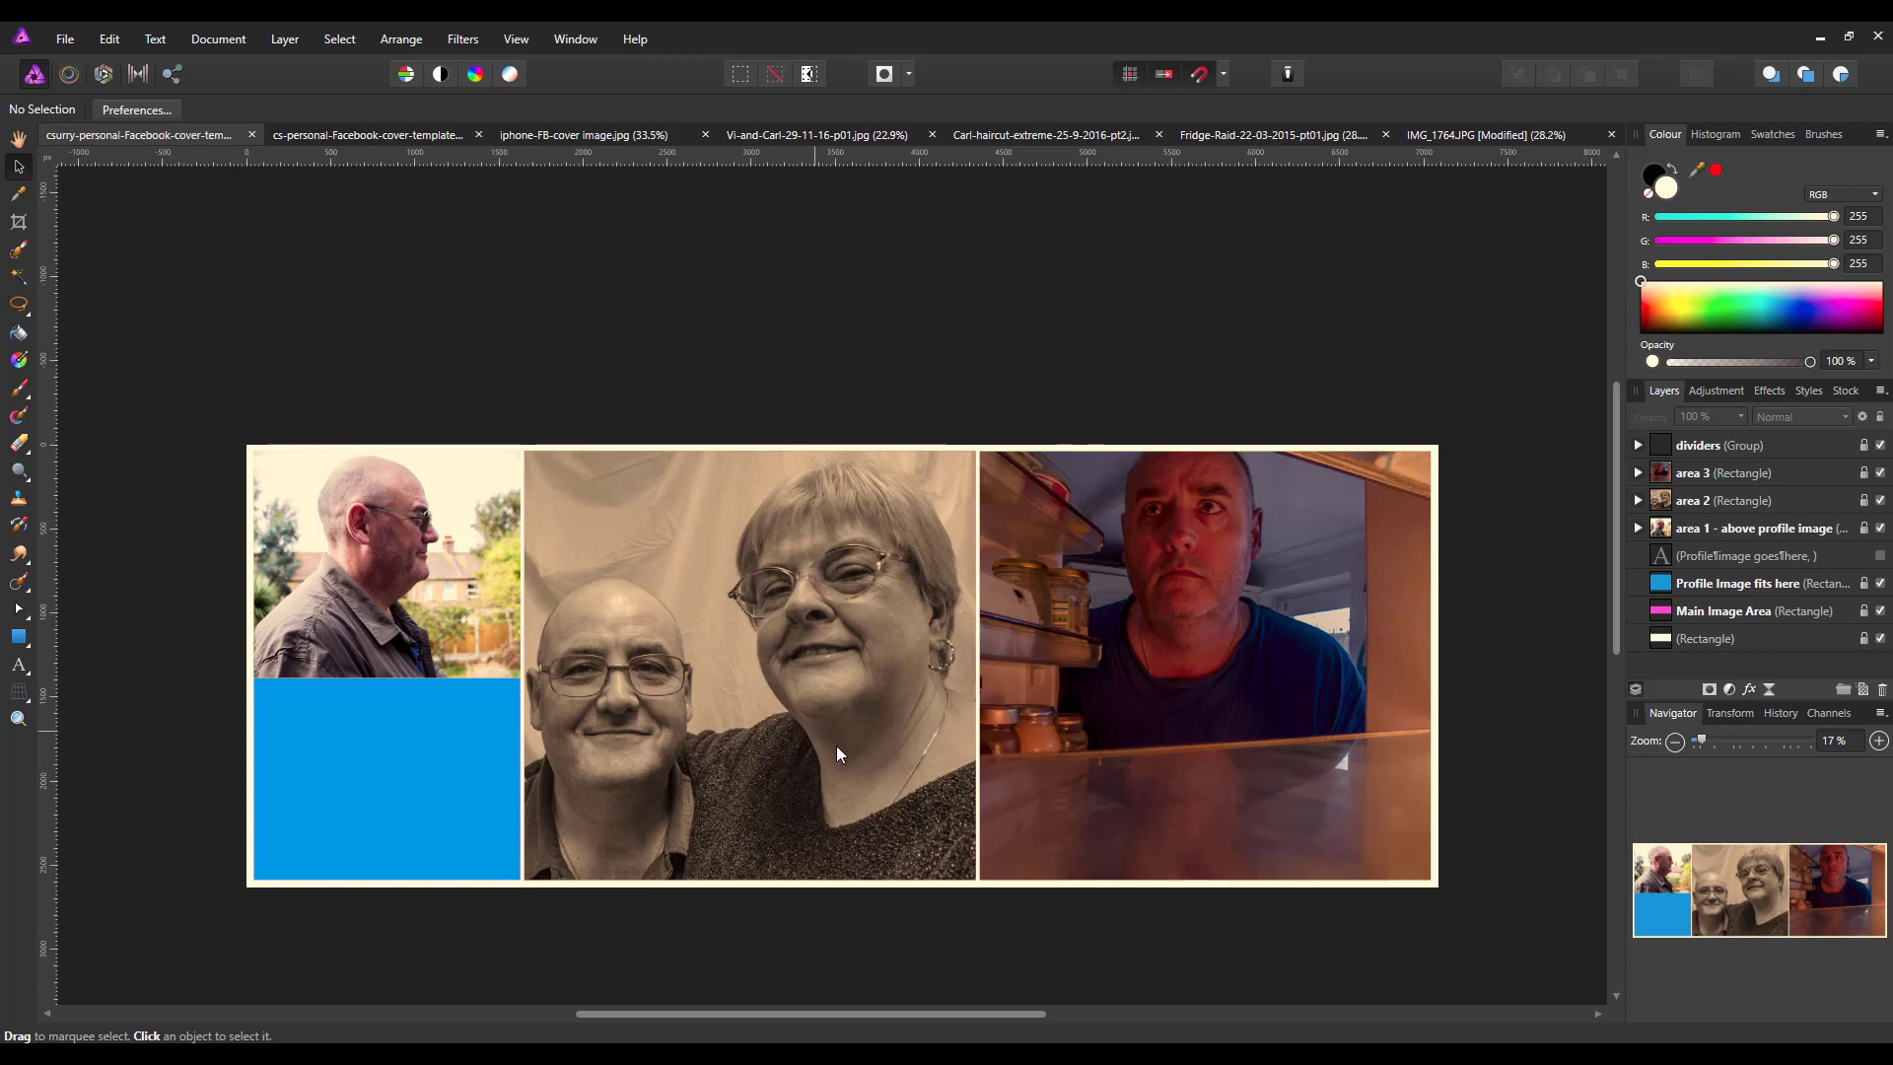
{"action": "mouse_move", "coordinate": [898, 953]}
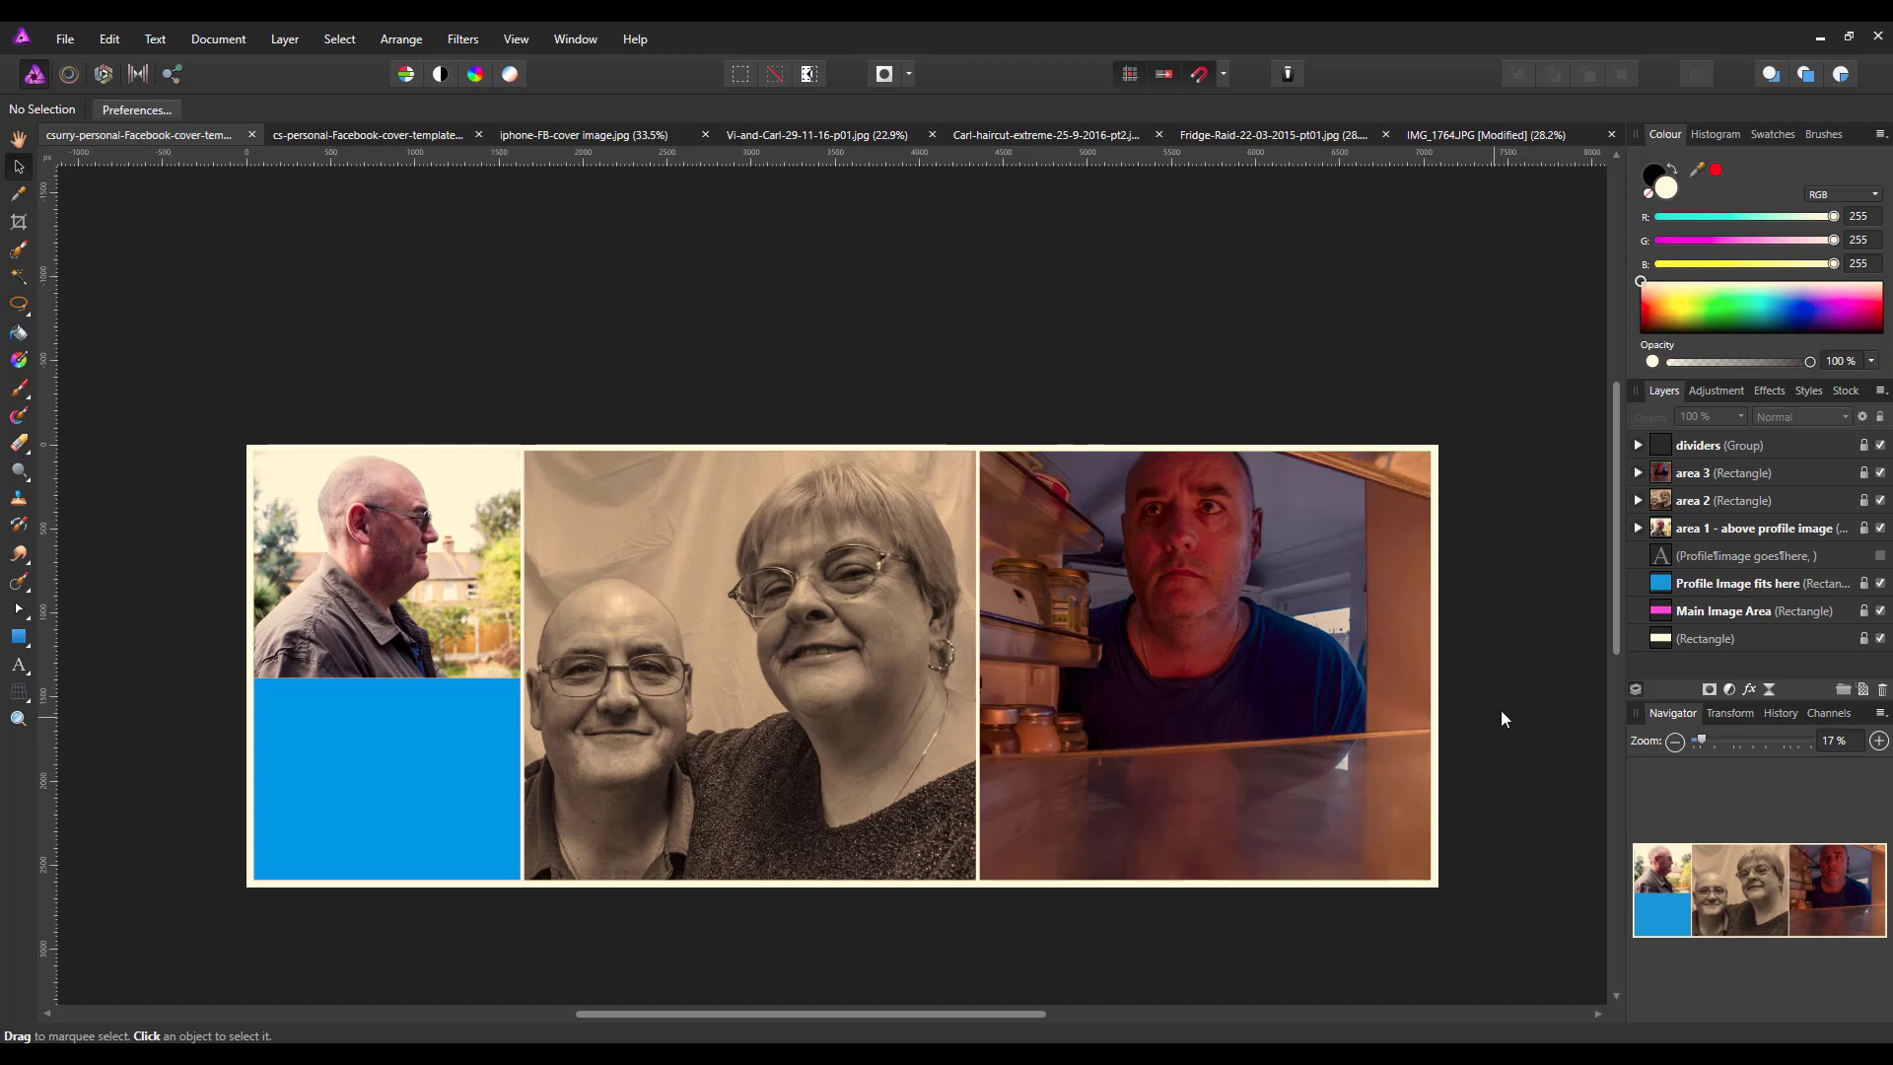
{"action": "mouse_move", "coordinate": [799, 690]}
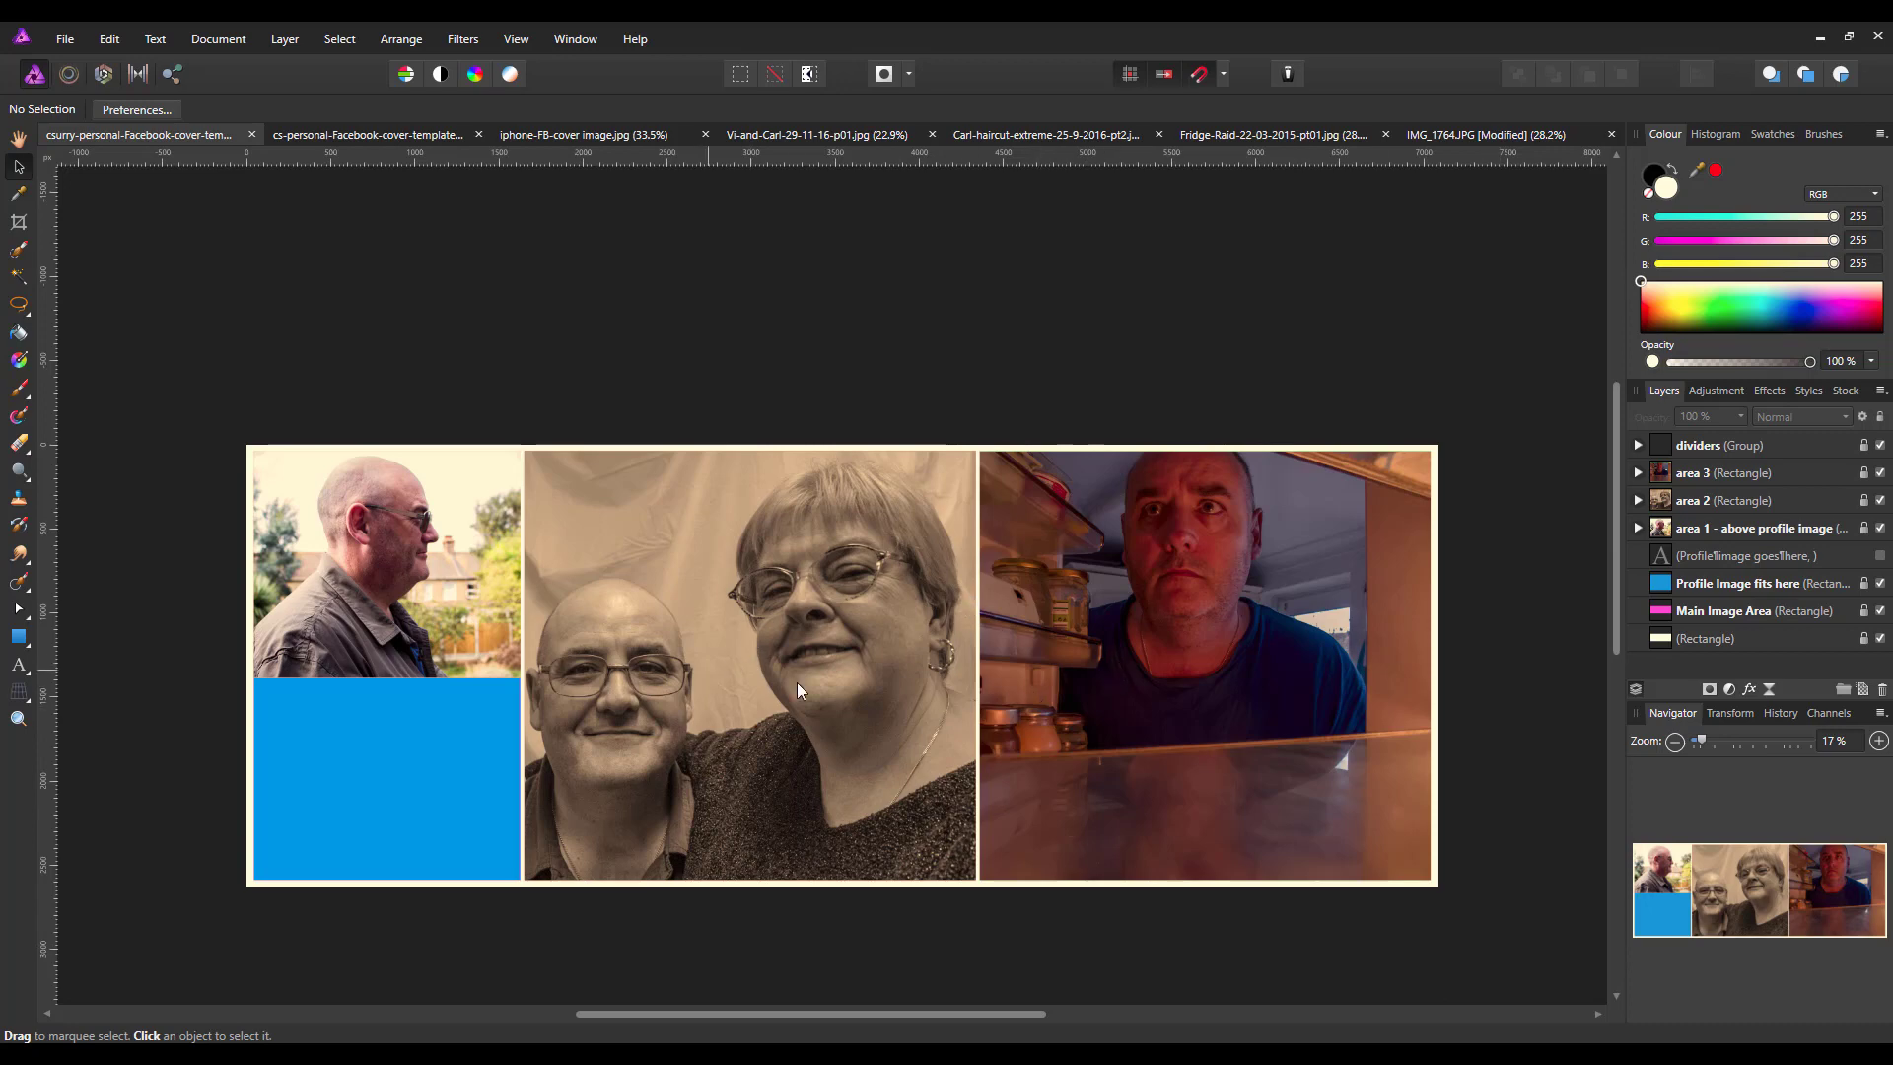
{"action": "mouse_move", "coordinate": [422, 552]}
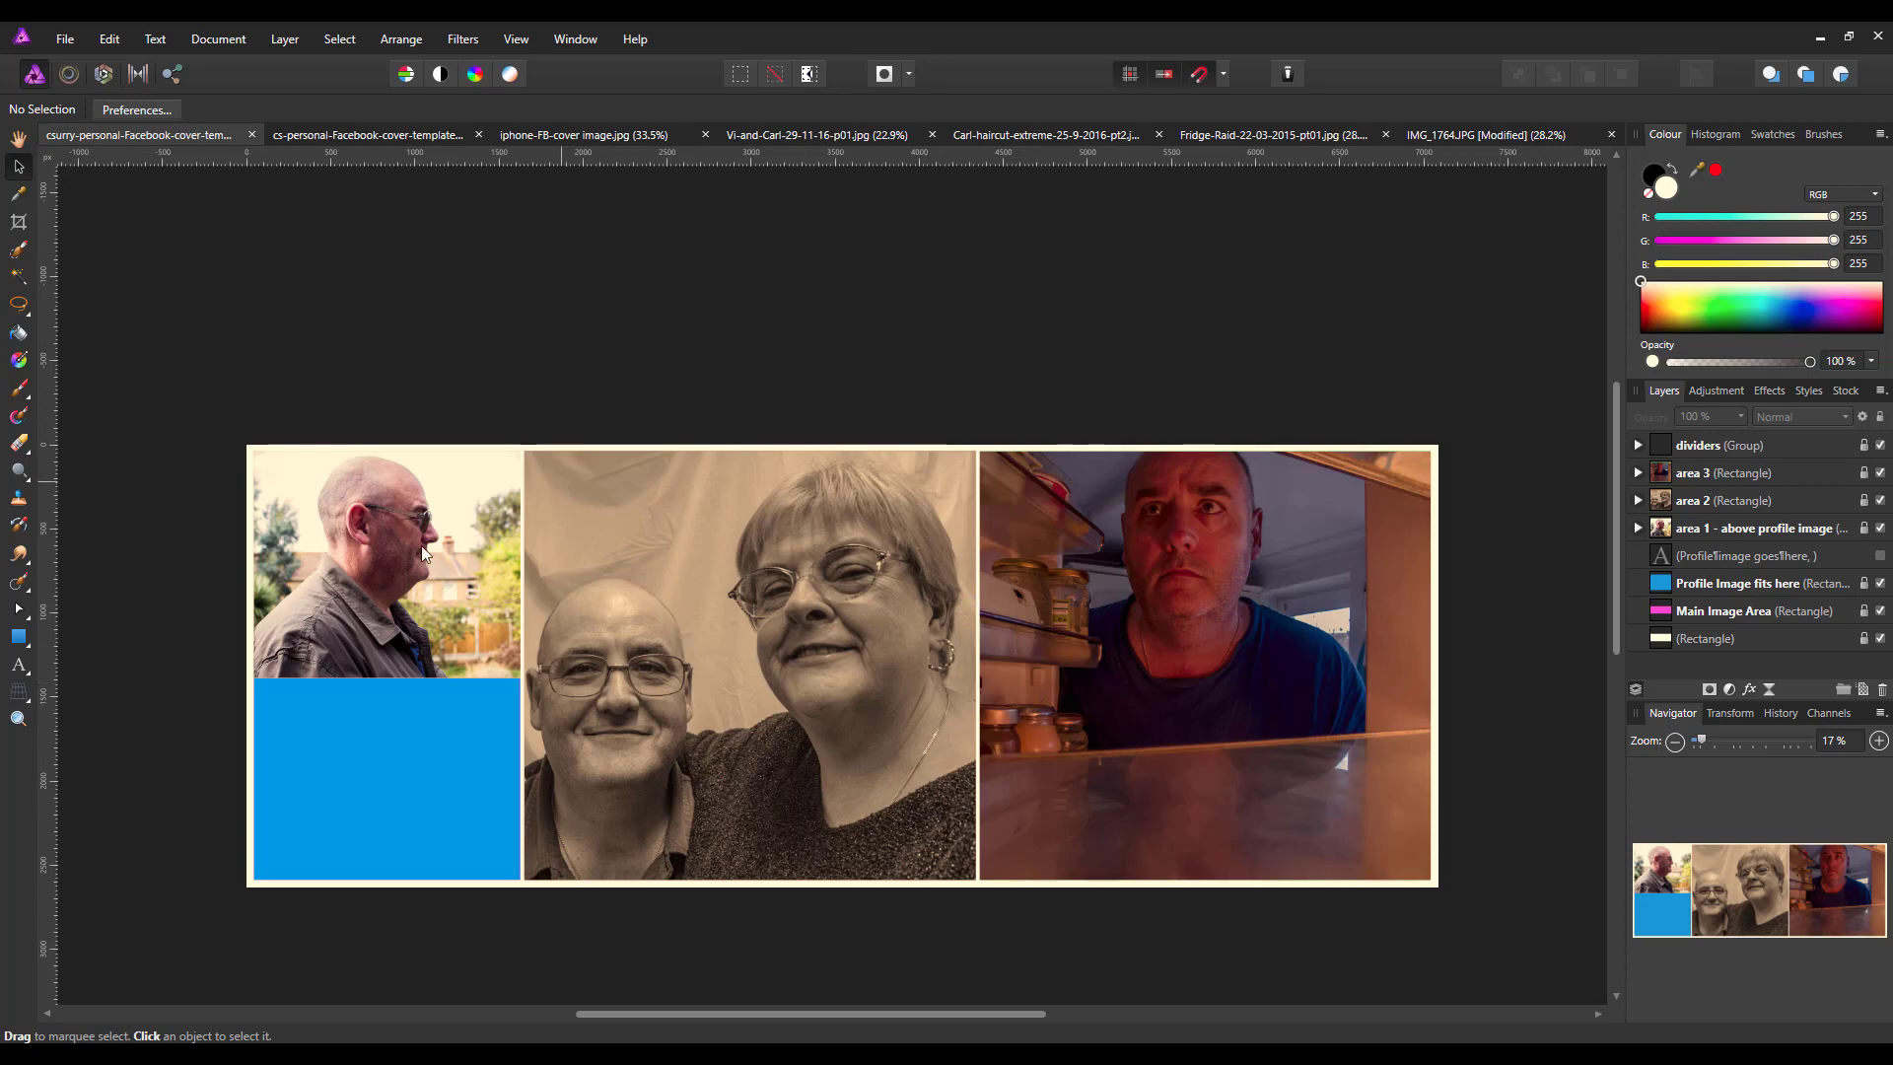
{"action": "mouse_move", "coordinate": [1539, 506]}
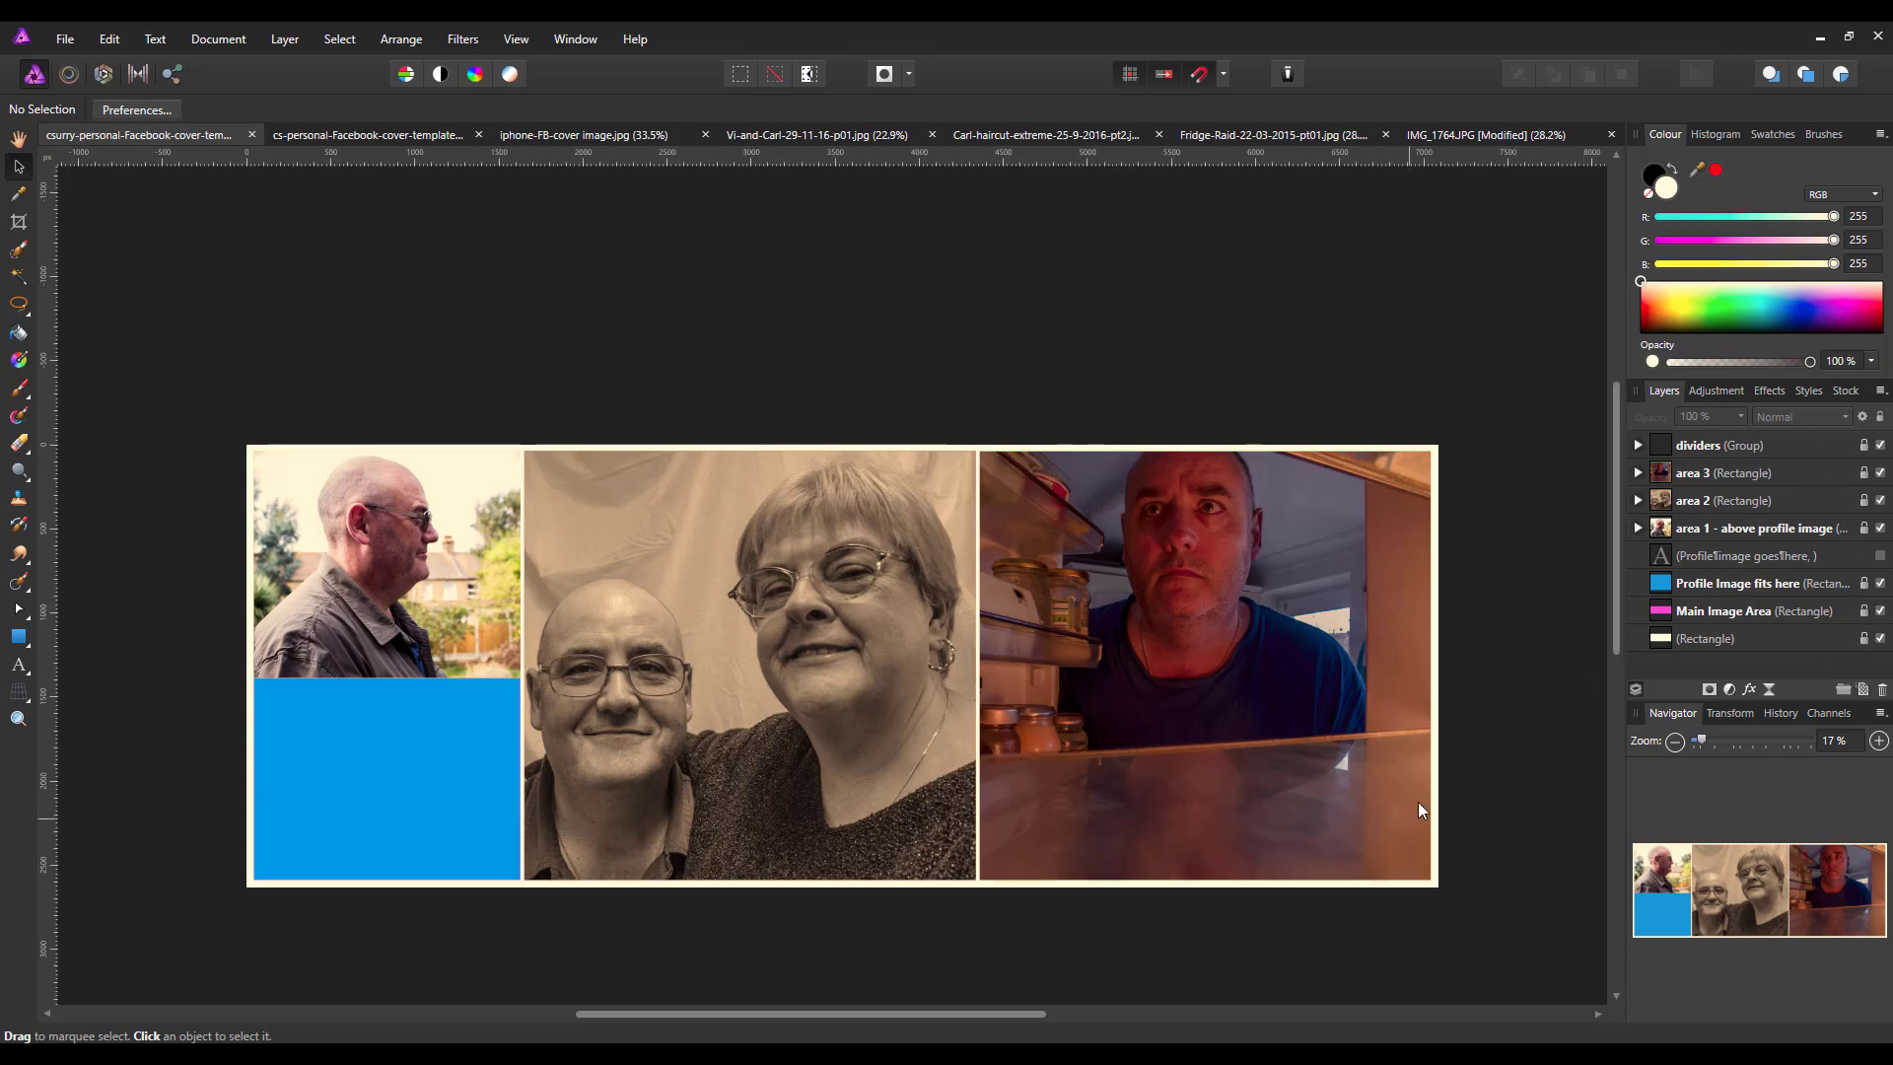
{"action": "mouse_move", "coordinate": [982, 677]}
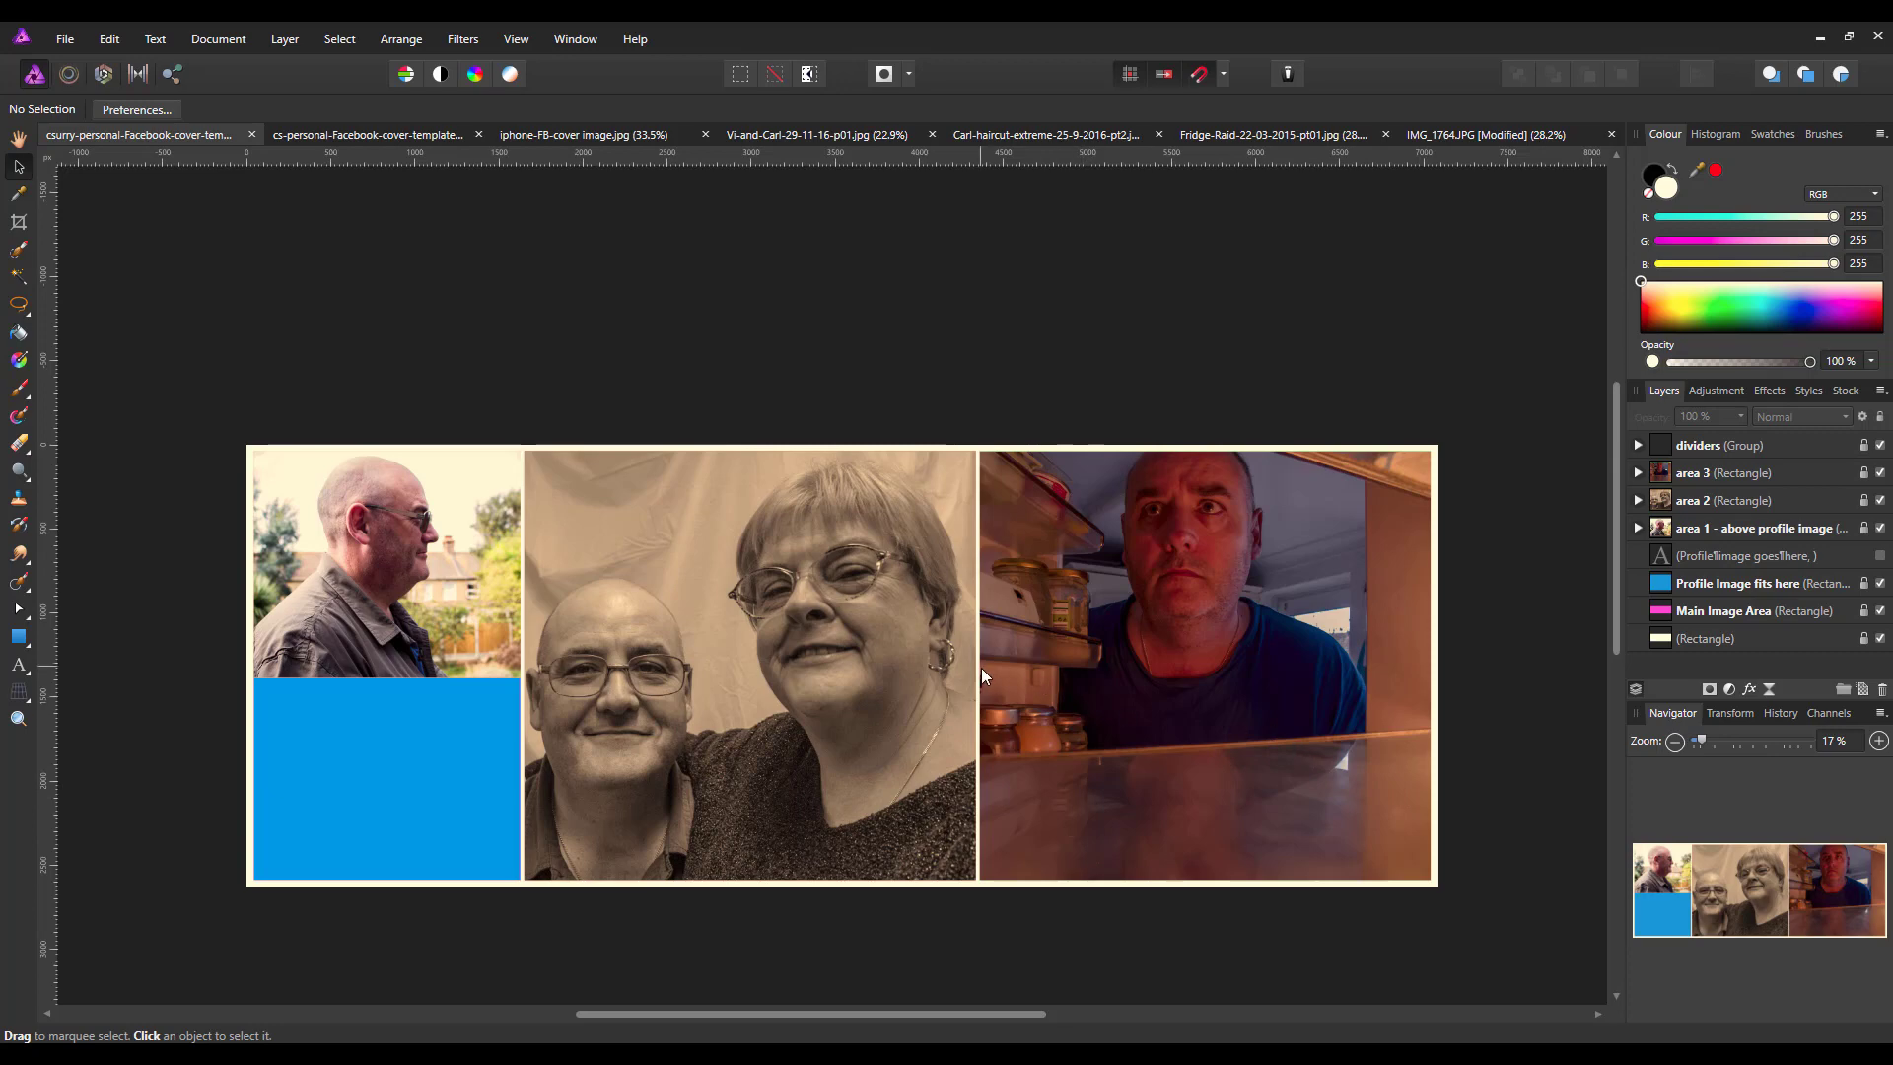
{"action": "mouse_move", "coordinate": [1001, 714]}
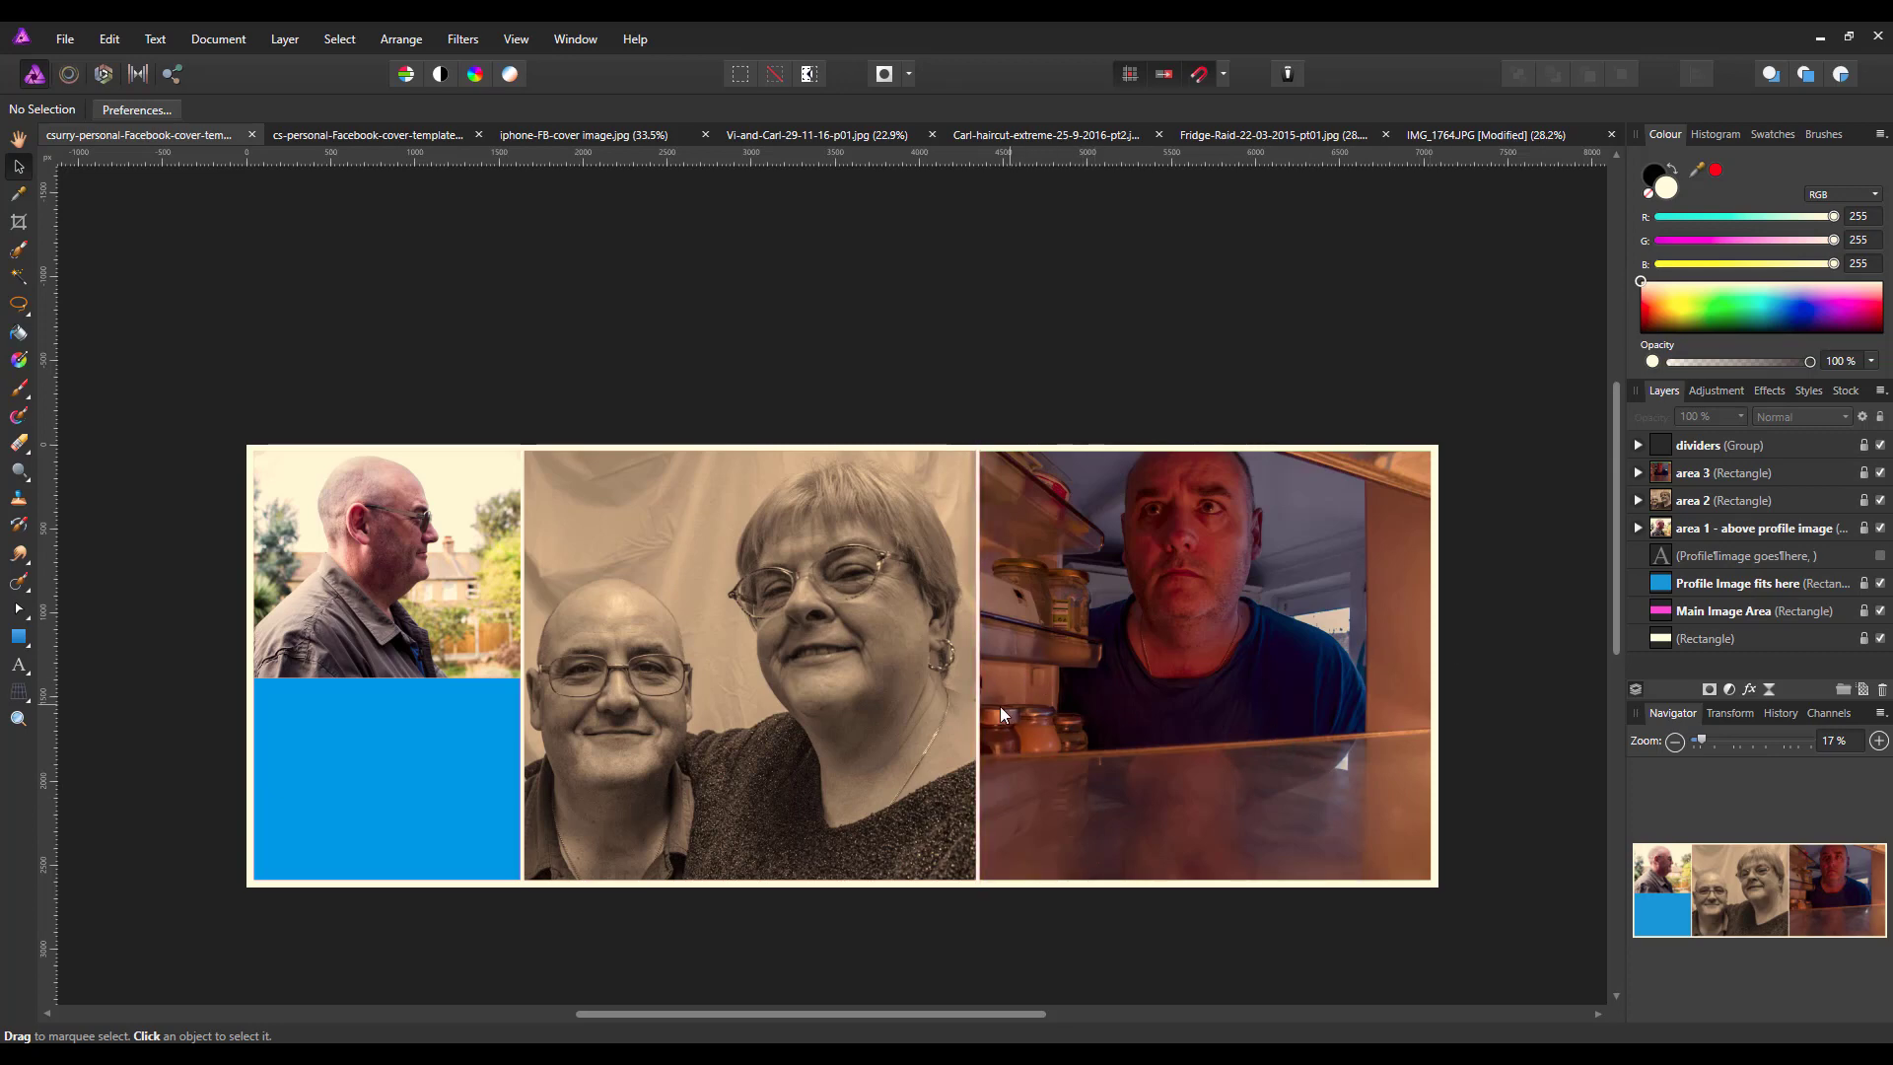
{"action": "mouse_move", "coordinate": [1304, 578]}
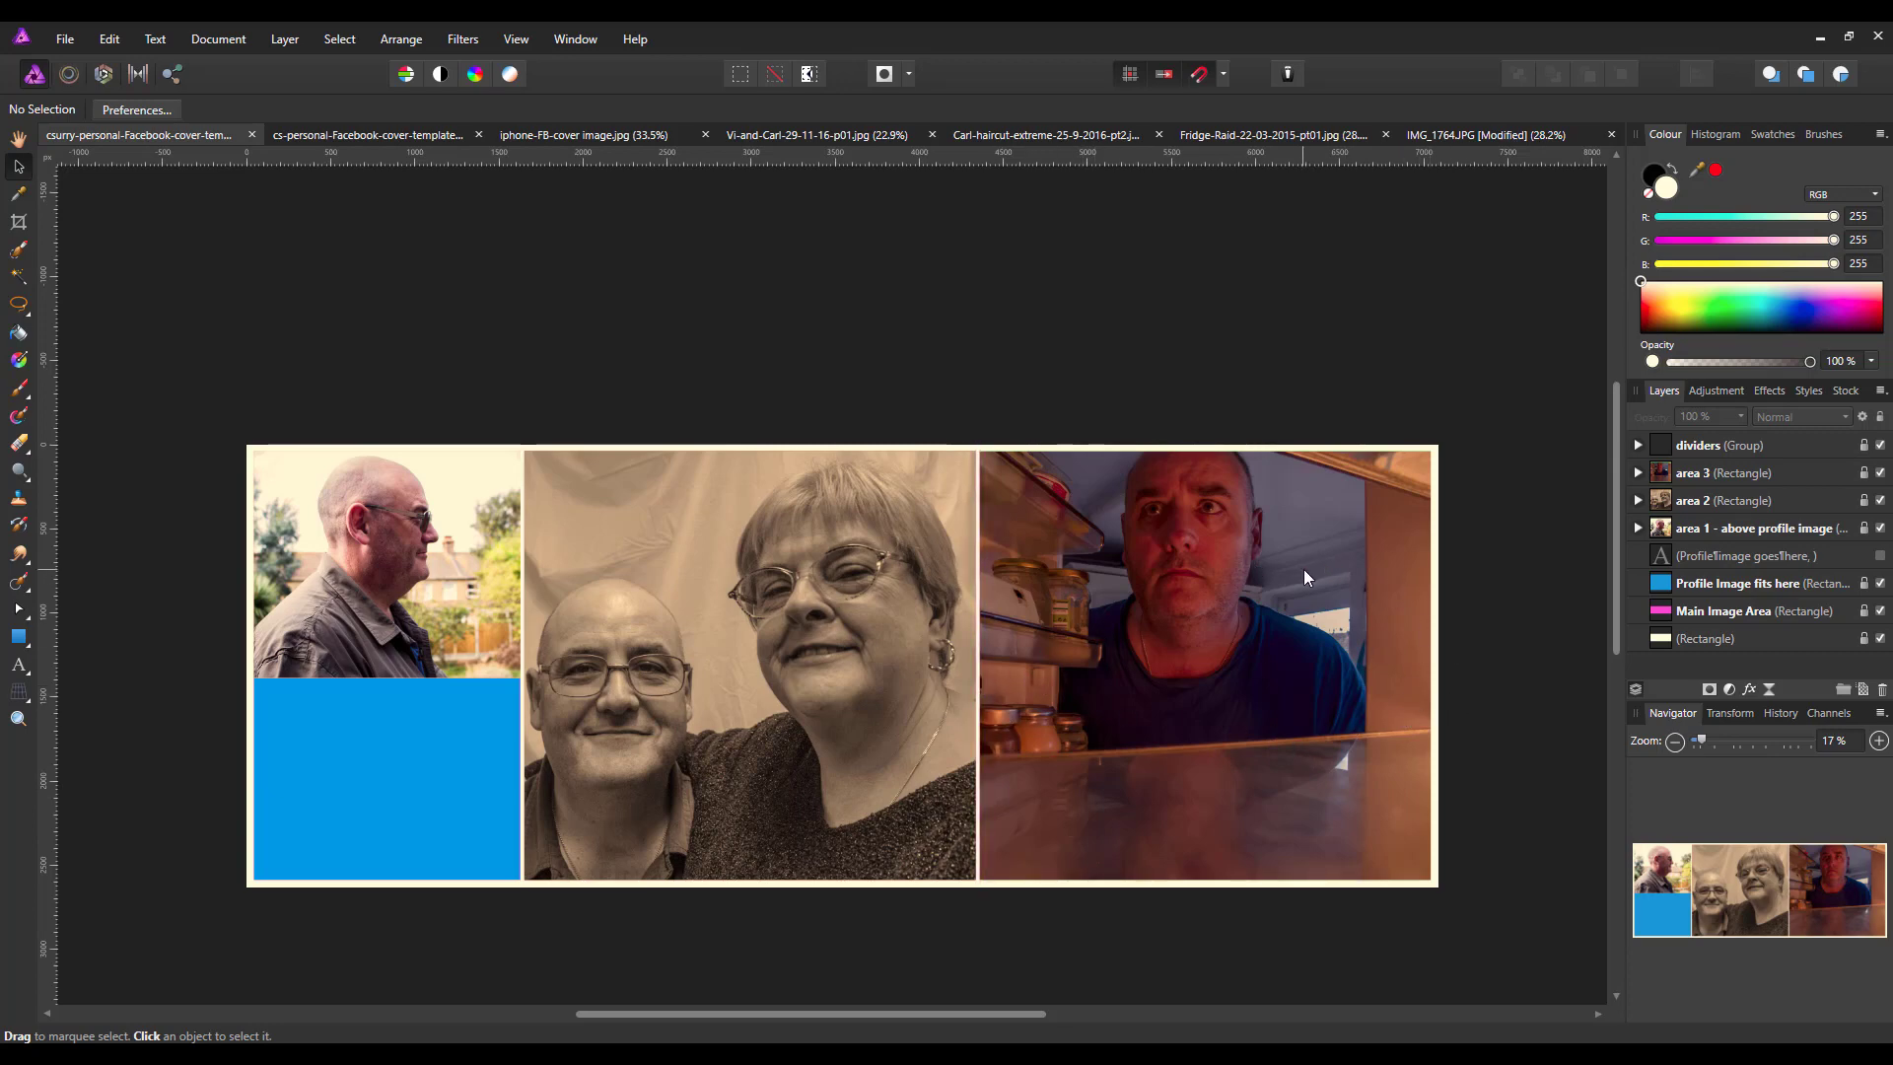
{"action": "mouse_move", "coordinate": [1100, 658]}
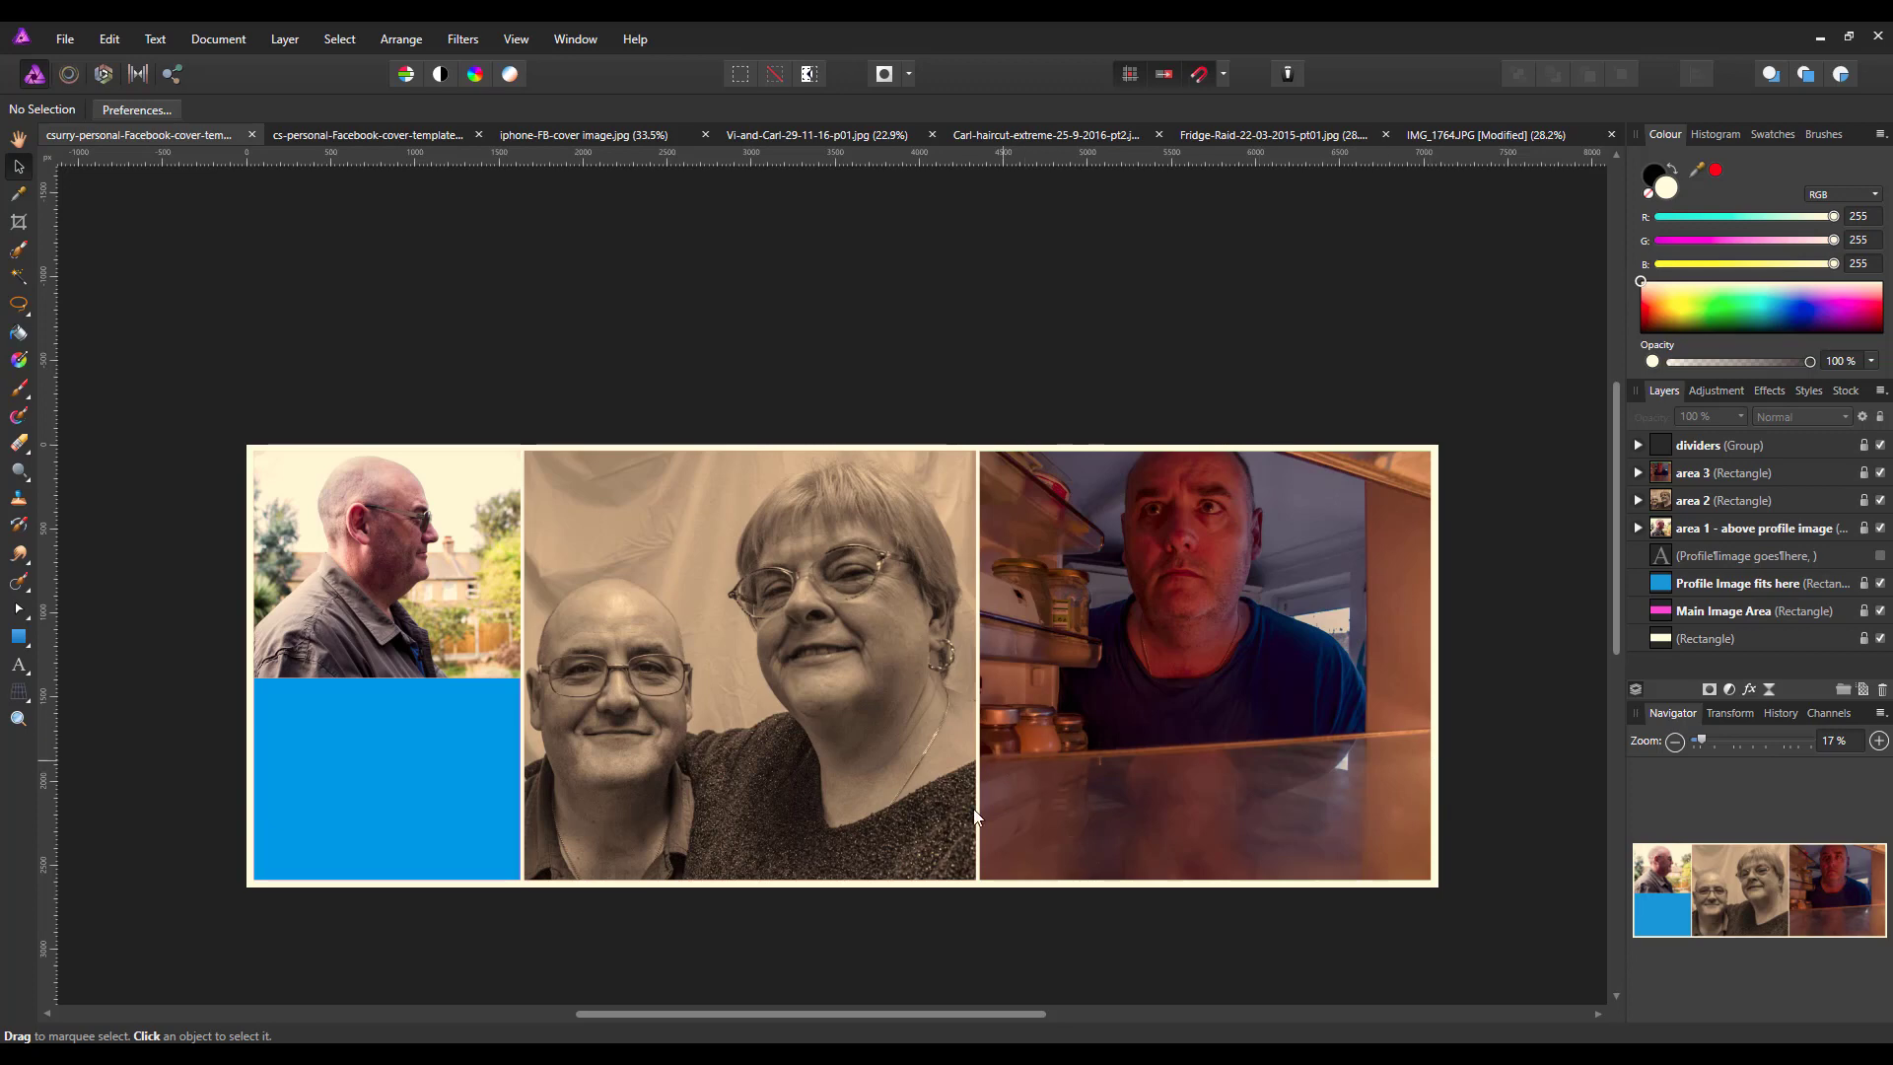
{"action": "mouse_move", "coordinate": [1483, 901]}
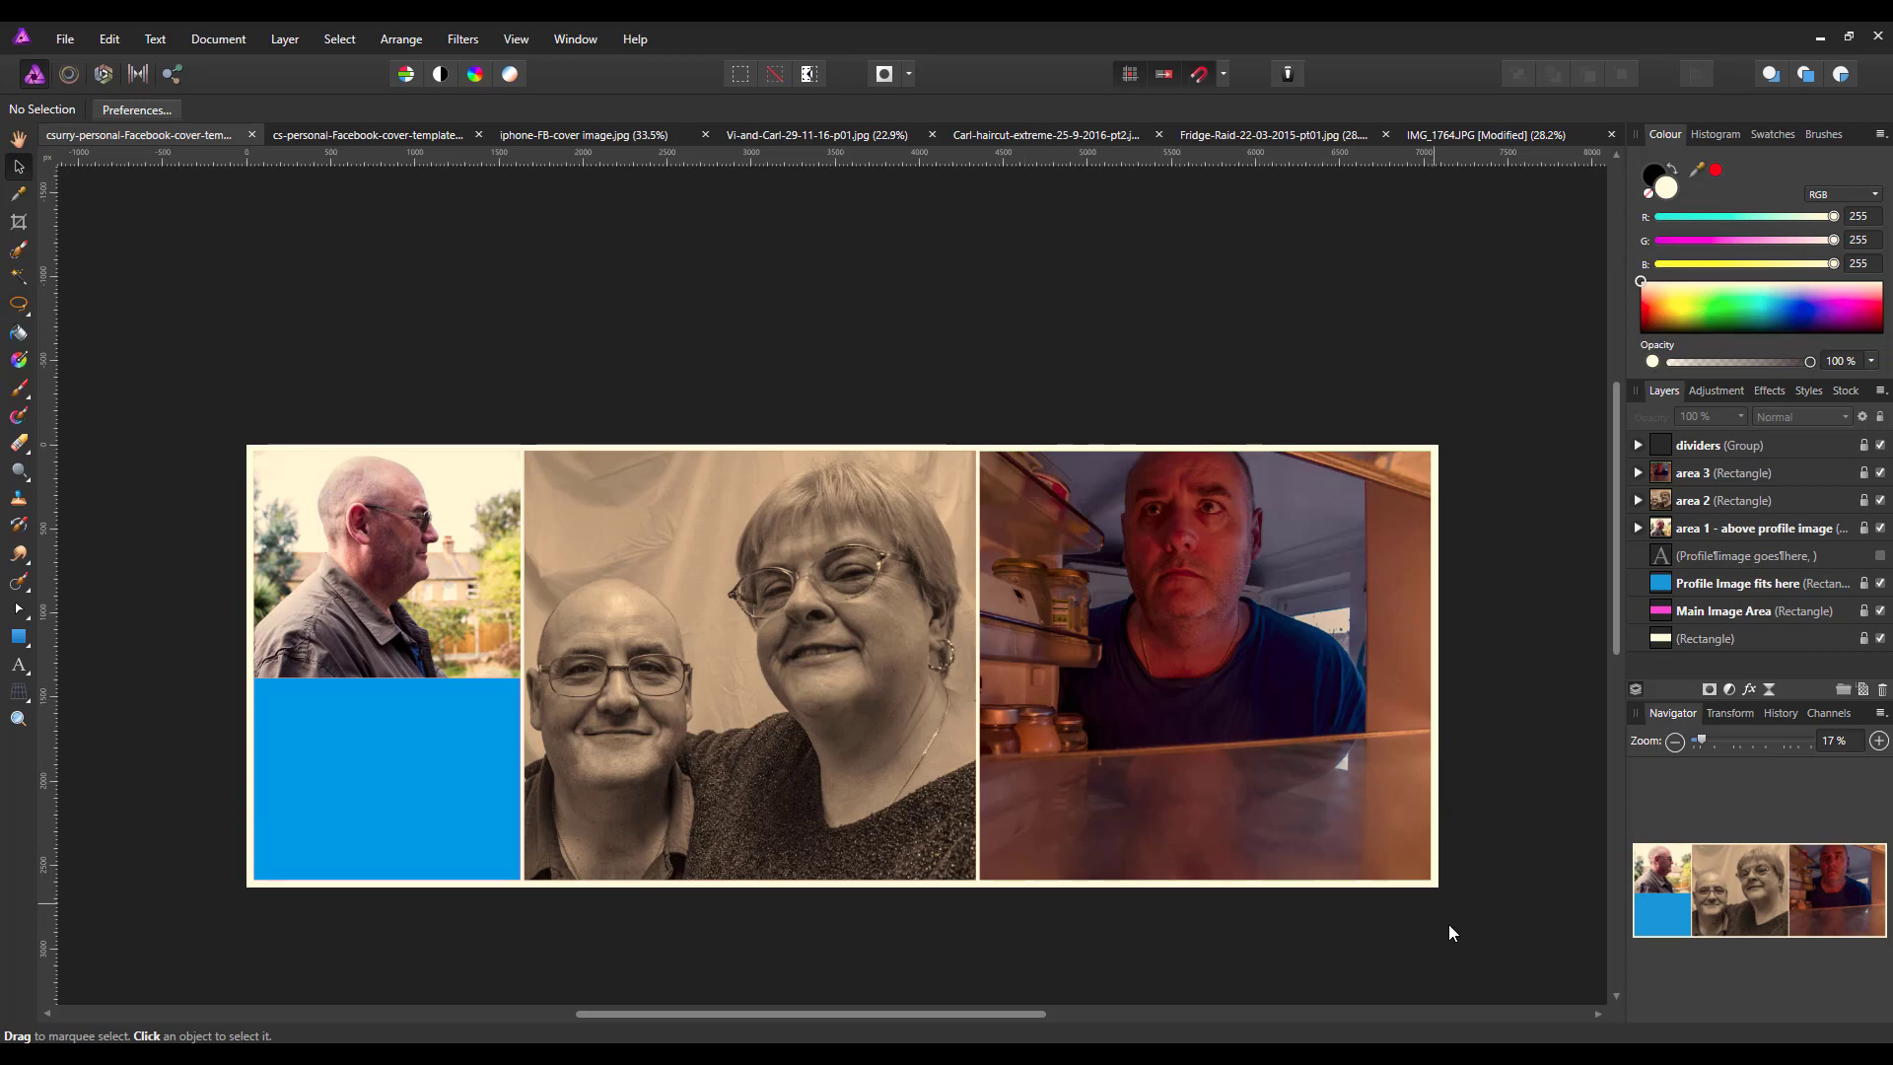
{"action": "mouse_move", "coordinate": [1450, 967]}
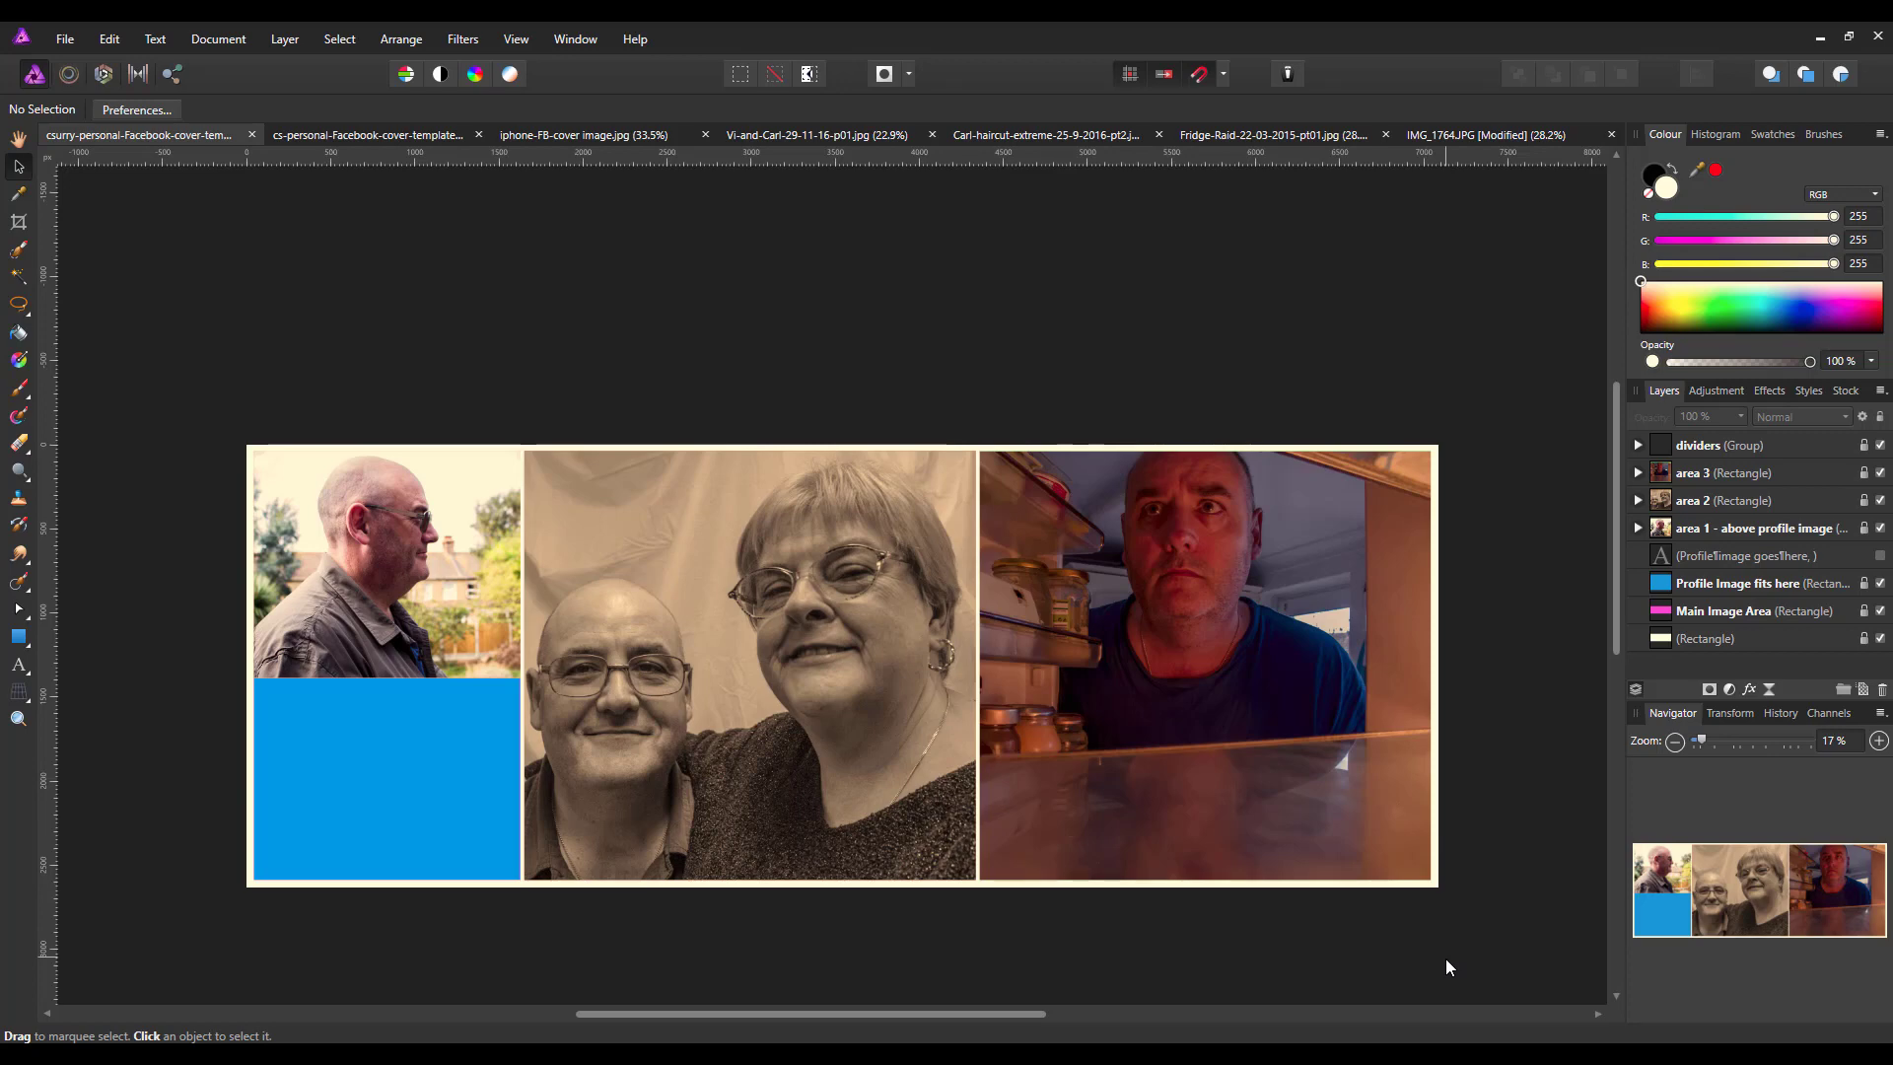
{"action": "mouse_move", "coordinate": [1570, 673]}
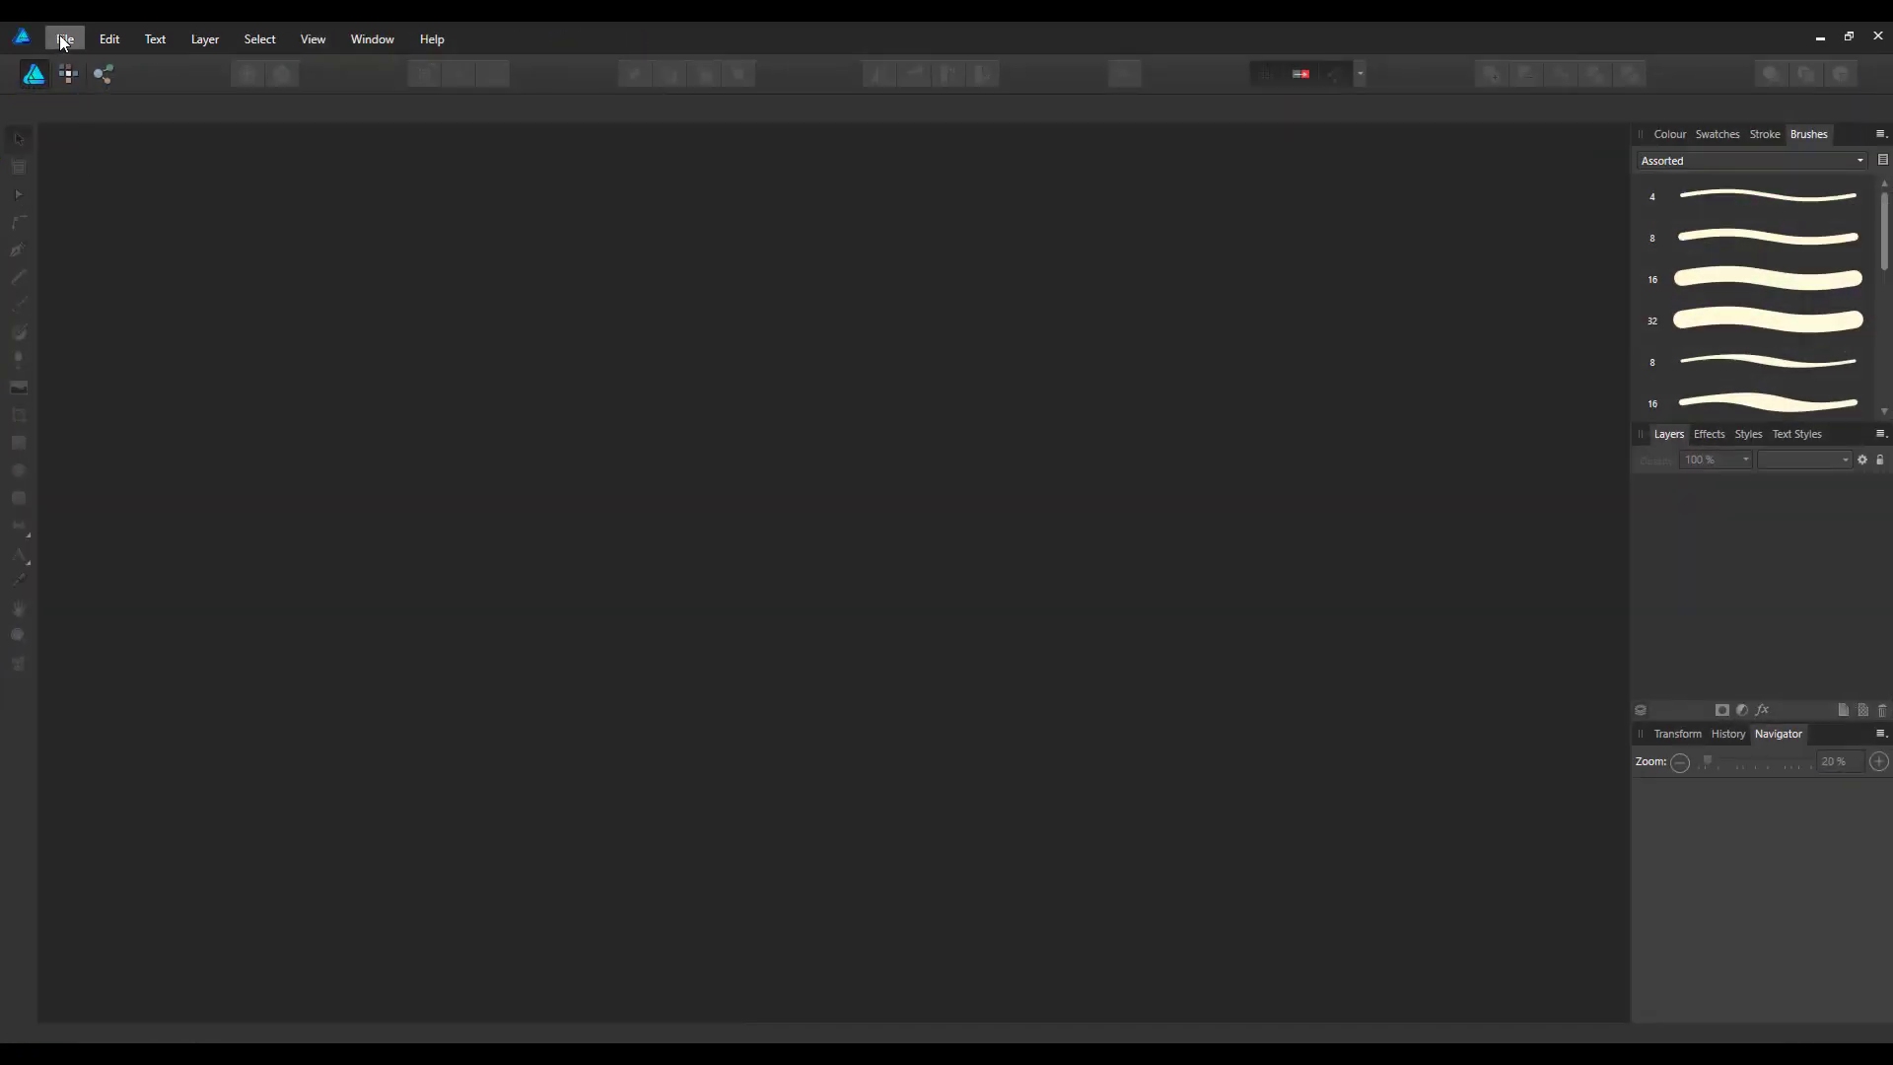
Open csurry-personal-Facebook-cover-template.afphoto from the Test Photo Alter 3 folder
{"action": "left_click", "coordinate": [63, 39]}
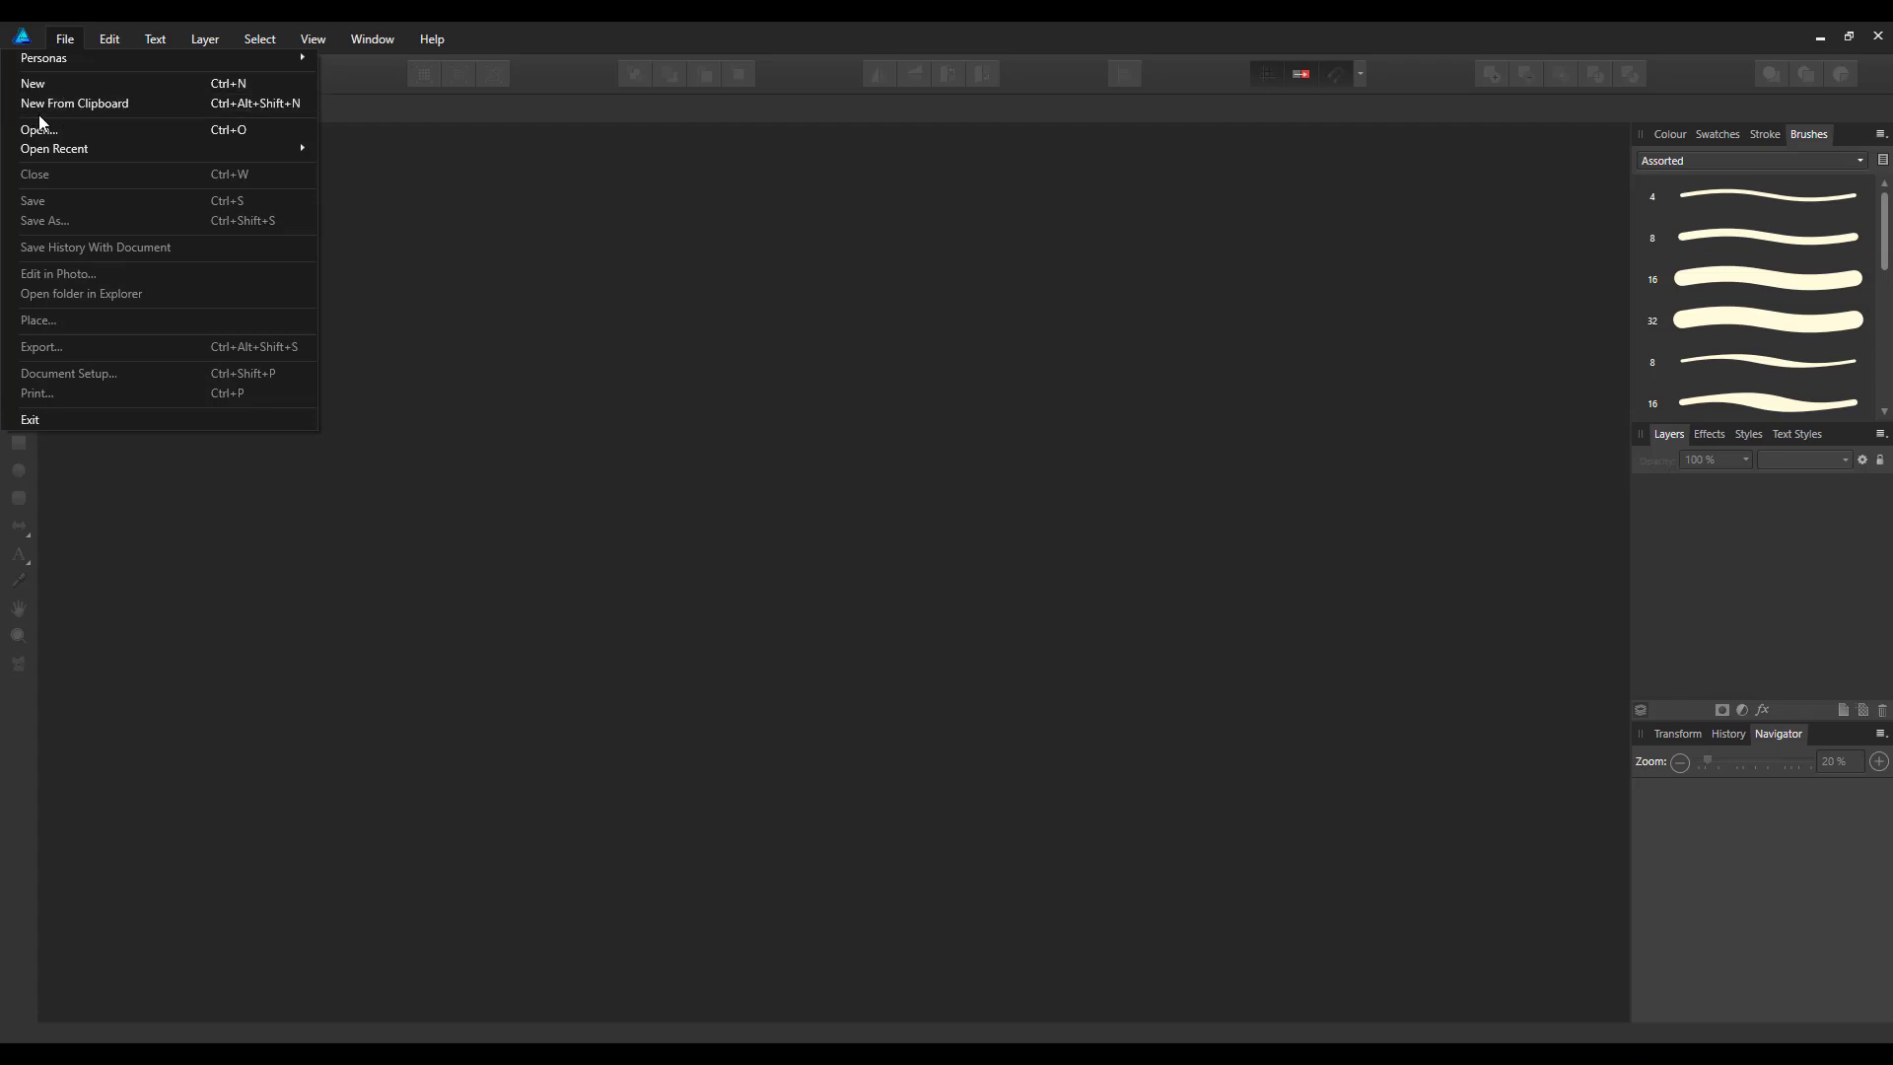
{"action": "mouse_move", "coordinate": [39, 130]}
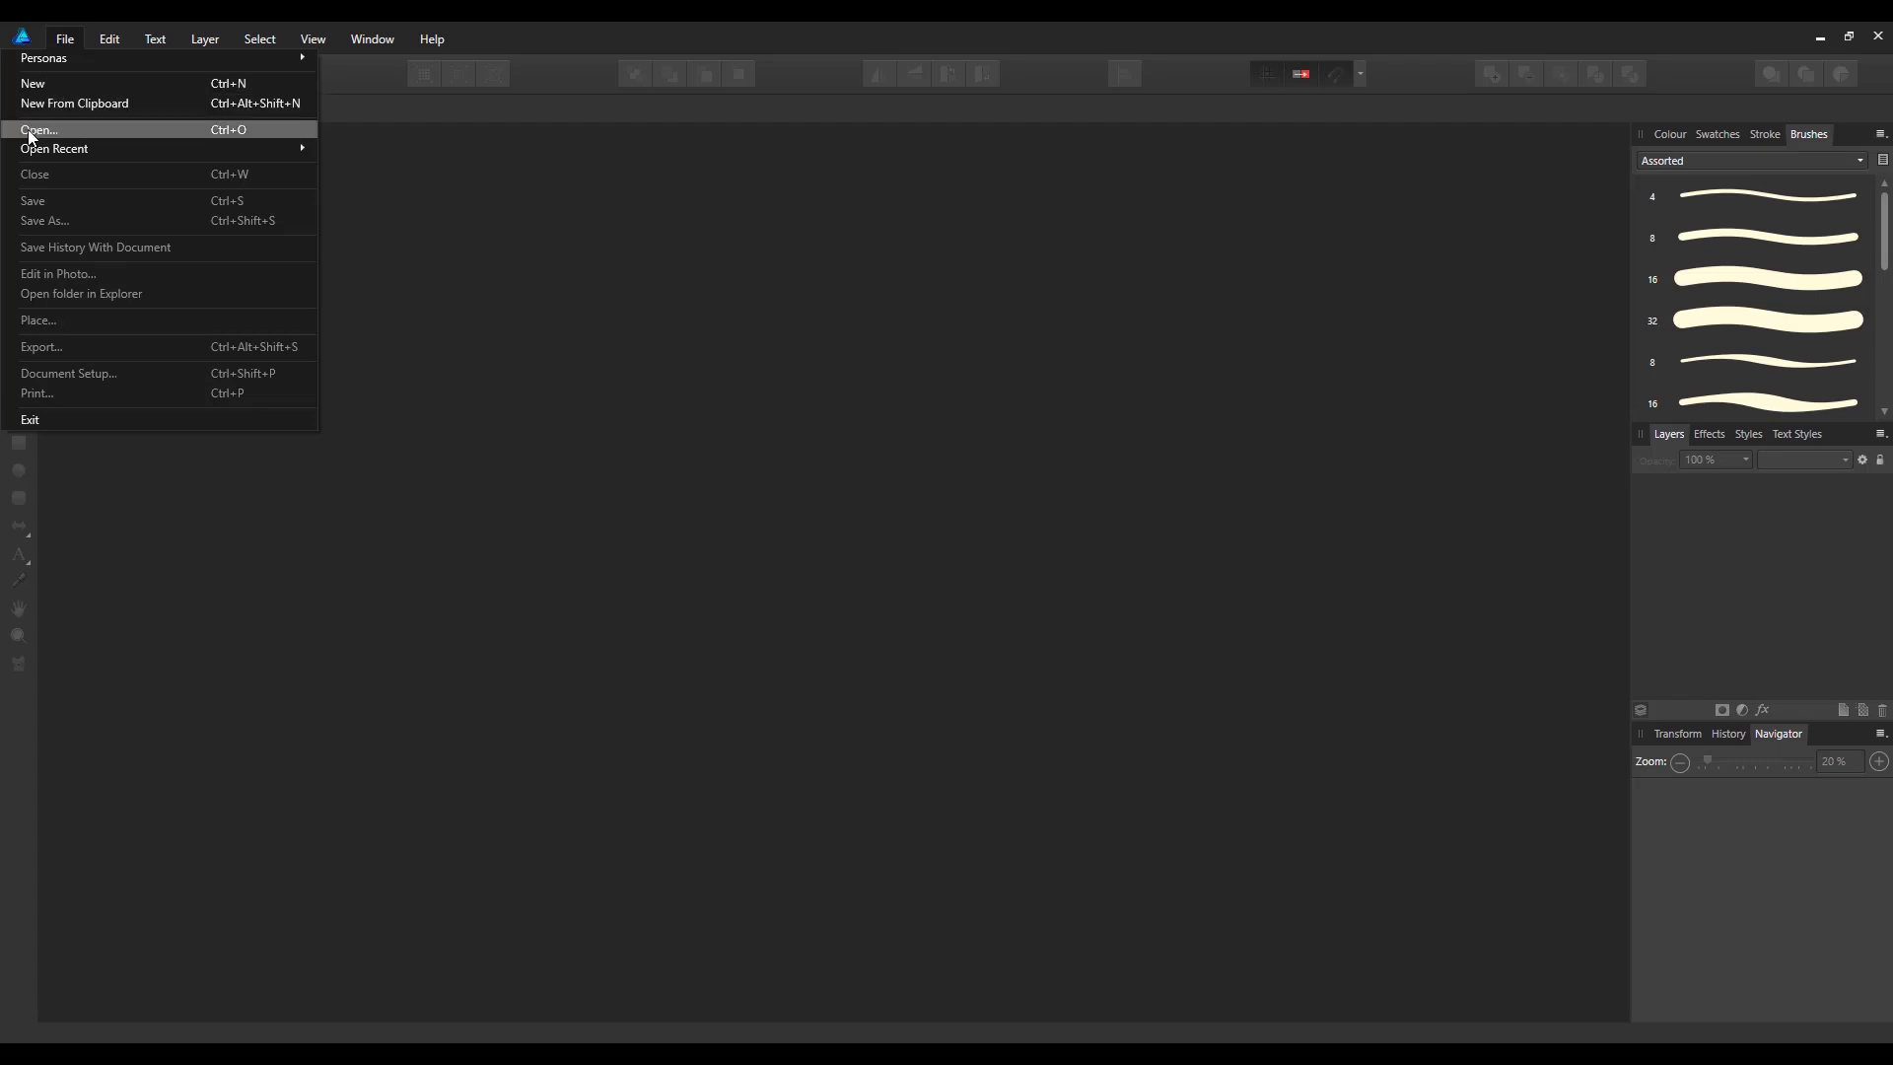
{"action": "left_click", "coordinate": [39, 130]}
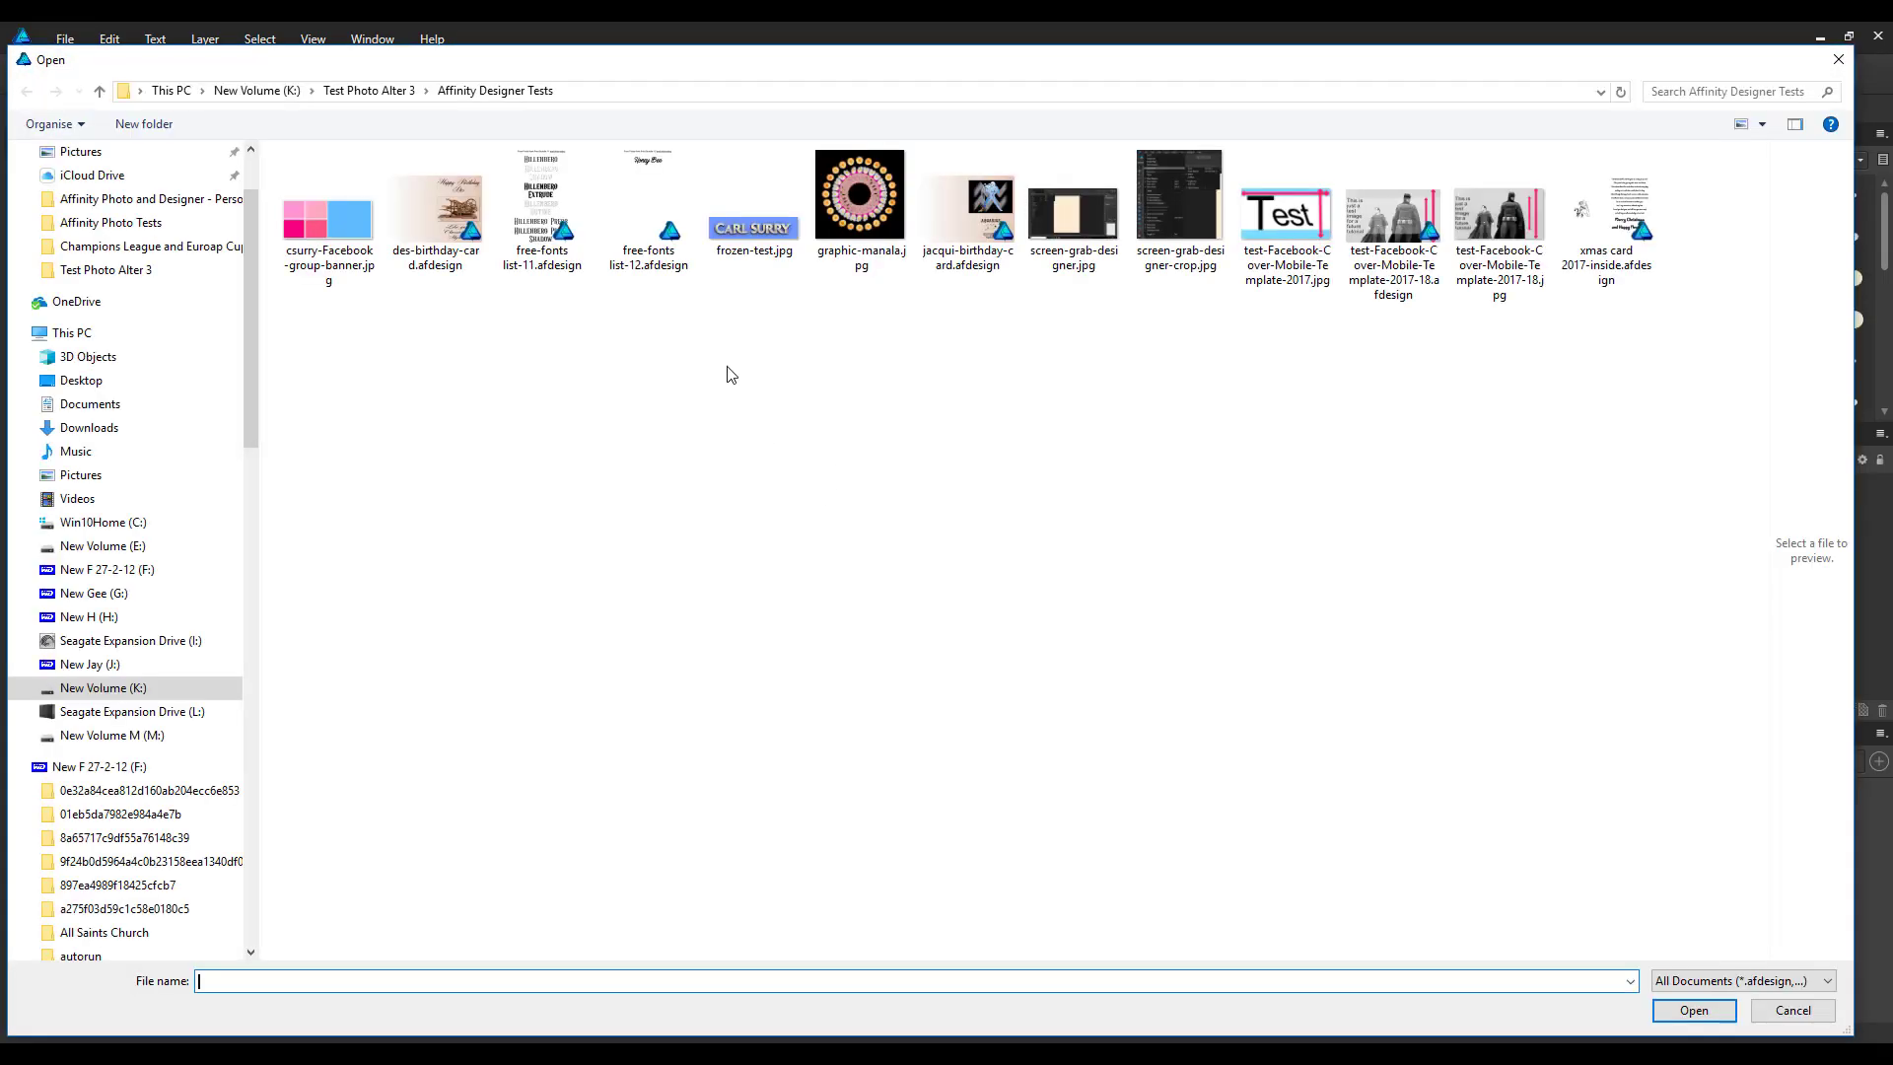
{"action": "mouse_move", "coordinate": [1170, 495]}
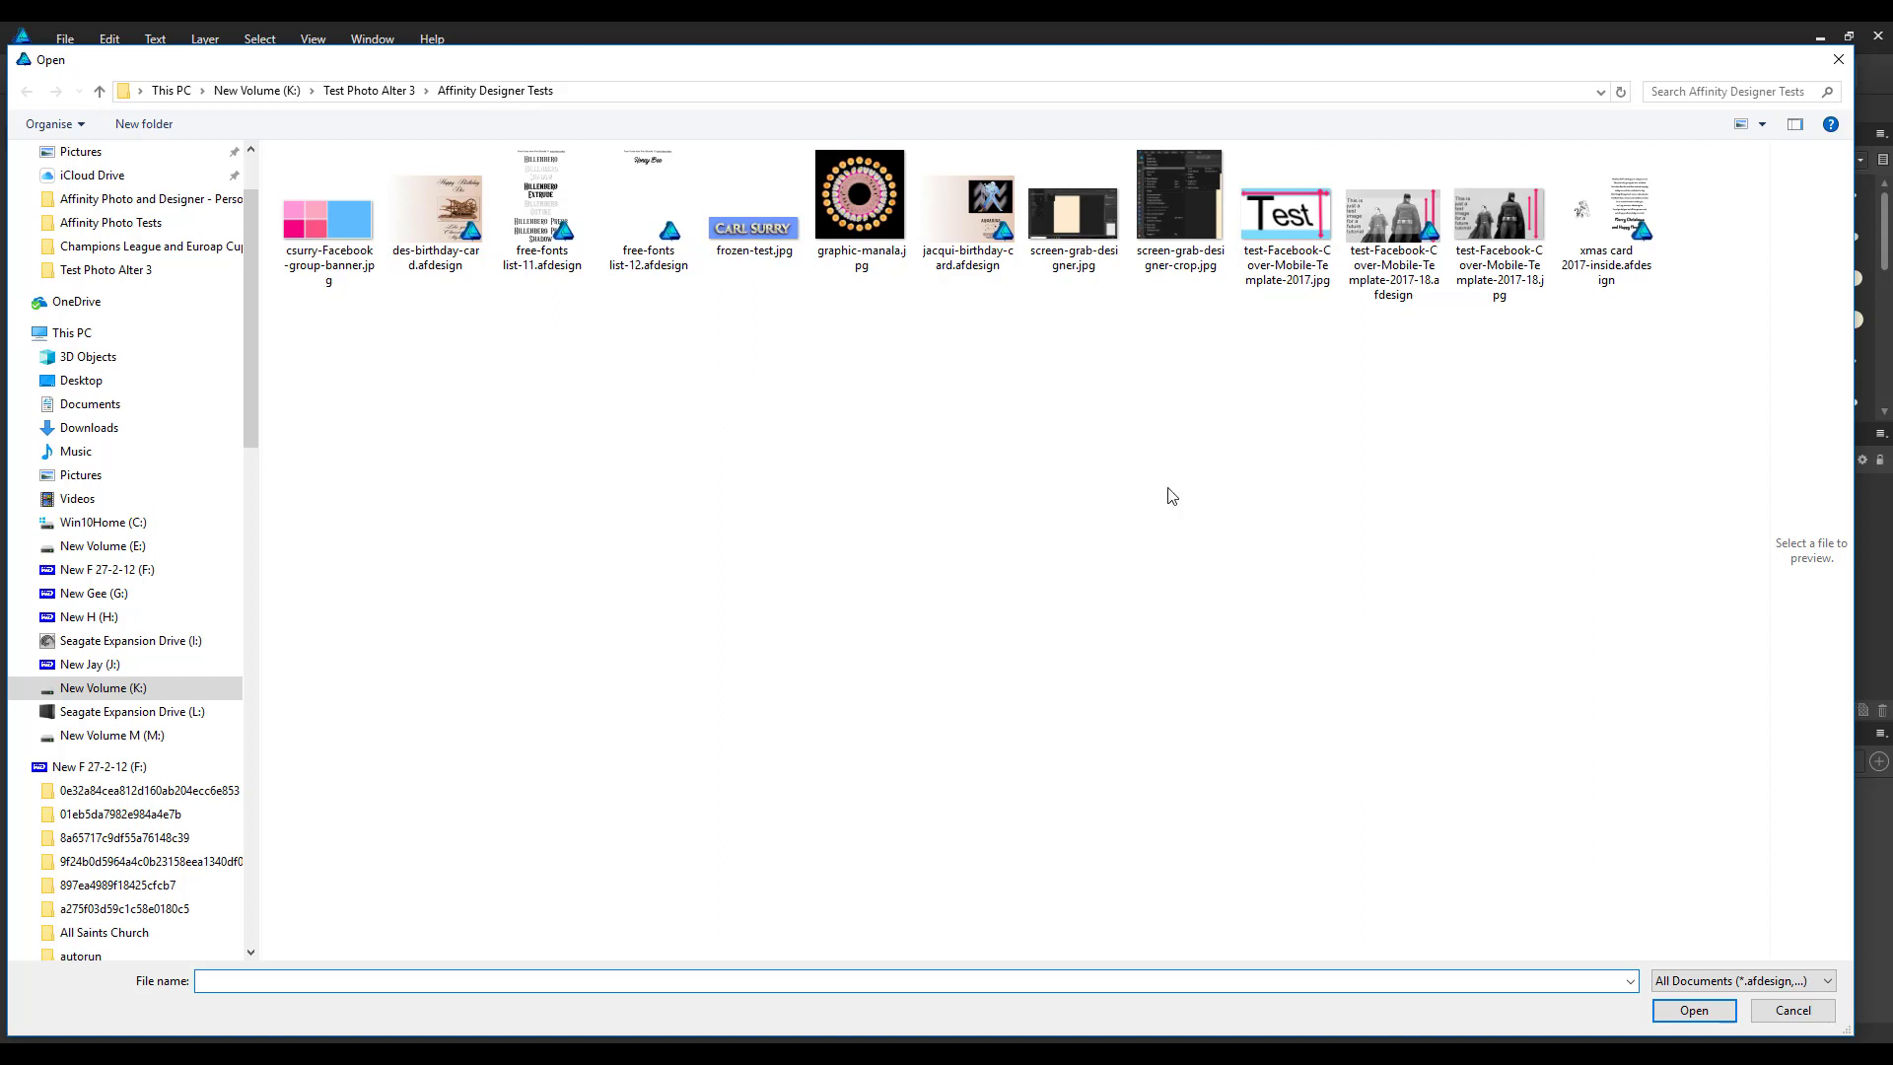
{"action": "left_click", "coordinate": [369, 91]}
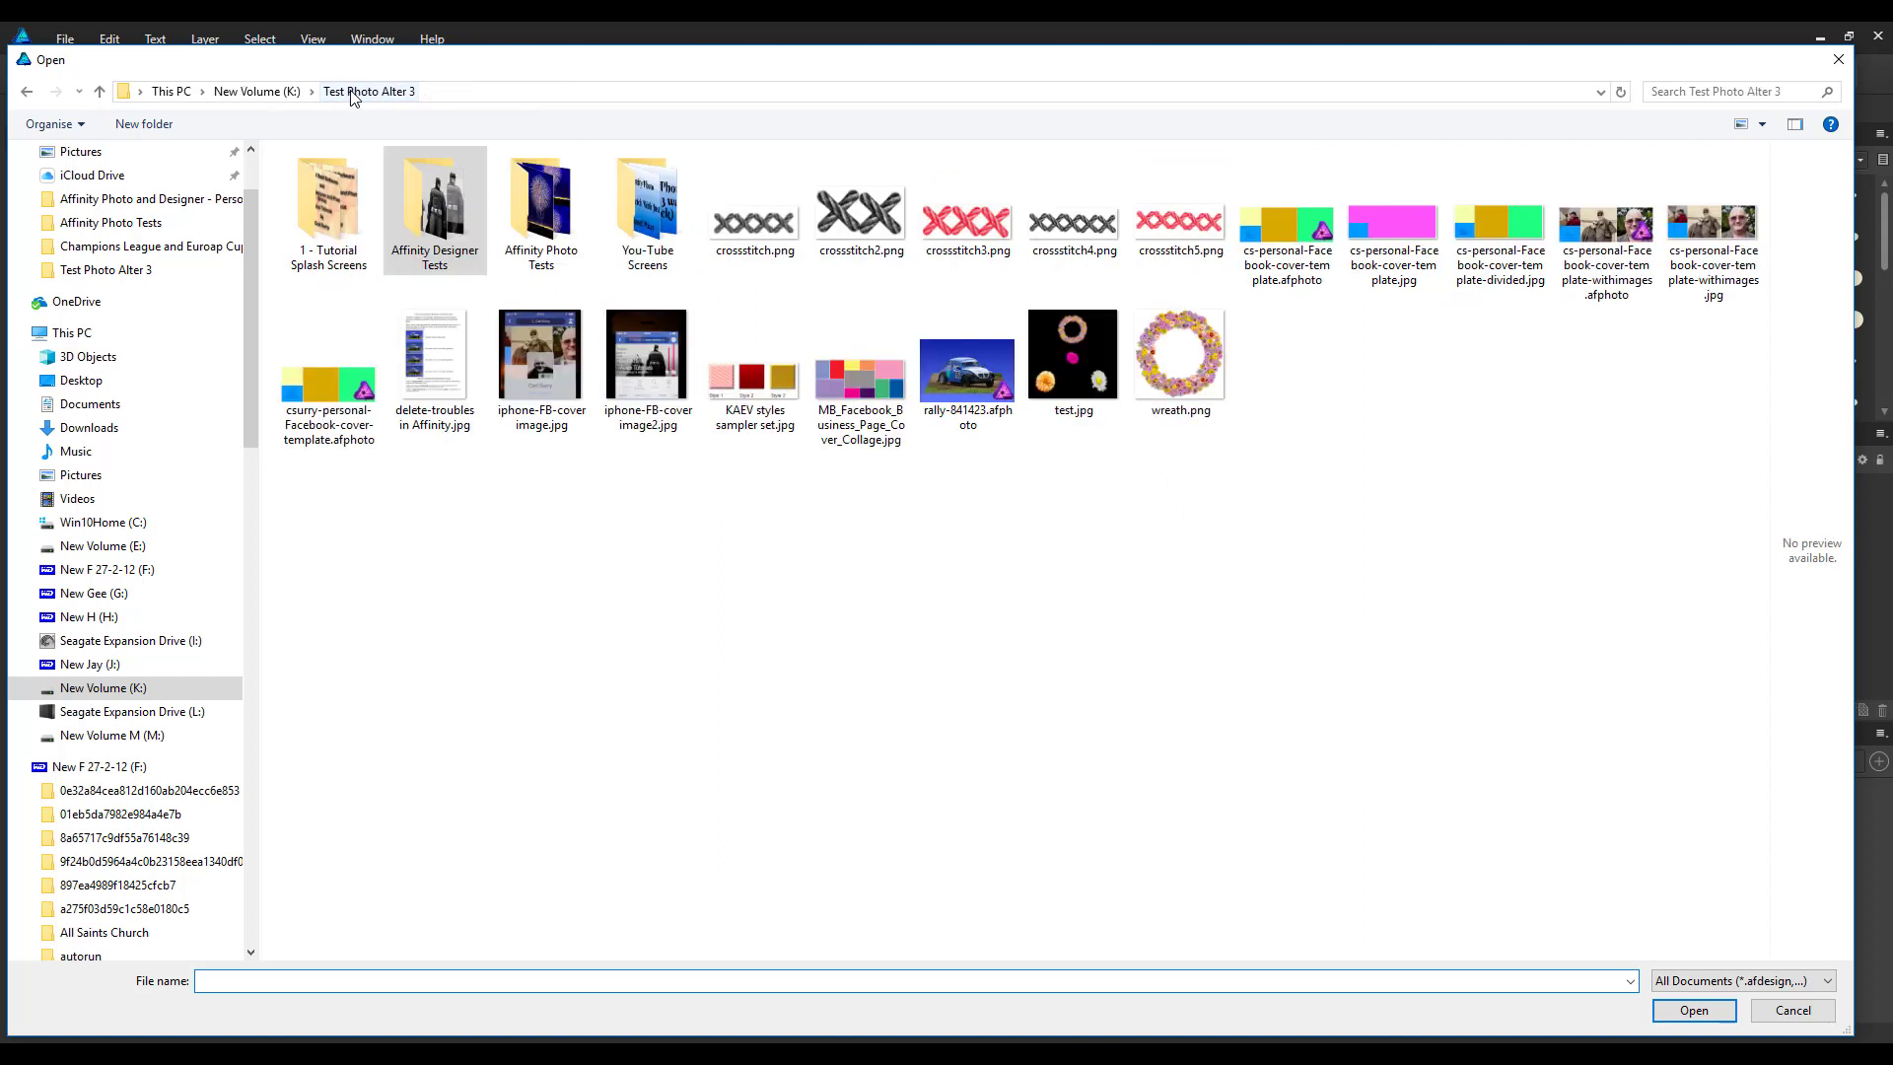
{"action": "left_click", "coordinate": [327, 355]}
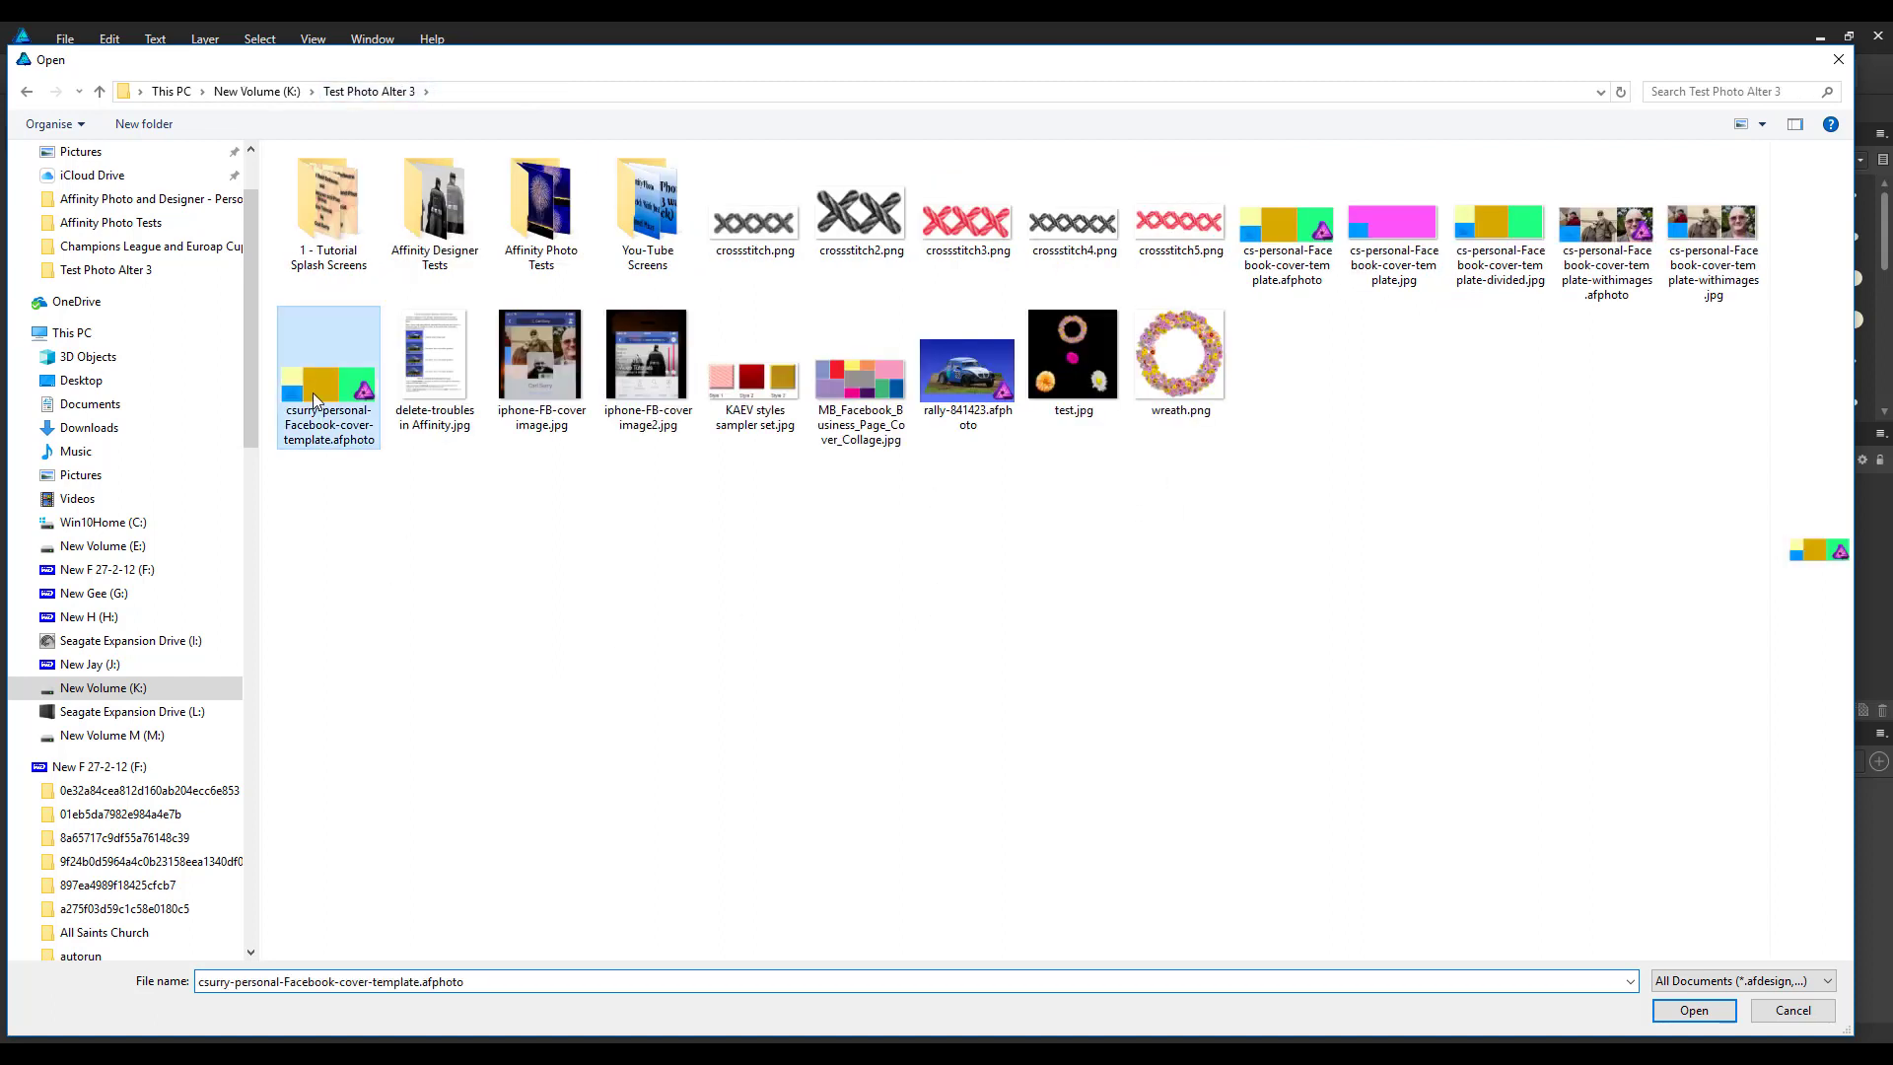
{"action": "left_click", "coordinate": [1692, 1009]}
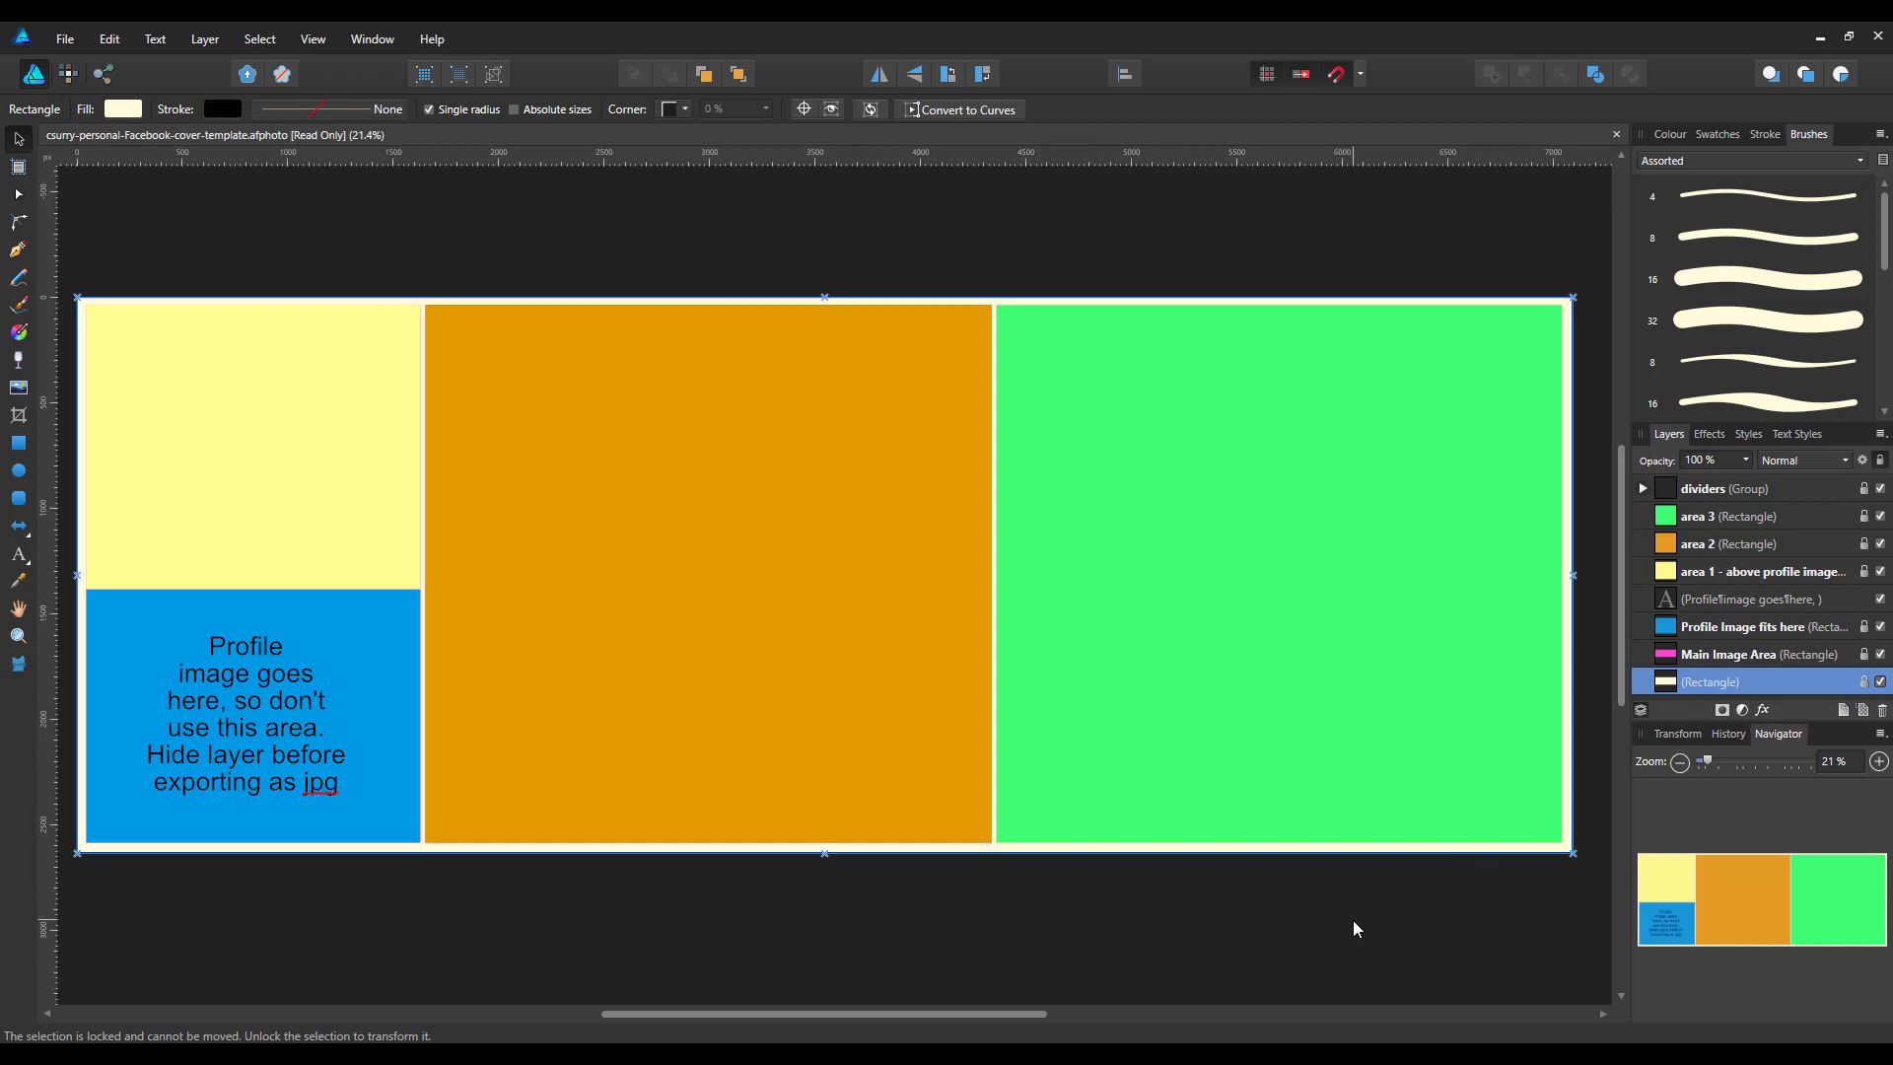
{"action": "mouse_move", "coordinate": [1794, 545]}
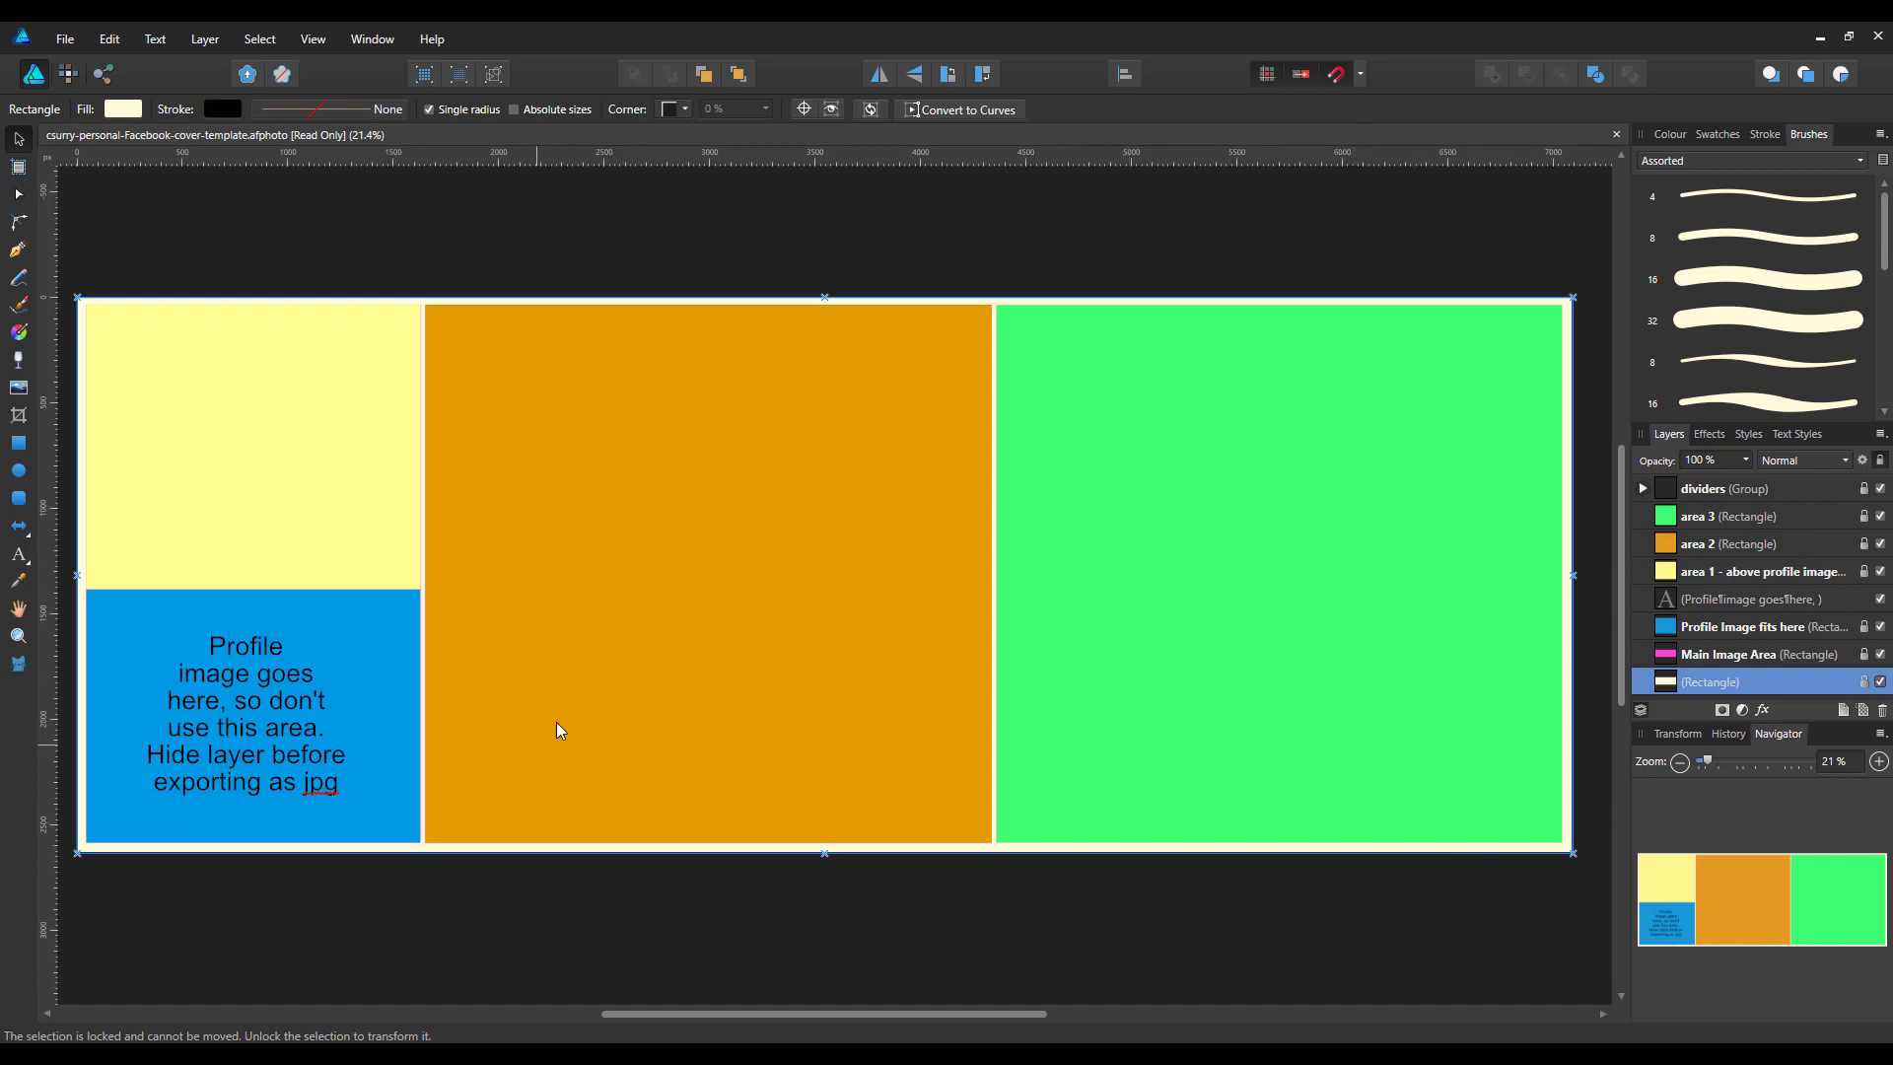
{"action": "mouse_move", "coordinate": [858, 661]}
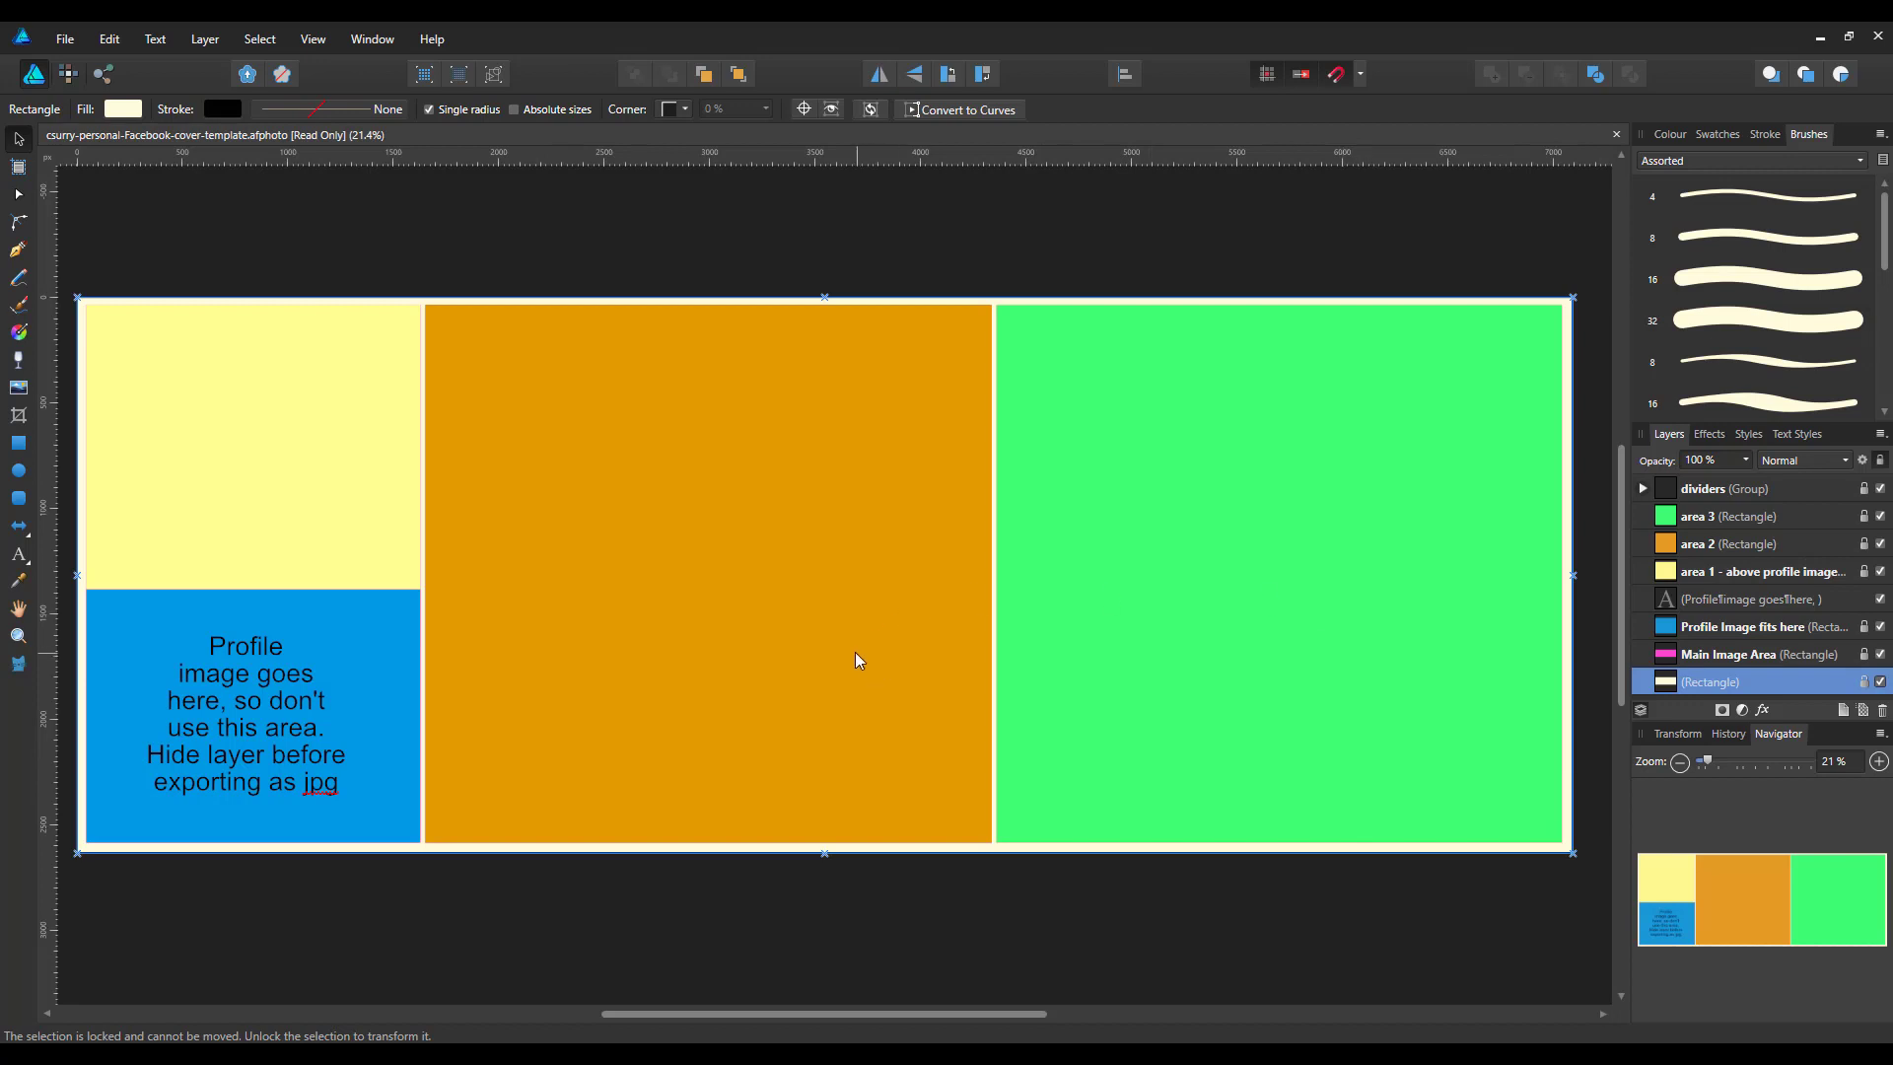
{"action": "mouse_move", "coordinate": [617, 822]}
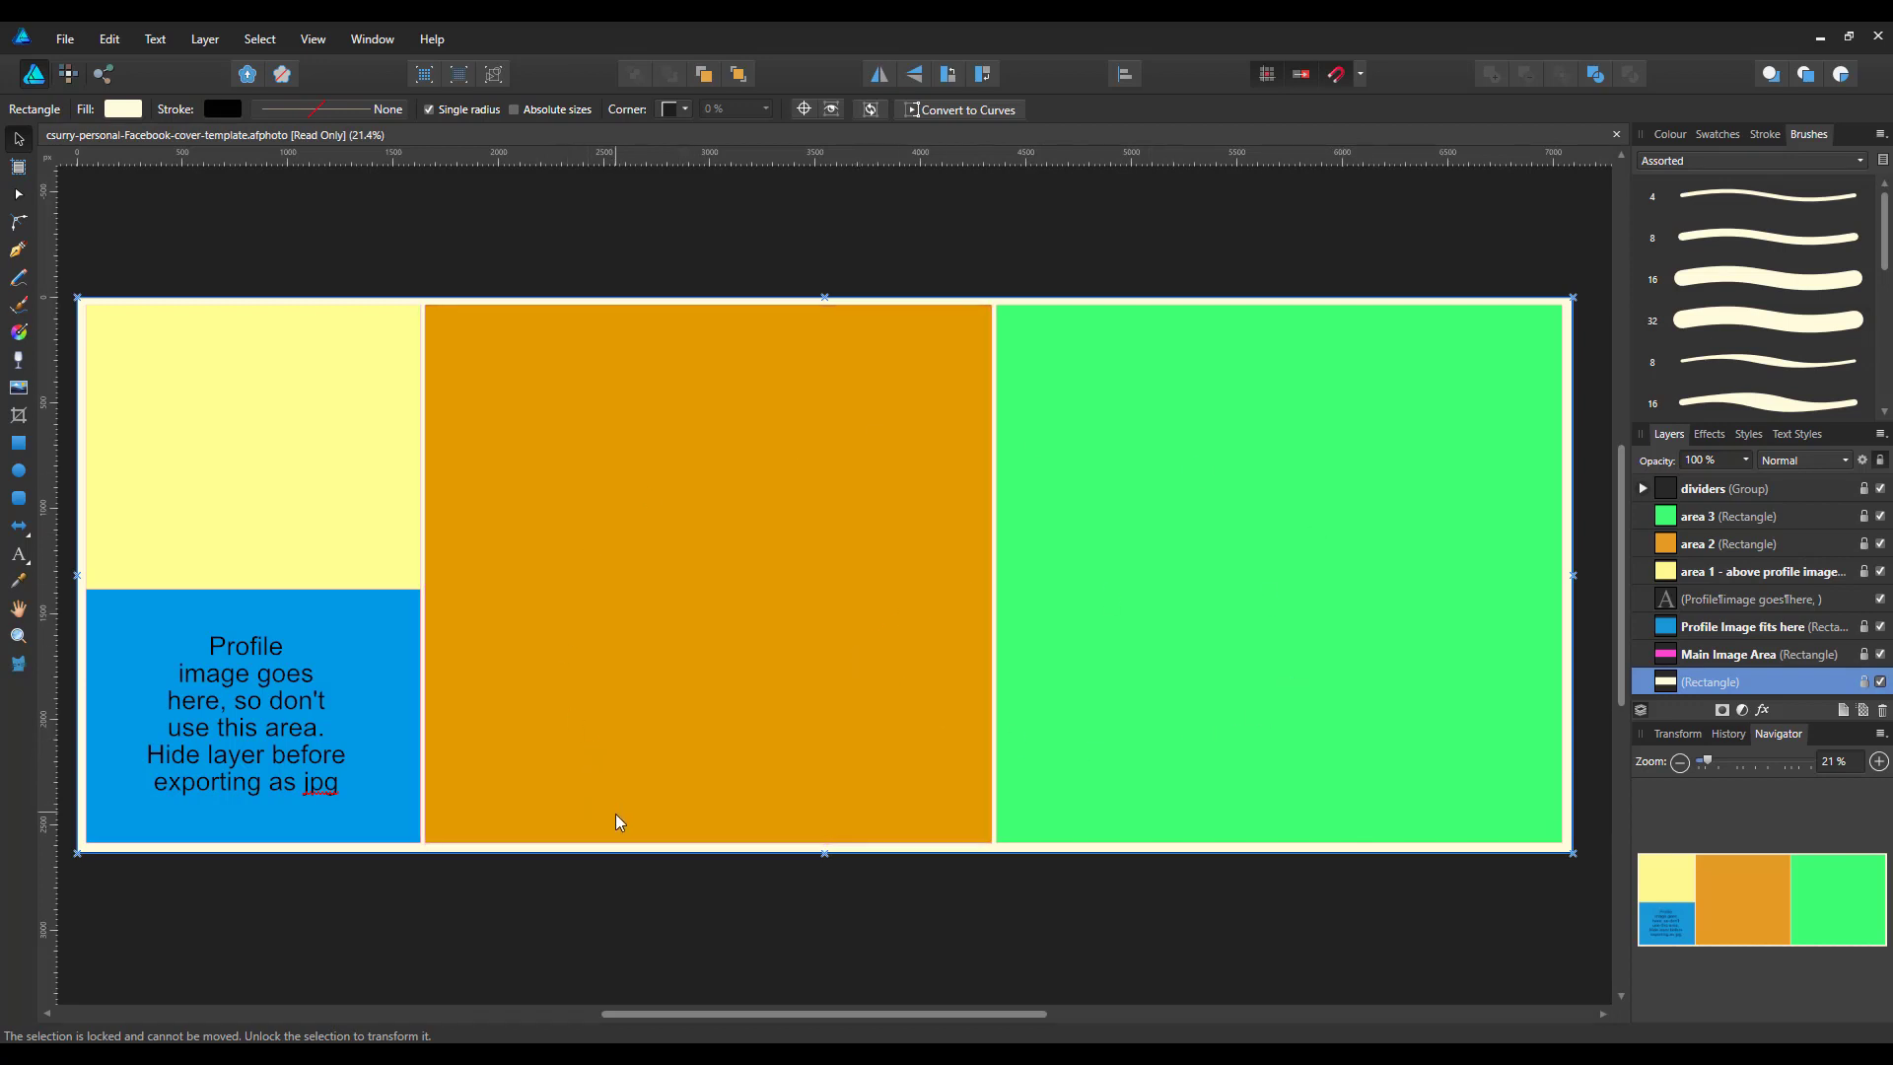
{"action": "mouse_move", "coordinate": [640, 842]}
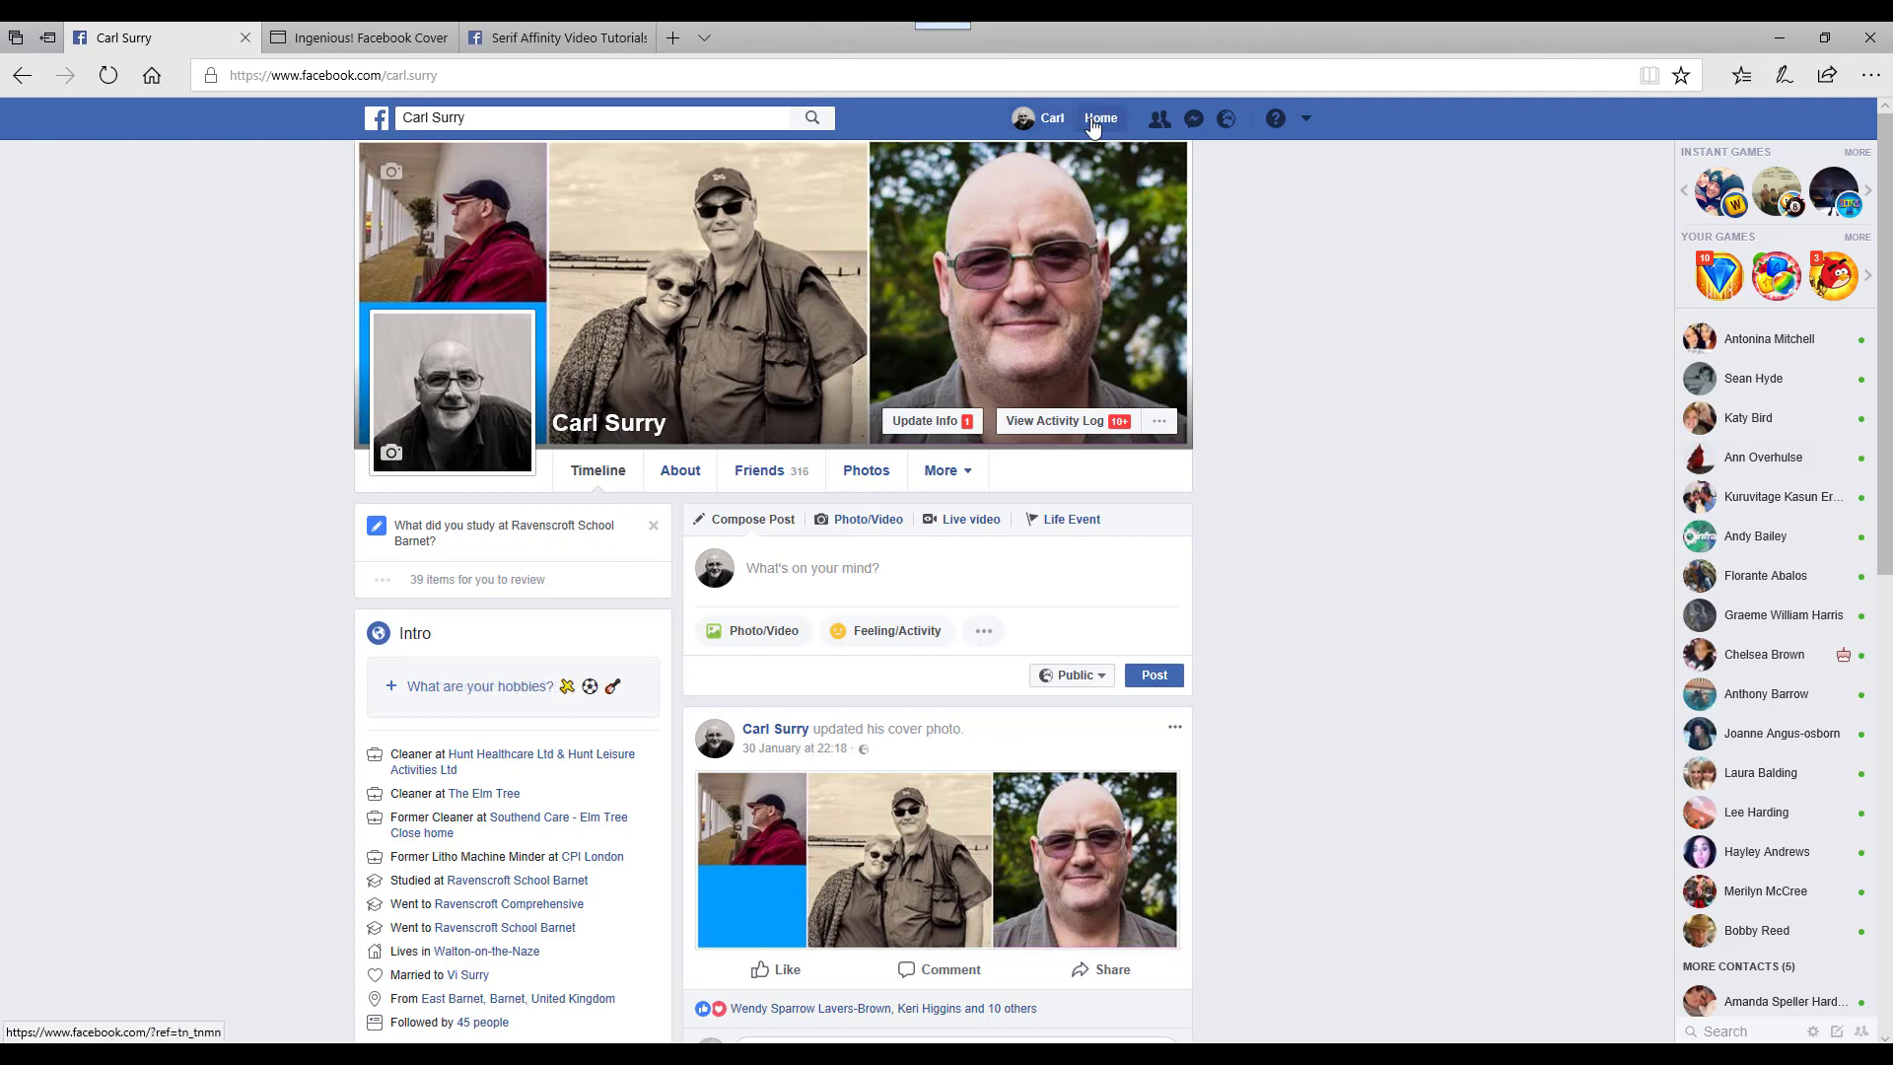
Go to the news feed and into the Serif Affinity Video Tutorials group page
{"action": "left_click", "coordinate": [1100, 116]}
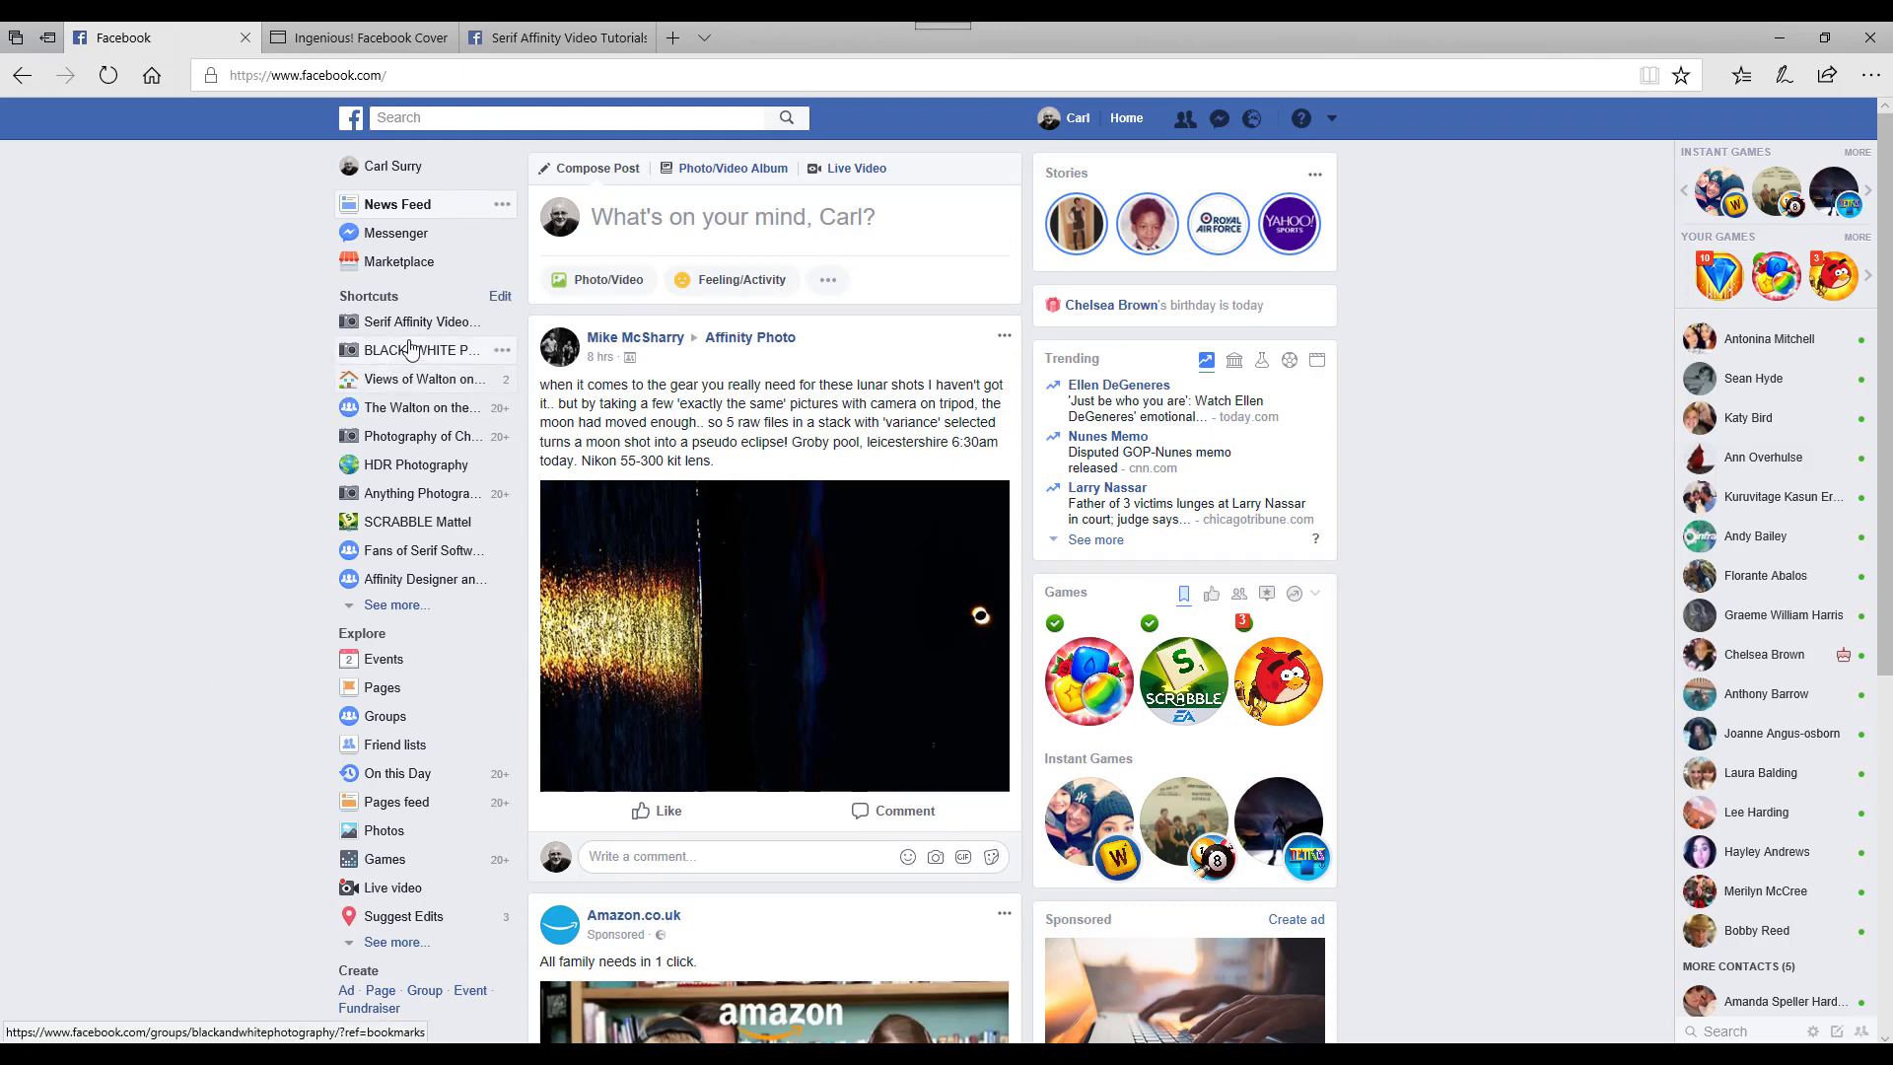
{"action": "left_click", "coordinate": [420, 351]}
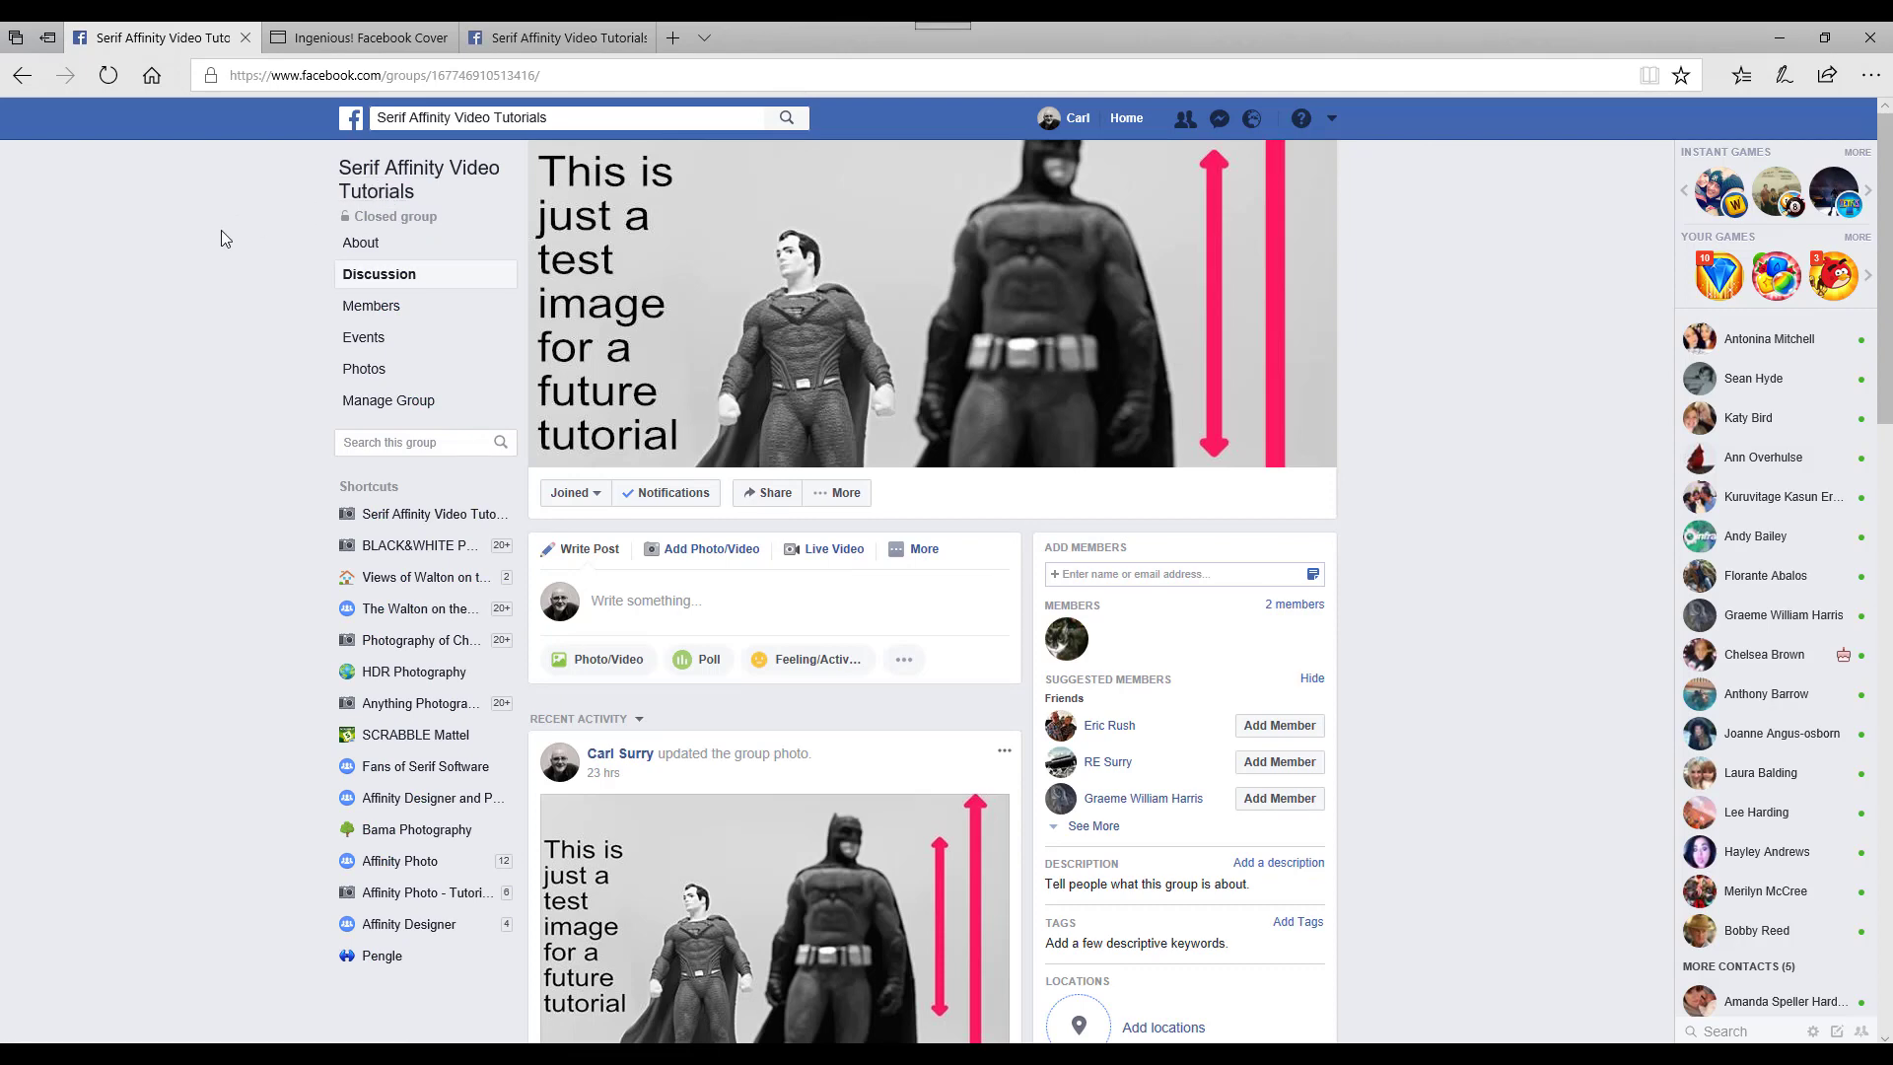
{"action": "mouse_move", "coordinate": [1550, 524]}
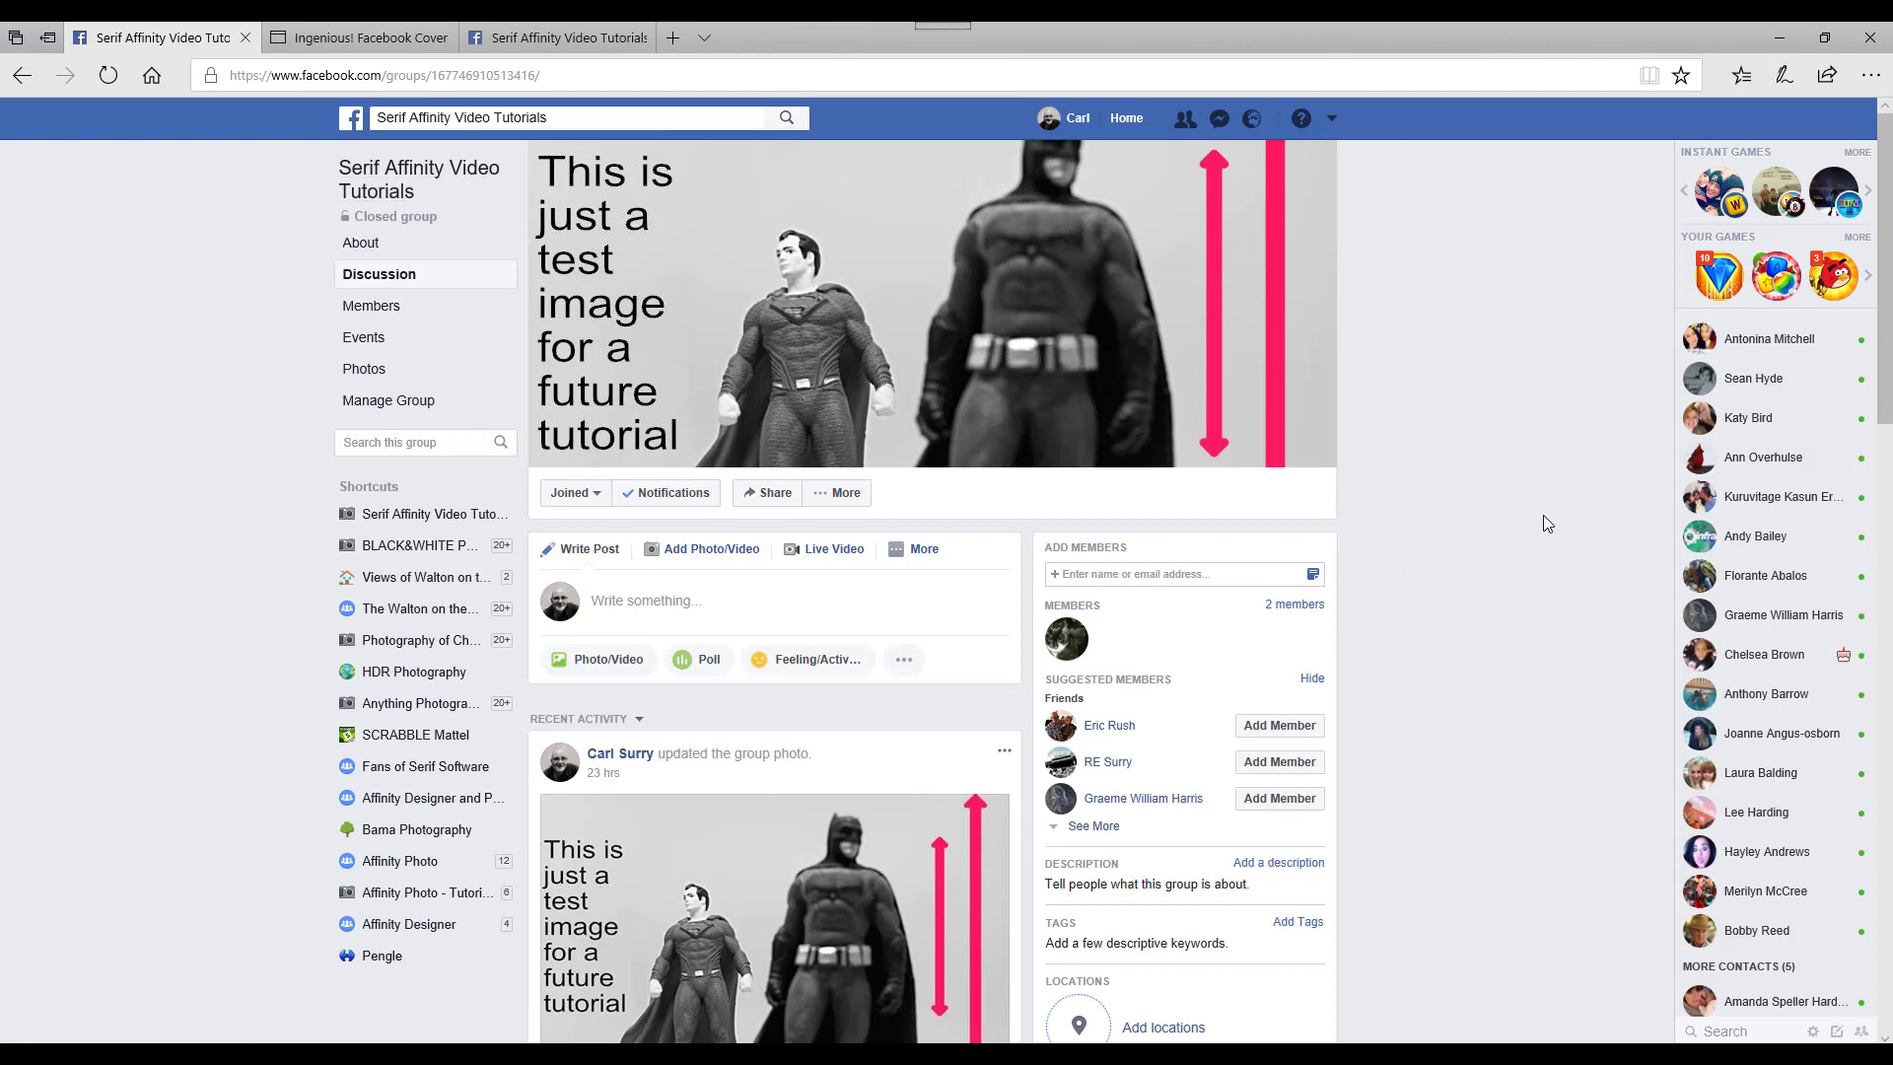
{"action": "mouse_move", "coordinate": [869, 215]}
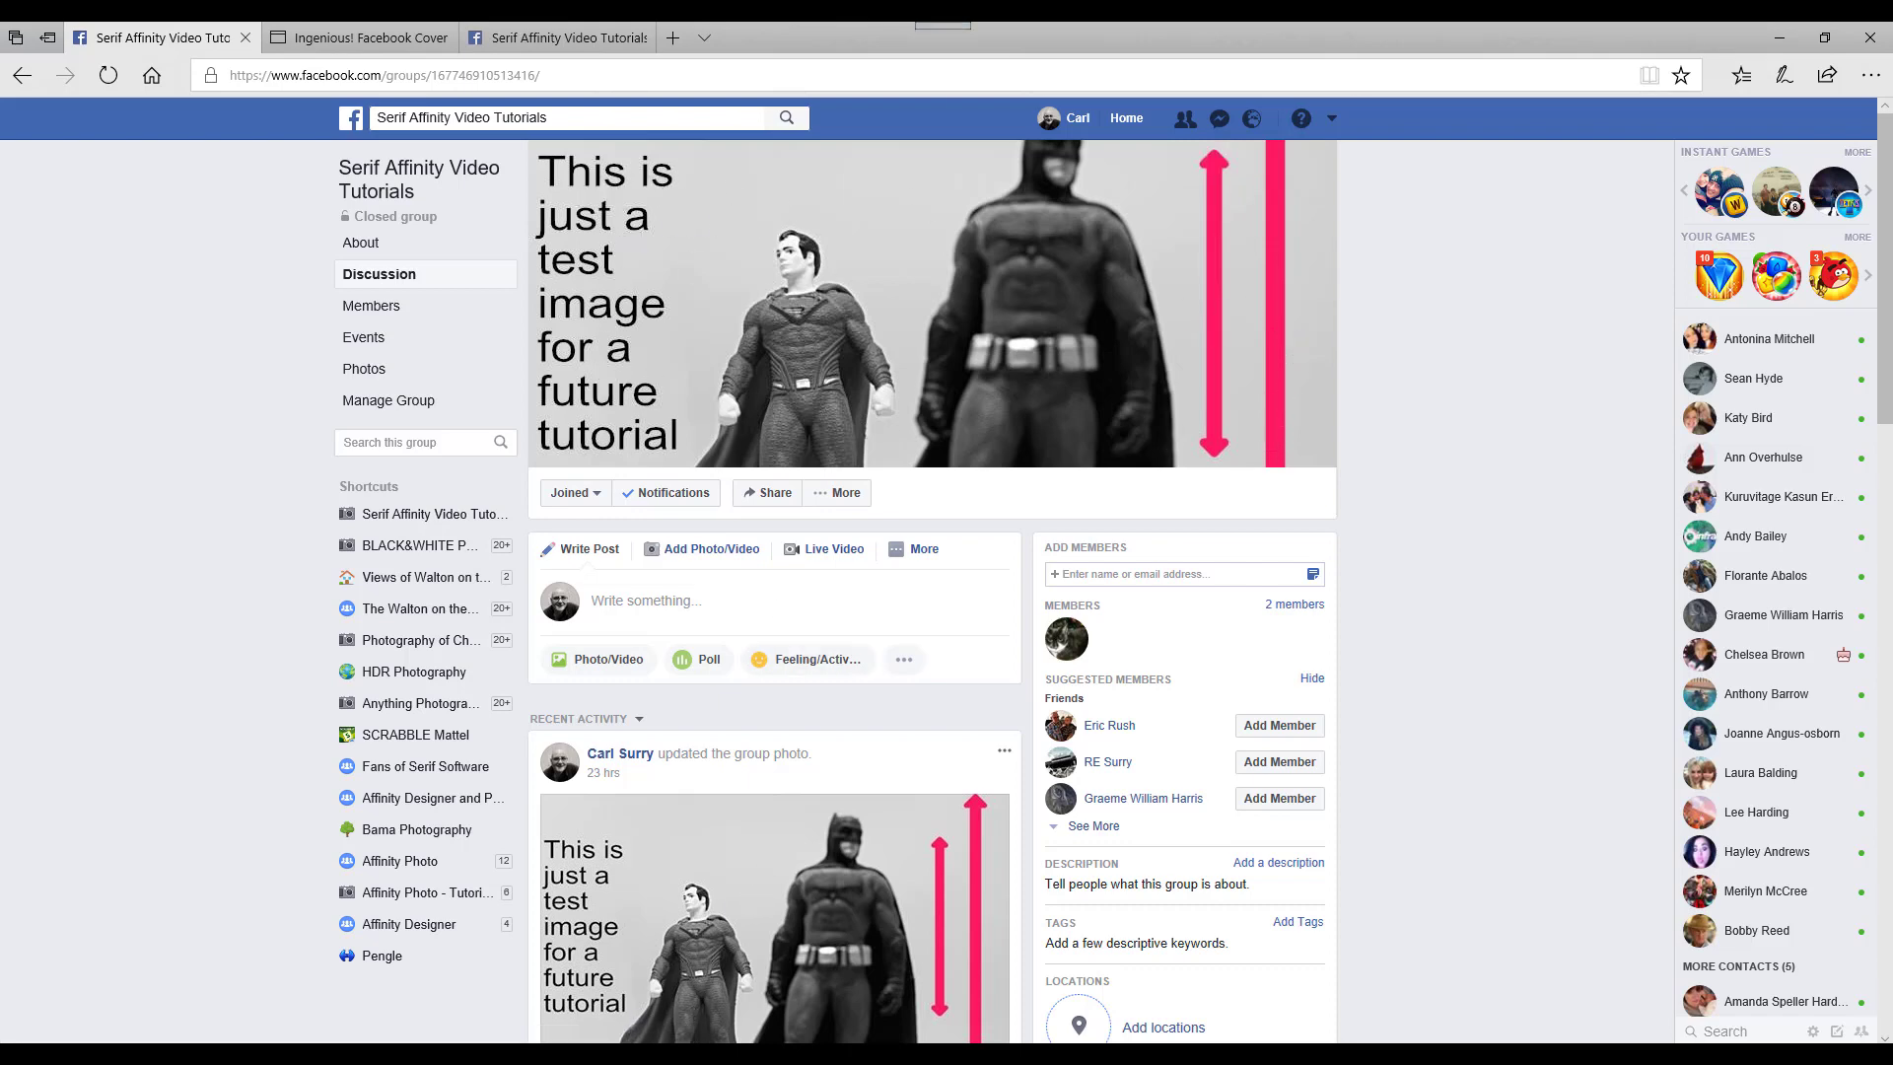
Switch to the louisem.com article and scroll to the 820 x 461 template image
{"action": "left_click", "coordinate": [357, 37]}
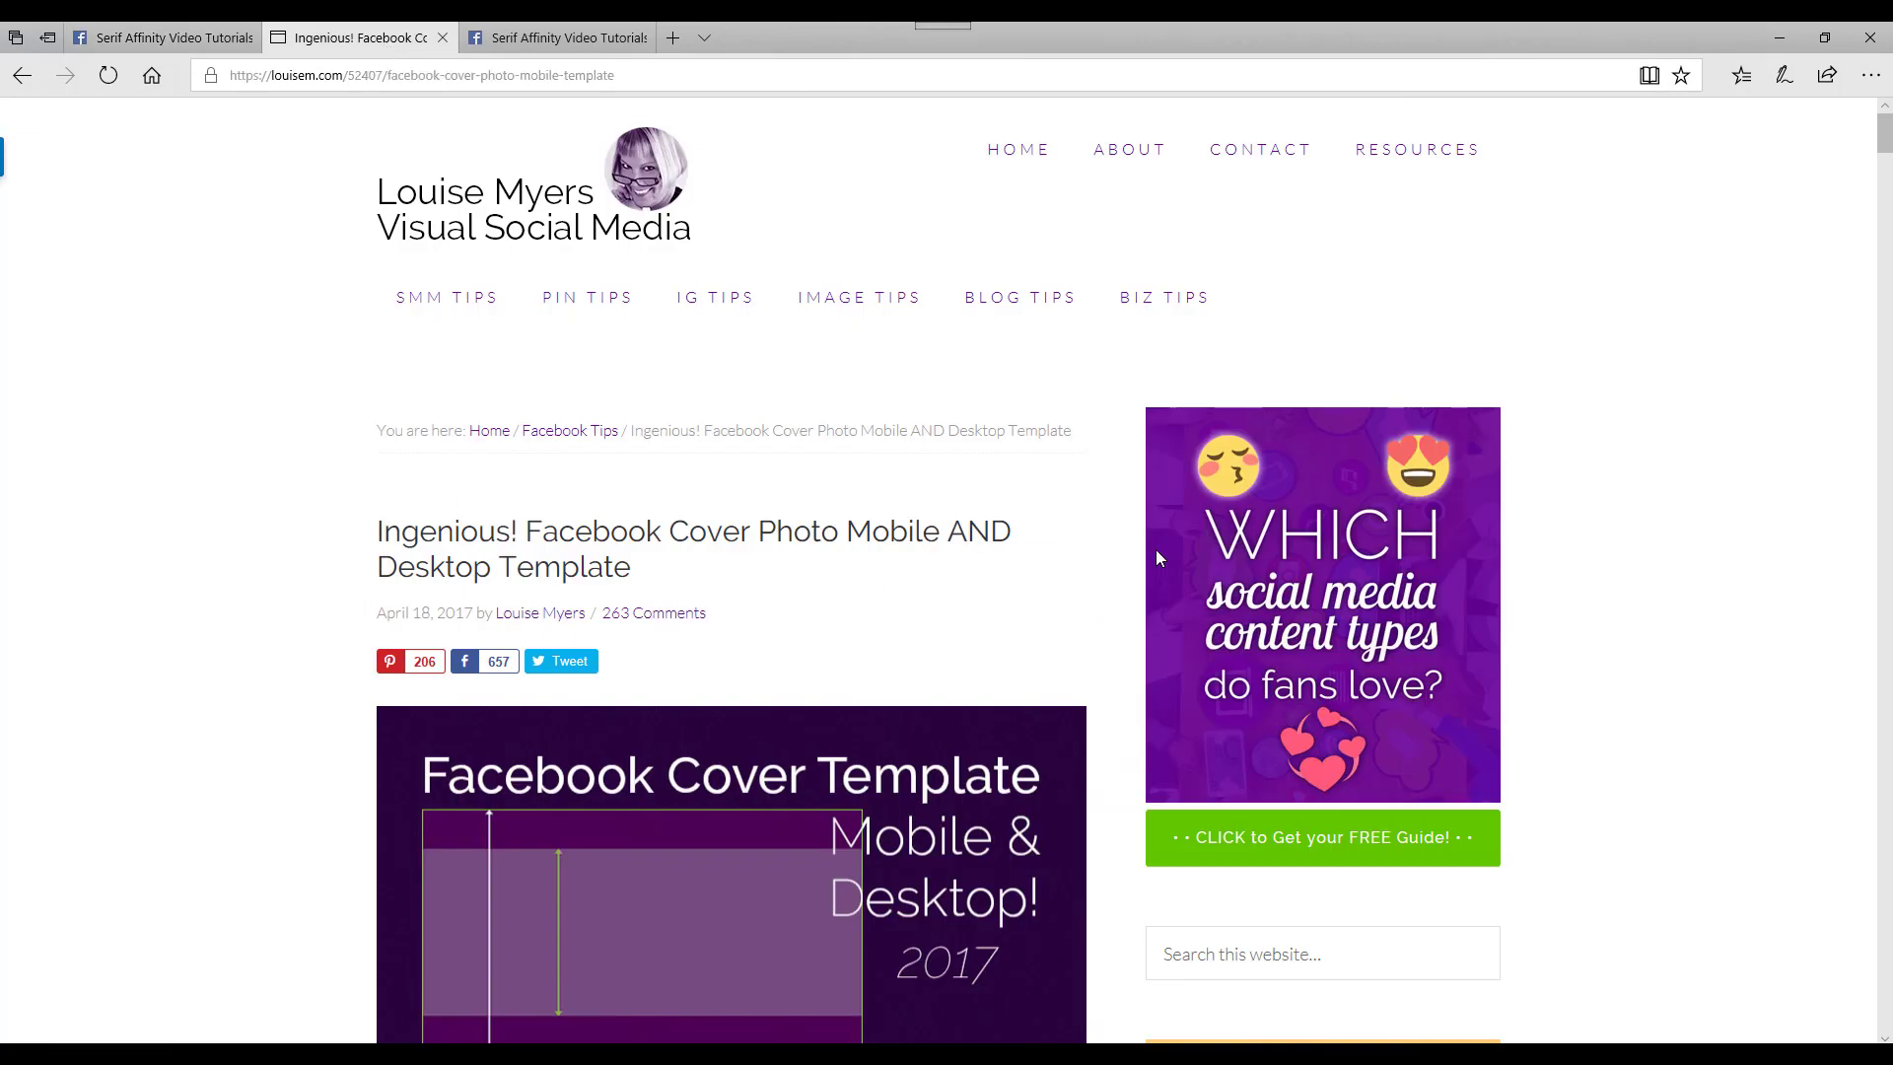
{"action": "mouse_move", "coordinate": [234, 142]}
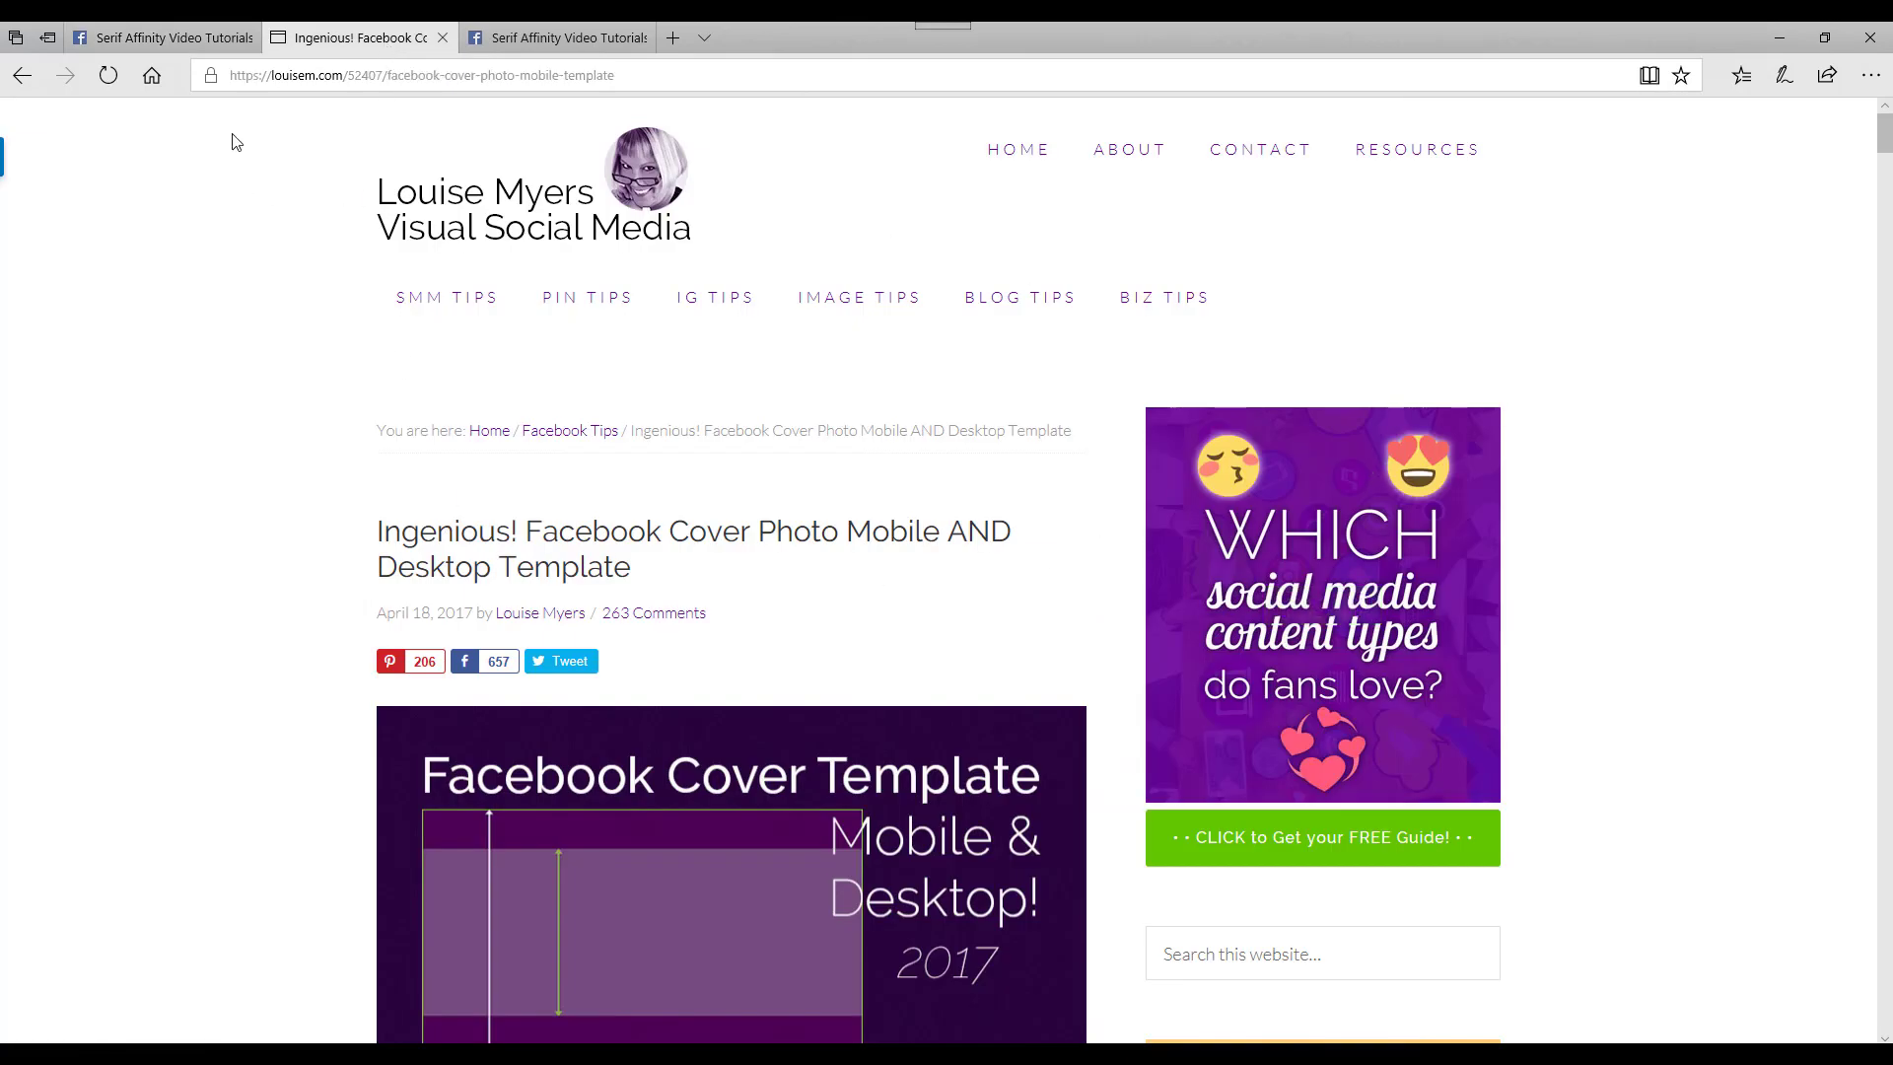
{"action": "mouse_move", "coordinate": [303, 164]}
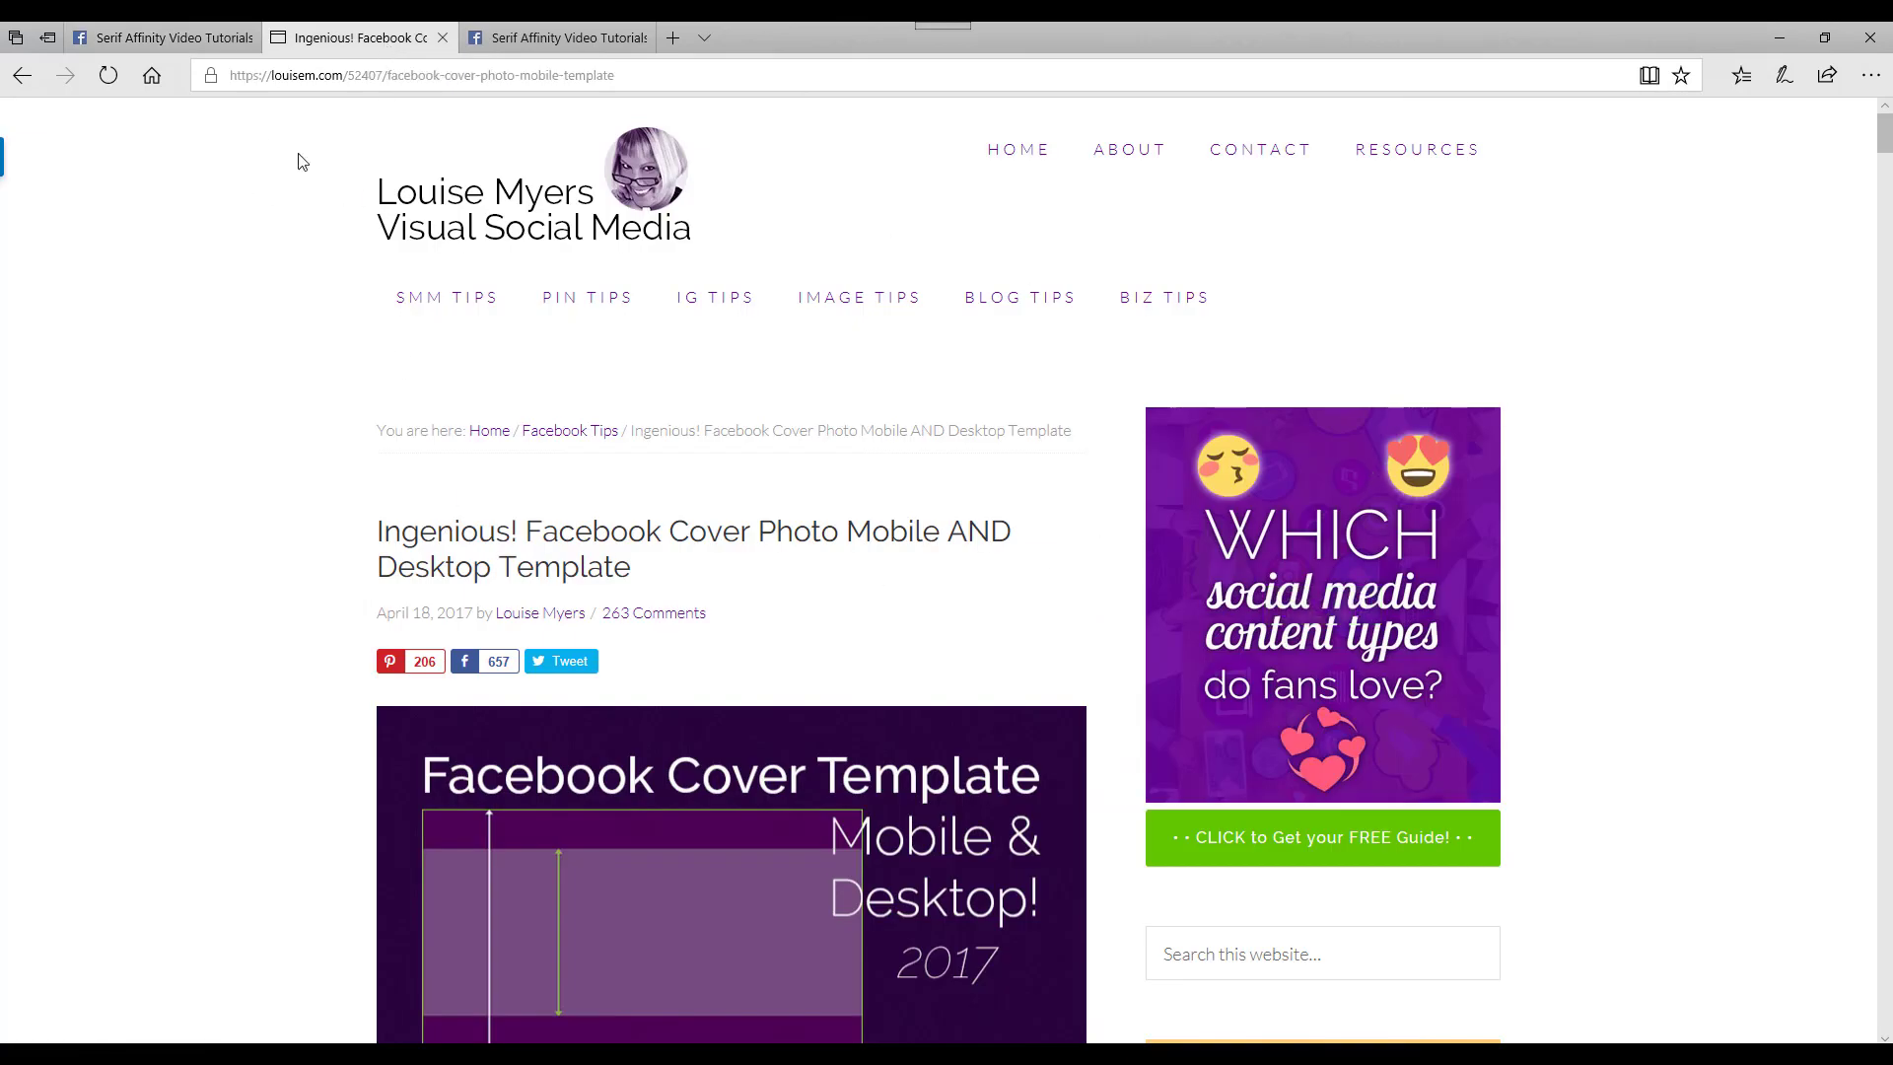
{"action": "mouse_move", "coordinate": [394, 230]}
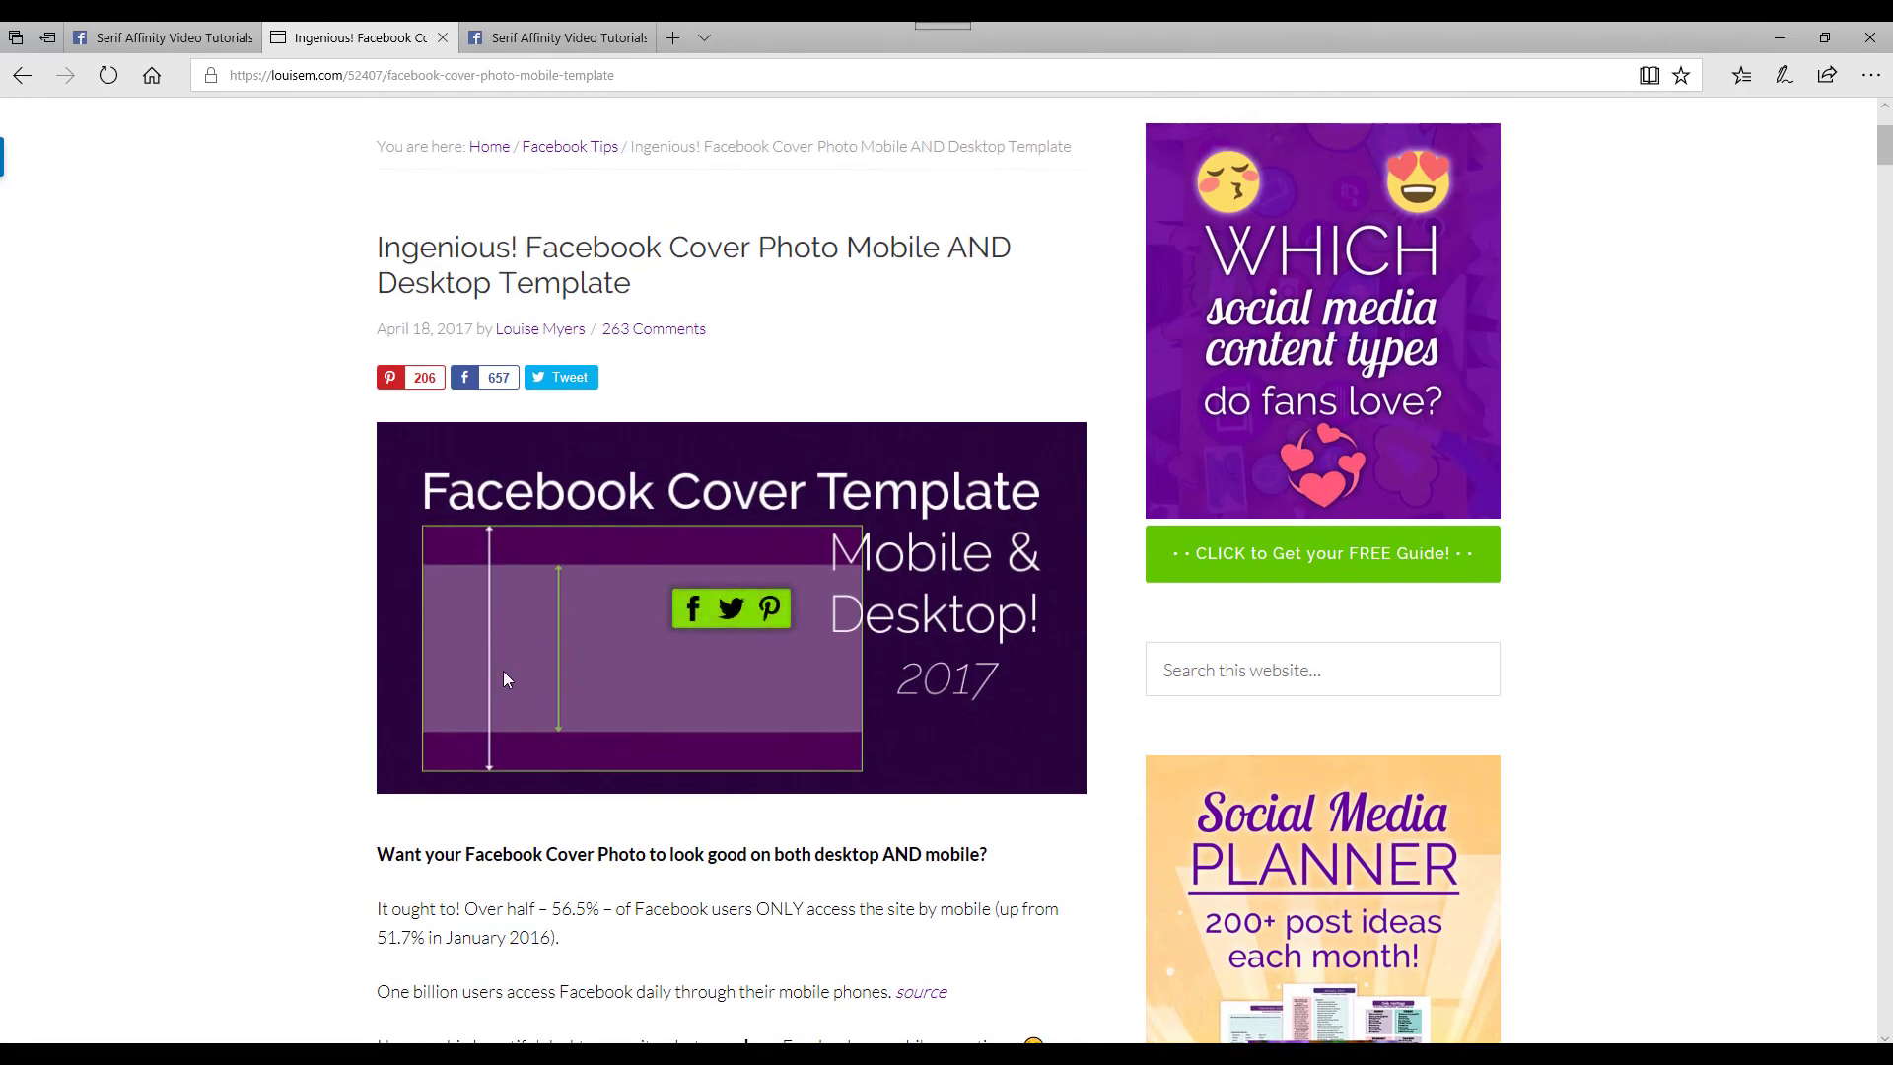
{"action": "scroll", "scroll_direction": "down", "scroll_amount": 3}
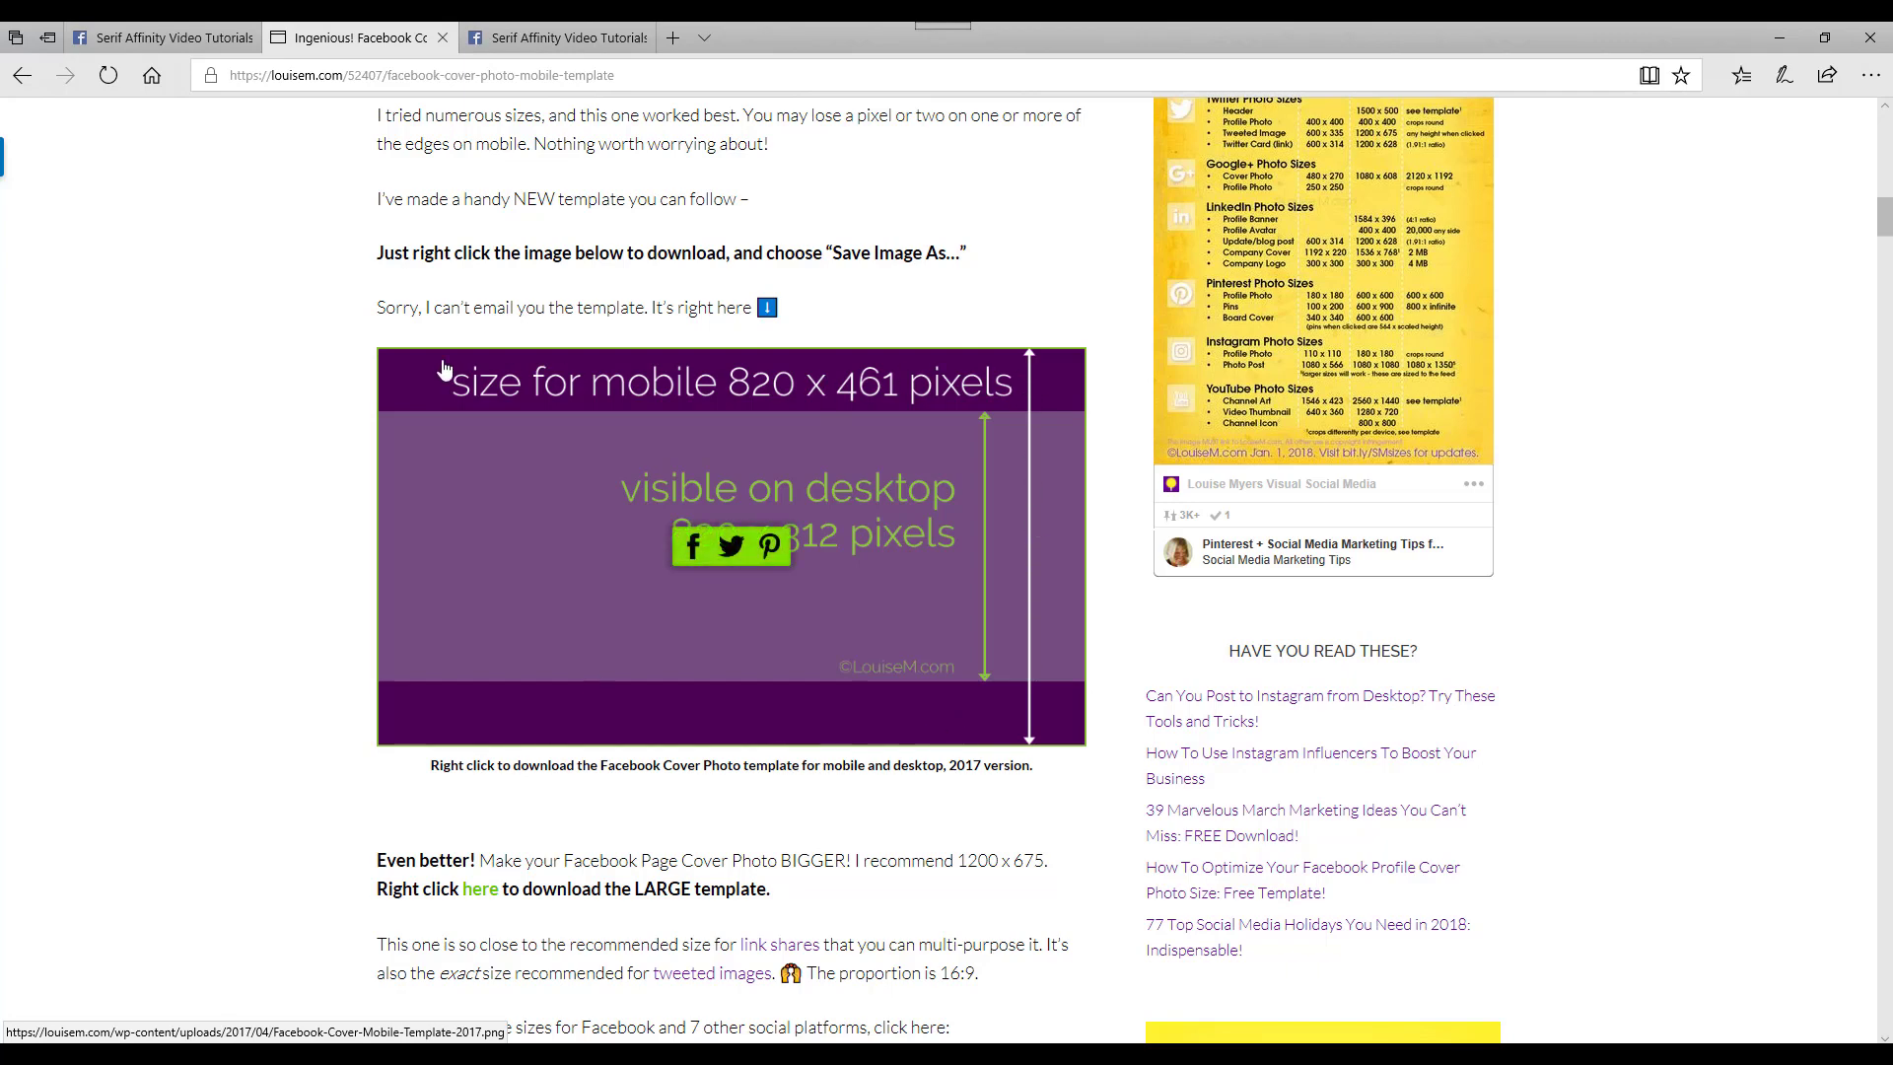
{"action": "mouse_move", "coordinate": [479, 502]}
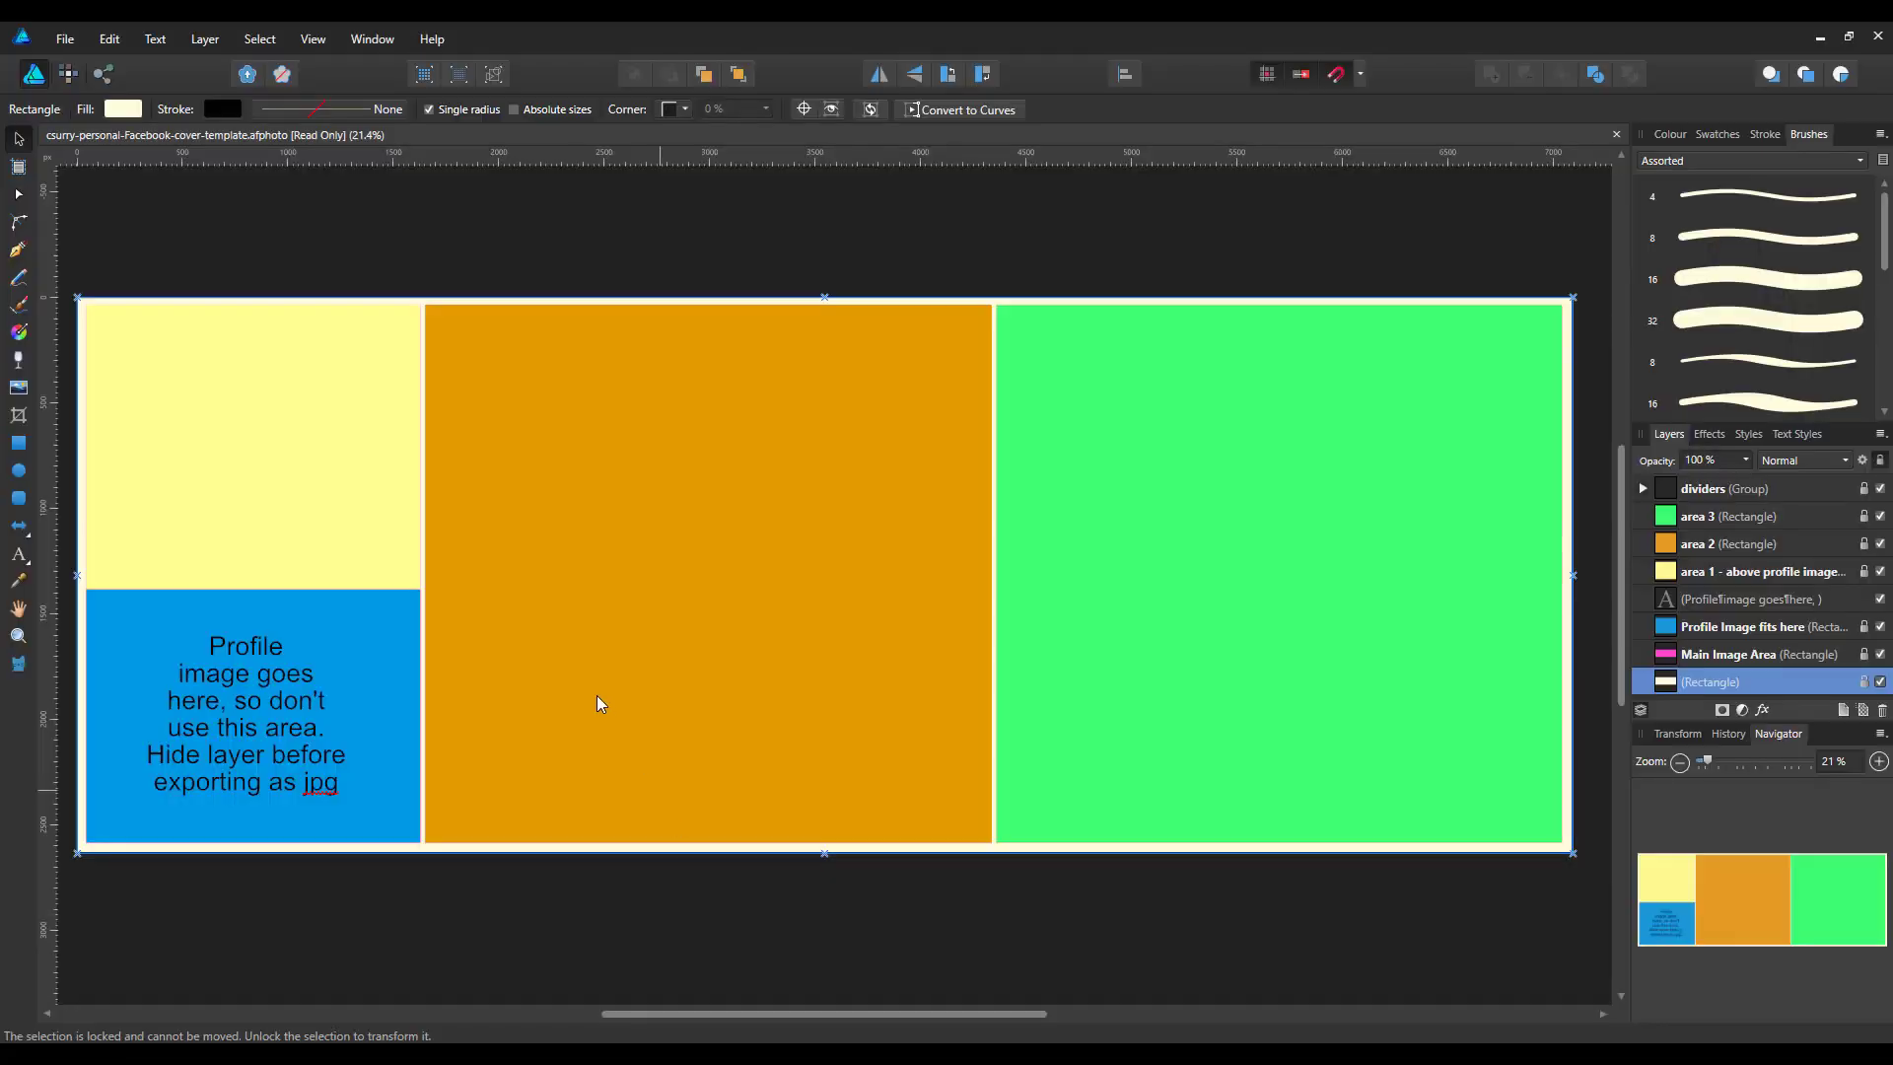
{"action": "mouse_move", "coordinate": [1615, 136]}
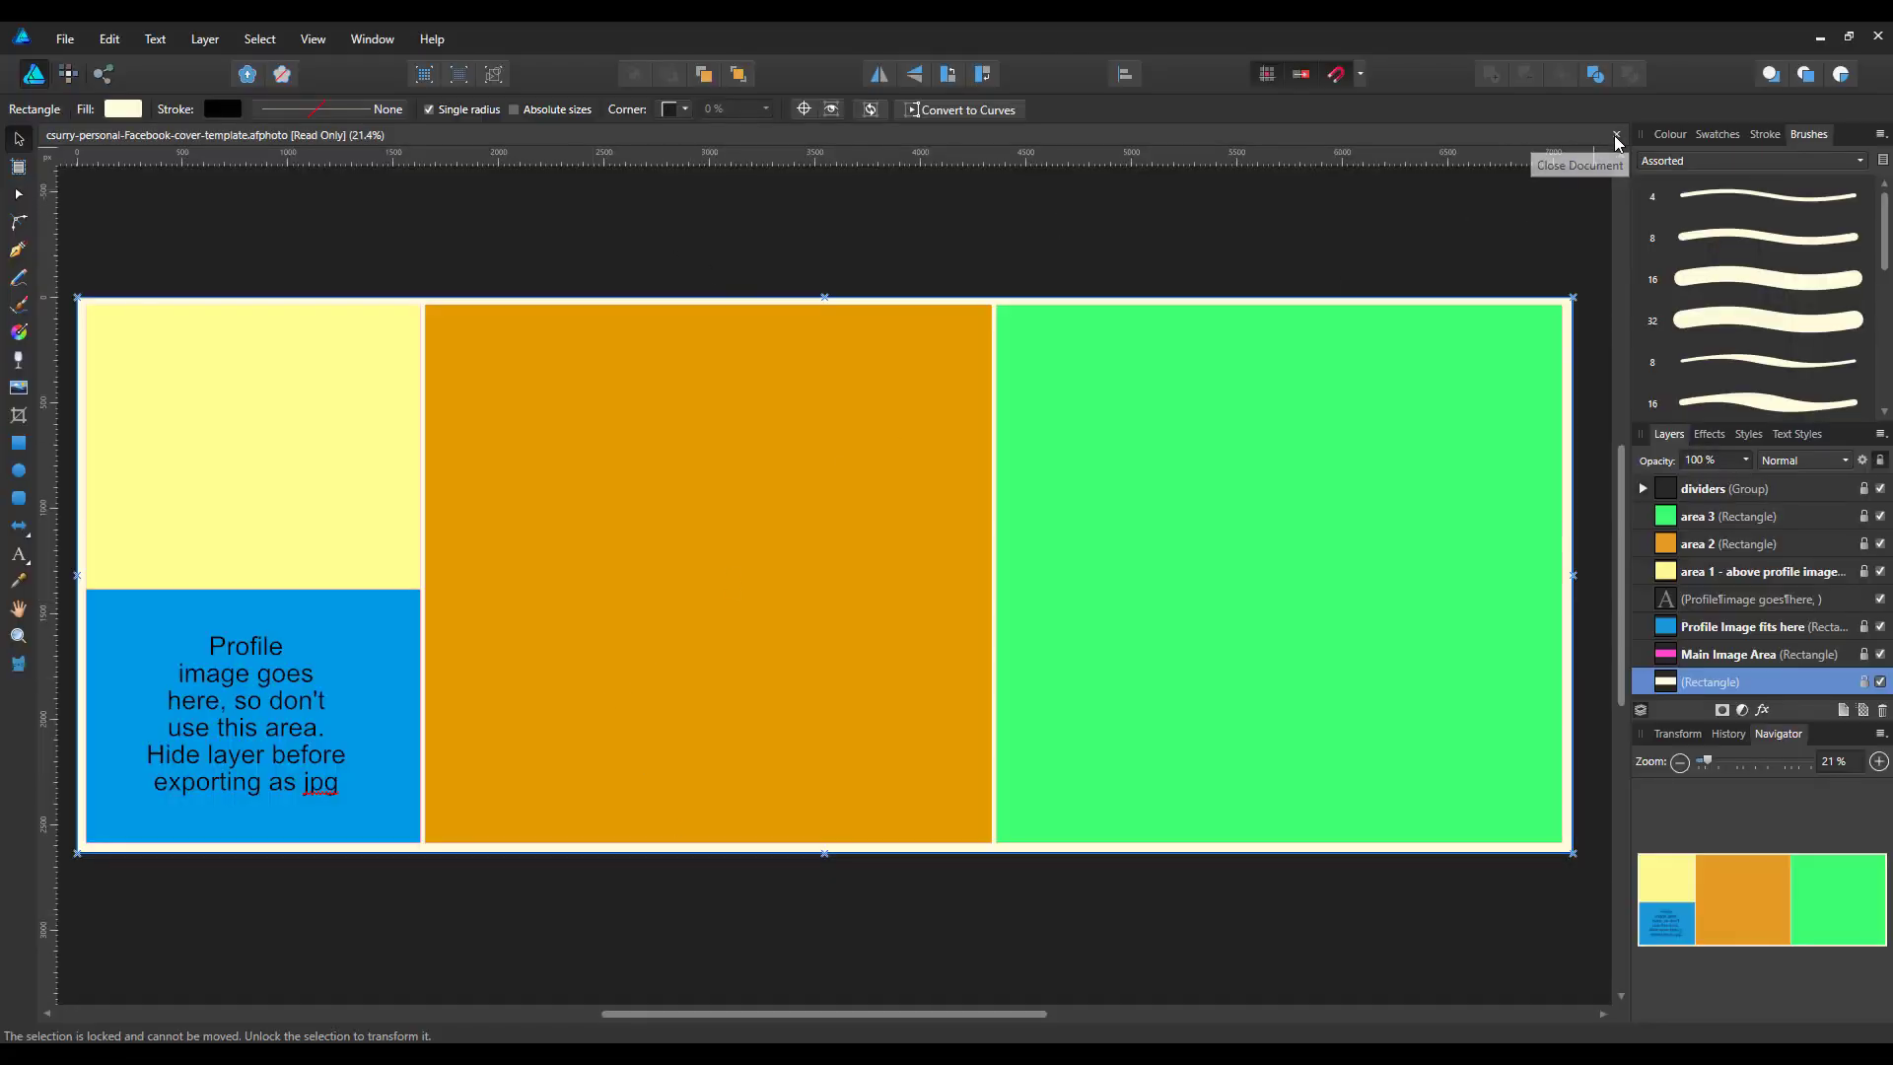
Close the cover template, then open Facebook-Cover-Mobile-Template-2017.png and test-Facebook-Cover-Mobile-Template-2017-18.afdesign from recent files
{"action": "left_click", "coordinate": [1615, 135]}
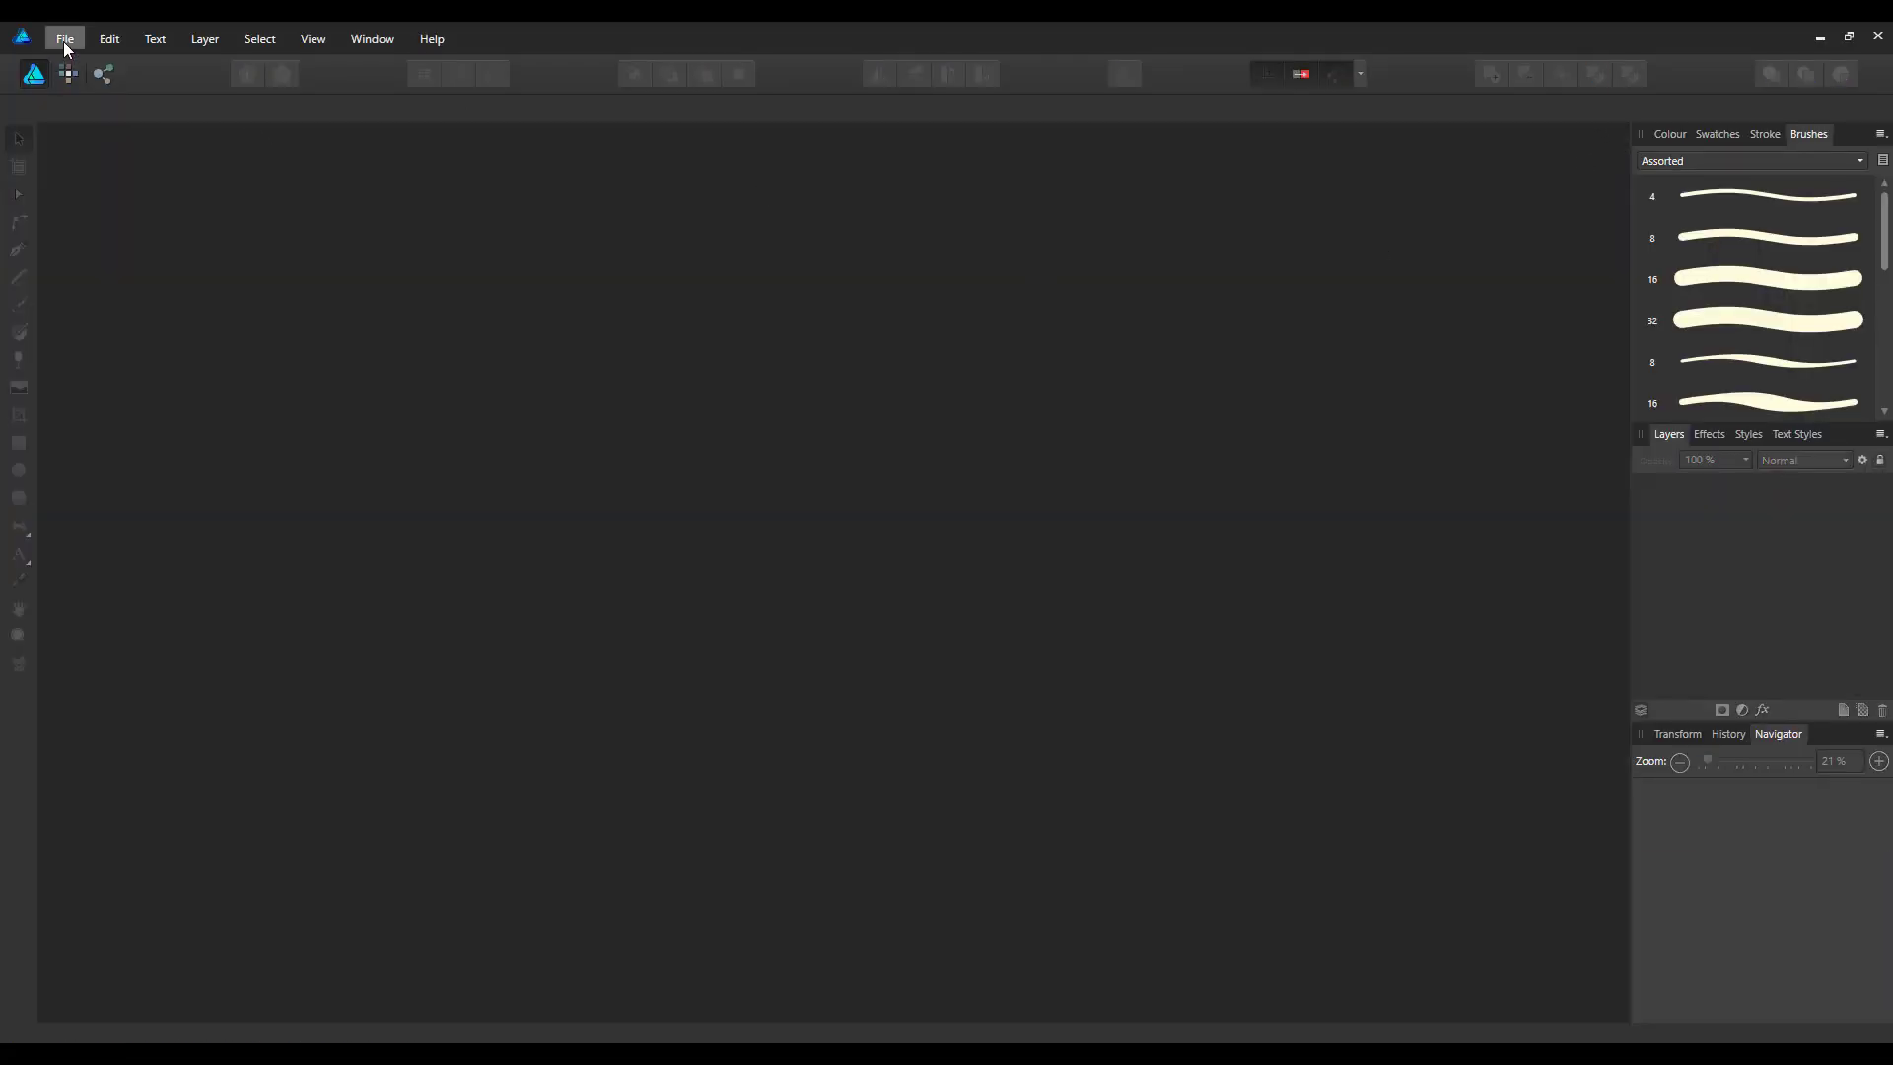
{"action": "left_click", "coordinate": [64, 40]}
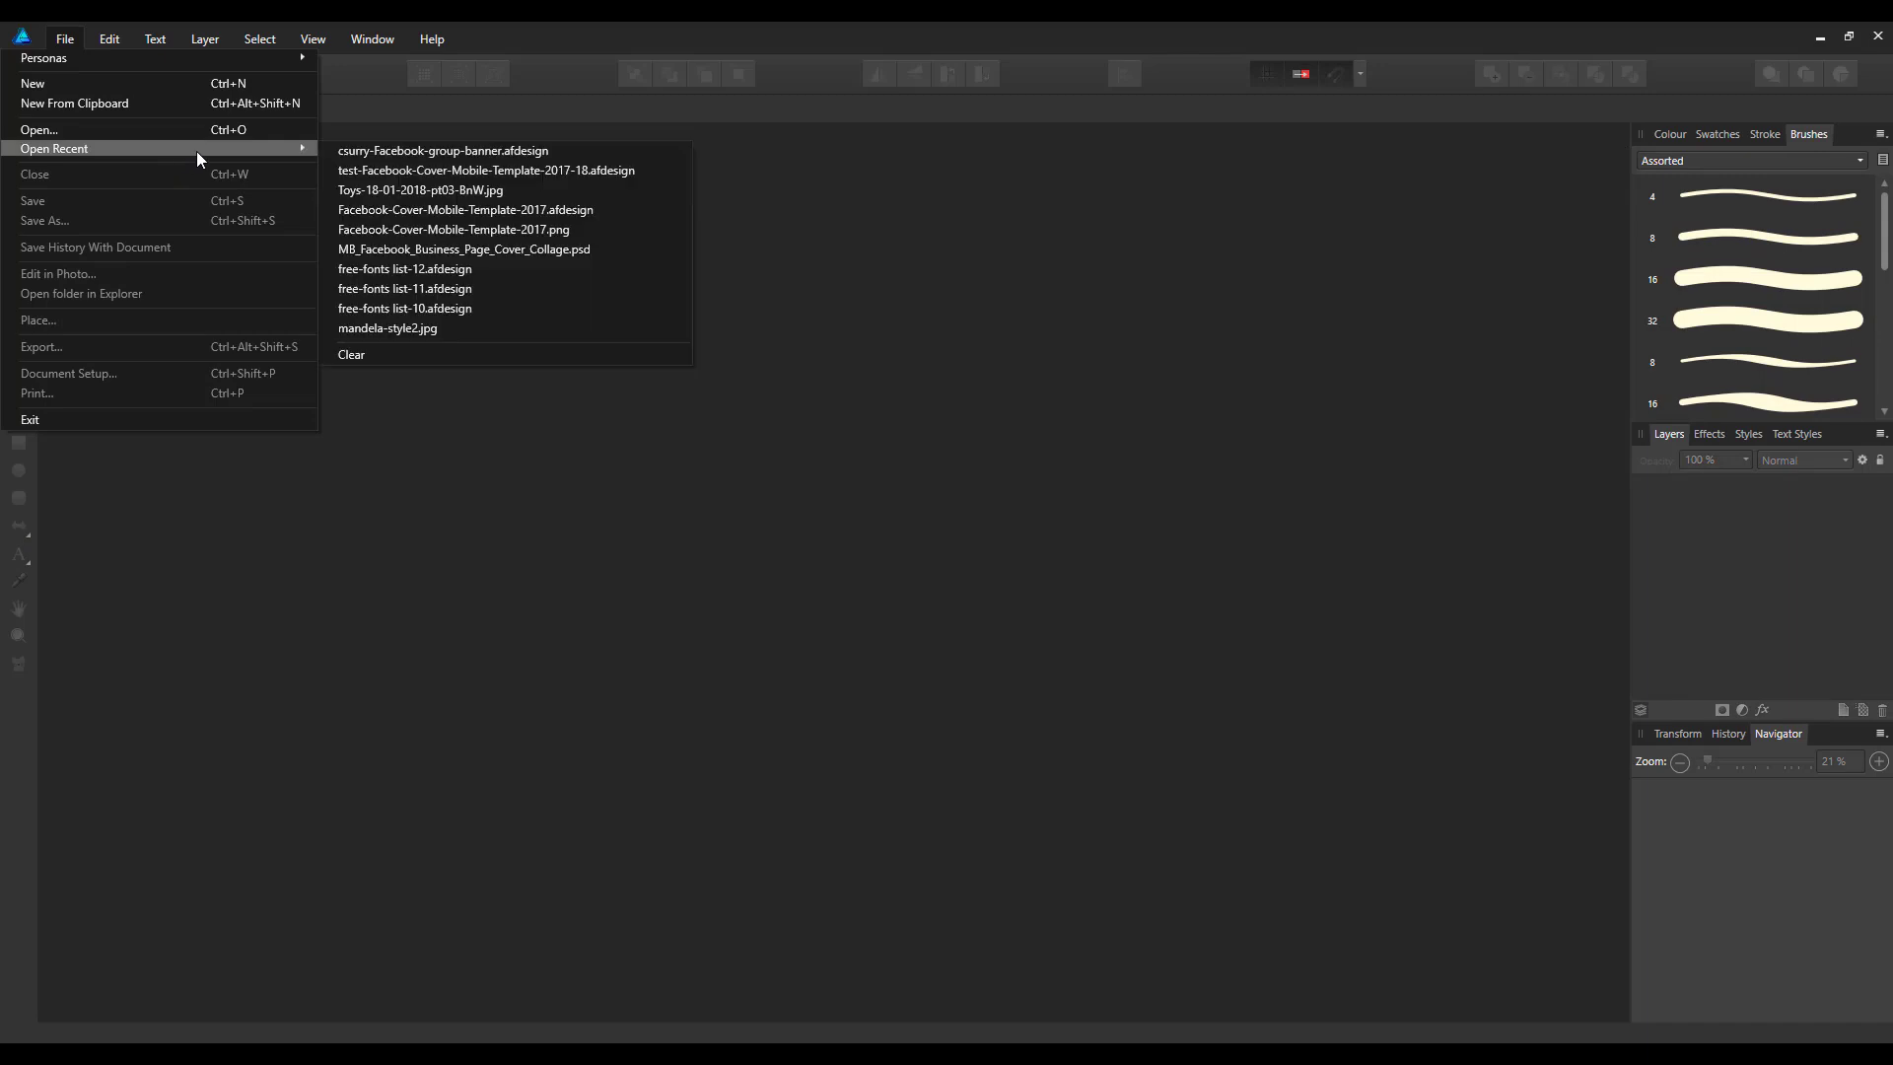
{"action": "mouse_move", "coordinate": [485, 170]}
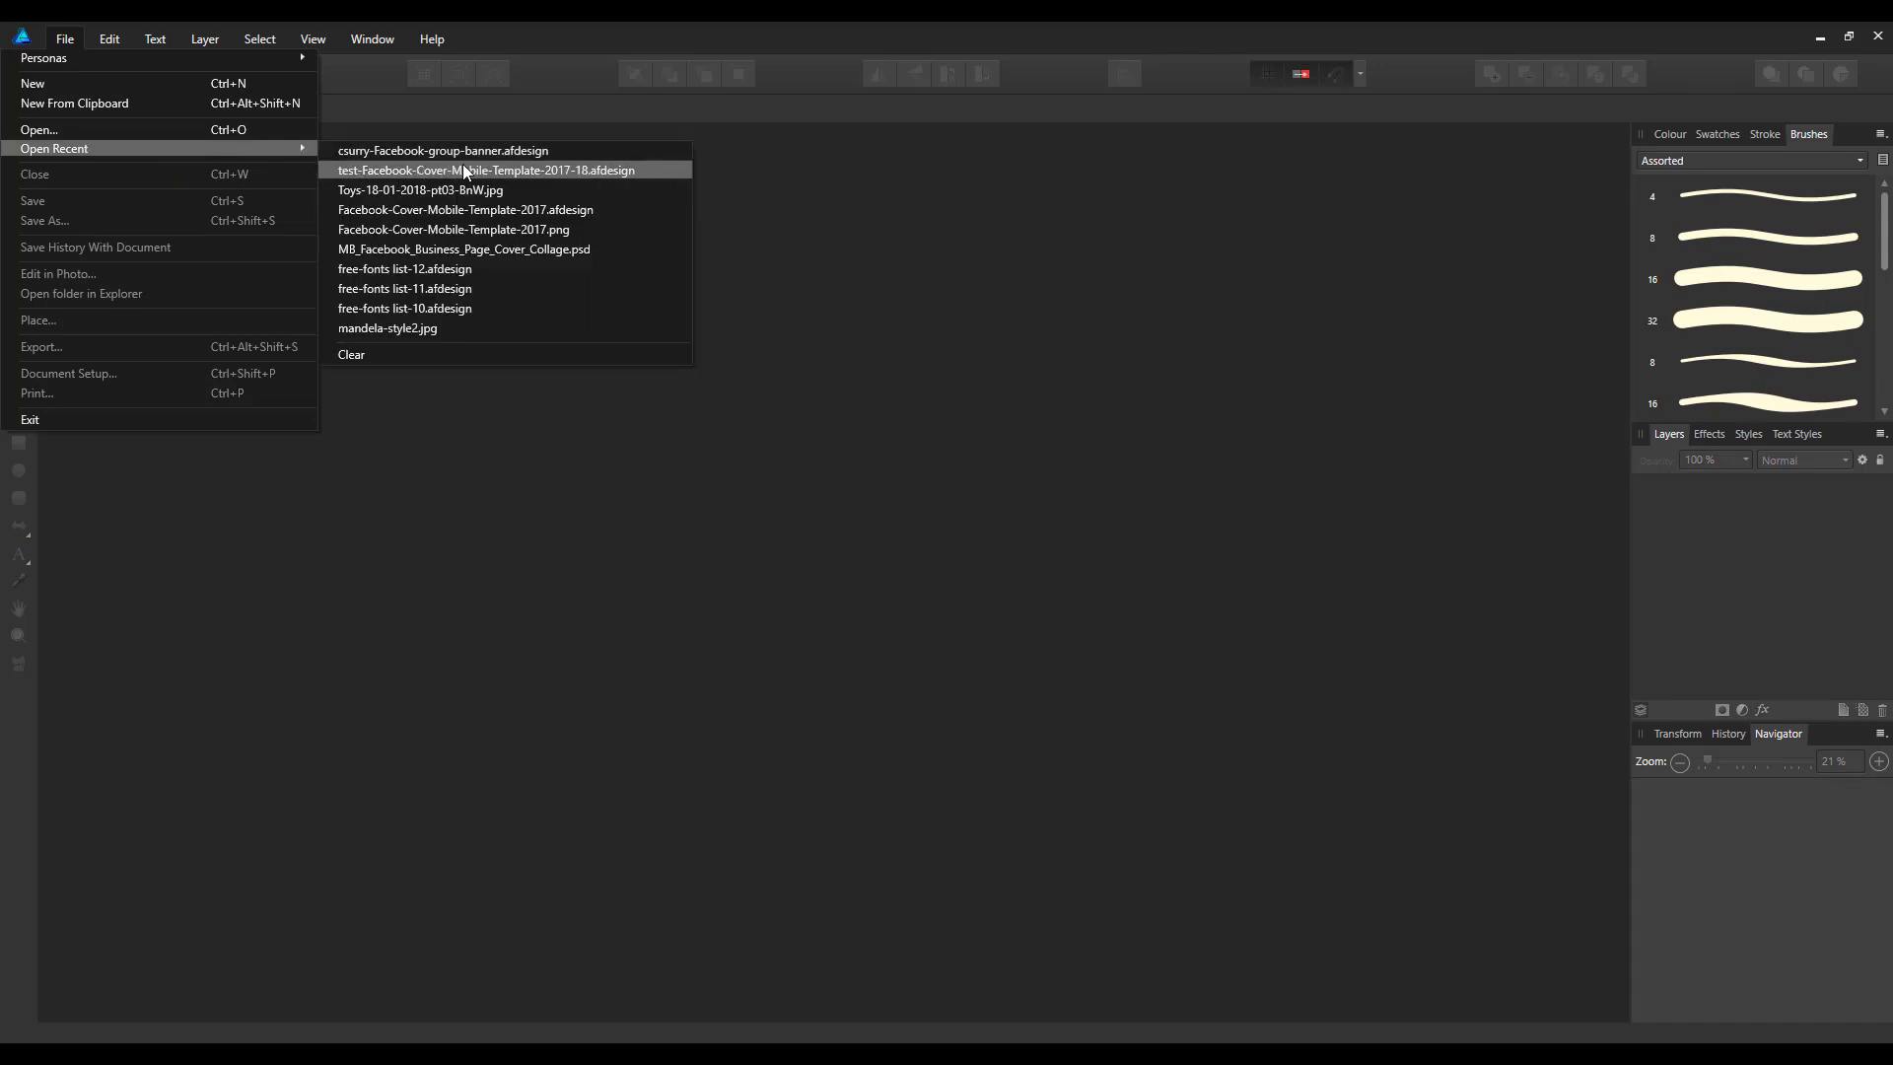
{"action": "mouse_move", "coordinate": [547, 186]}
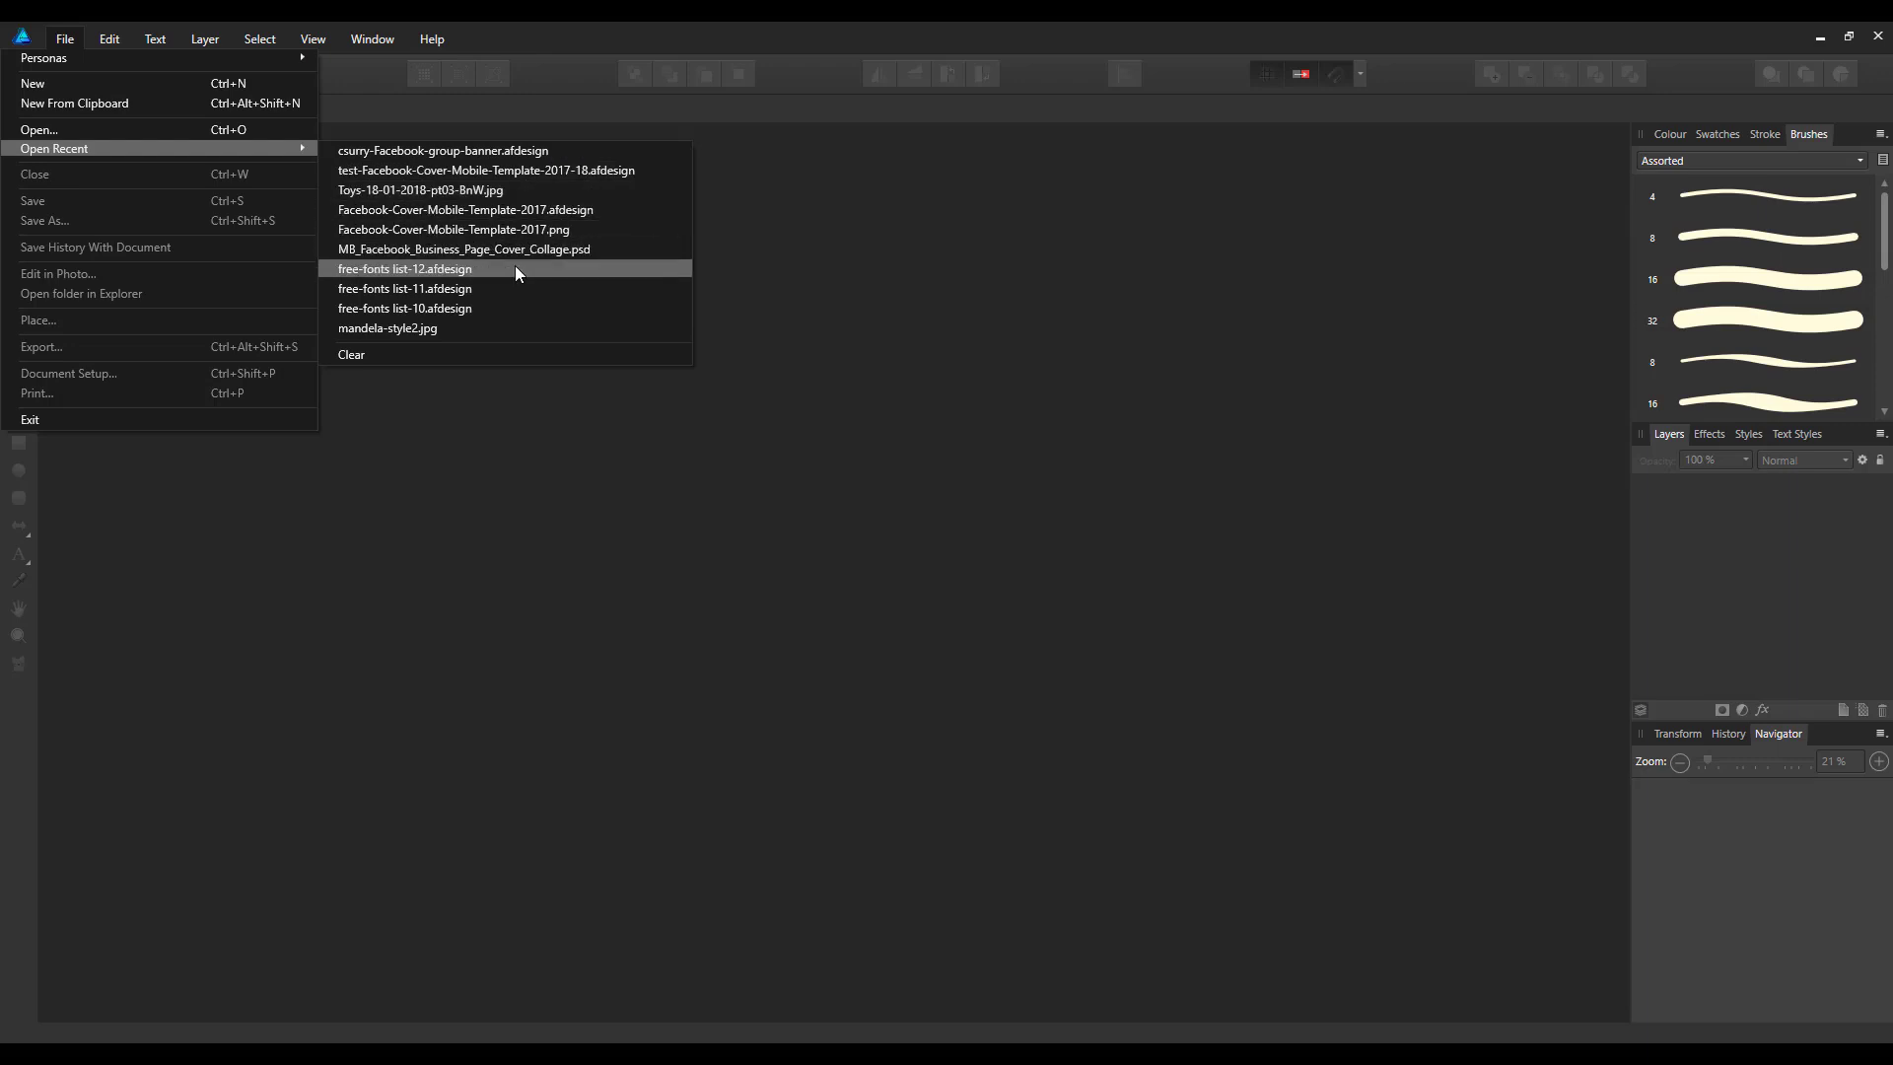
{"action": "left_click", "coordinate": [454, 229]}
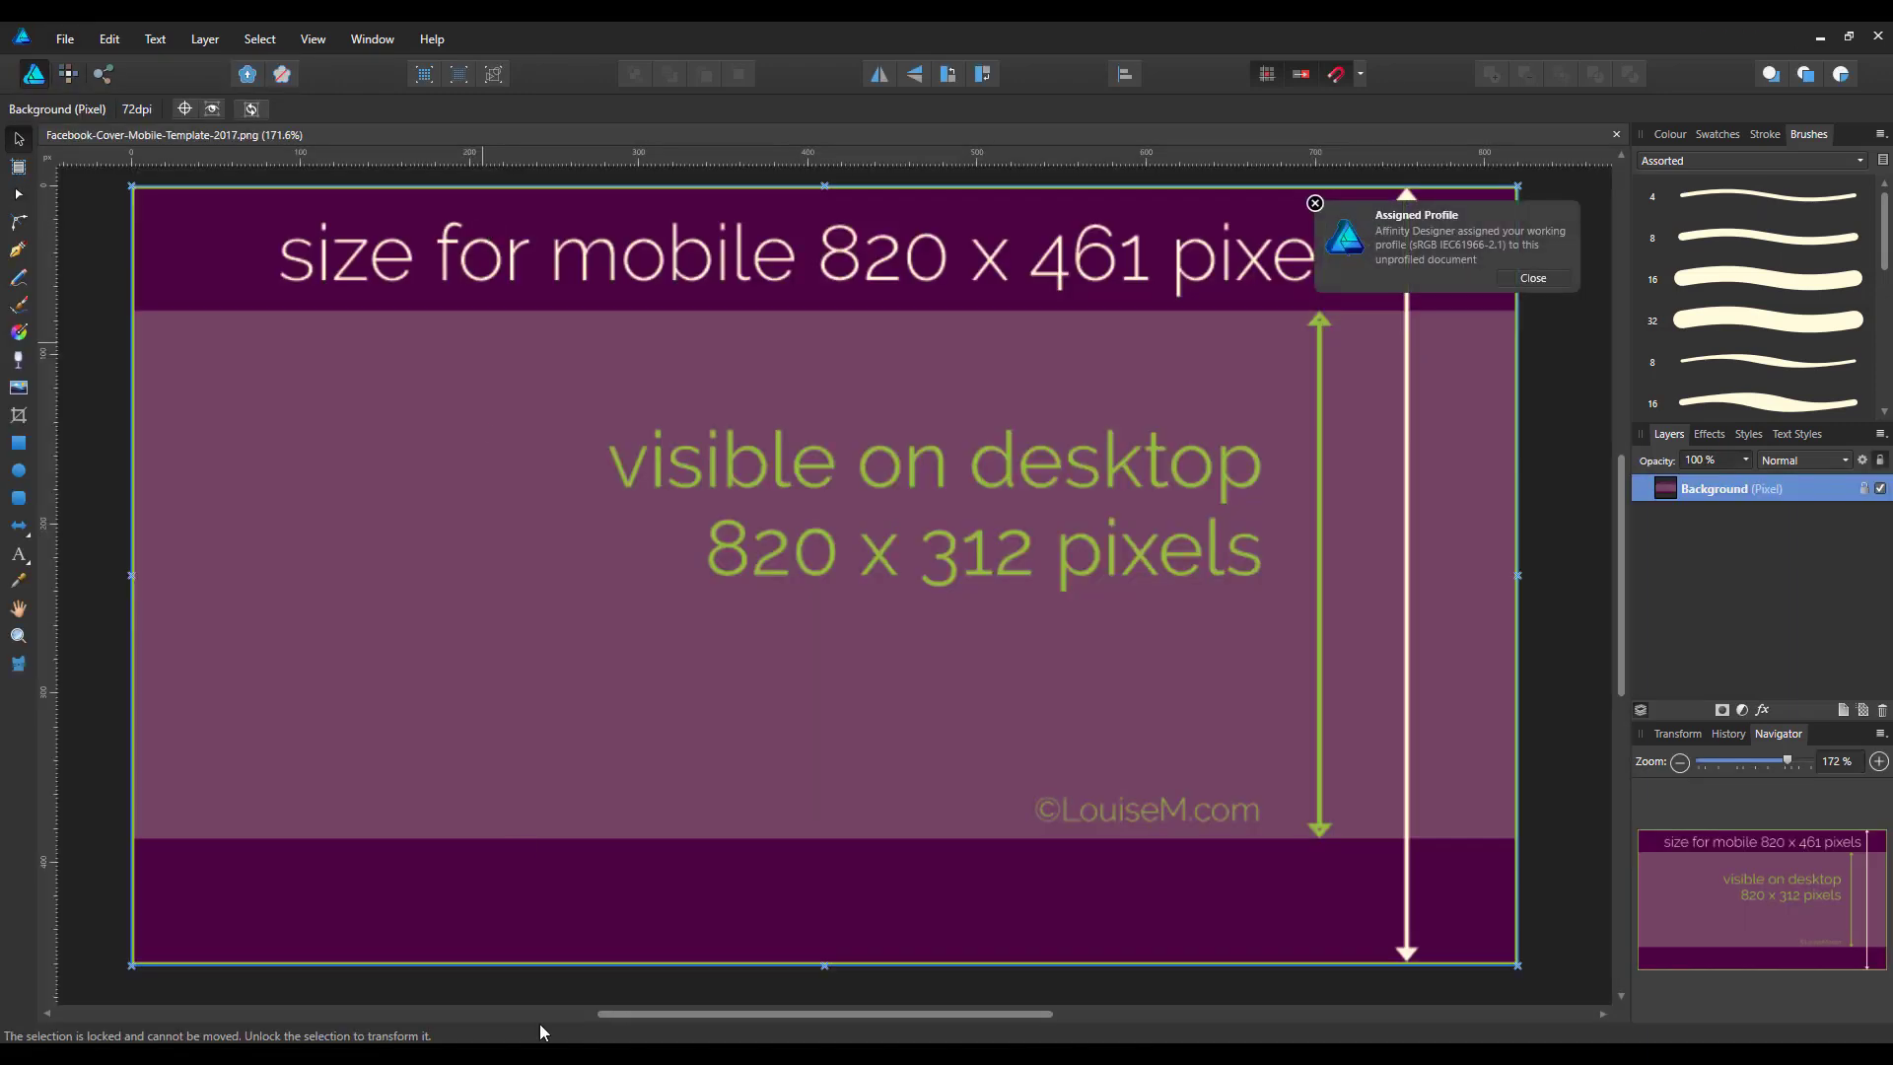
{"action": "mouse_move", "coordinate": [1556, 884]}
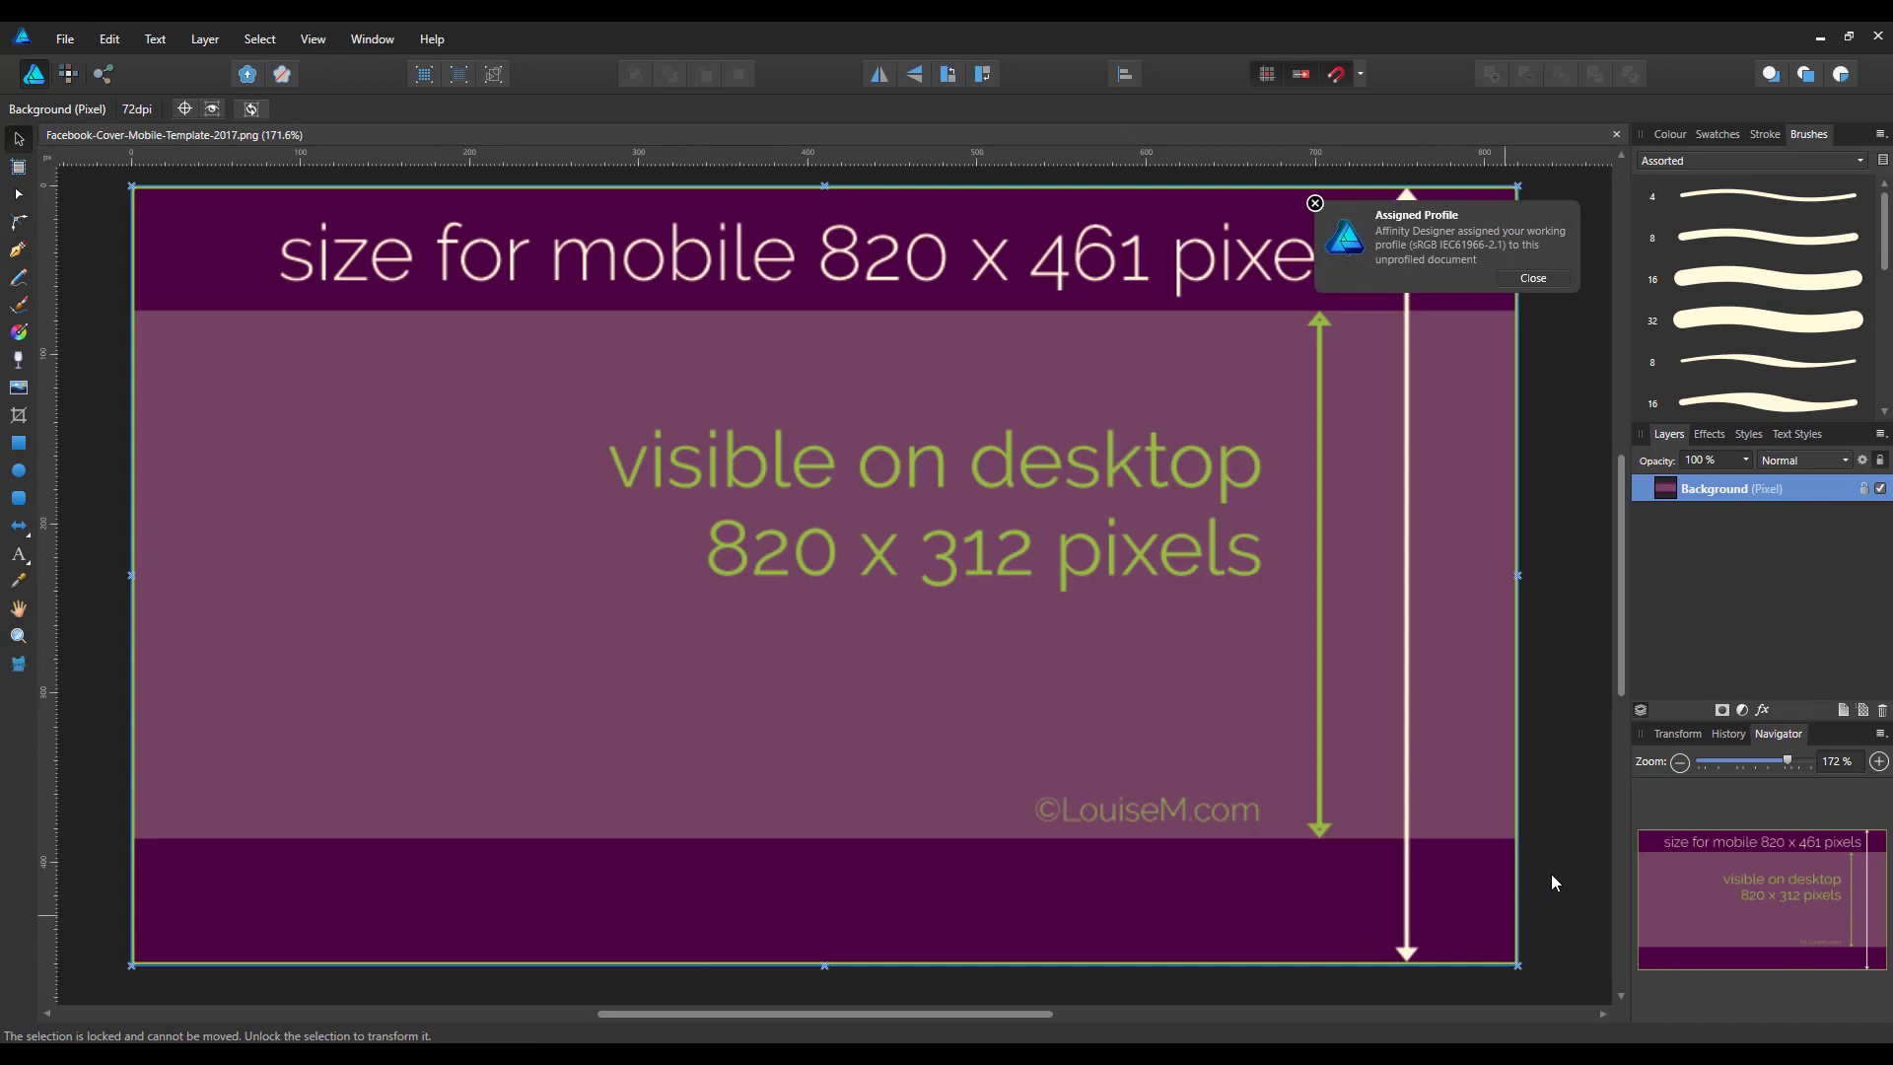
{"action": "mouse_move", "coordinate": [527, 556]}
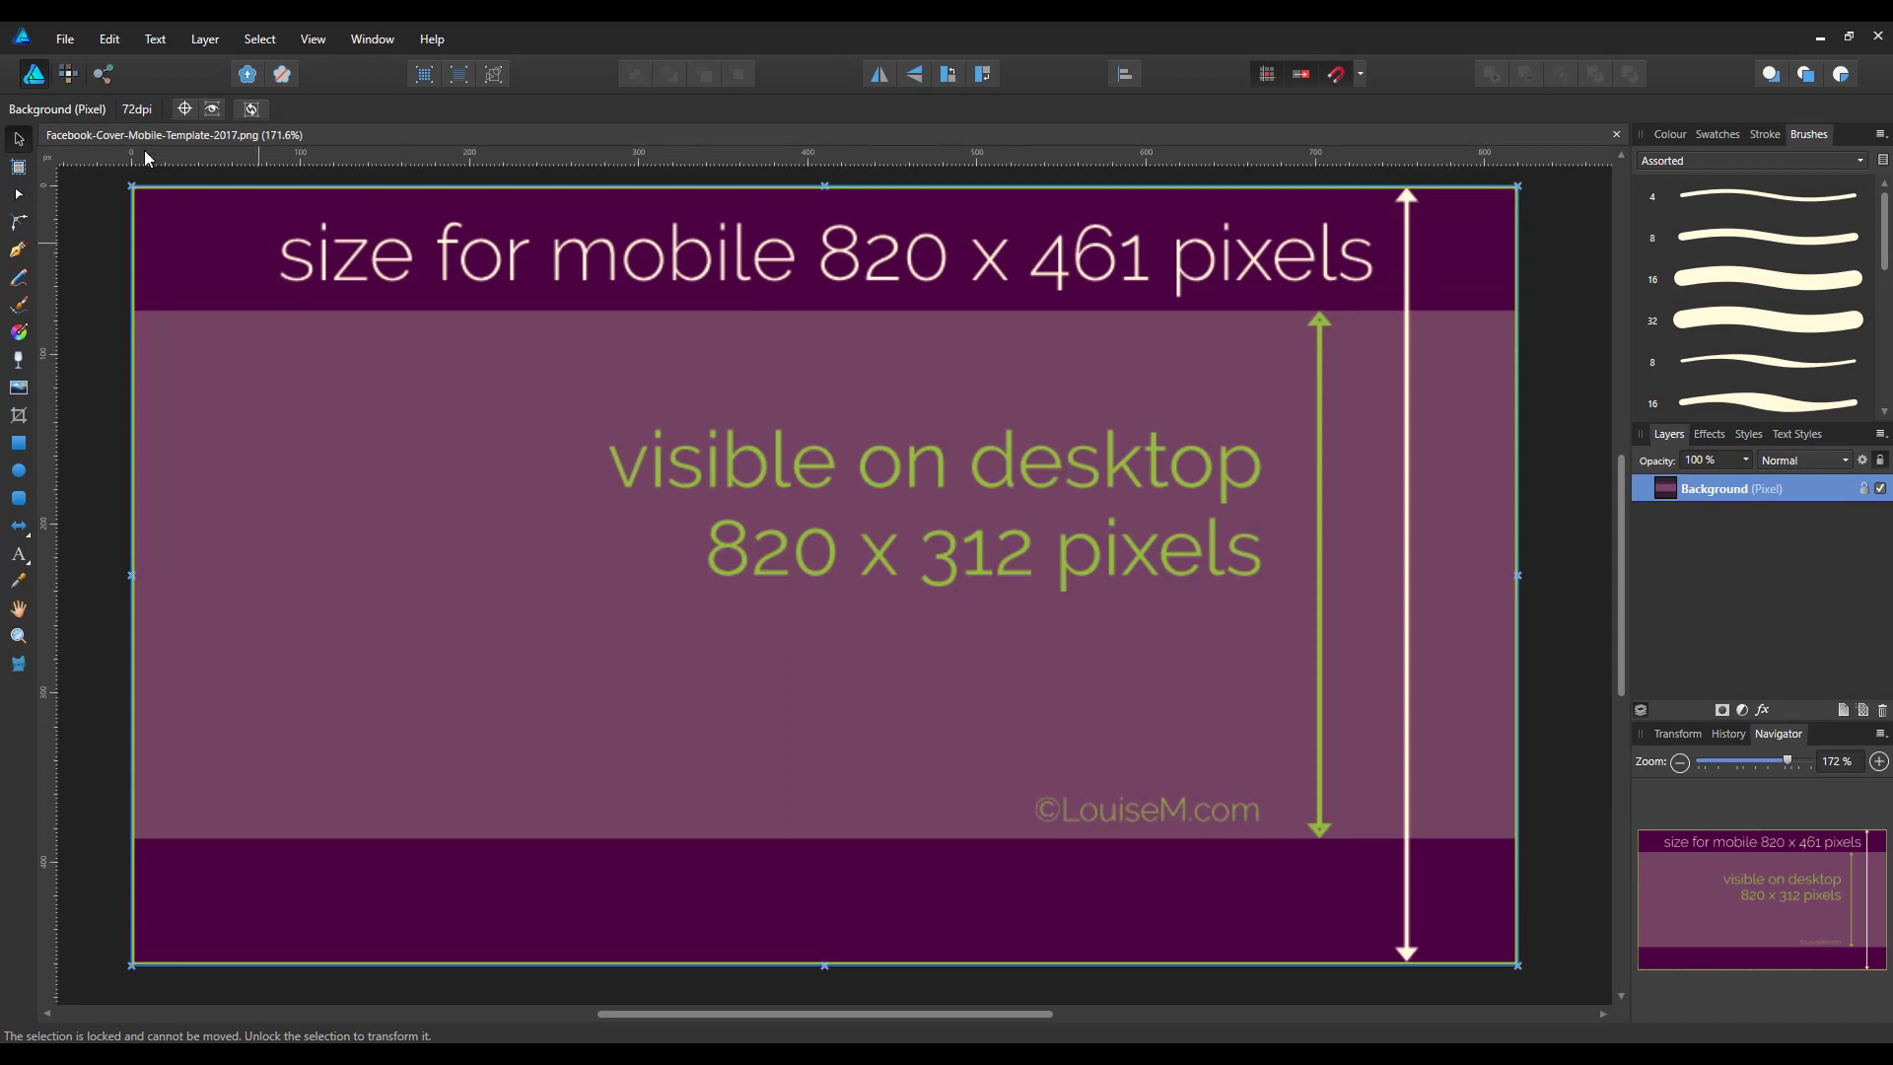
{"action": "left_click", "coordinate": [63, 39]}
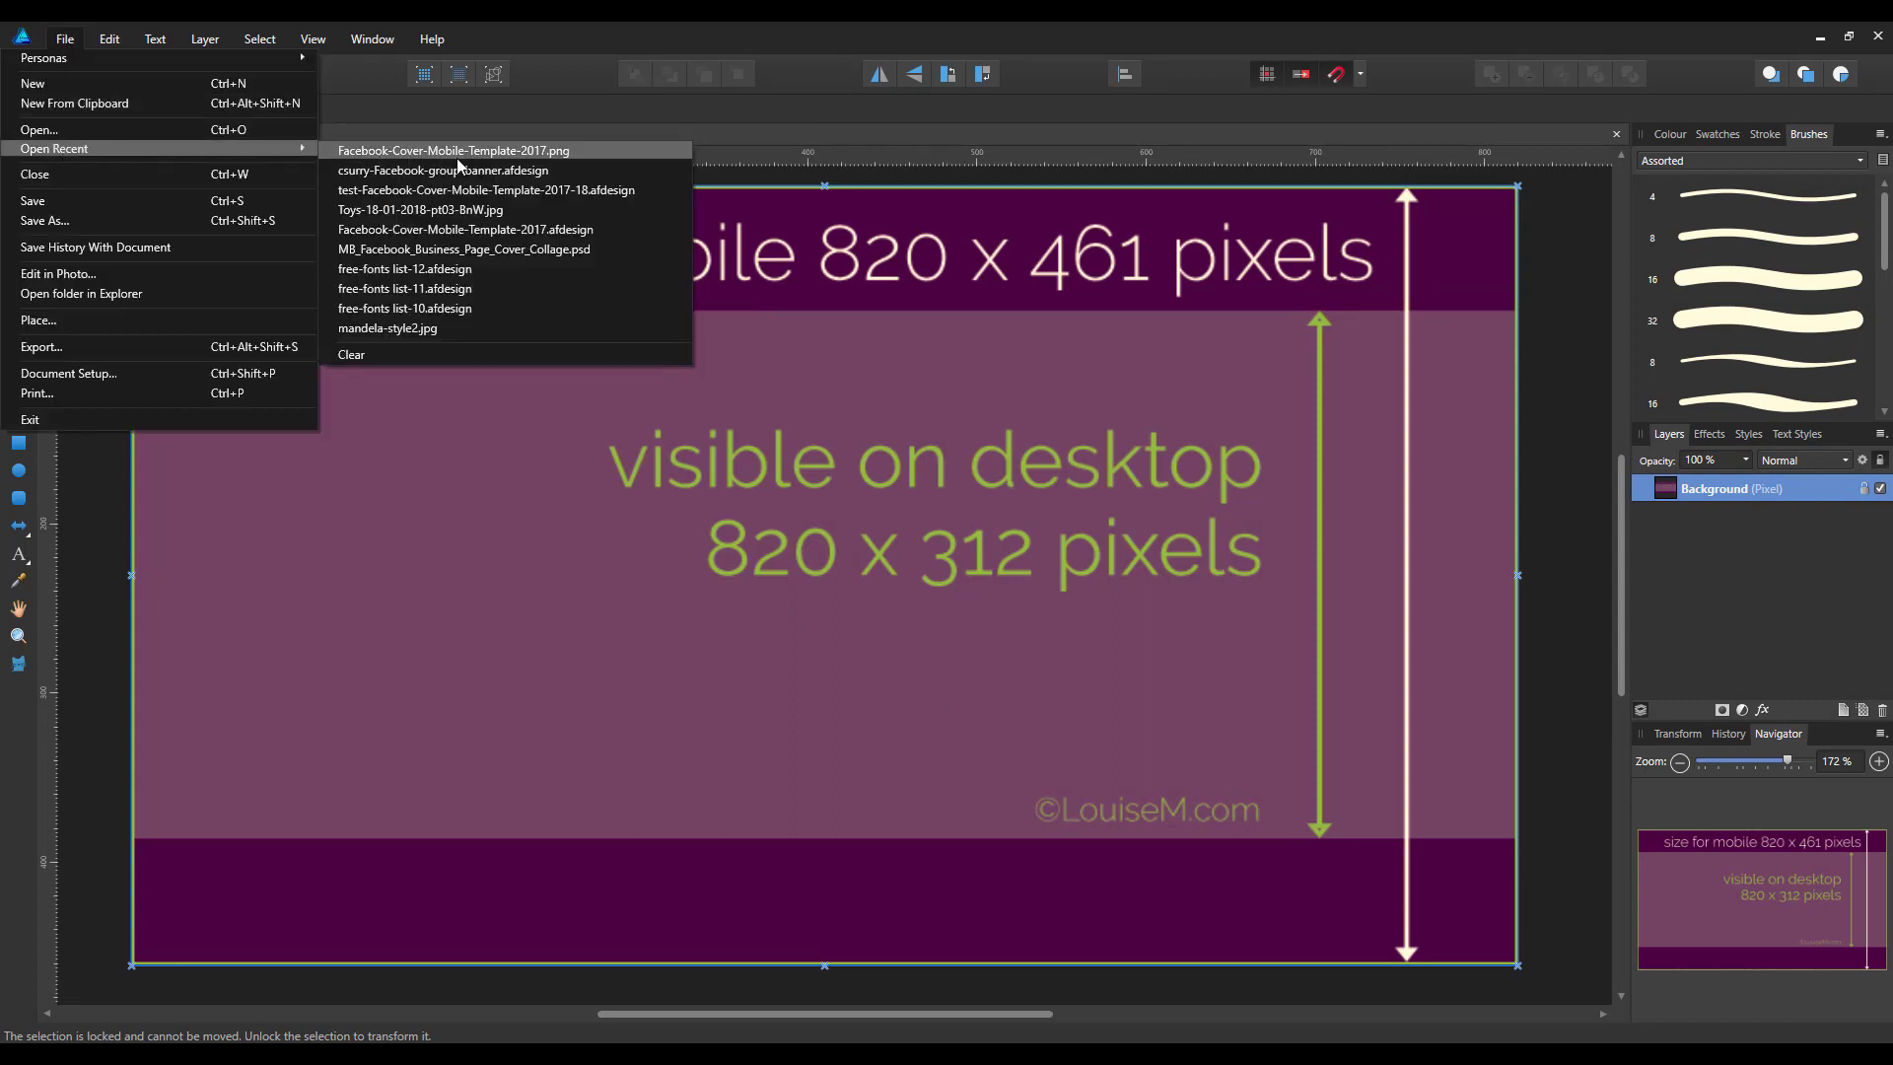
{"action": "mouse_move", "coordinate": [491, 189]}
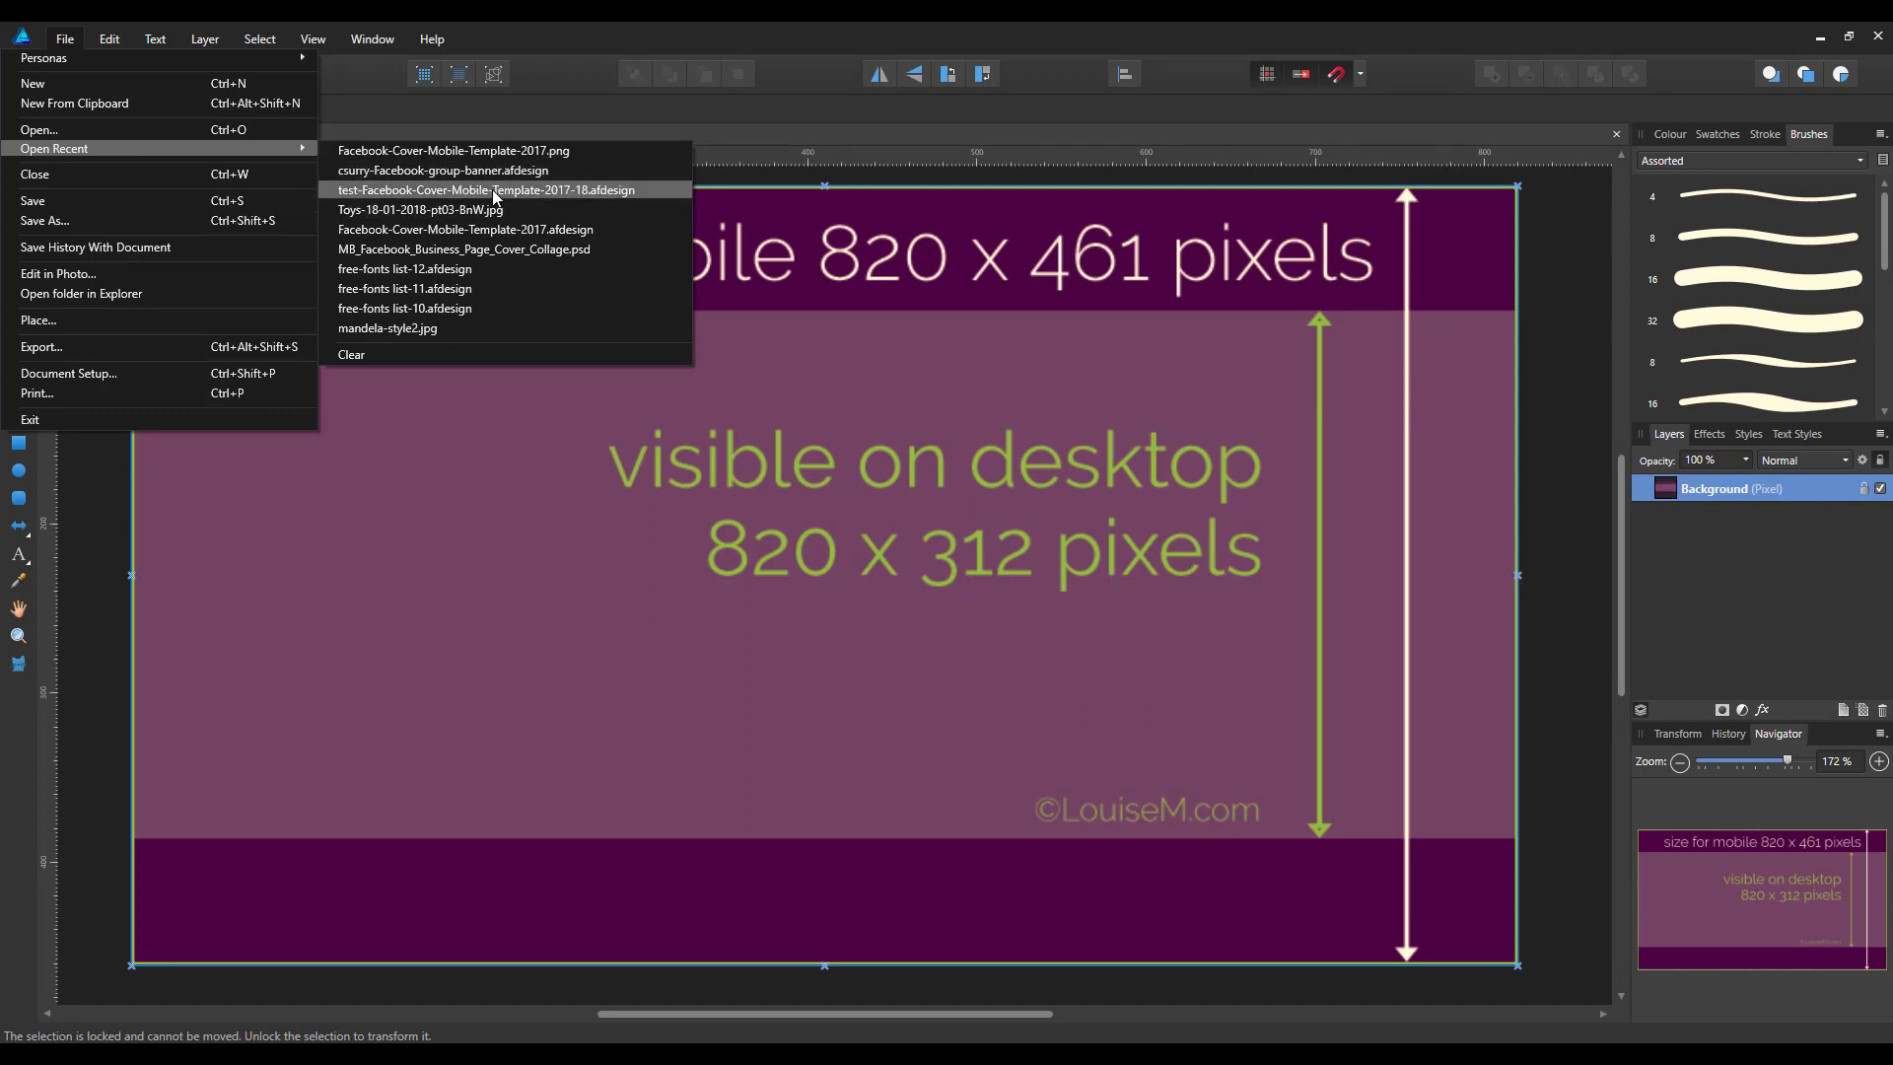
{"action": "left_click", "coordinate": [473, 189]}
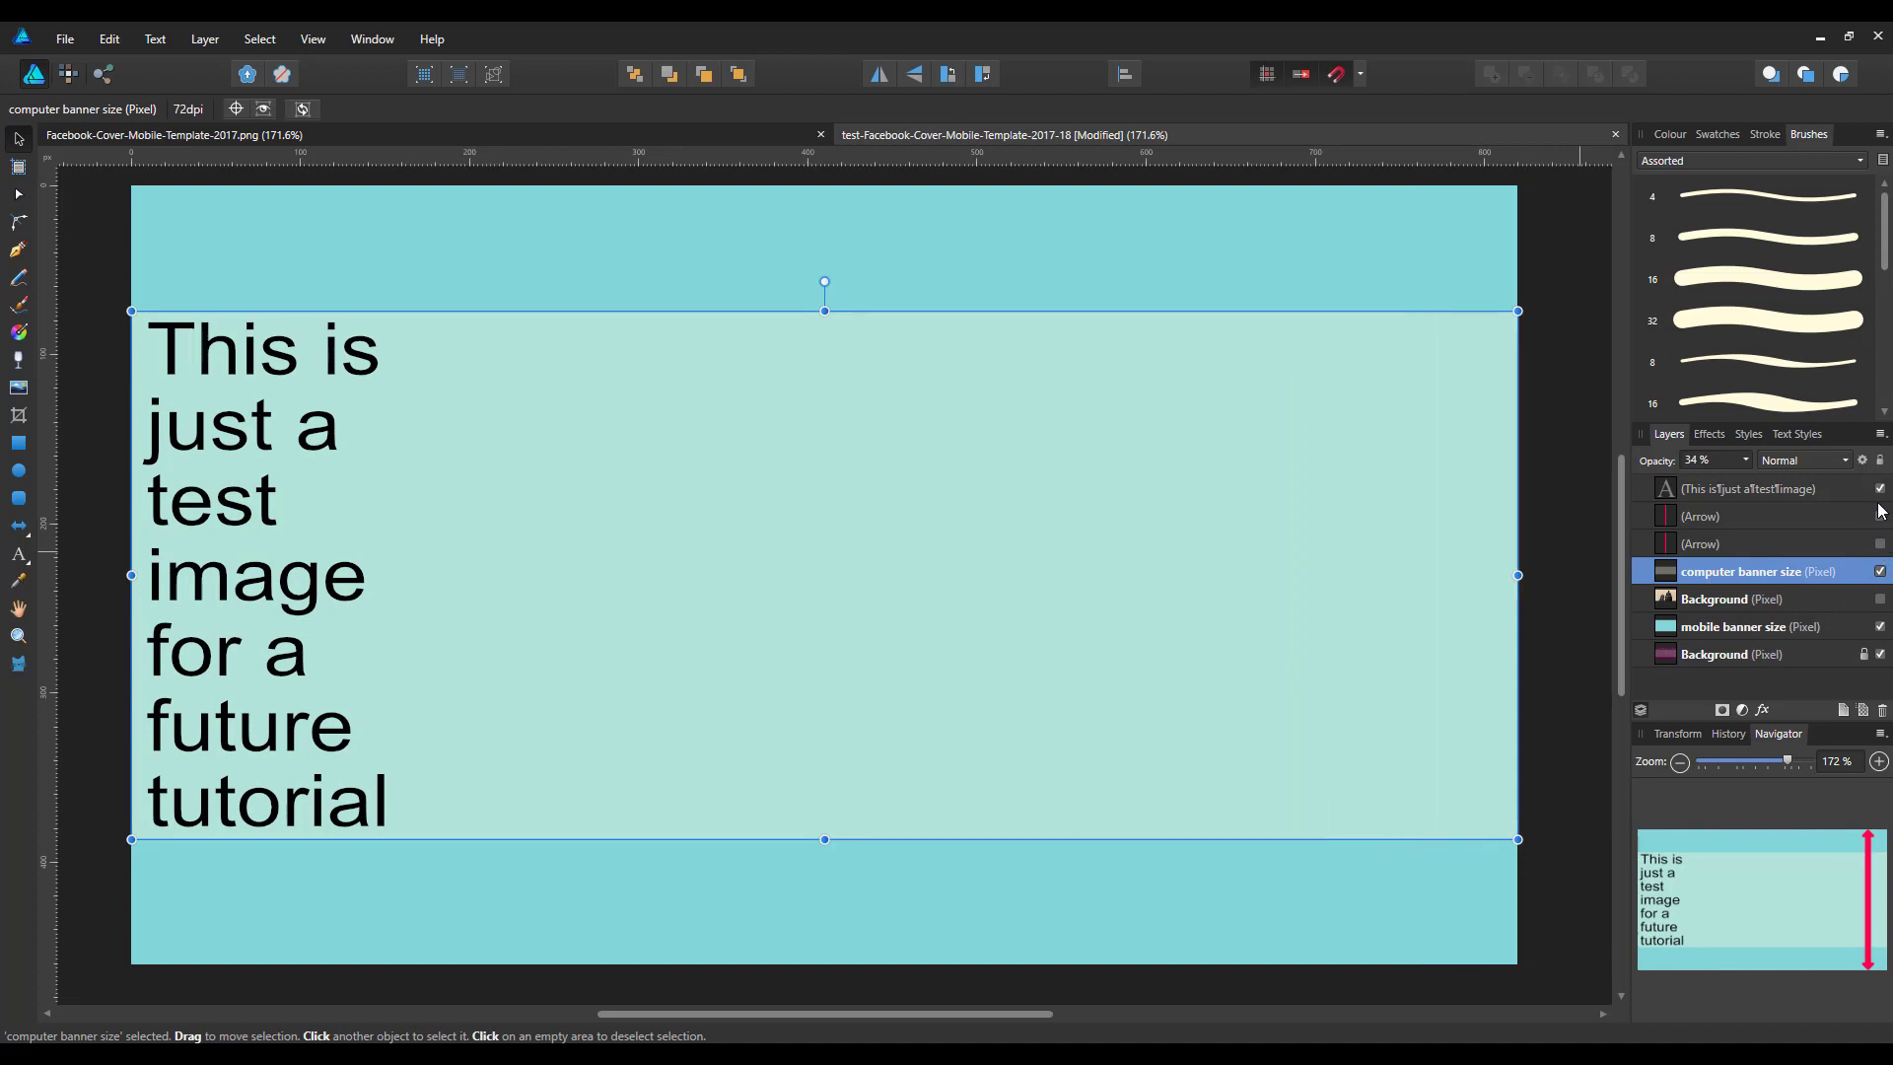
Hide the test image text and set the 'computer banner size' layer to about 47% opacity
{"action": "left_click", "coordinate": [1879, 487]}
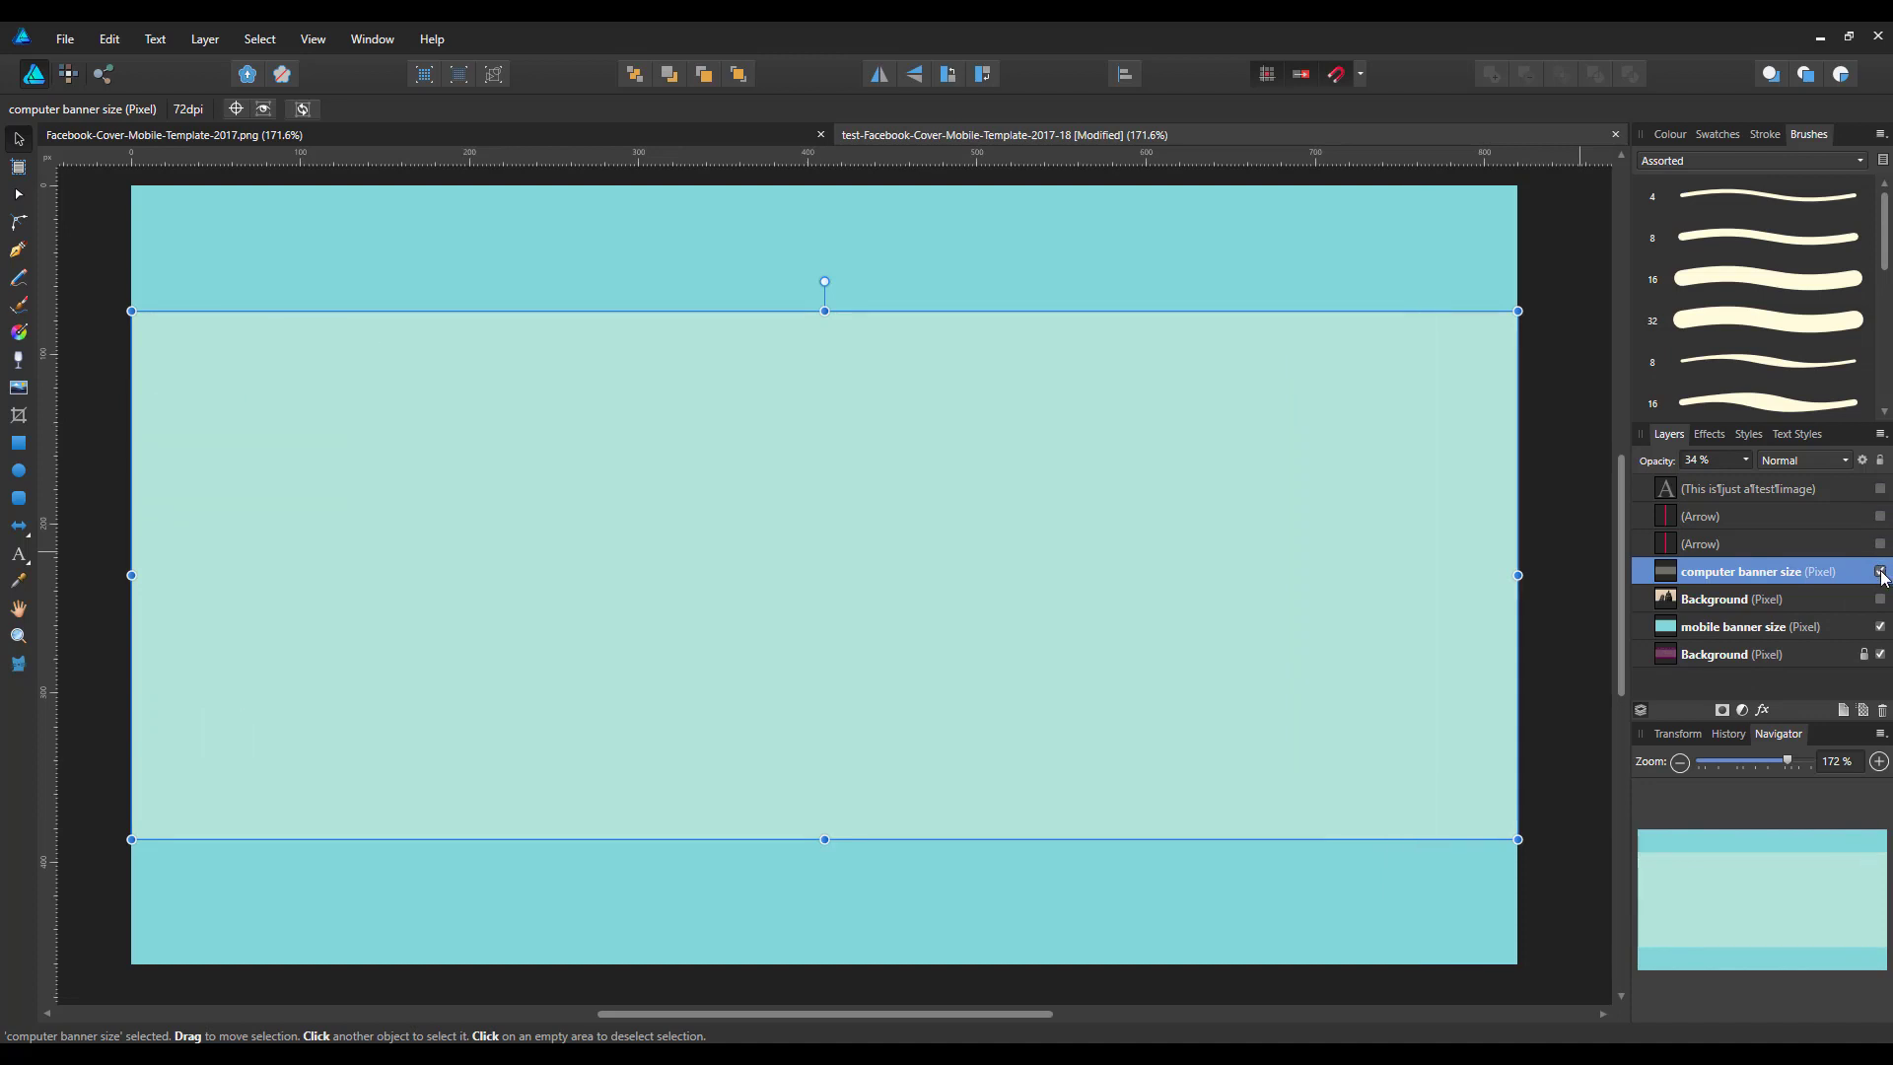
{"action": "double_click", "coordinate": [1741, 572]}
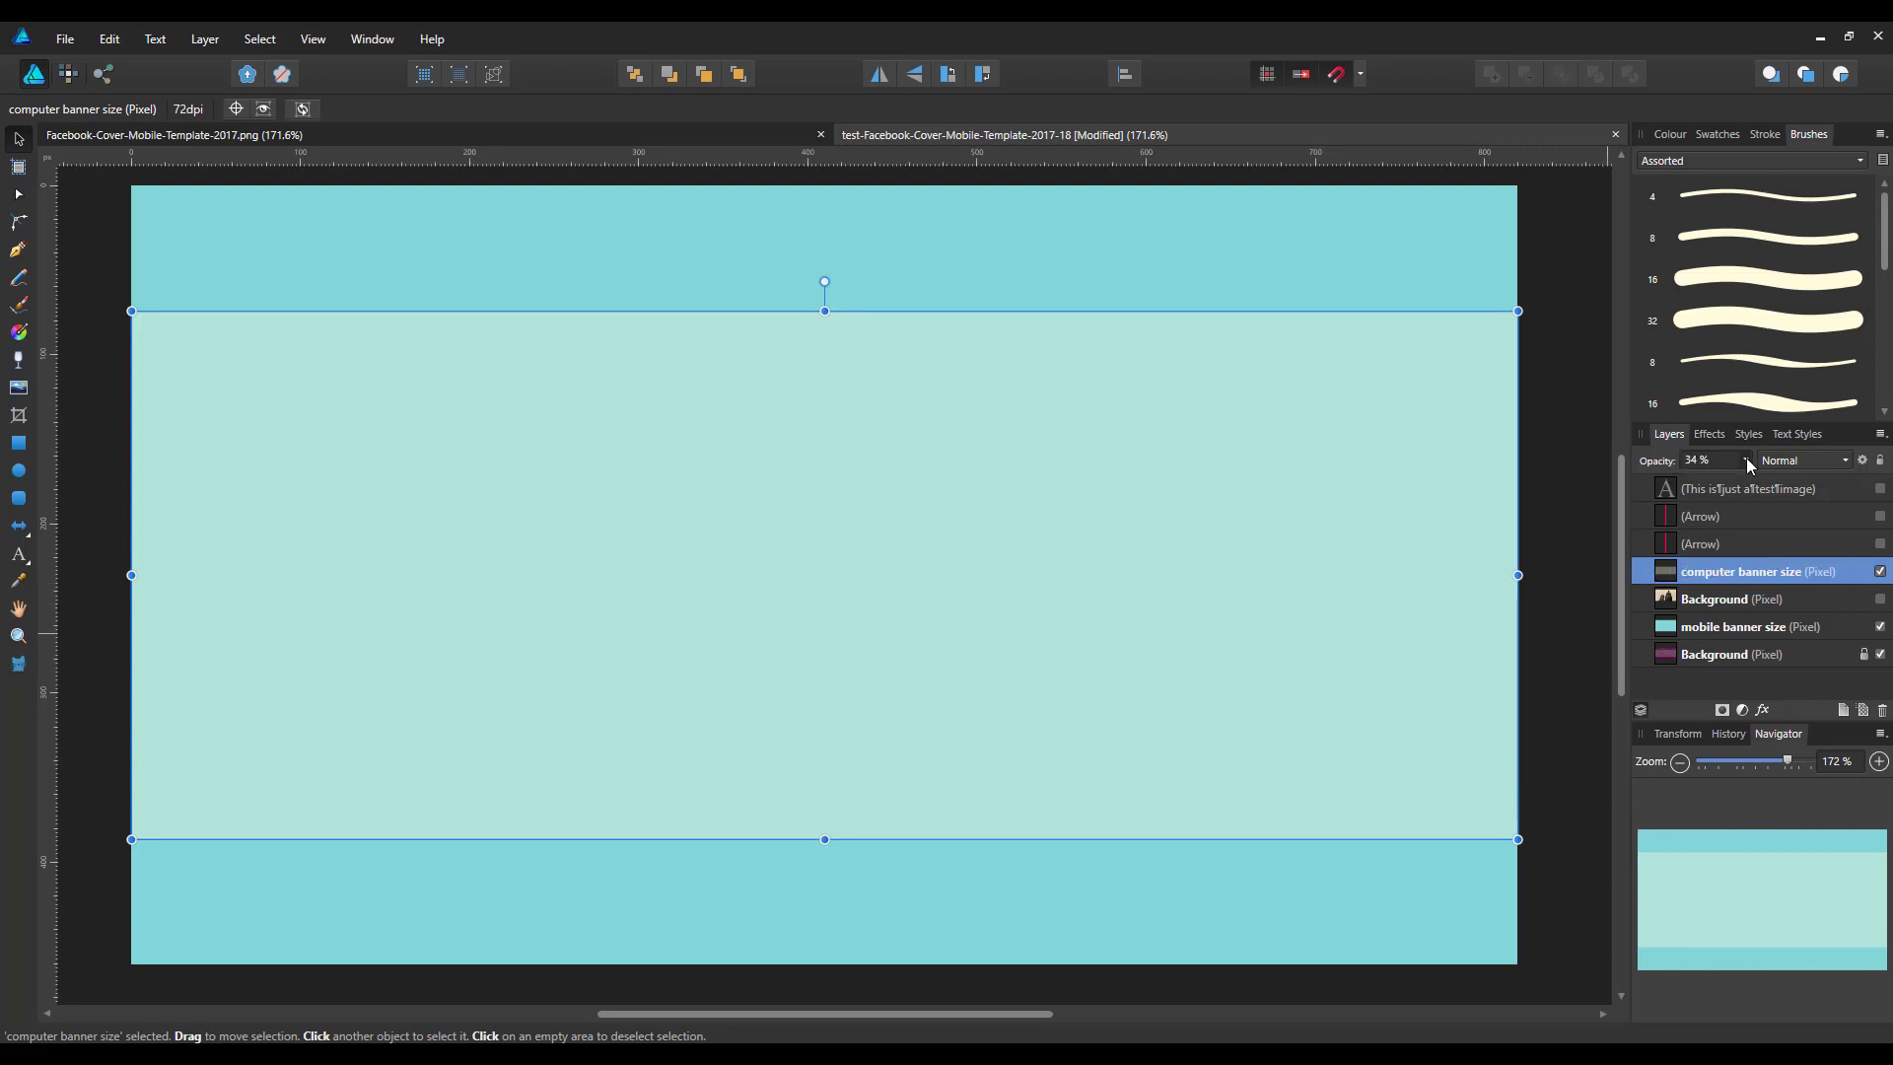
{"action": "left_click_drag", "start_coordinate": [1731, 481], "coordinate": [1822, 481]}
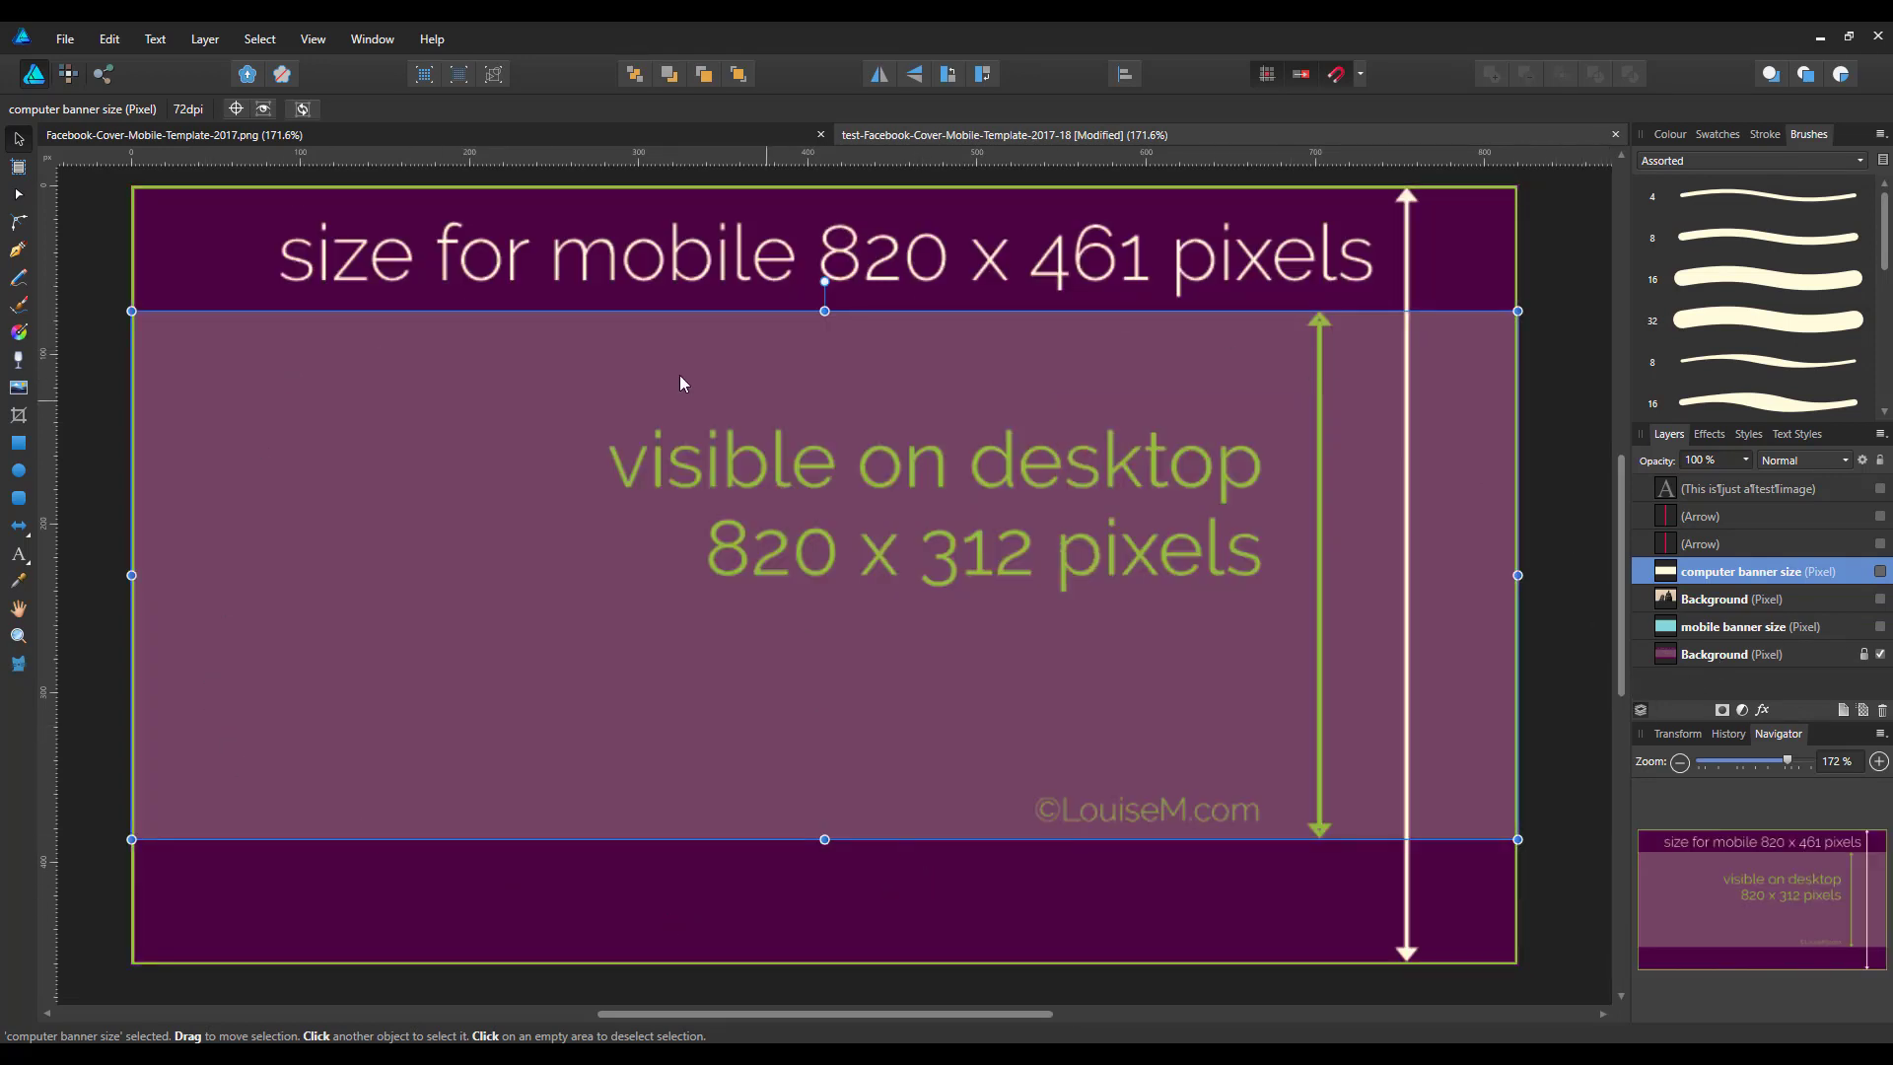
{"action": "mouse_move", "coordinate": [1495, 416]}
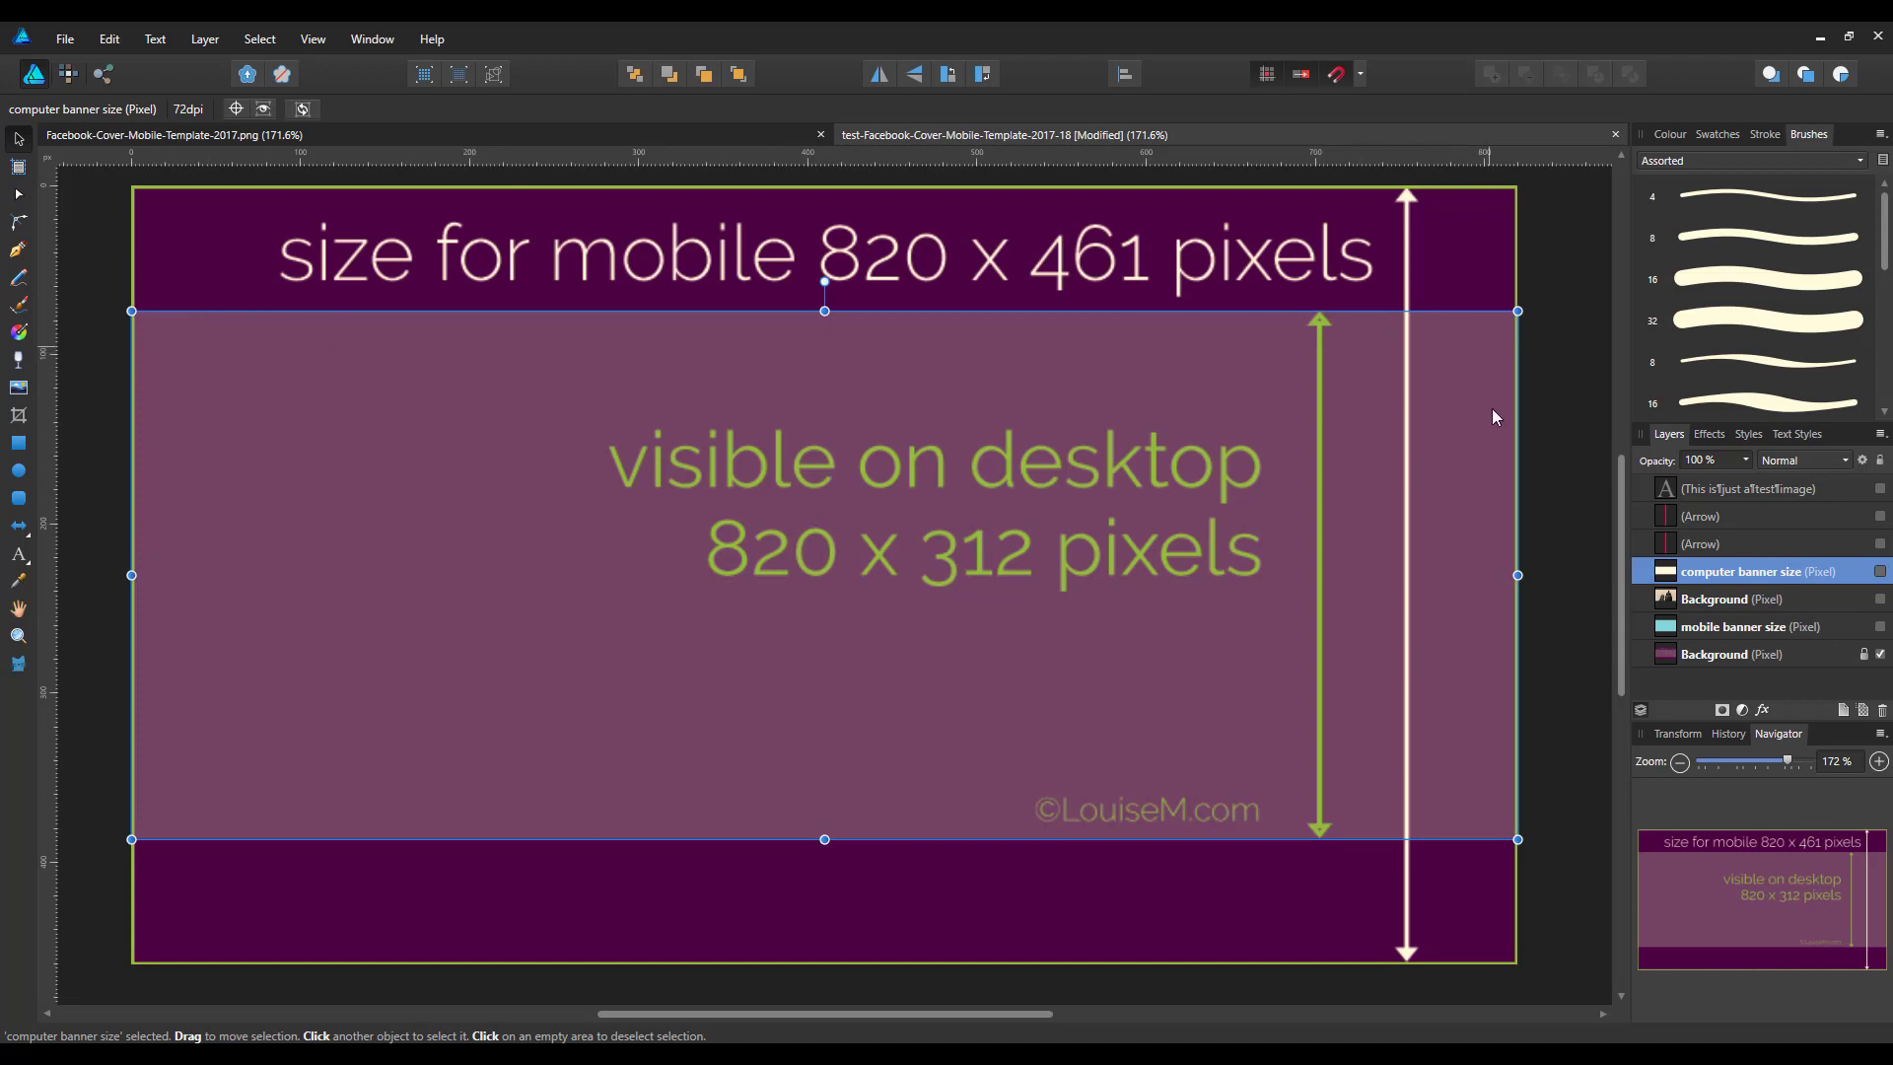
{"action": "mouse_move", "coordinate": [735, 428]}
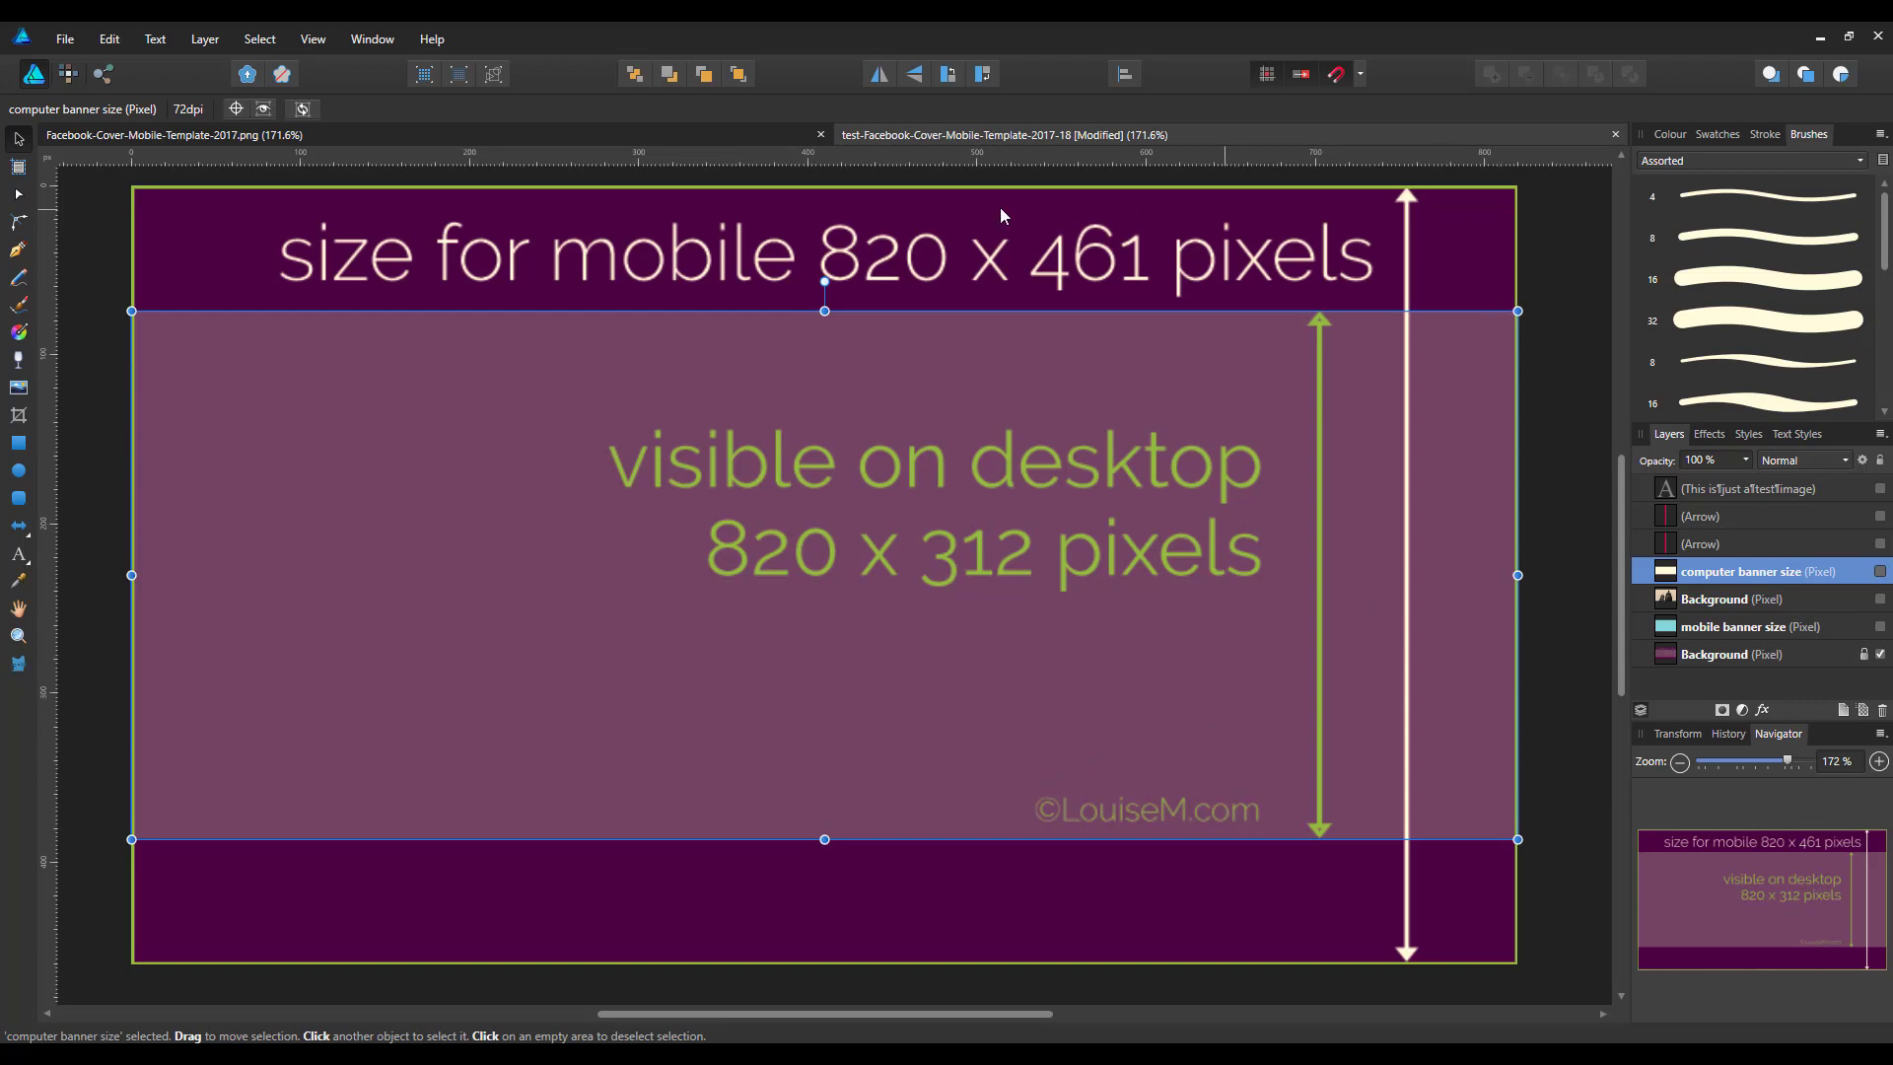
{"action": "mouse_move", "coordinate": [1321, 1033]}
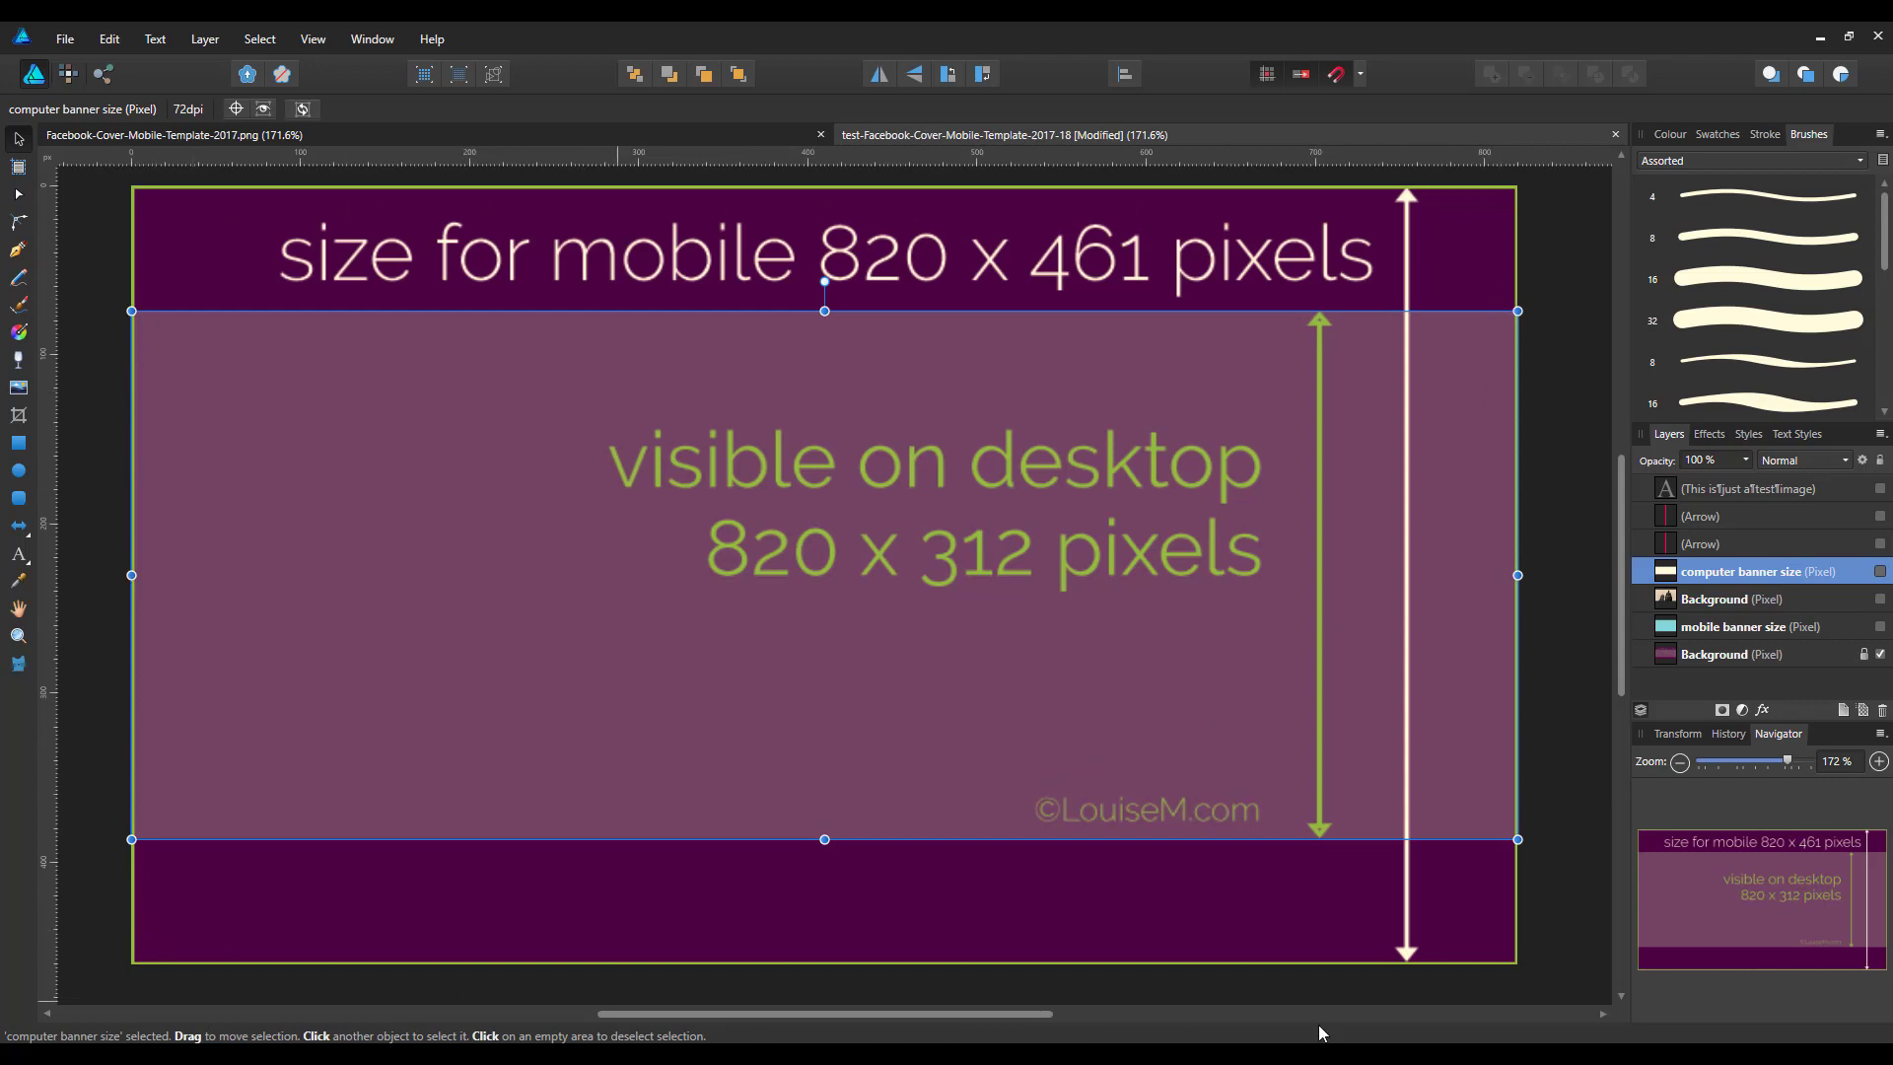
{"action": "mouse_move", "coordinate": [1400, 544]}
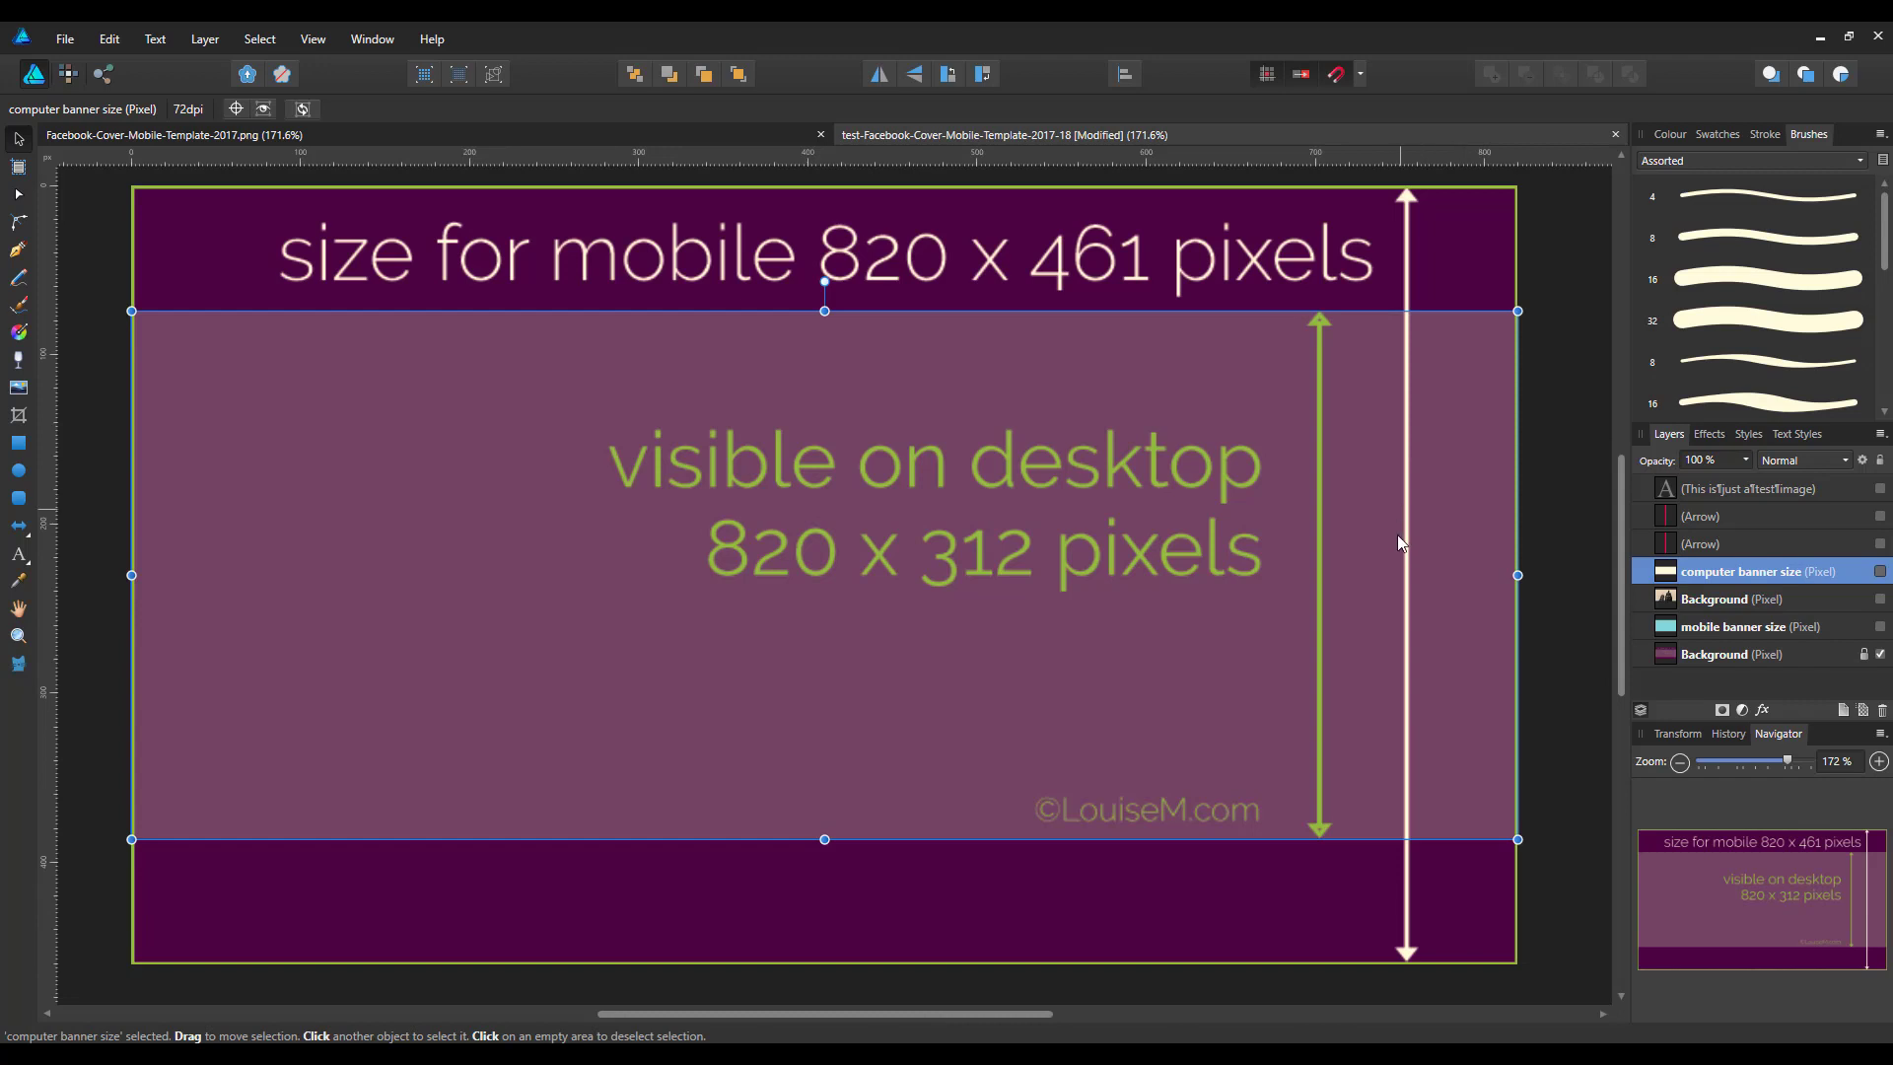
{"action": "mouse_move", "coordinate": [1563, 639]}
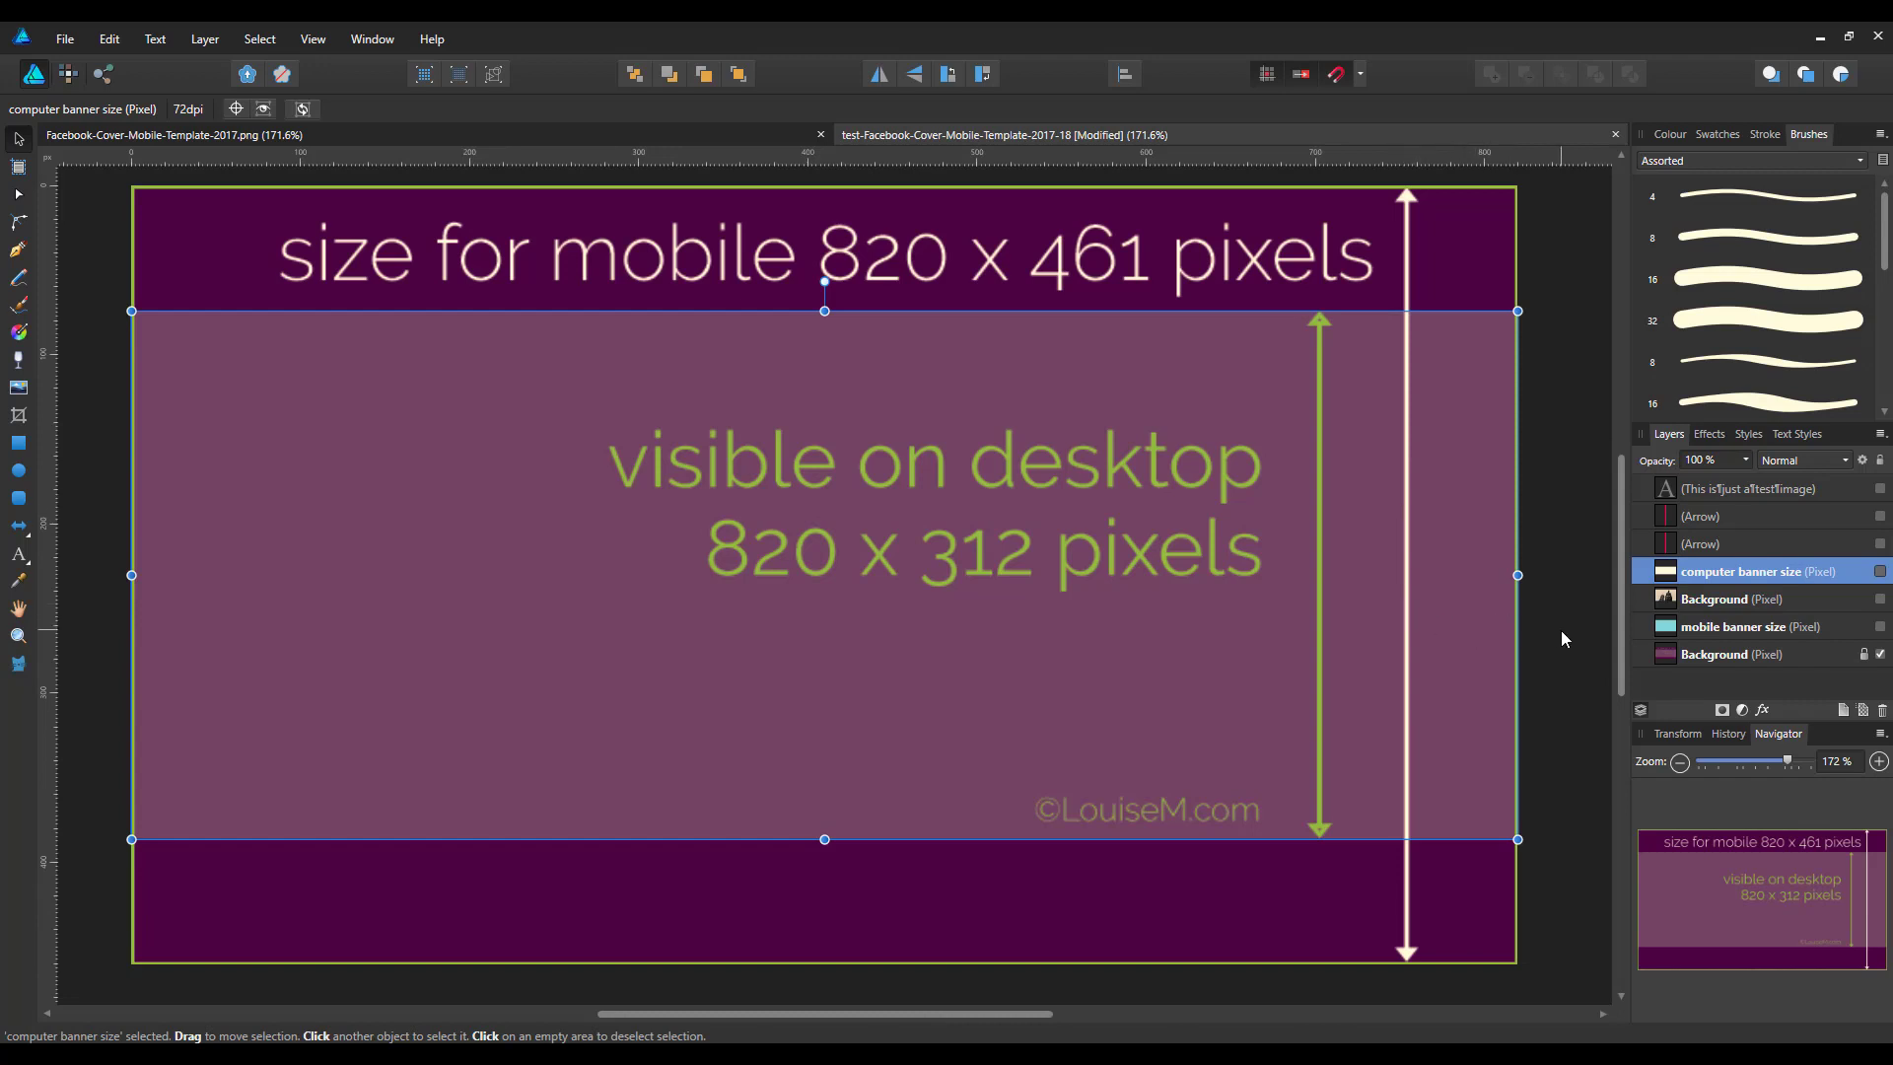
{"action": "mouse_move", "coordinate": [1540, 658]}
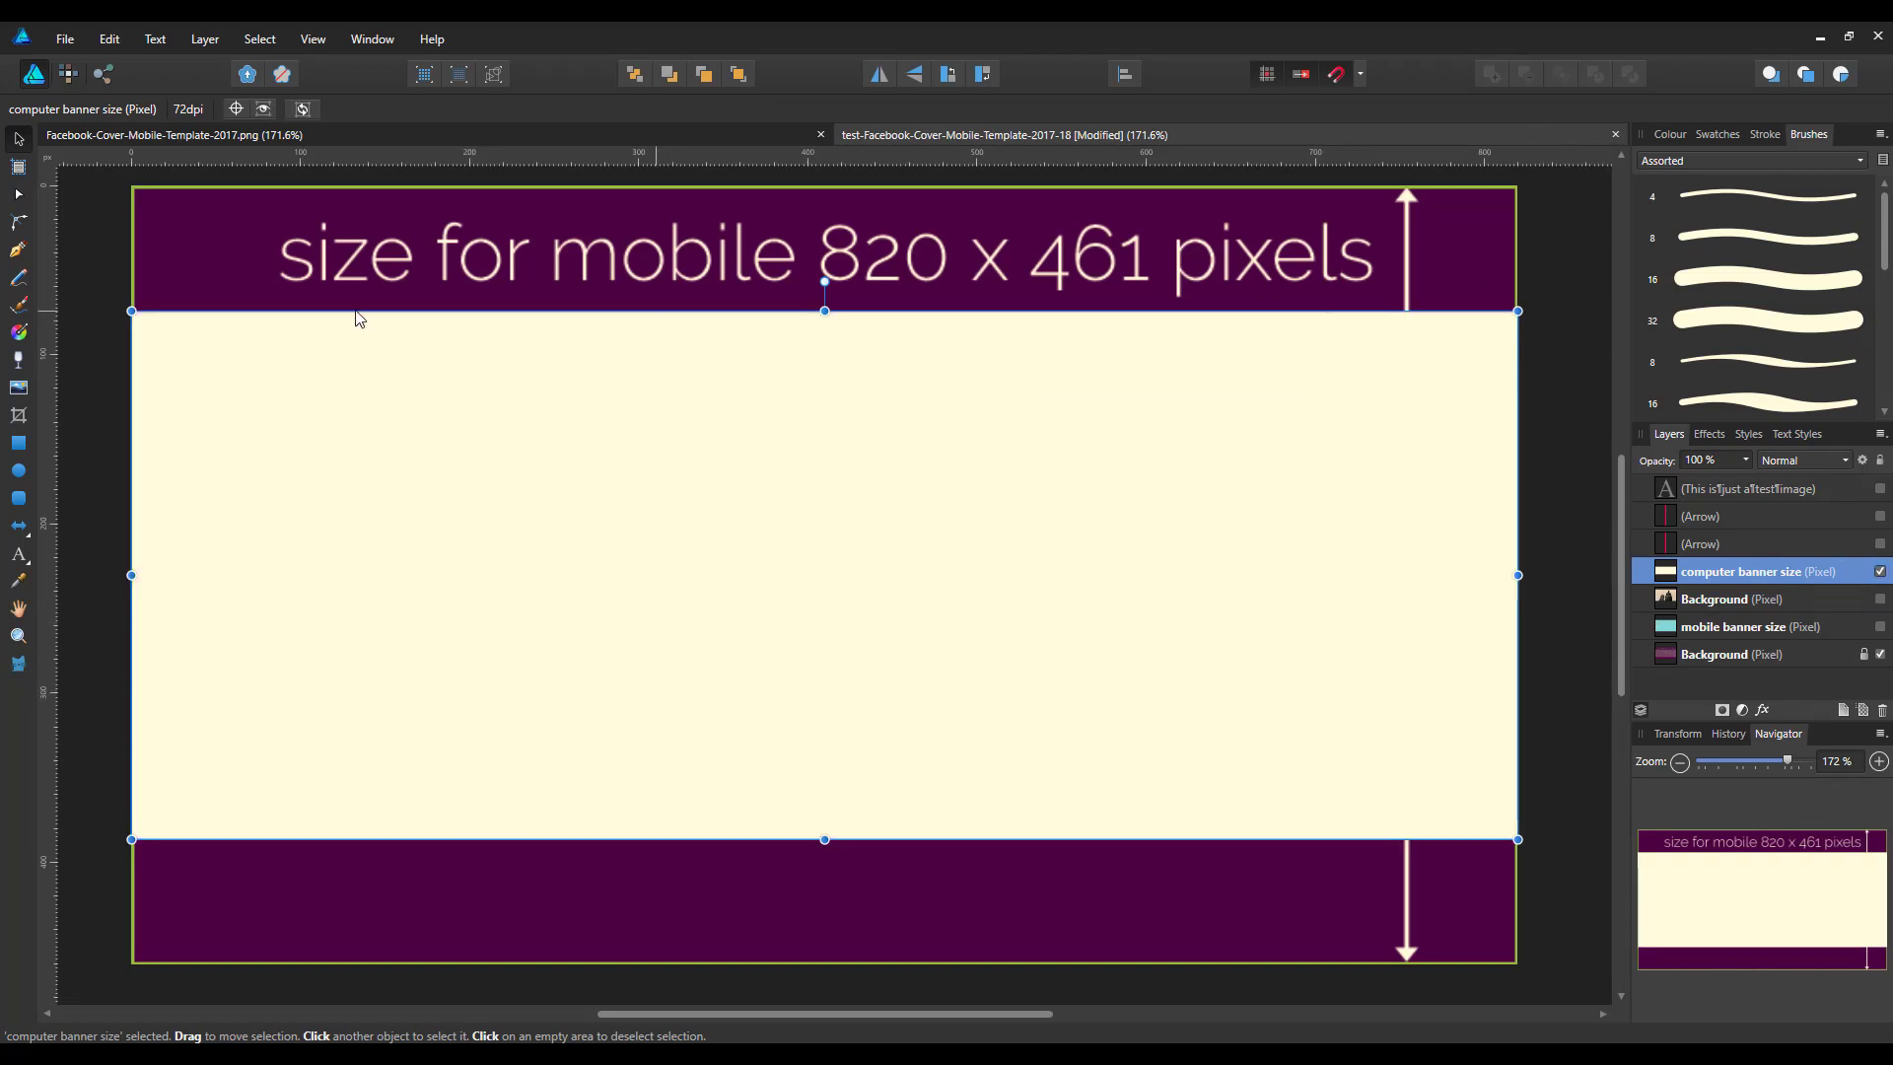
{"action": "mouse_move", "coordinate": [1272, 379]}
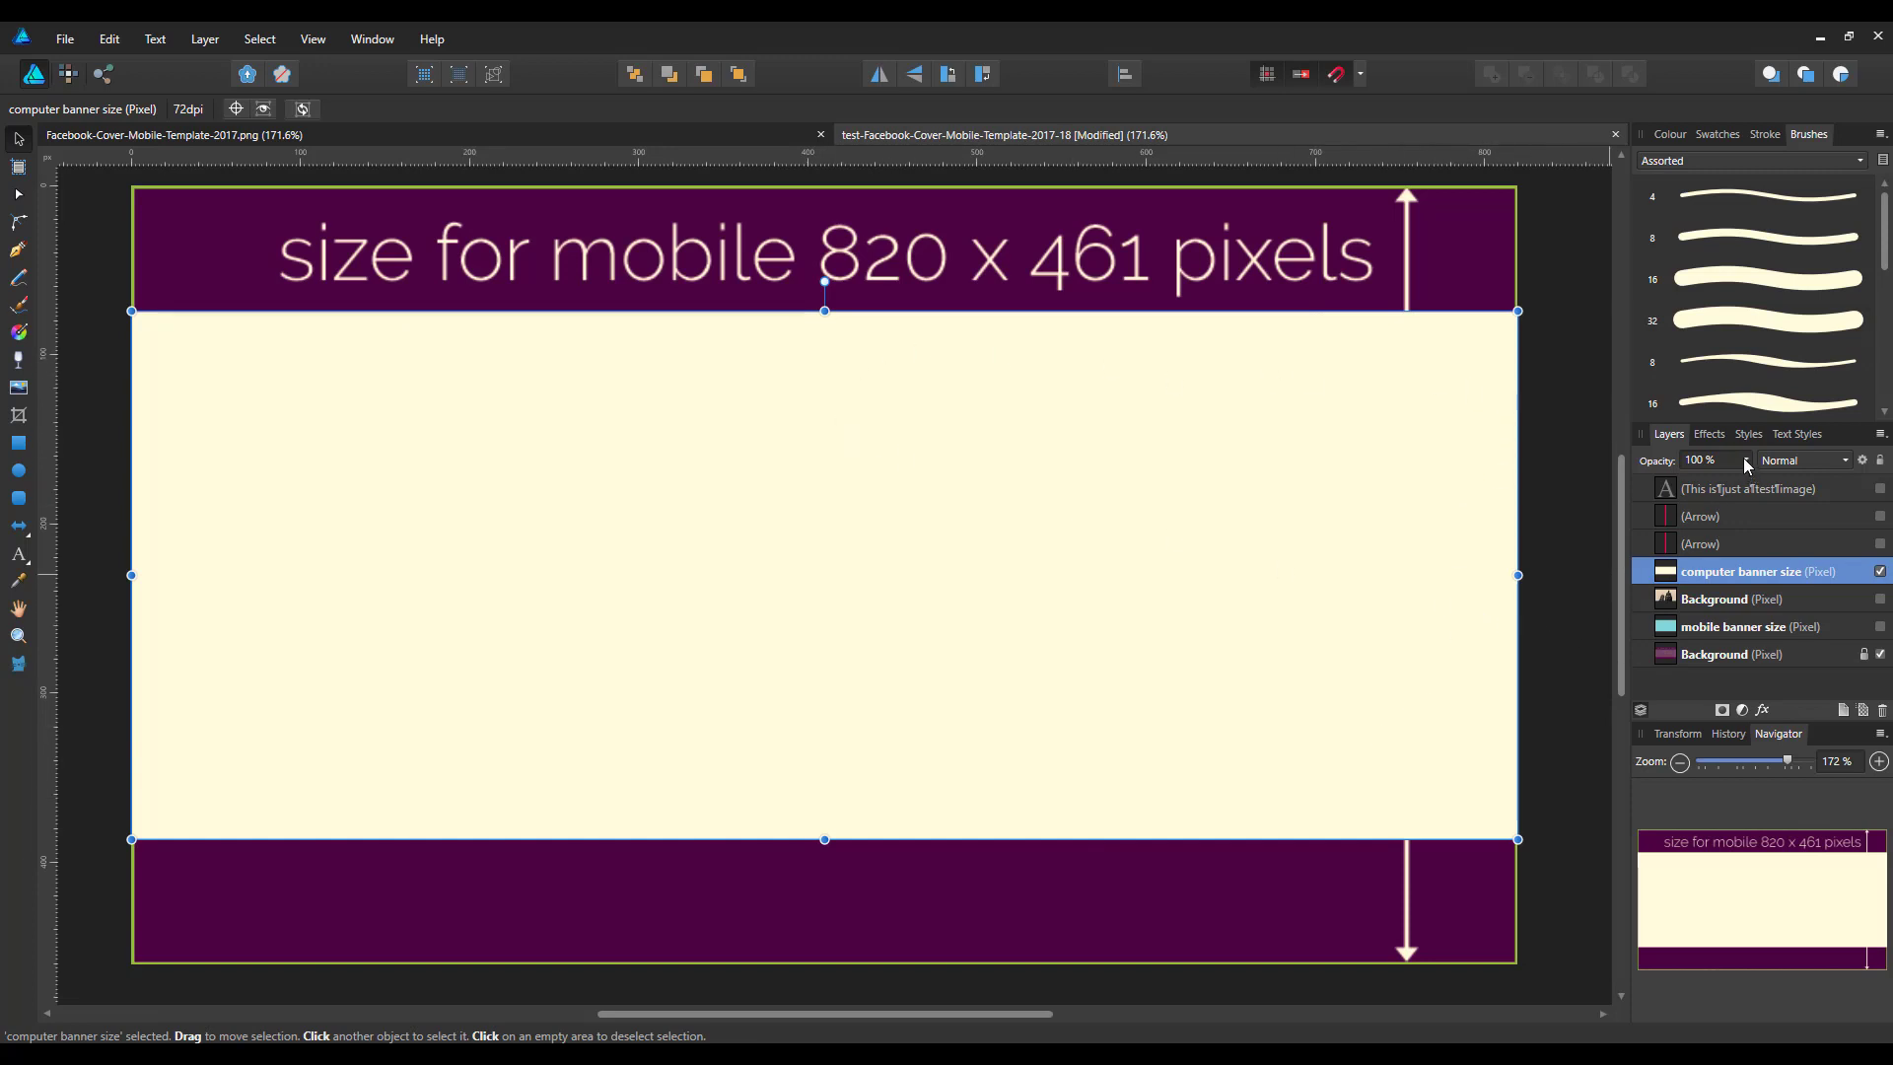
{"action": "left_click_drag", "start_coordinate": [1757, 479], "coordinate": [1678, 479]}
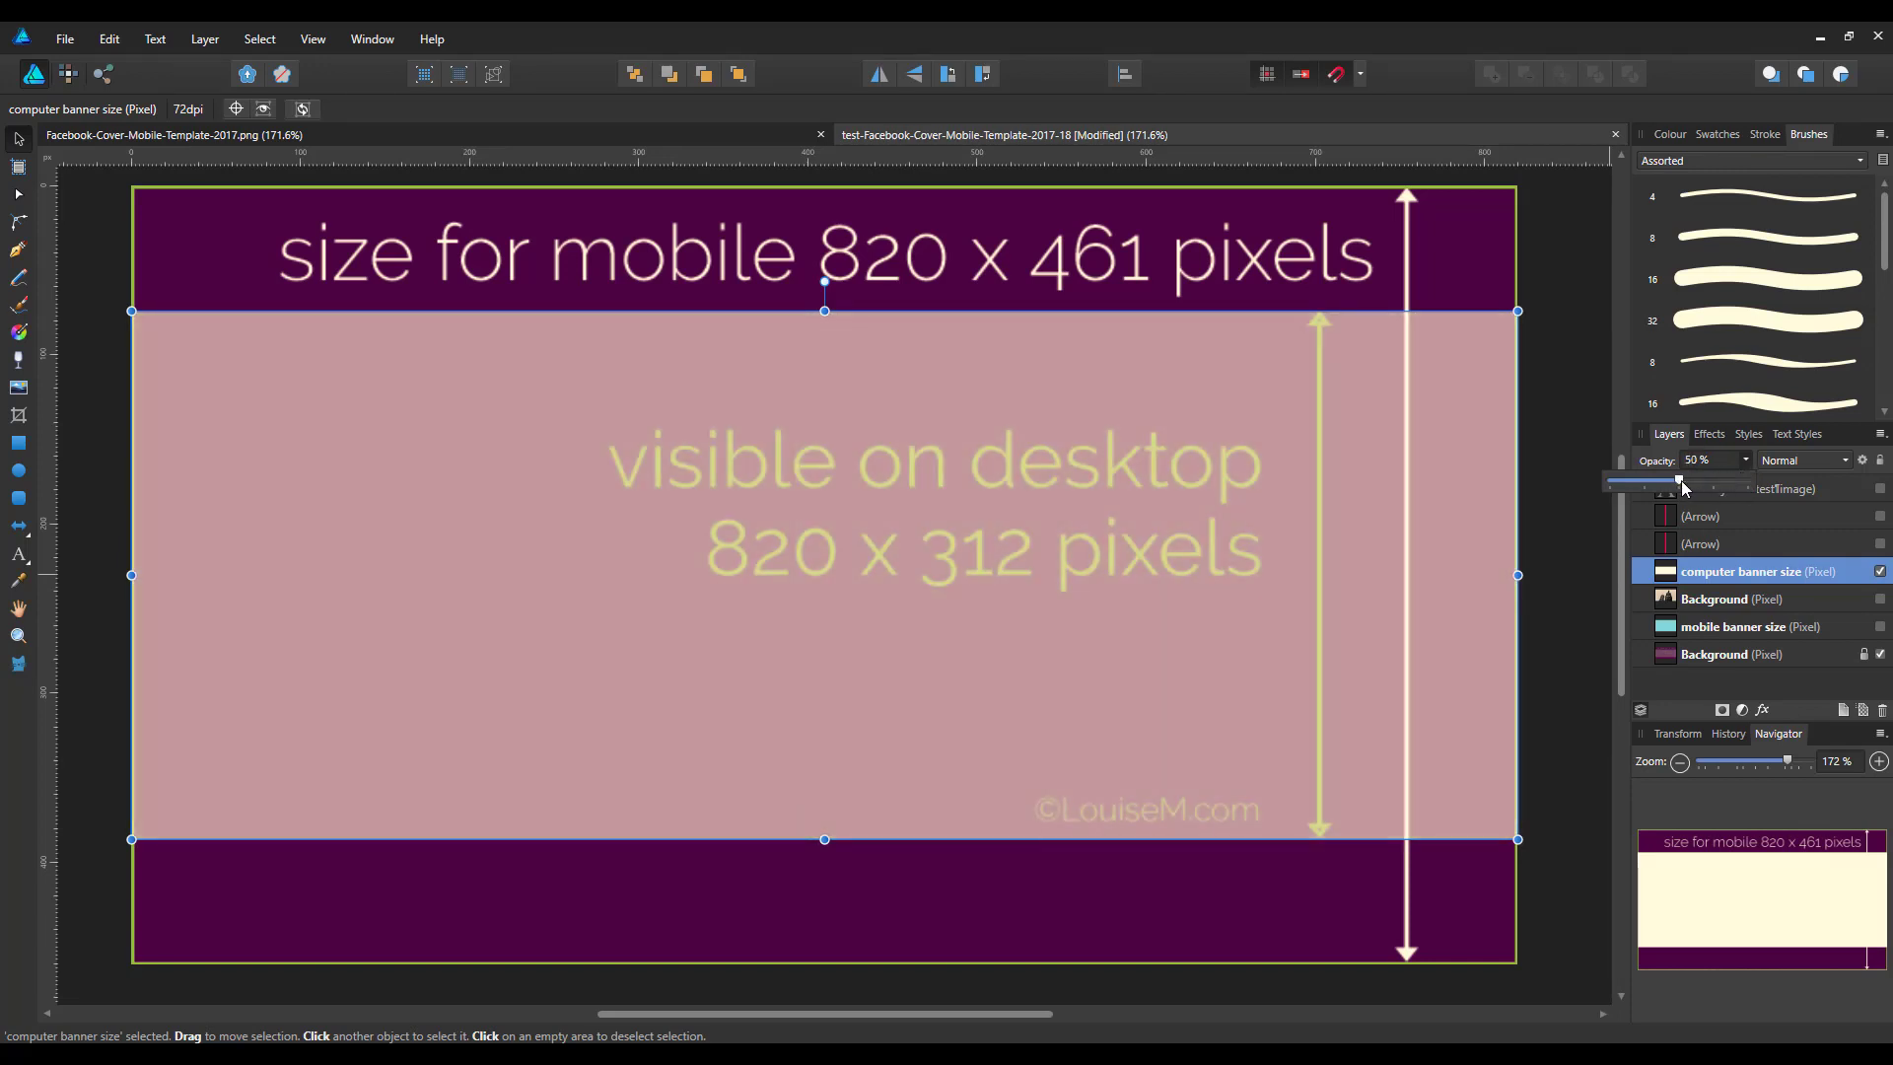
{"action": "left_click_drag", "start_coordinate": [1678, 479], "coordinate": [1672, 479]}
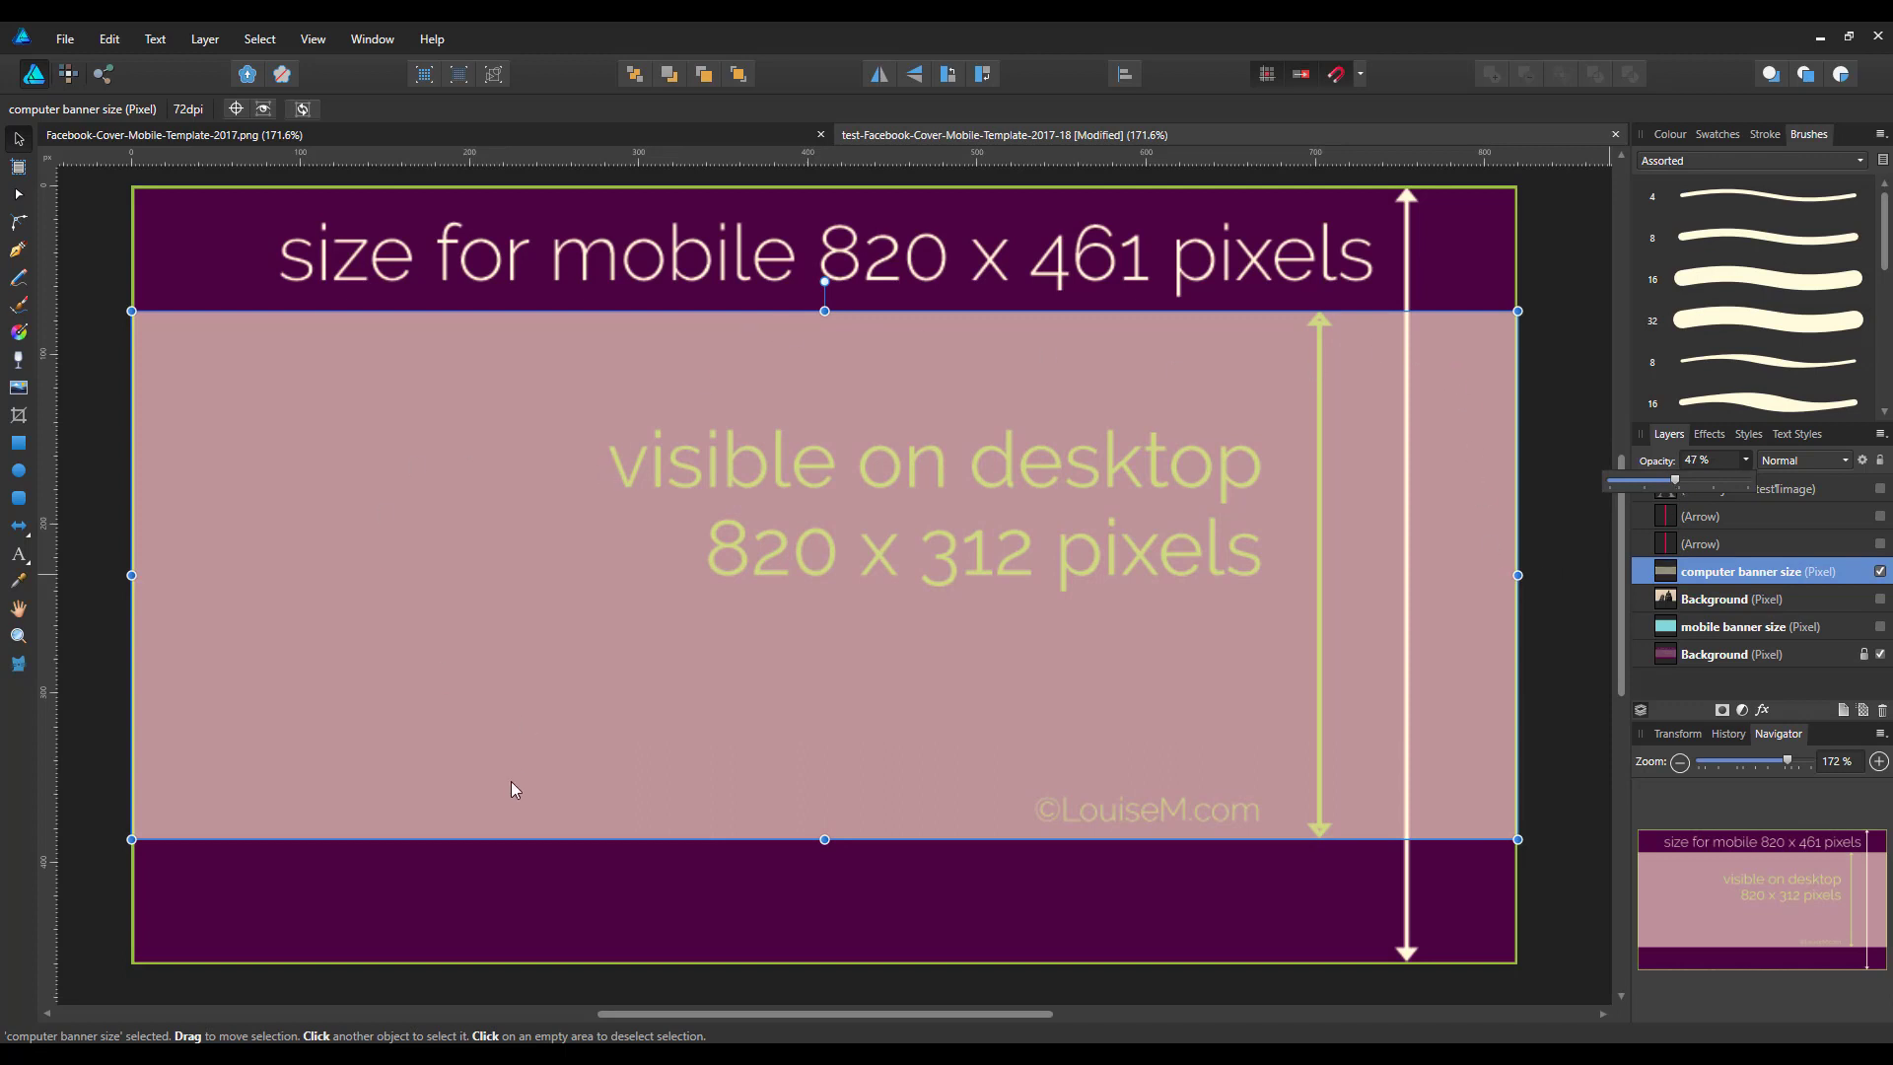
{"action": "mouse_move", "coordinate": [1623, 627]}
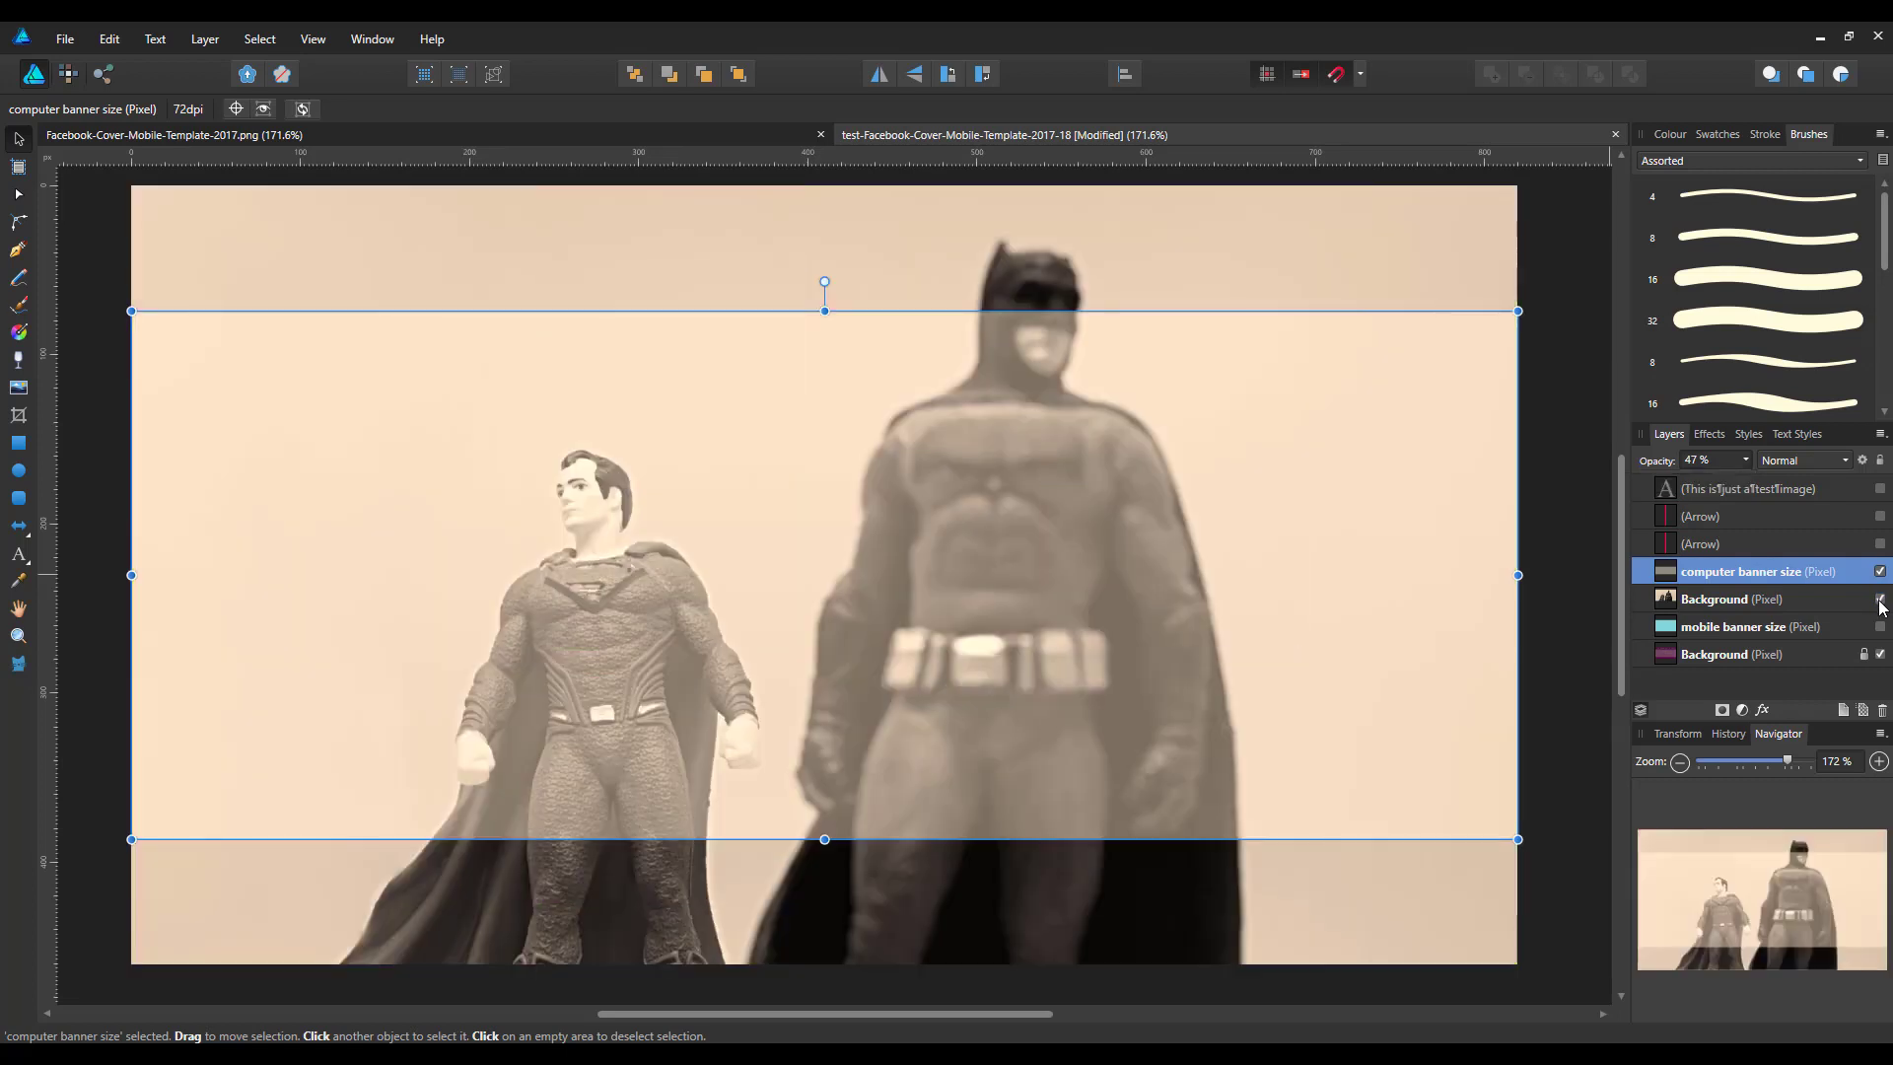
{"action": "mouse_move", "coordinate": [1483, 588]}
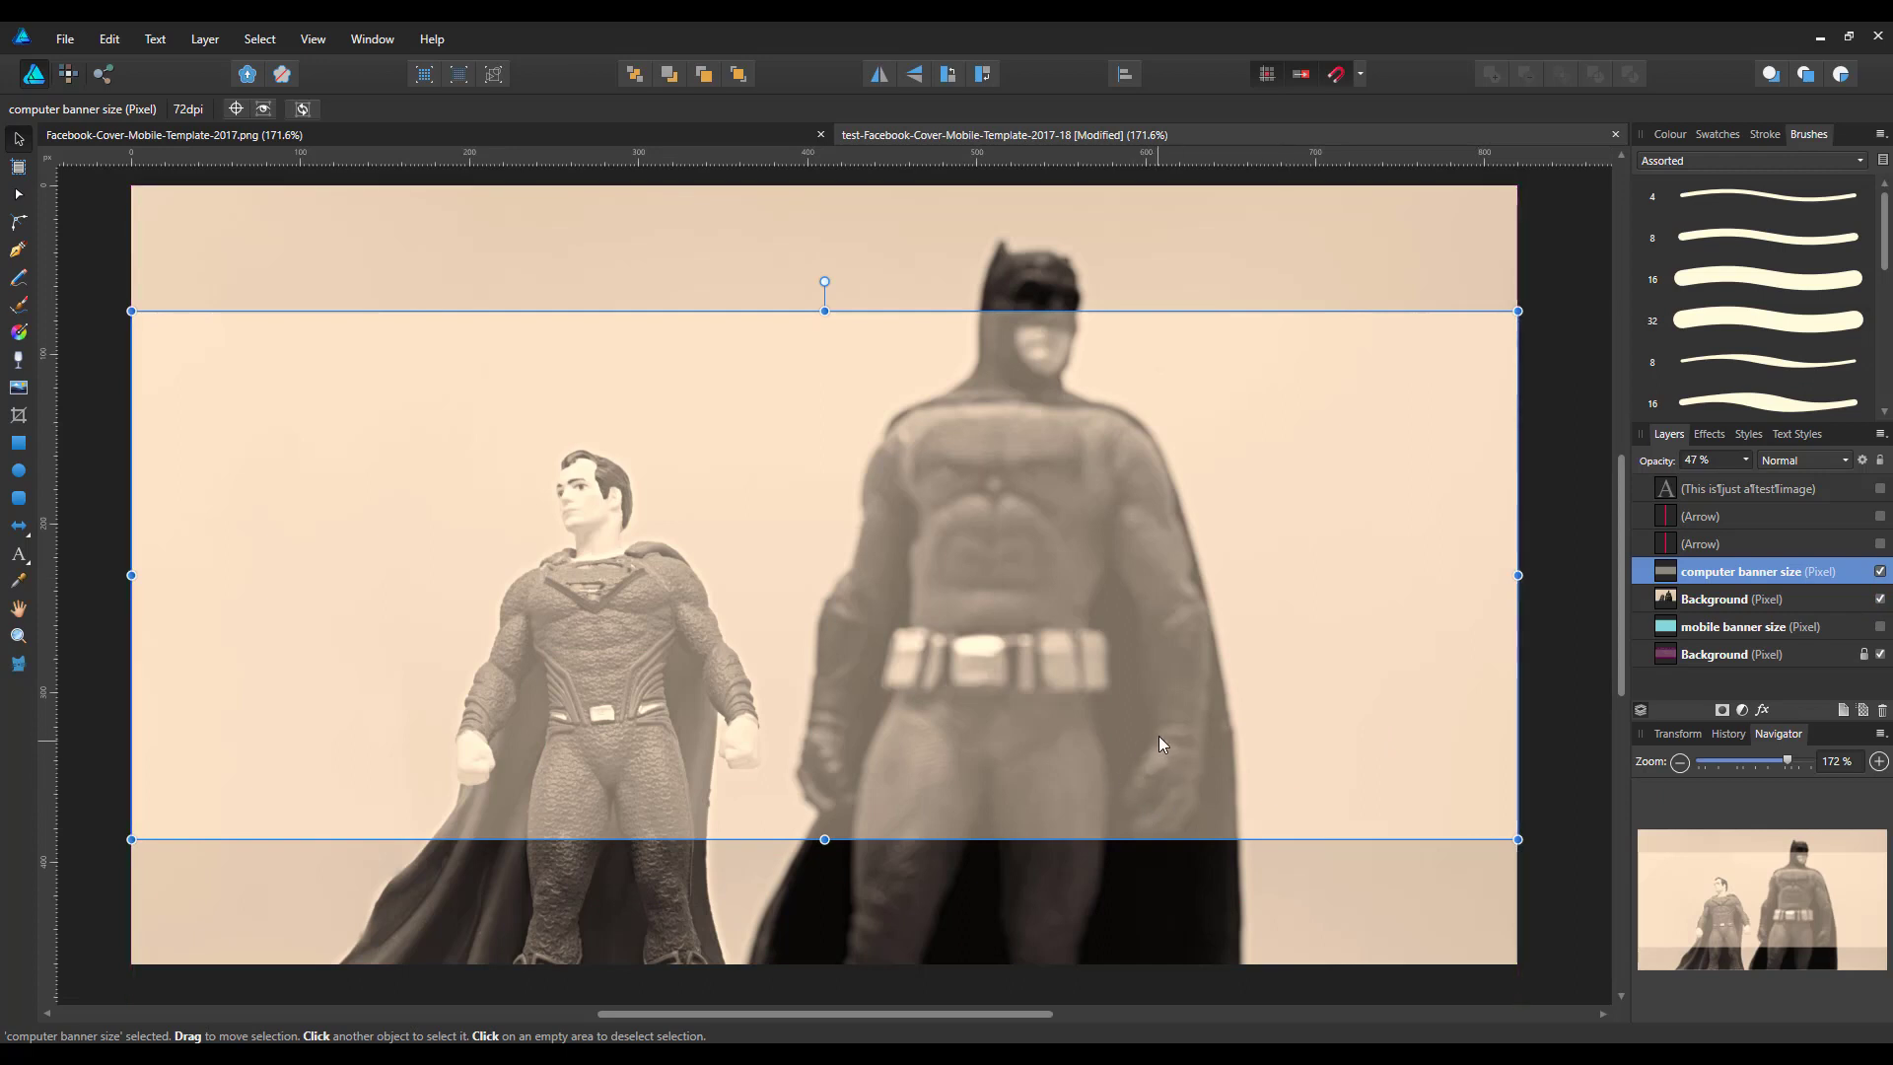
{"action": "mouse_move", "coordinate": [1562, 692]}
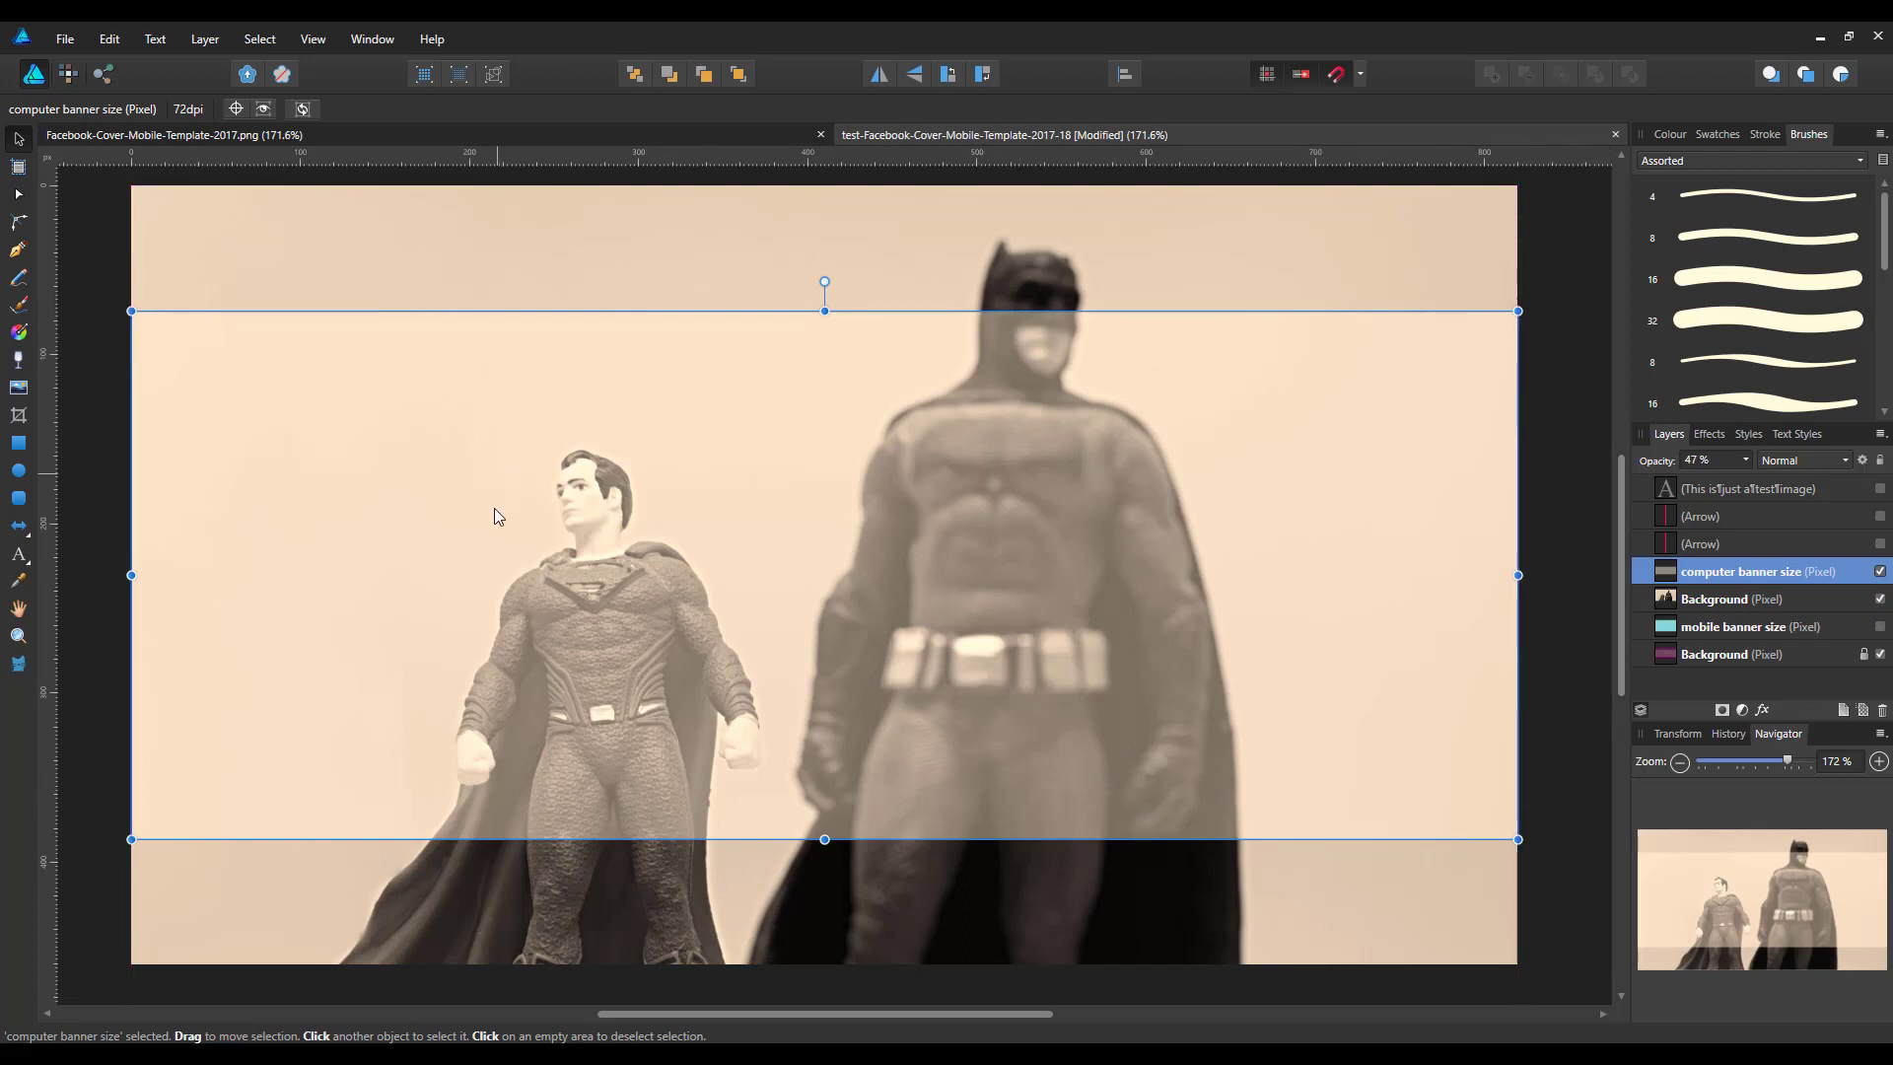
{"action": "mouse_move", "coordinate": [546, 544]}
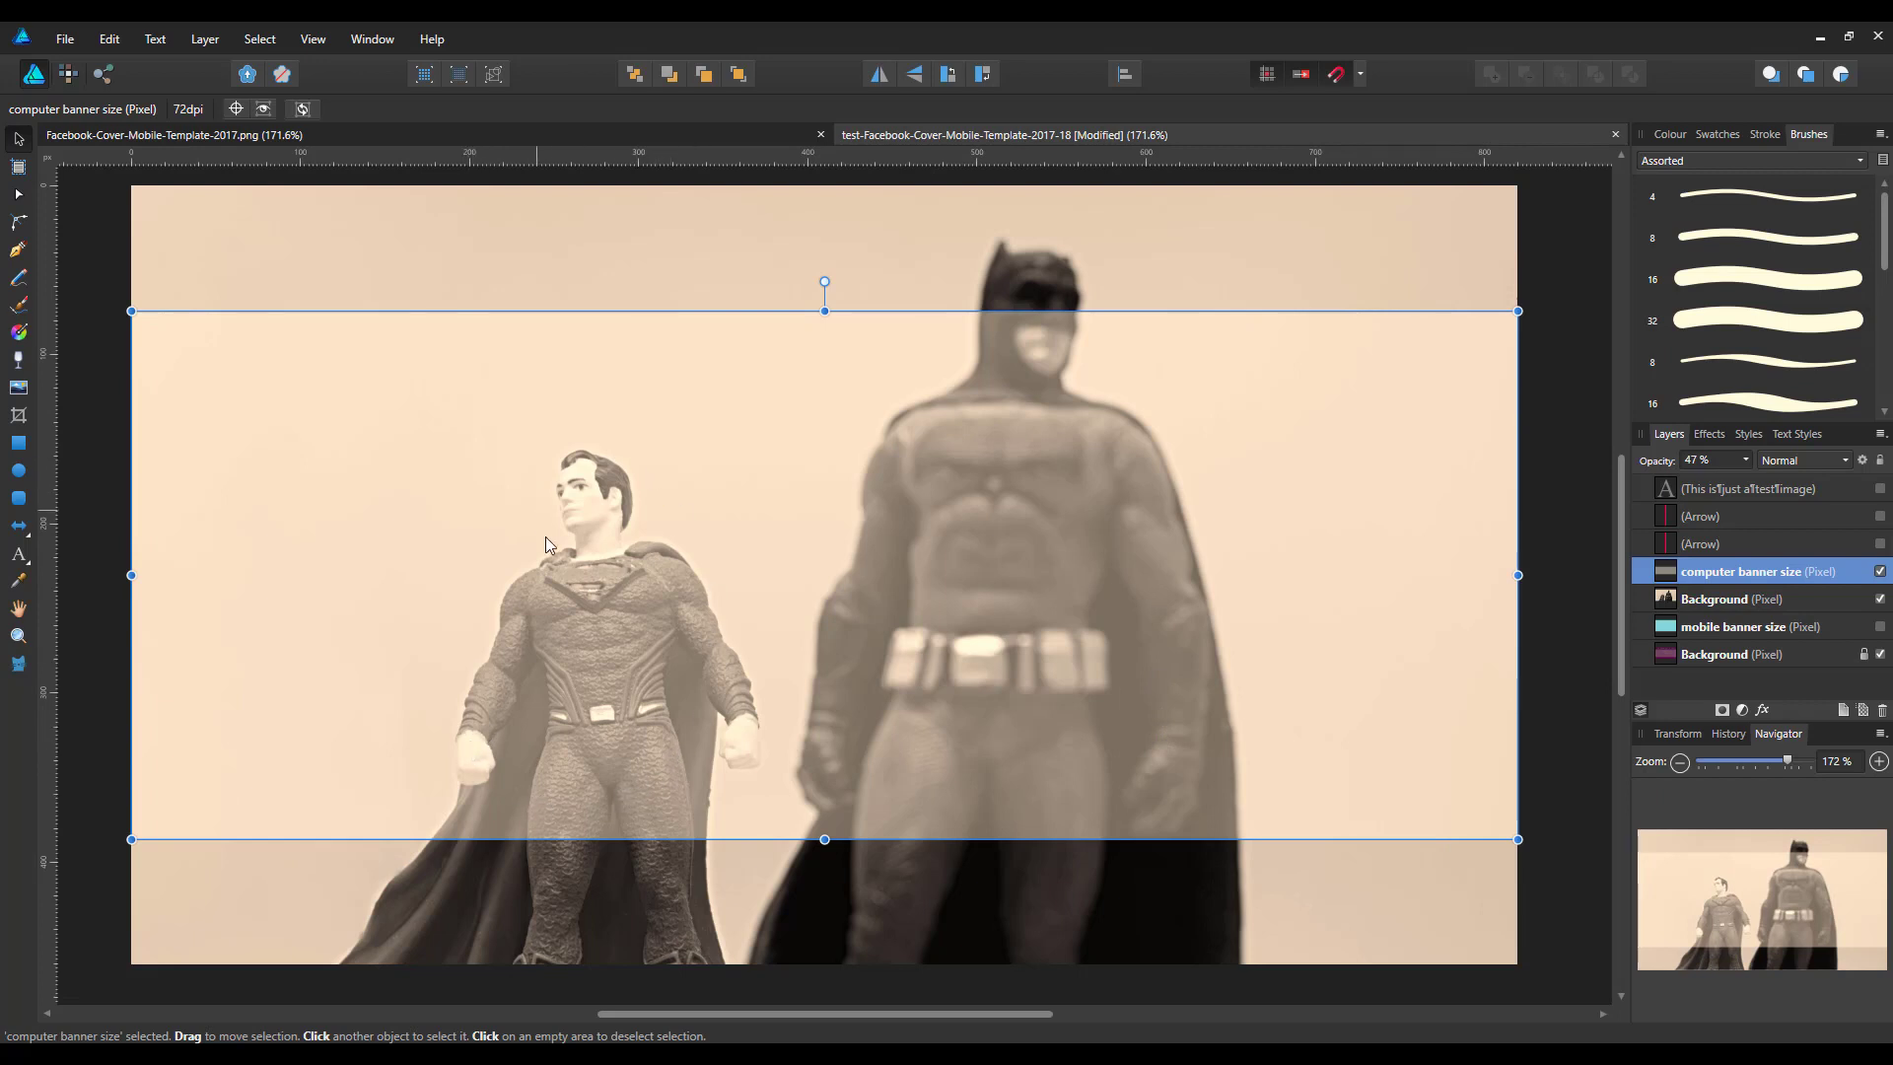
{"action": "mouse_move", "coordinate": [491, 795]}
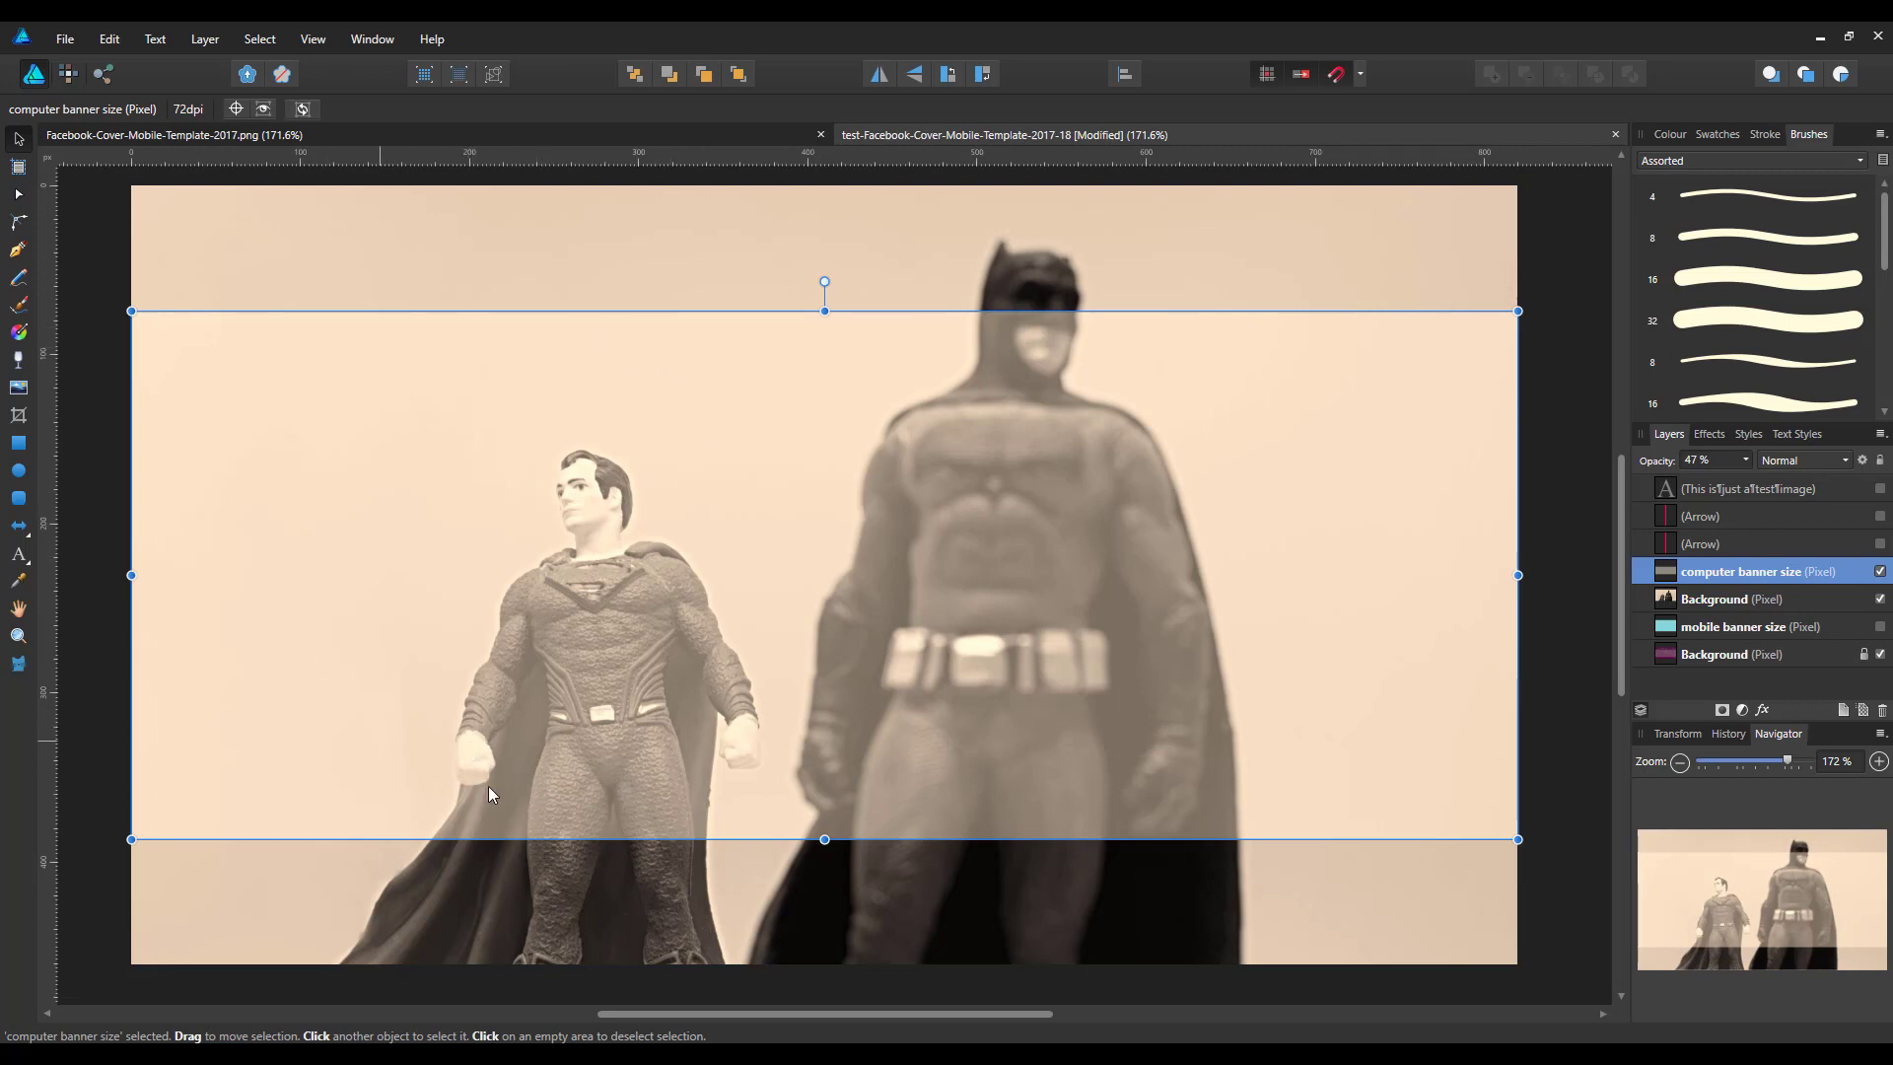
{"action": "mouse_move", "coordinate": [998, 769]}
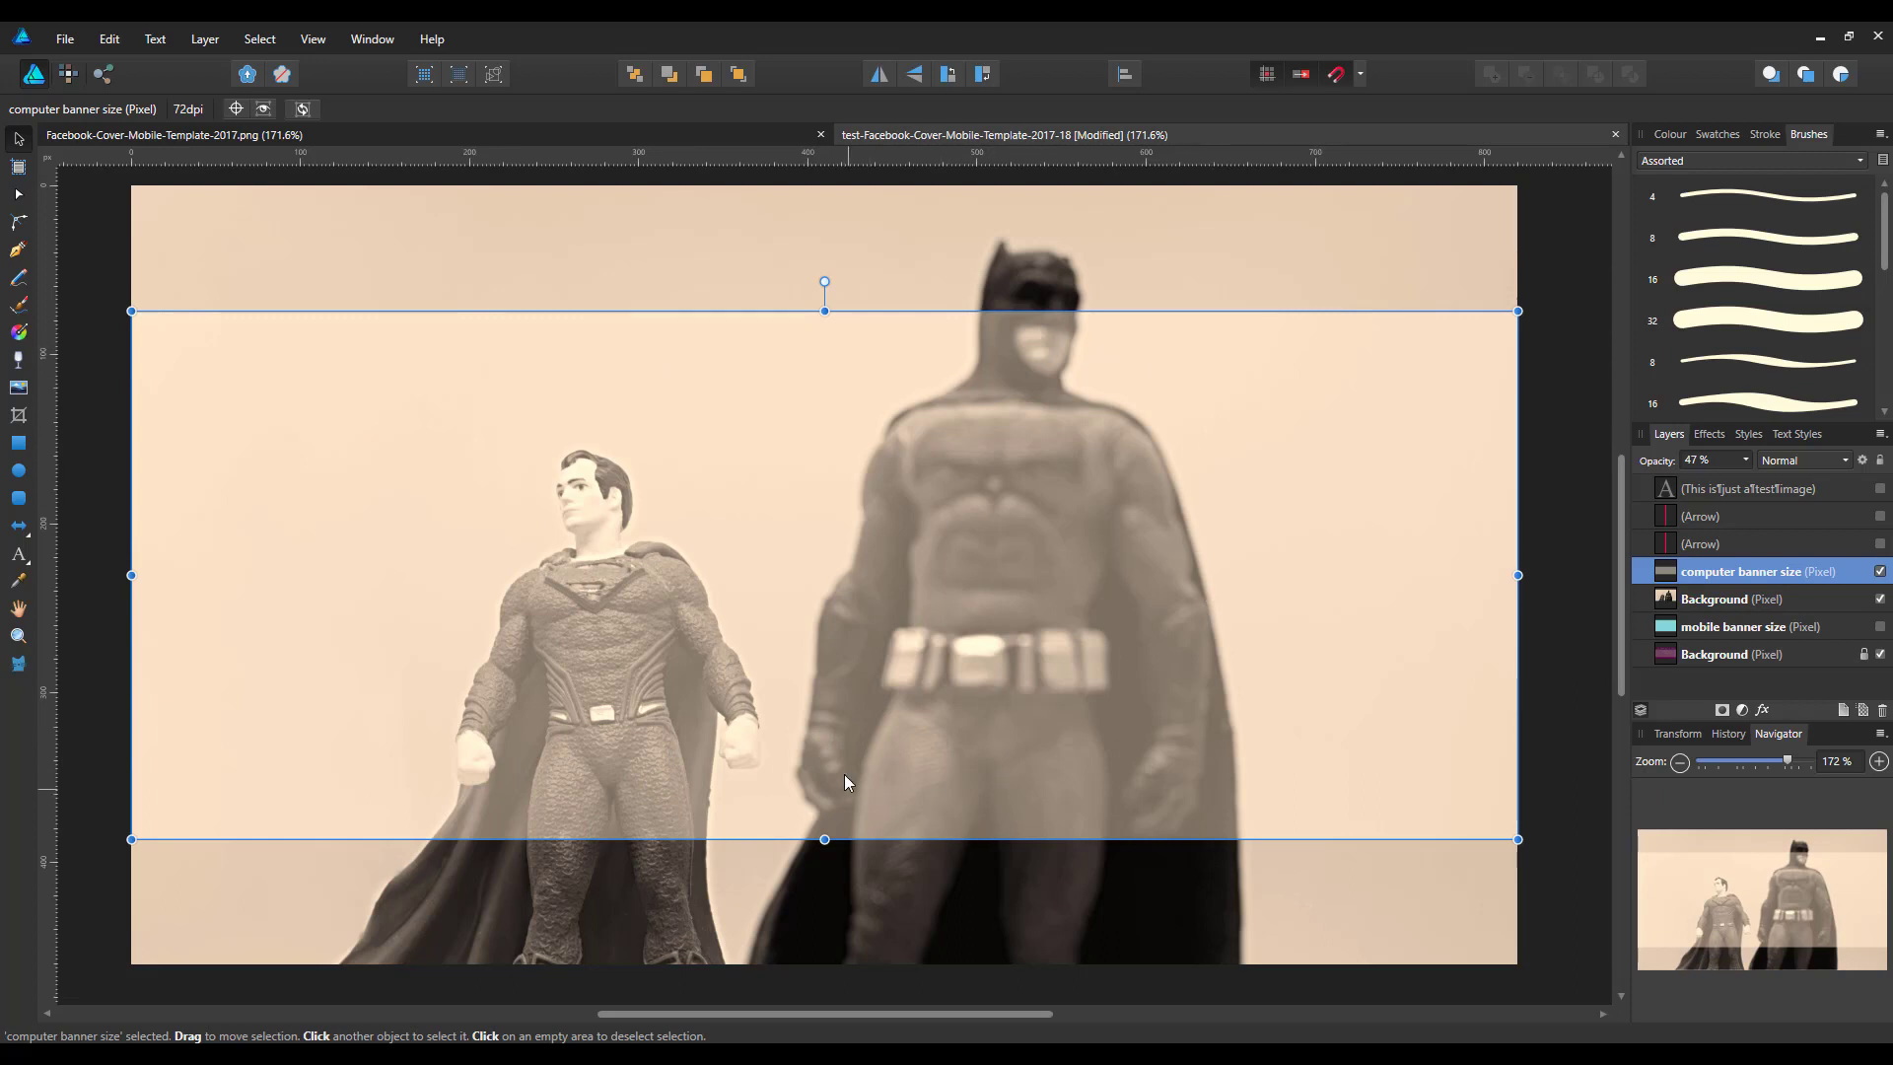
{"action": "mouse_move", "coordinate": [1034, 292]}
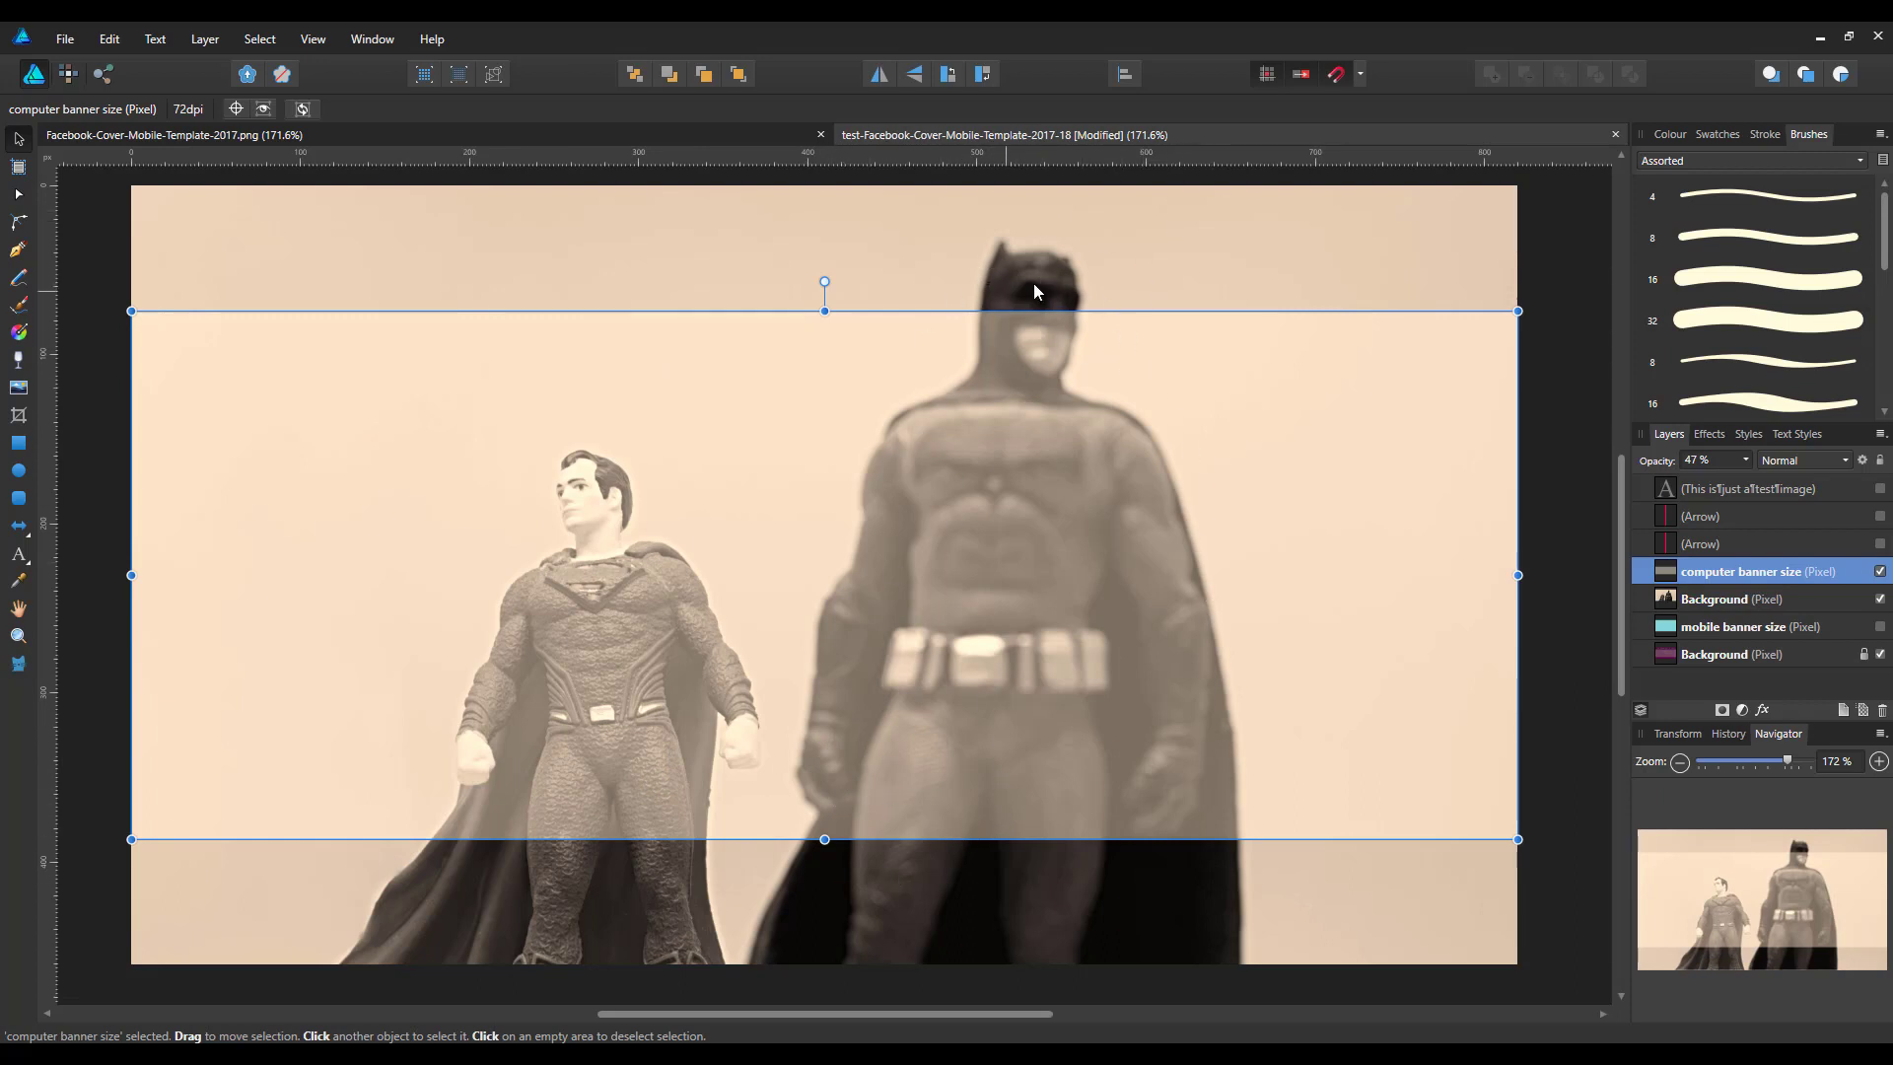
{"action": "mouse_move", "coordinate": [1094, 294]}
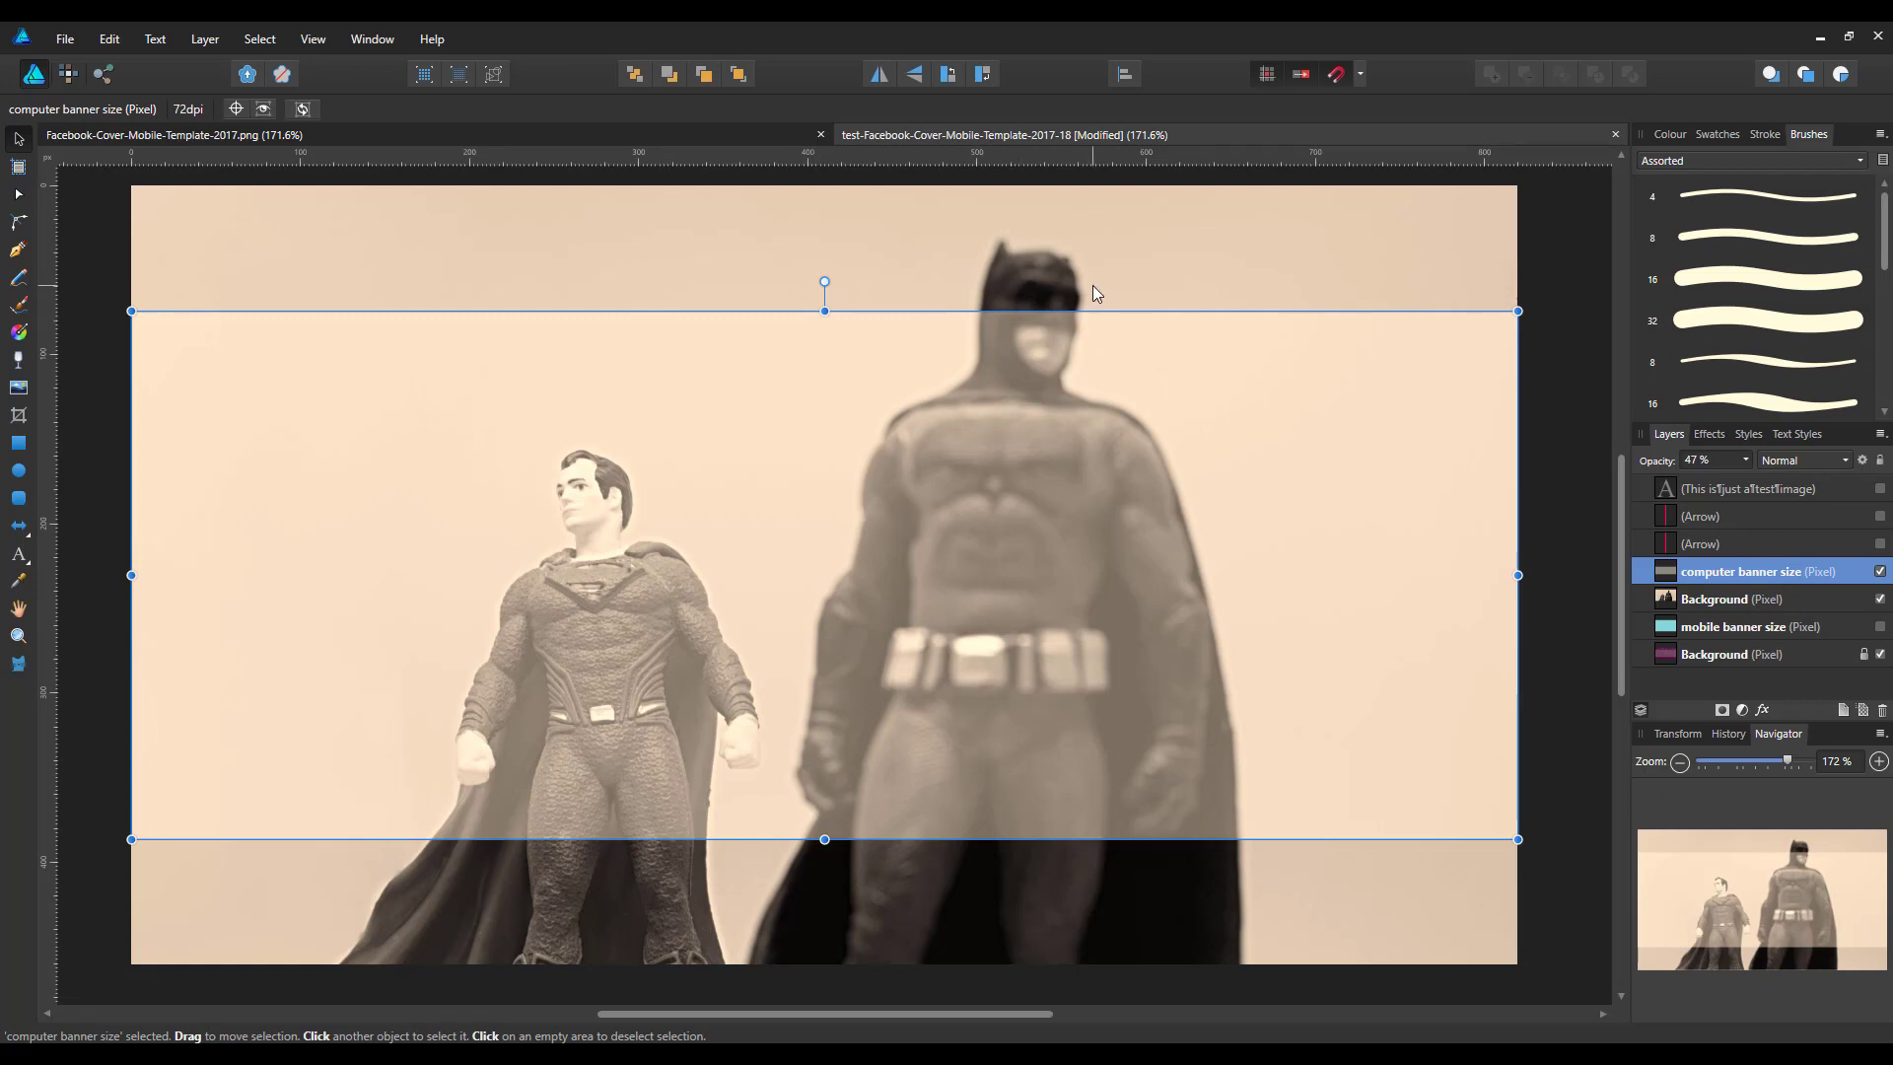
{"action": "mouse_move", "coordinate": [1065, 258]}
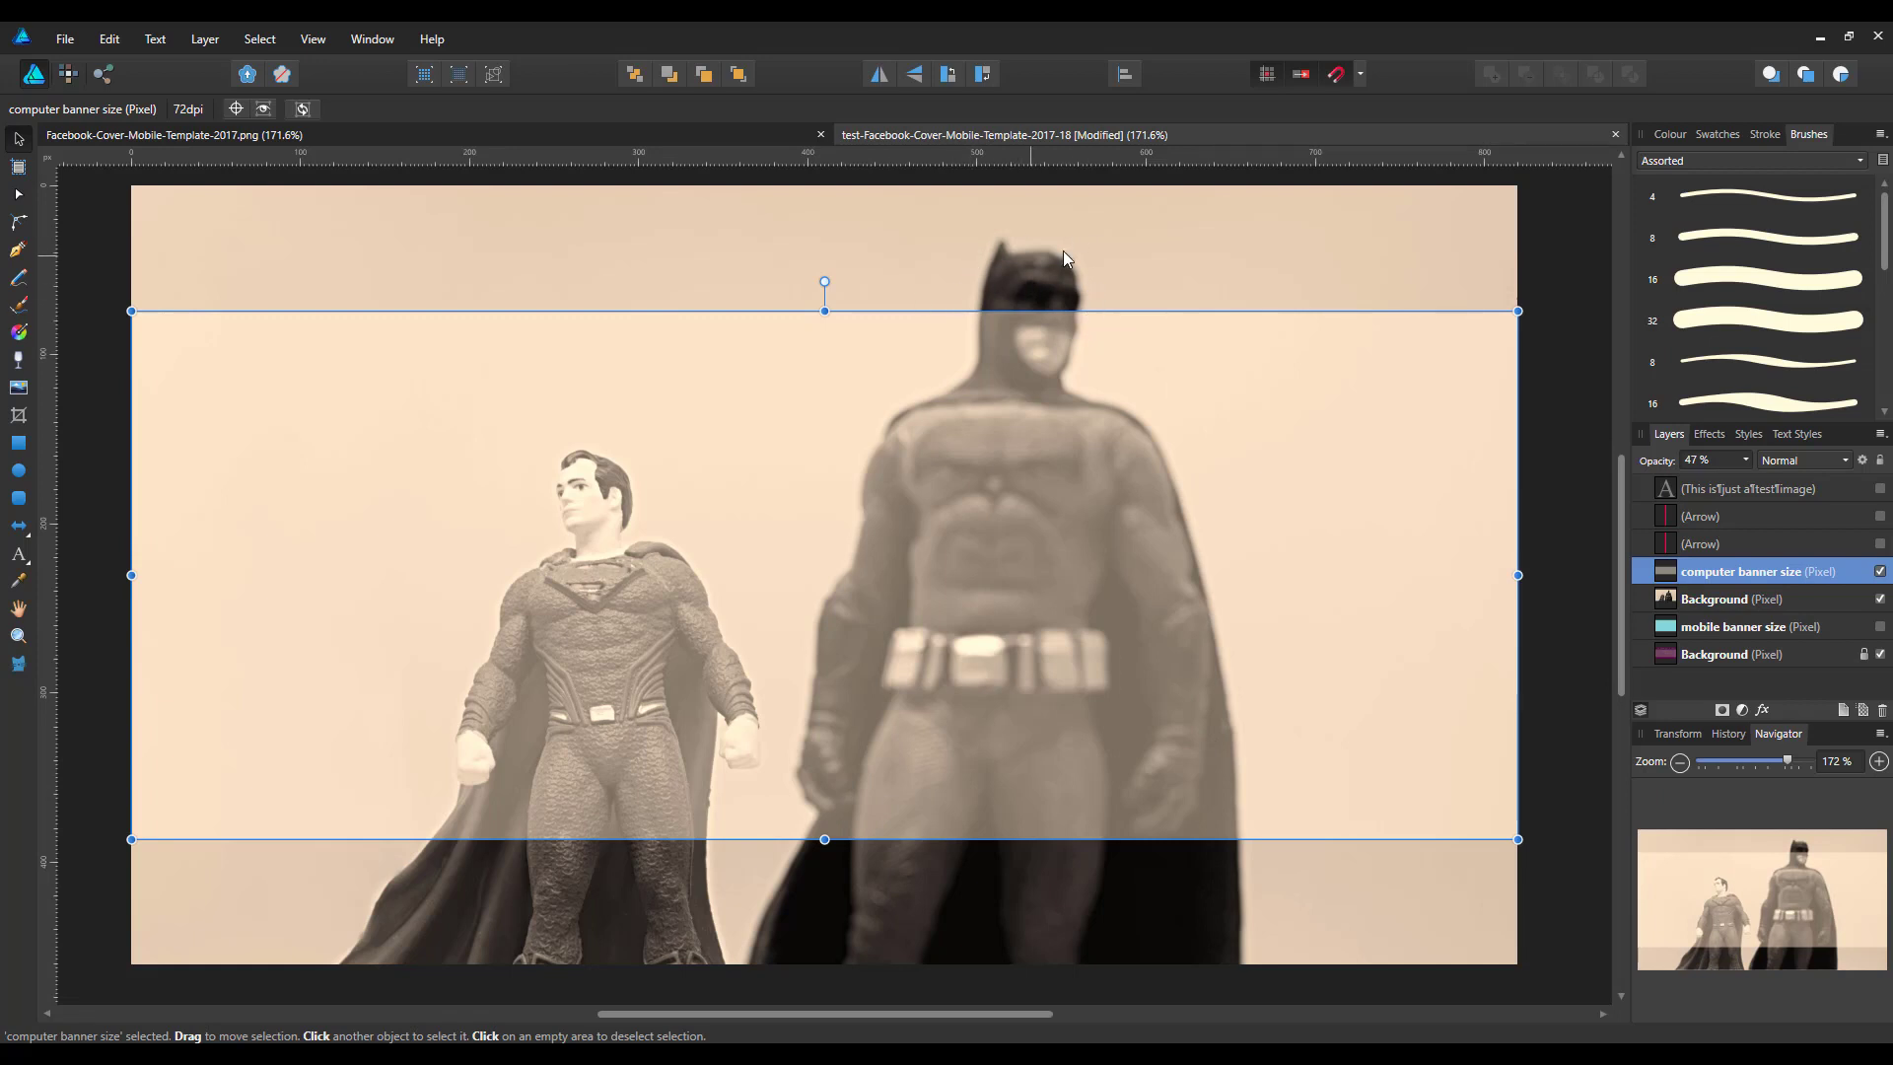
{"action": "mouse_move", "coordinate": [1086, 292]}
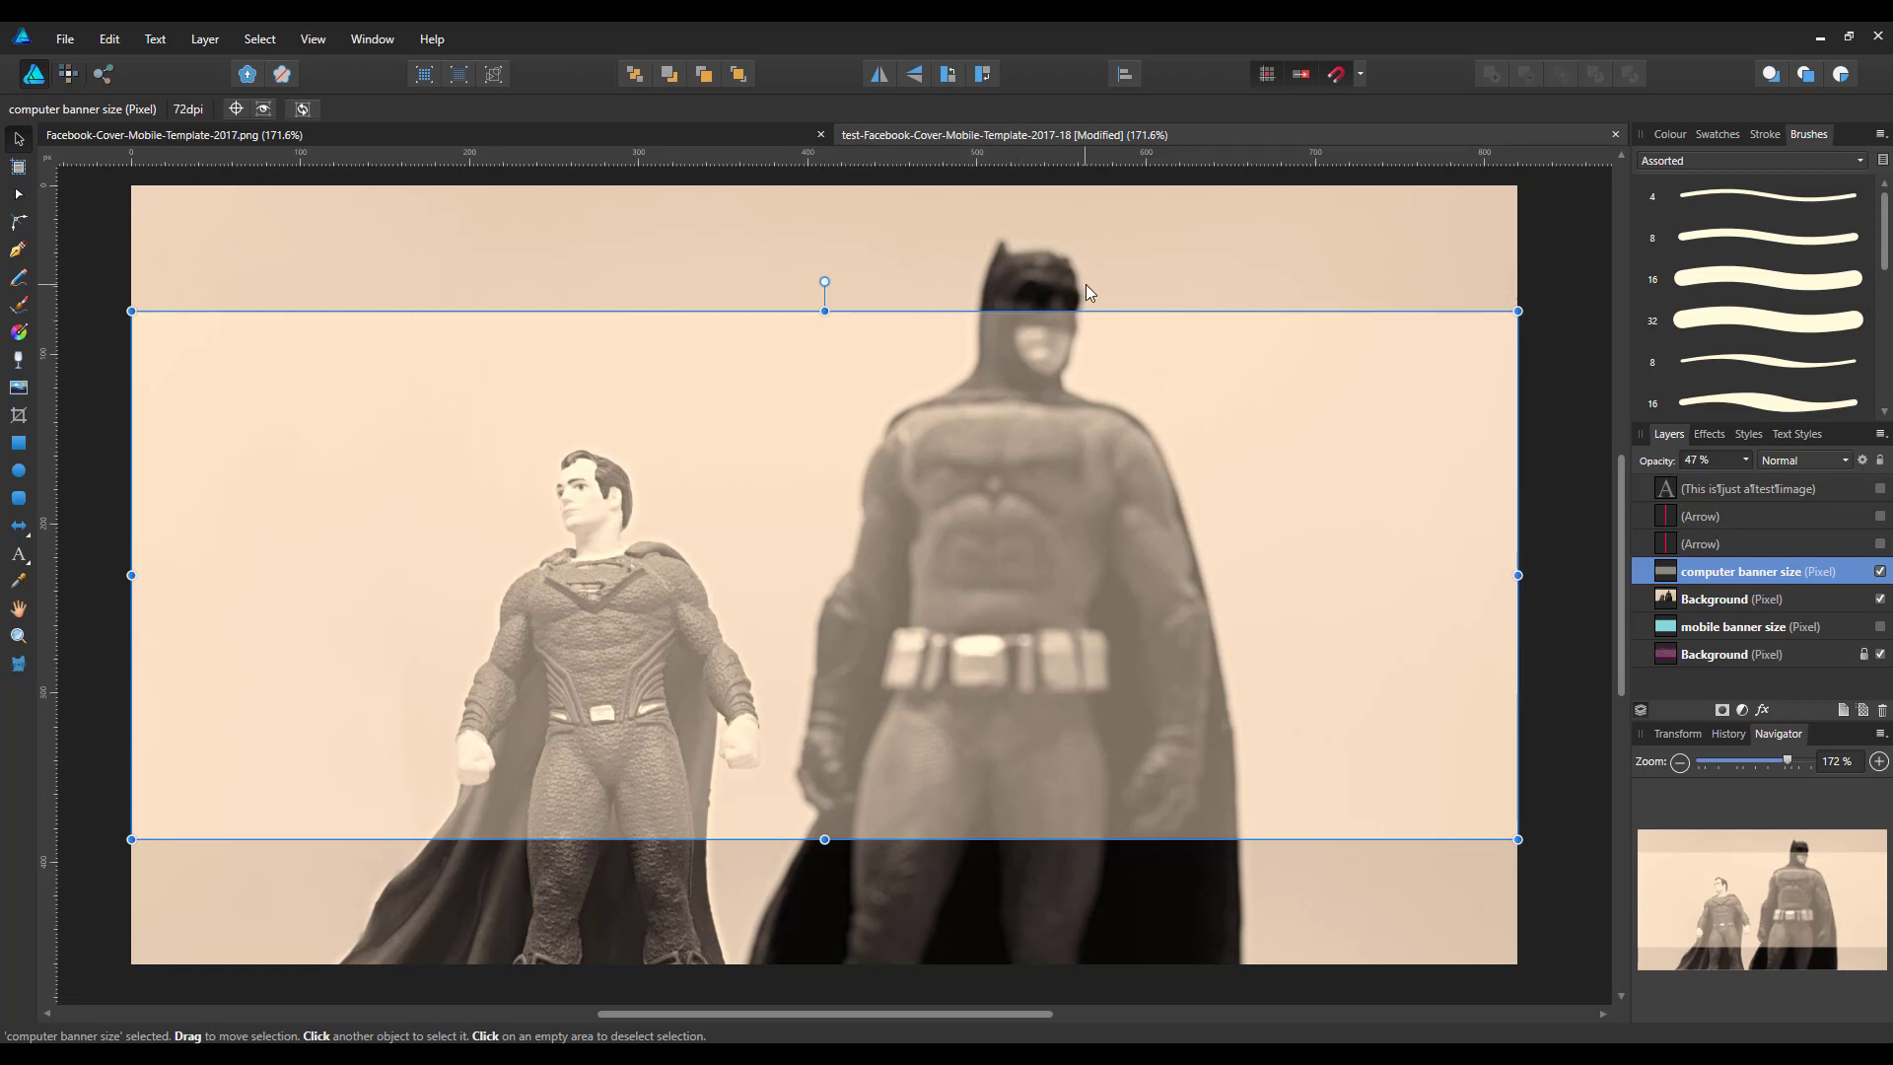
{"action": "mouse_move", "coordinate": [1877, 558]}
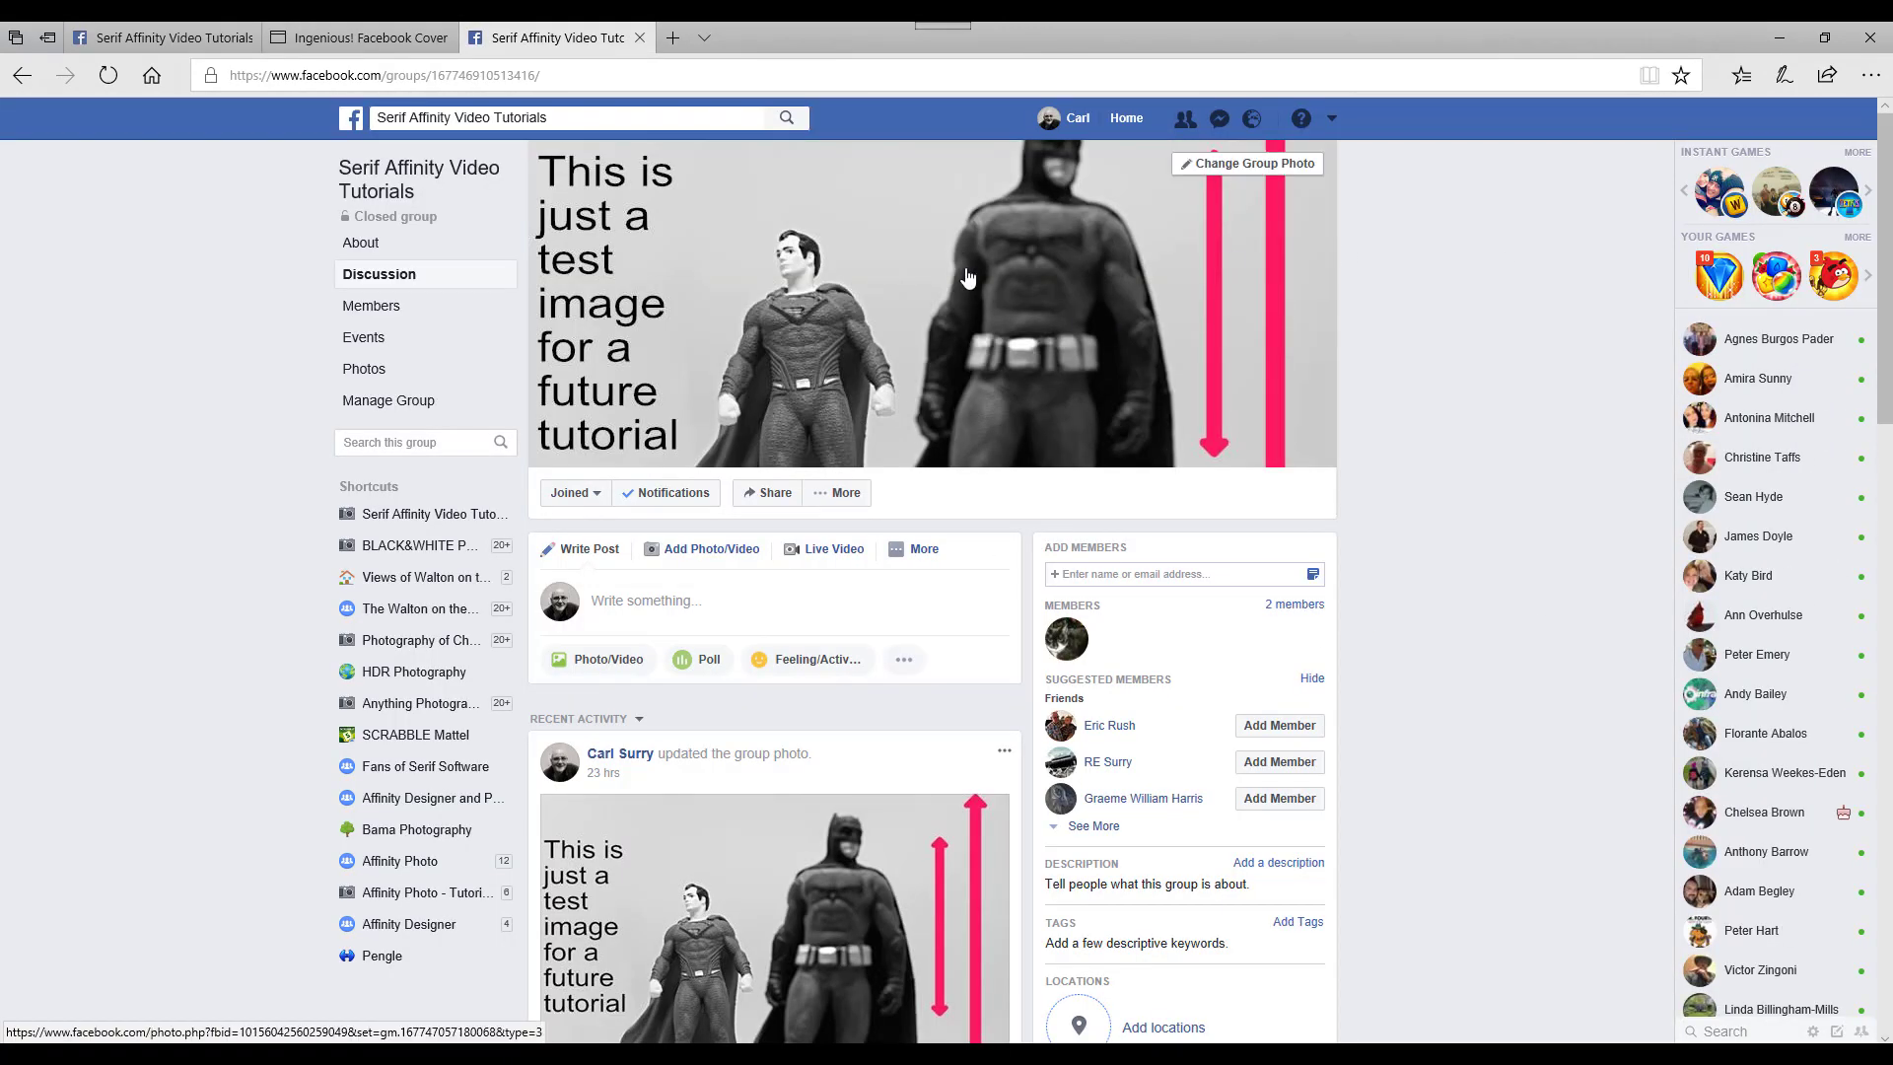
{"action": "mouse_move", "coordinate": [1296, 447]}
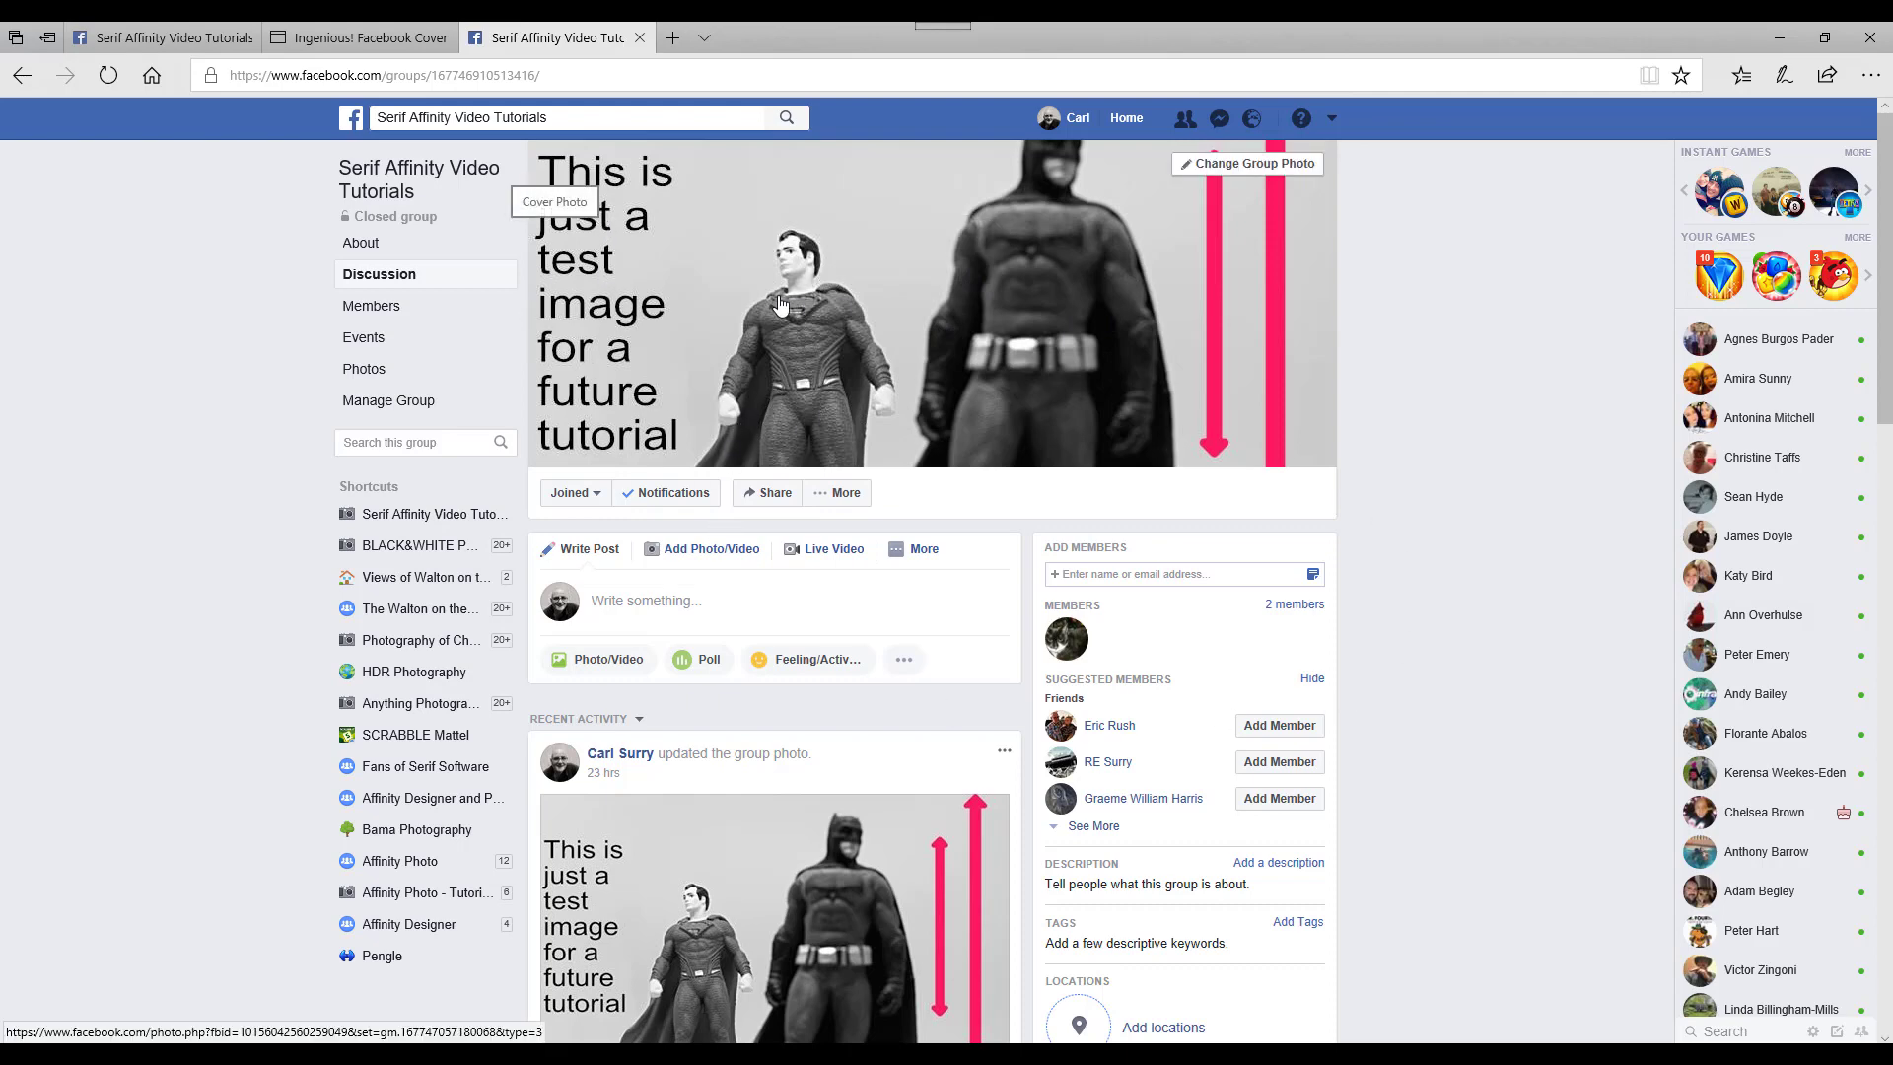
{"action": "mouse_move", "coordinate": [1562, 195]}
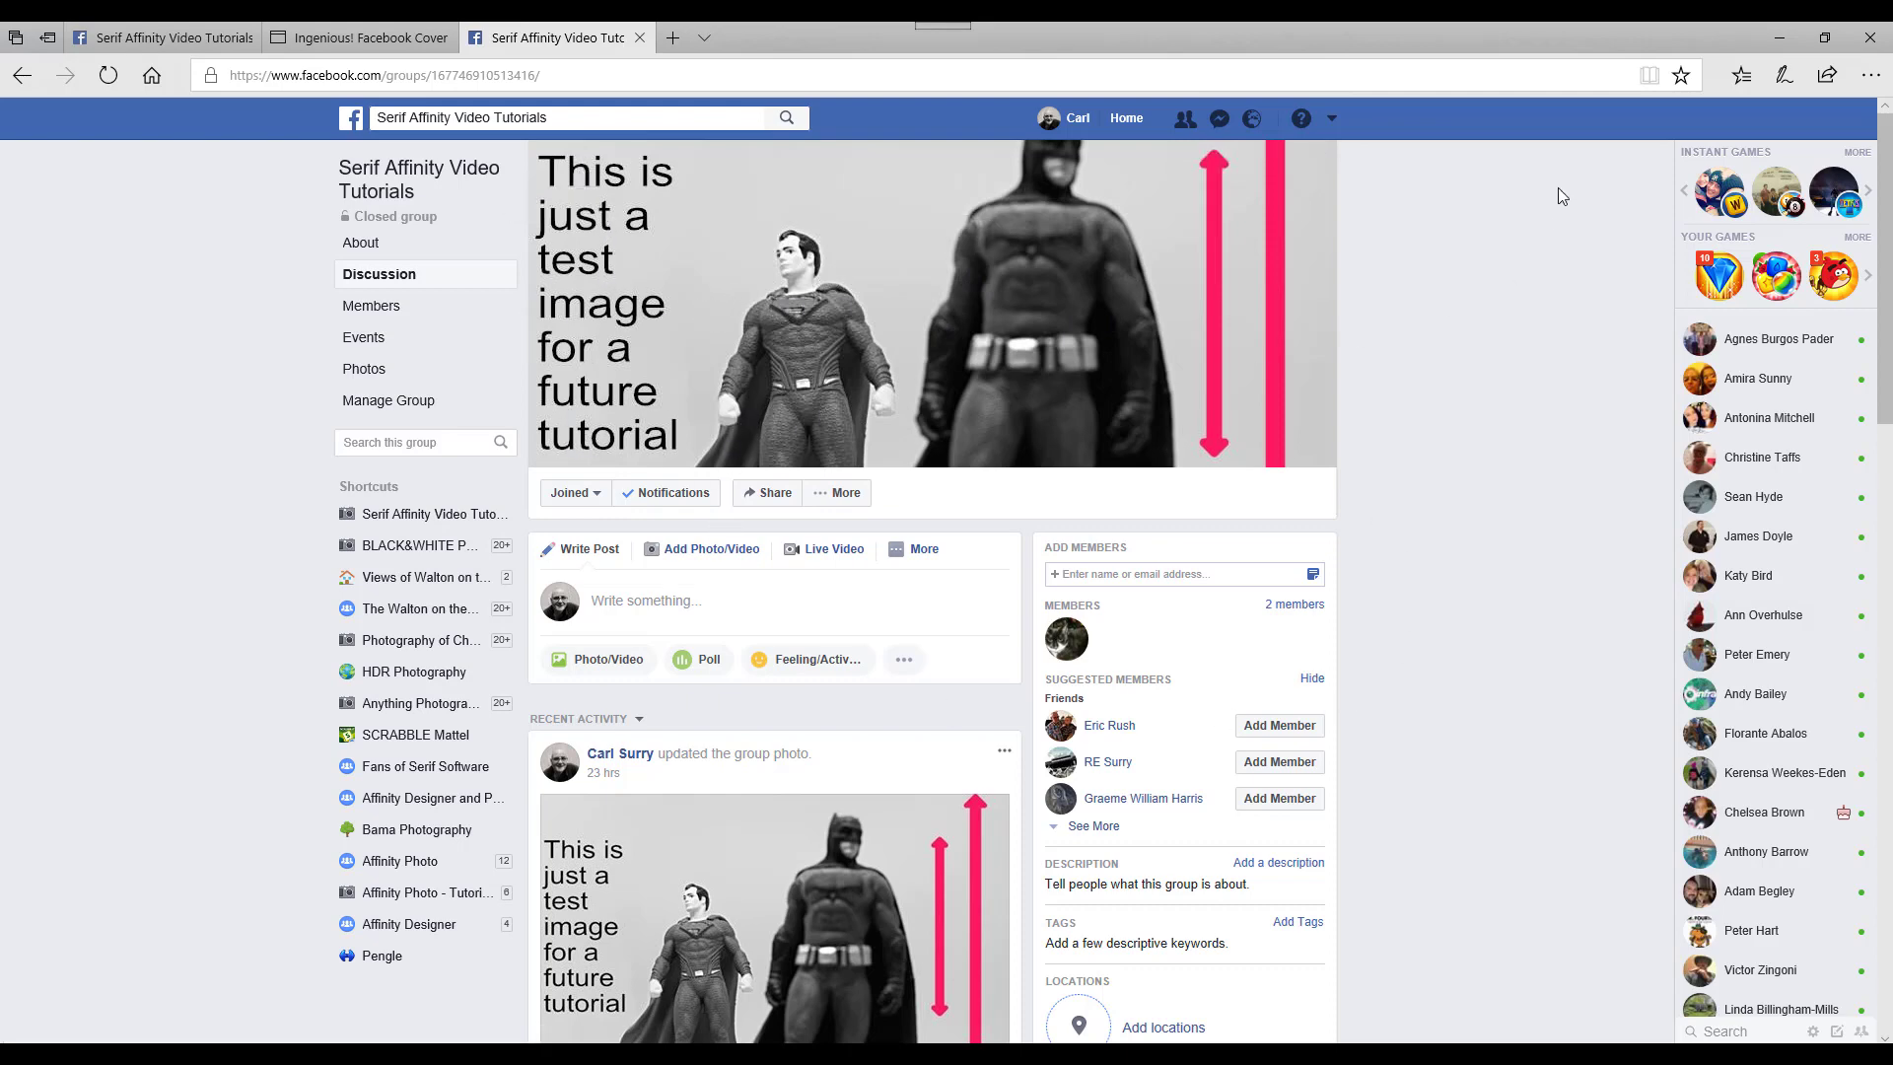
{"action": "mouse_move", "coordinate": [1534, 383]}
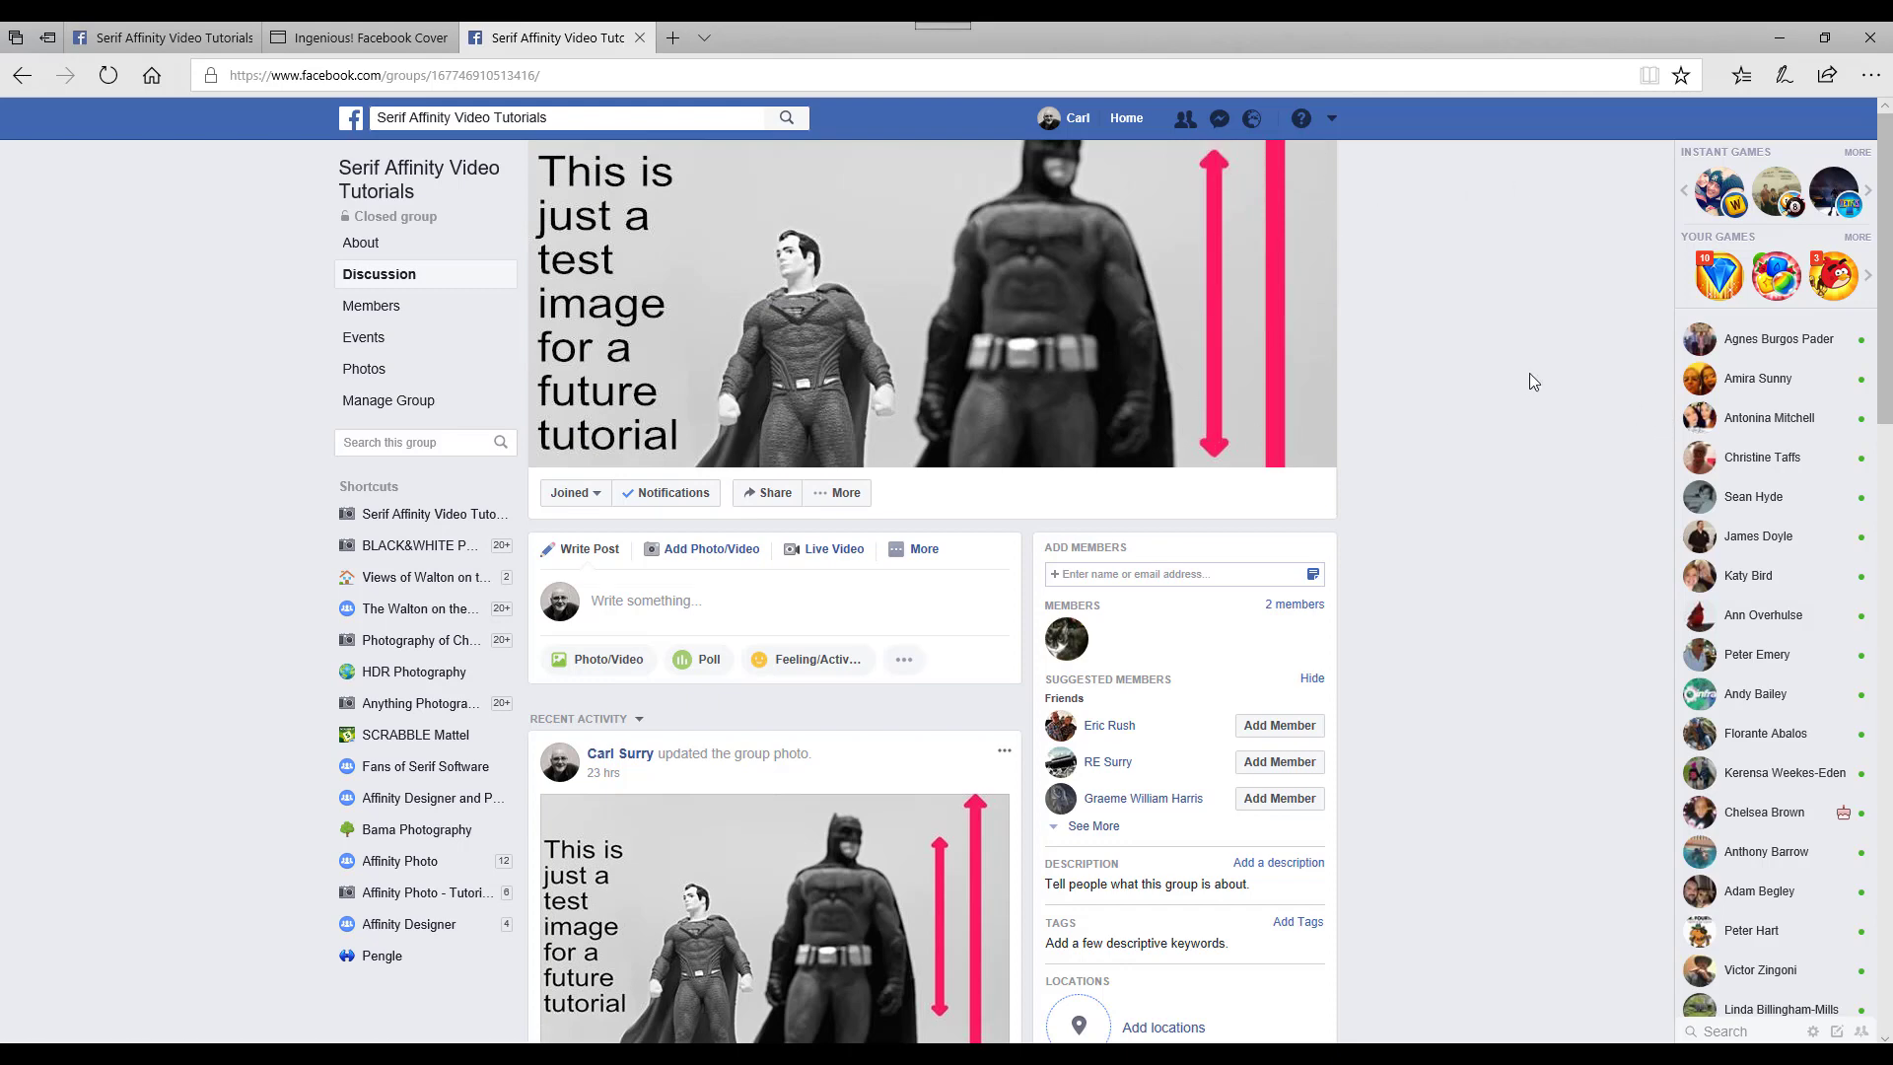
{"action": "mouse_move", "coordinate": [1001, 158]}
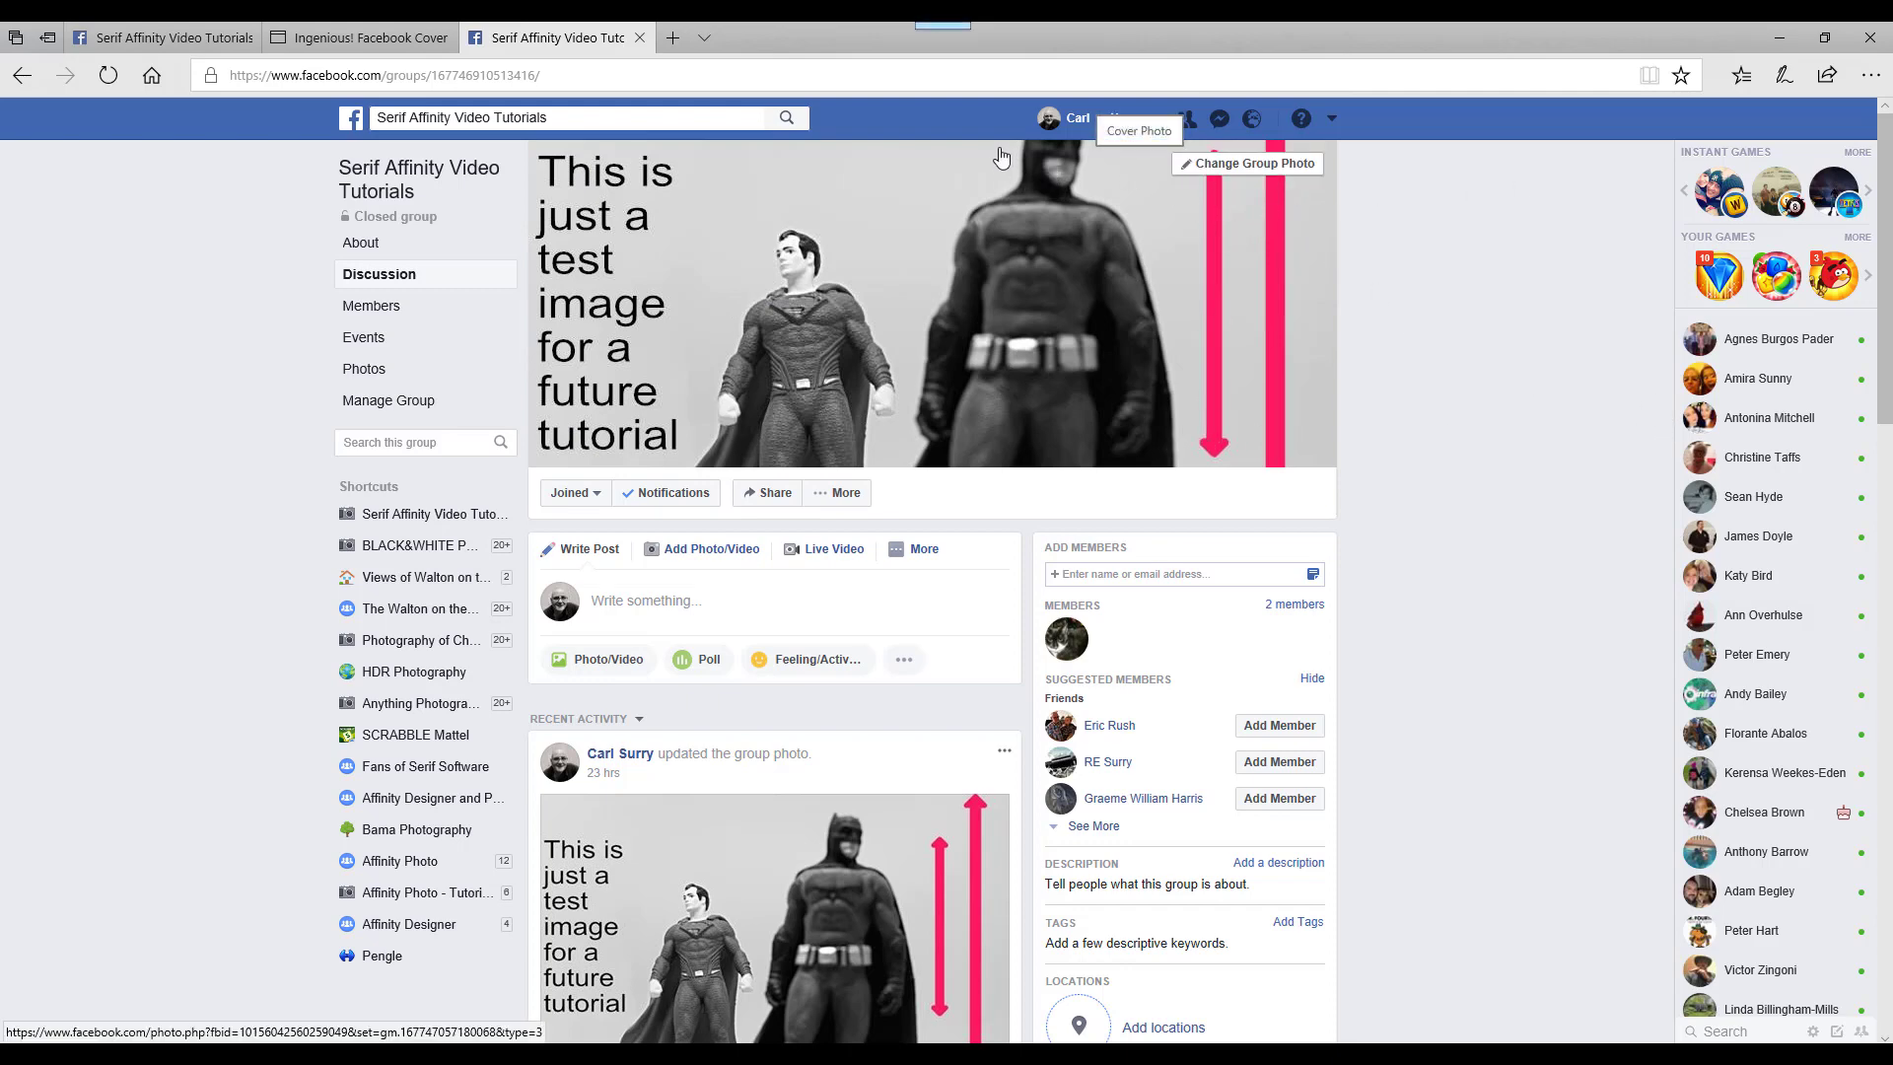
{"action": "mouse_move", "coordinate": [1067, 158]}
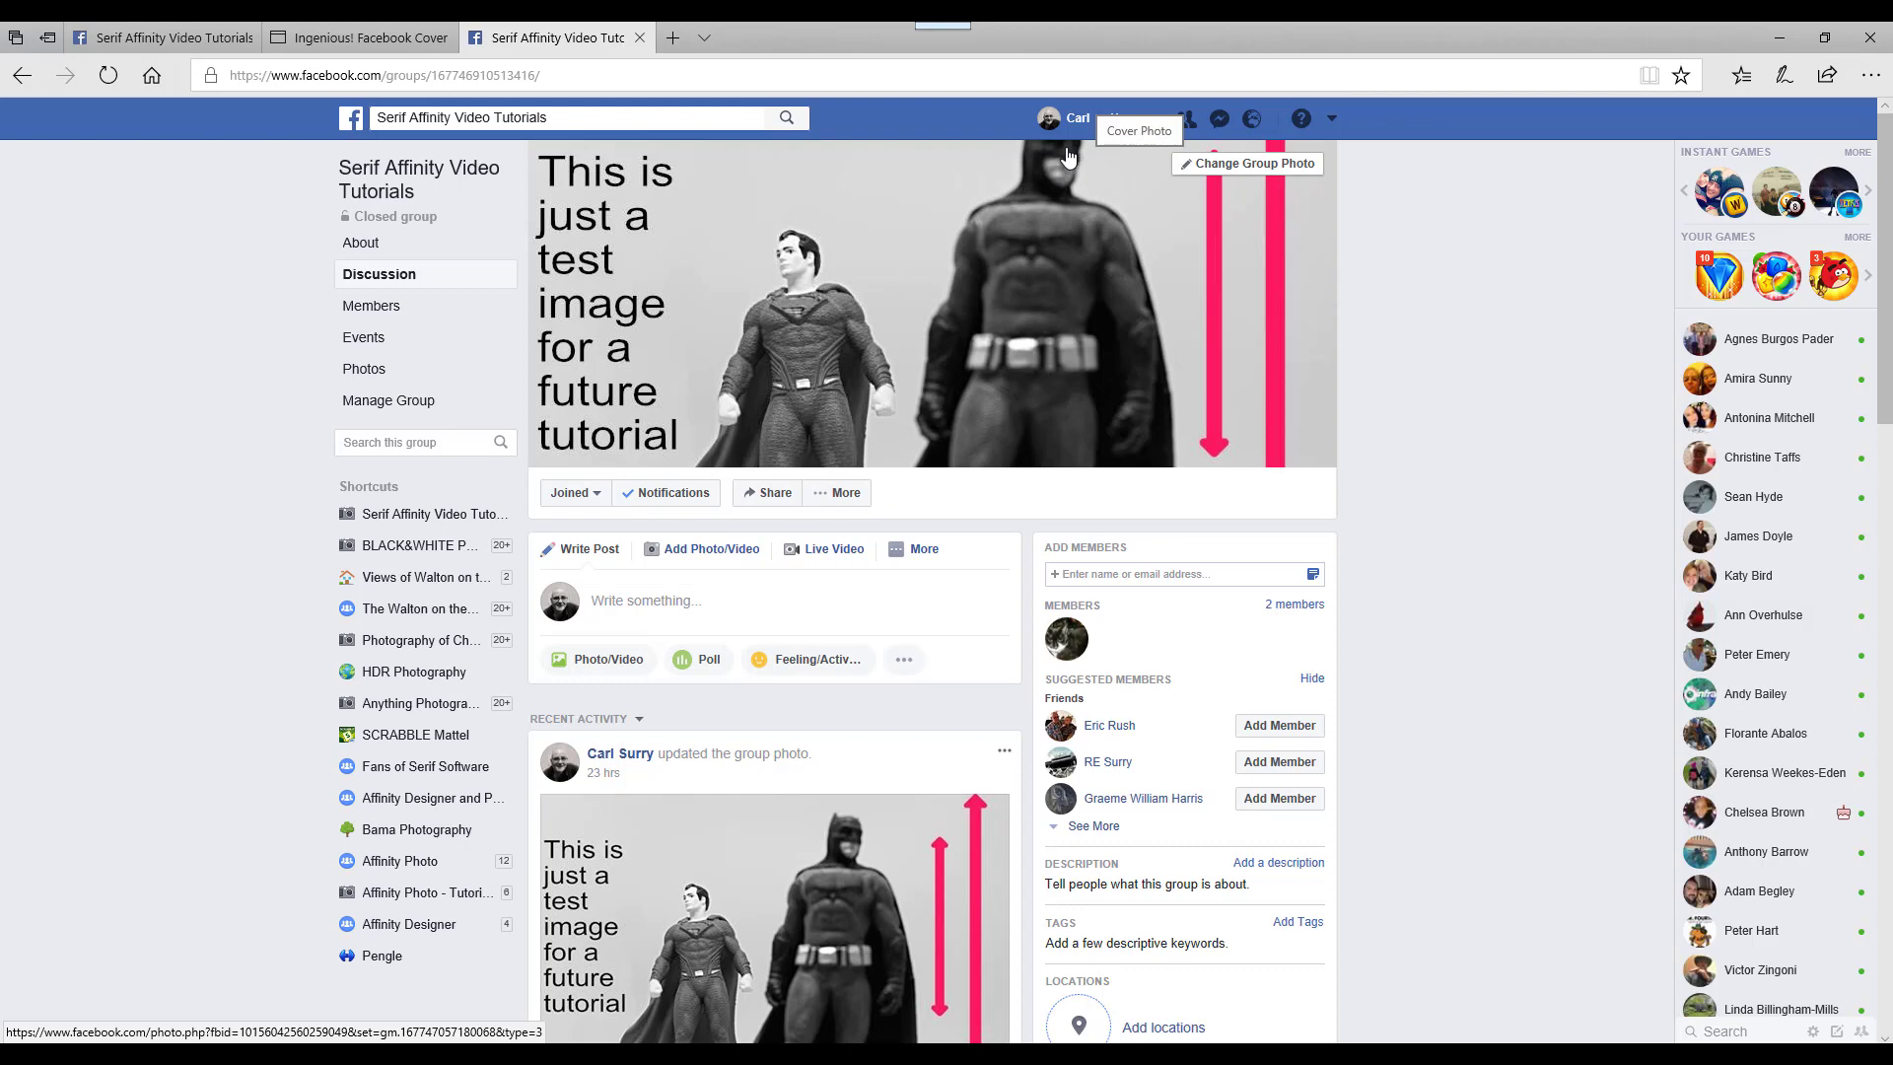
{"action": "mouse_move", "coordinate": [1291, 556]}
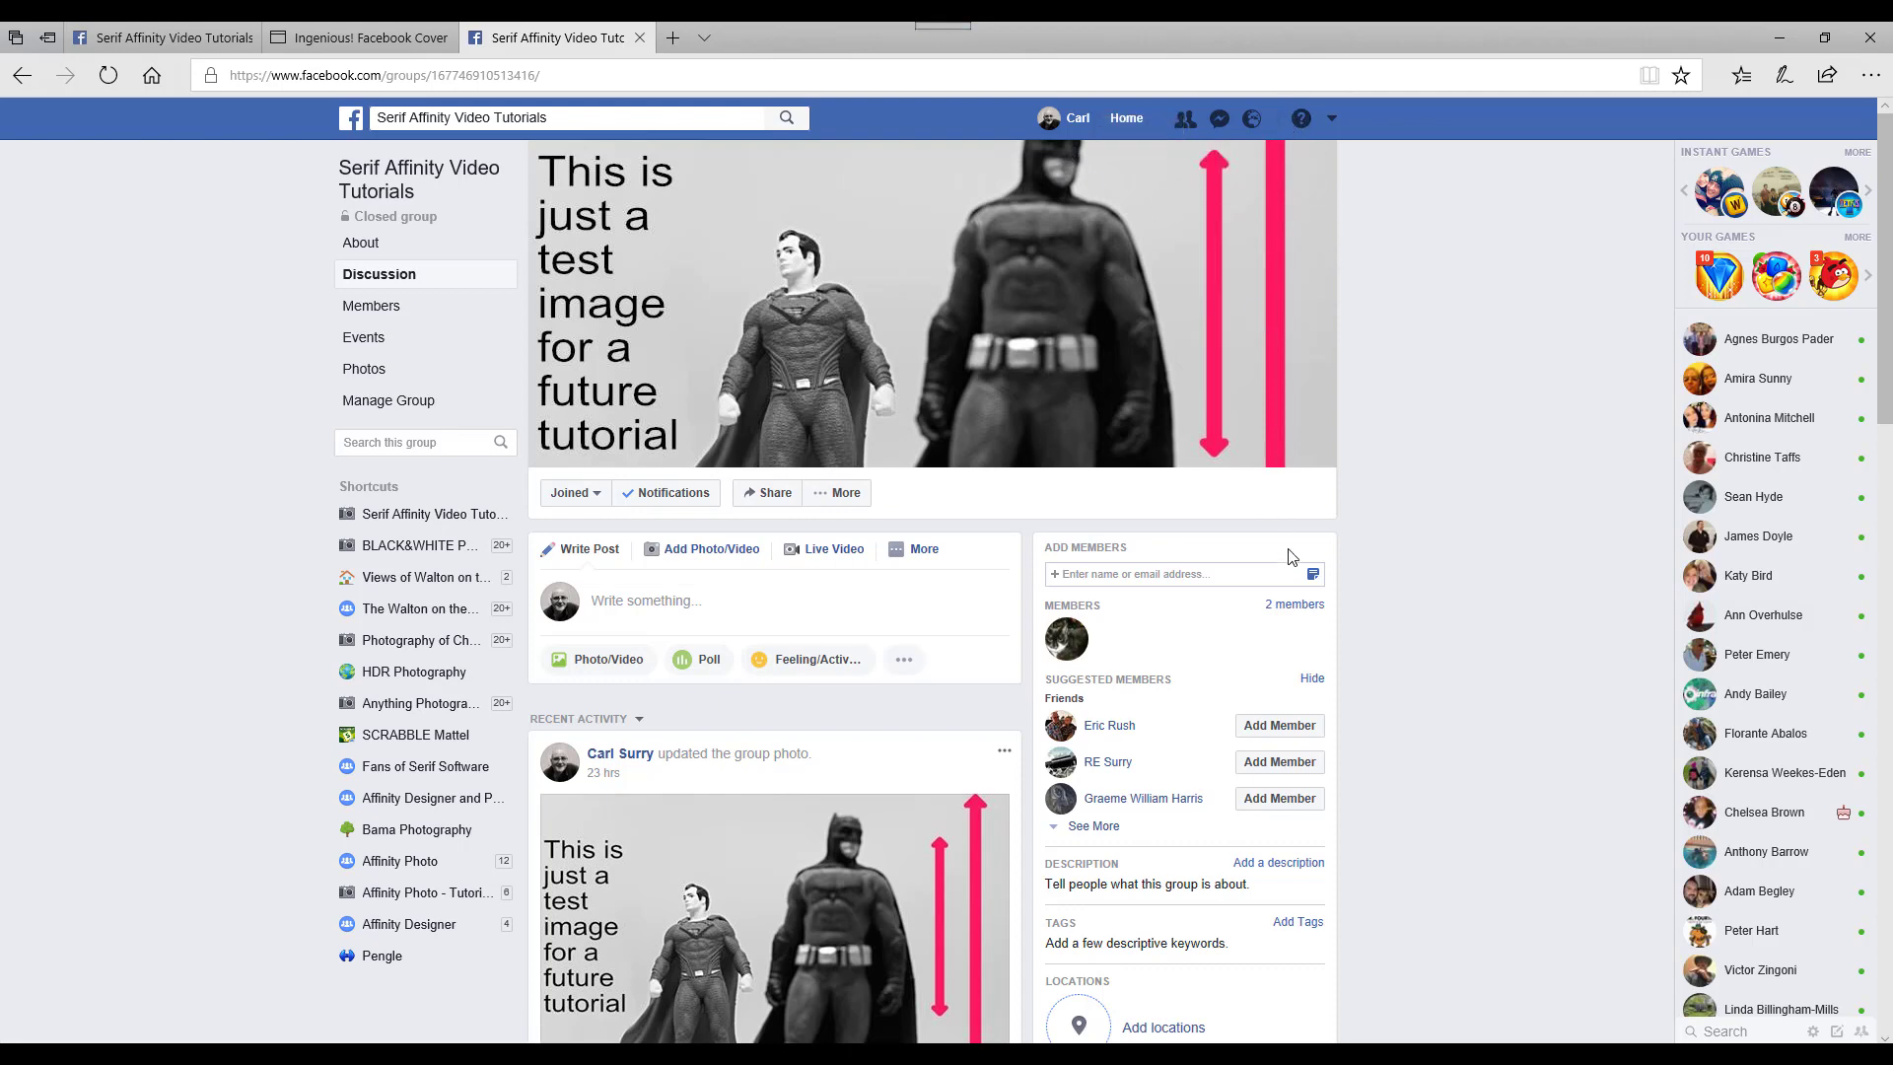
{"action": "mouse_move", "coordinate": [1501, 385]}
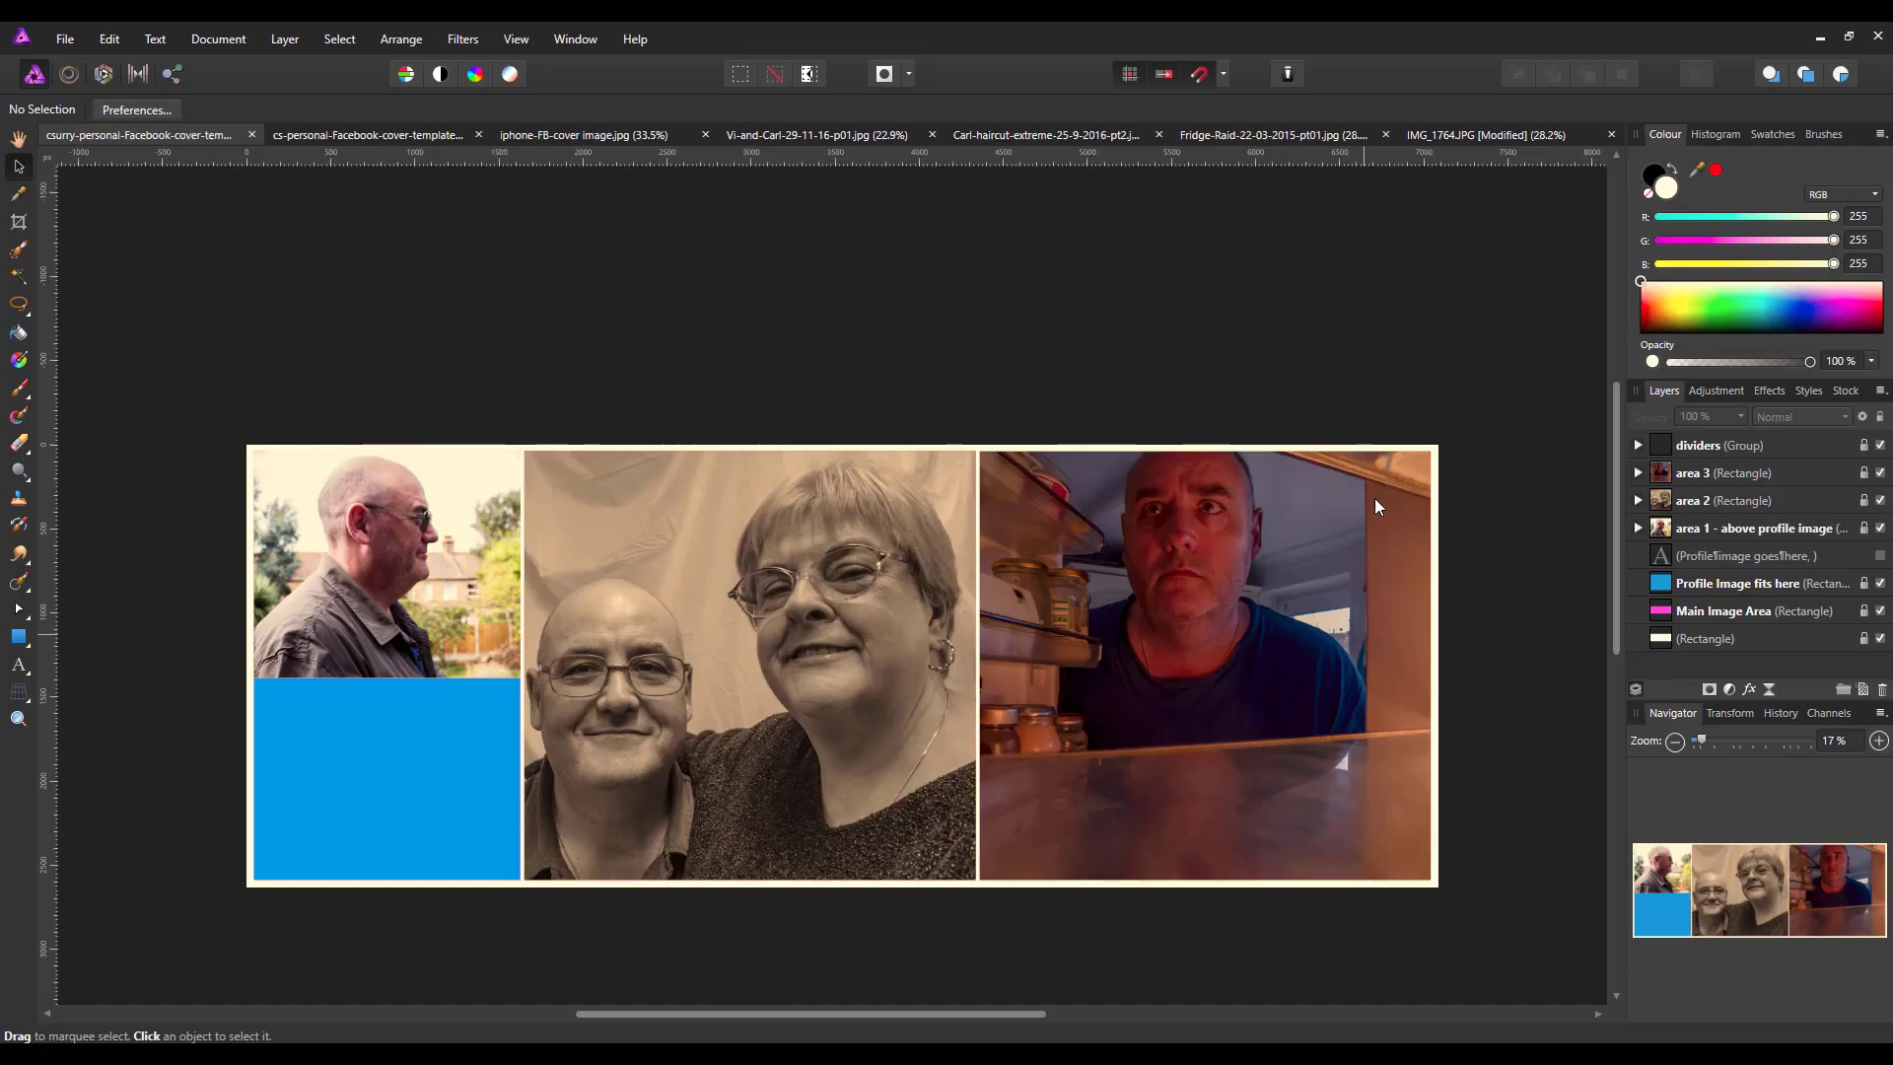
{"action": "mouse_move", "coordinate": [1485, 135]}
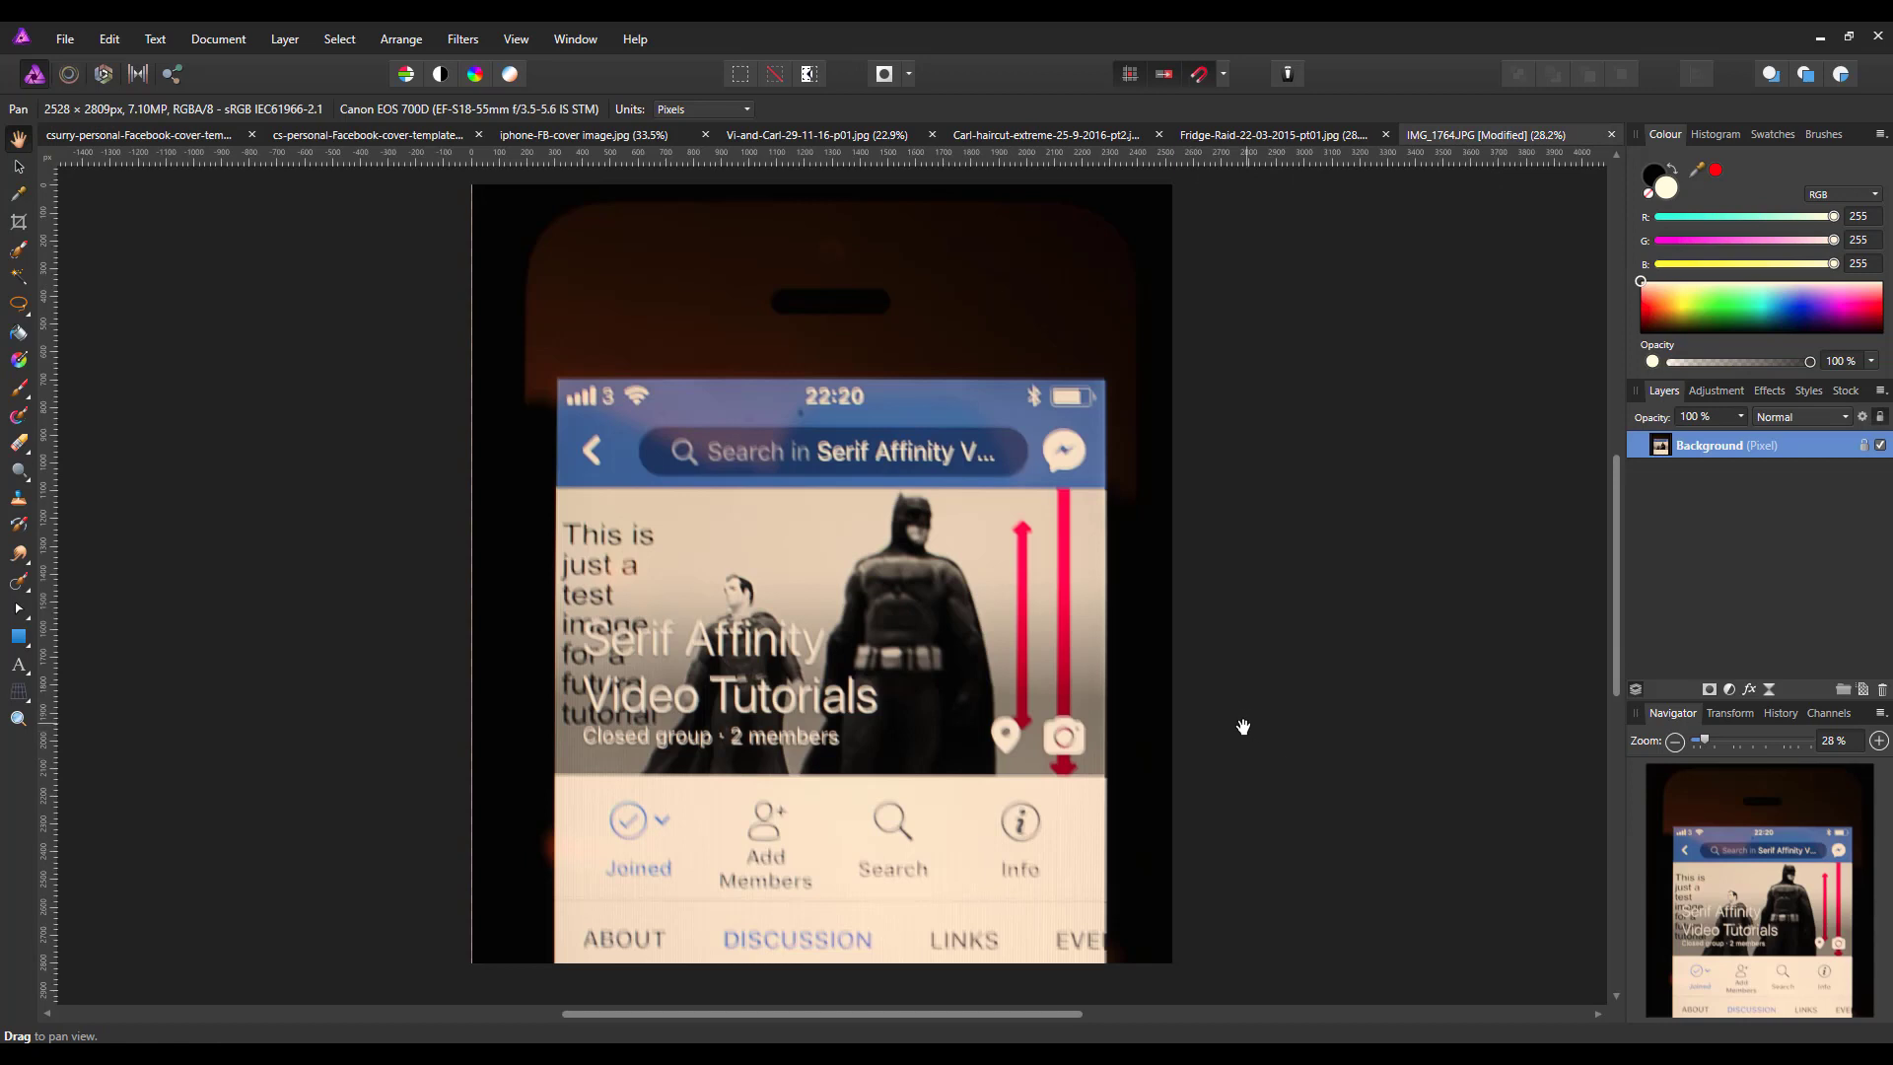
{"action": "mouse_move", "coordinate": [1203, 902]}
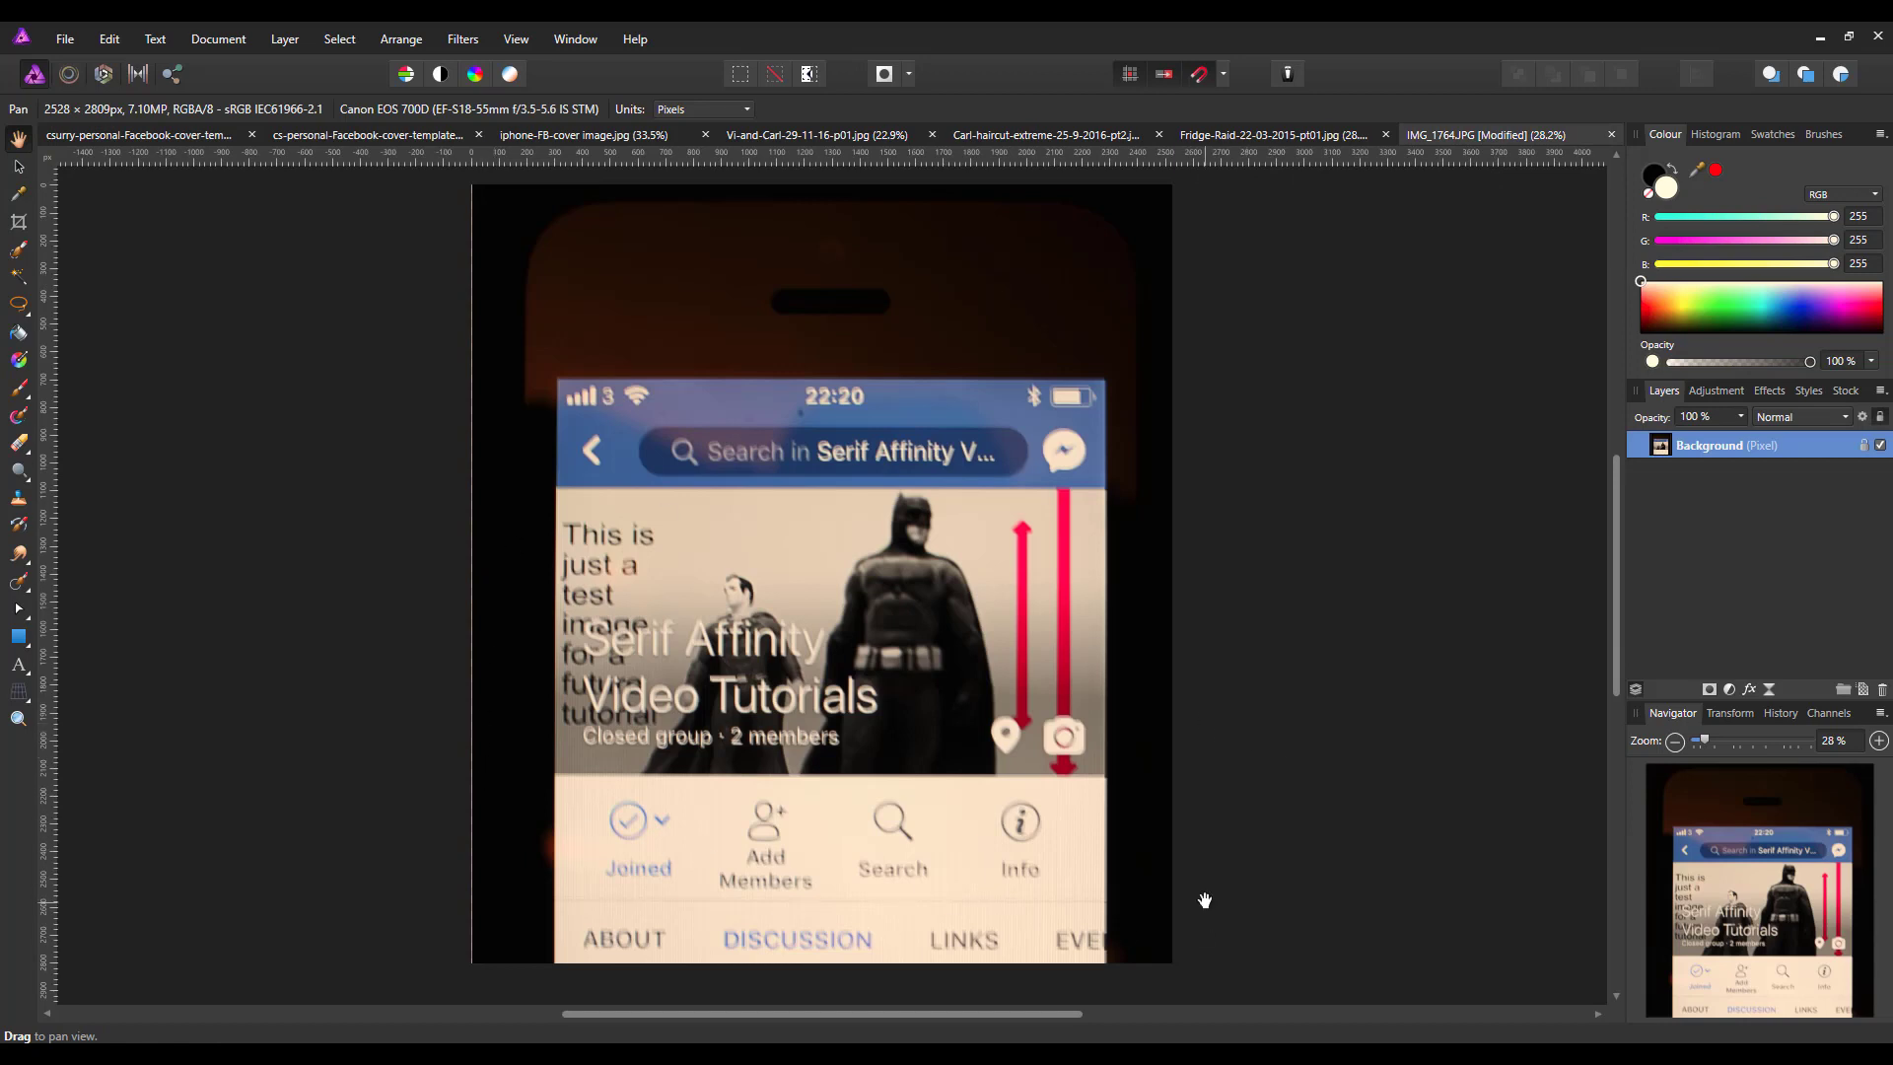
{"action": "mouse_move", "coordinate": [945, 570]}
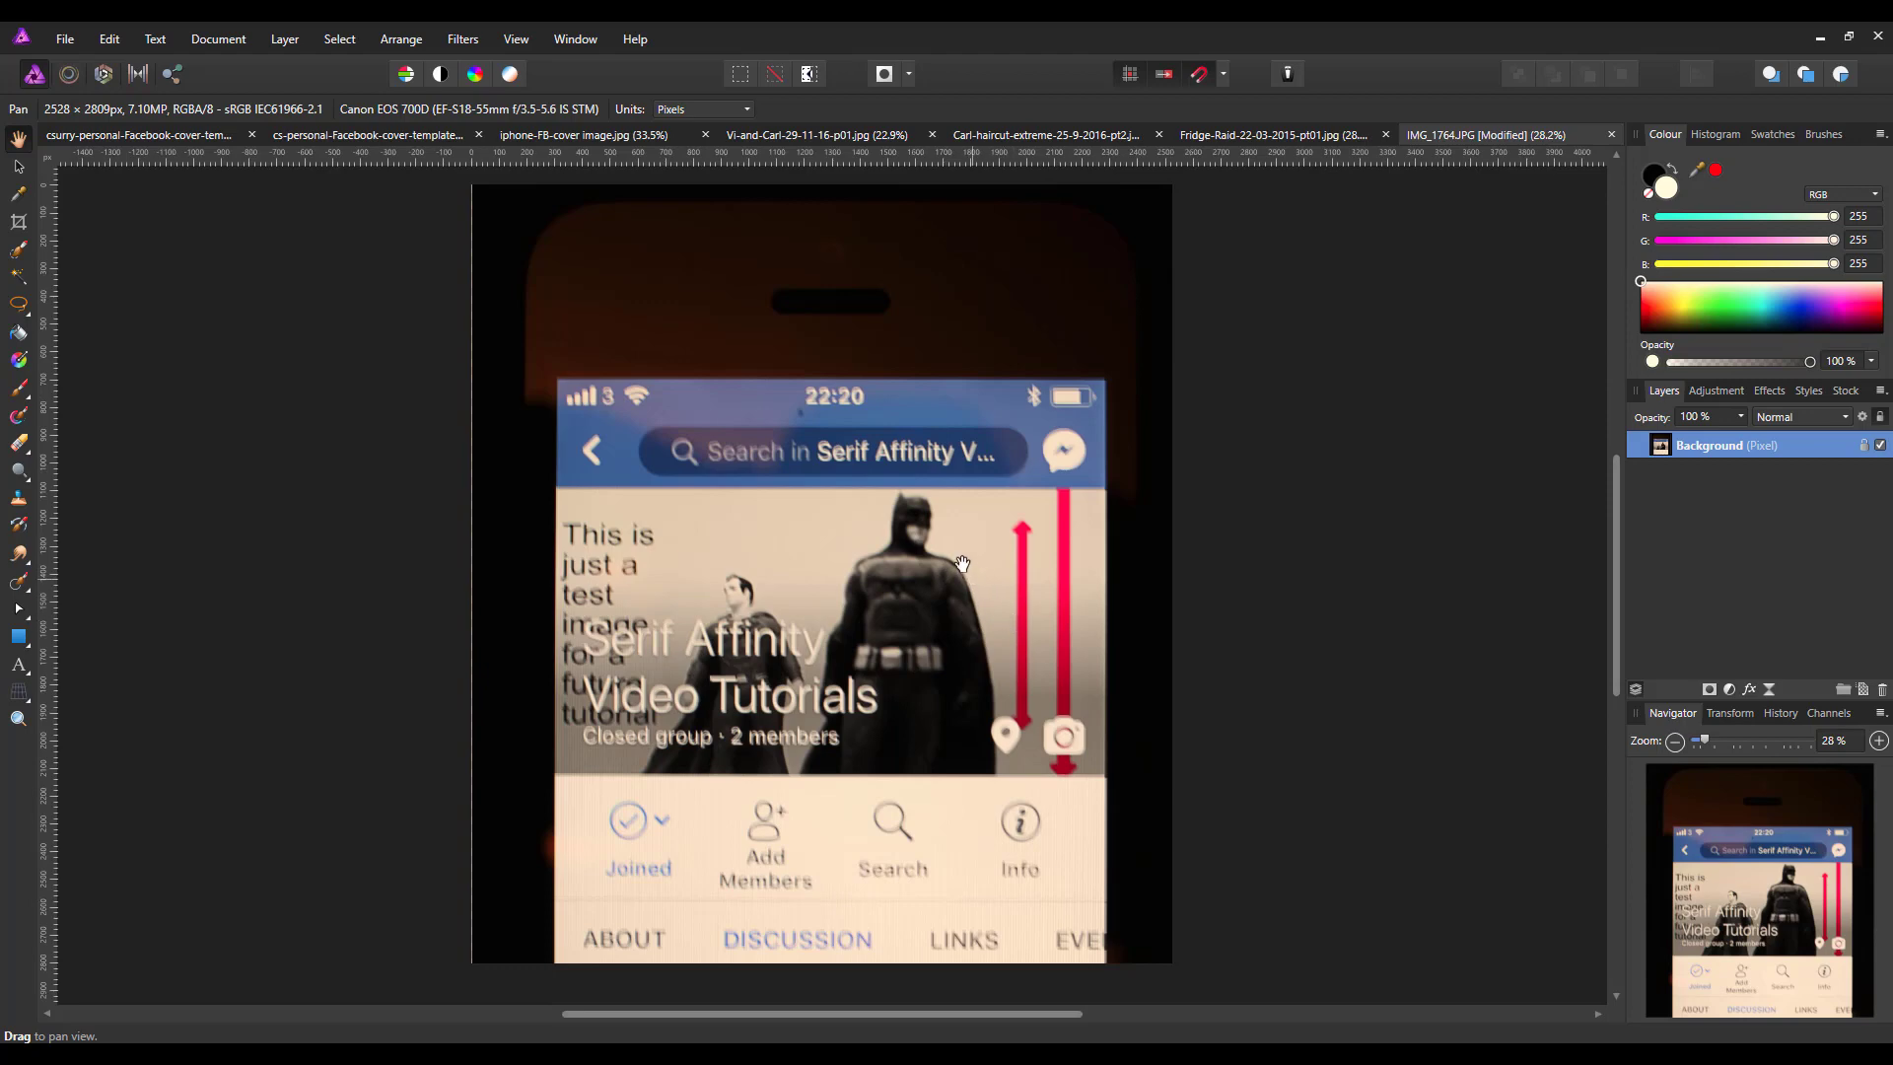
{"action": "mouse_move", "coordinate": [891, 802]}
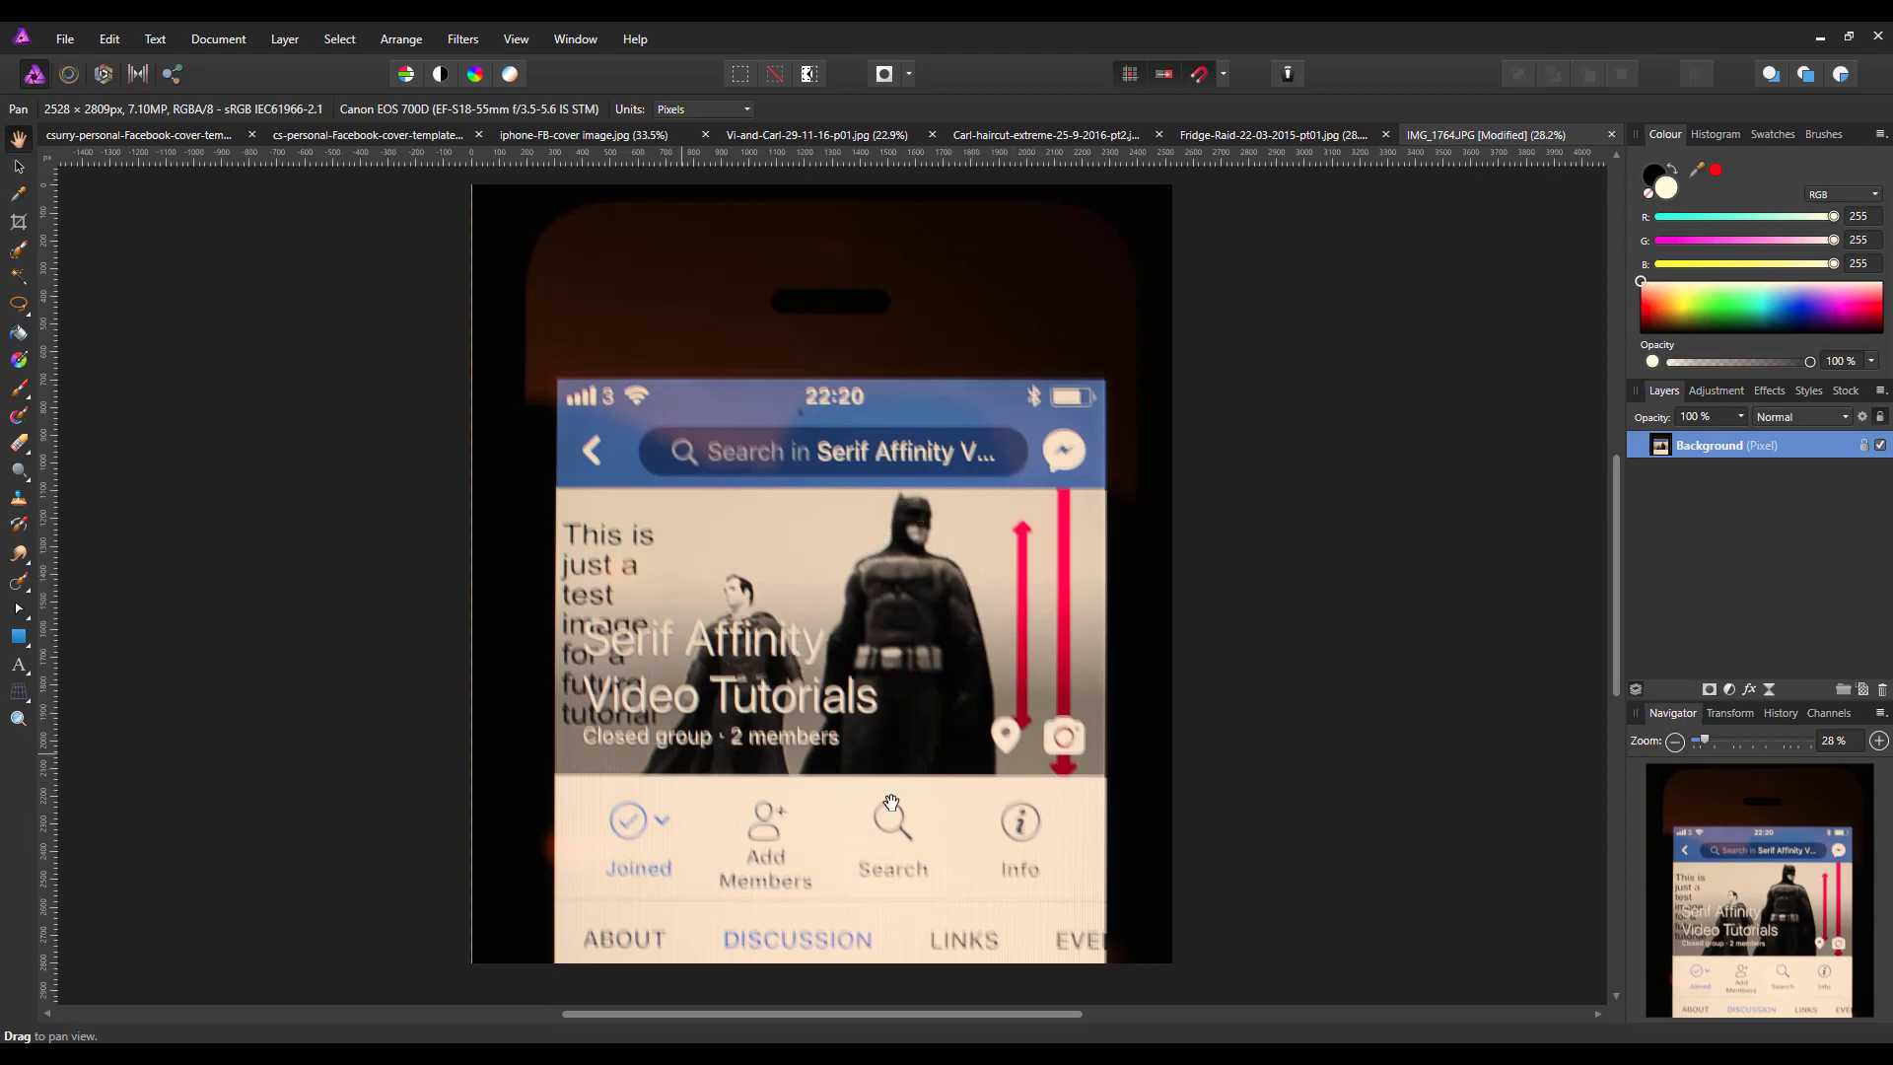
{"action": "mouse_move", "coordinate": [1065, 572]}
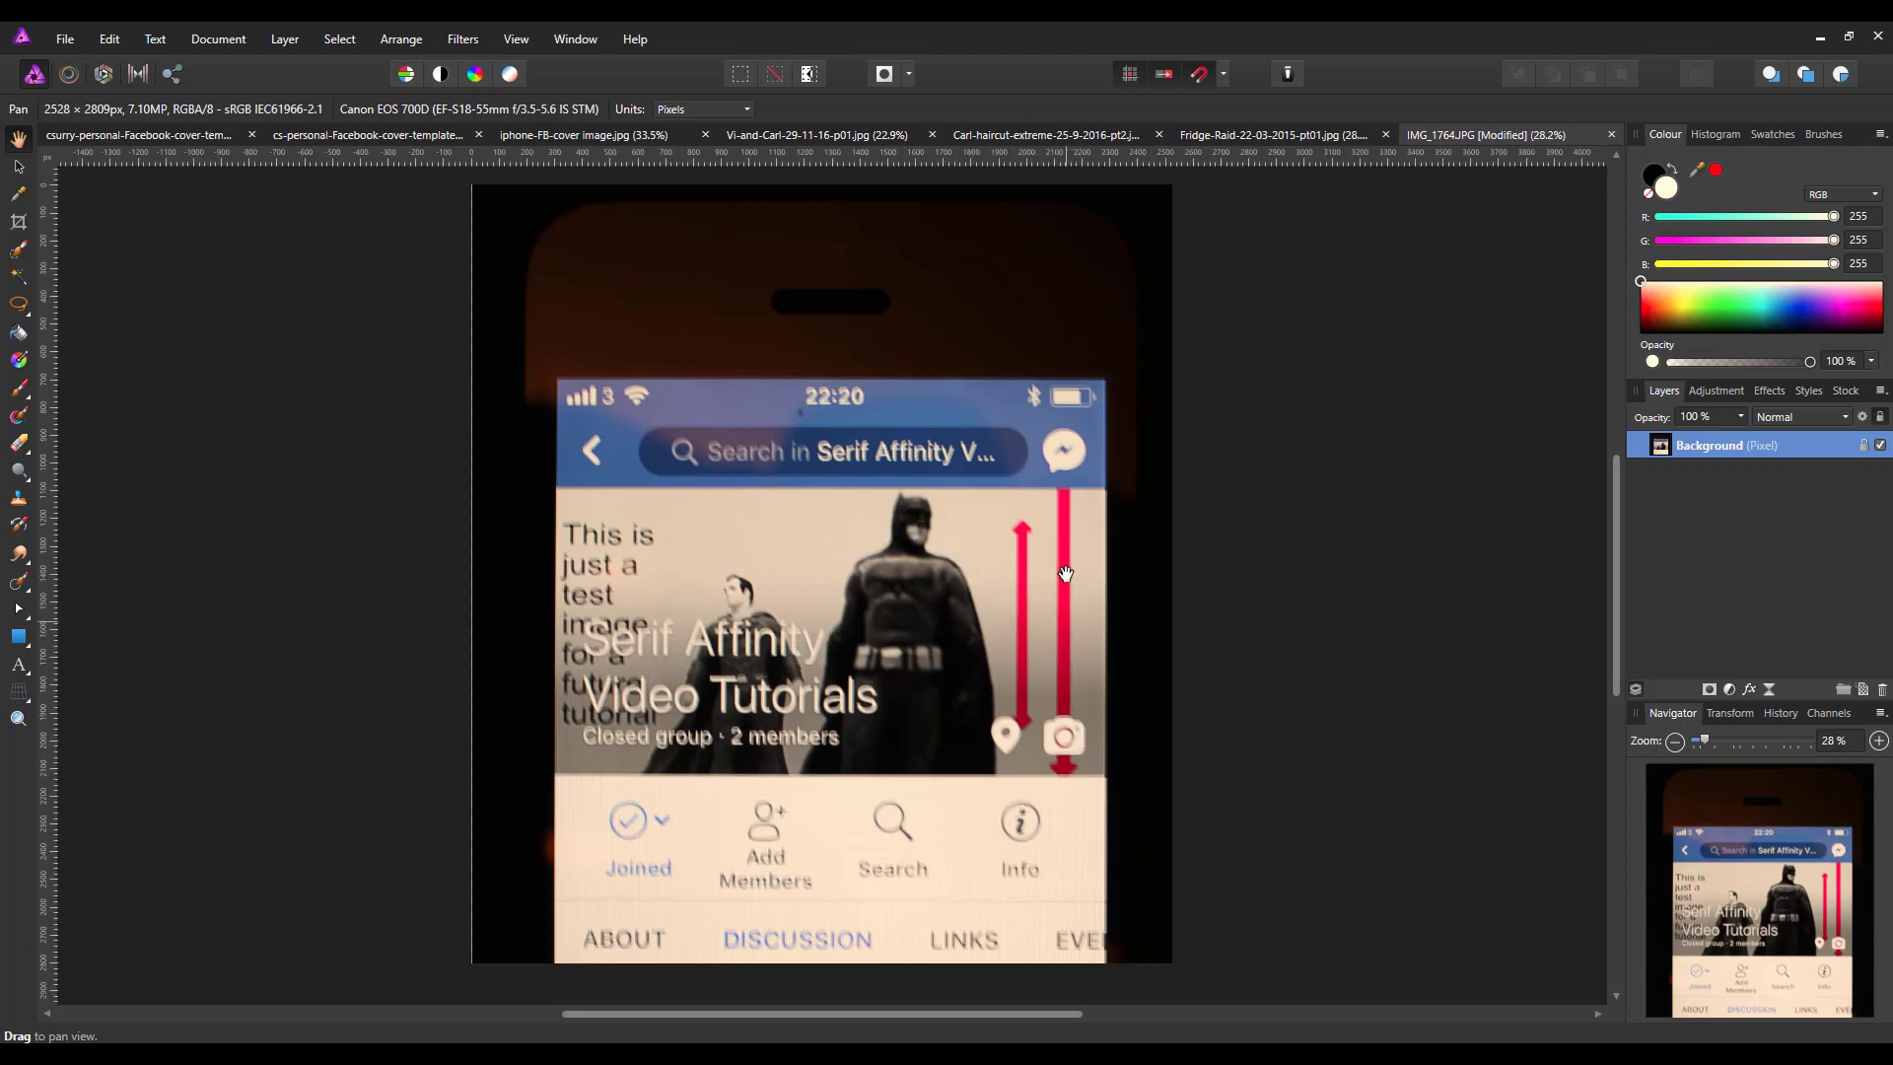
{"action": "mouse_move", "coordinate": [1057, 798]}
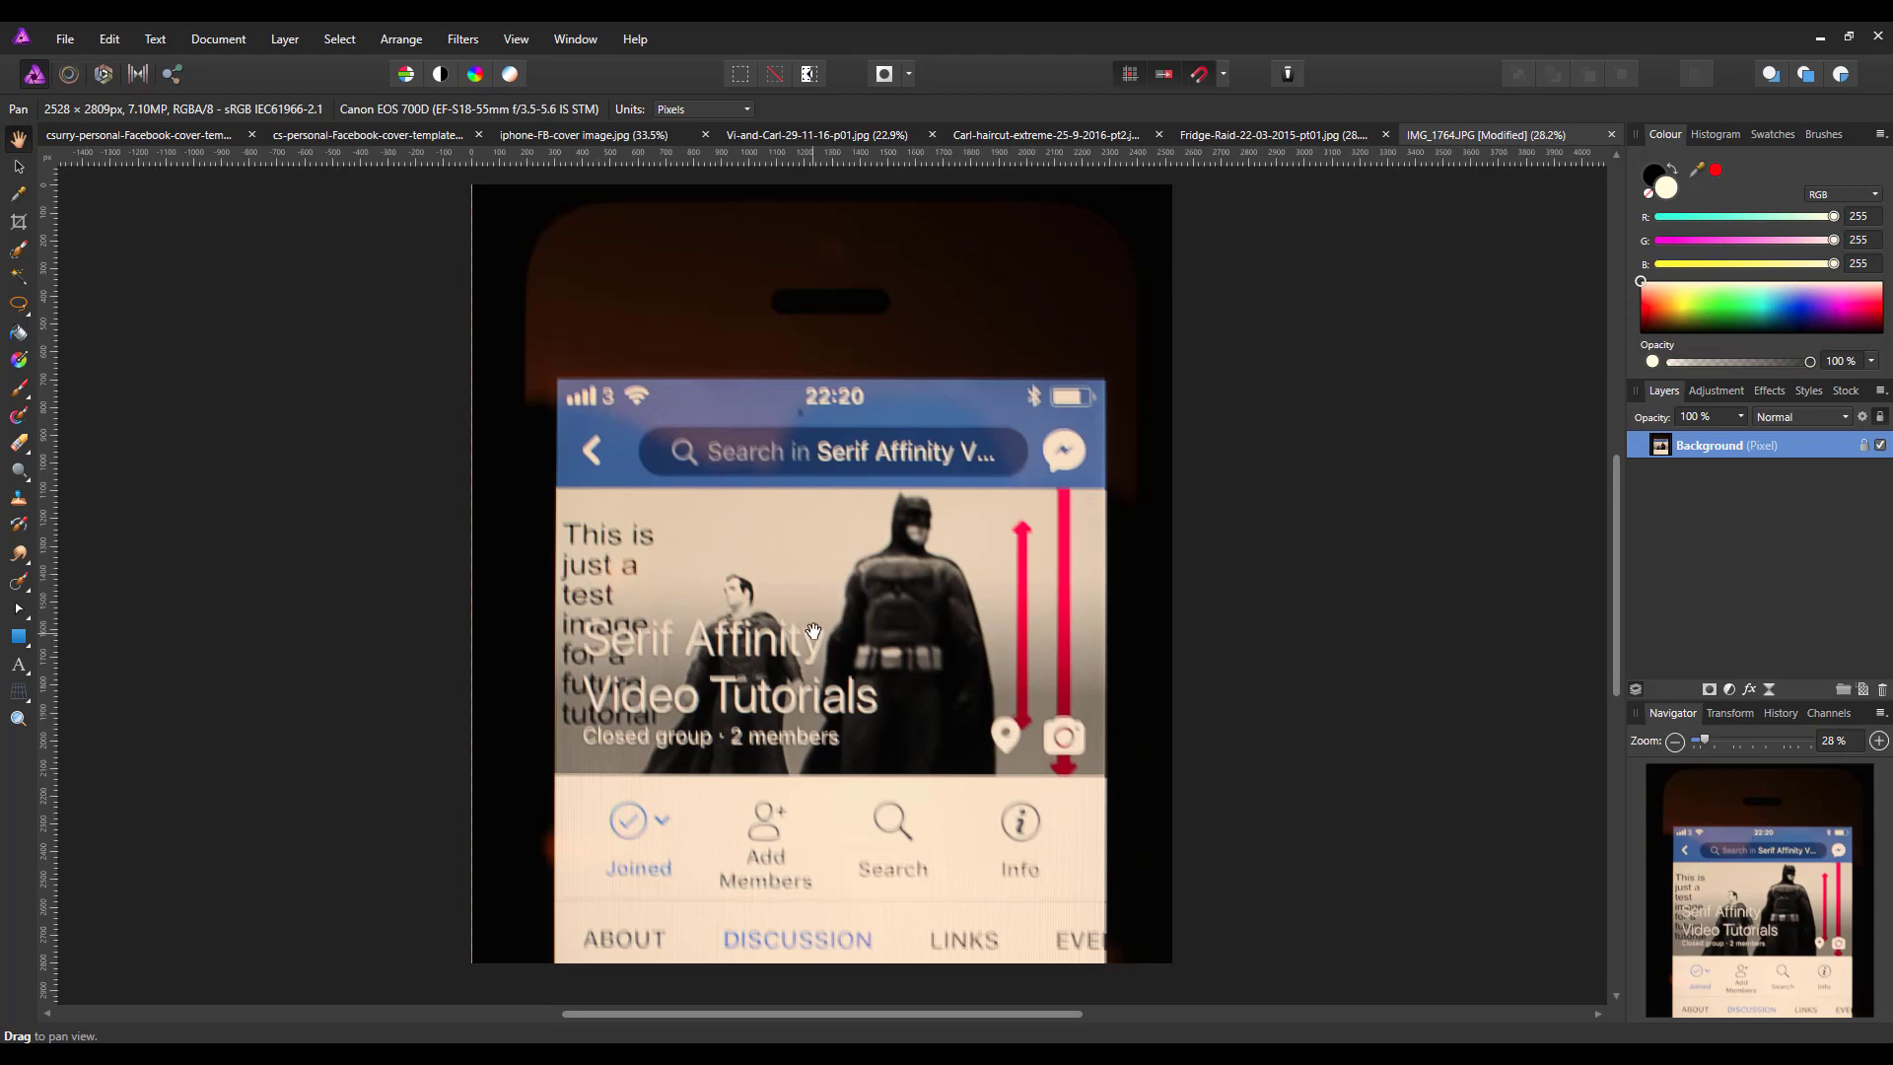
{"action": "mouse_move", "coordinate": [854, 518]}
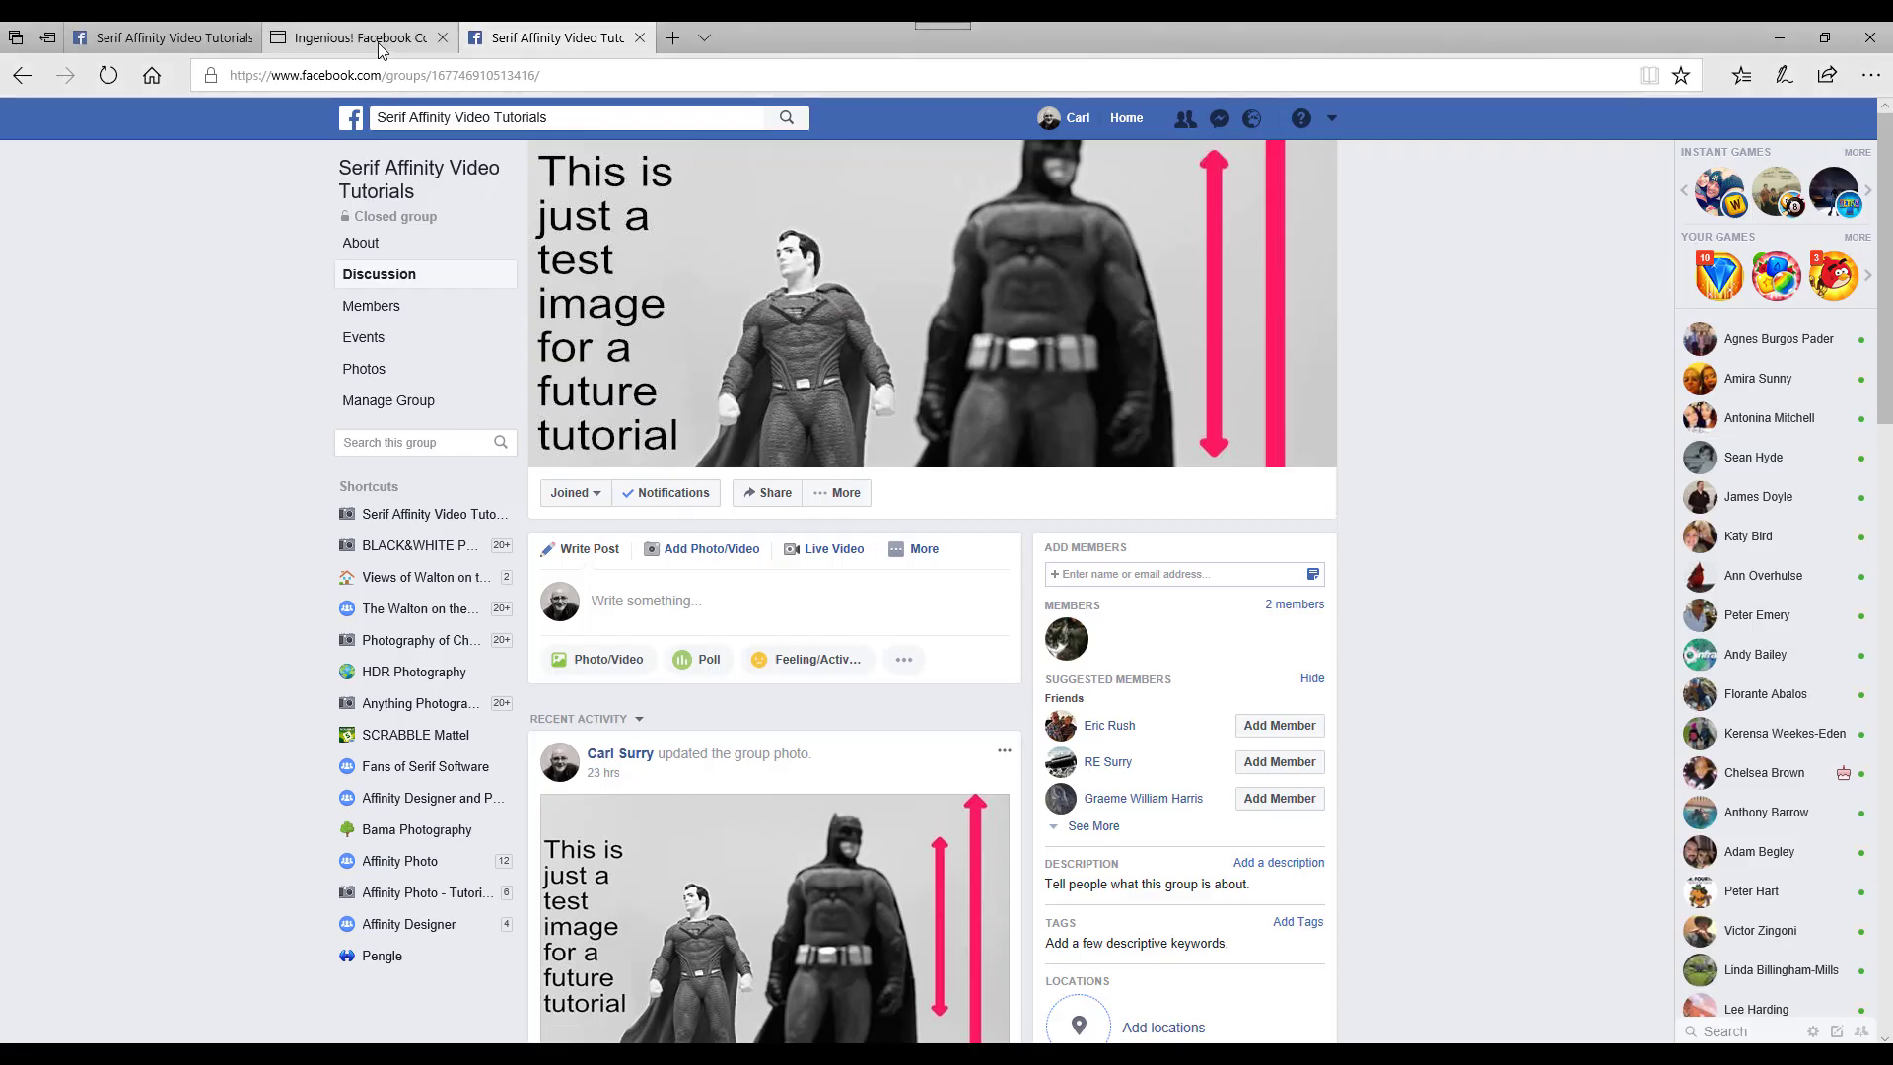
Review the template article on louisem.com, then return to the three-photo collage tab in Affinity Photo
{"action": "left_click", "coordinate": [351, 37]}
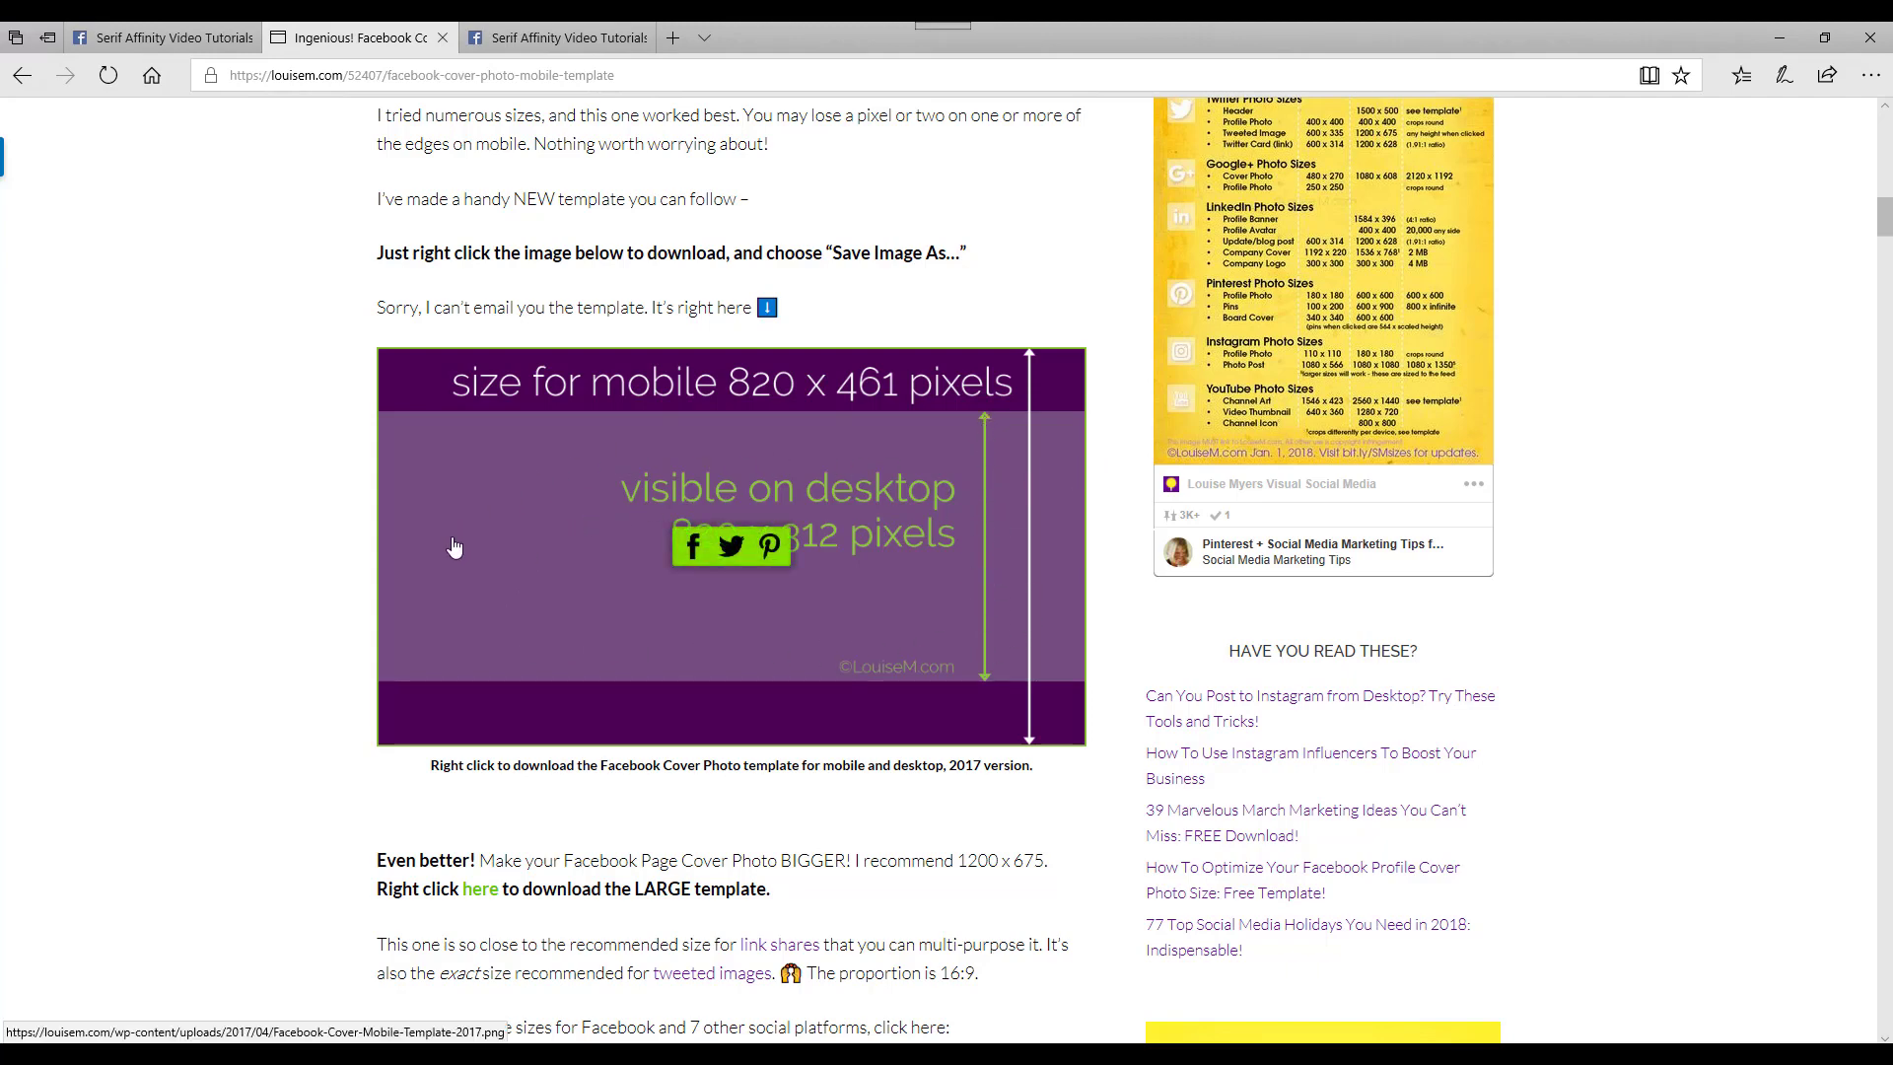
{"action": "mouse_move", "coordinate": [611, 574]}
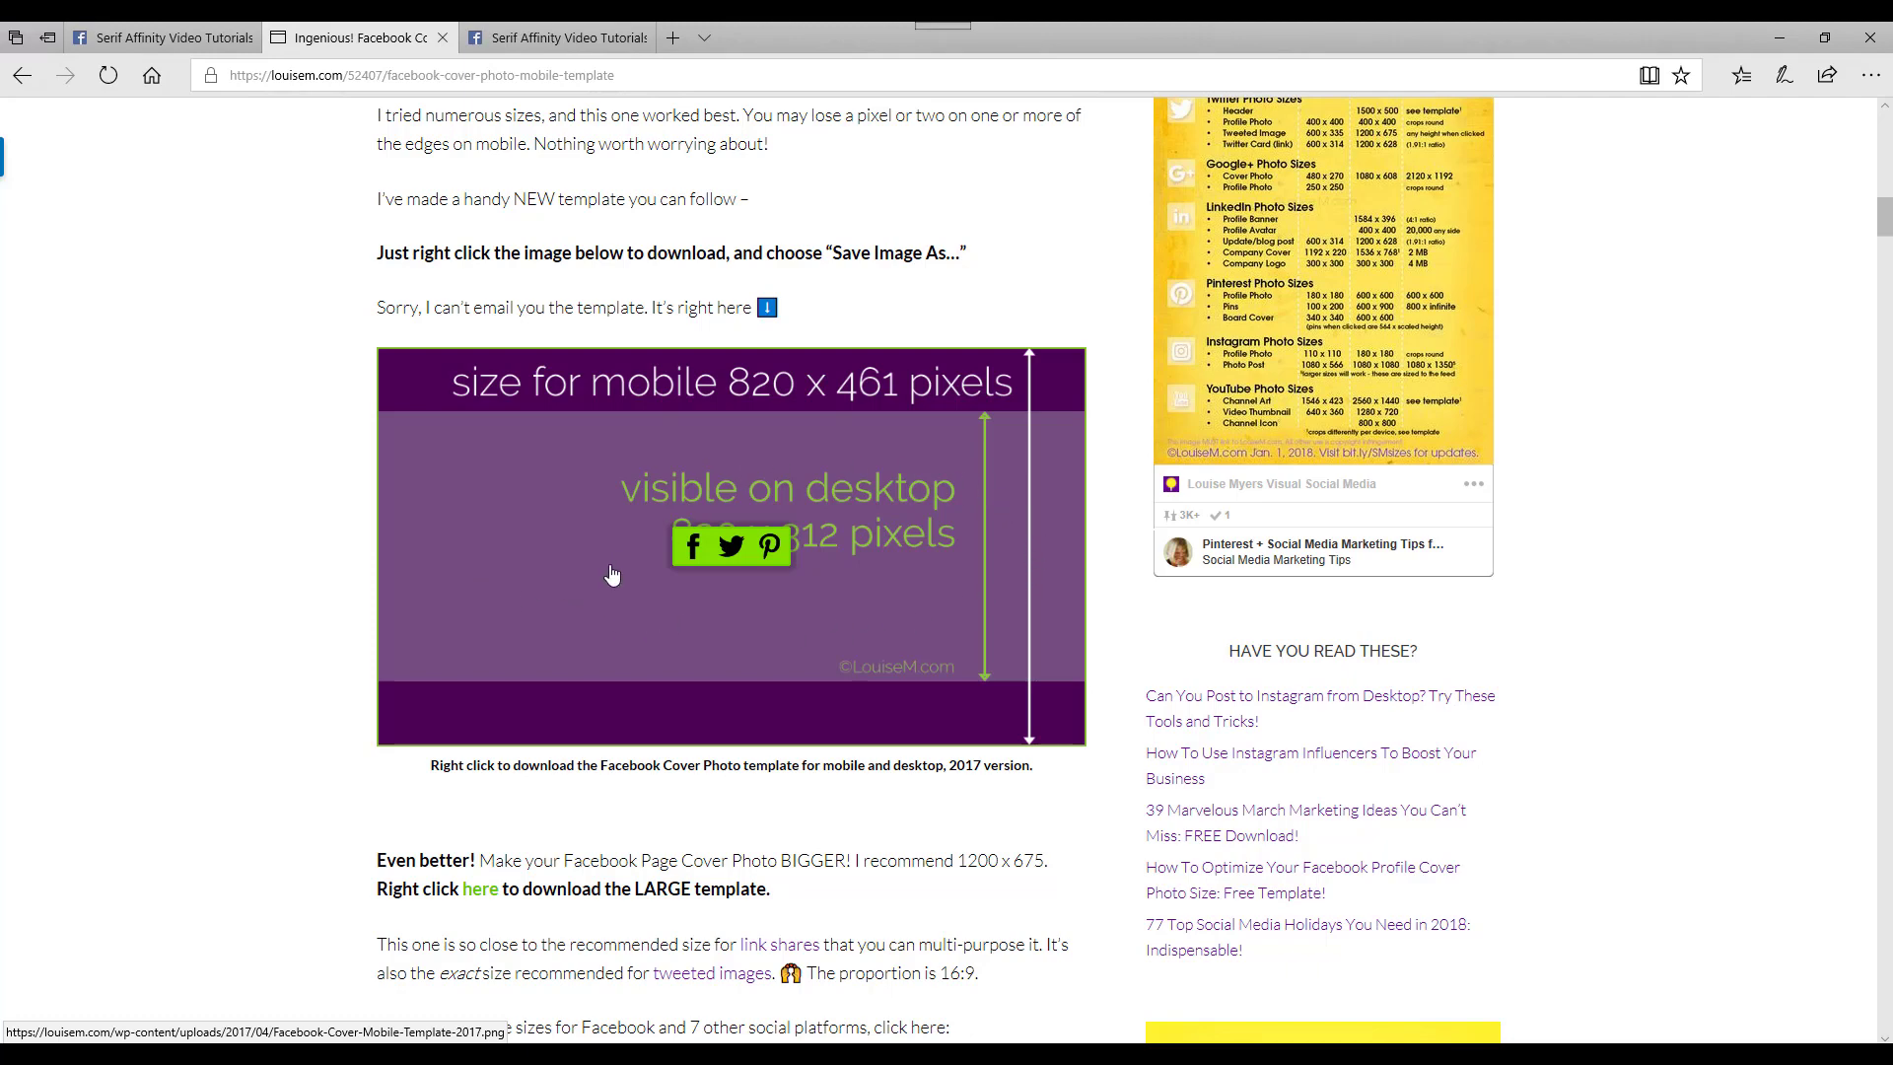
{"action": "mouse_move", "coordinate": [558, 498]}
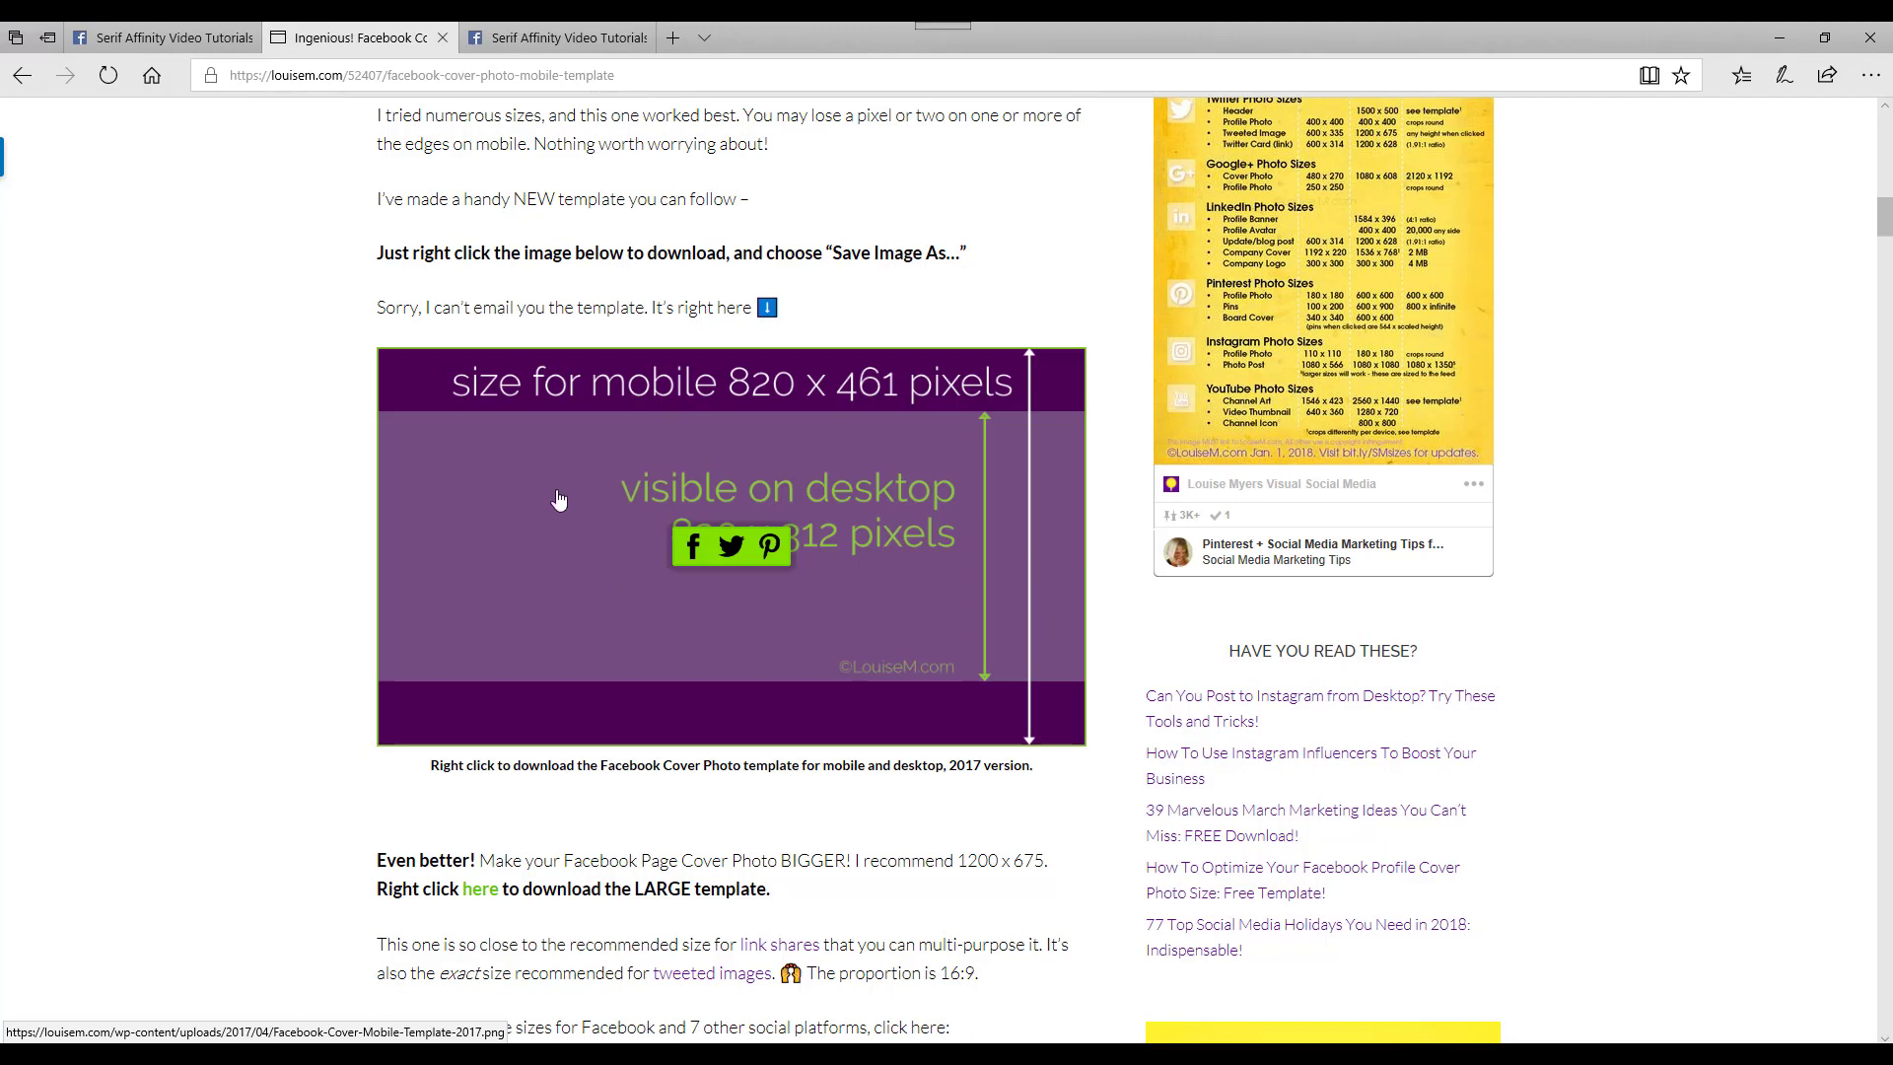
{"action": "mouse_move", "coordinate": [870, 495]}
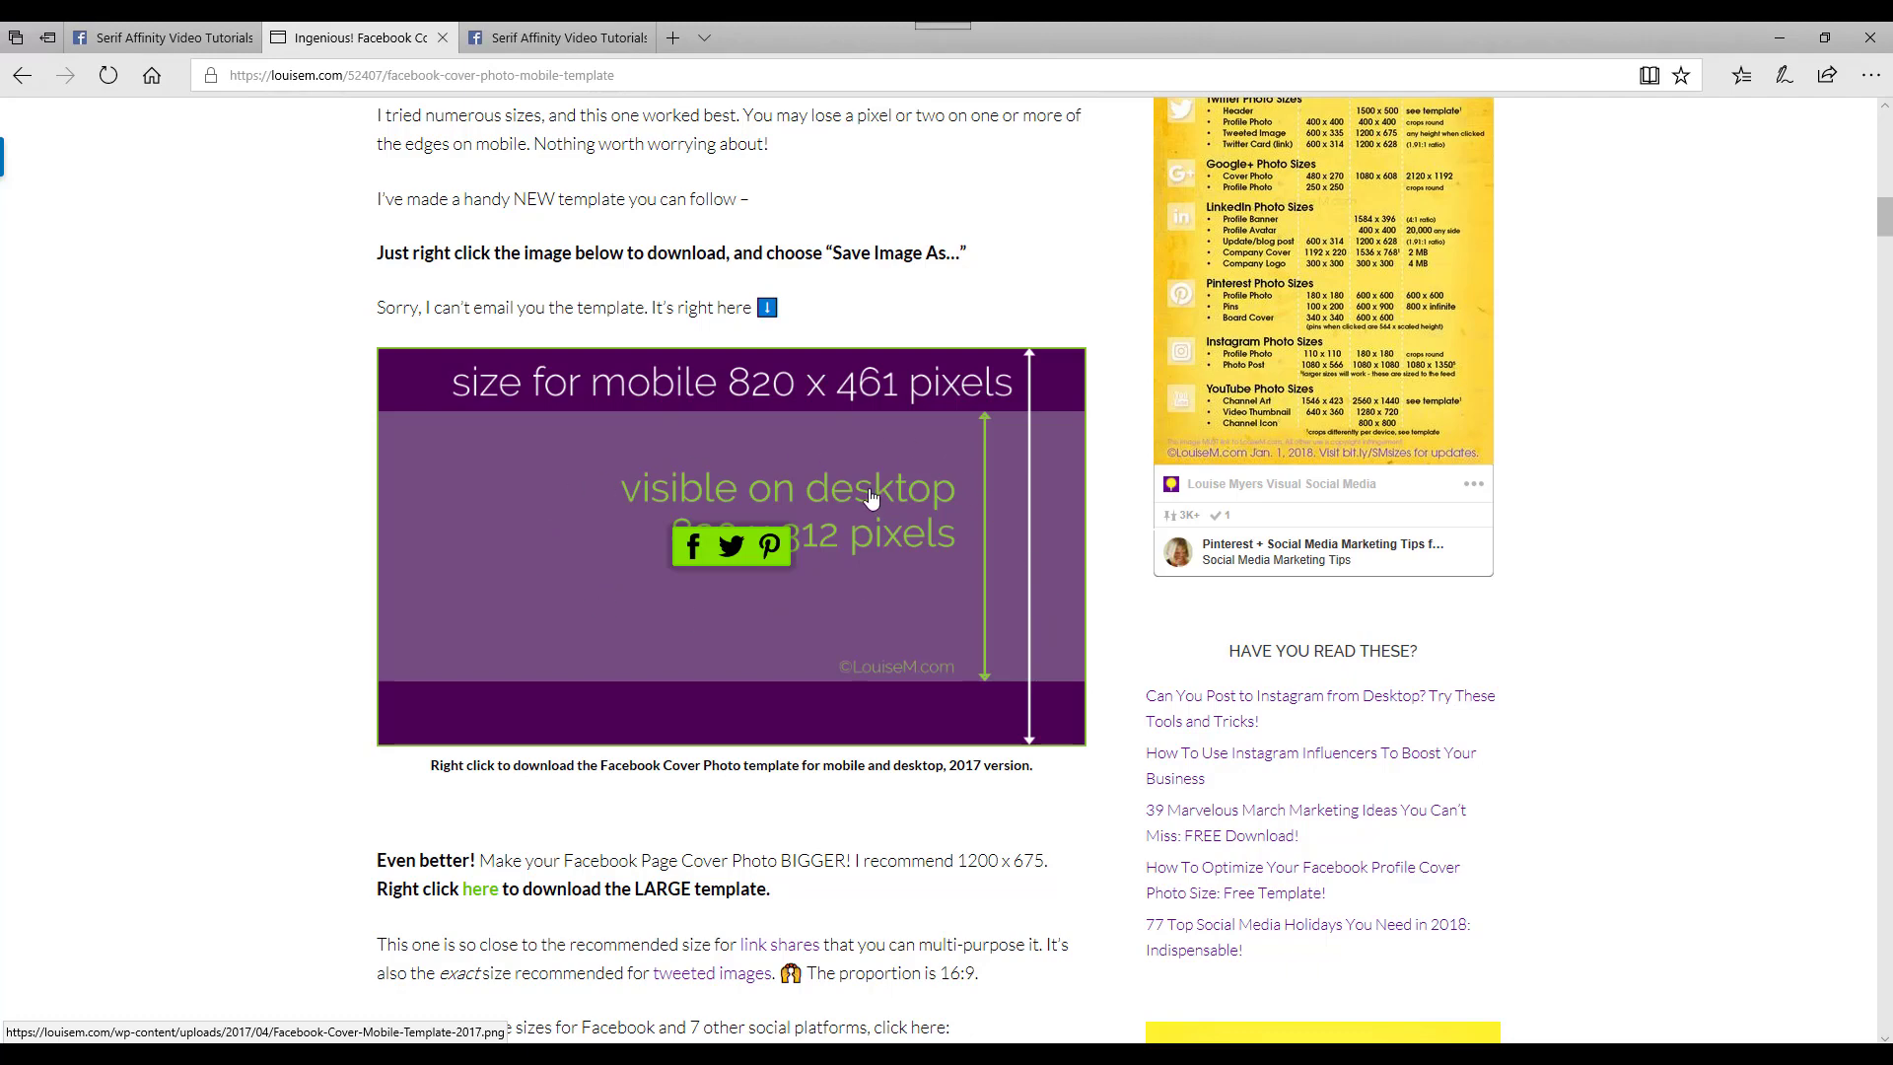
{"action": "mouse_move", "coordinate": [687, 710]}
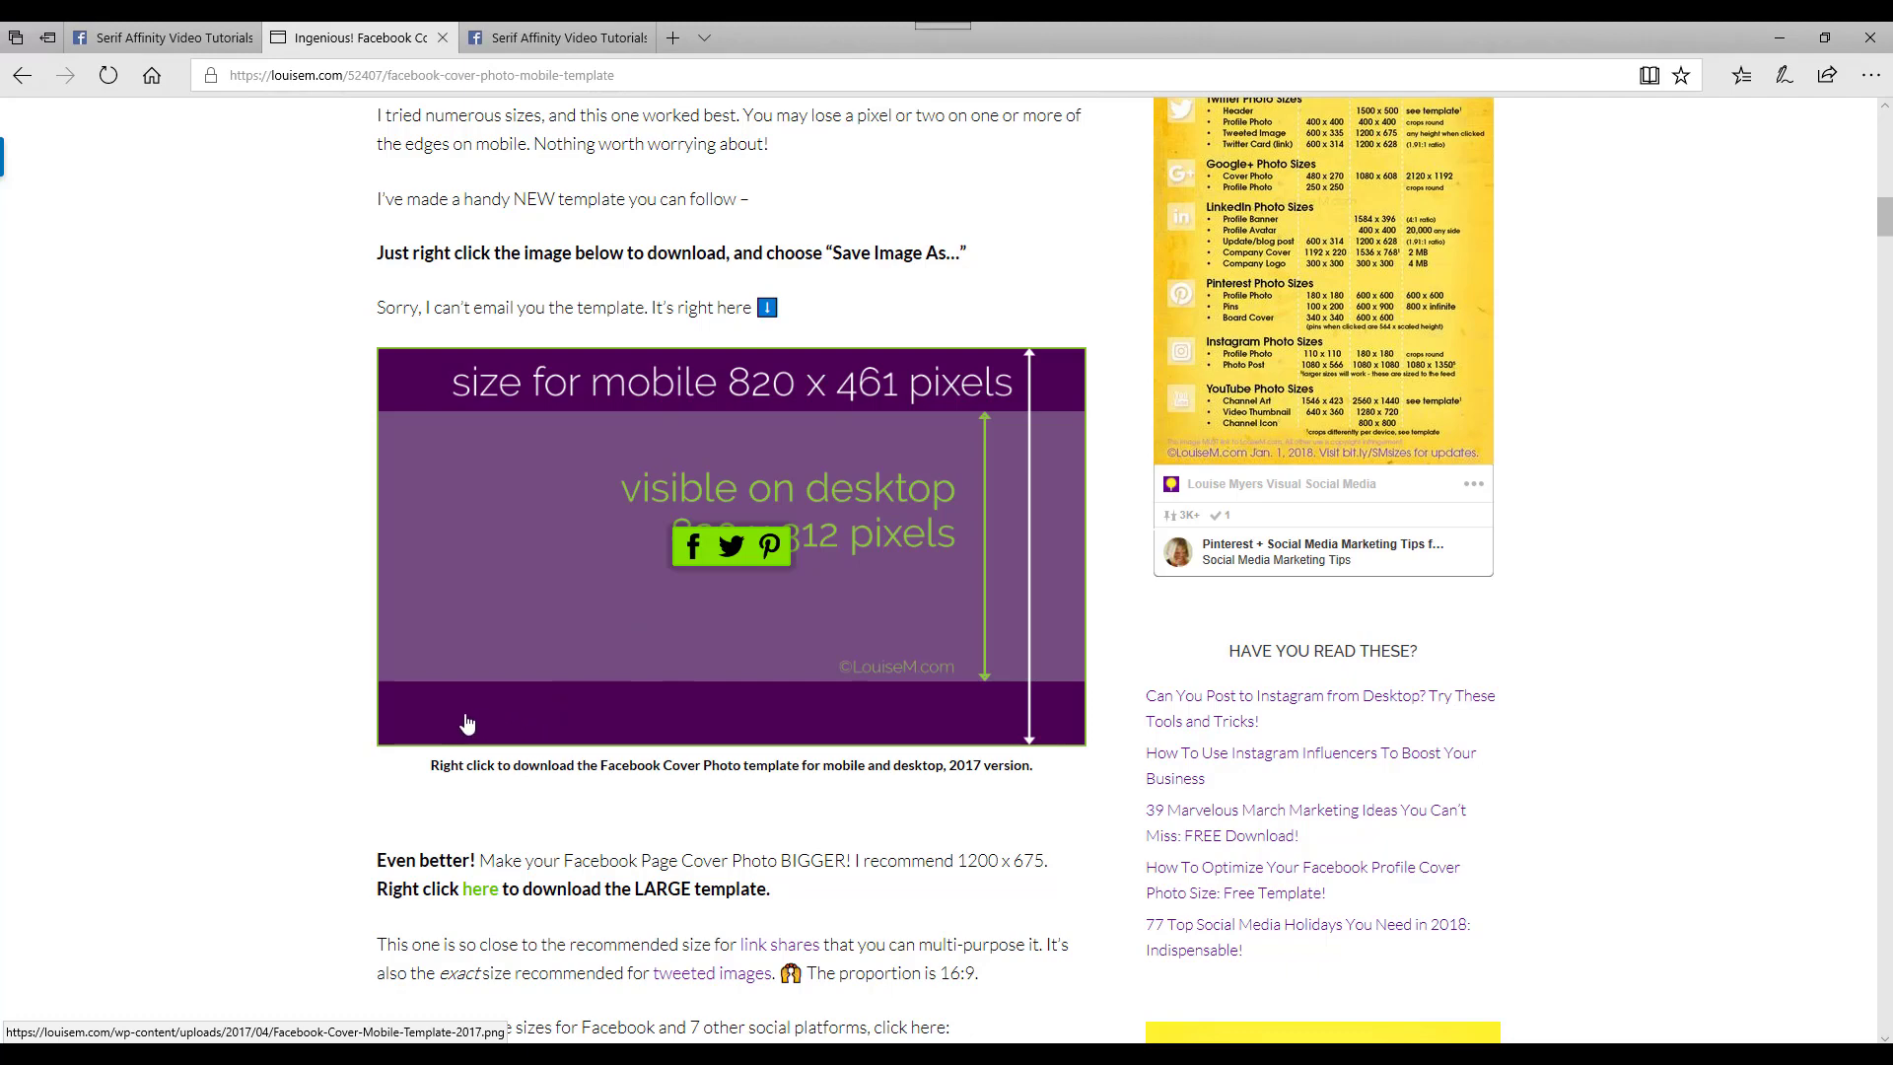
{"action": "mouse_move", "coordinate": [416, 706]}
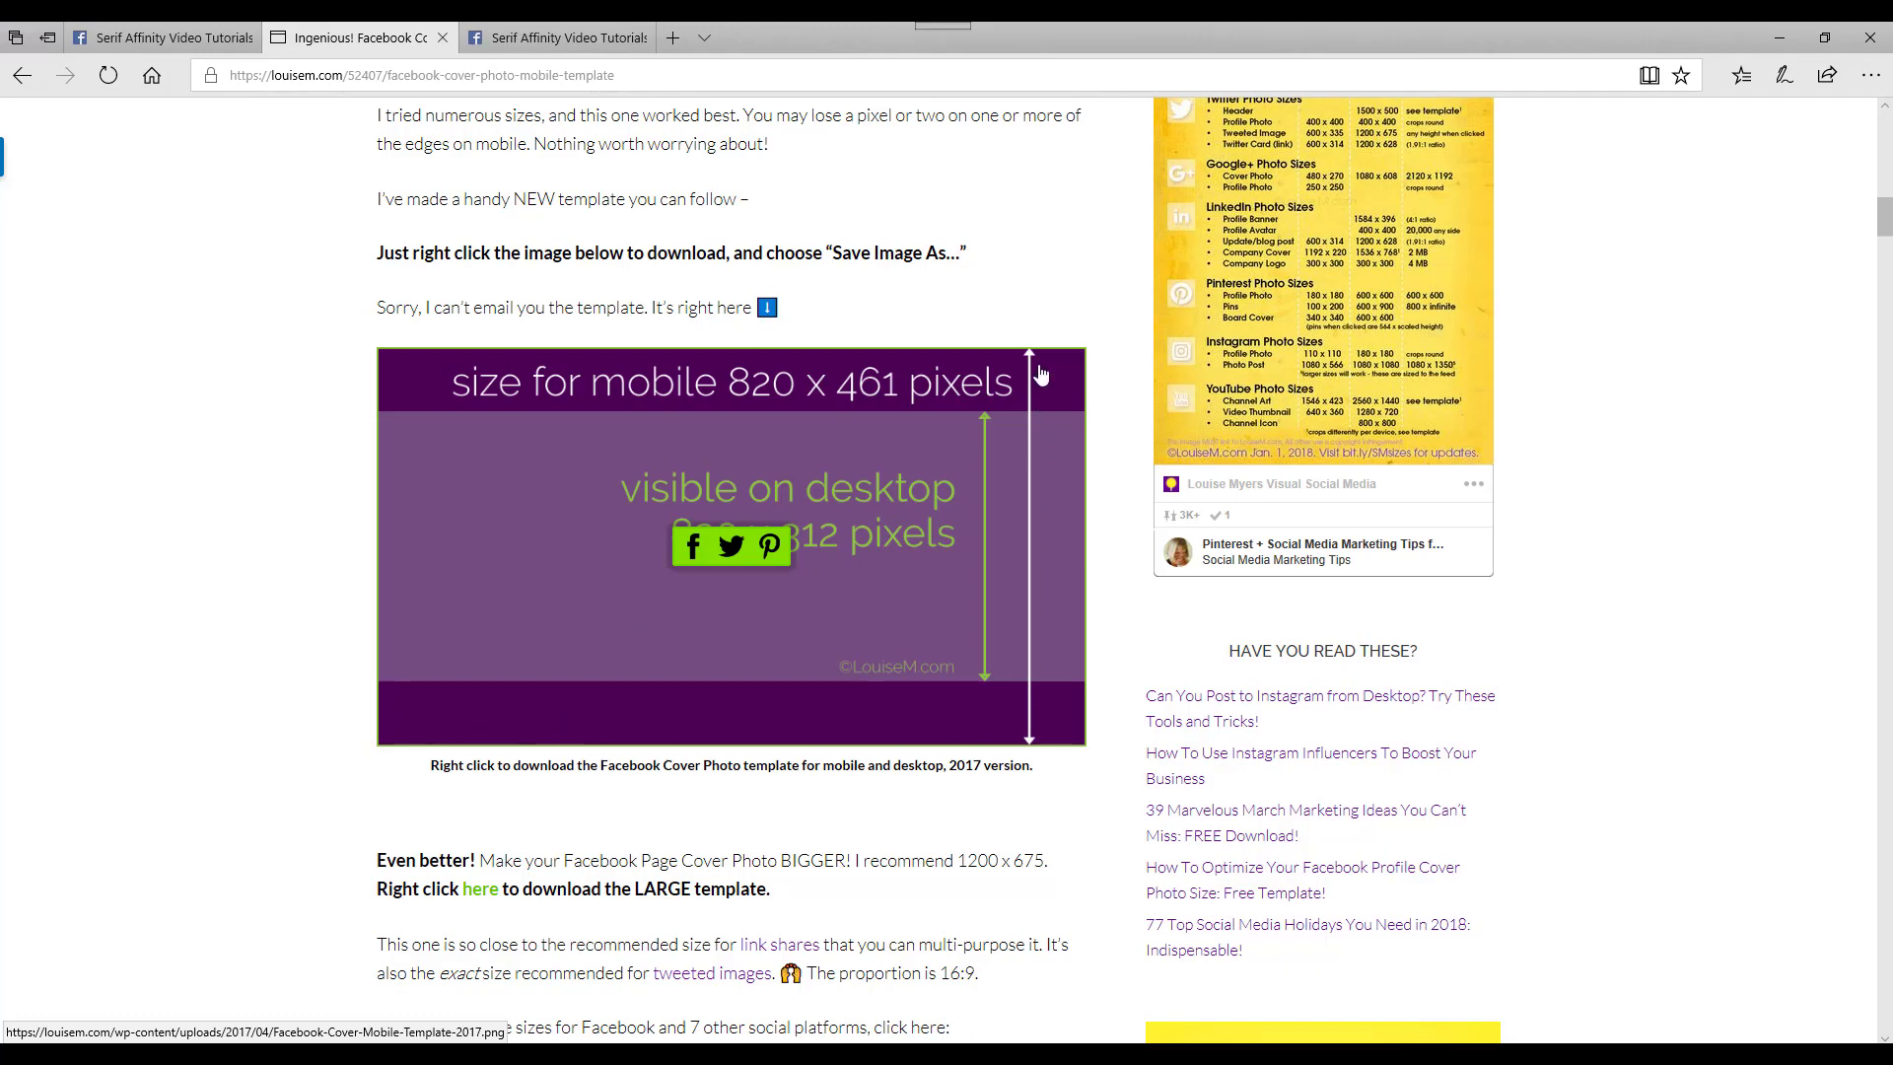
{"action": "mouse_move", "coordinate": [921, 404]}
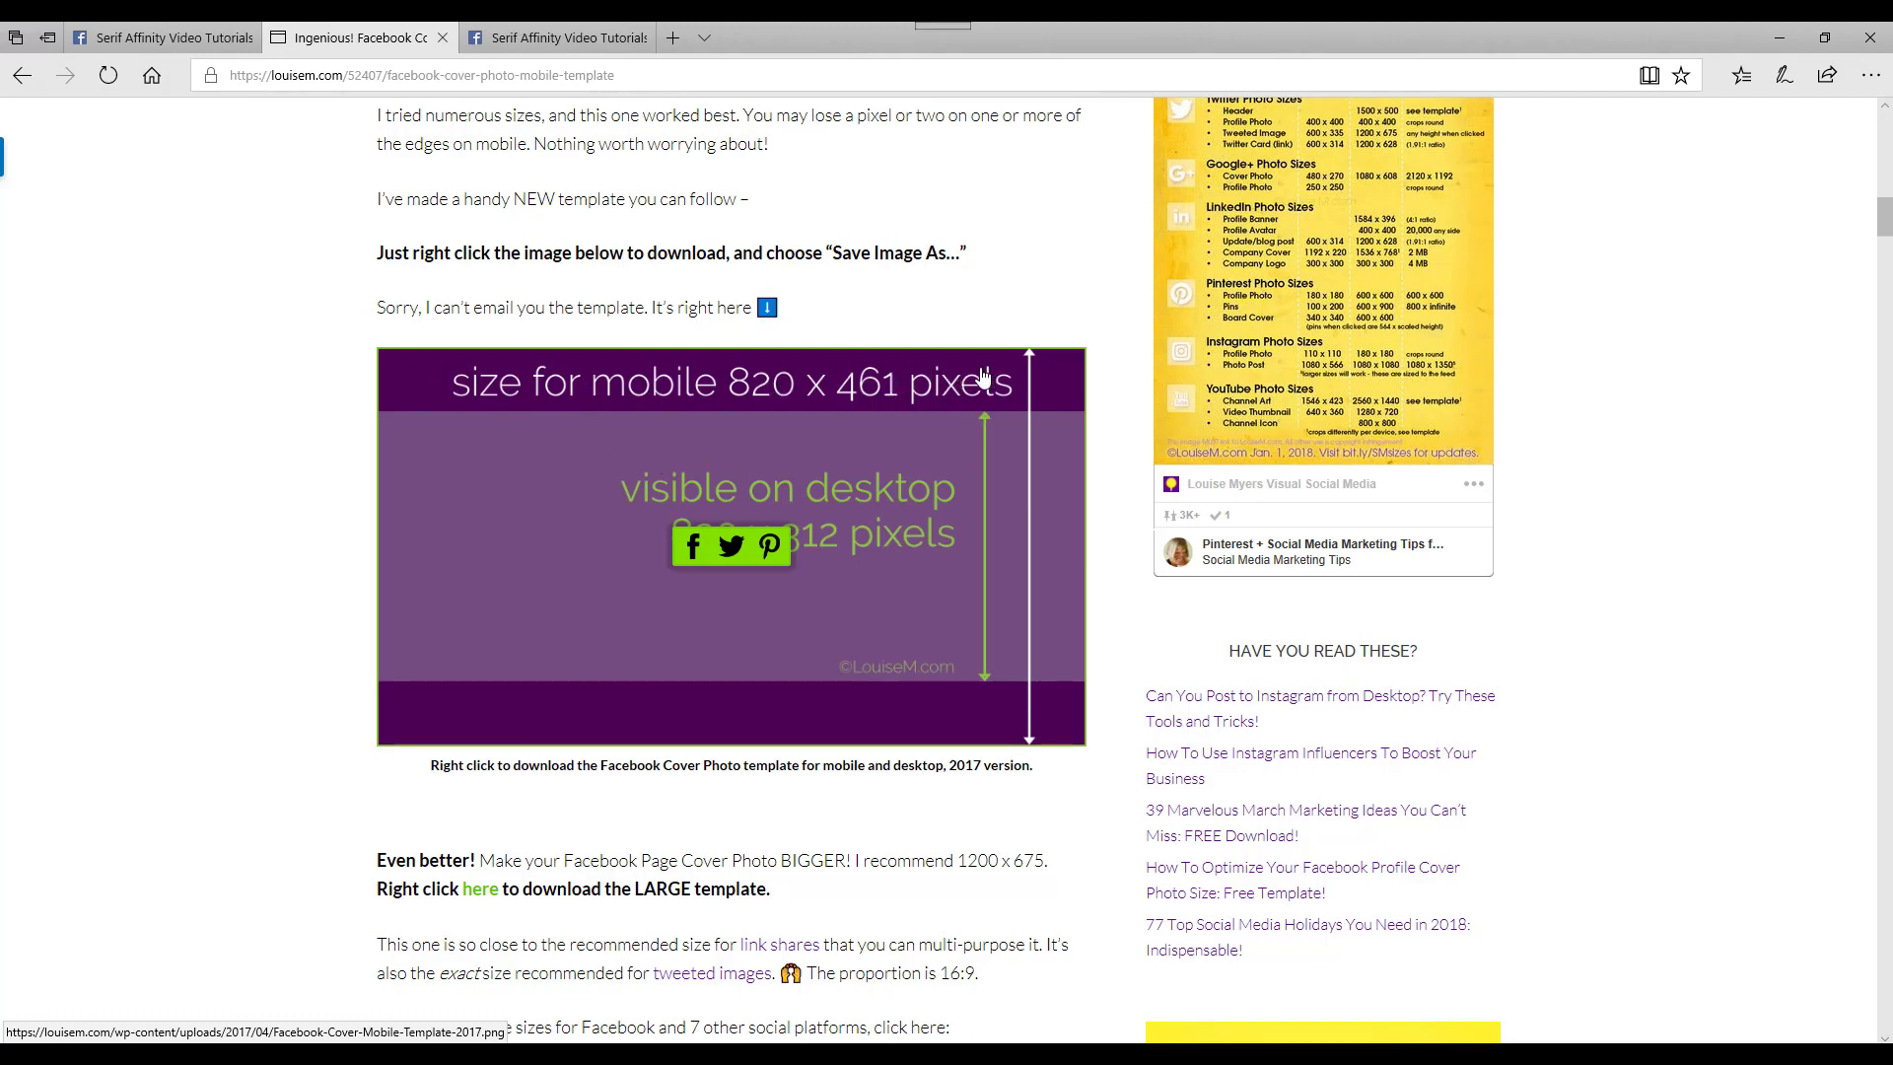
{"action": "mouse_move", "coordinate": [1035, 469]}
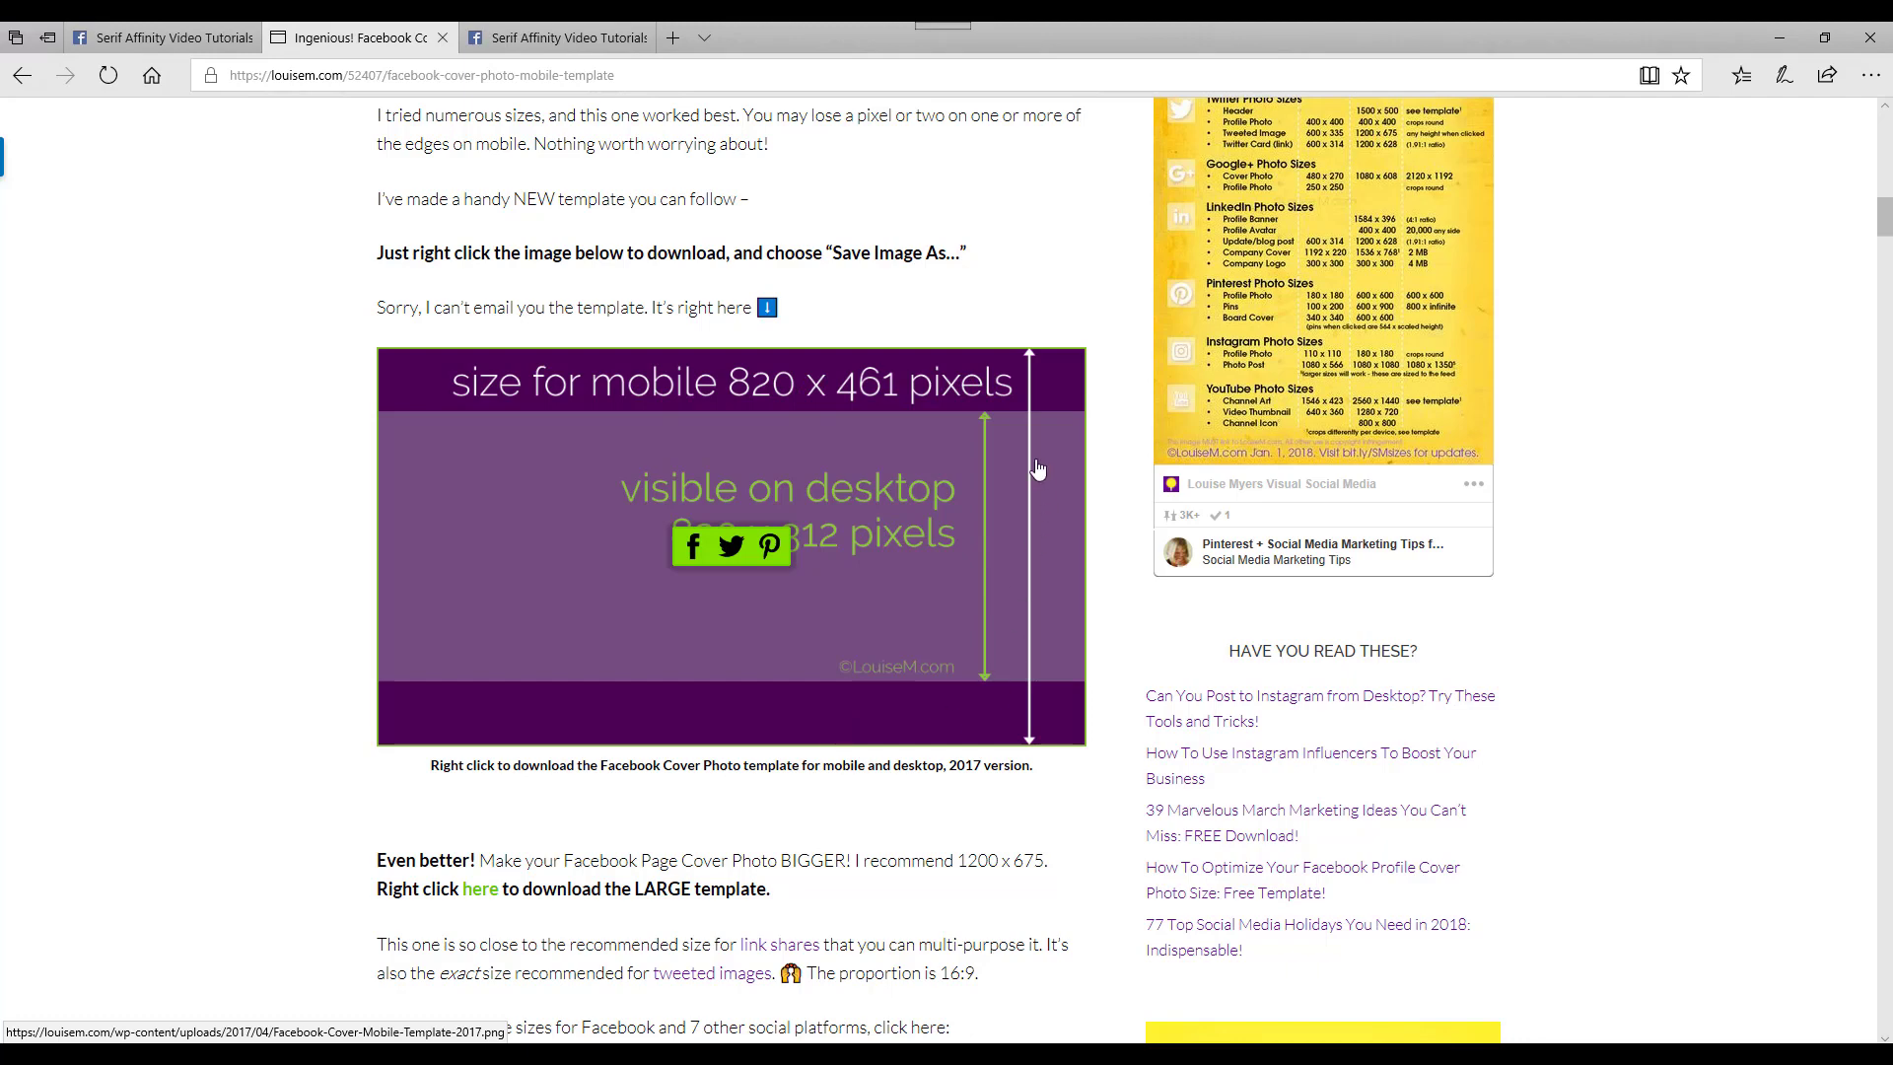
{"action": "mouse_move", "coordinate": [895, 728]}
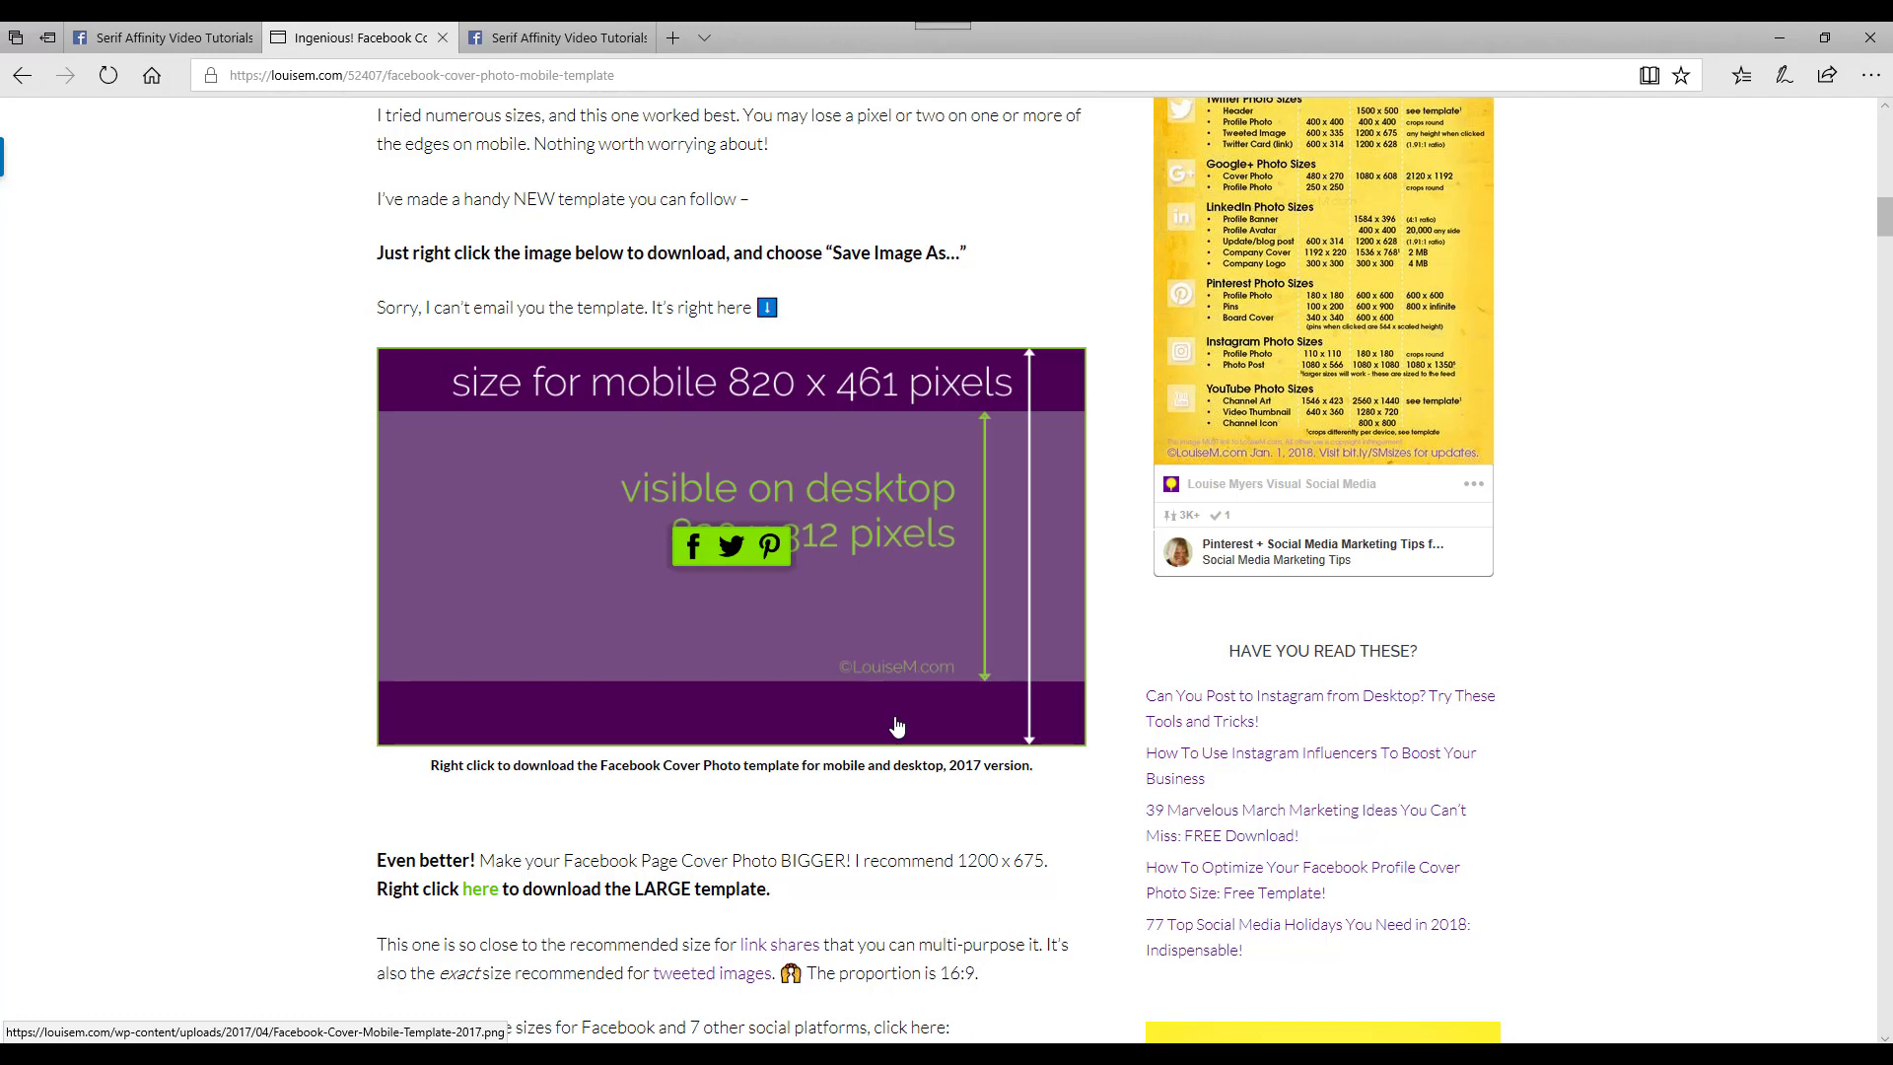
{"action": "mouse_move", "coordinate": [260, 737]}
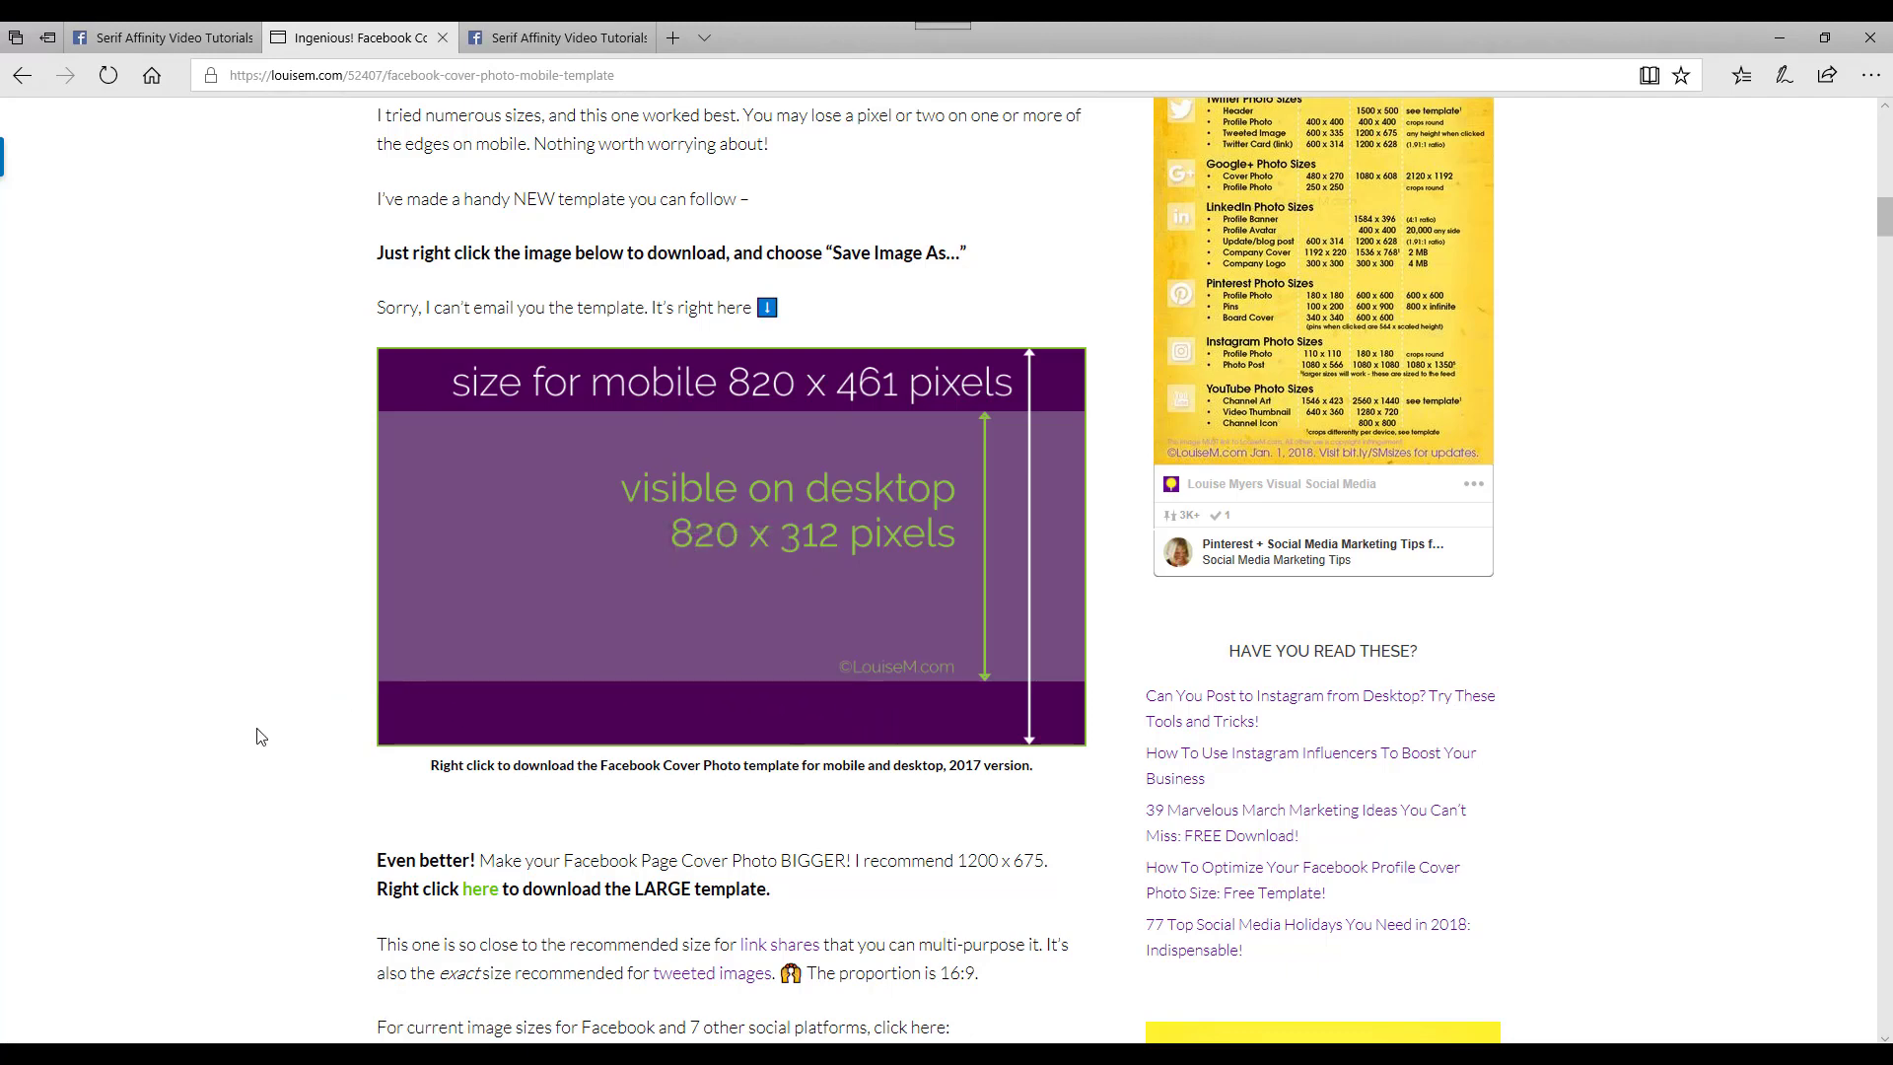
{"action": "mouse_move", "coordinate": [335, 844]}
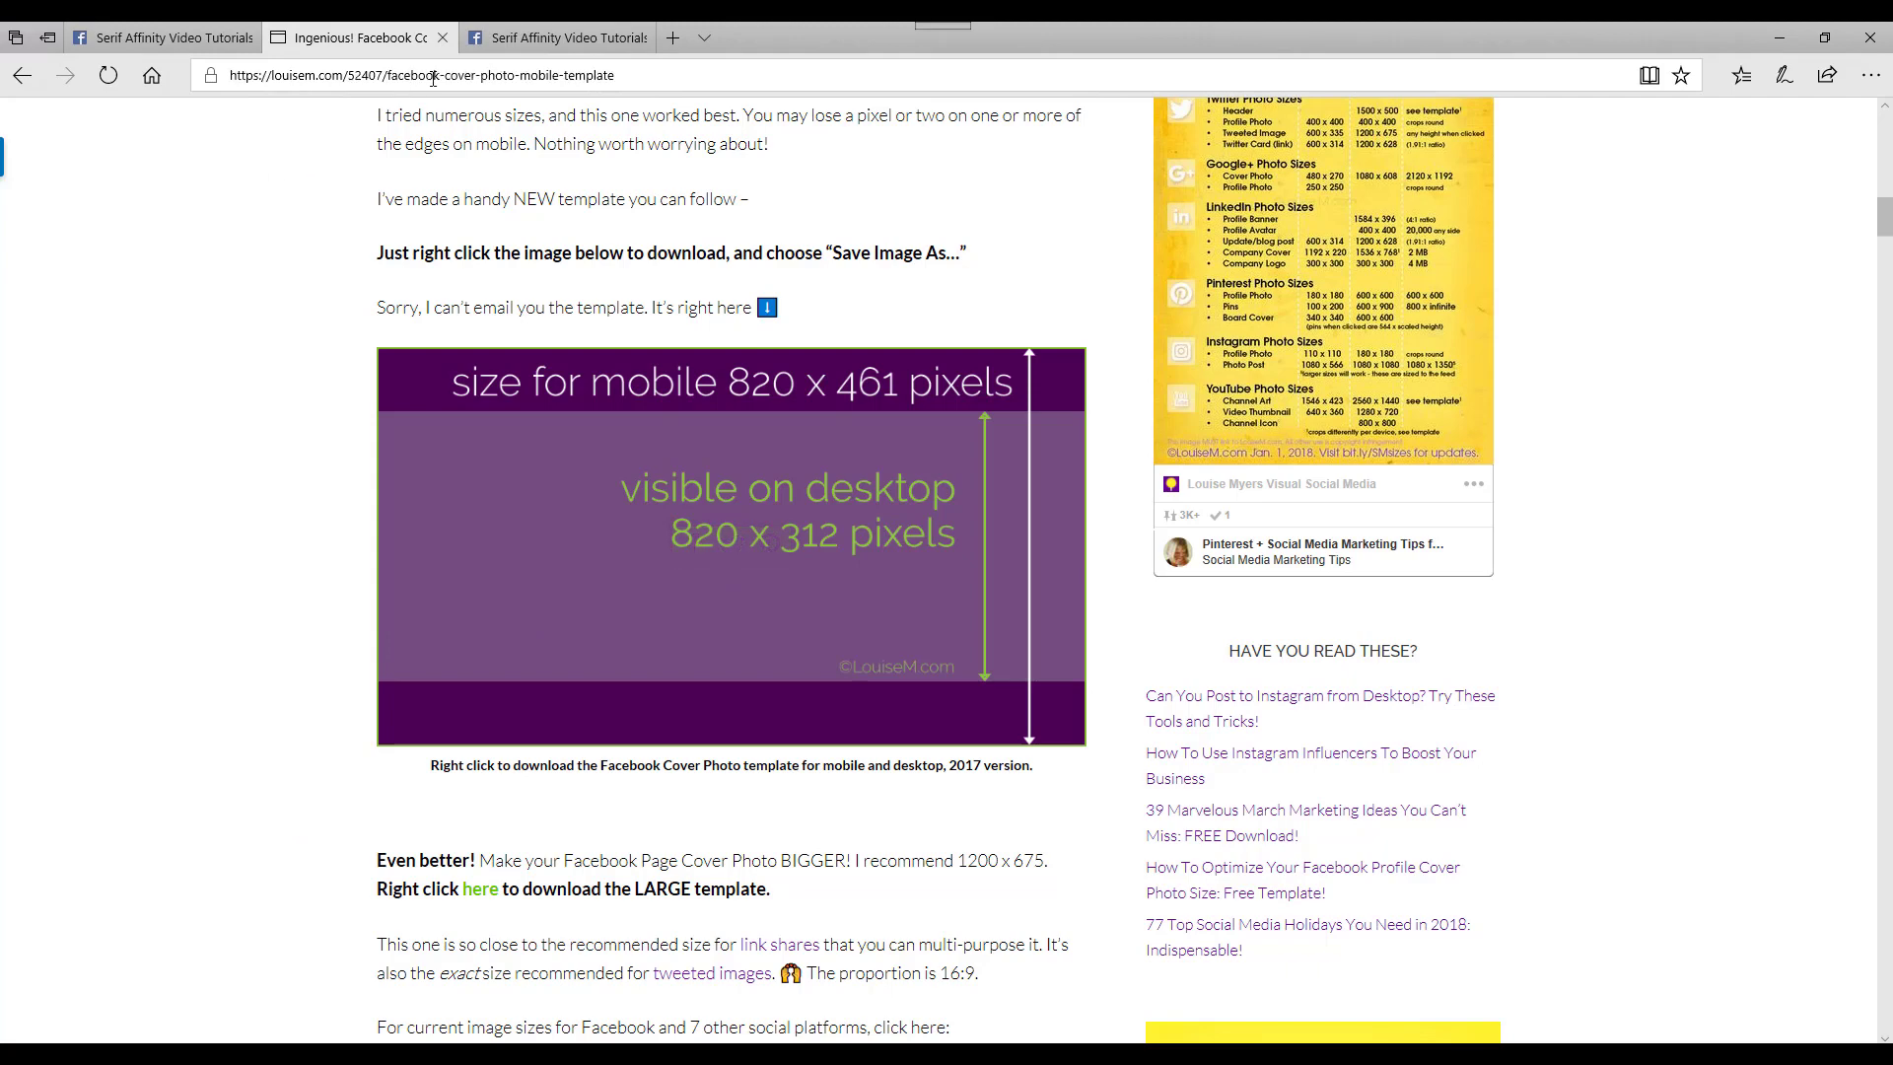
{"action": "mouse_move", "coordinate": [730, 544]}
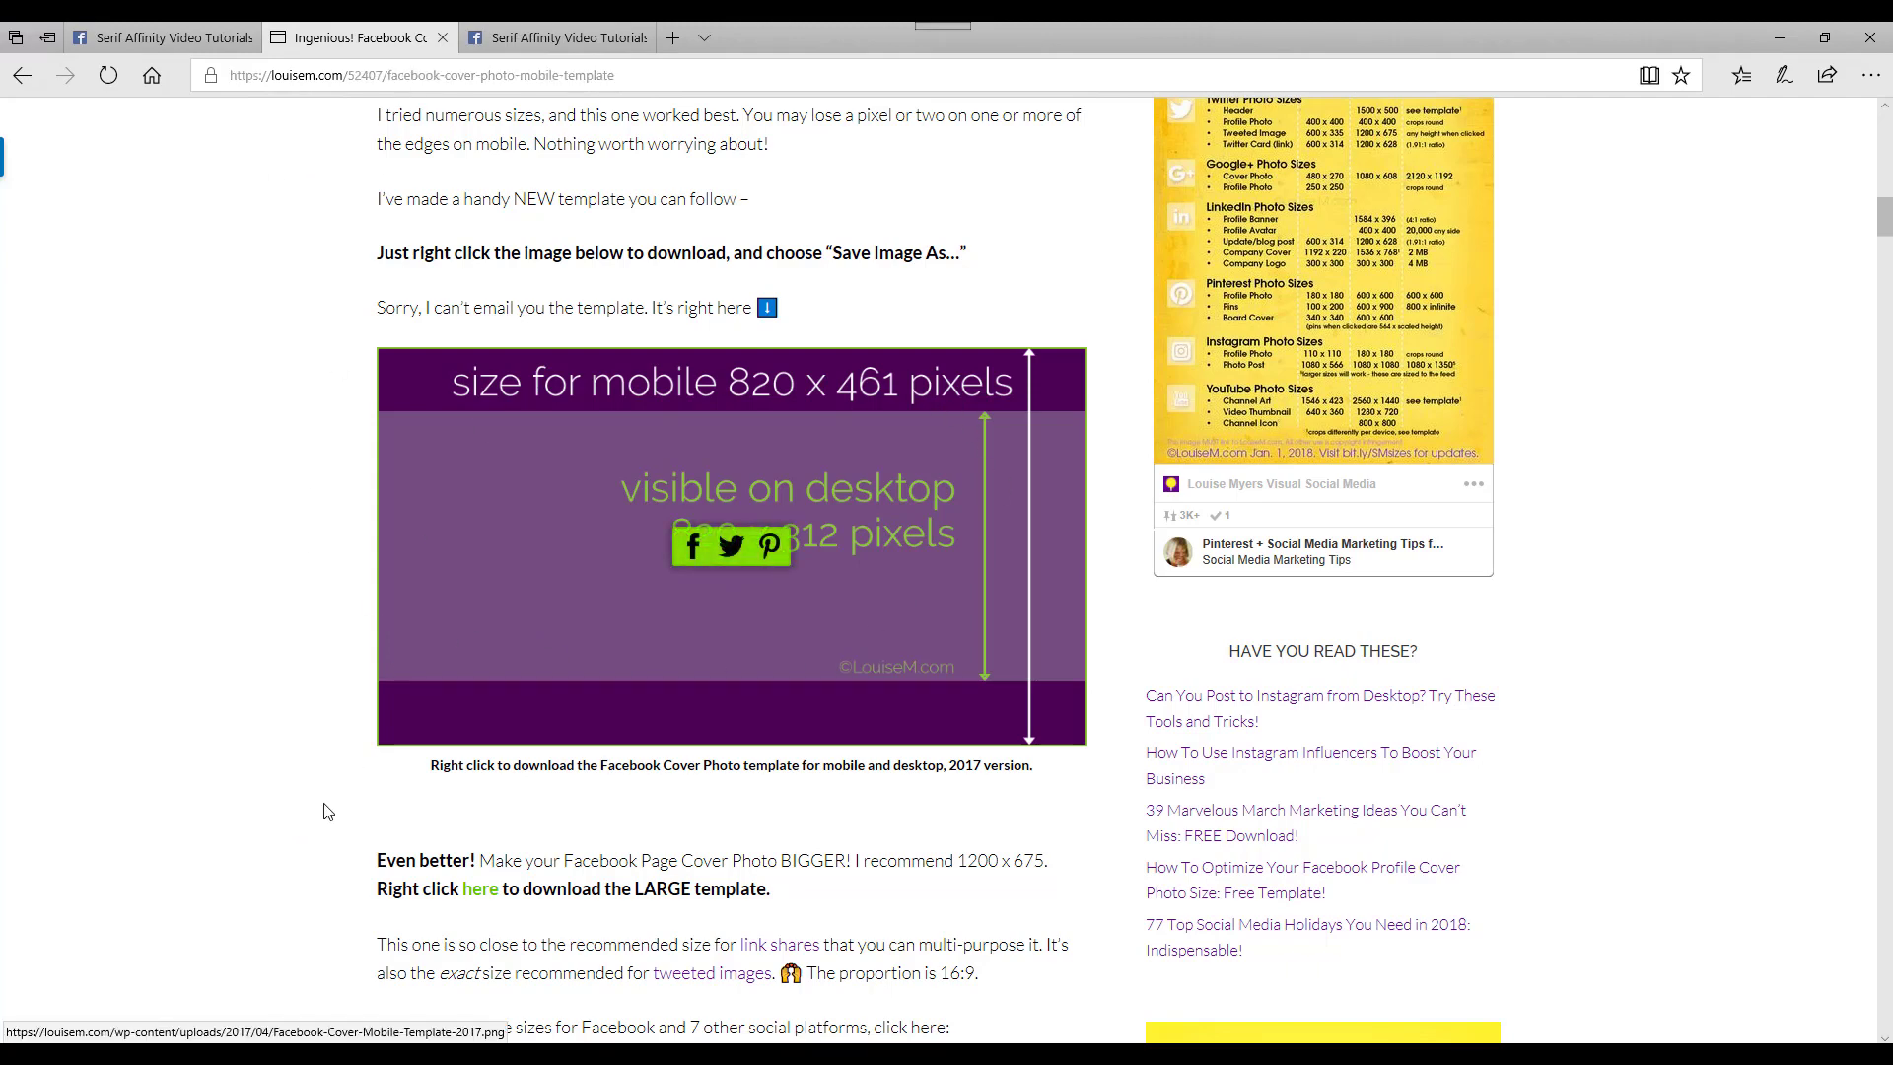
{"action": "mouse_move", "coordinate": [112, 736]}
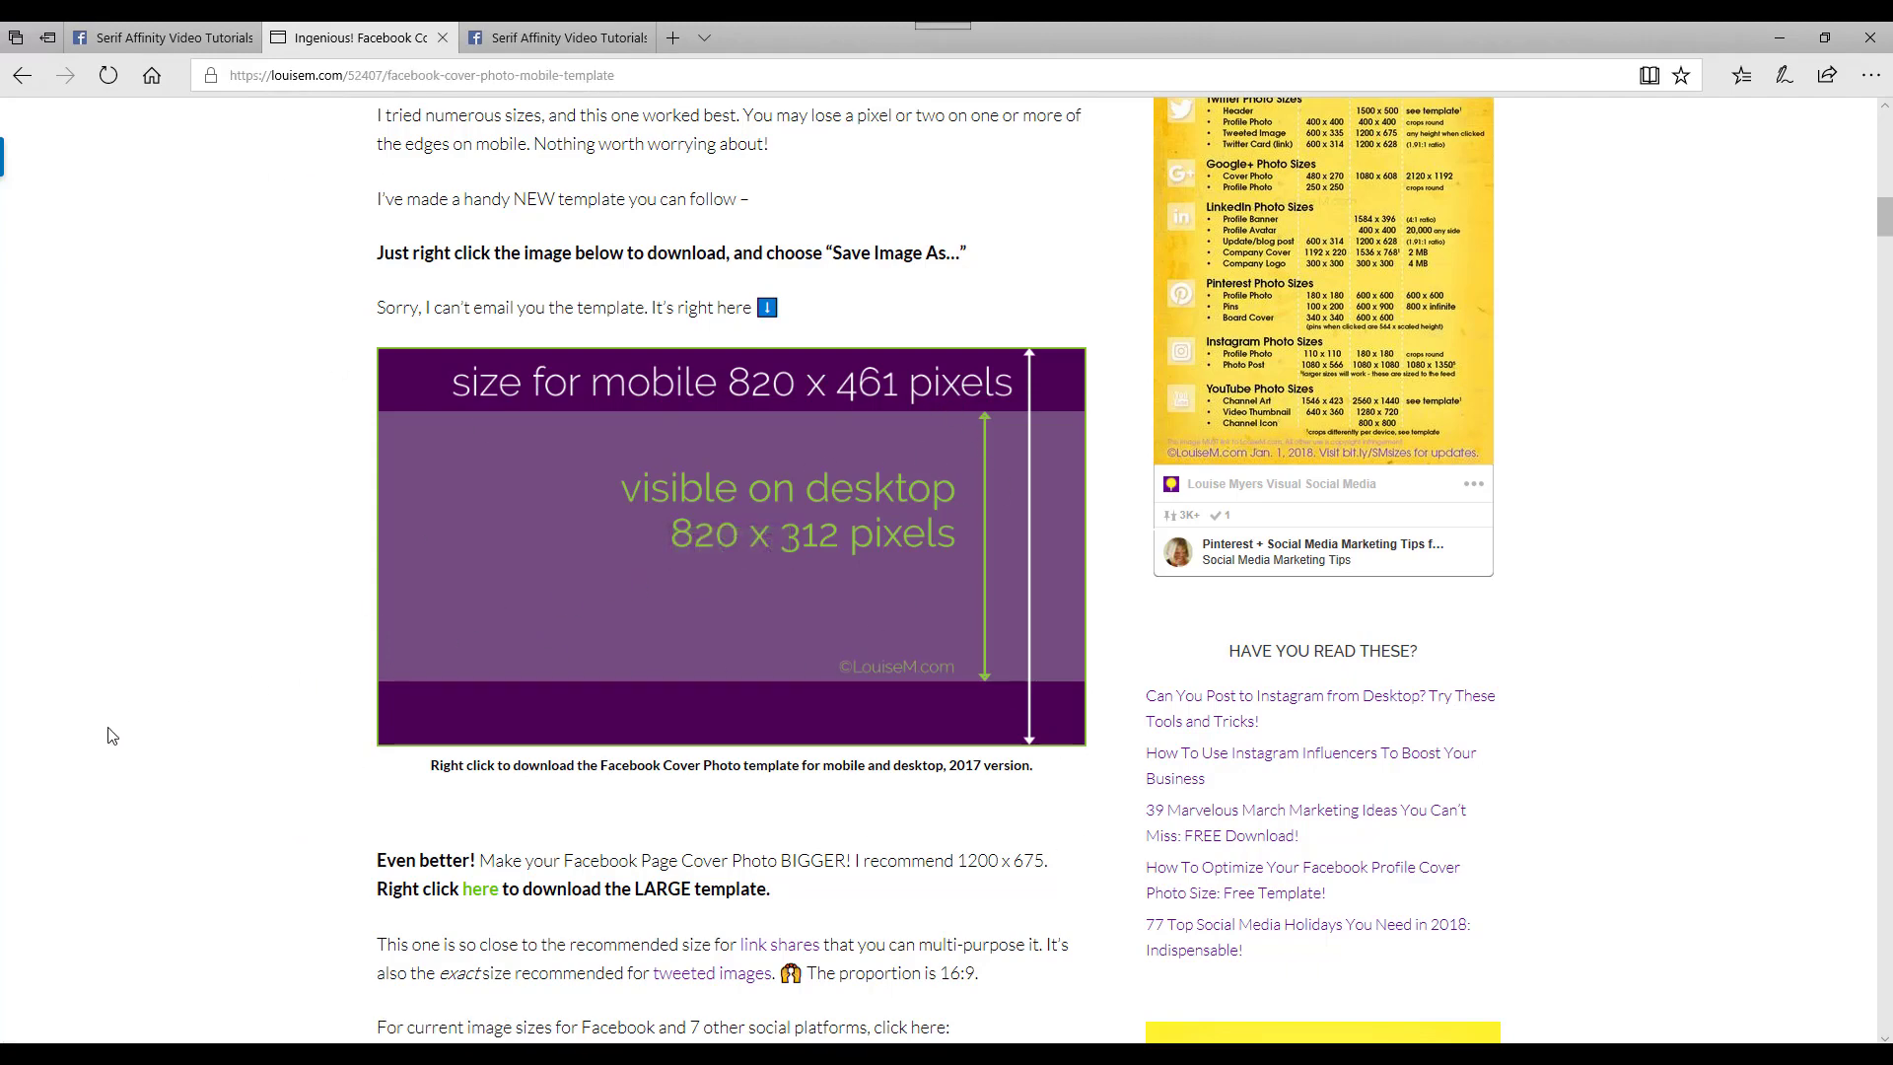
{"action": "mouse_move", "coordinate": [204, 508]}
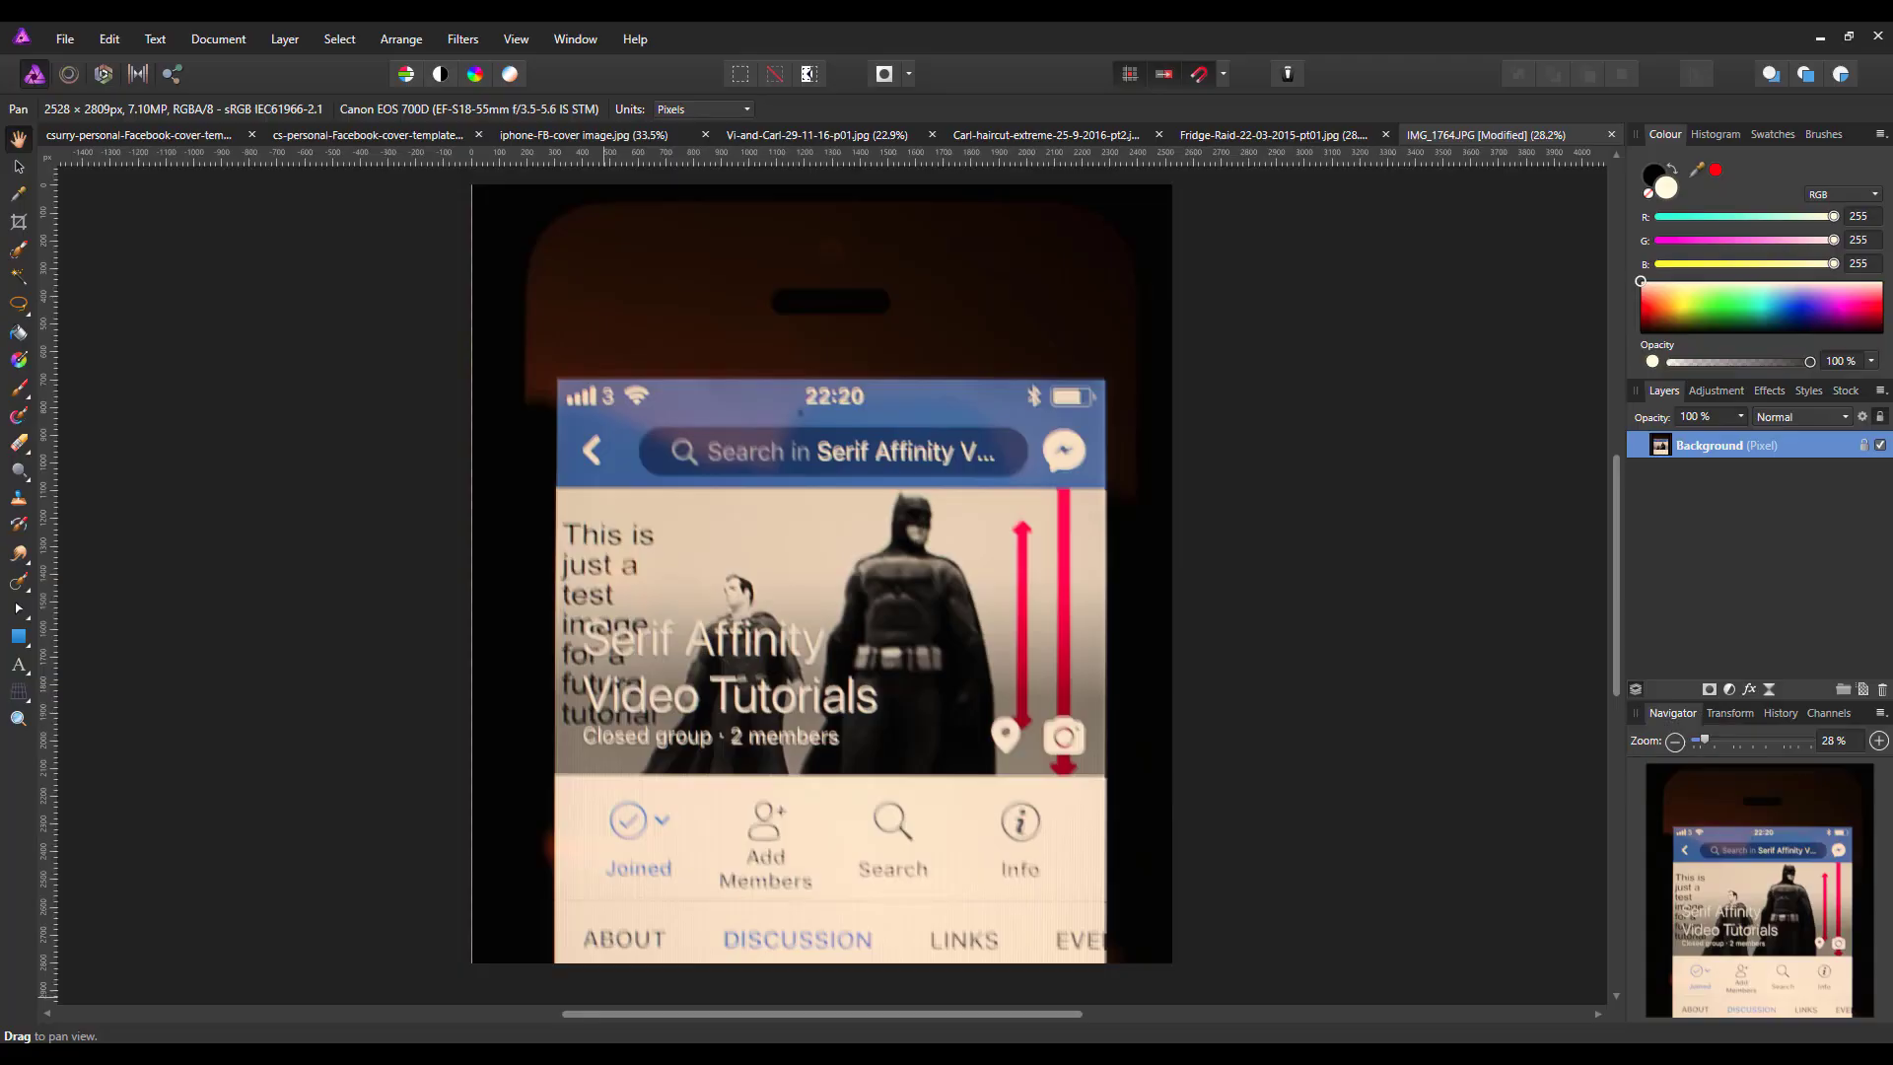
{"action": "left_click", "coordinate": [136, 134]}
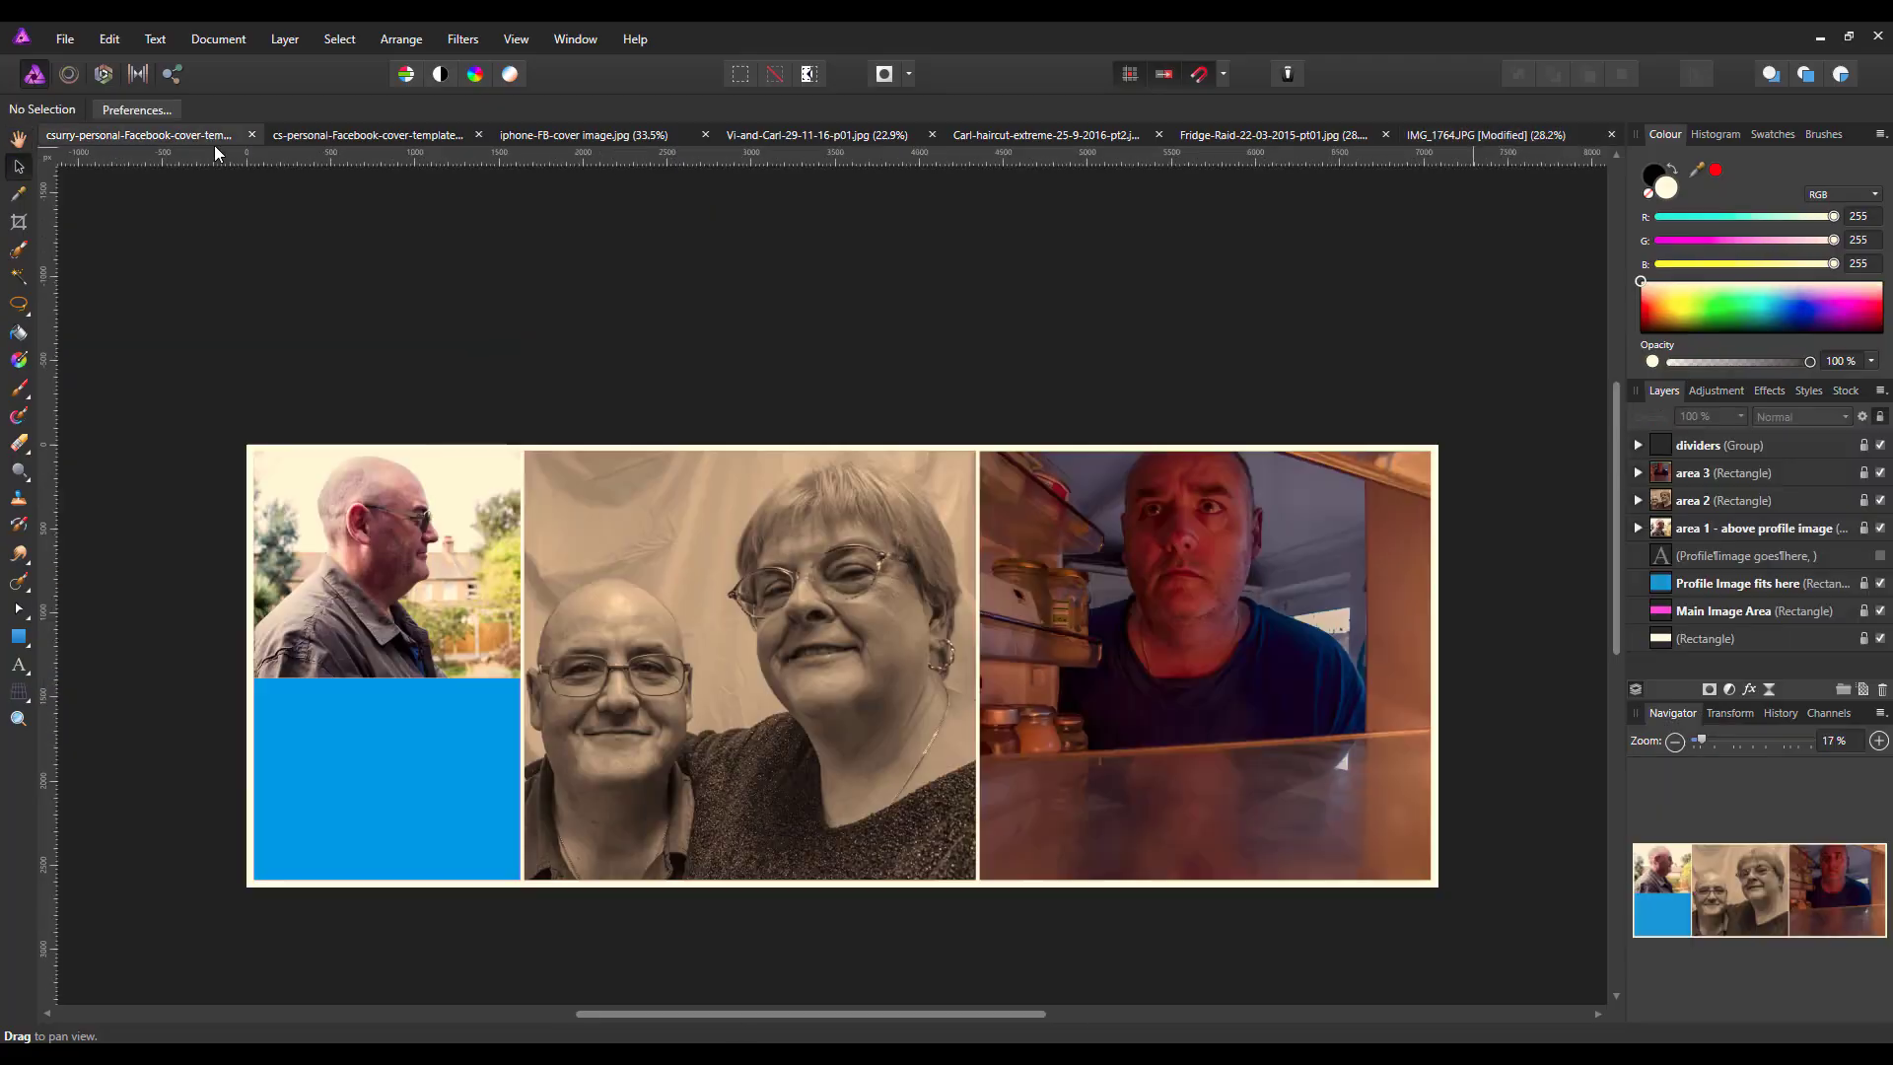